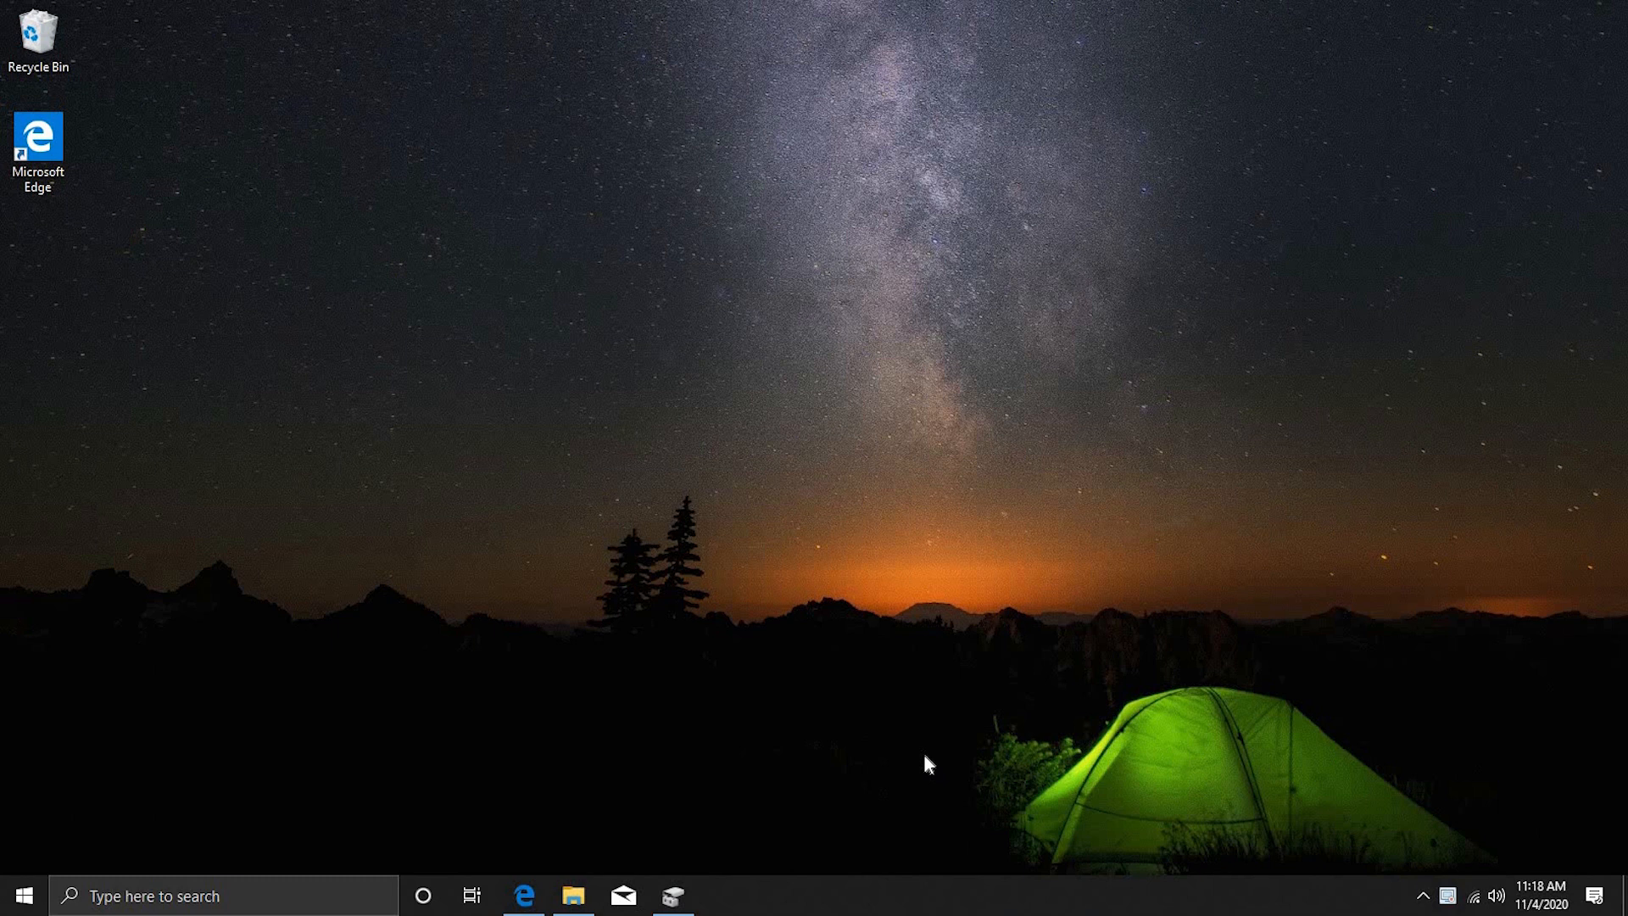
mouse_move(935, 789)
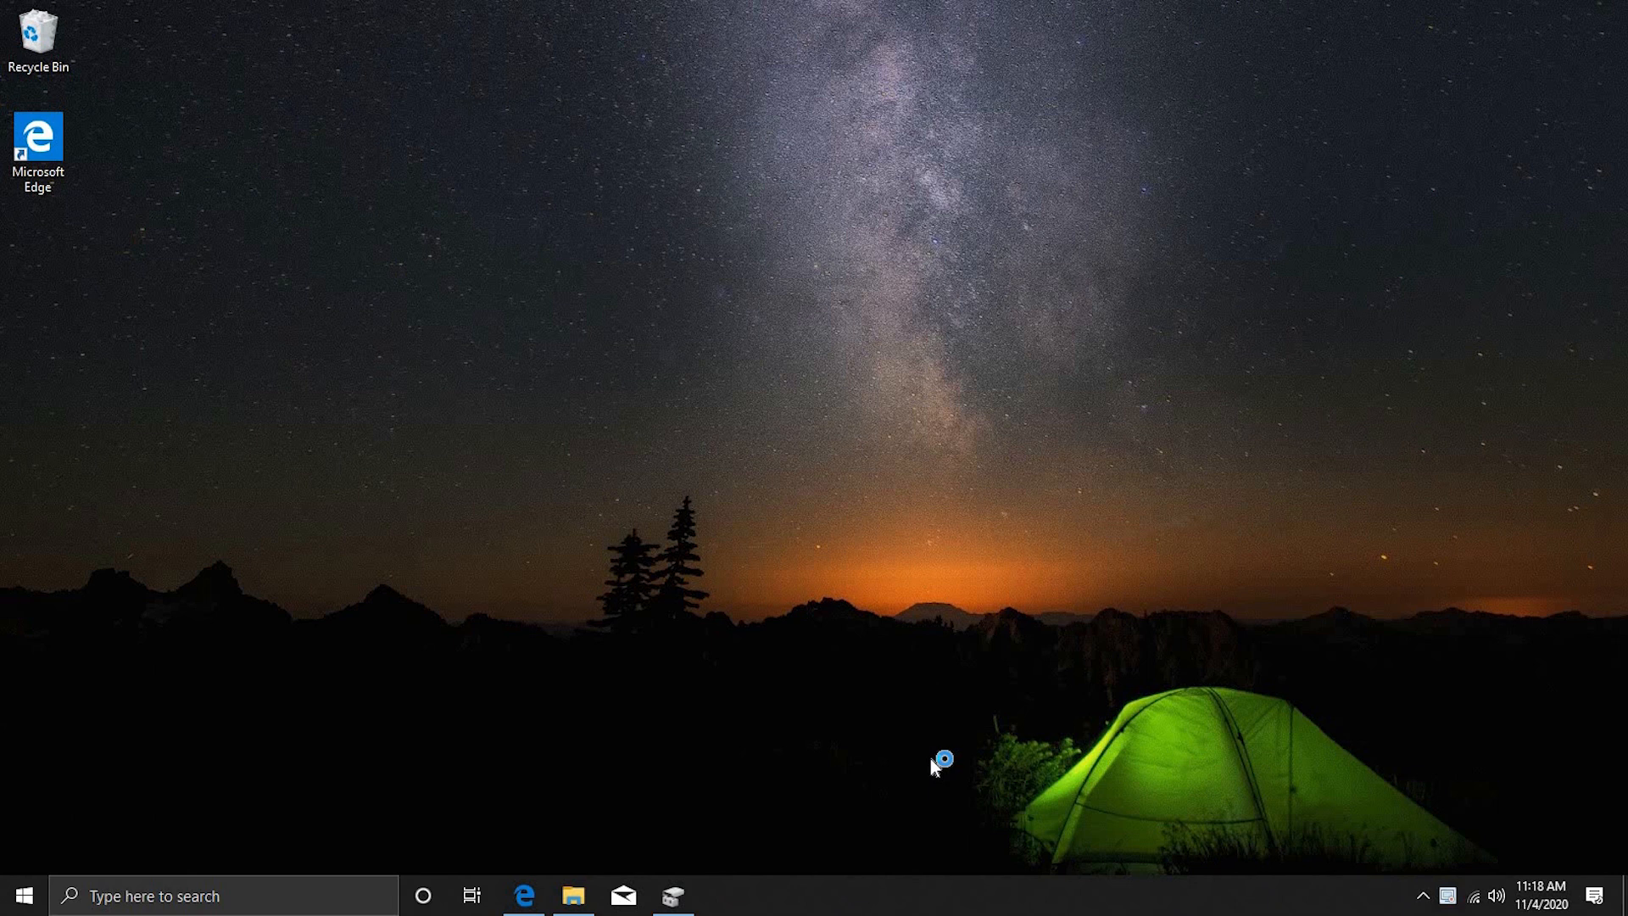
- Check the computer's drives in File Explorer, then close it
click(576, 896)
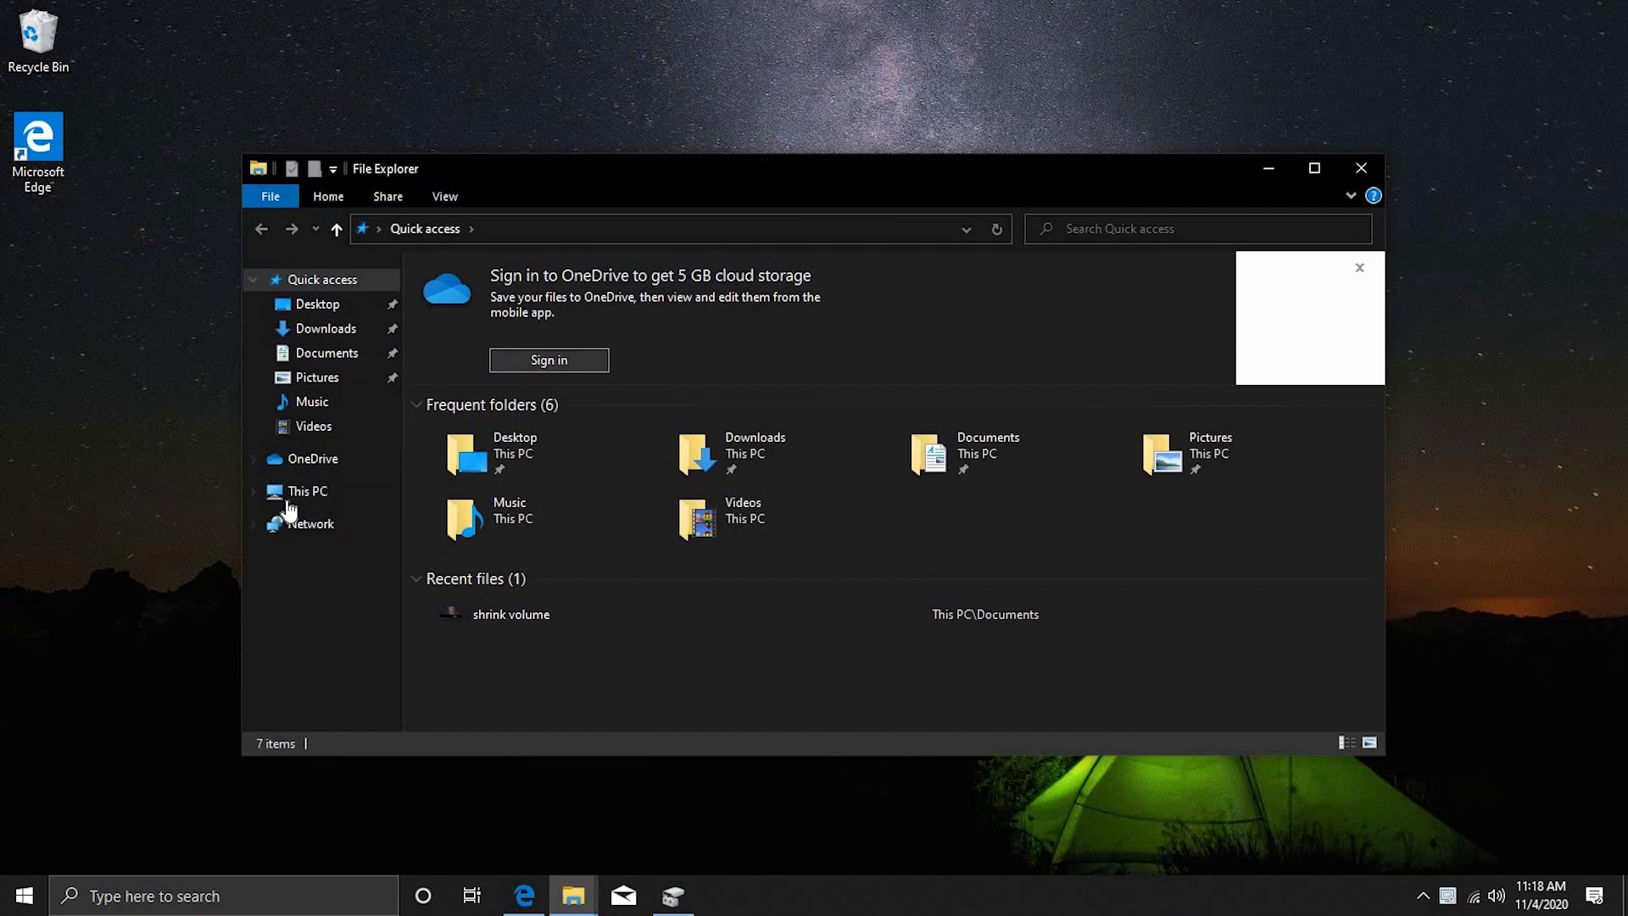
click(307, 491)
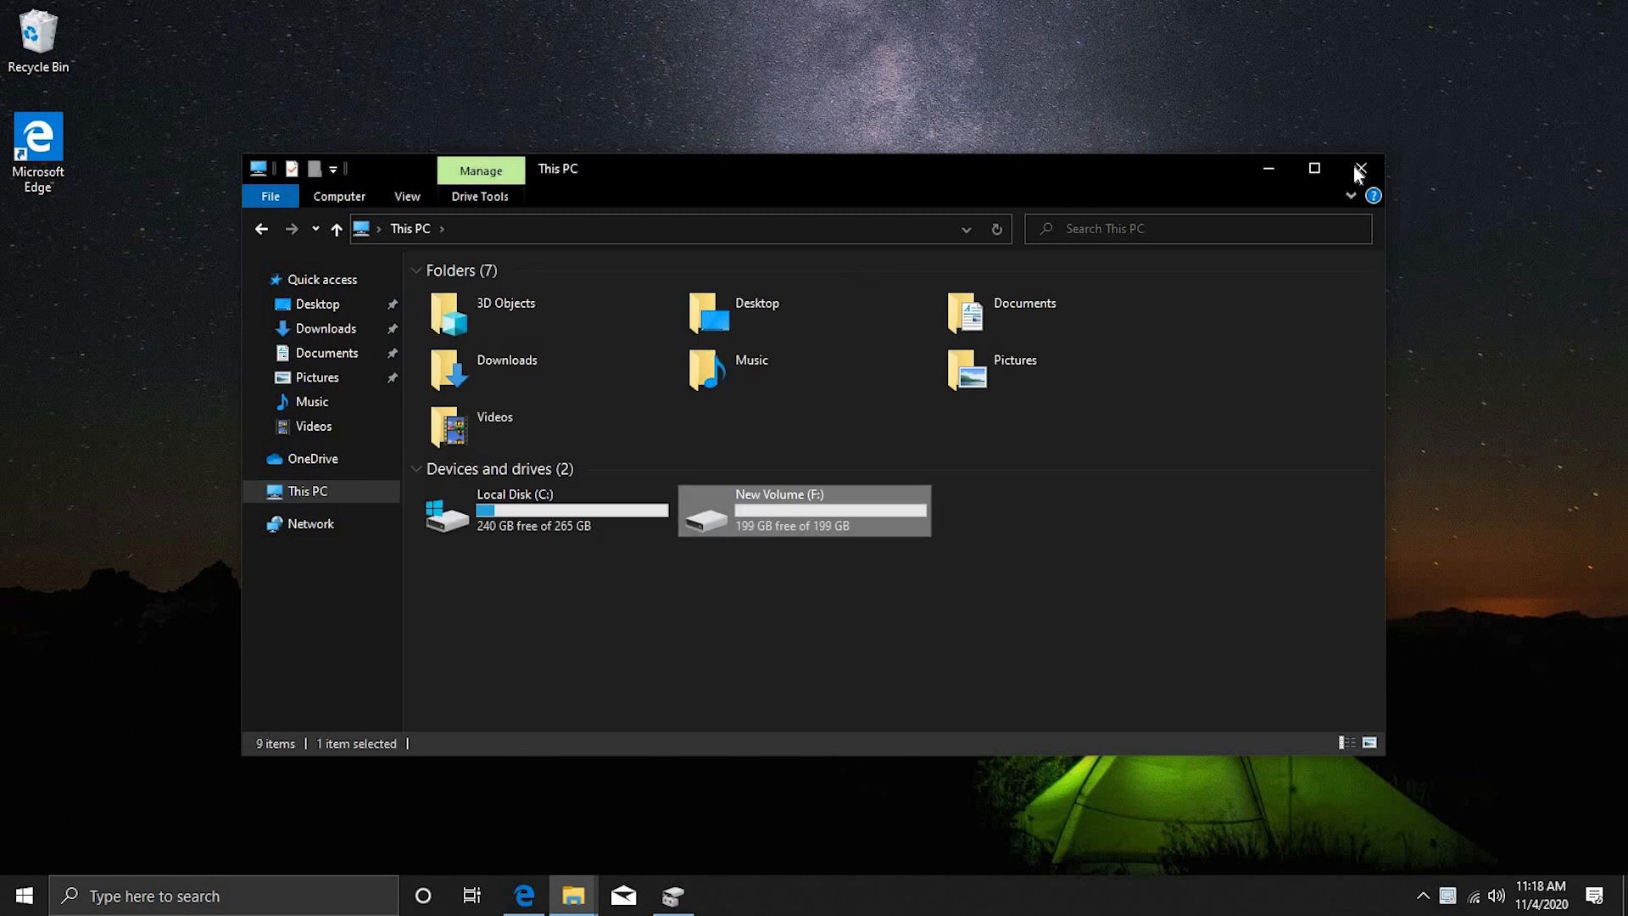
click(1357, 167)
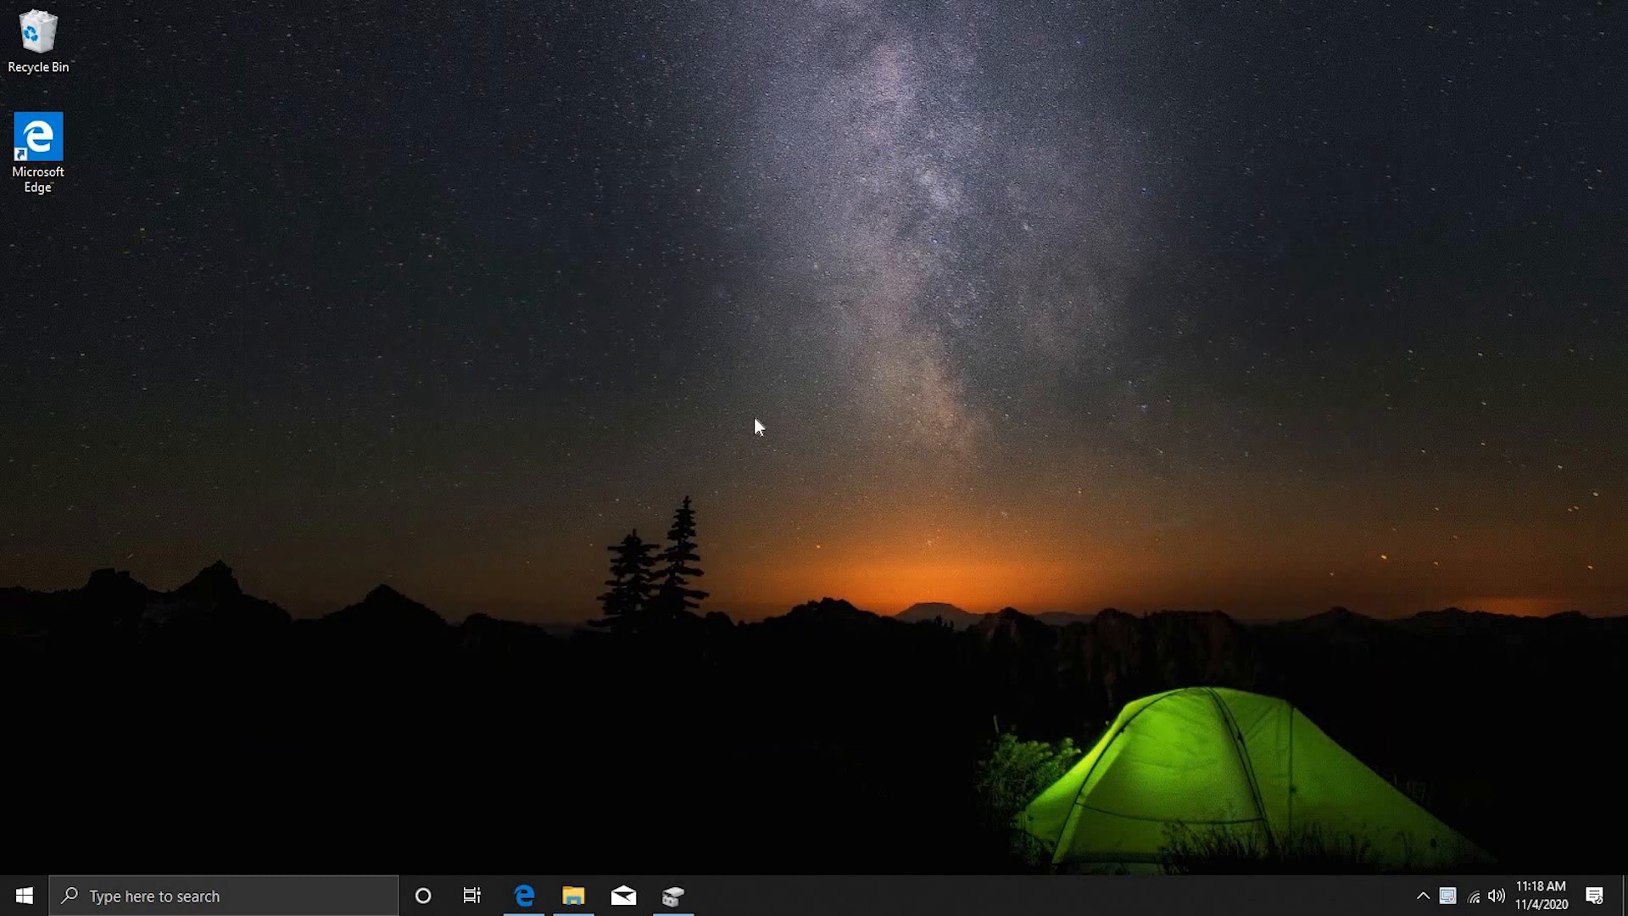
- Open the official Linux Mint 20 Ulyana download page in Edge and reach the edition links
click(521, 895)
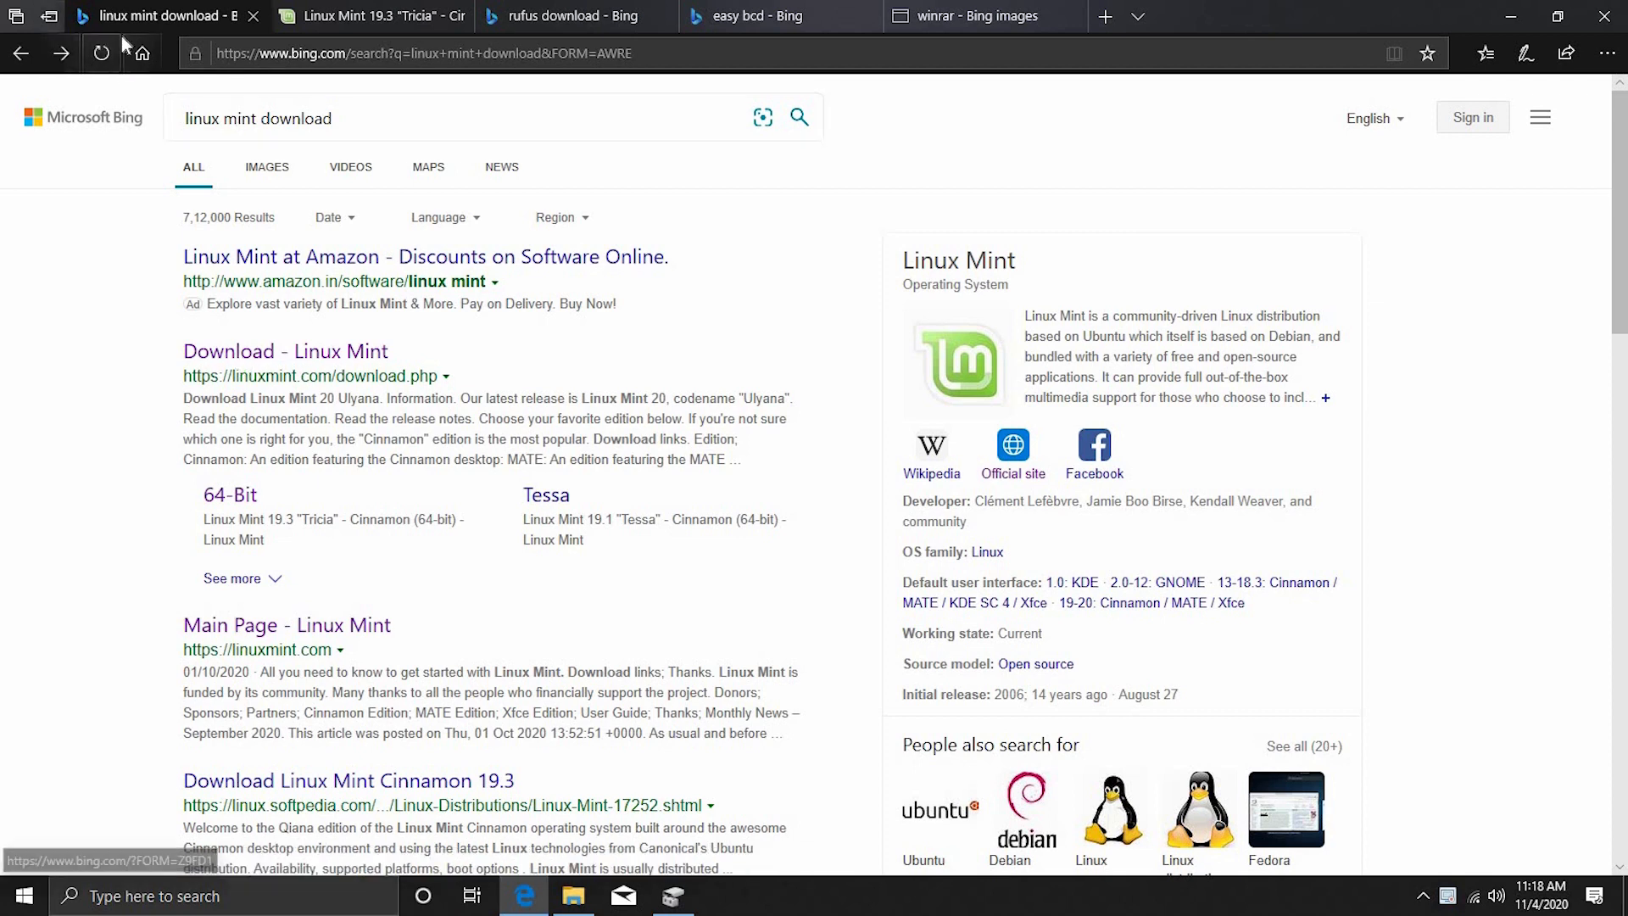
mouse_move(285, 367)
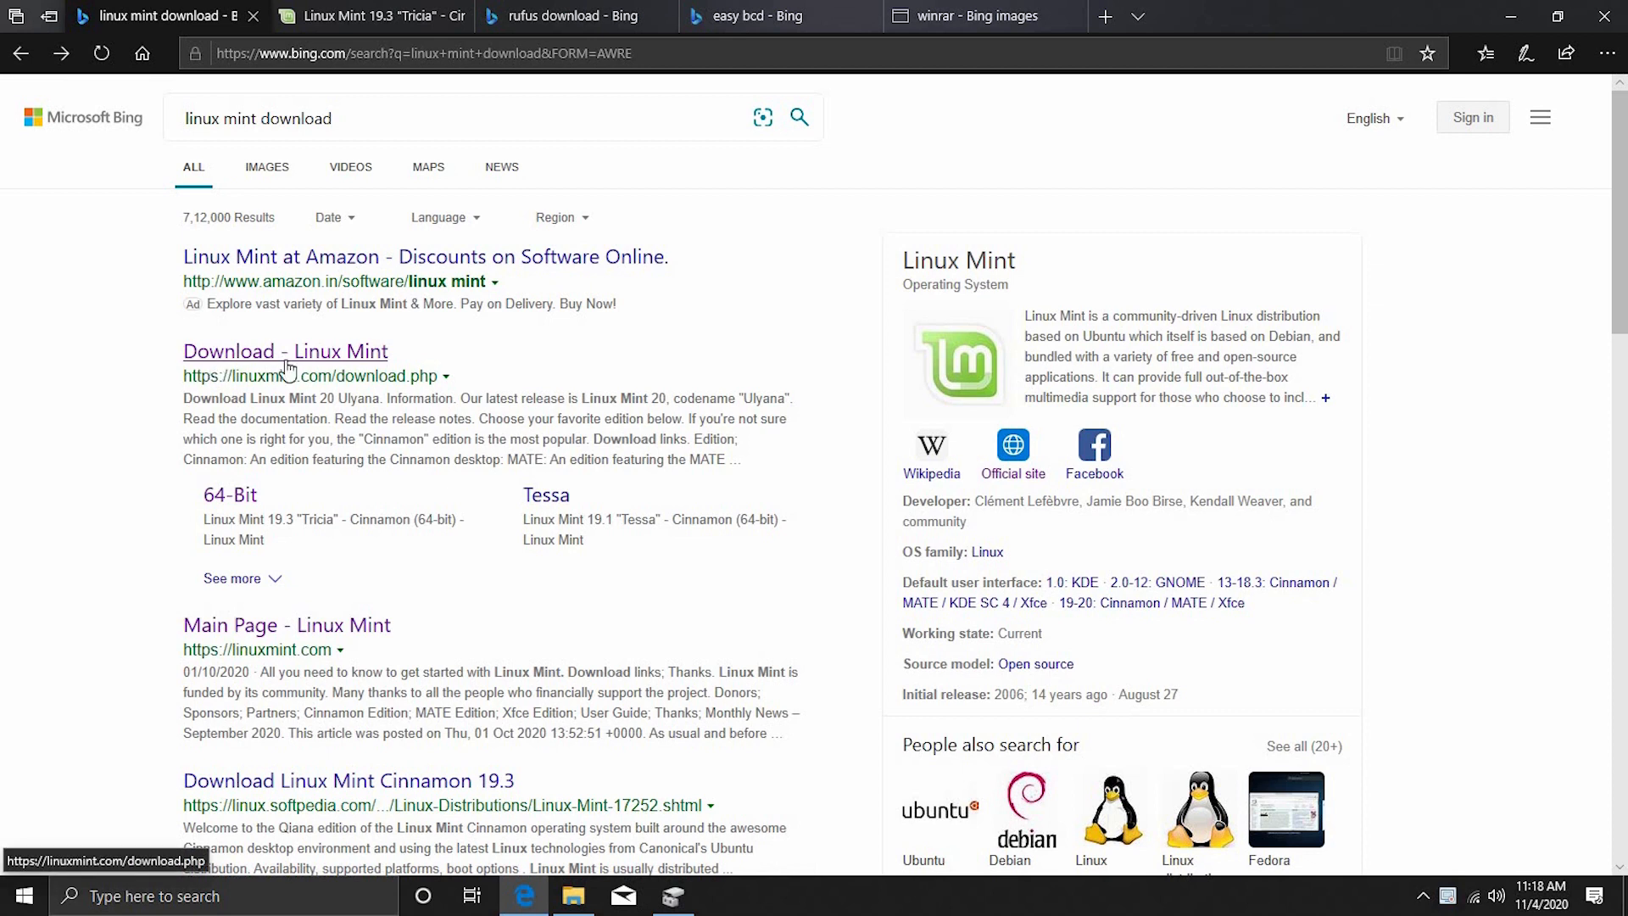
click(285, 351)
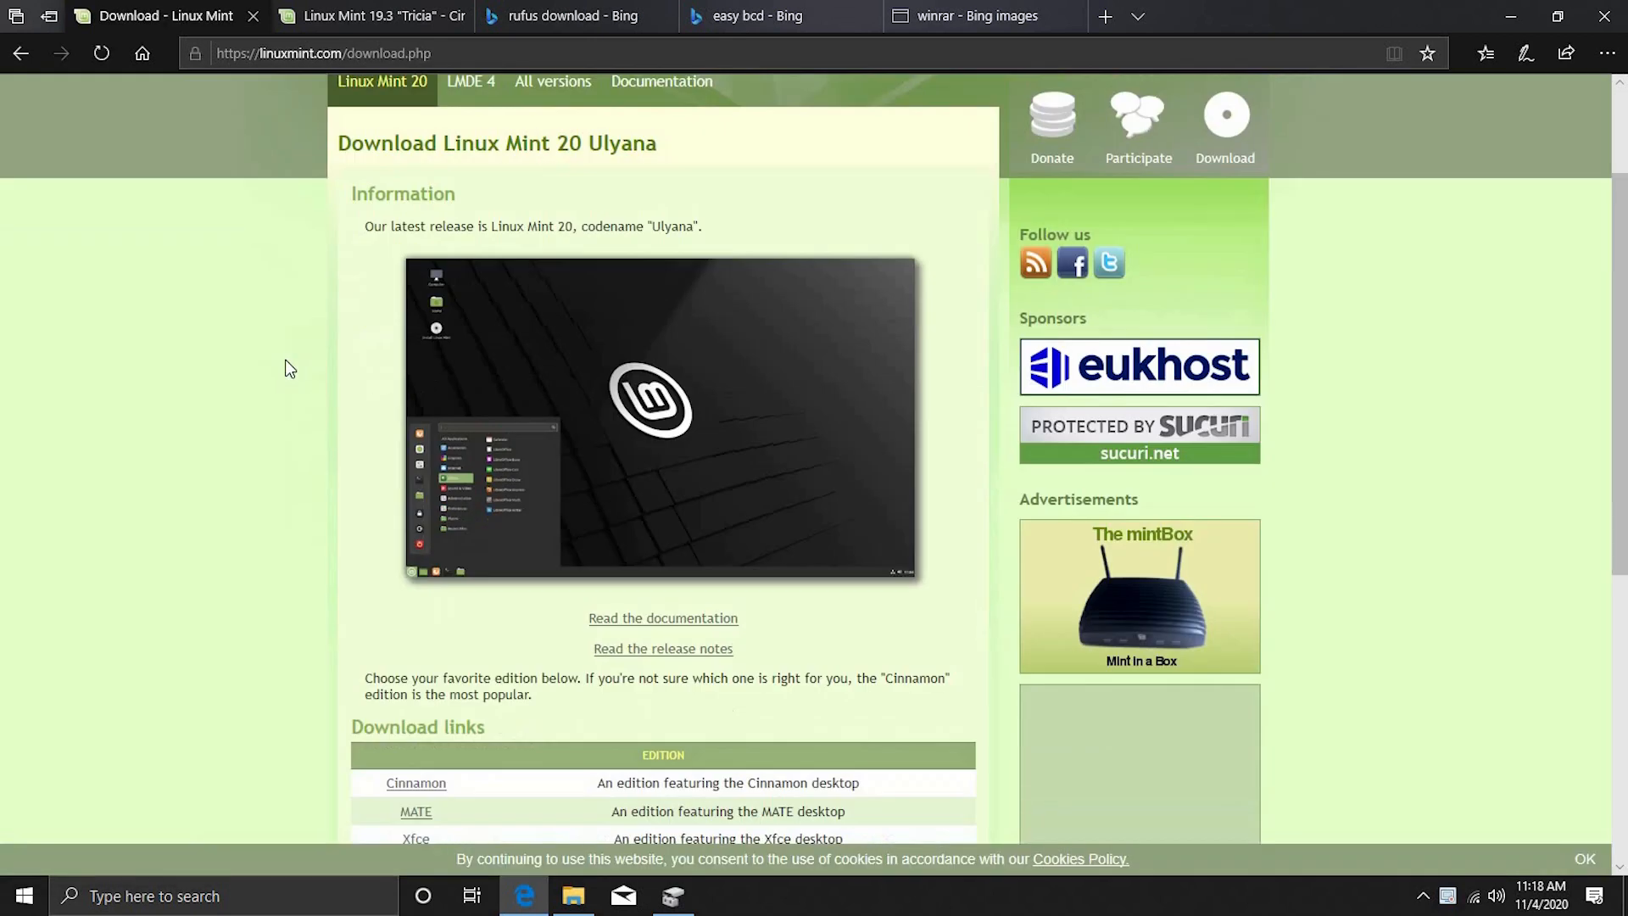
scroll(down, 3)
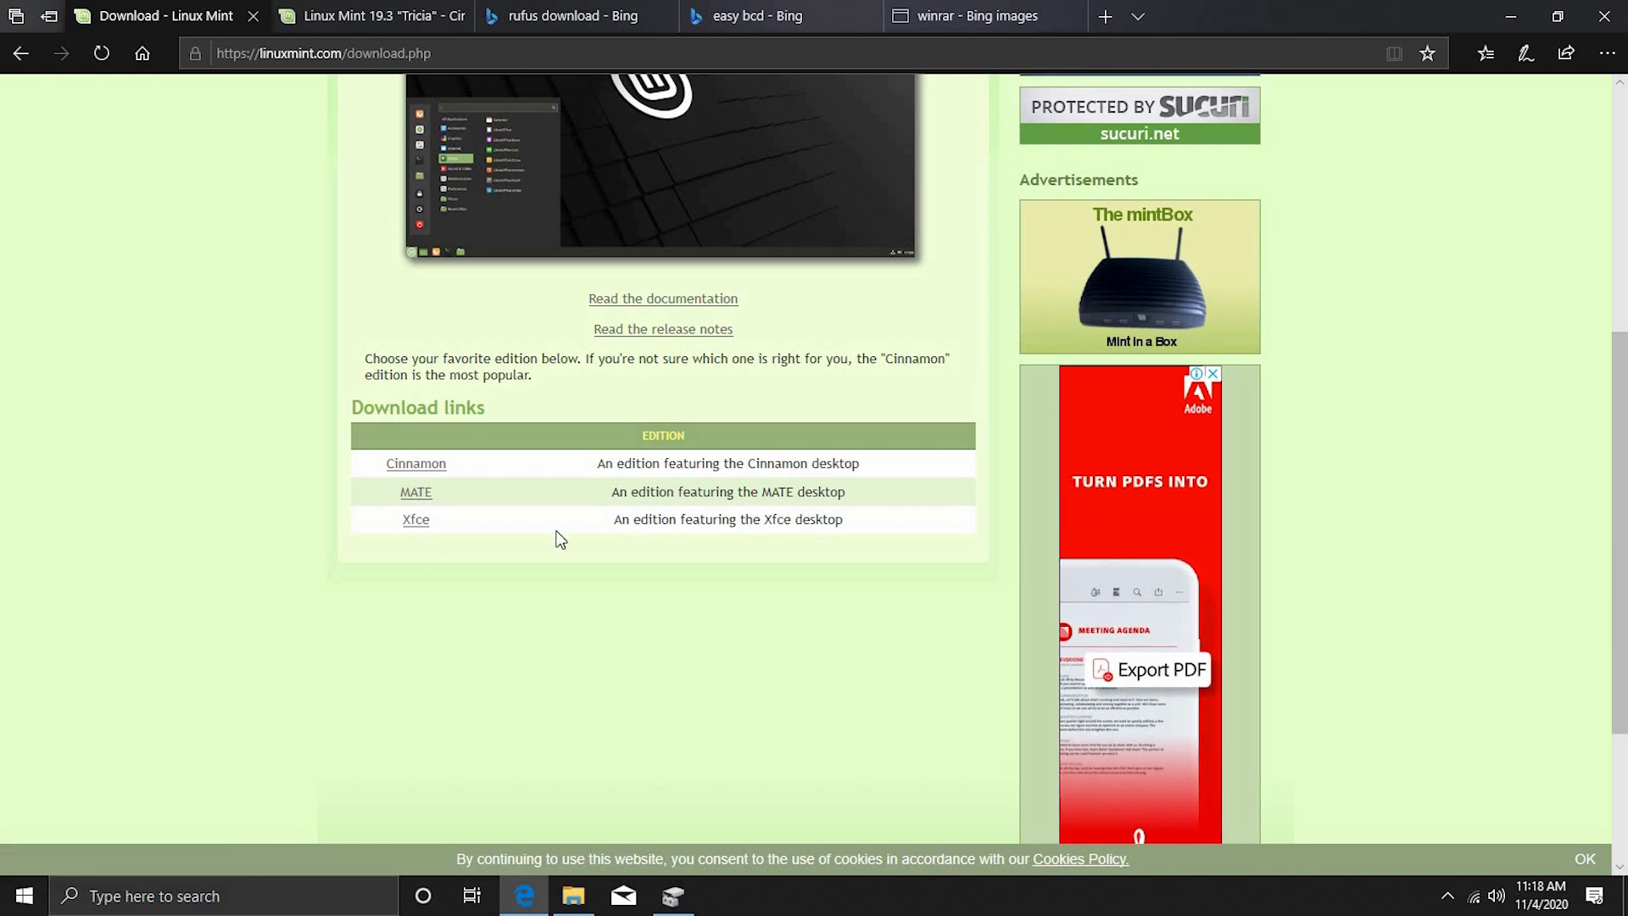
mouse_move(424, 556)
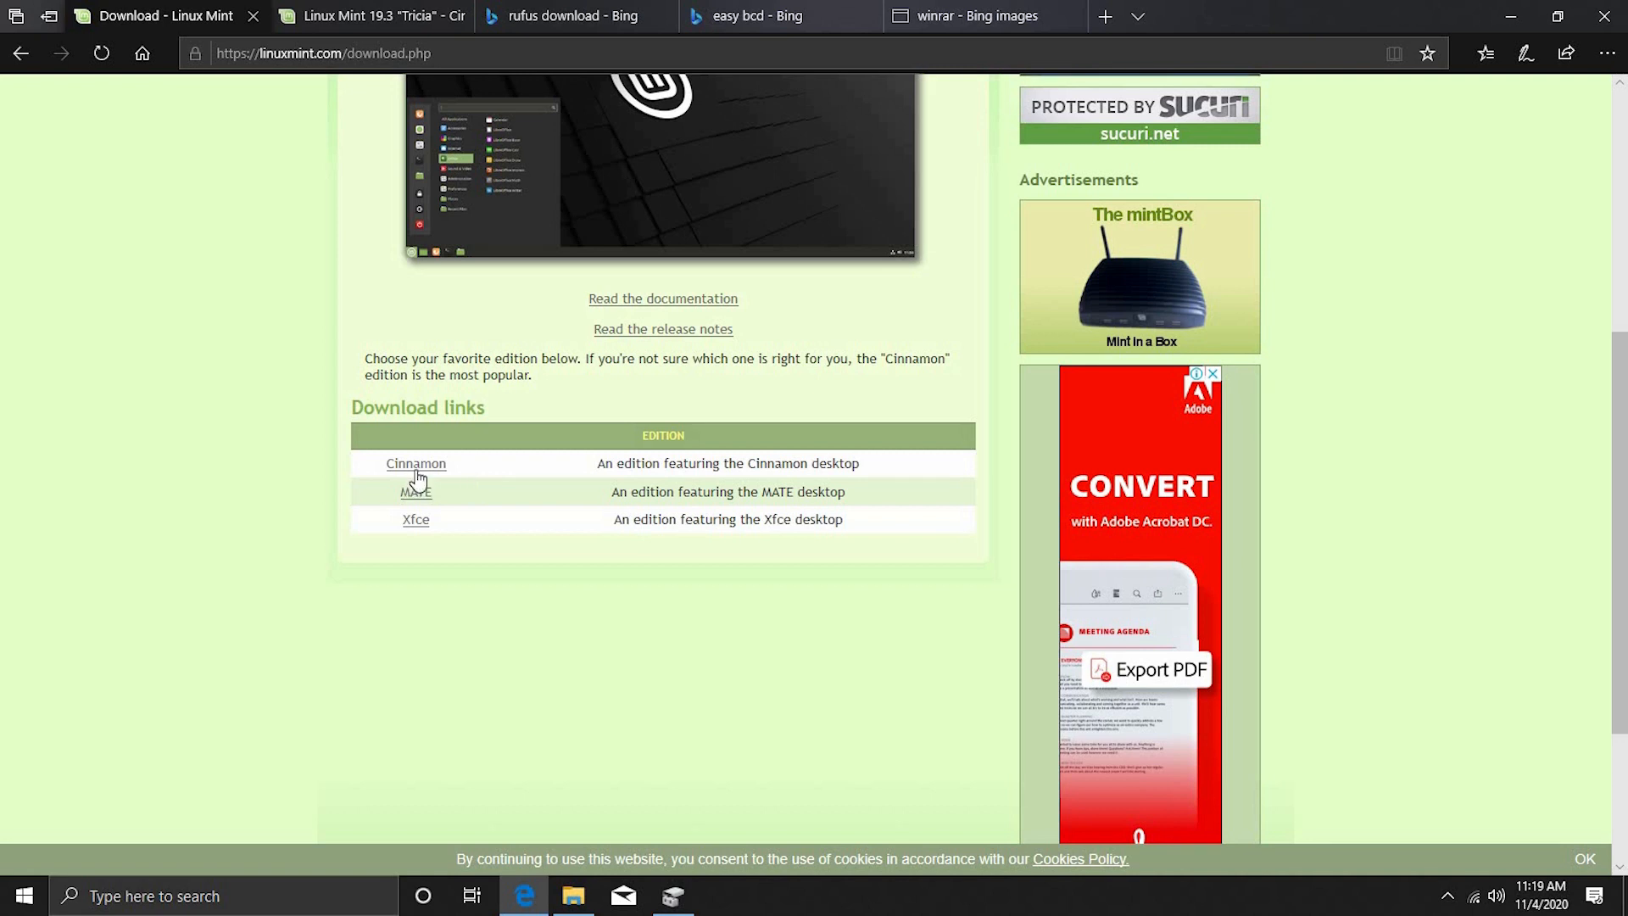
mouse_move(416, 475)
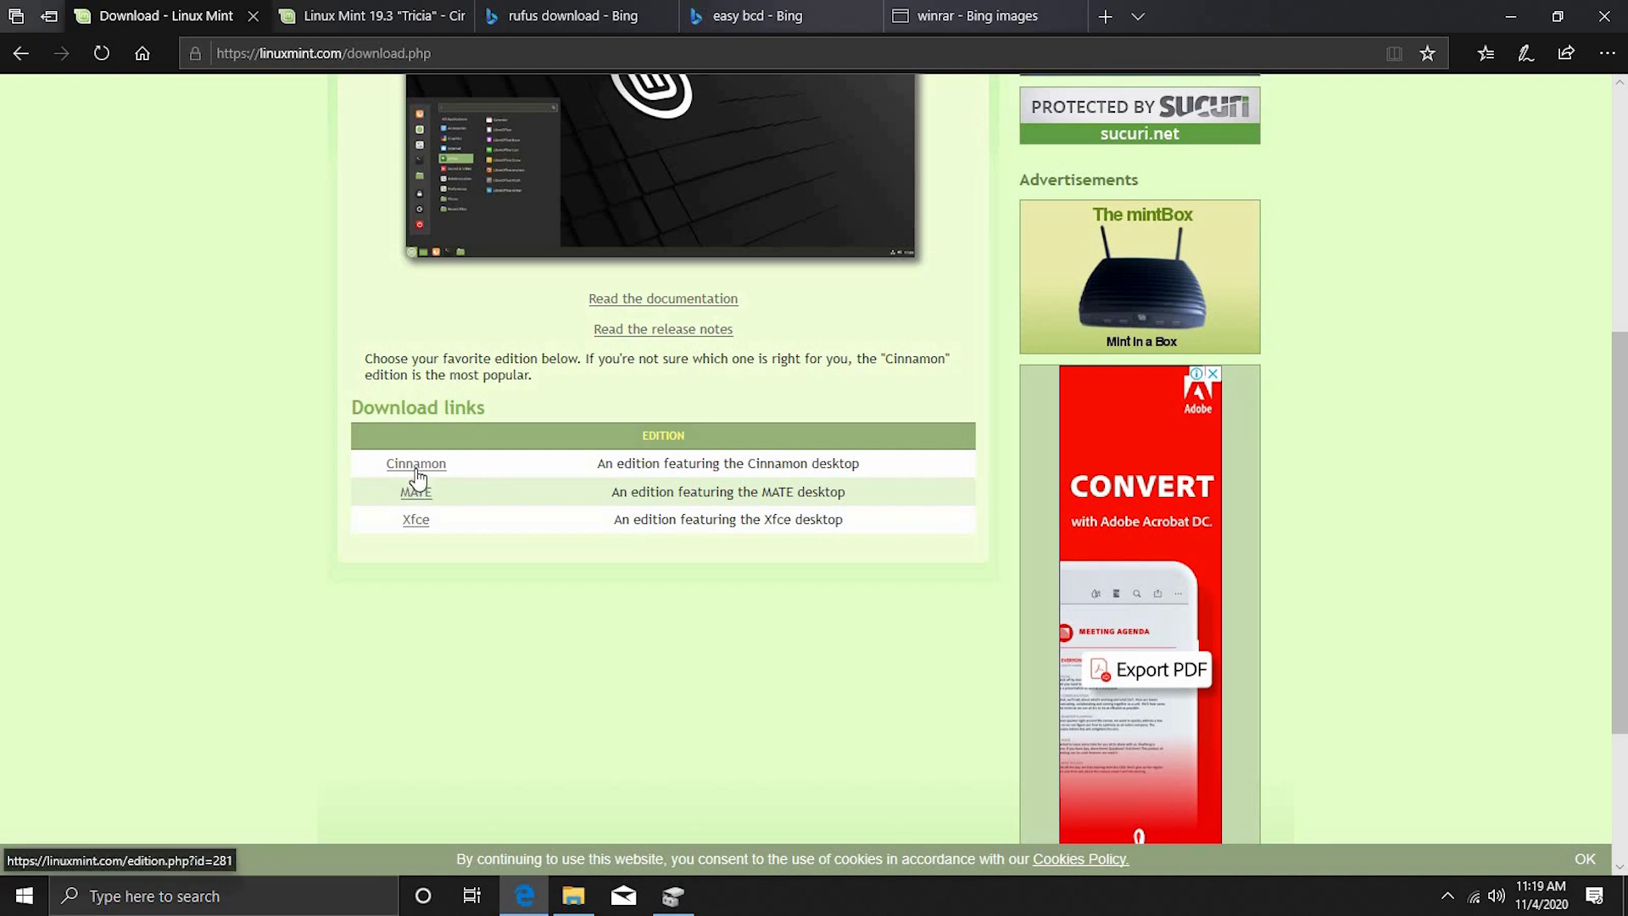
scroll(up, 3)
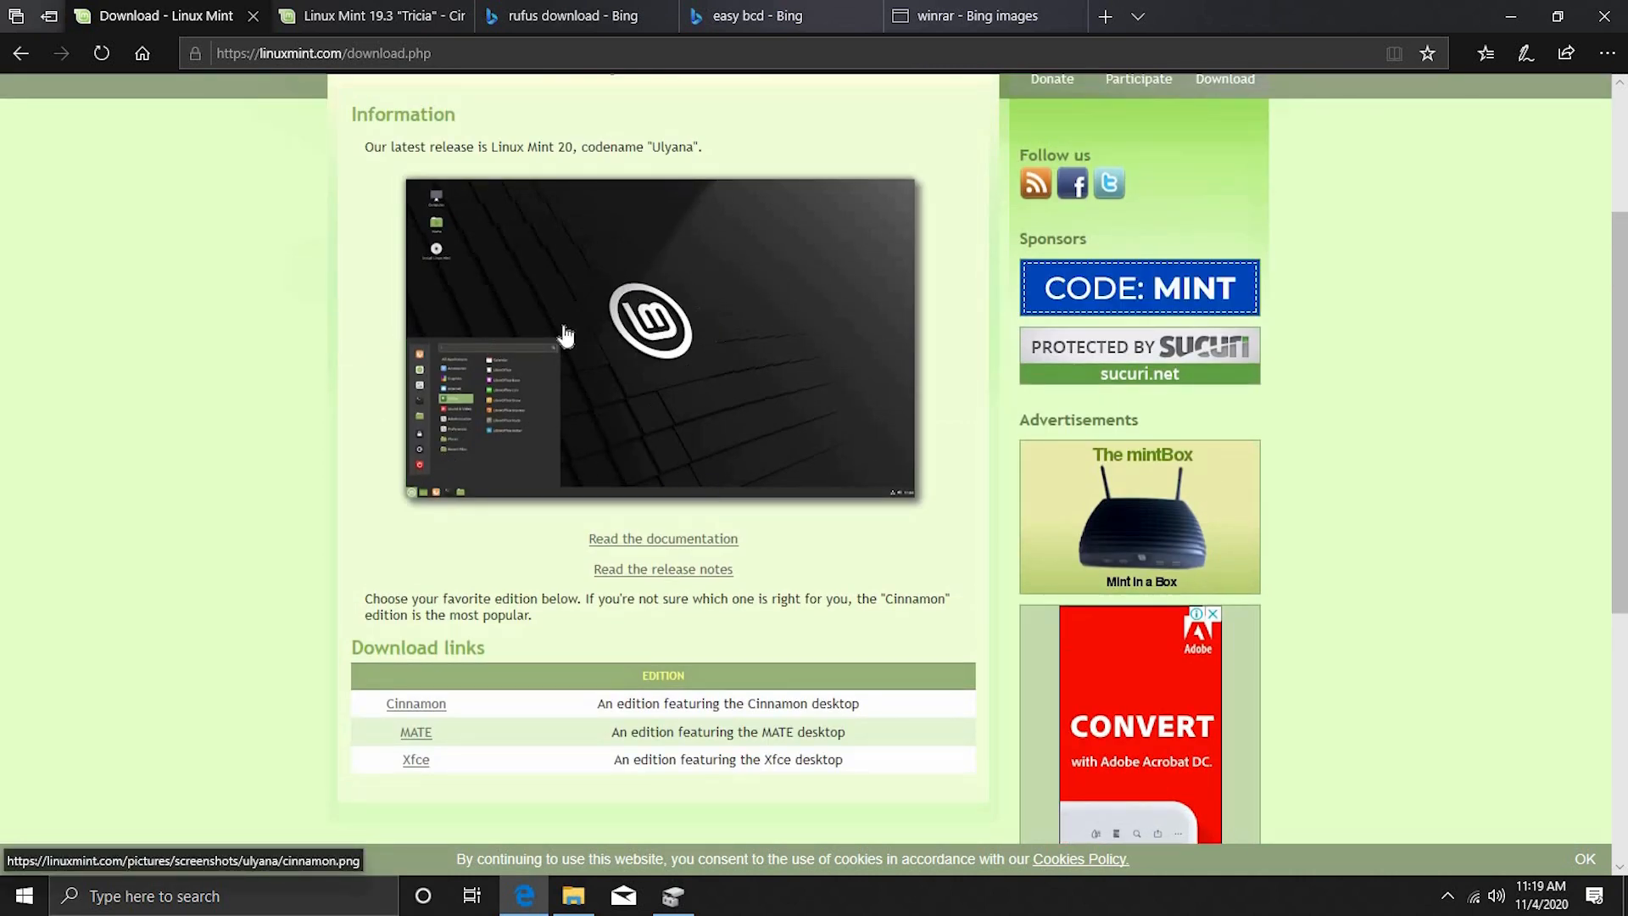
mouse_move(580, 434)
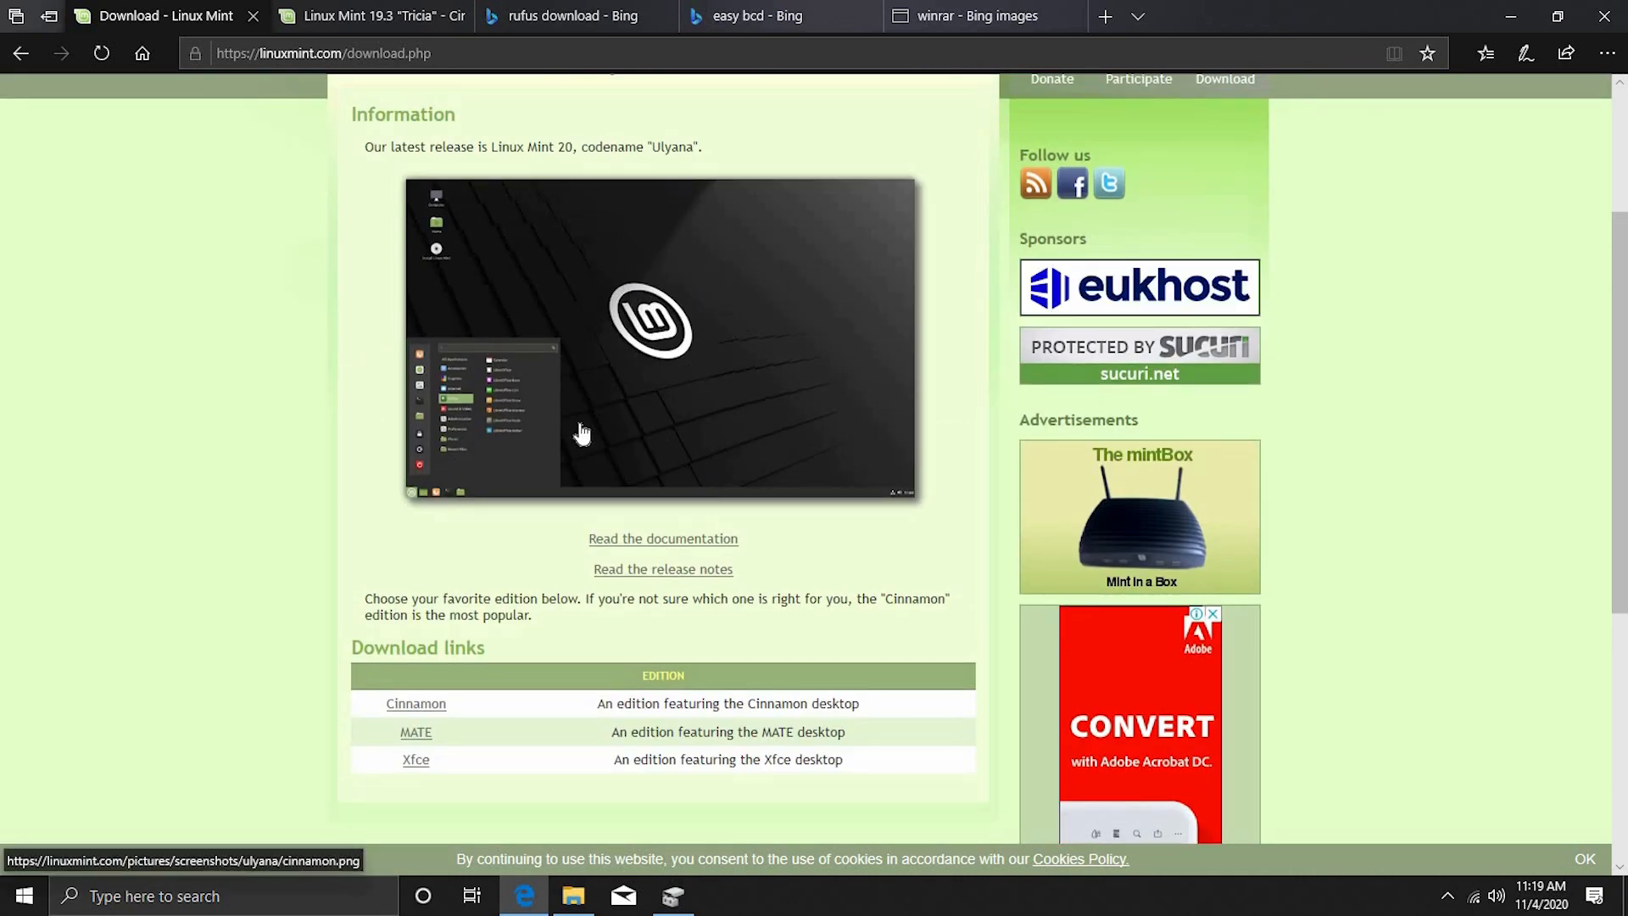
scroll(down, 3)
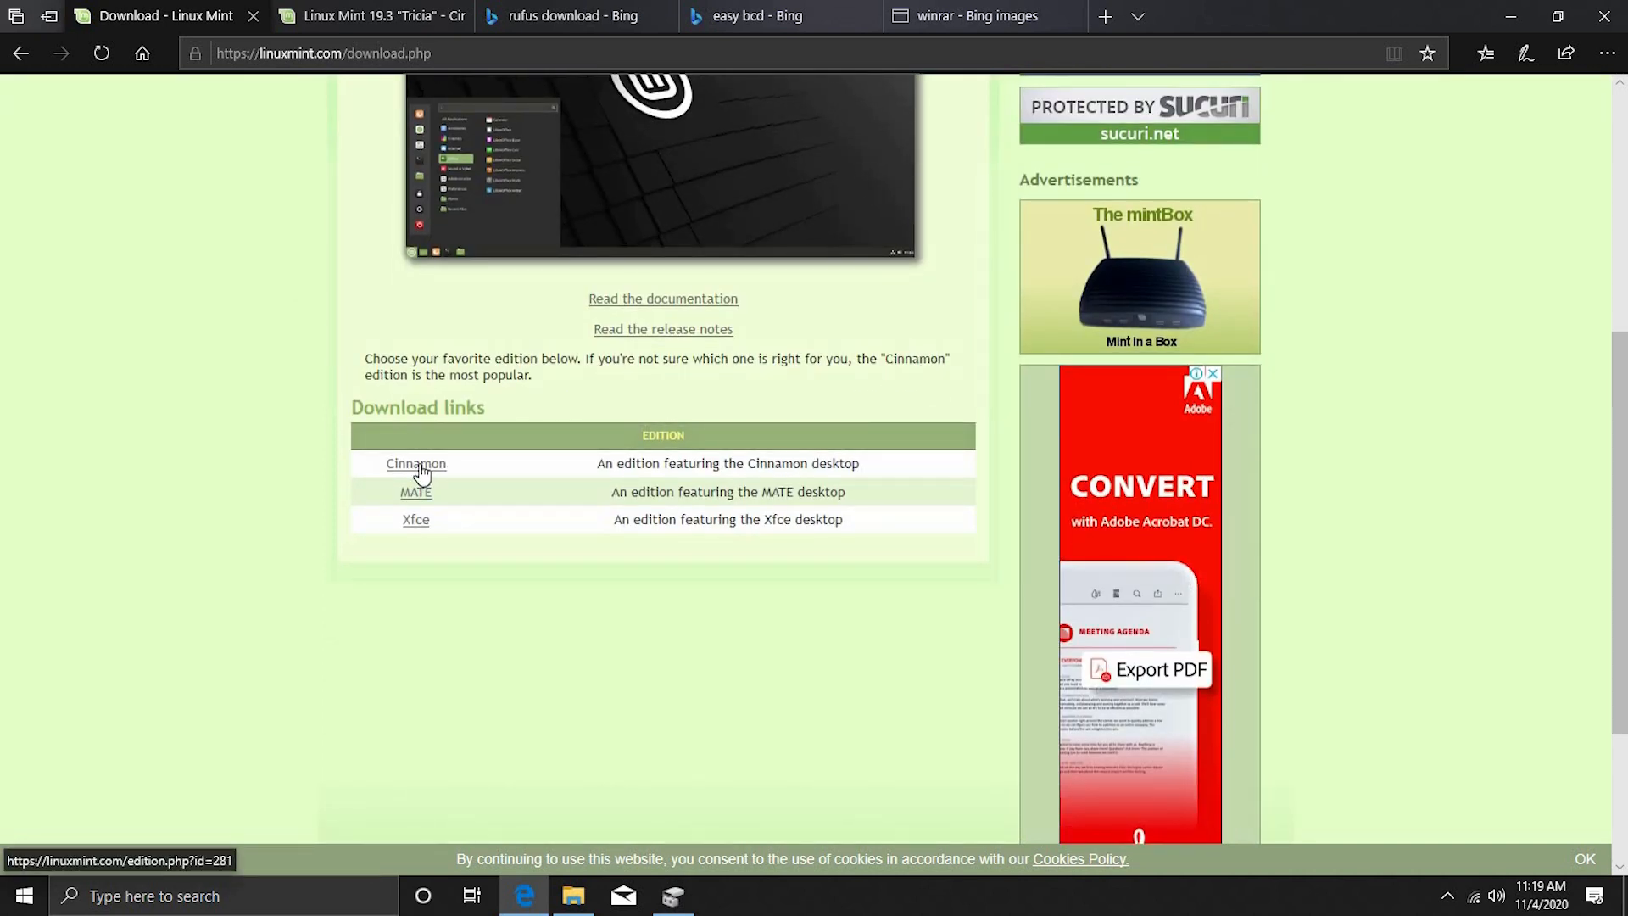
- Request linuxmint-20-cinnamon-64bit.iso from the EvoWise CDN mirror on the Cinnamon page
click(416, 463)
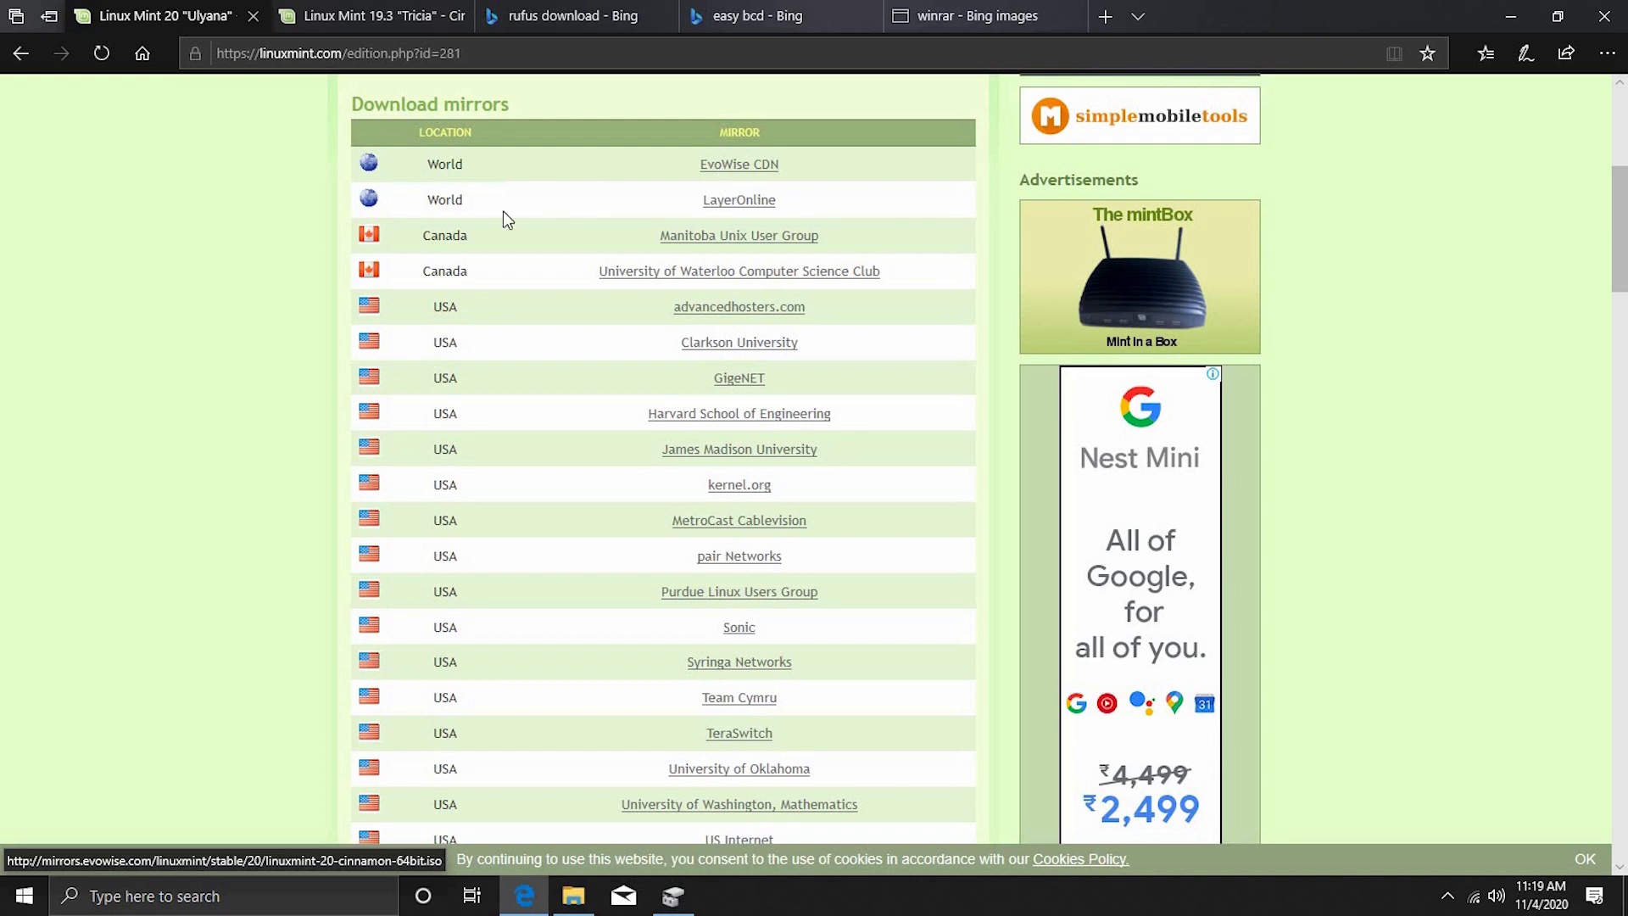
mouse_move(443, 416)
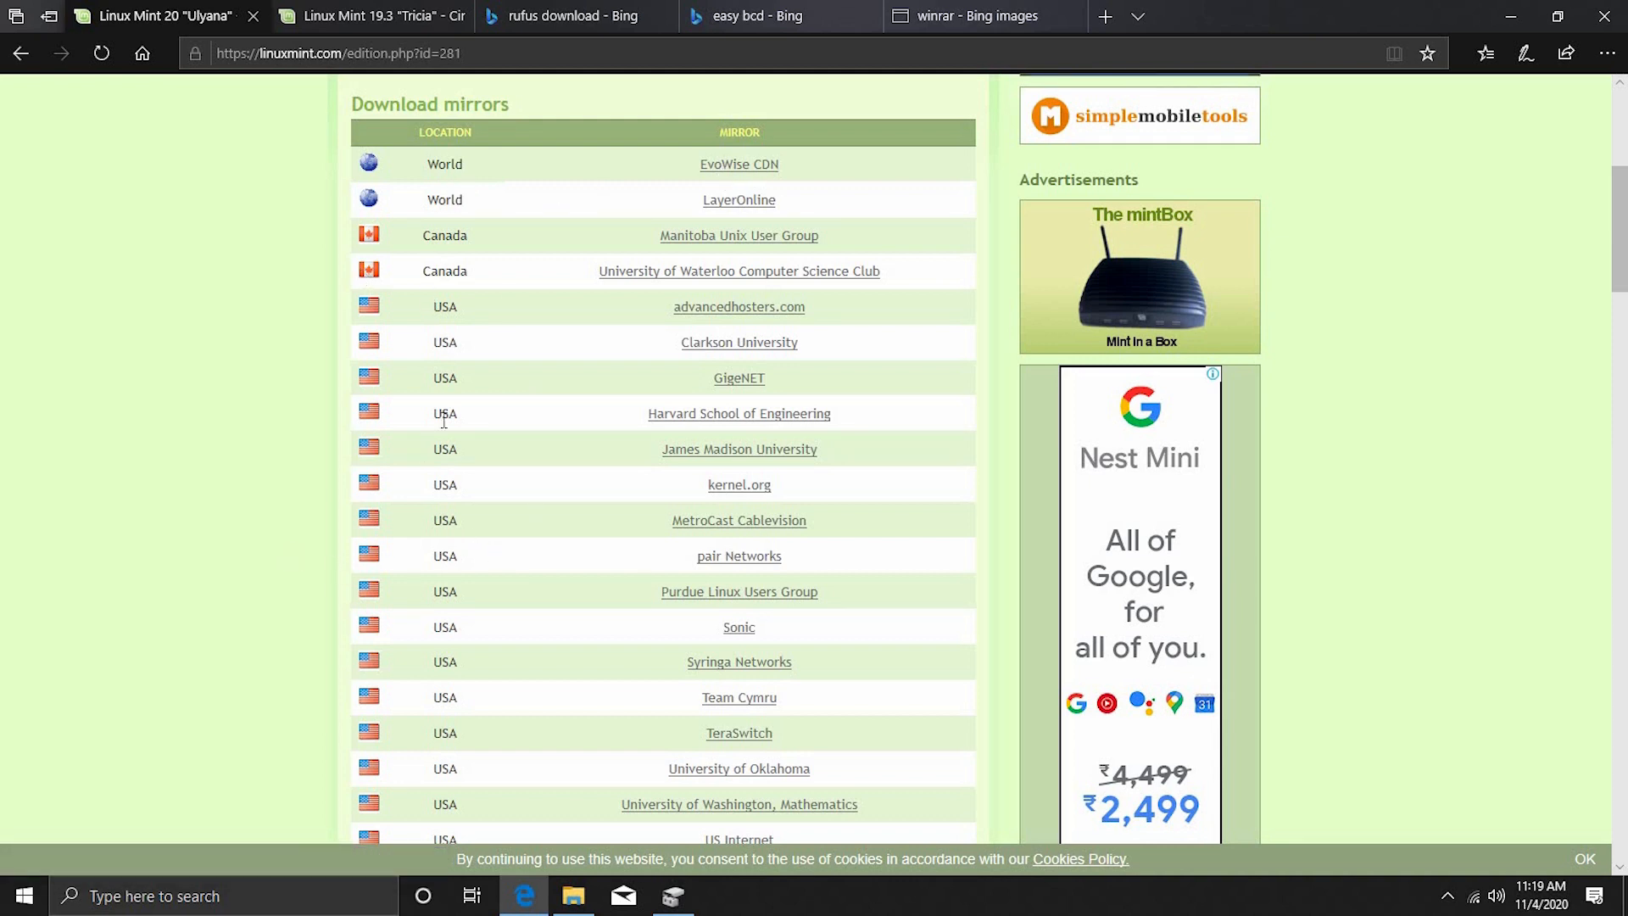
scroll(down, 3)
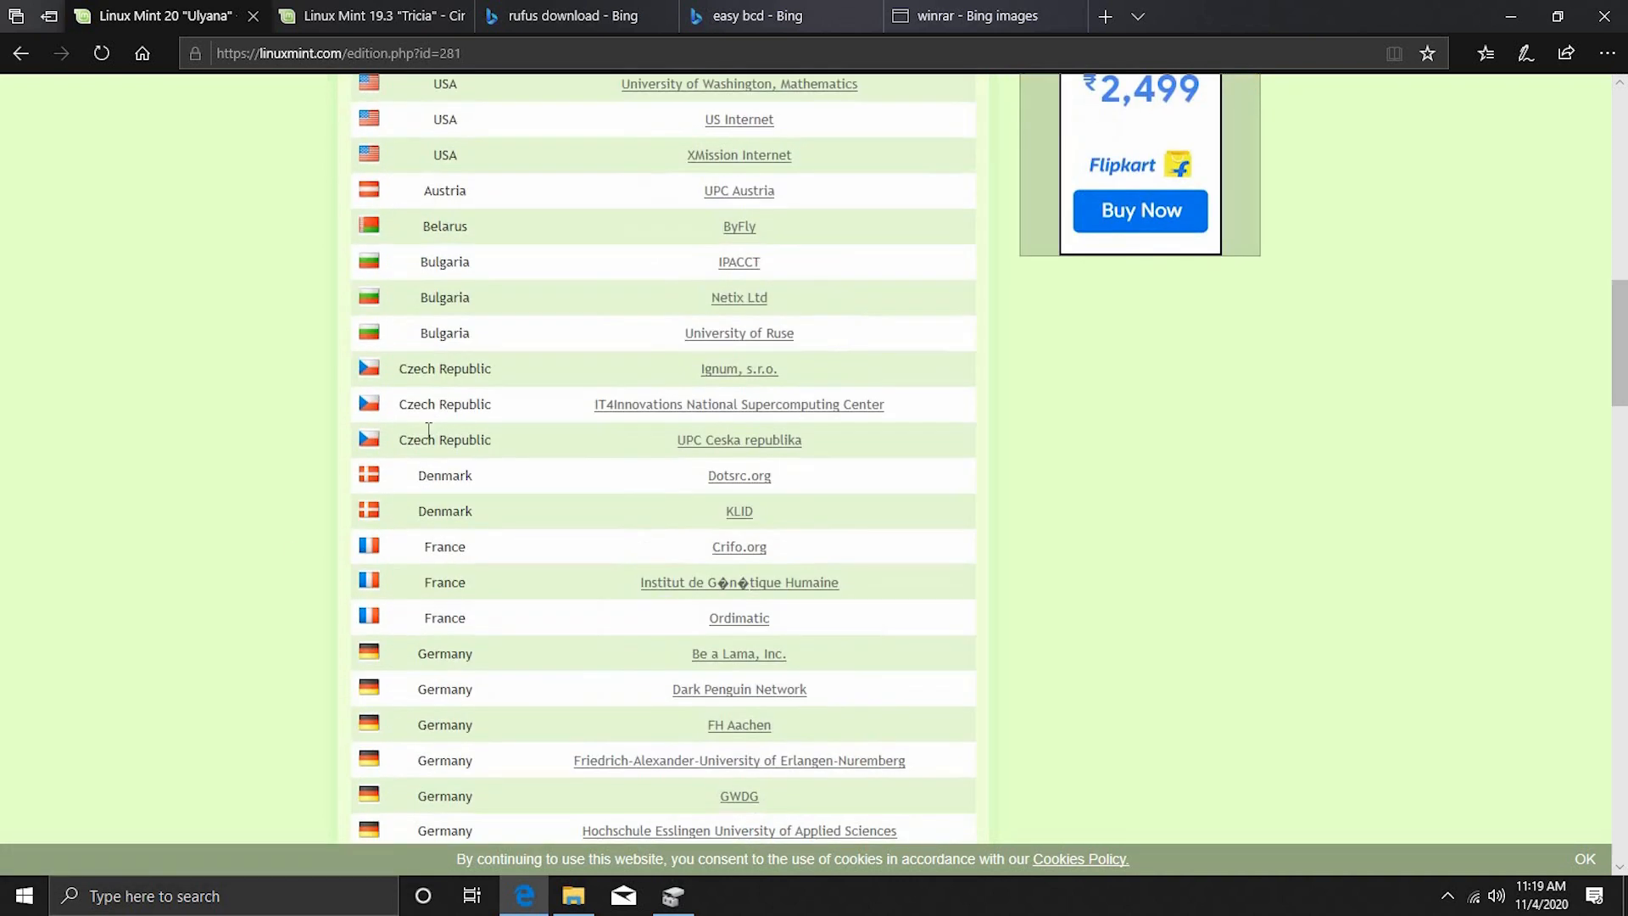
scroll(down, 3)
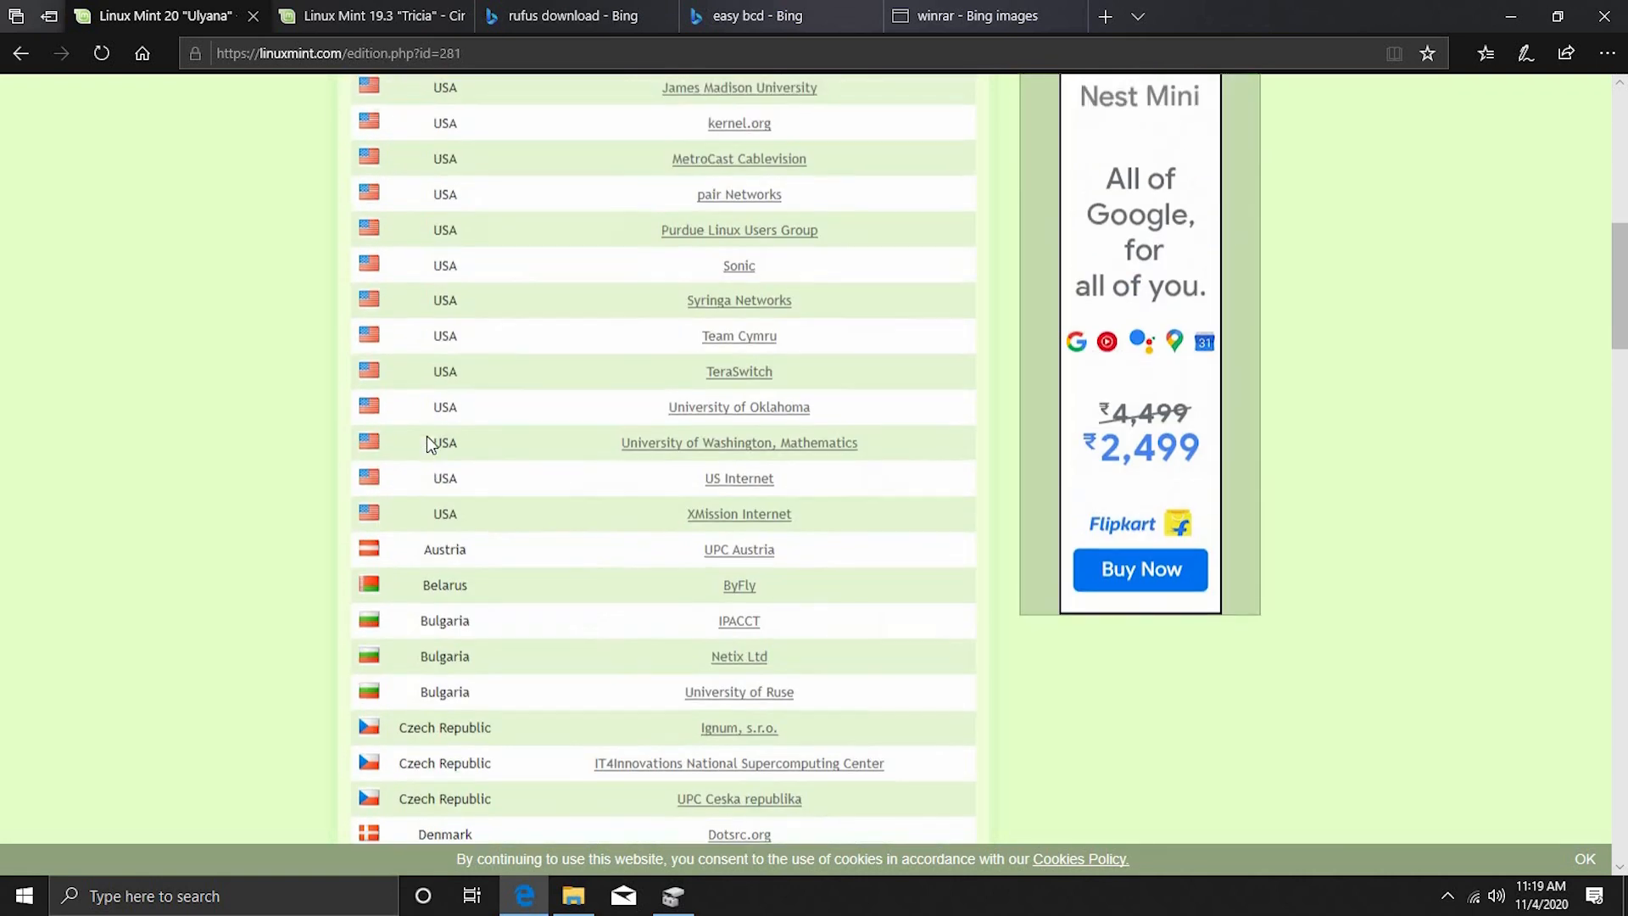
scroll(up, 3)
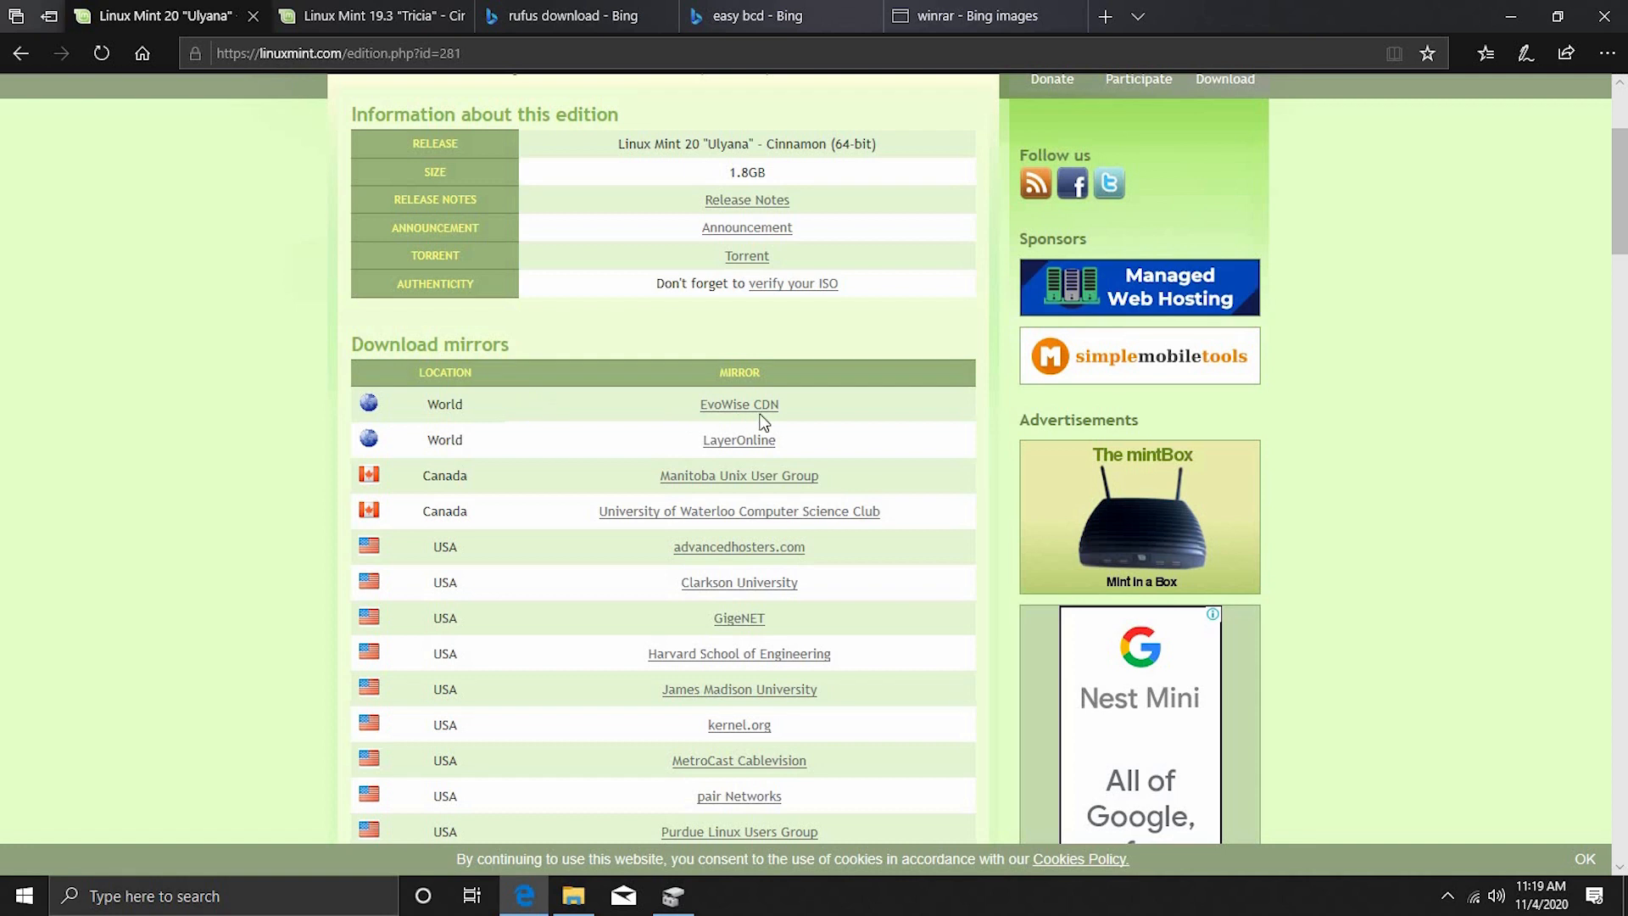
click(740, 404)
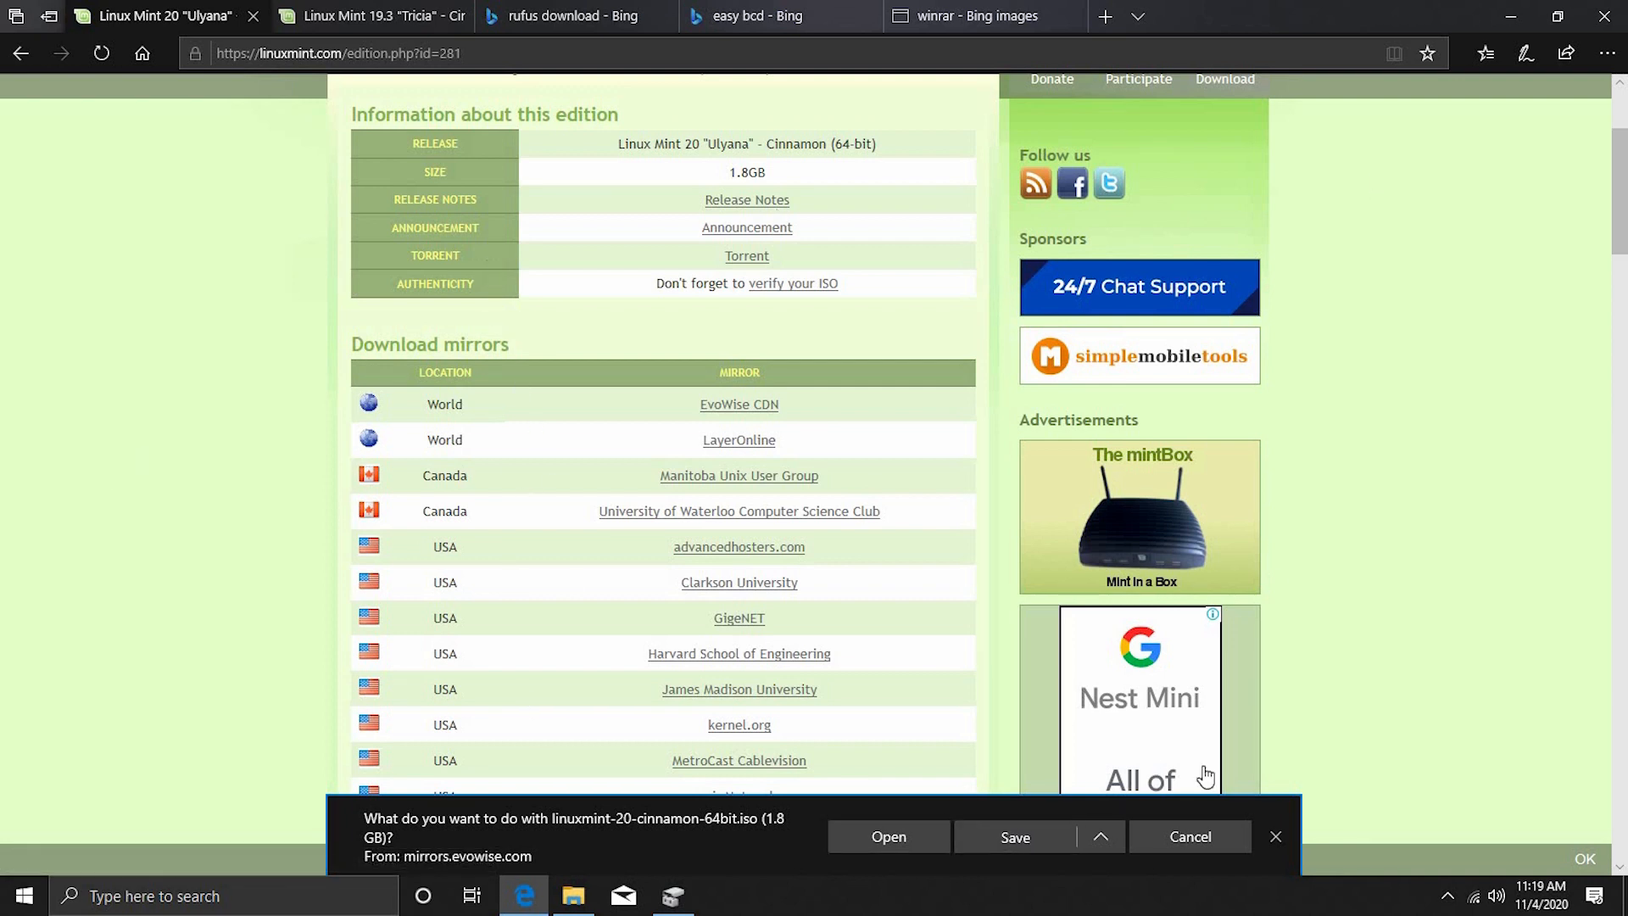
mouse_move(1262, 665)
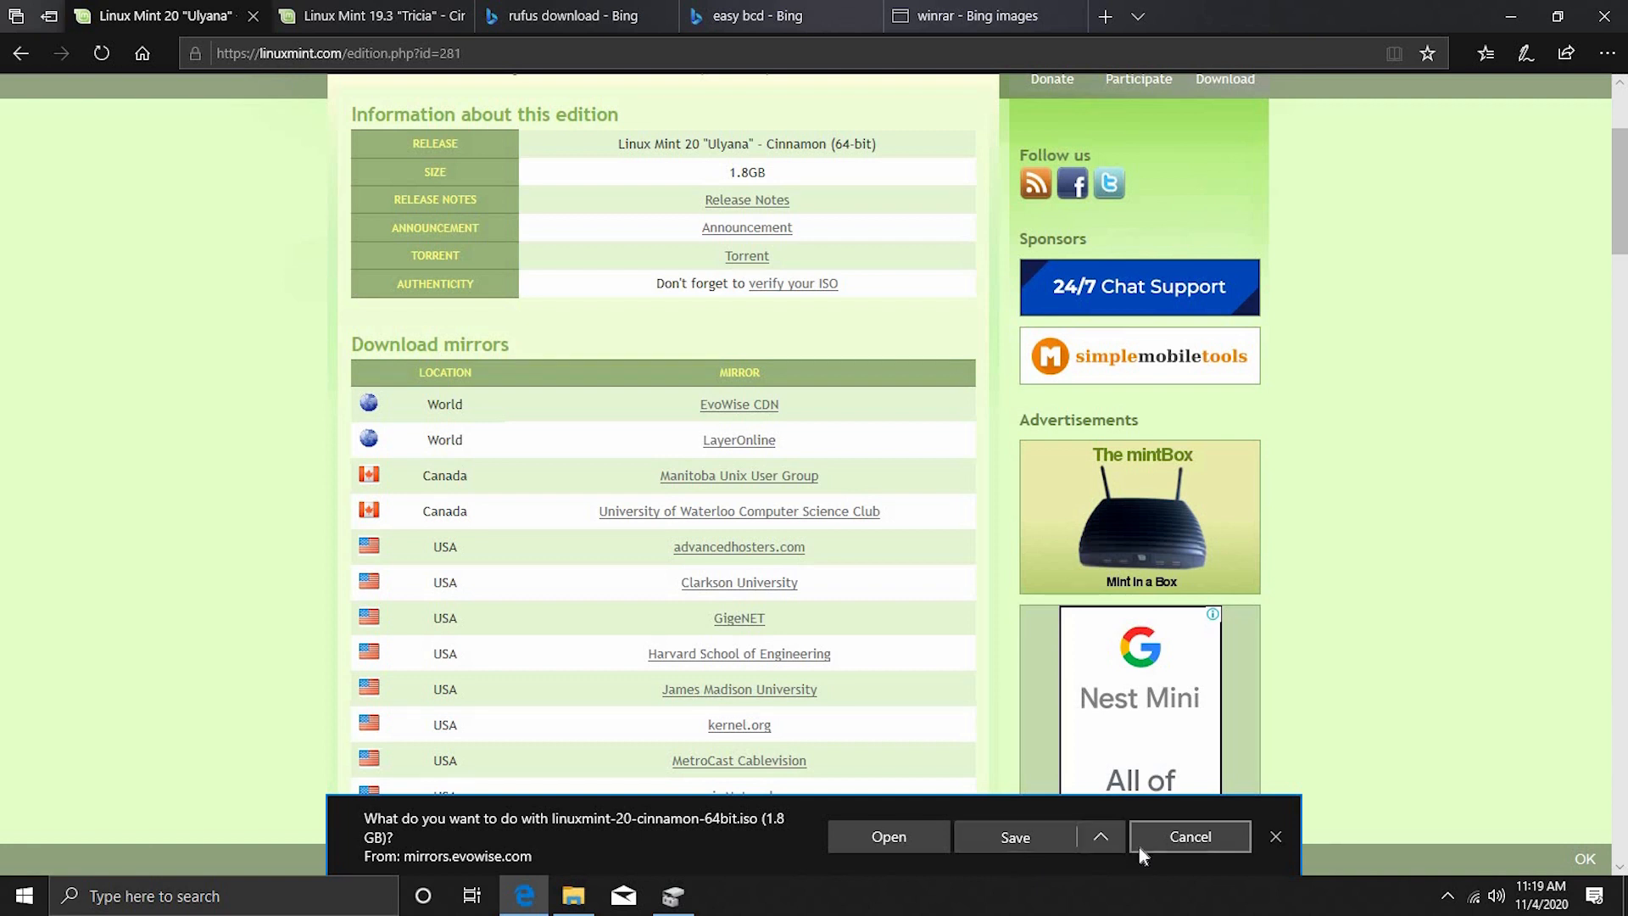
- Cancel the duplicate ISO download, verify Downloads already holds it, and return to Edge
click(1190, 836)
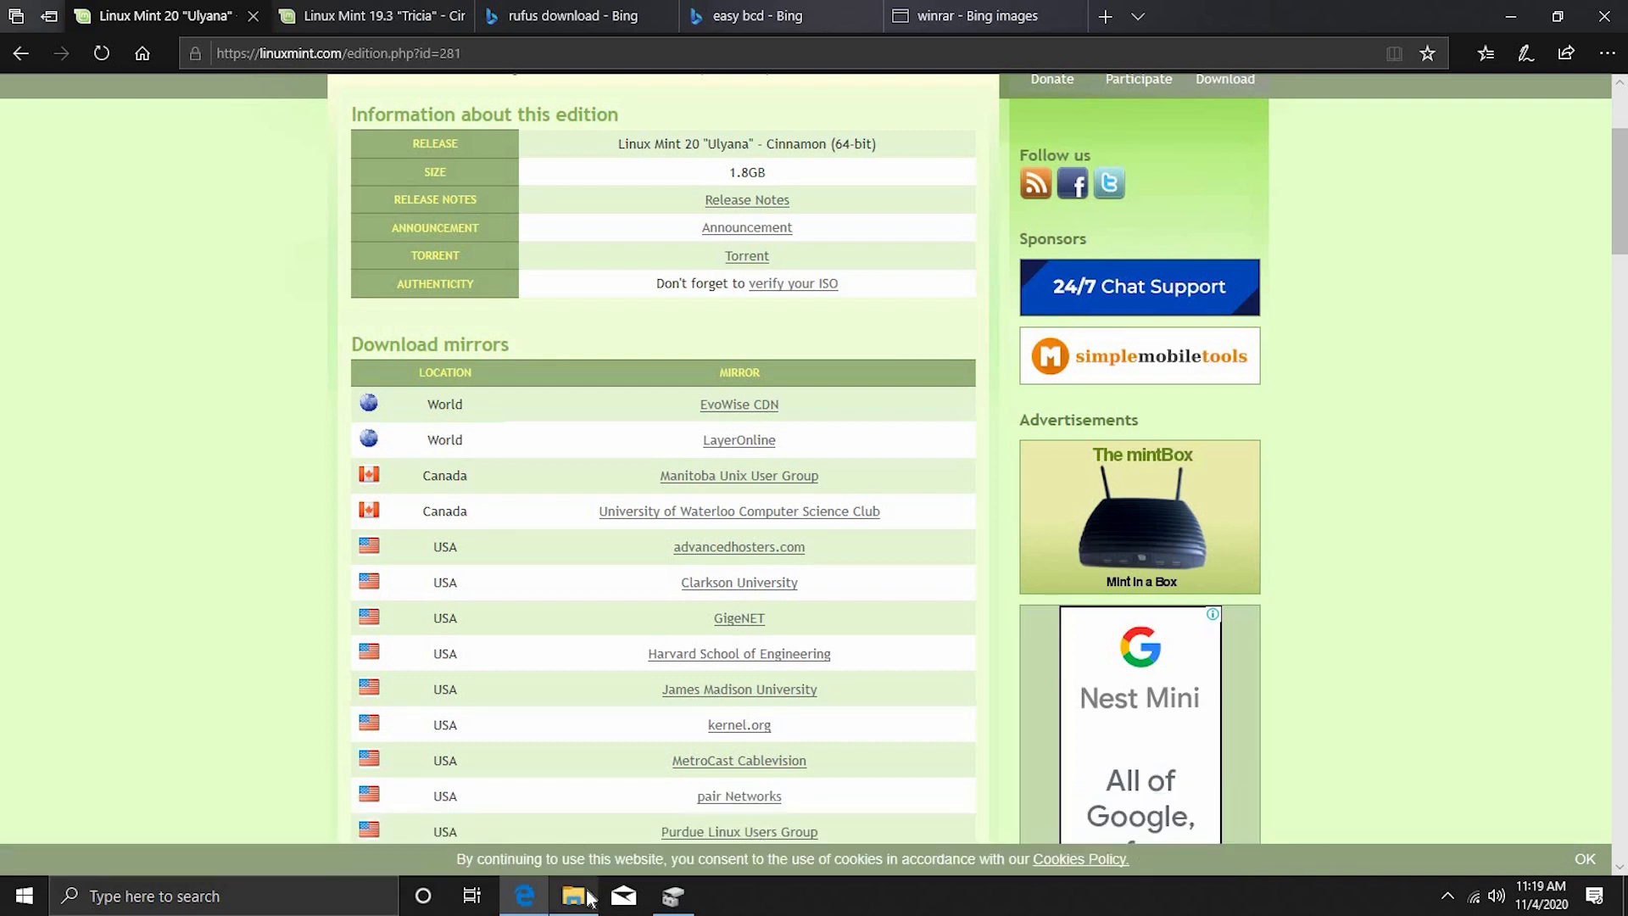
click(576, 896)
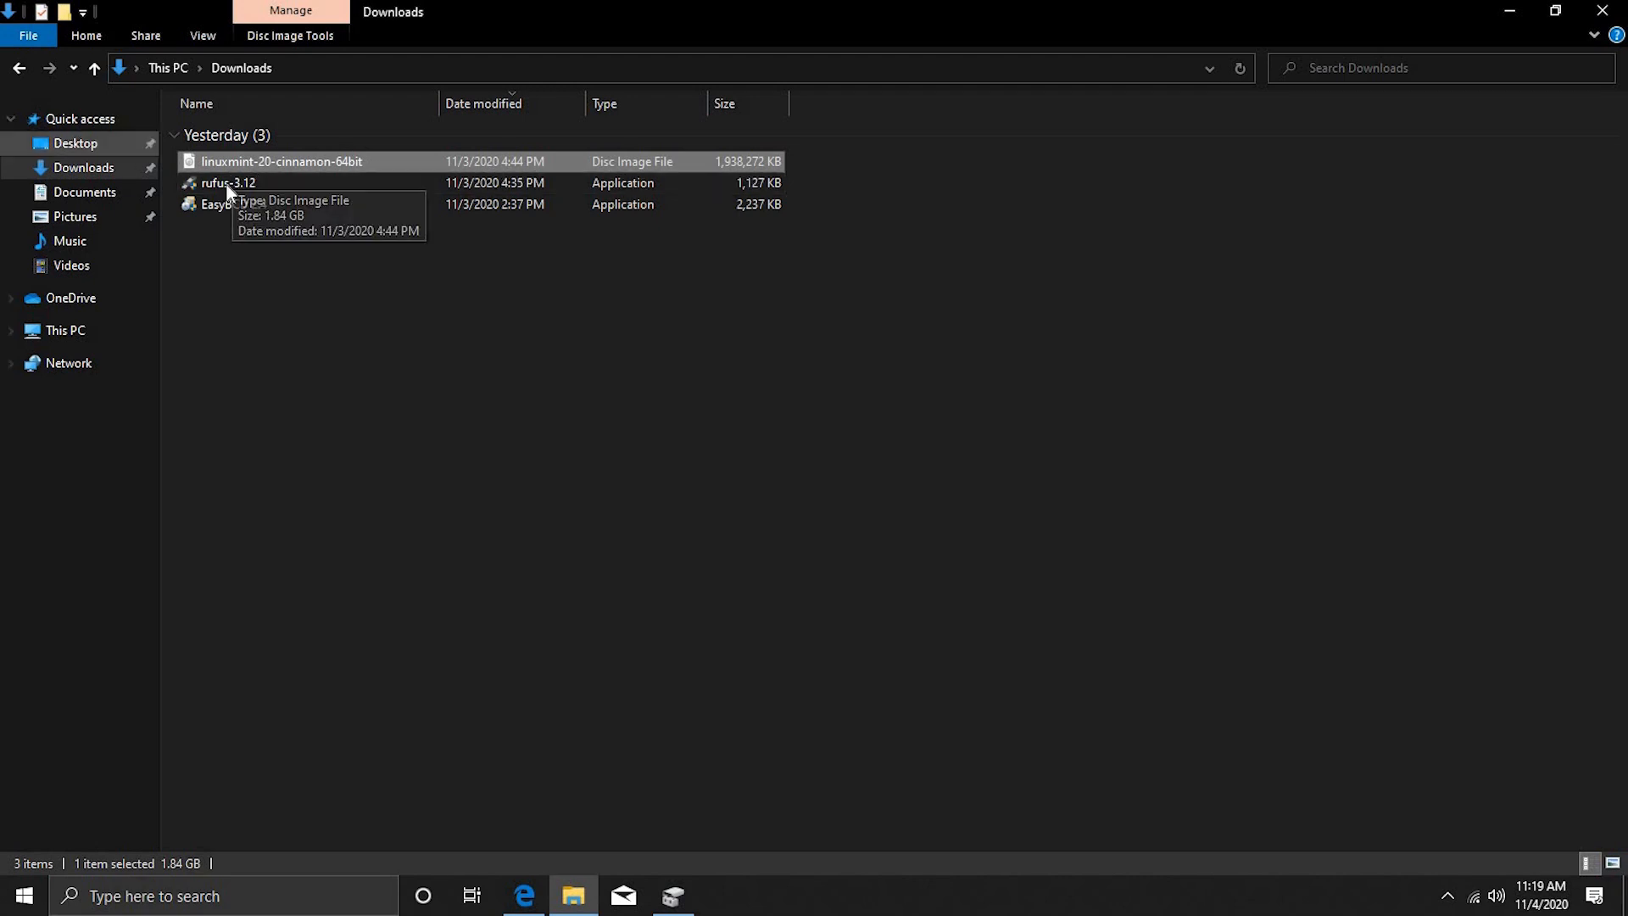
click(524, 892)
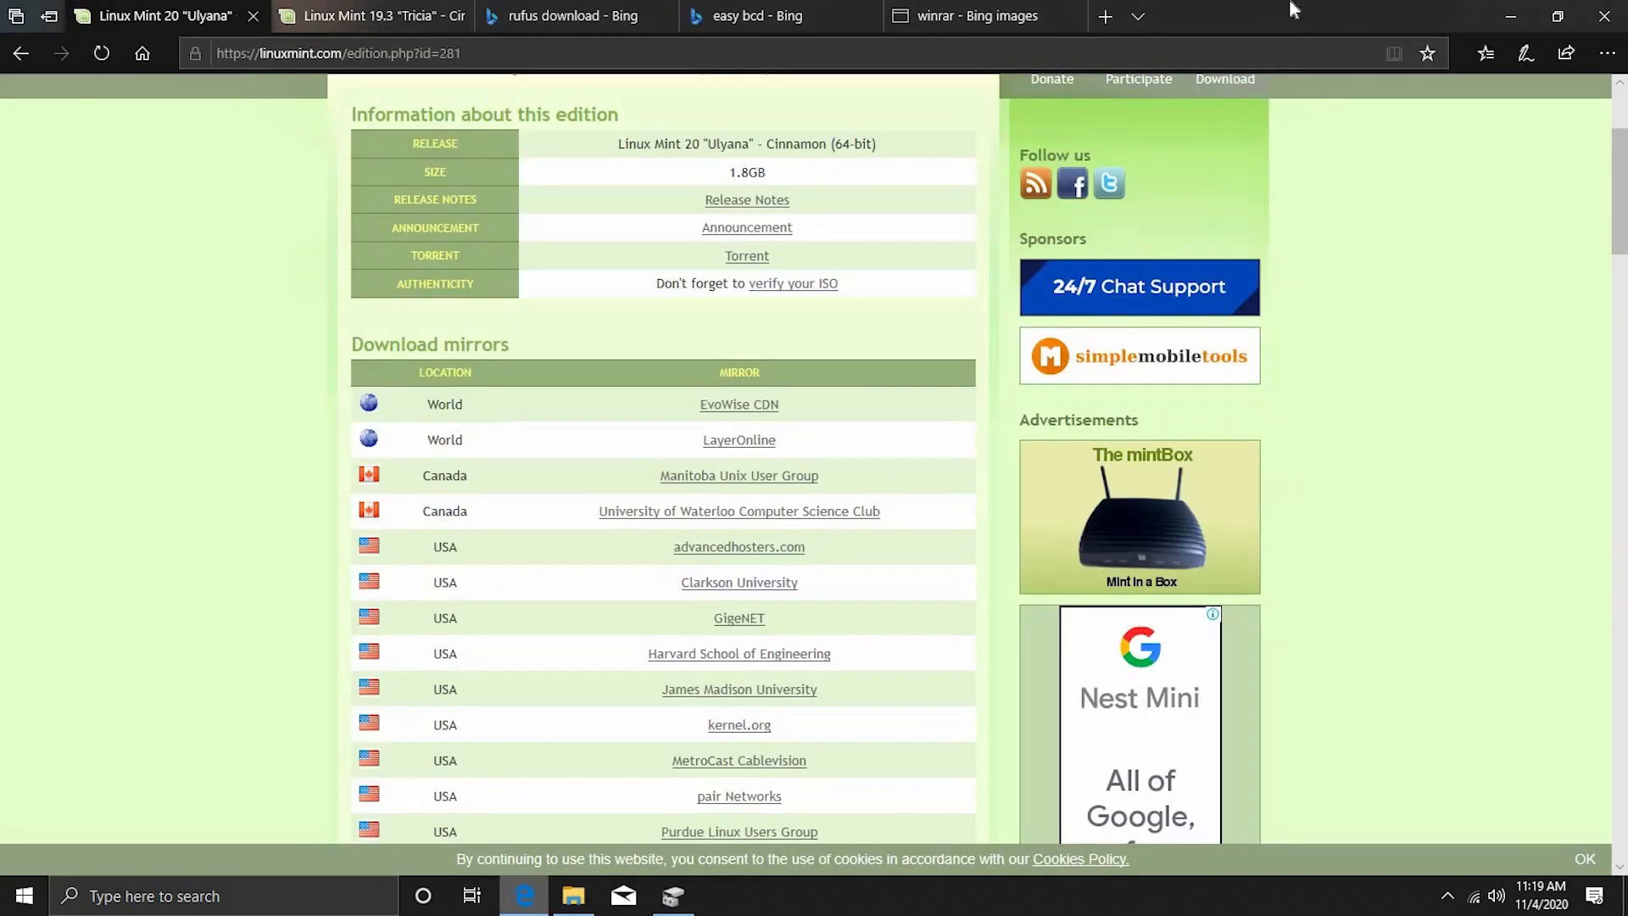
click(970, 15)
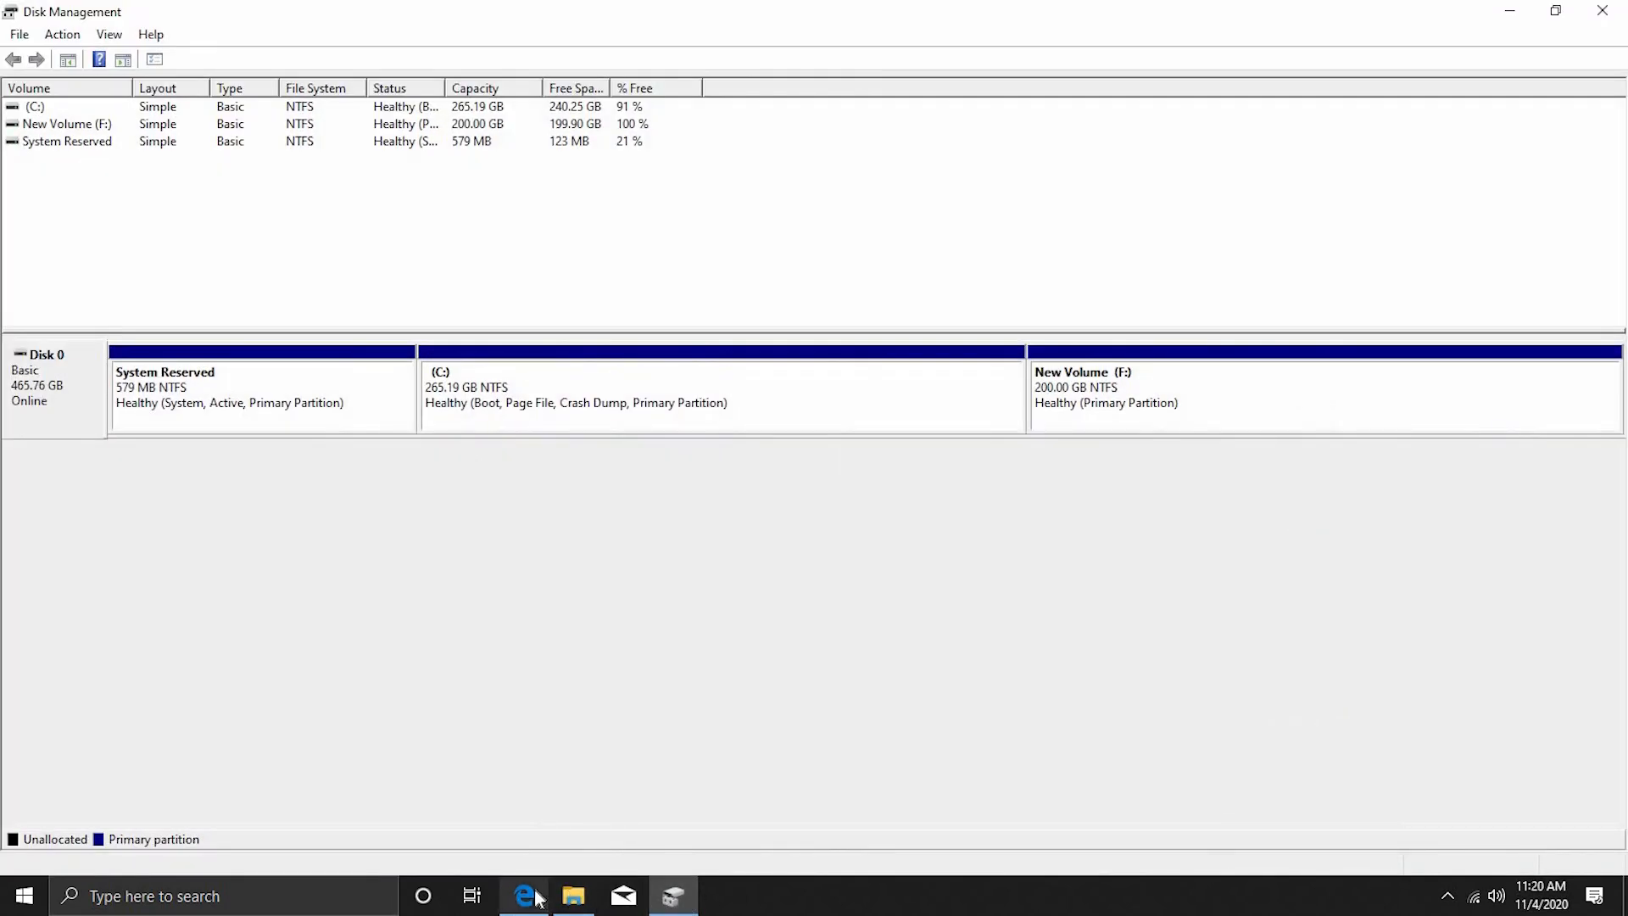
click(575, 895)
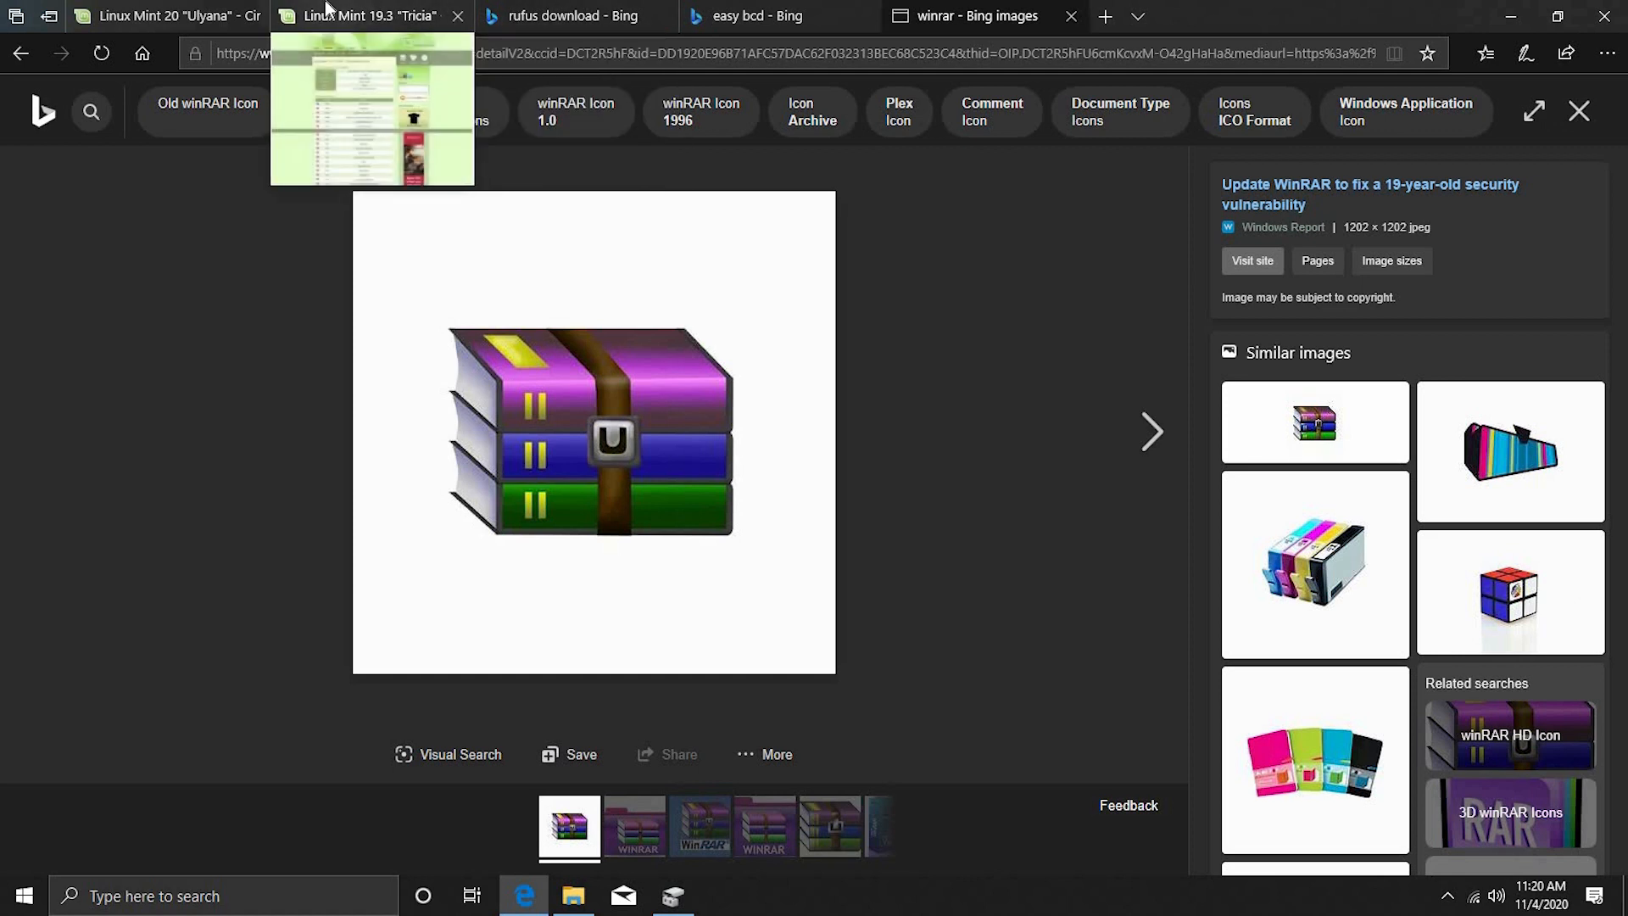
- Compare the Linux Mint 19.3 Tricia and 20 Ulyana tabs, settling on the Mint 20 Cinnamon page
click(371, 15)
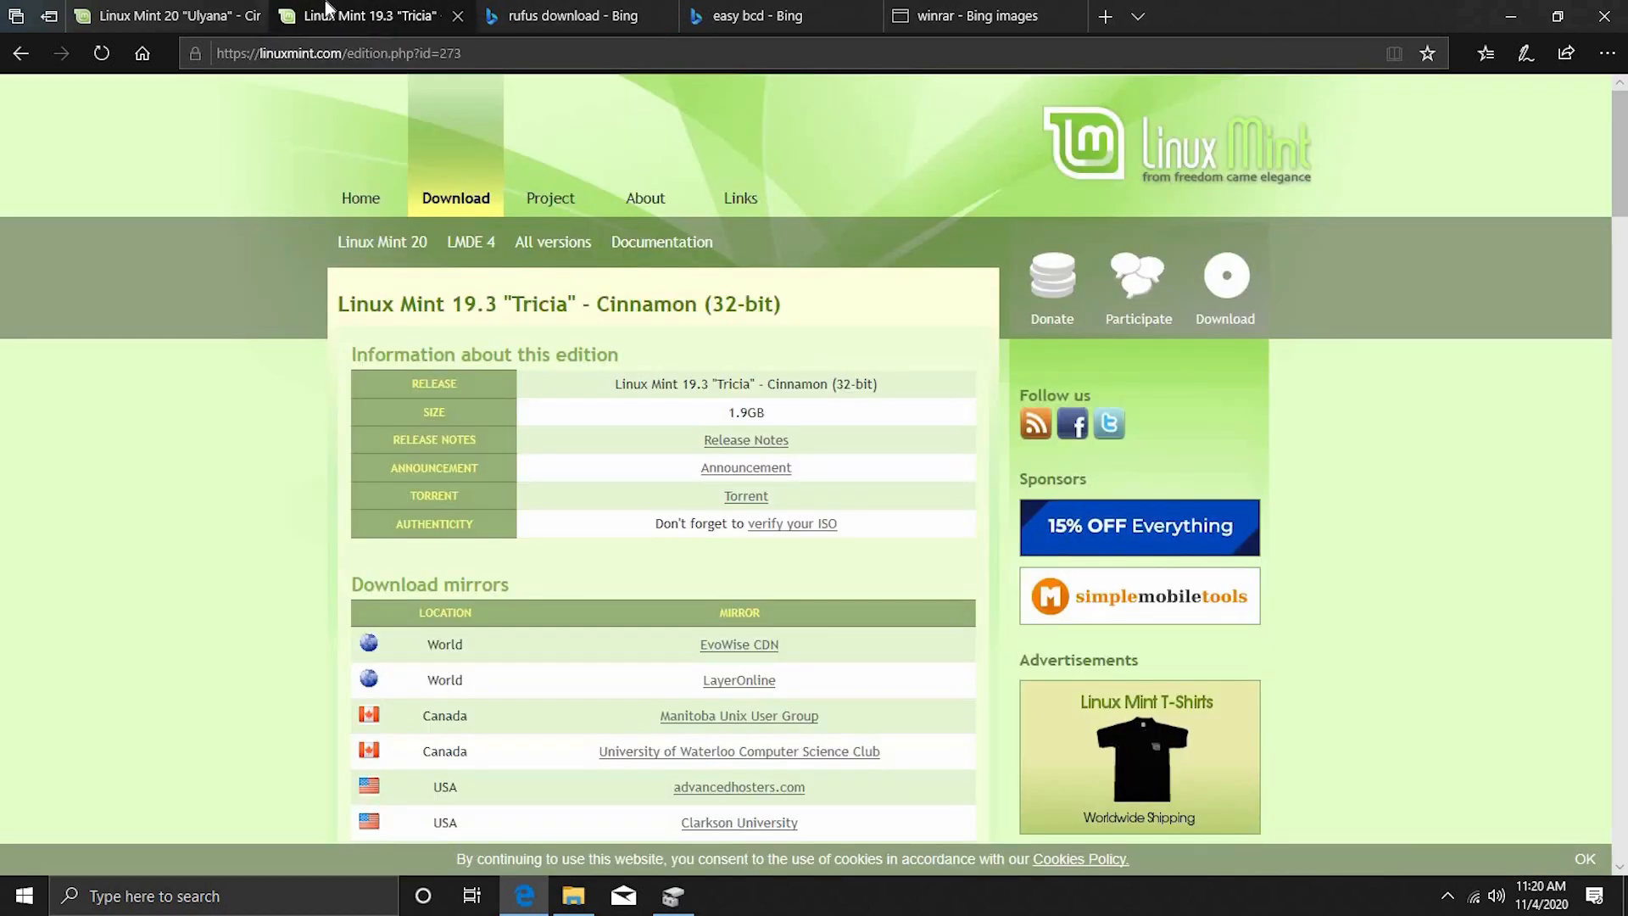
click(170, 14)
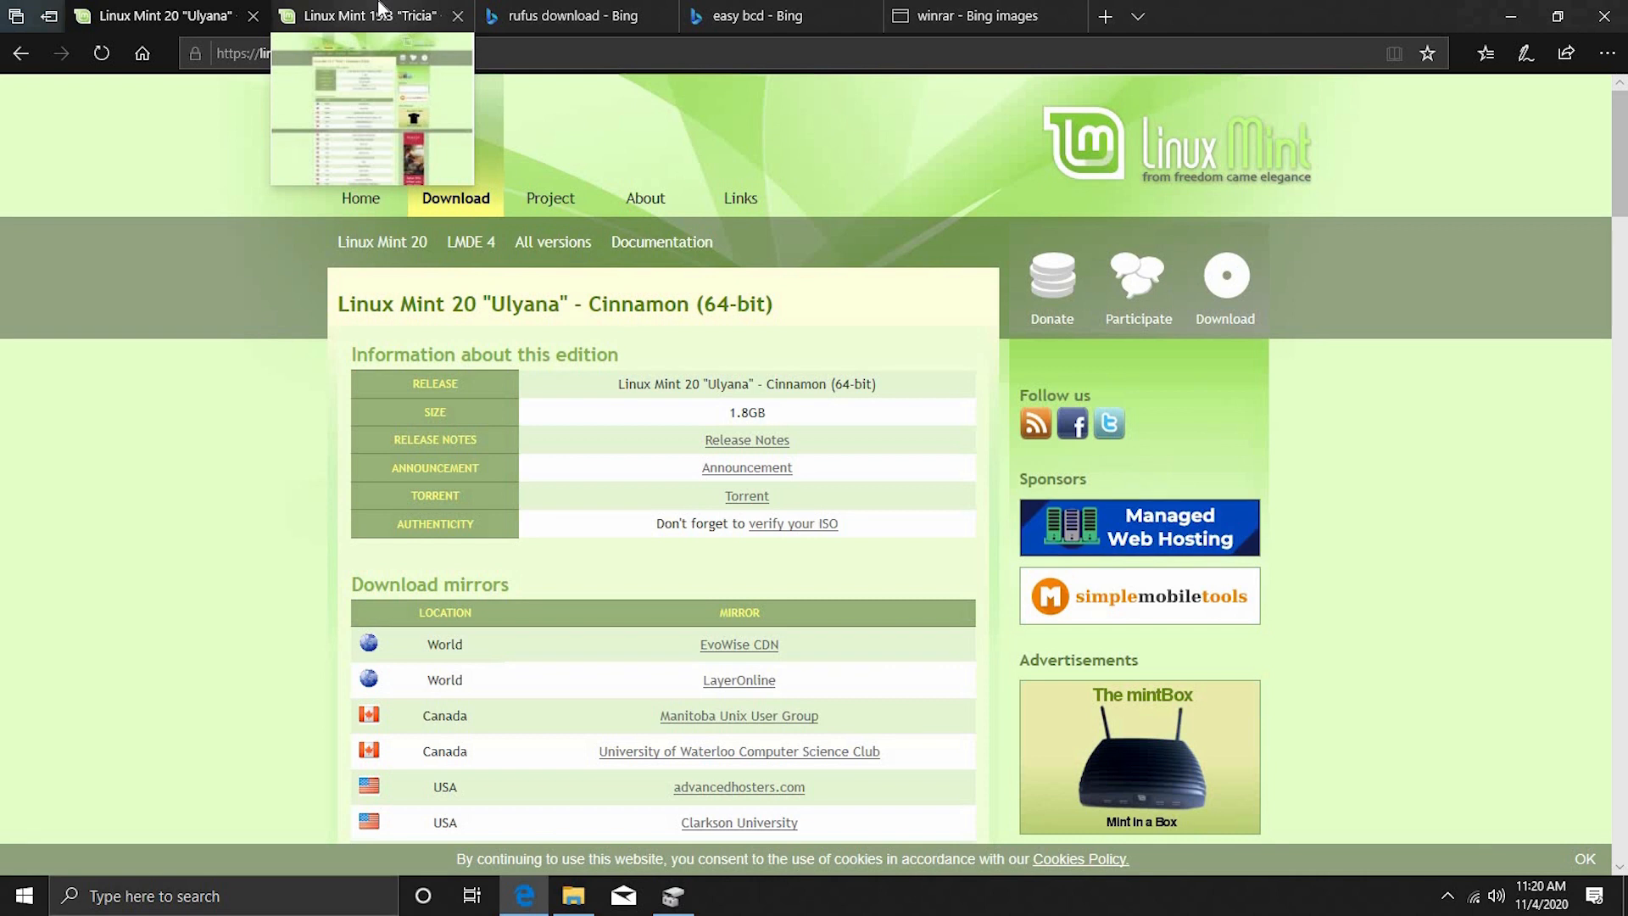
mouse_move(379, 13)
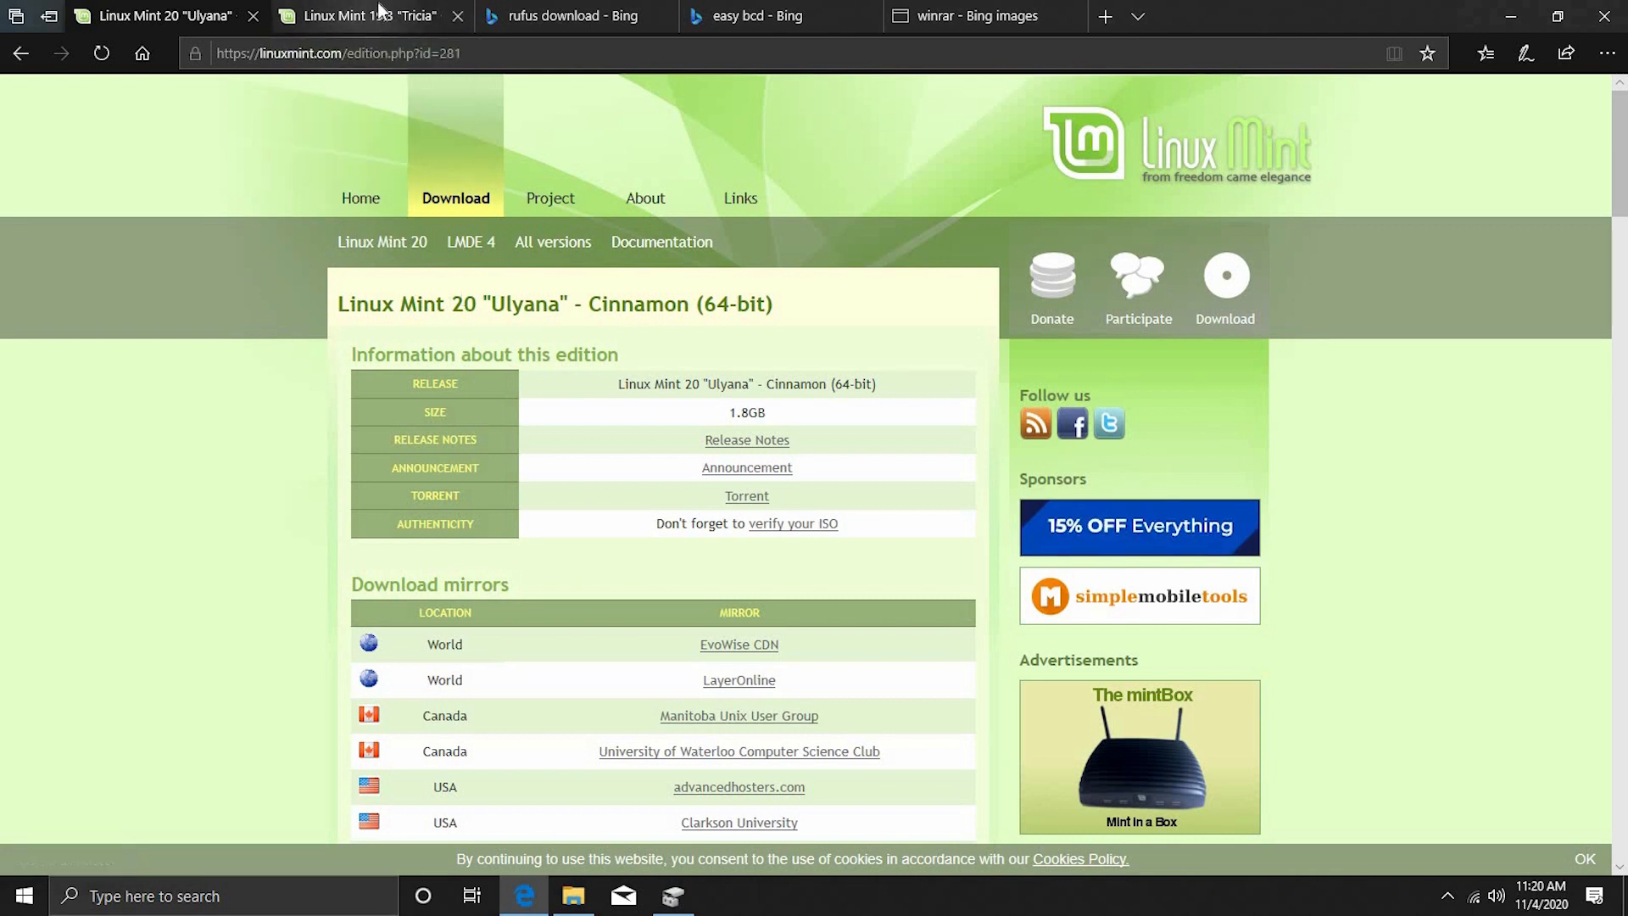
click(363, 15)
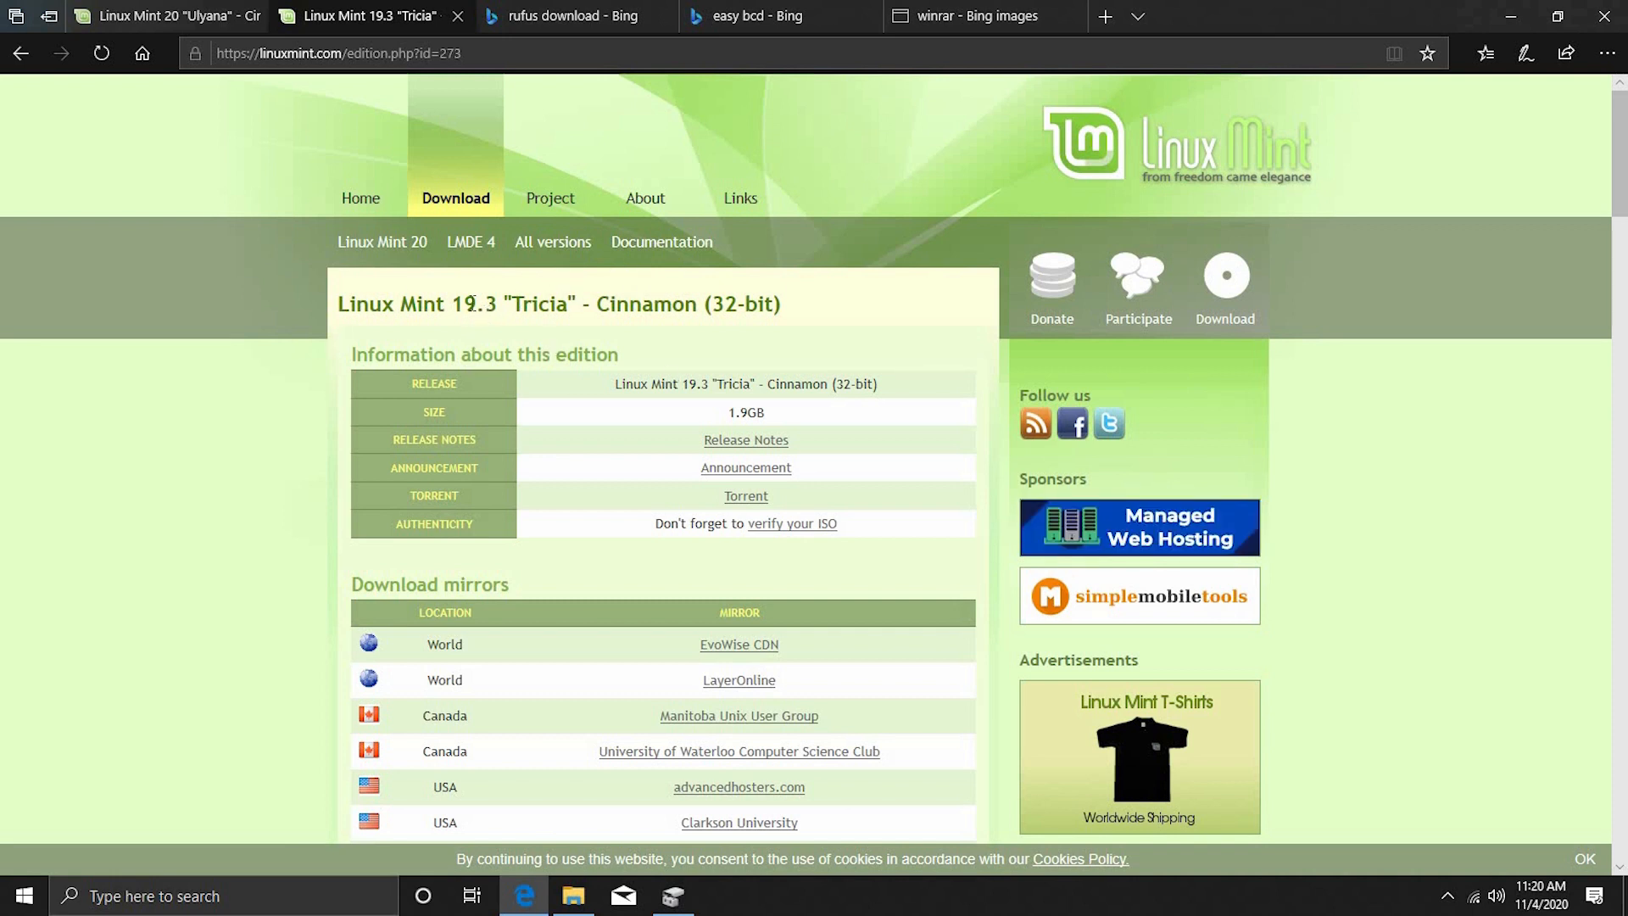
scroll(down, 3)
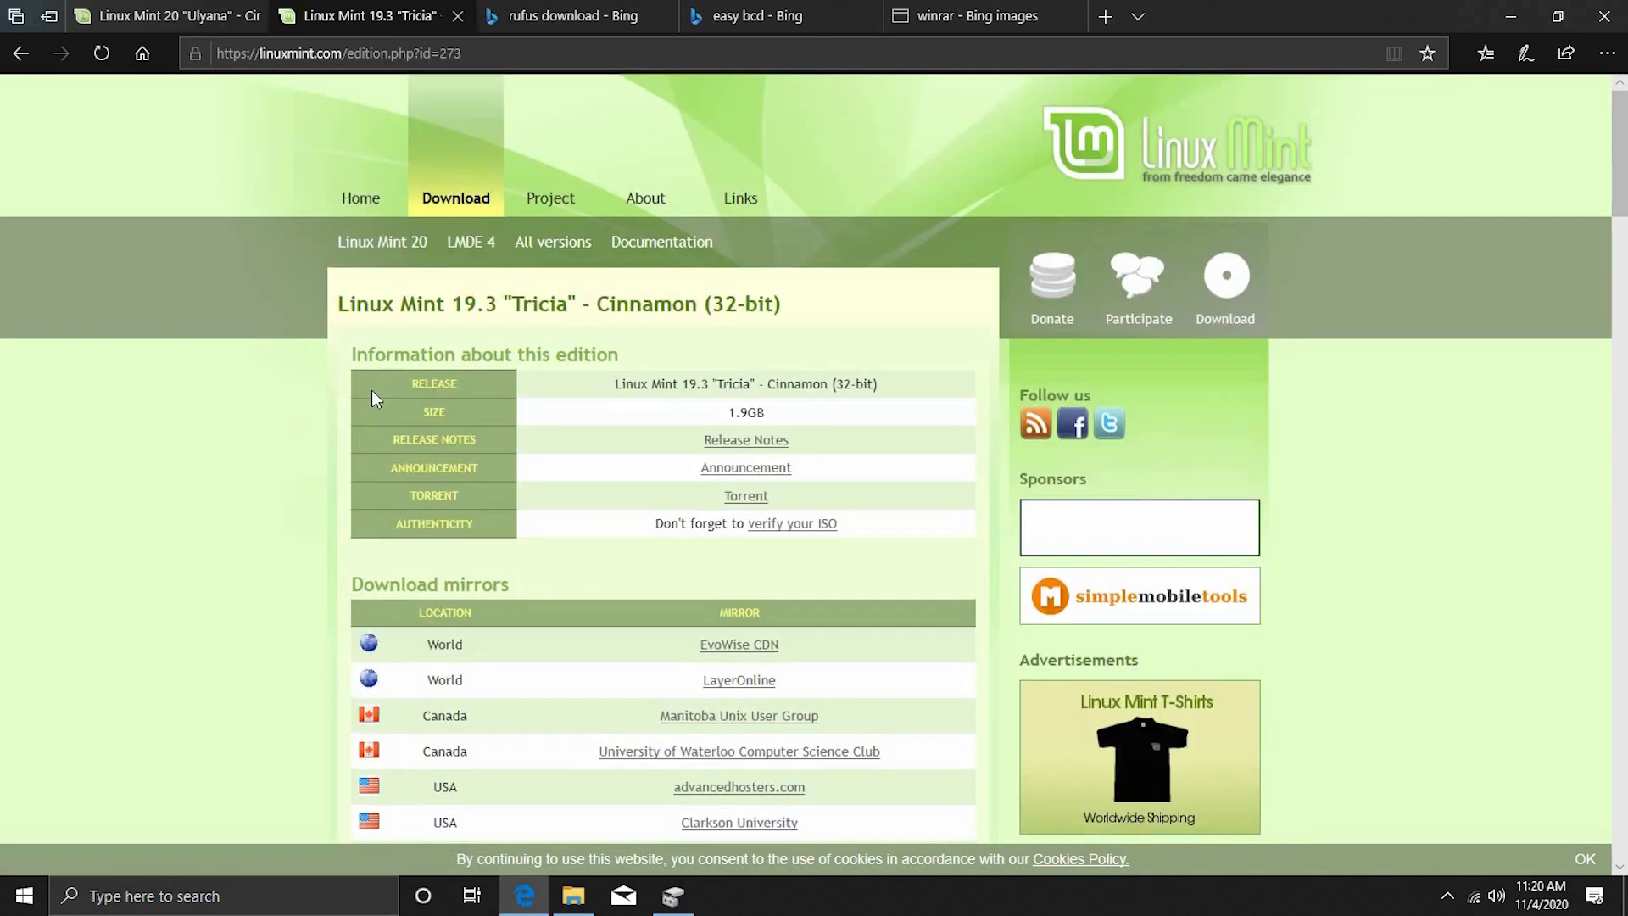
click(161, 14)
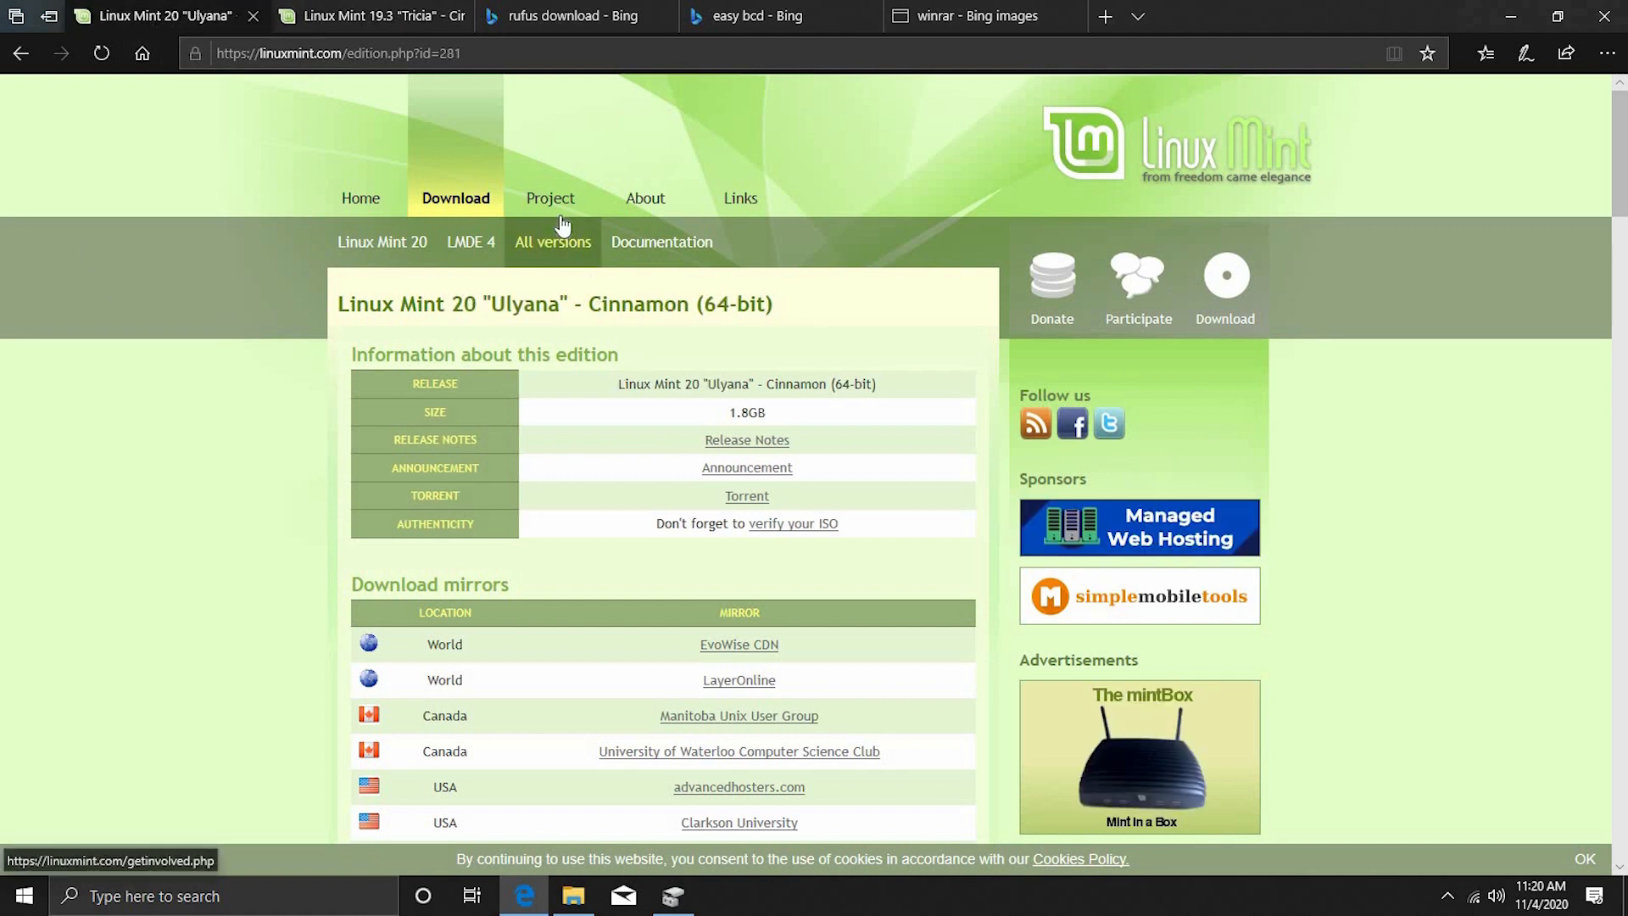
mouse_move(556, 13)
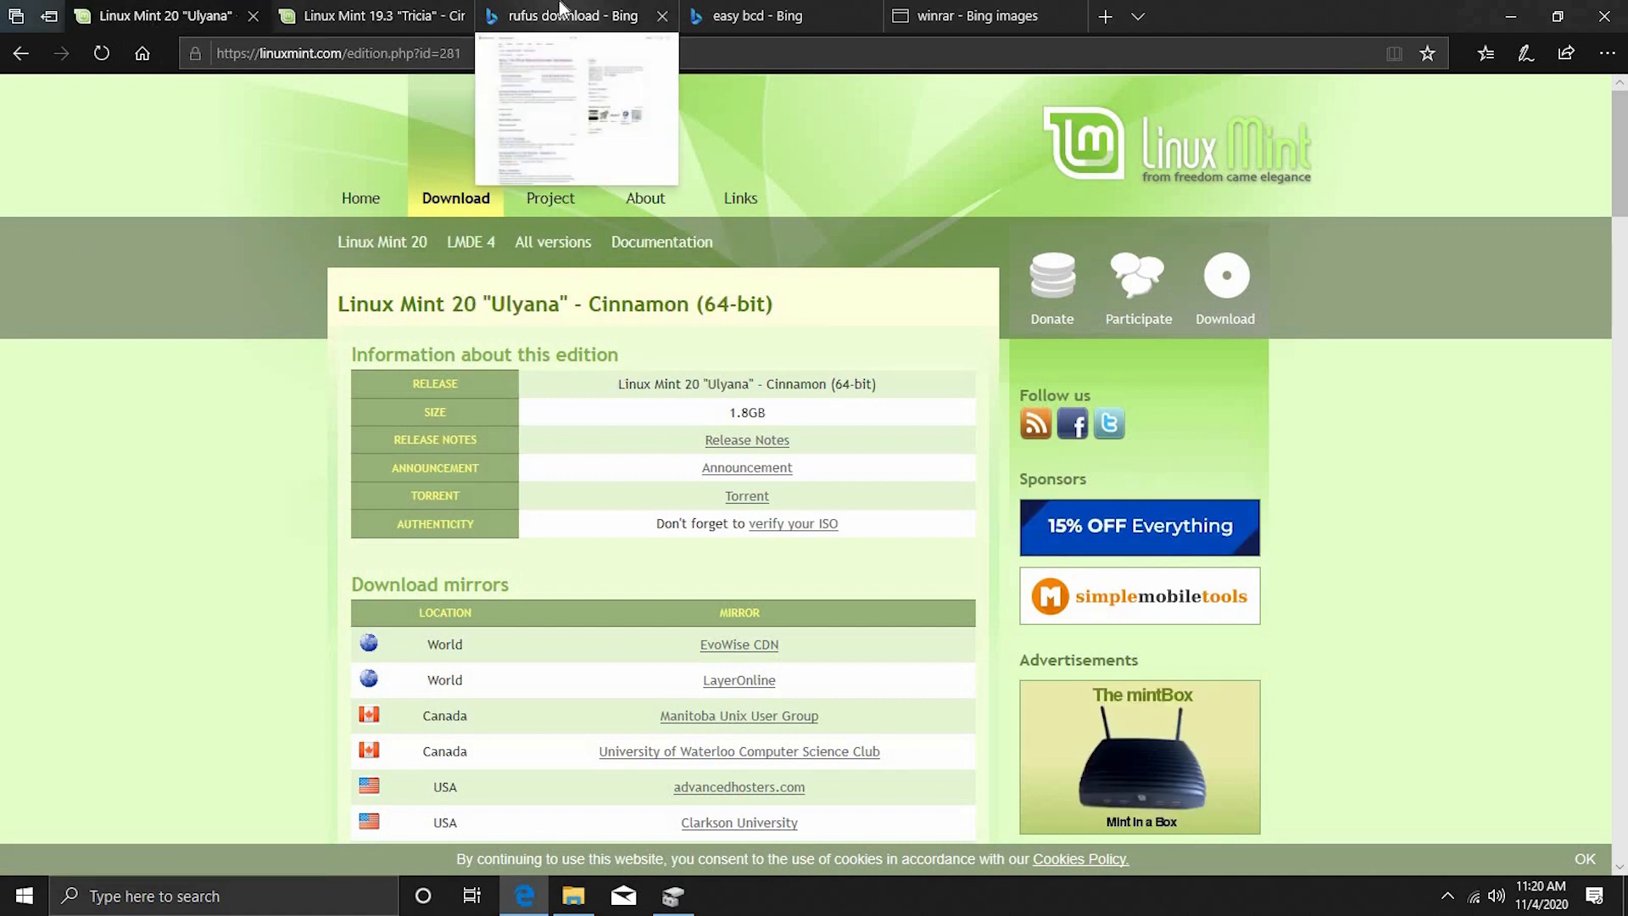
- Start the rufus-3.12.exe download from the official Rufus site, then cancel it
click(570, 15)
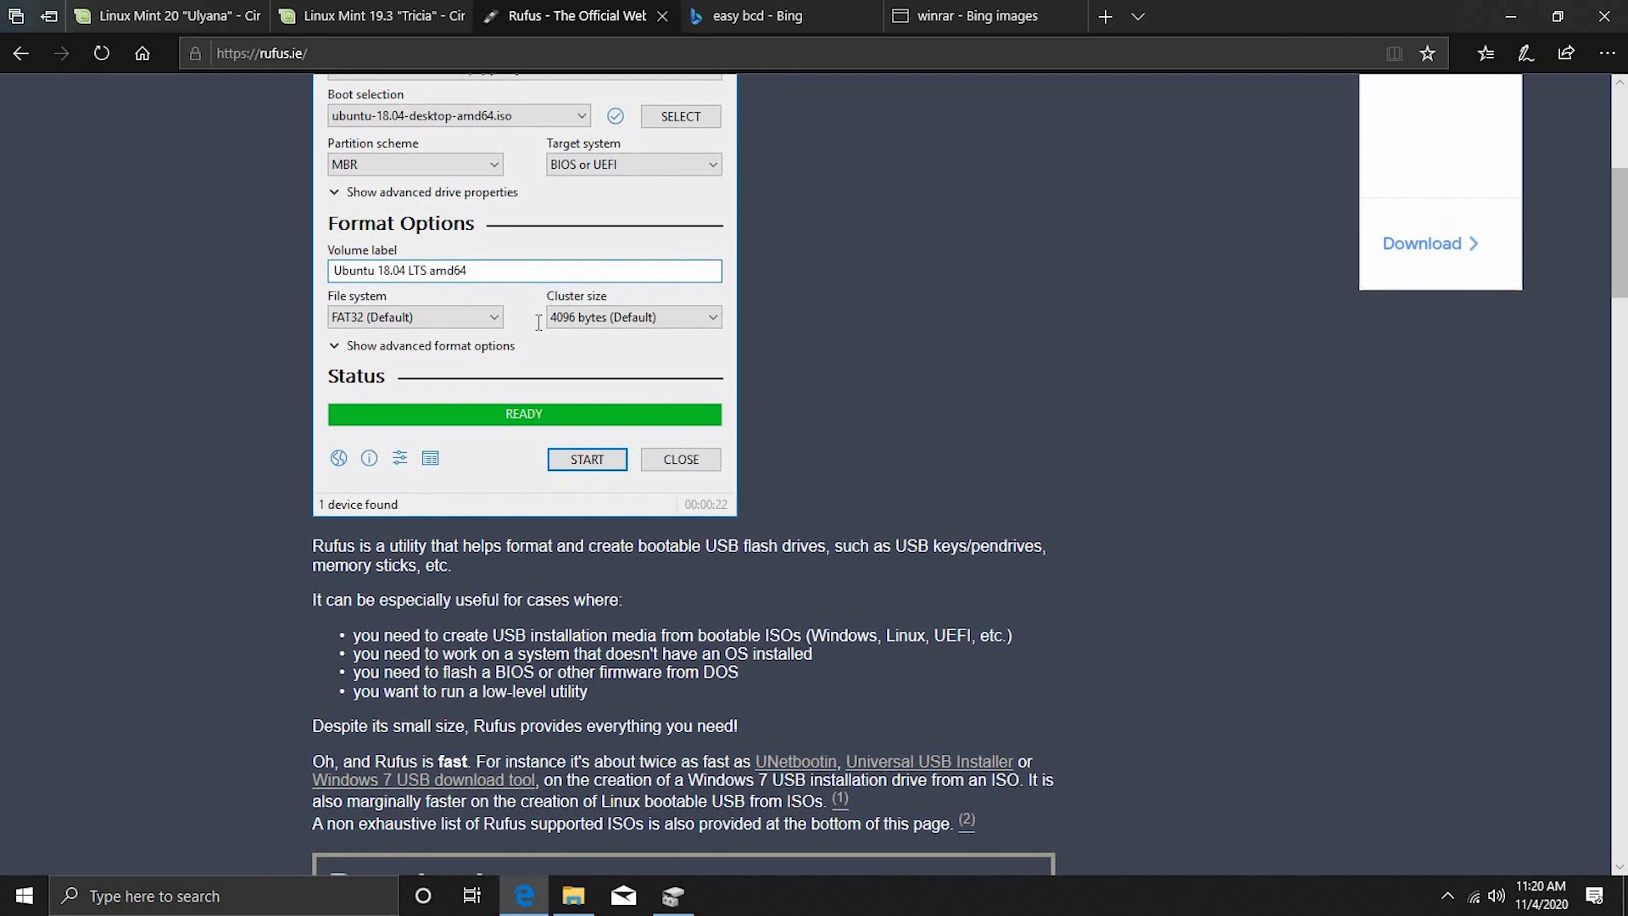
scroll(down, 3)
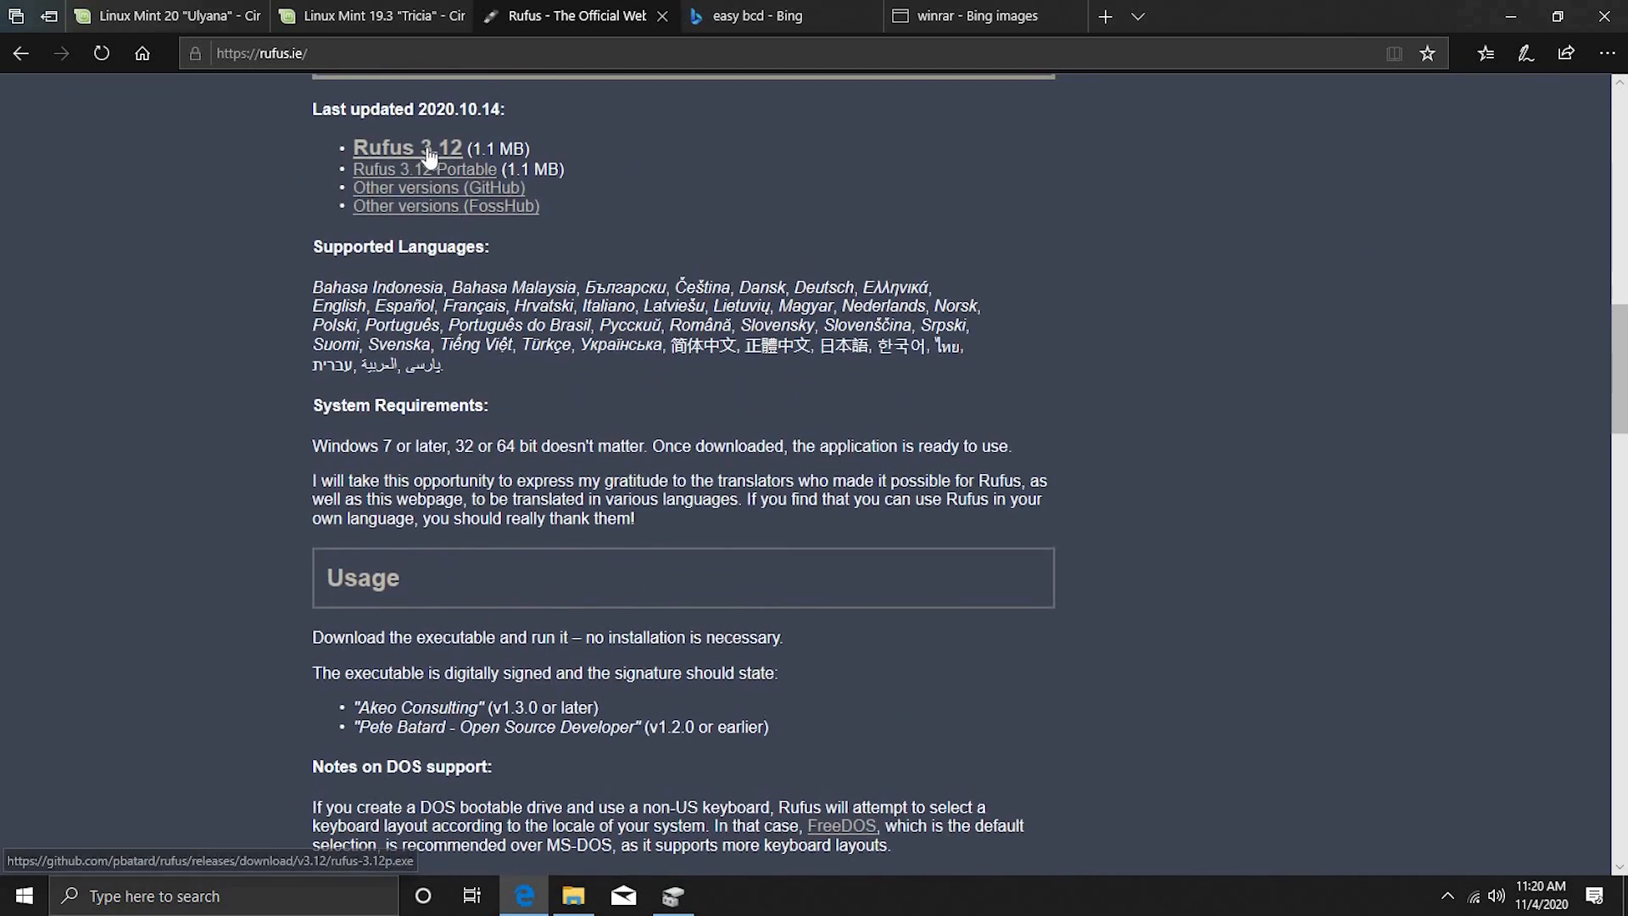
mouse_move(401, 156)
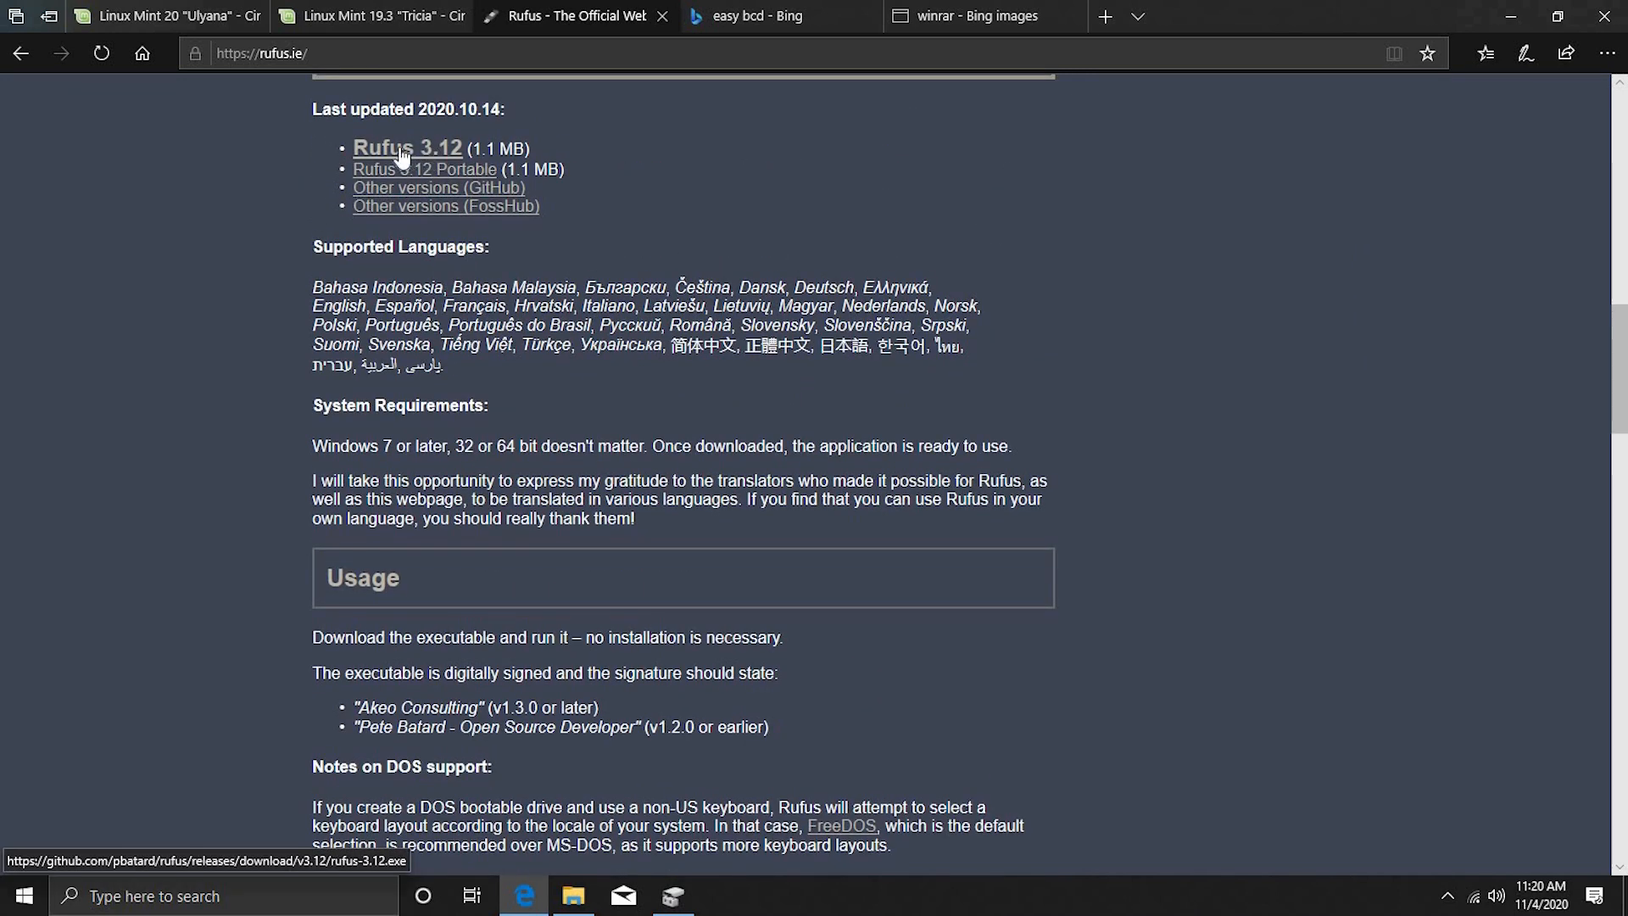
click(415, 149)
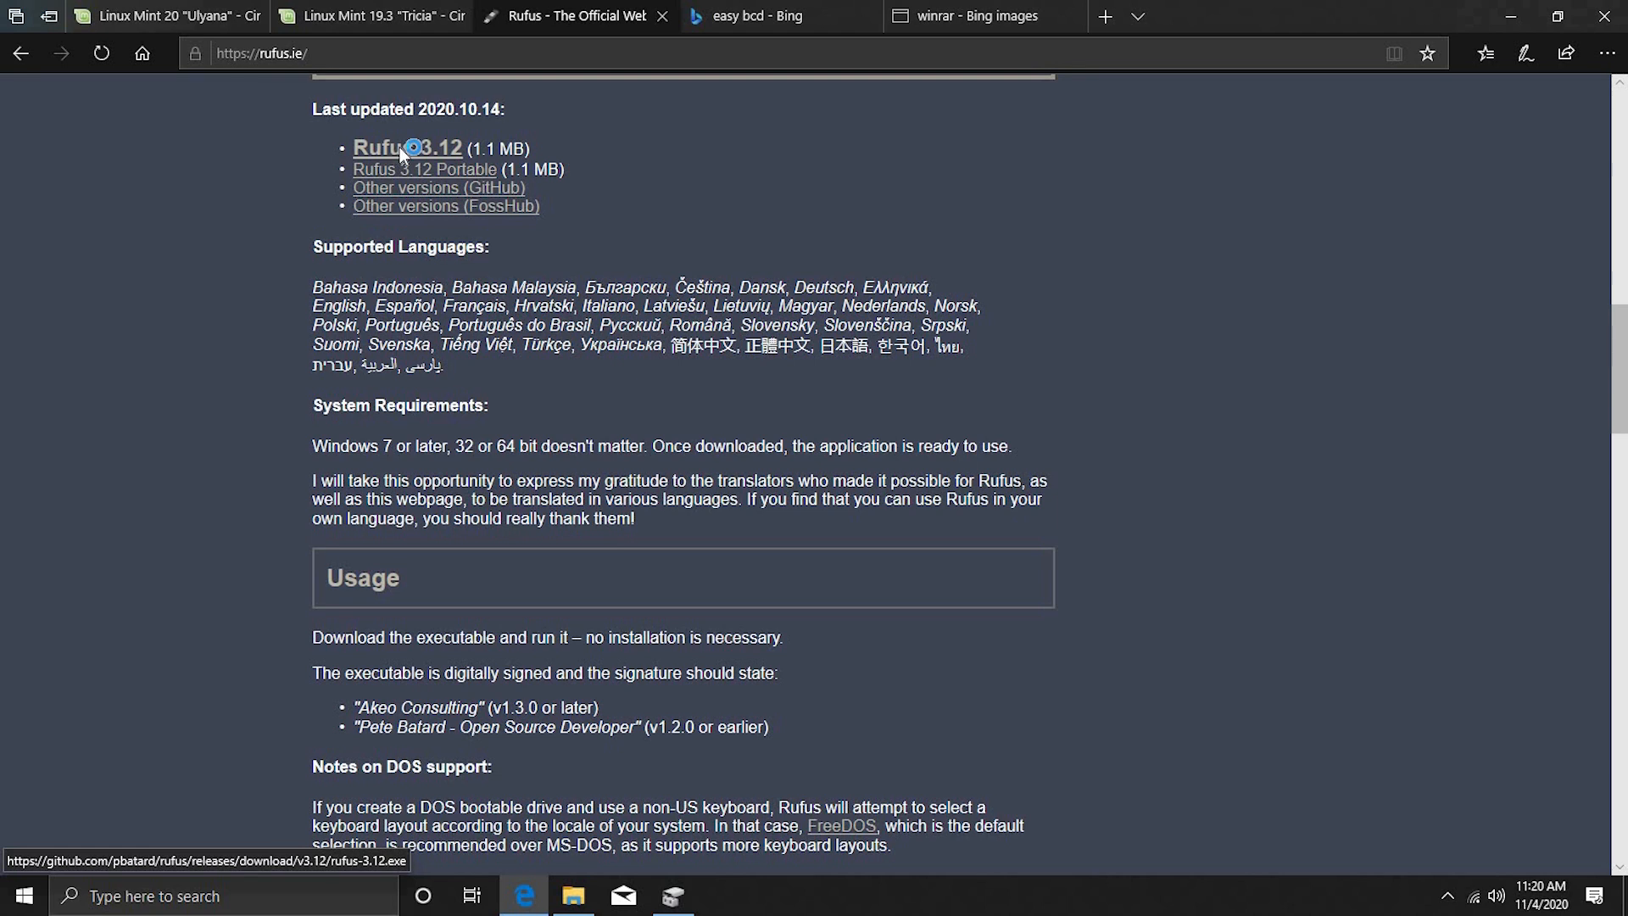
click(409, 147)
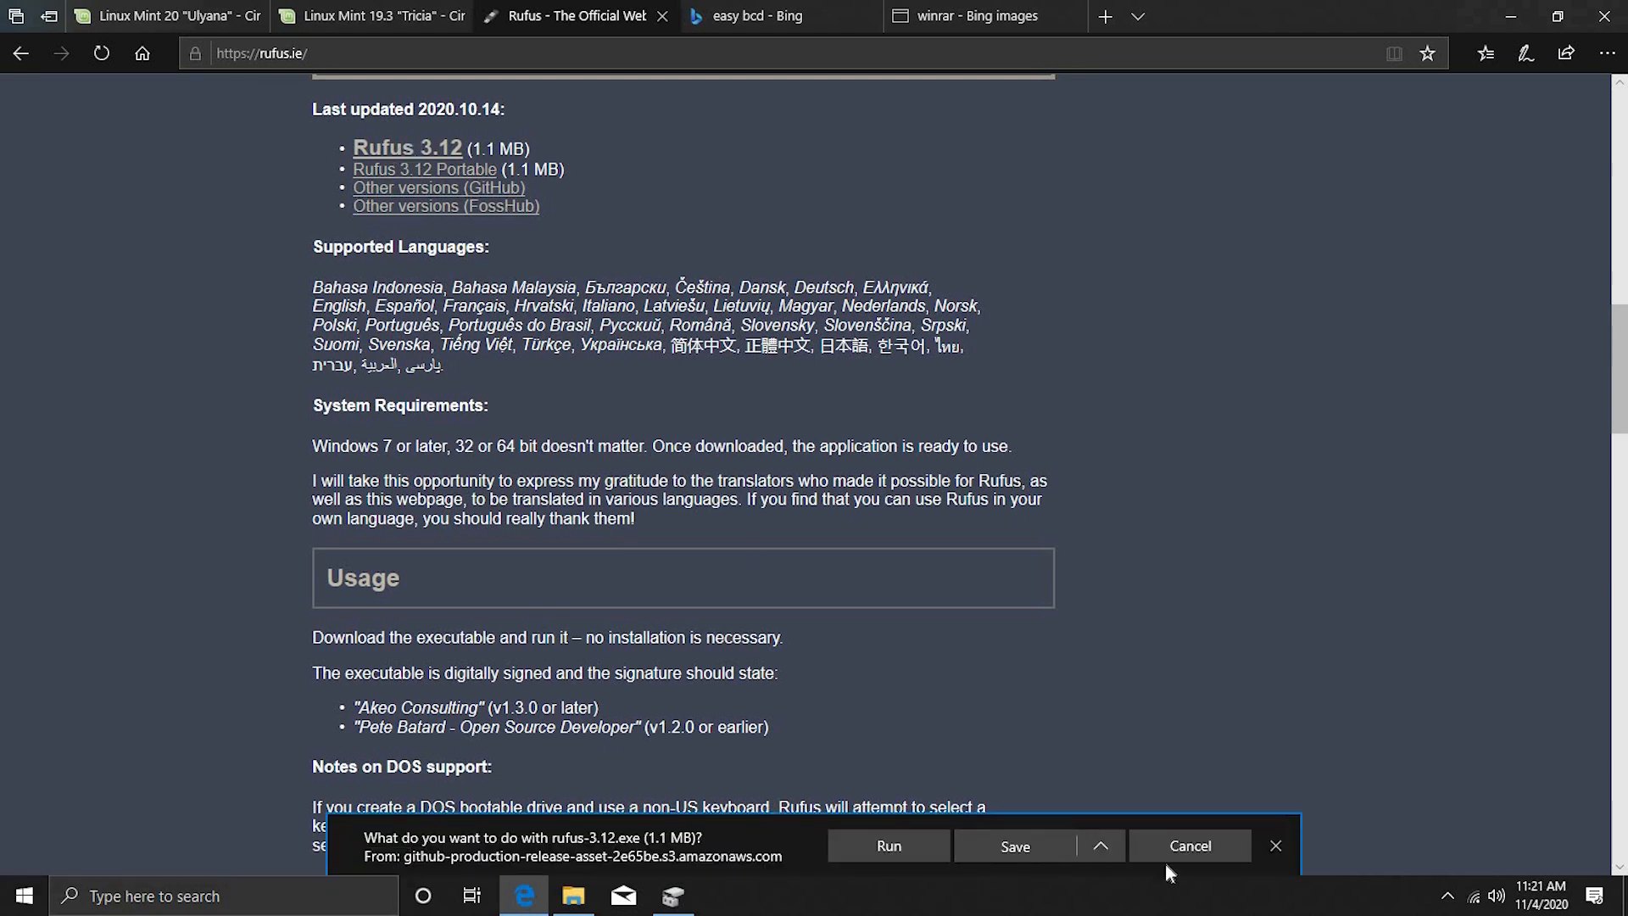
click(1189, 844)
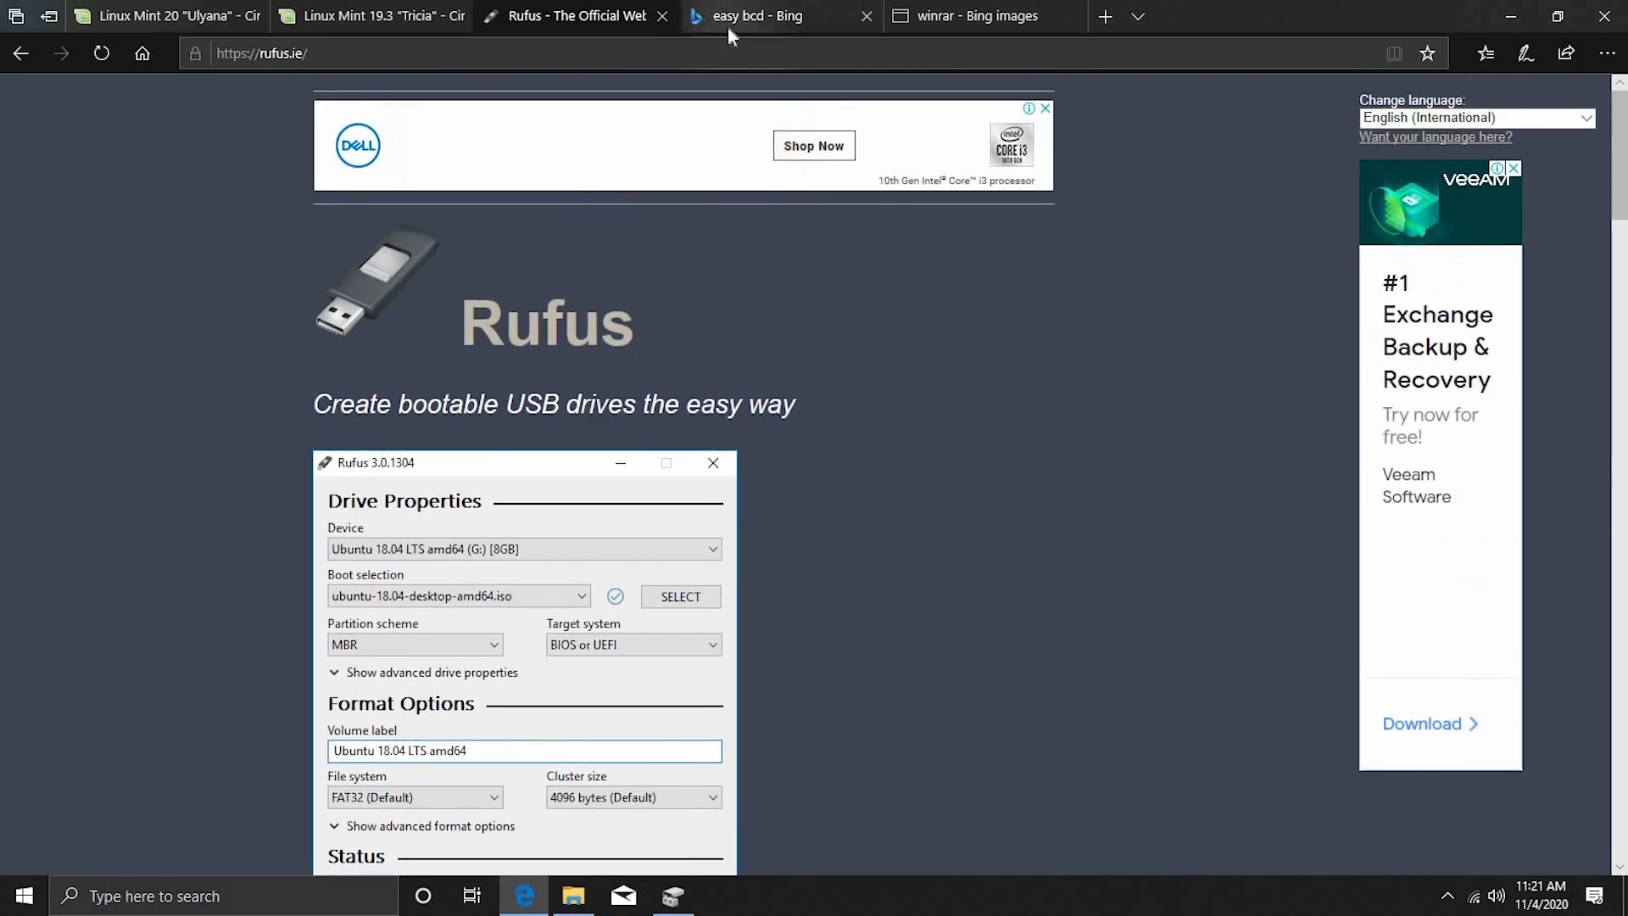
- Reach the EasyBCD non-commercial Register page on the NeoSmart site
click(763, 15)
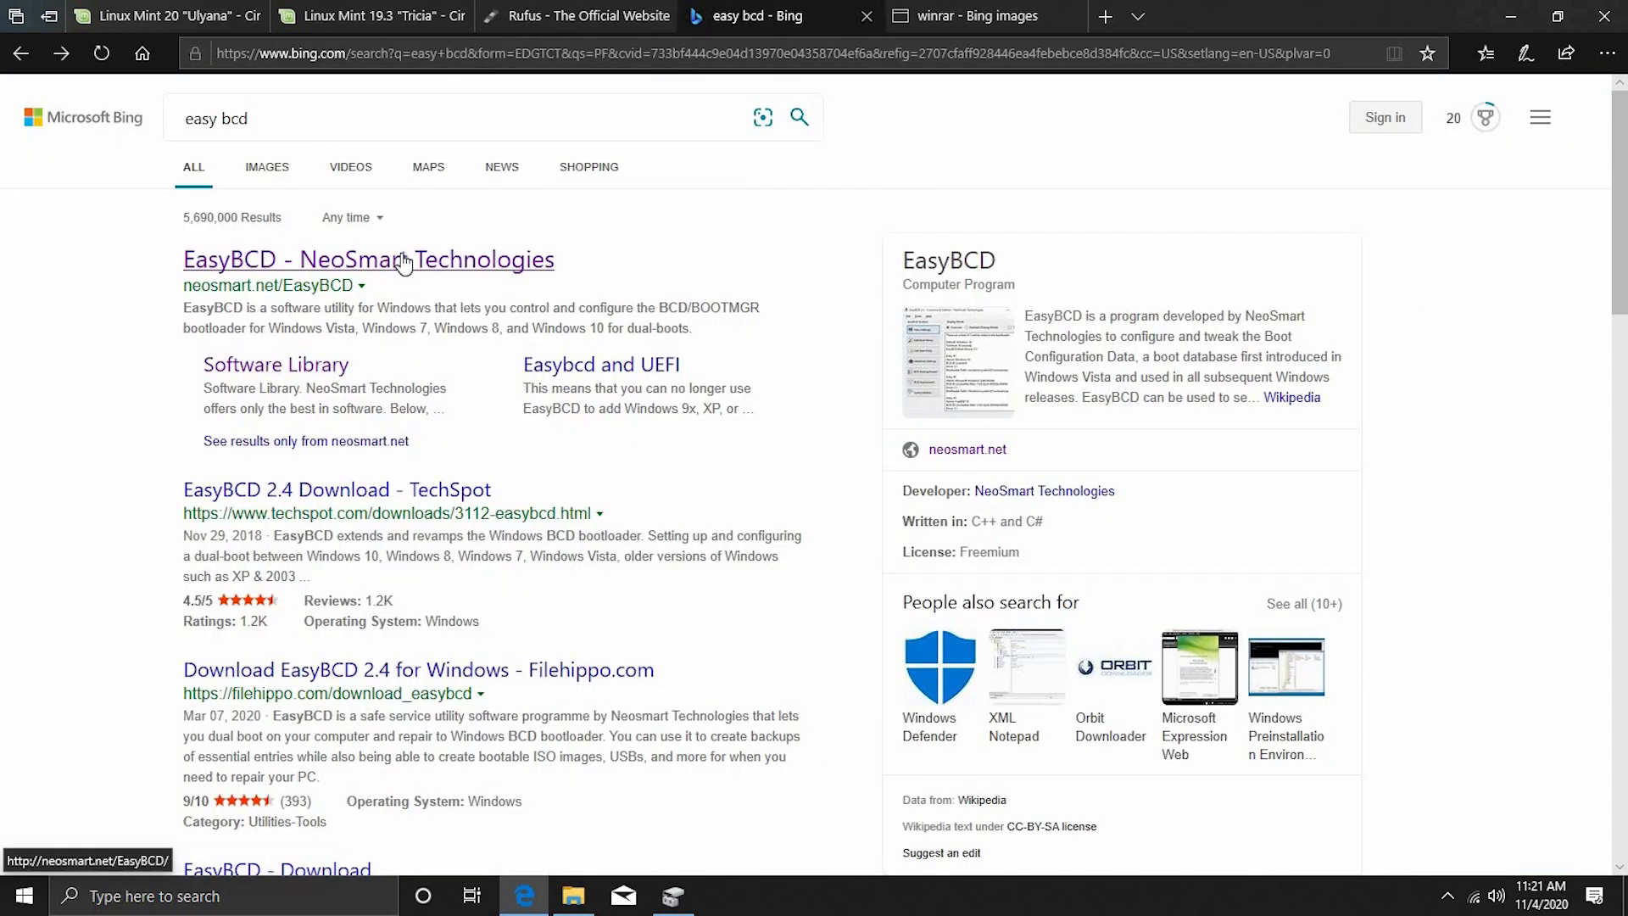
click(409, 260)
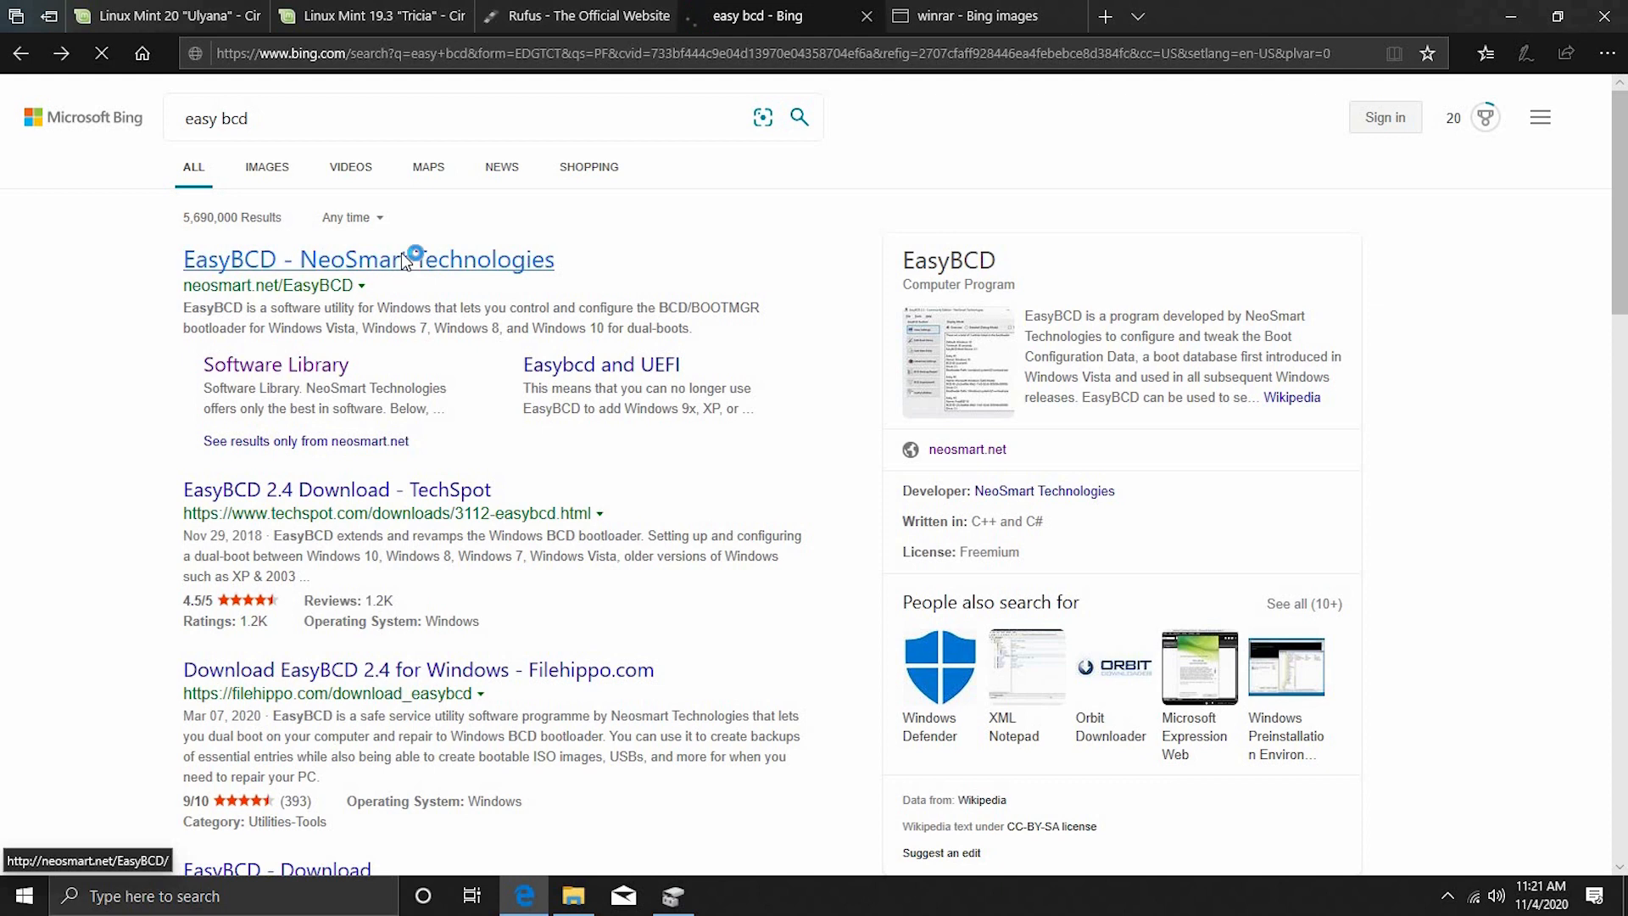
click(370, 260)
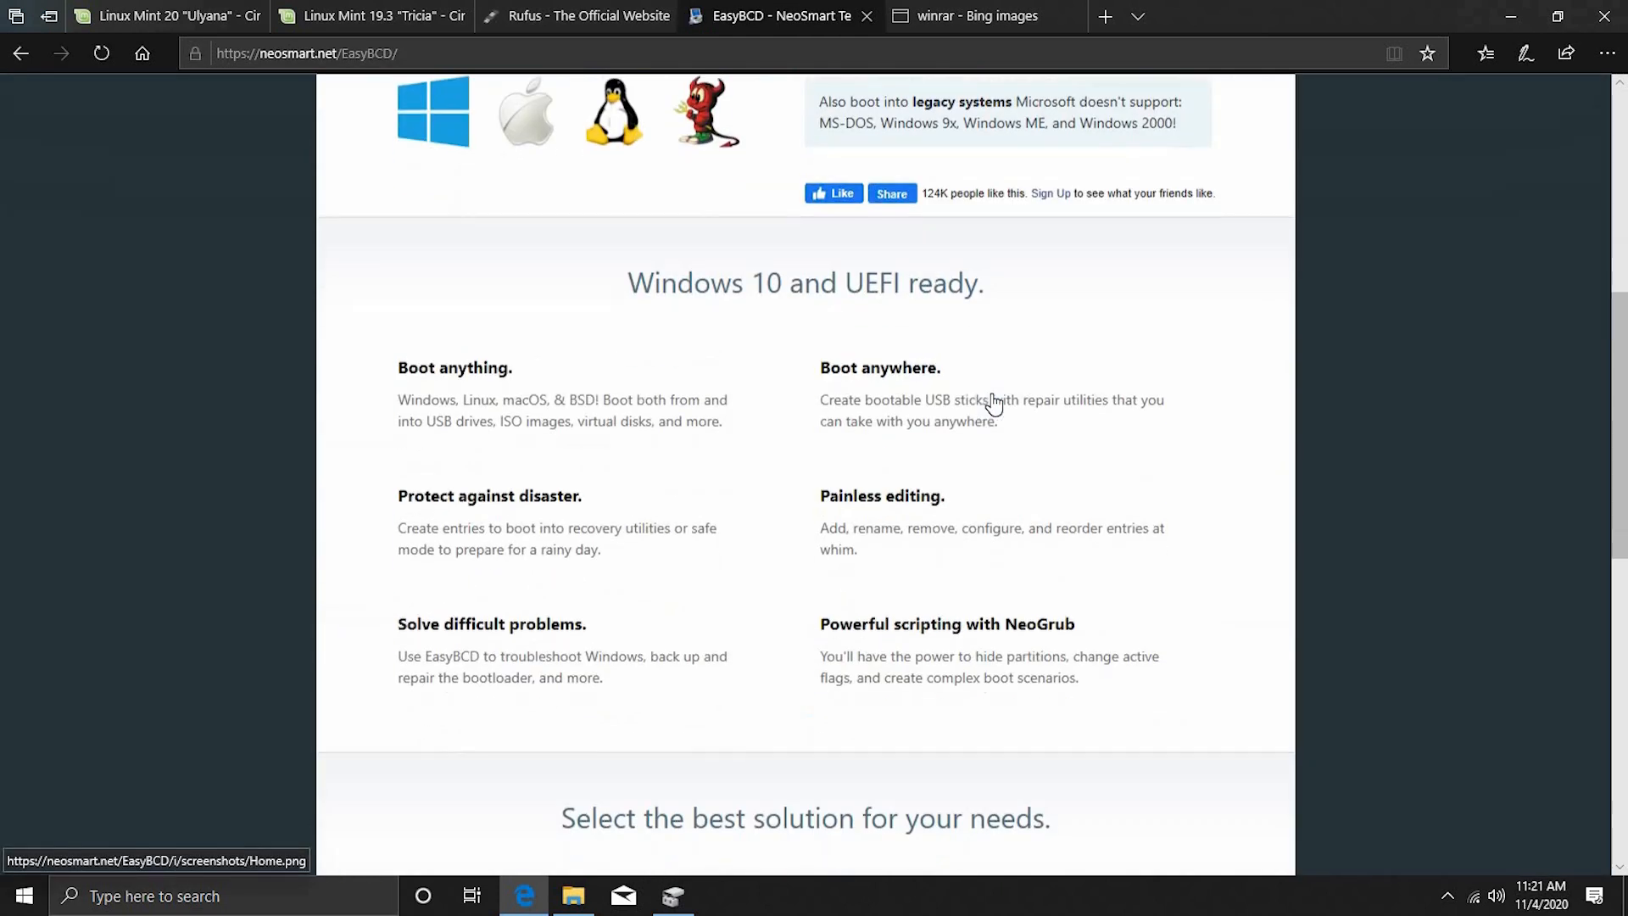
scroll(down, 3)
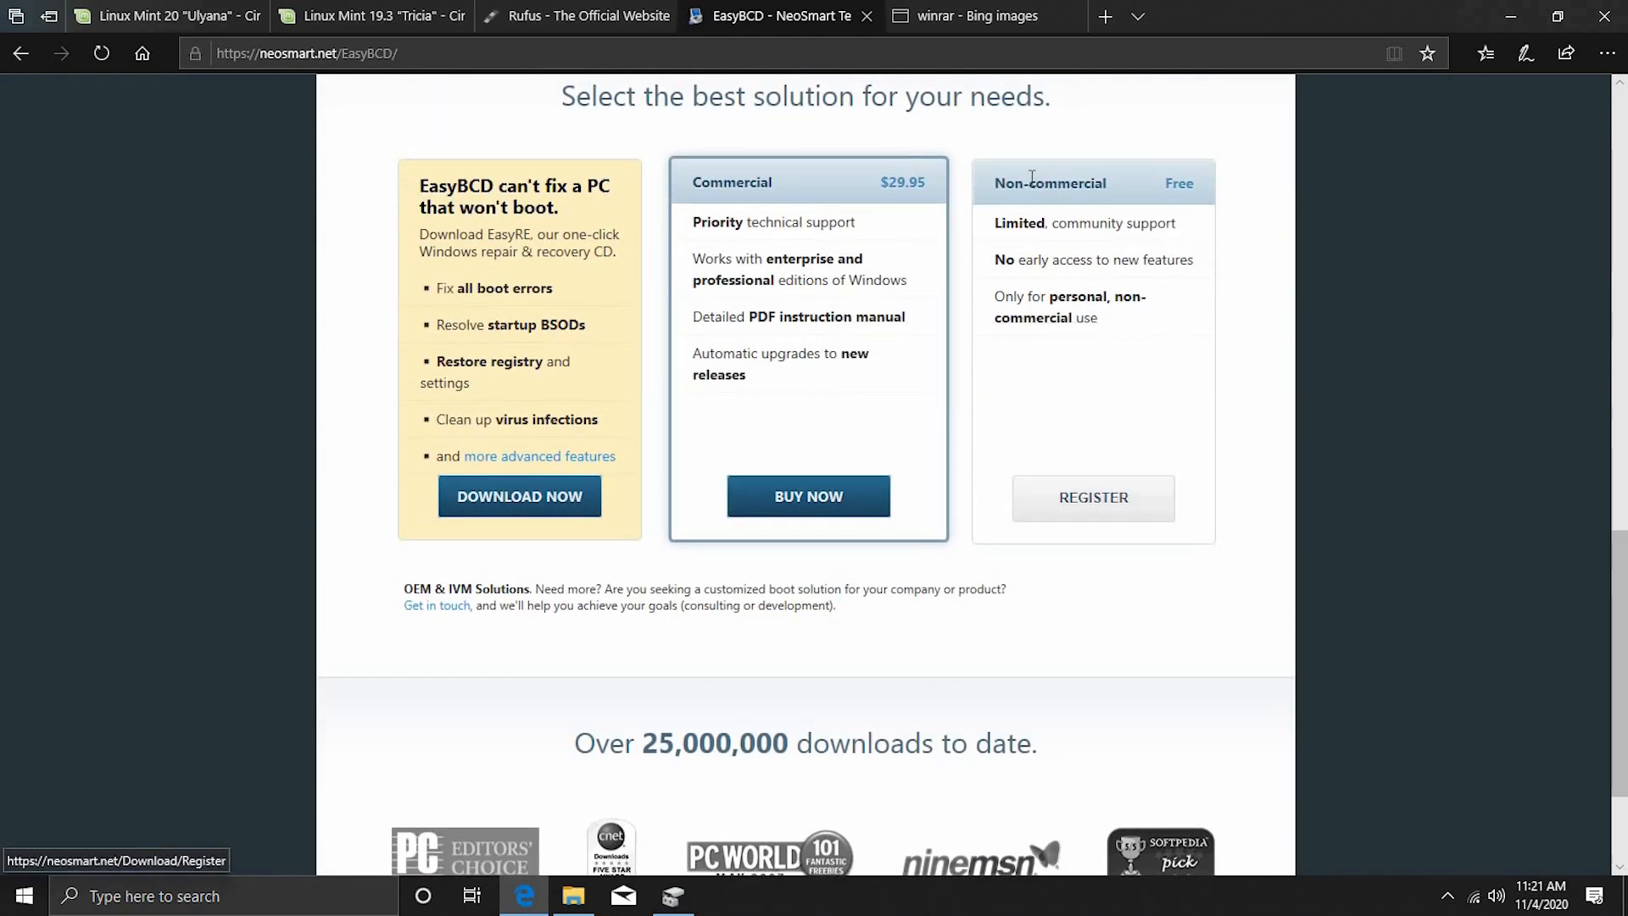
click(1093, 498)
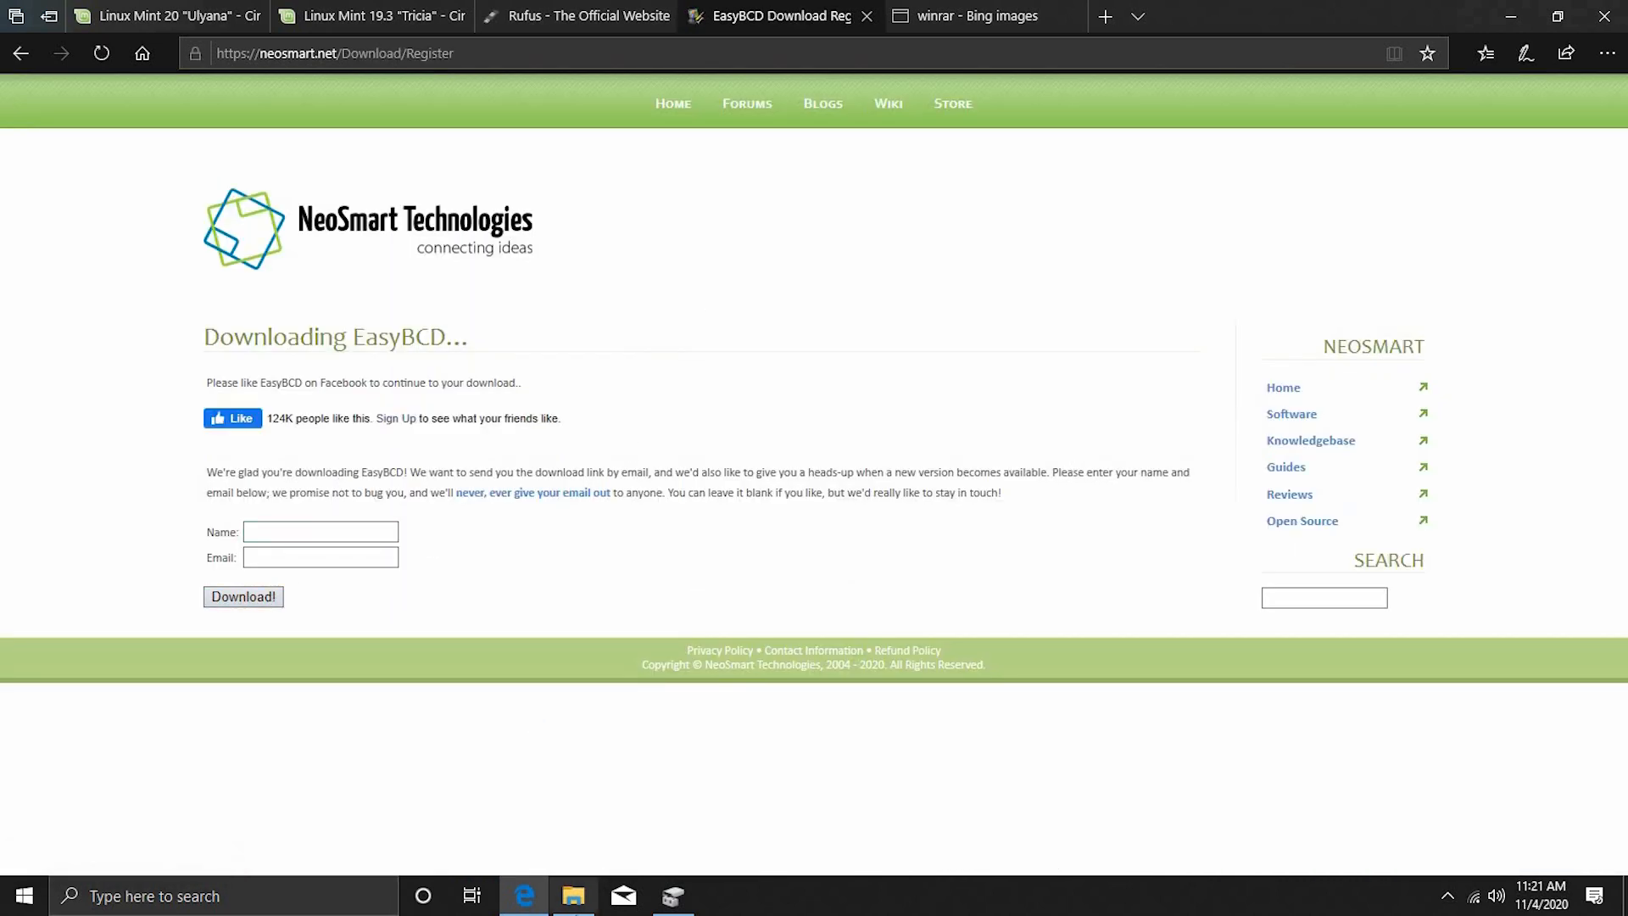
- Confirm the EasyBCD installer is already in Downloads and return to its page
click(574, 895)
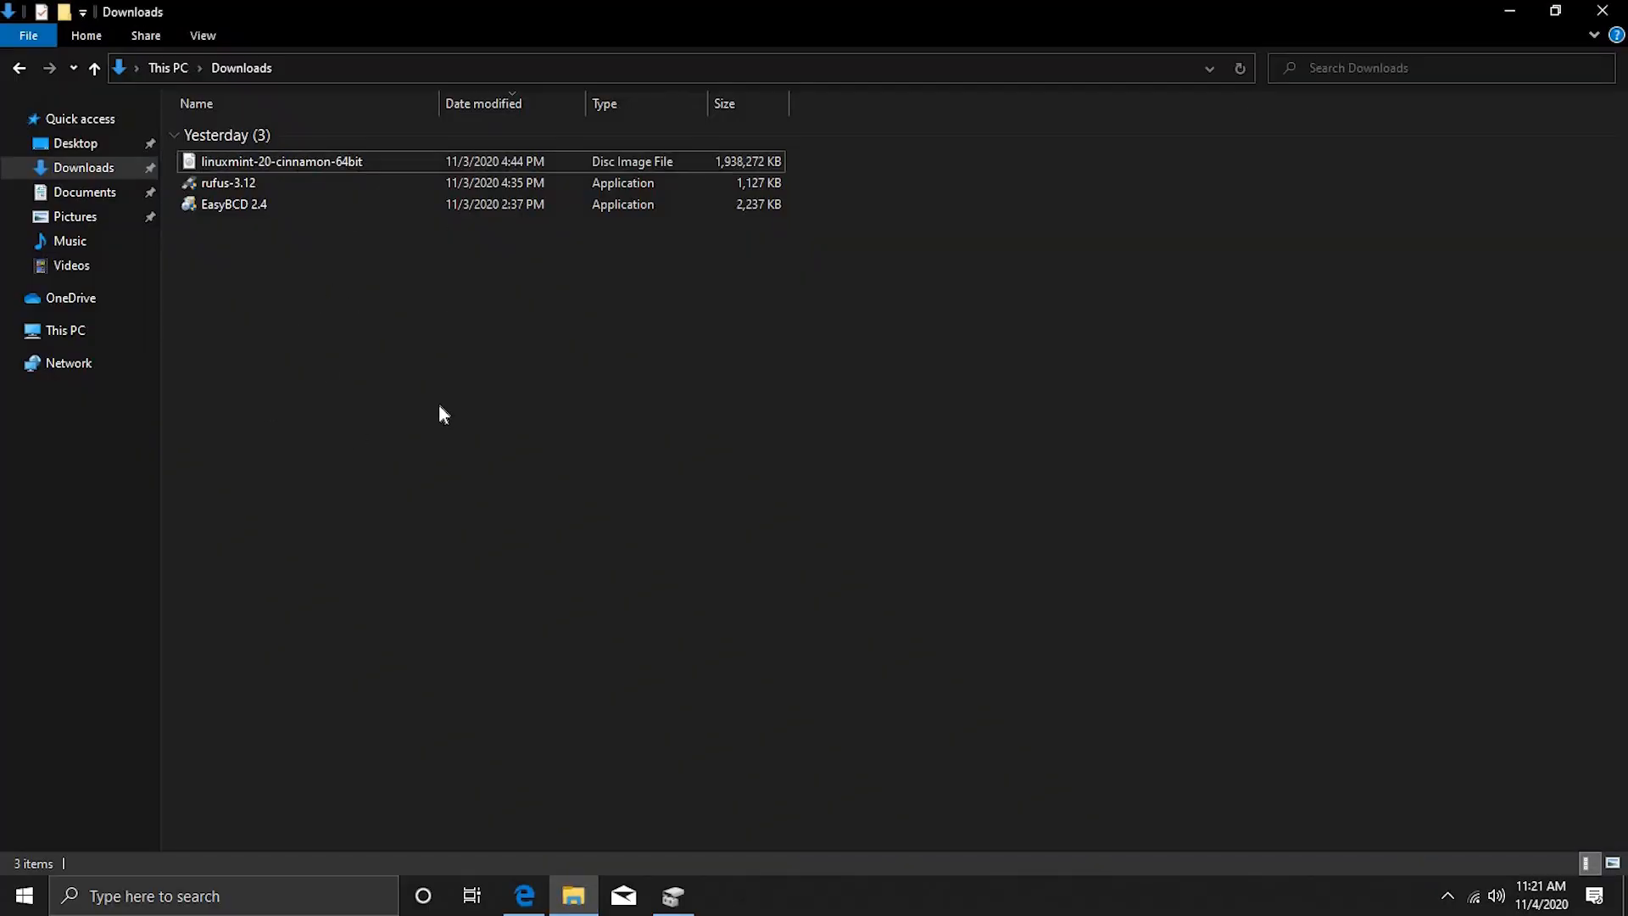
click(232, 204)
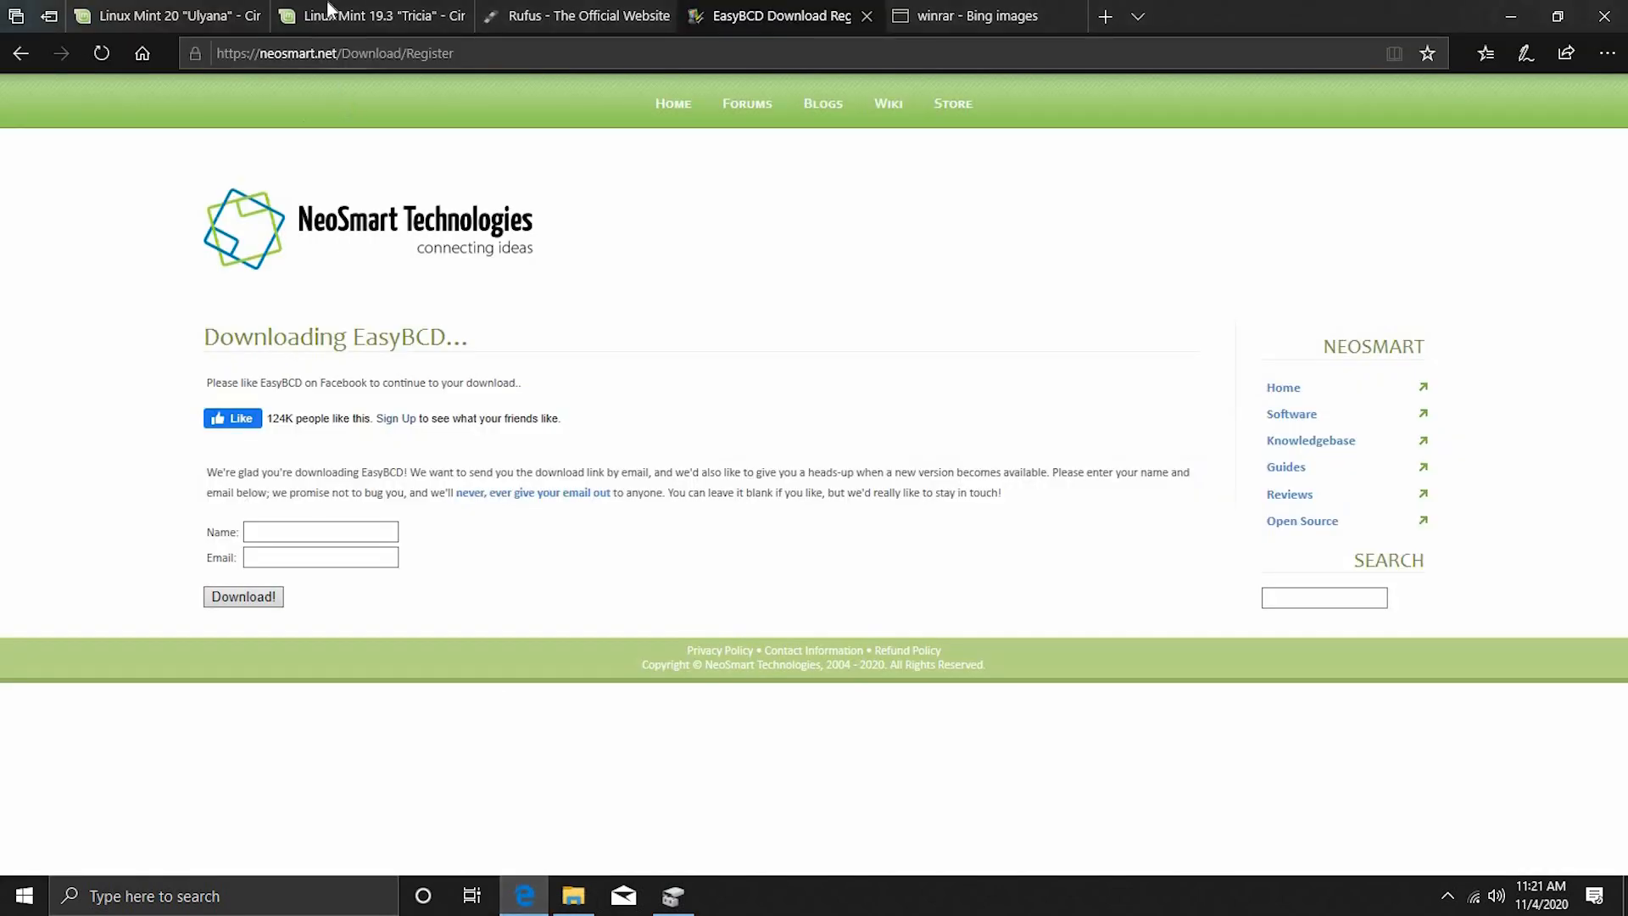
mouse_move(582, 12)
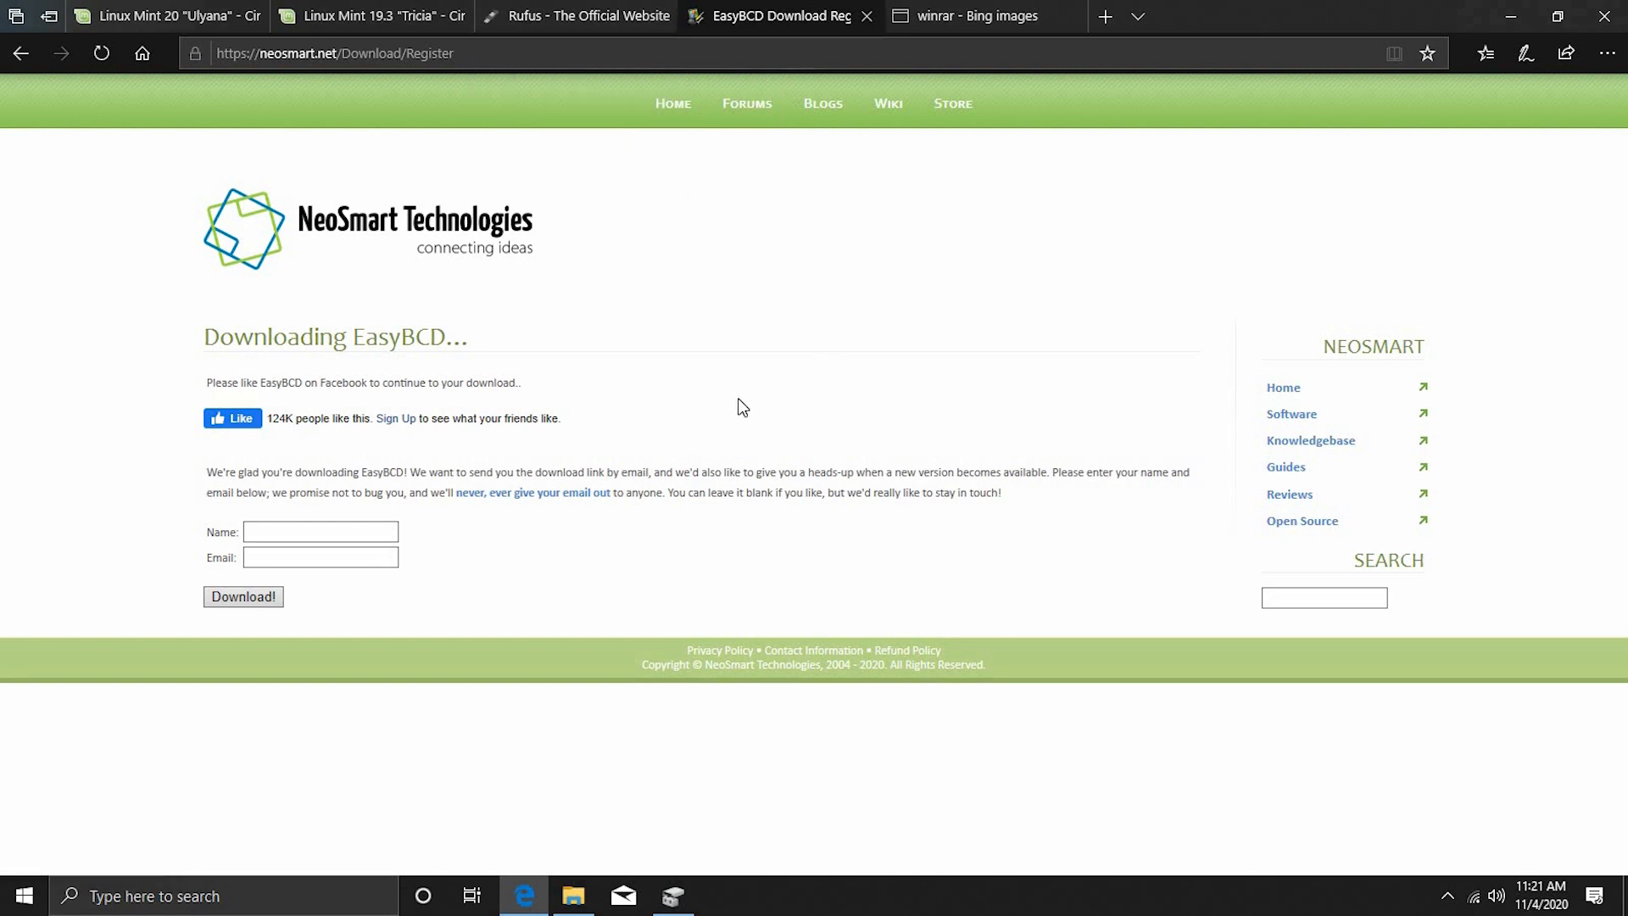
- Open Disk Management and review New Volume (F:) and the drives in This PC
click(672, 896)
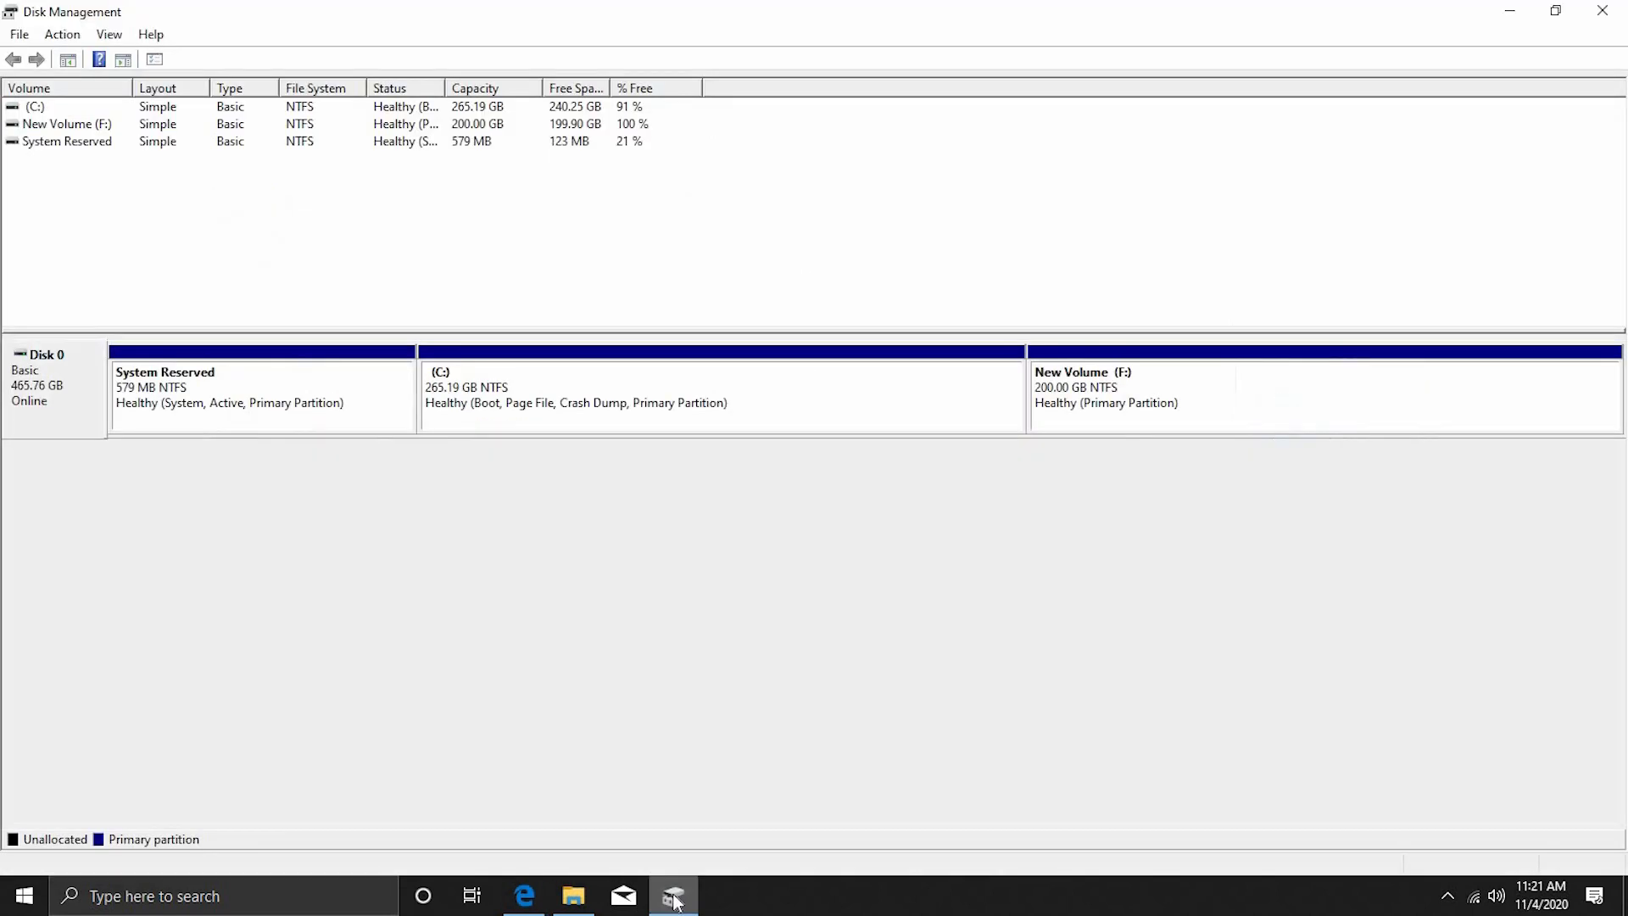
mouse_move(781, 600)
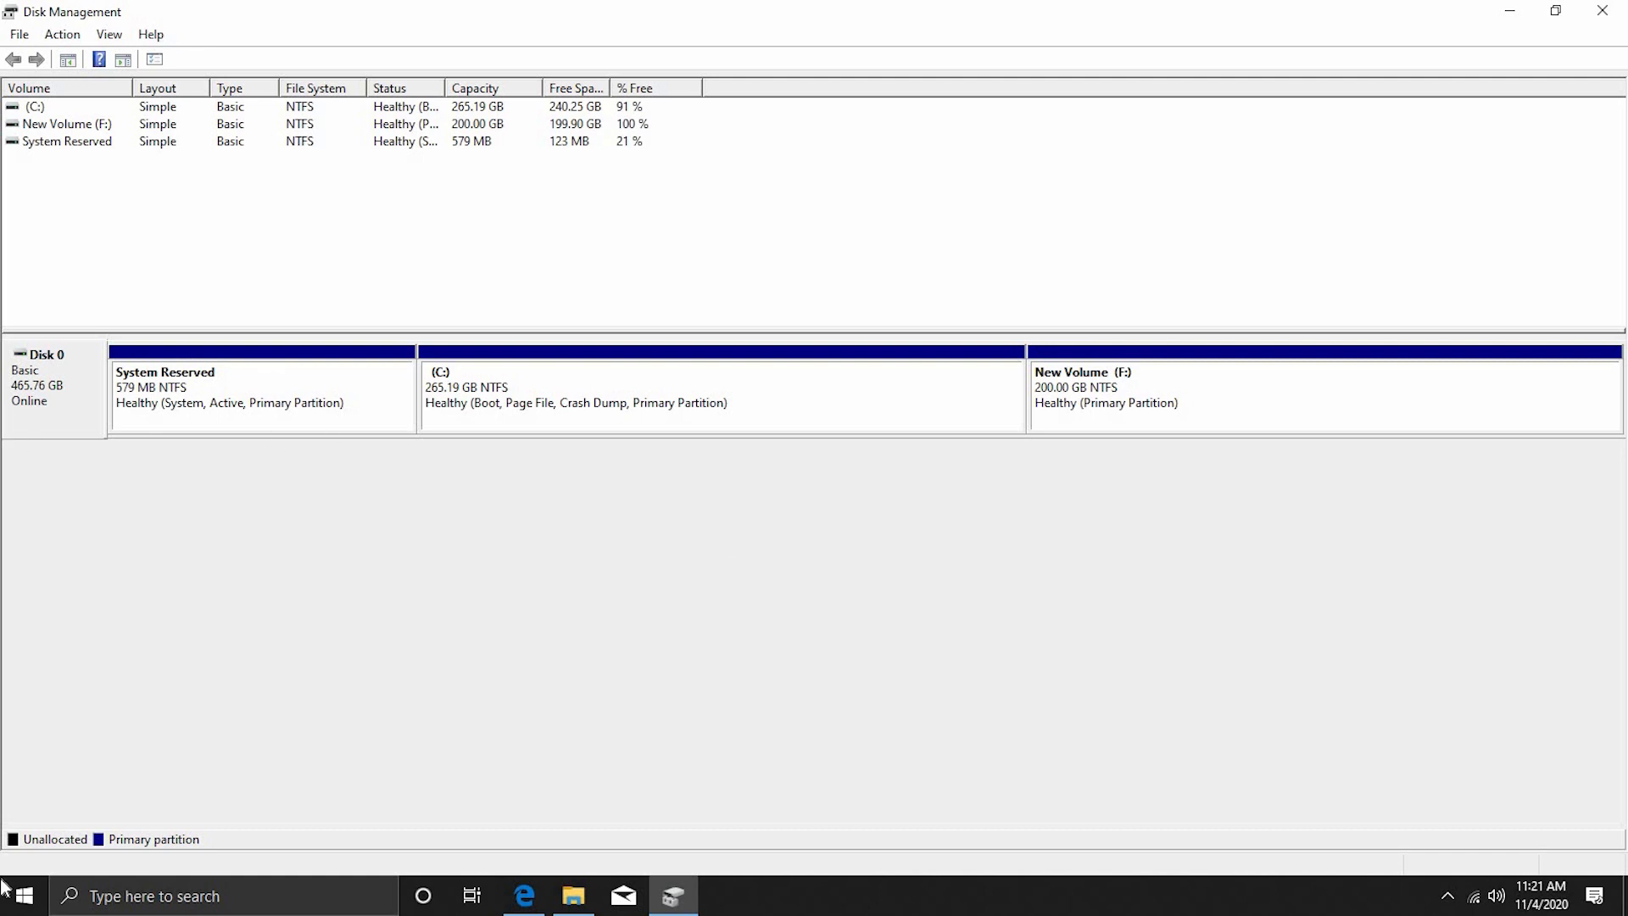
right_click(24, 895)
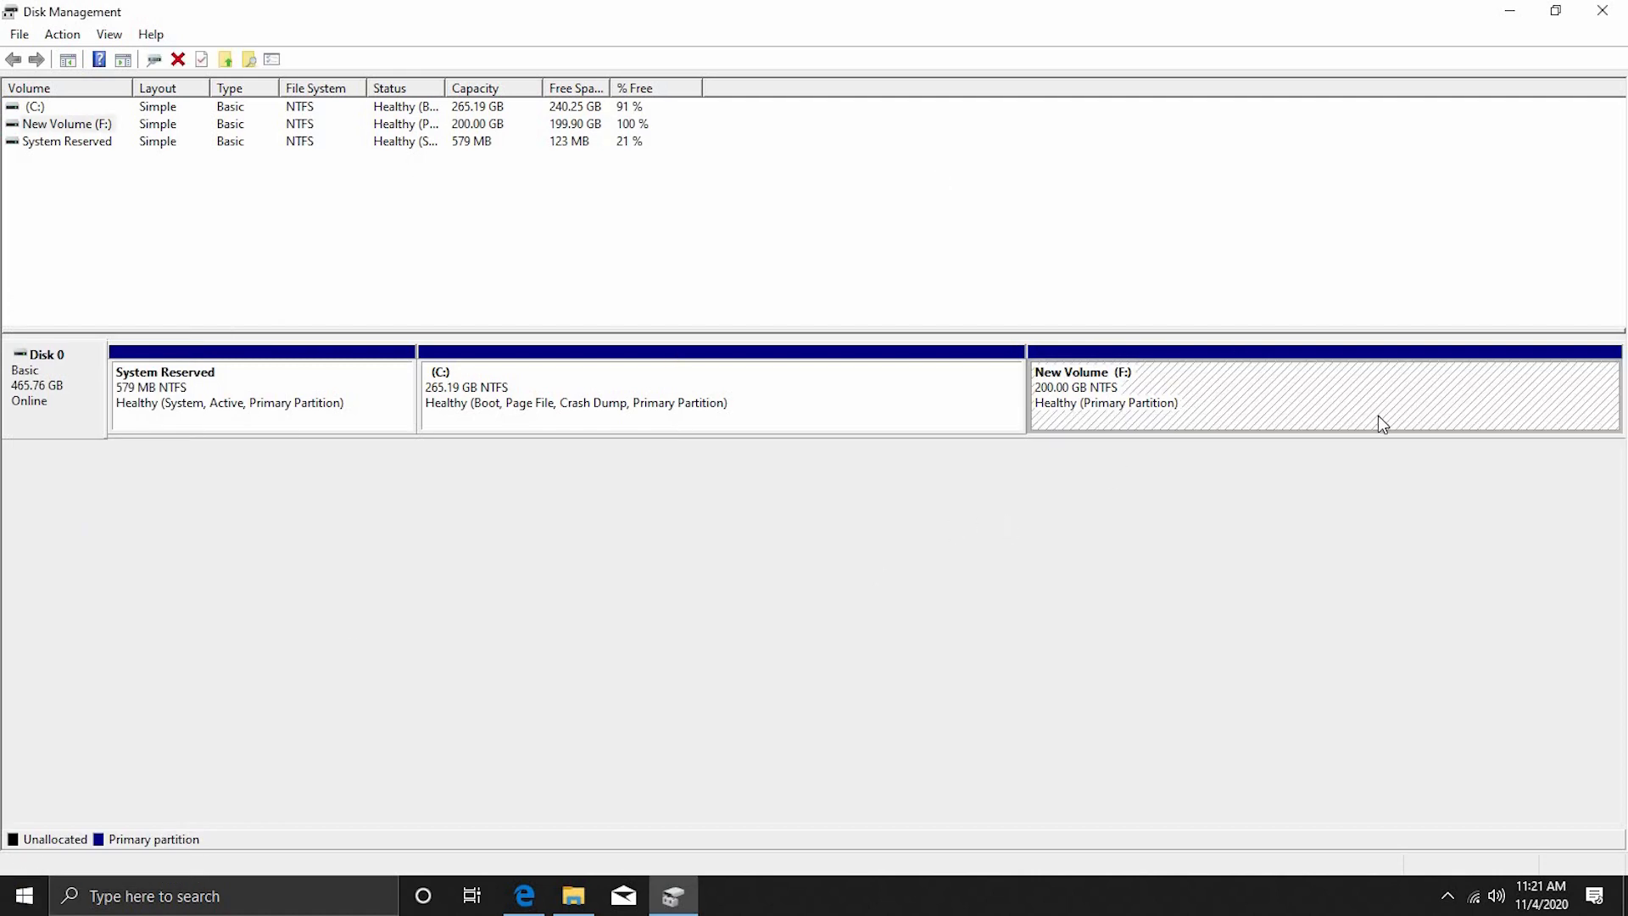
mouse_move(653, 780)
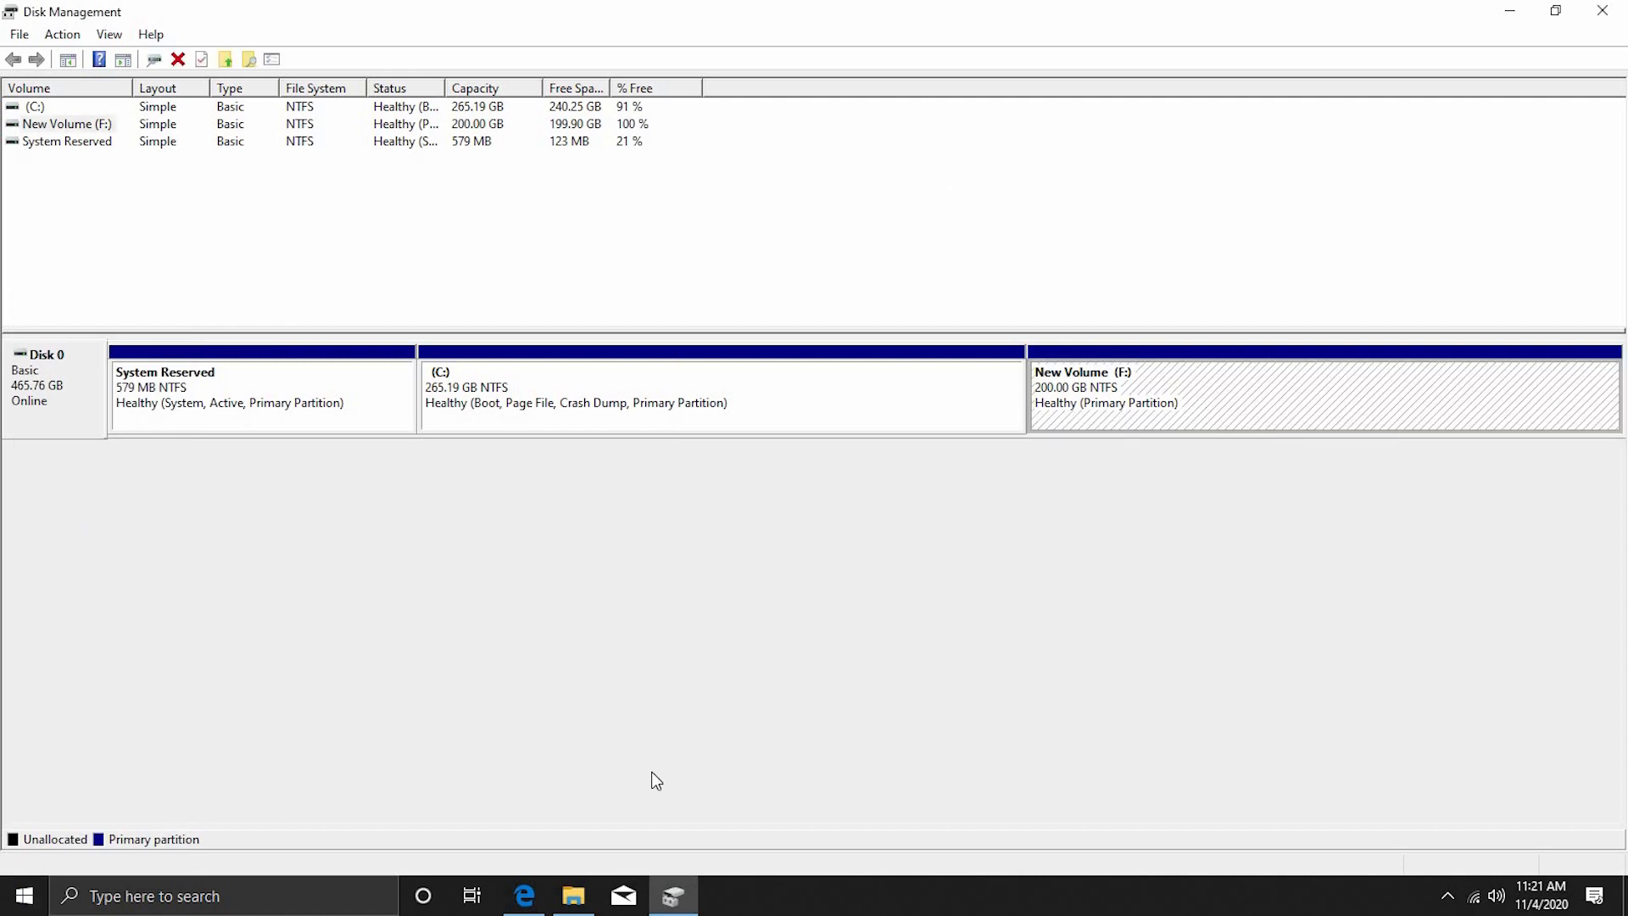
click(573, 896)
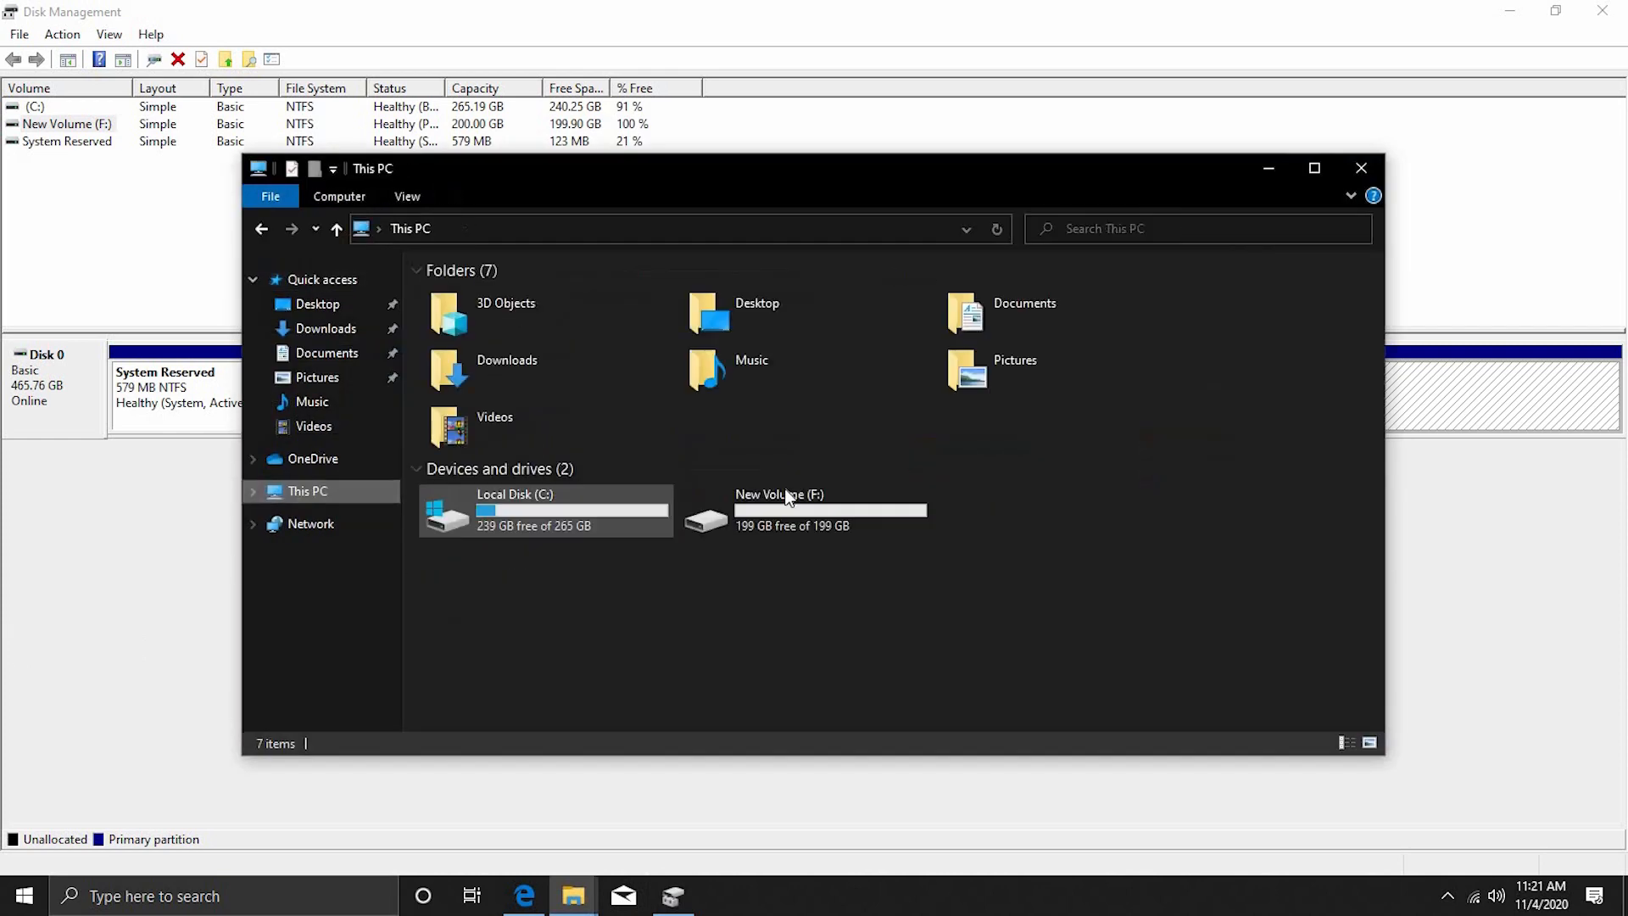
click(796, 510)
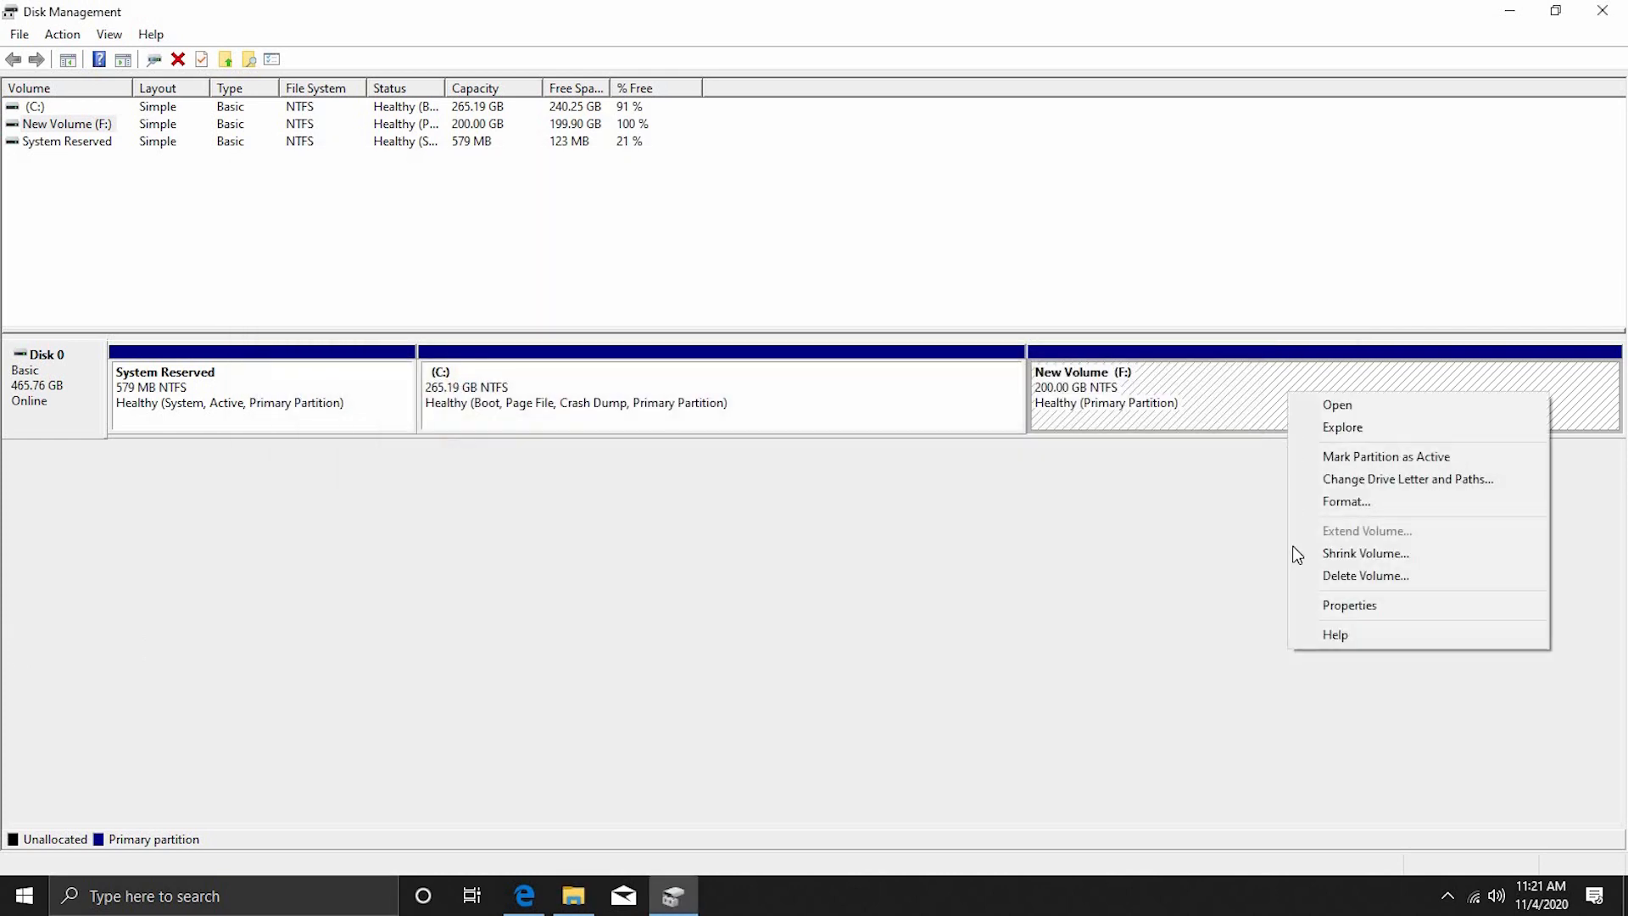
- Shrink New Volume (F:) by 102400 MB, leaving 100 GB unallocated
click(1365, 553)
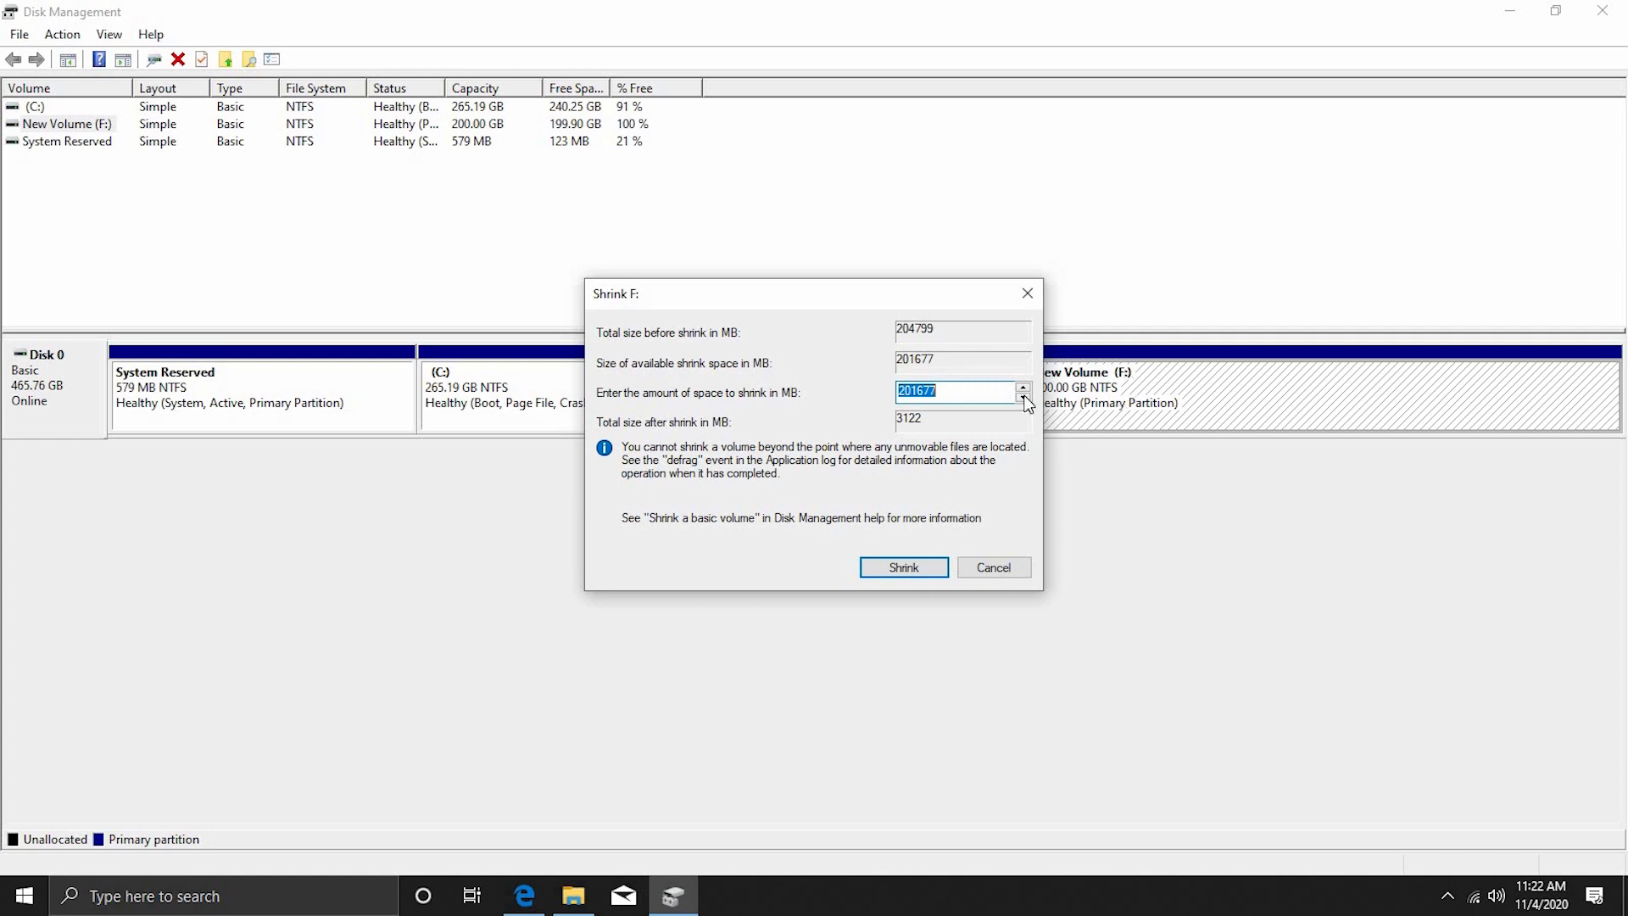
mouse_move(962, 412)
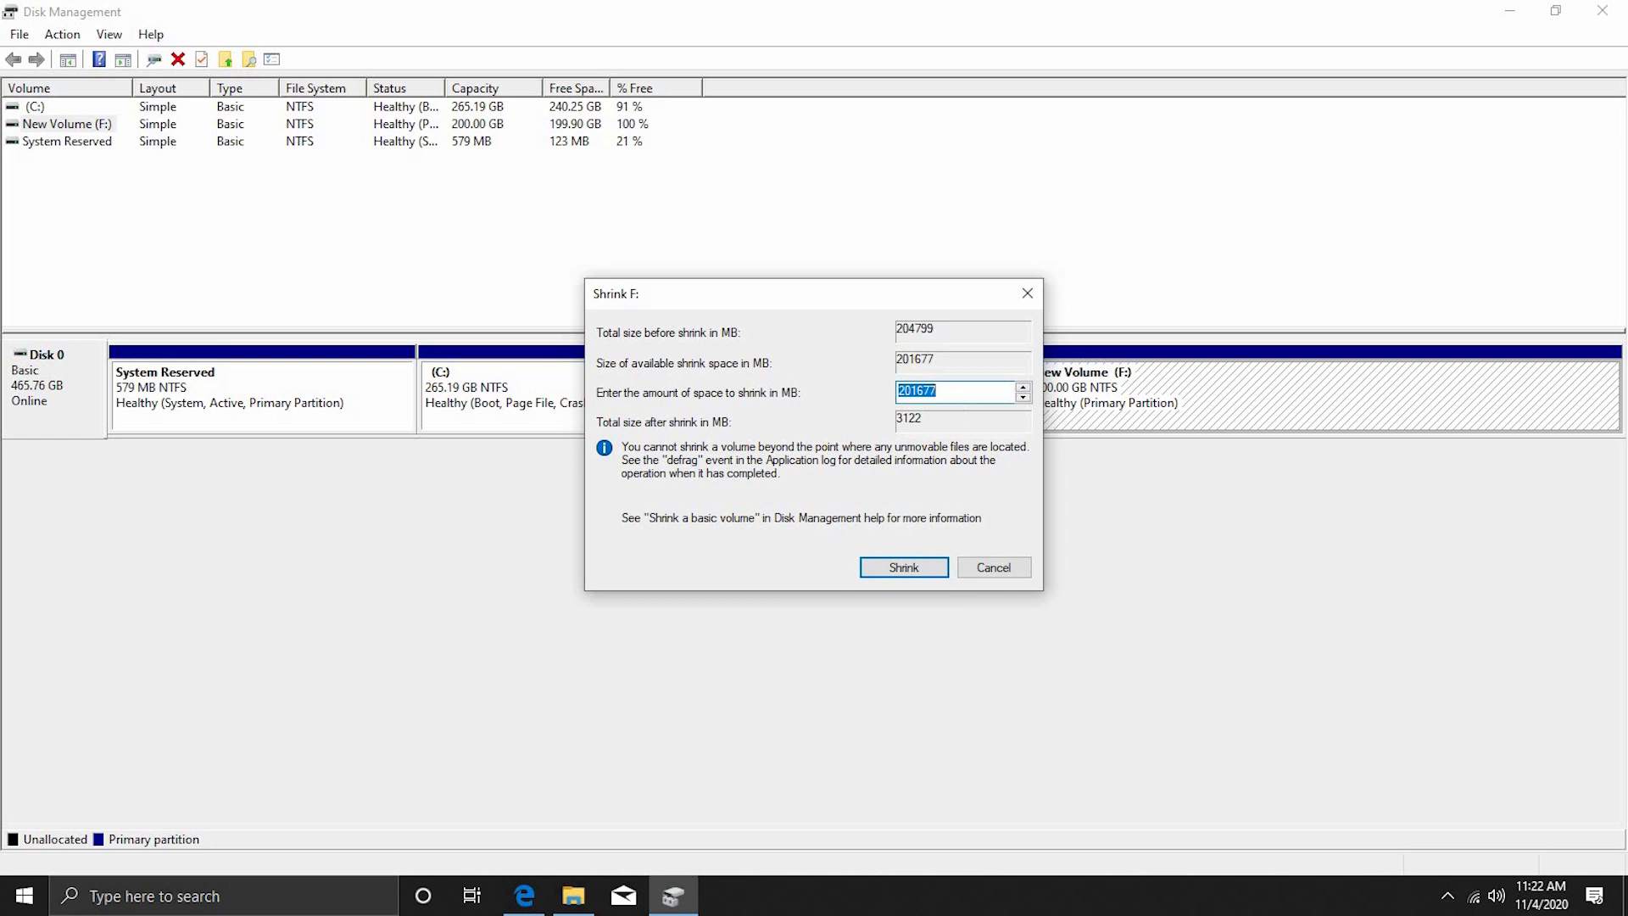
text(102400)
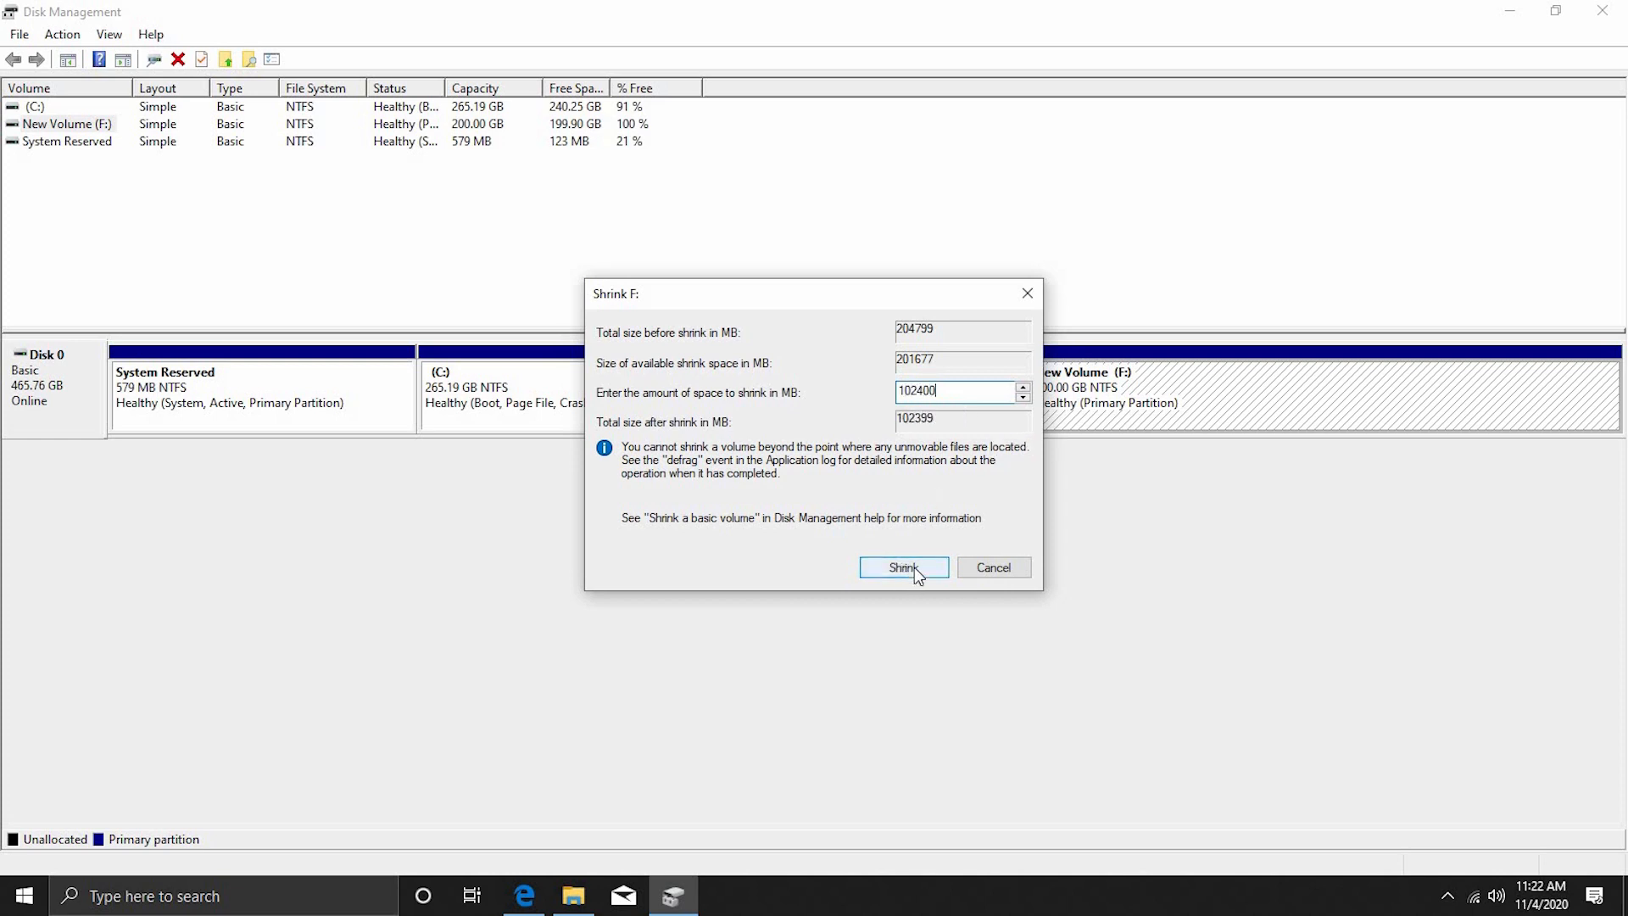
click(902, 567)
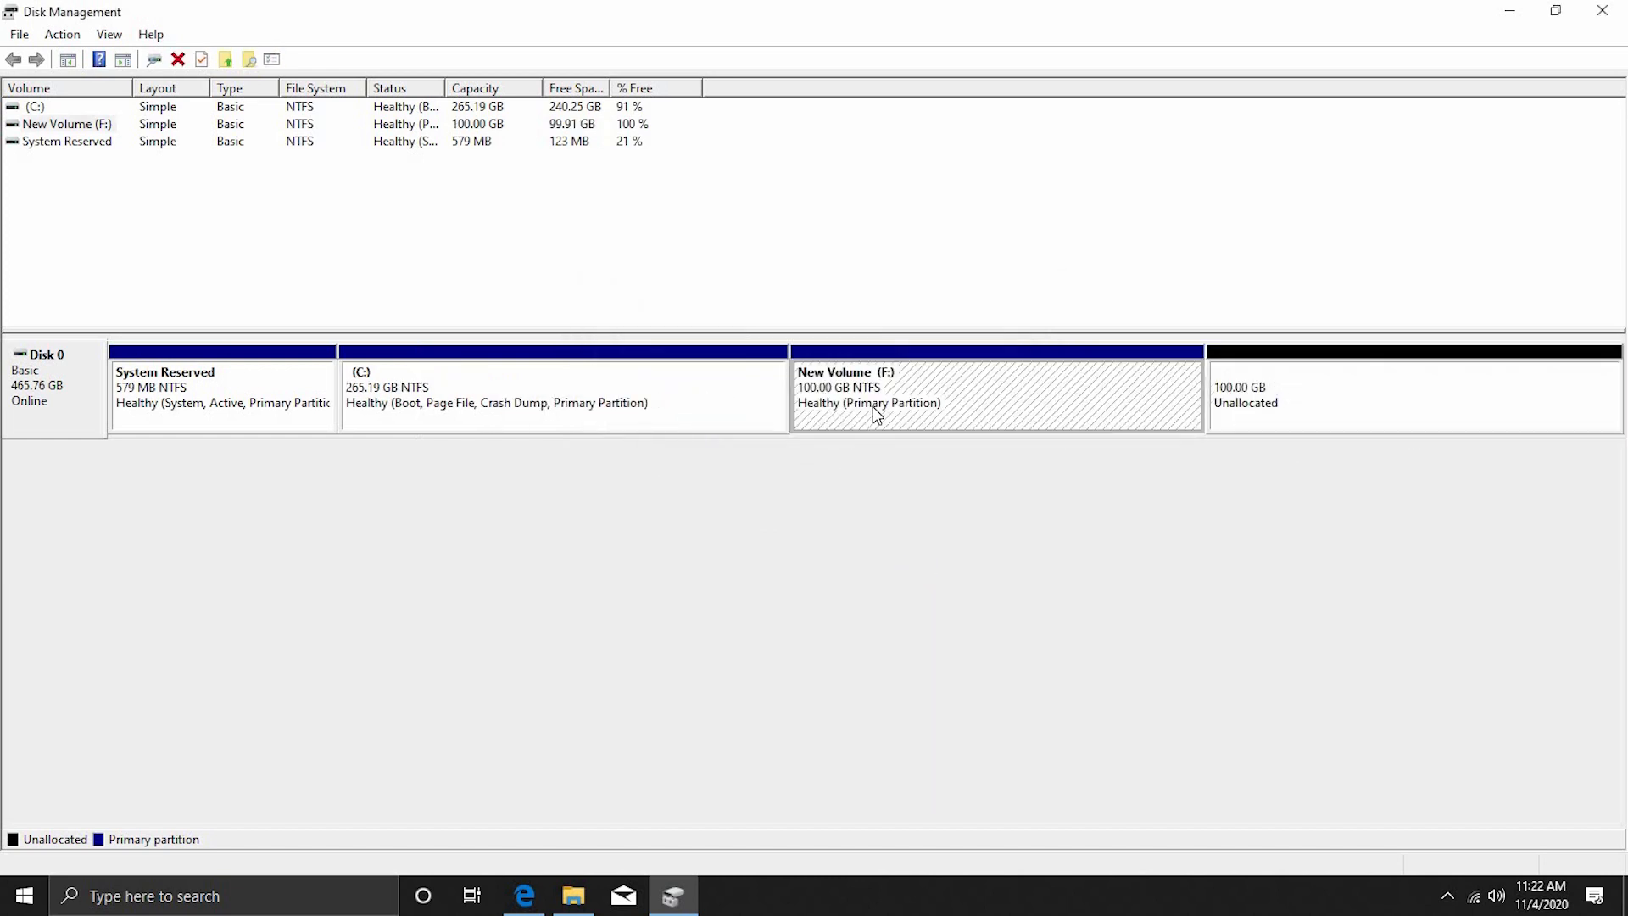
mouse_move(899, 404)
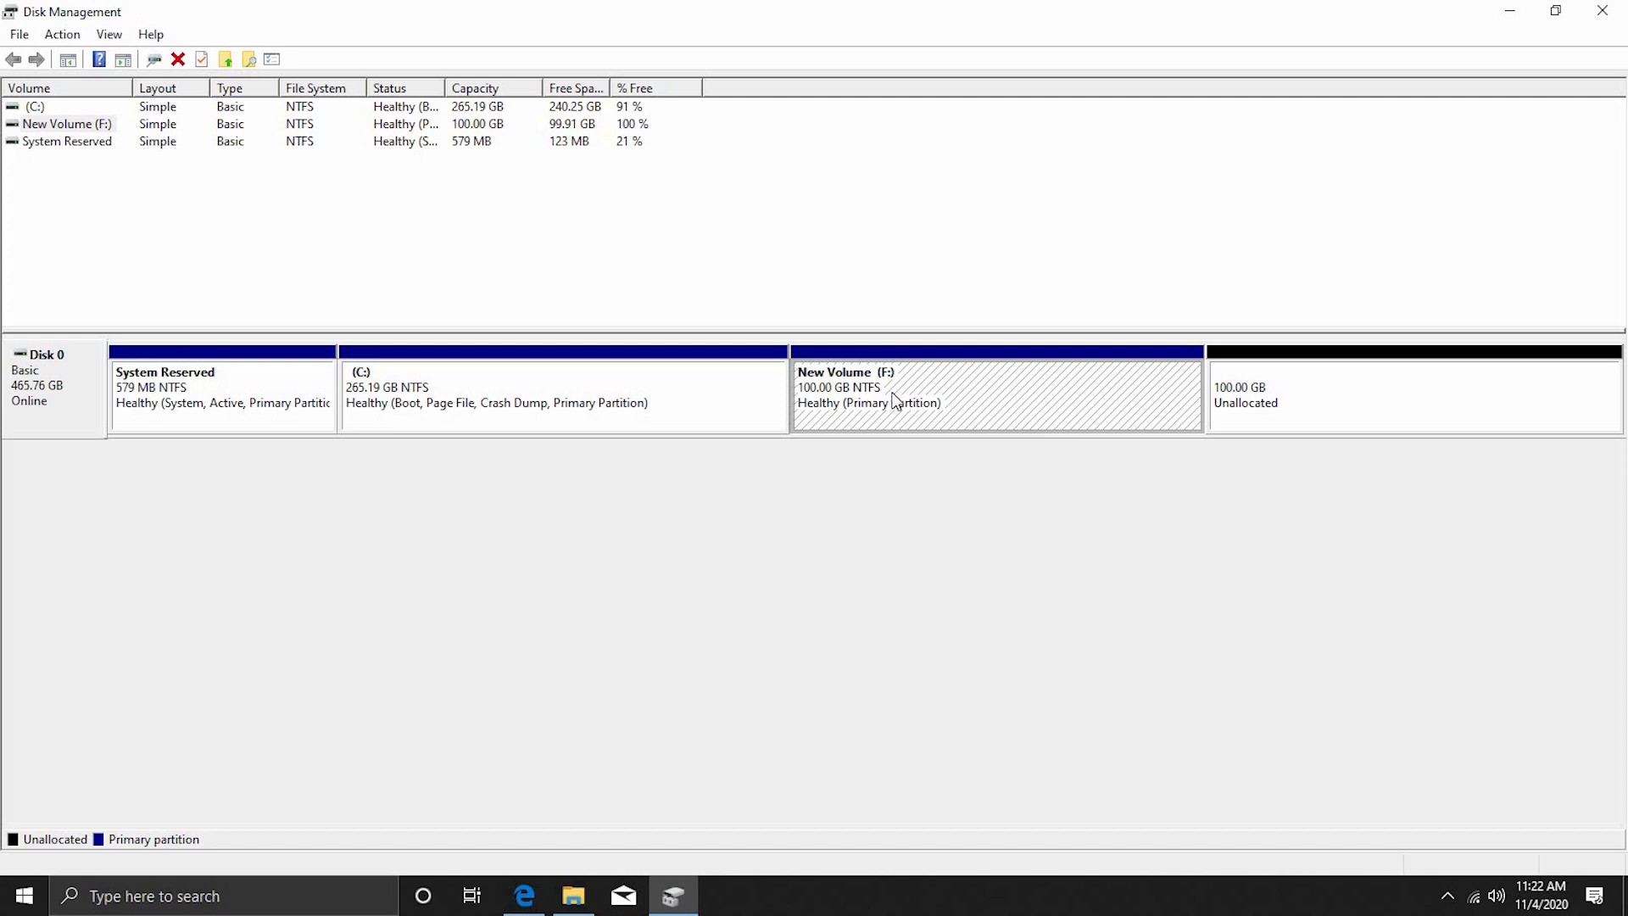
mouse_move(1034, 462)
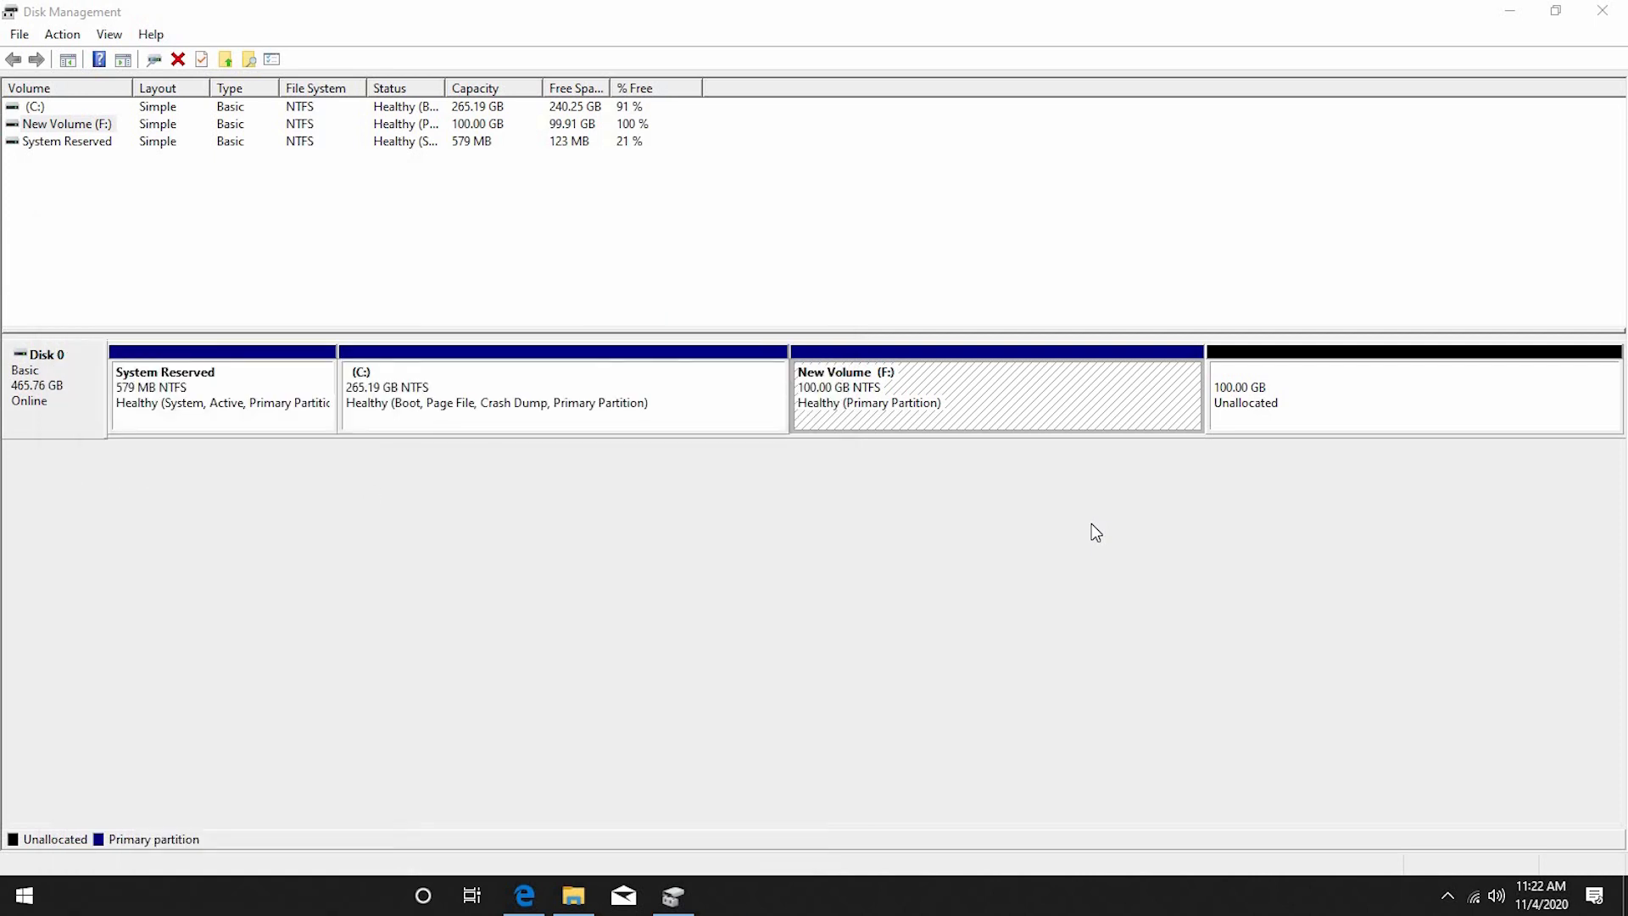
- Do a quick size calculation in Calculator
click(723, 895)
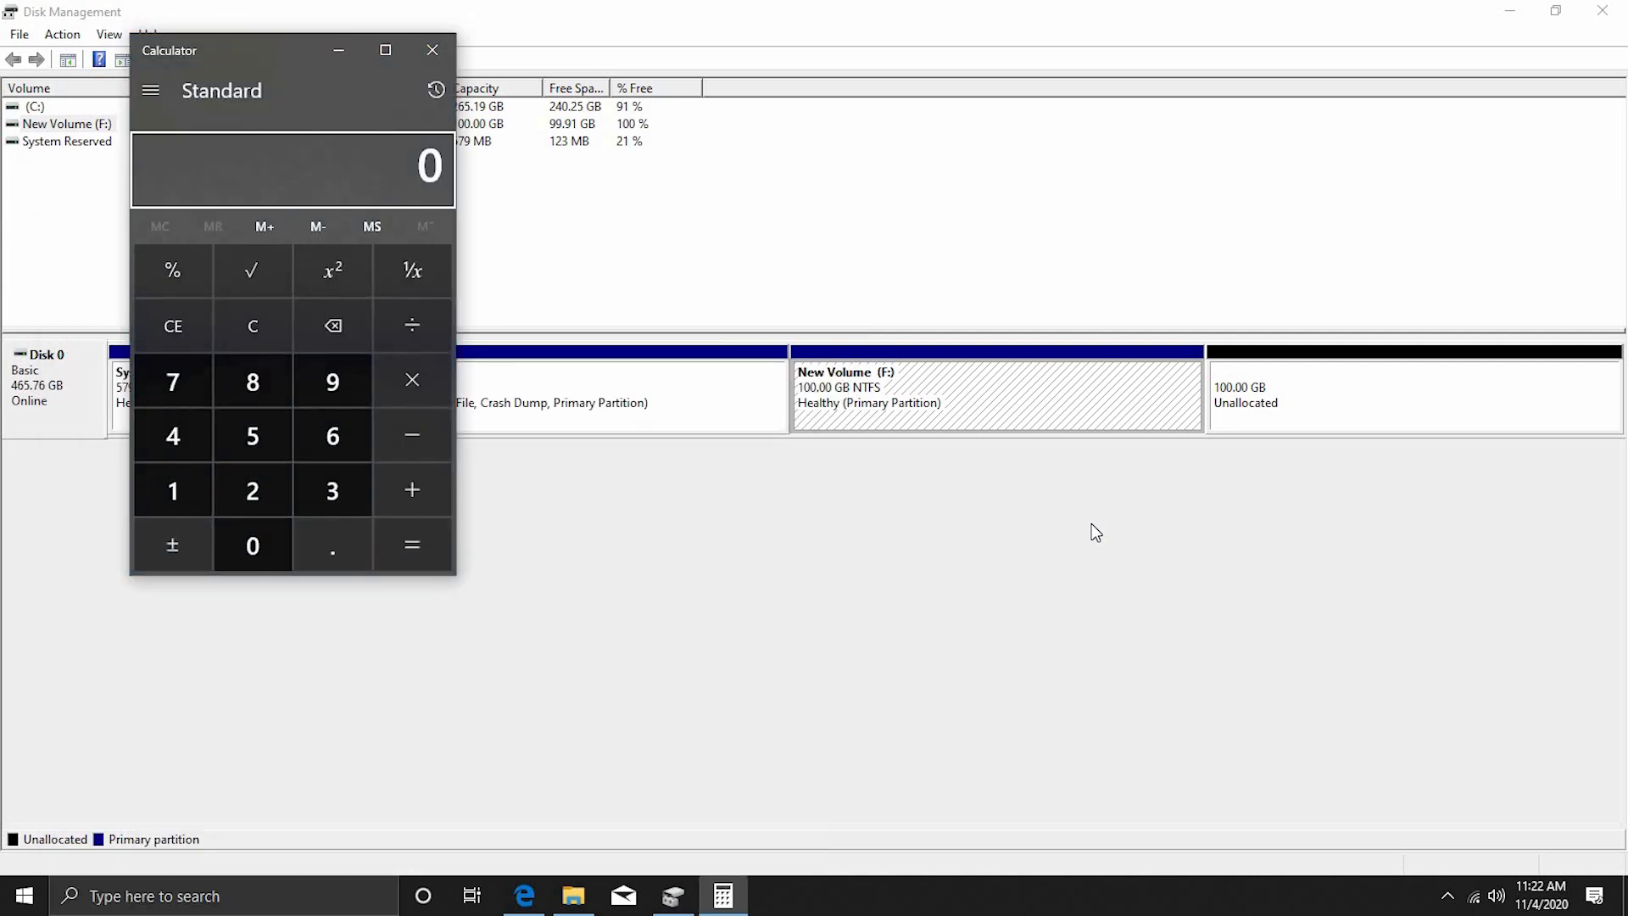
drag(292, 49, 582, 105)
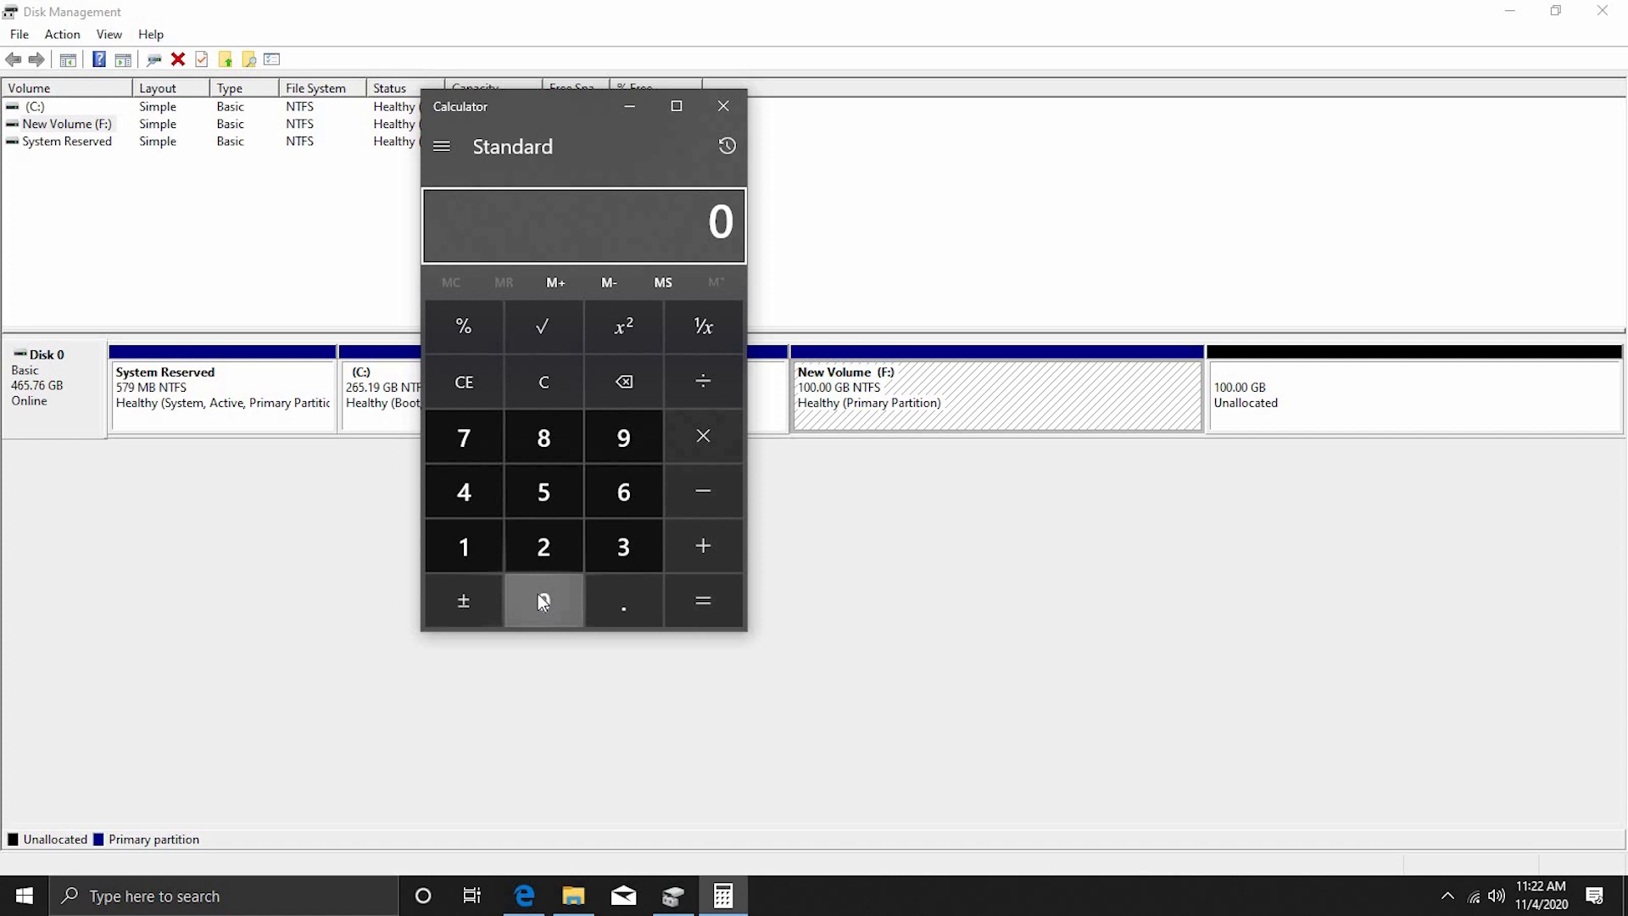
click(625, 438)
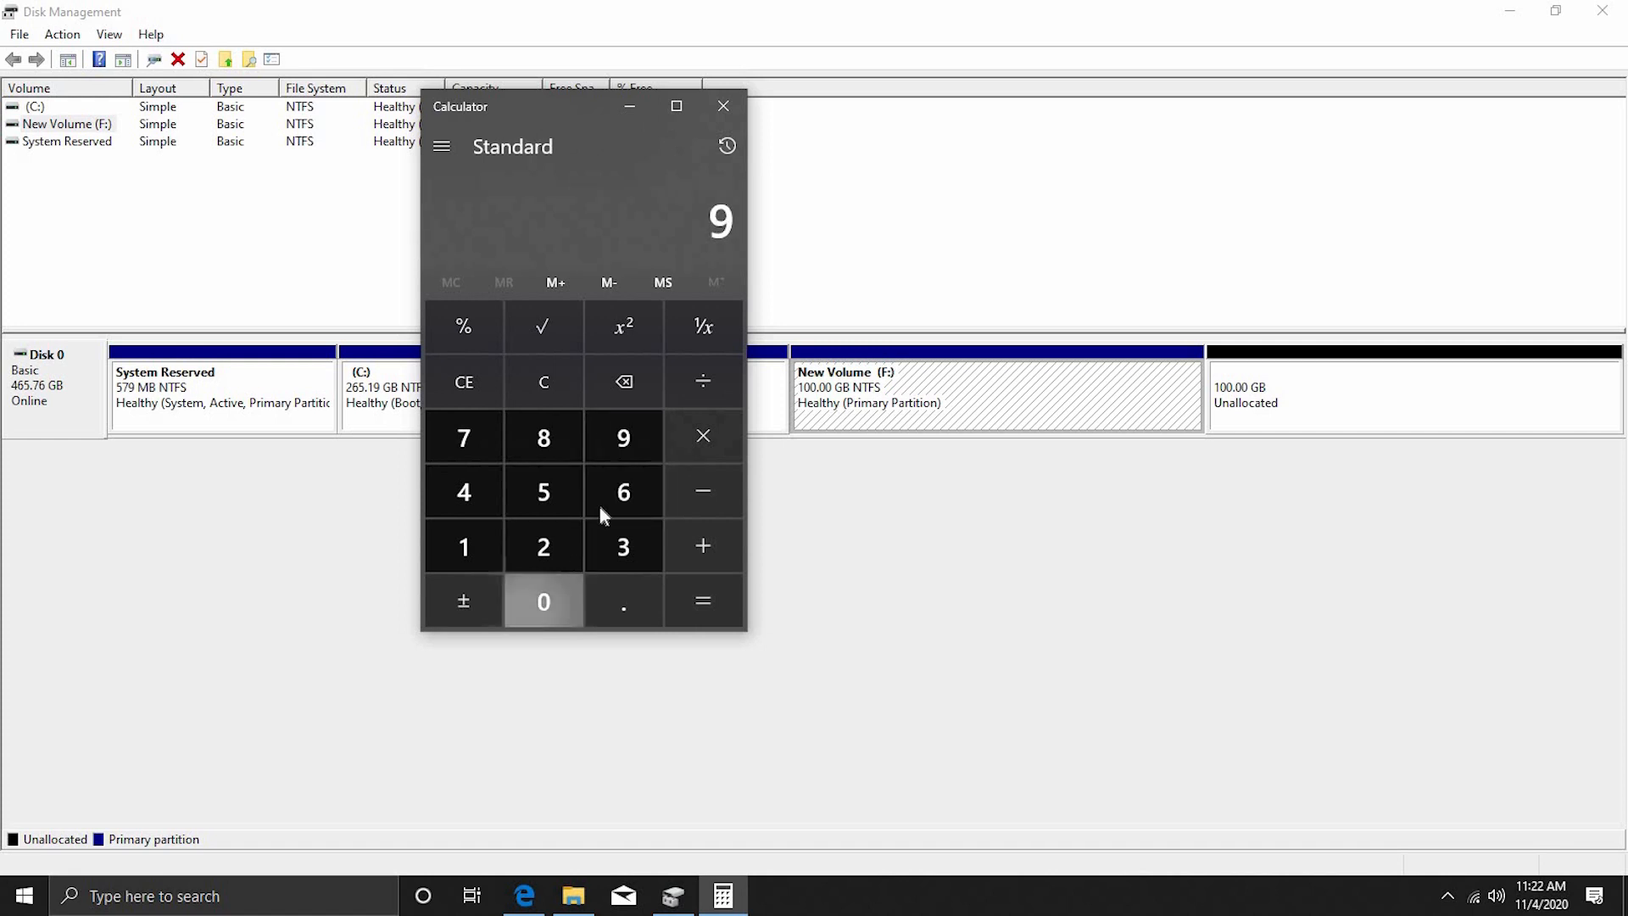
click(702, 435)
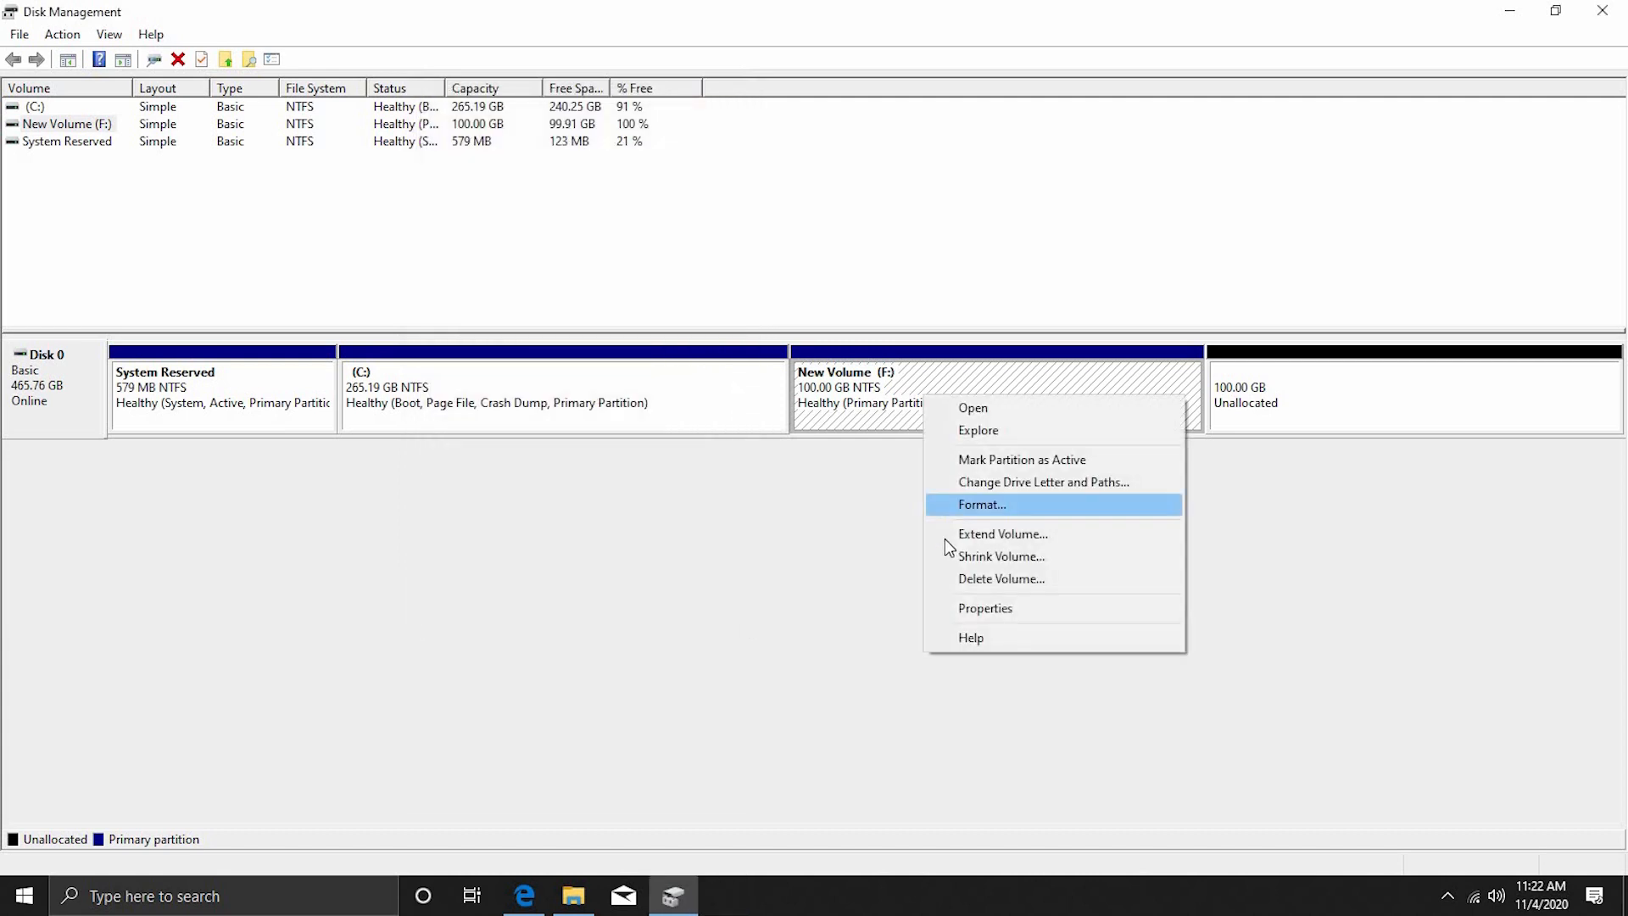
- Check the available shrink space for F: again and cancel without changes
click(1000, 556)
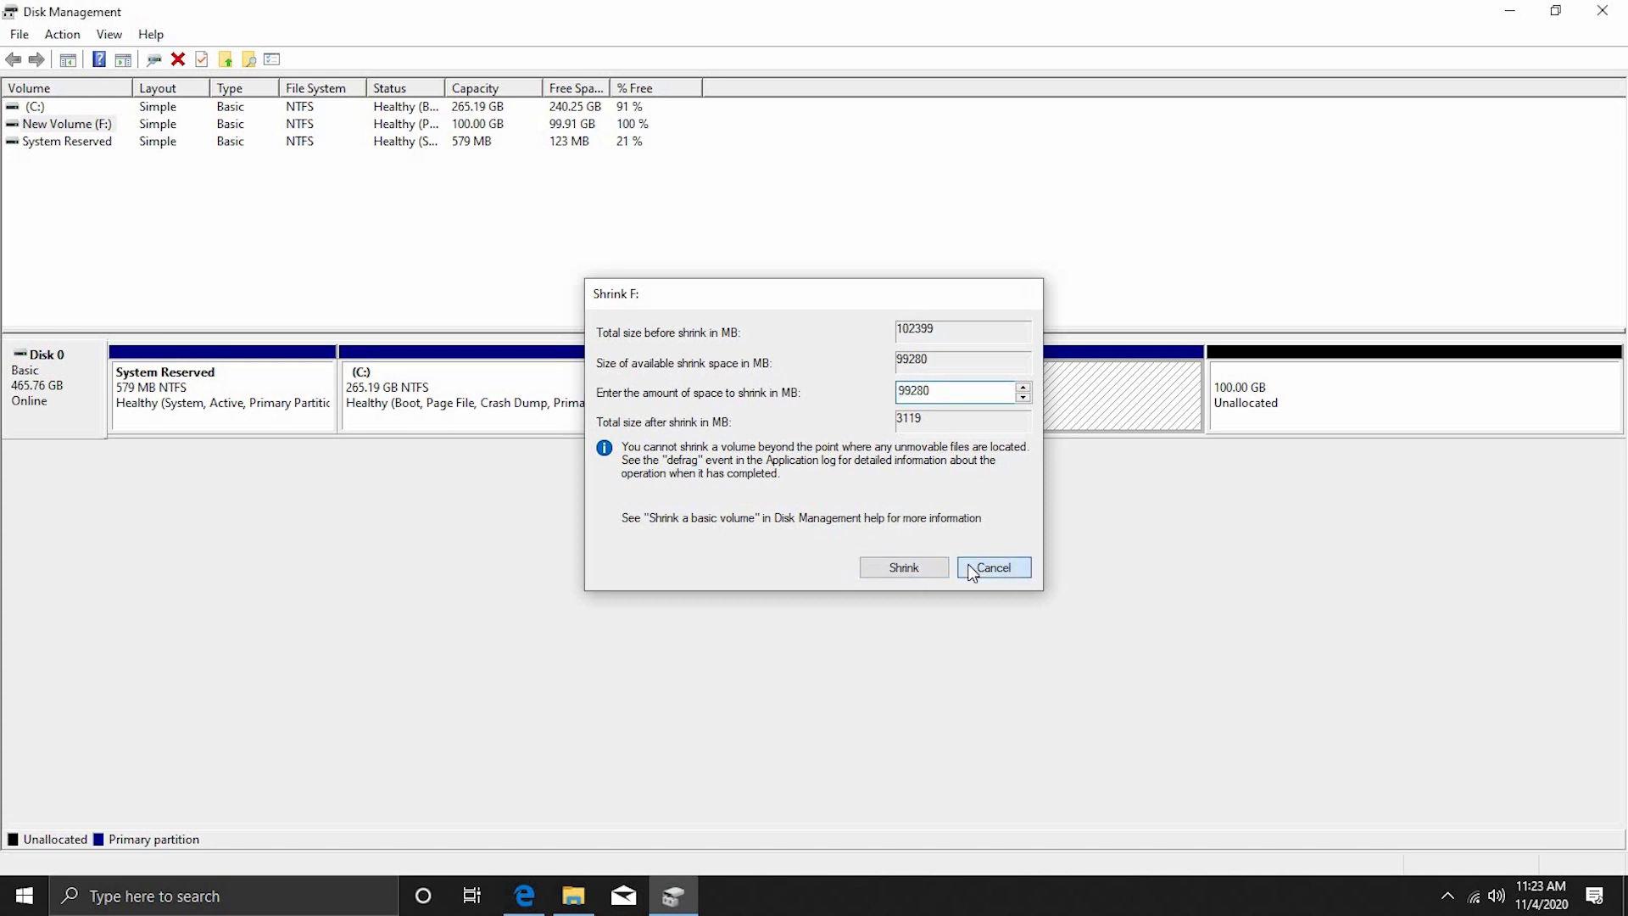
click(994, 567)
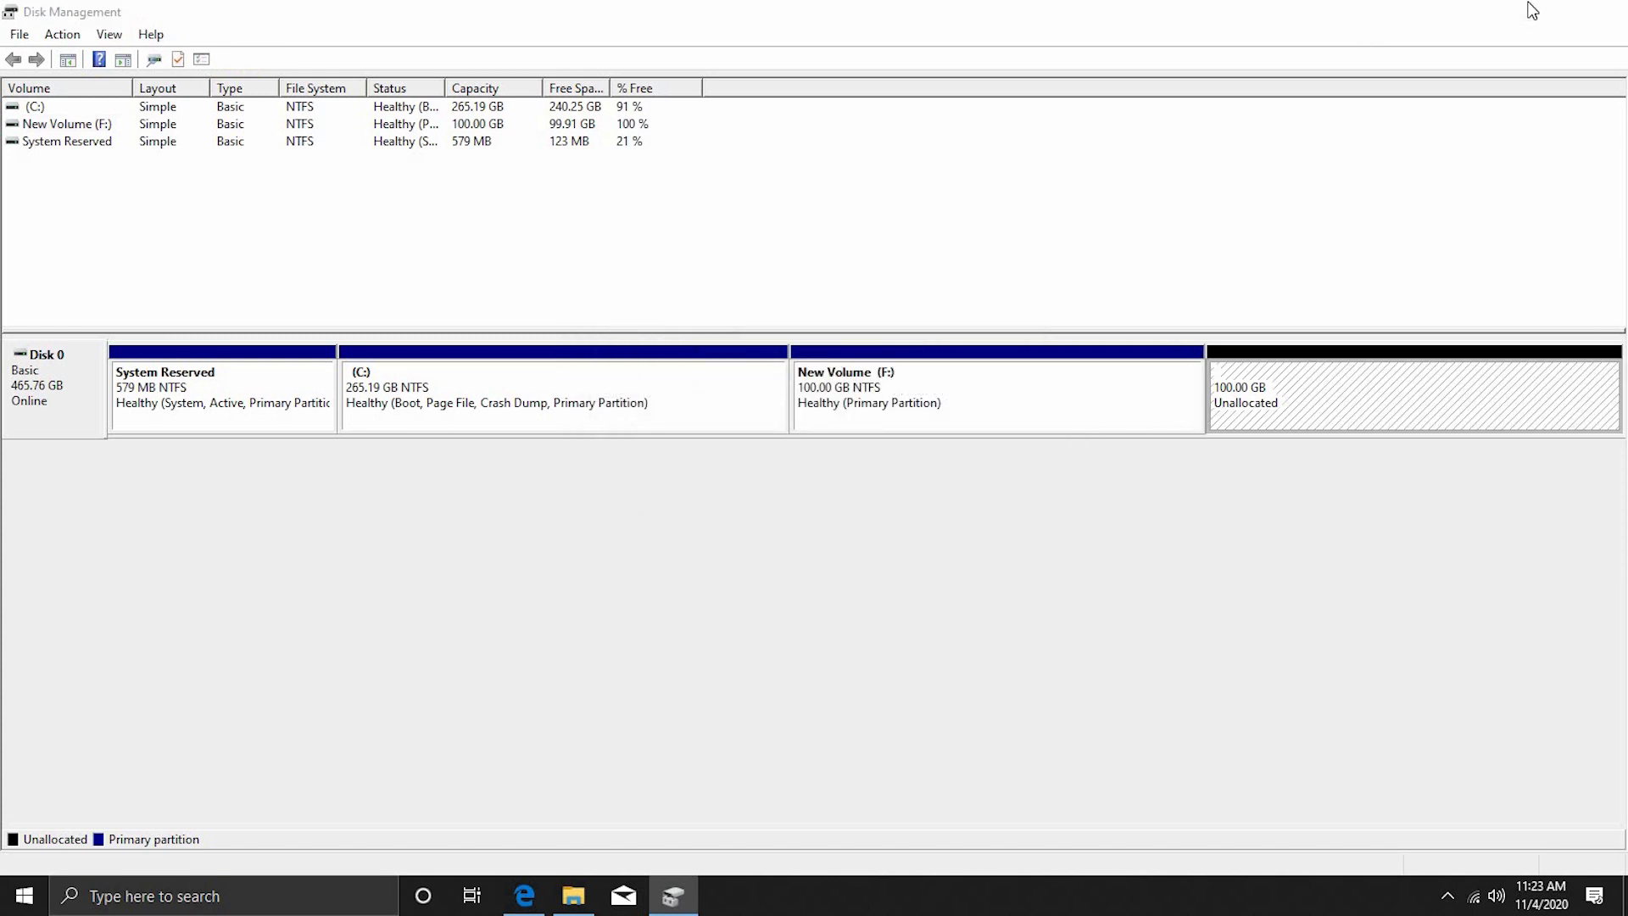
- Launch rufus-3.12 from the Downloads folder
click(574, 895)
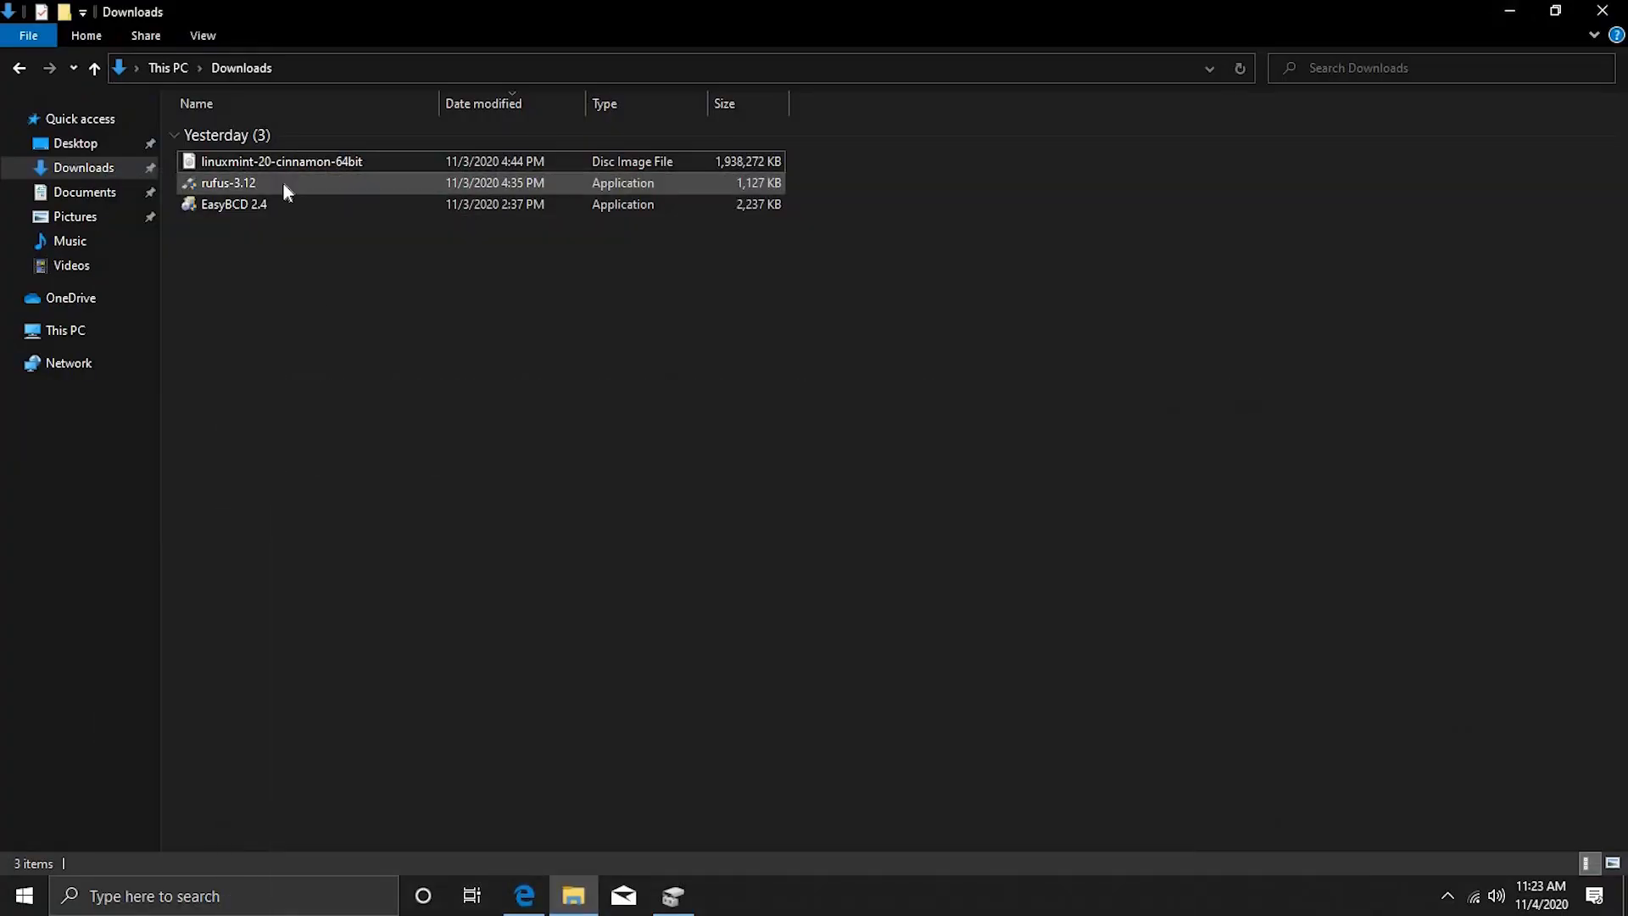
click(229, 184)
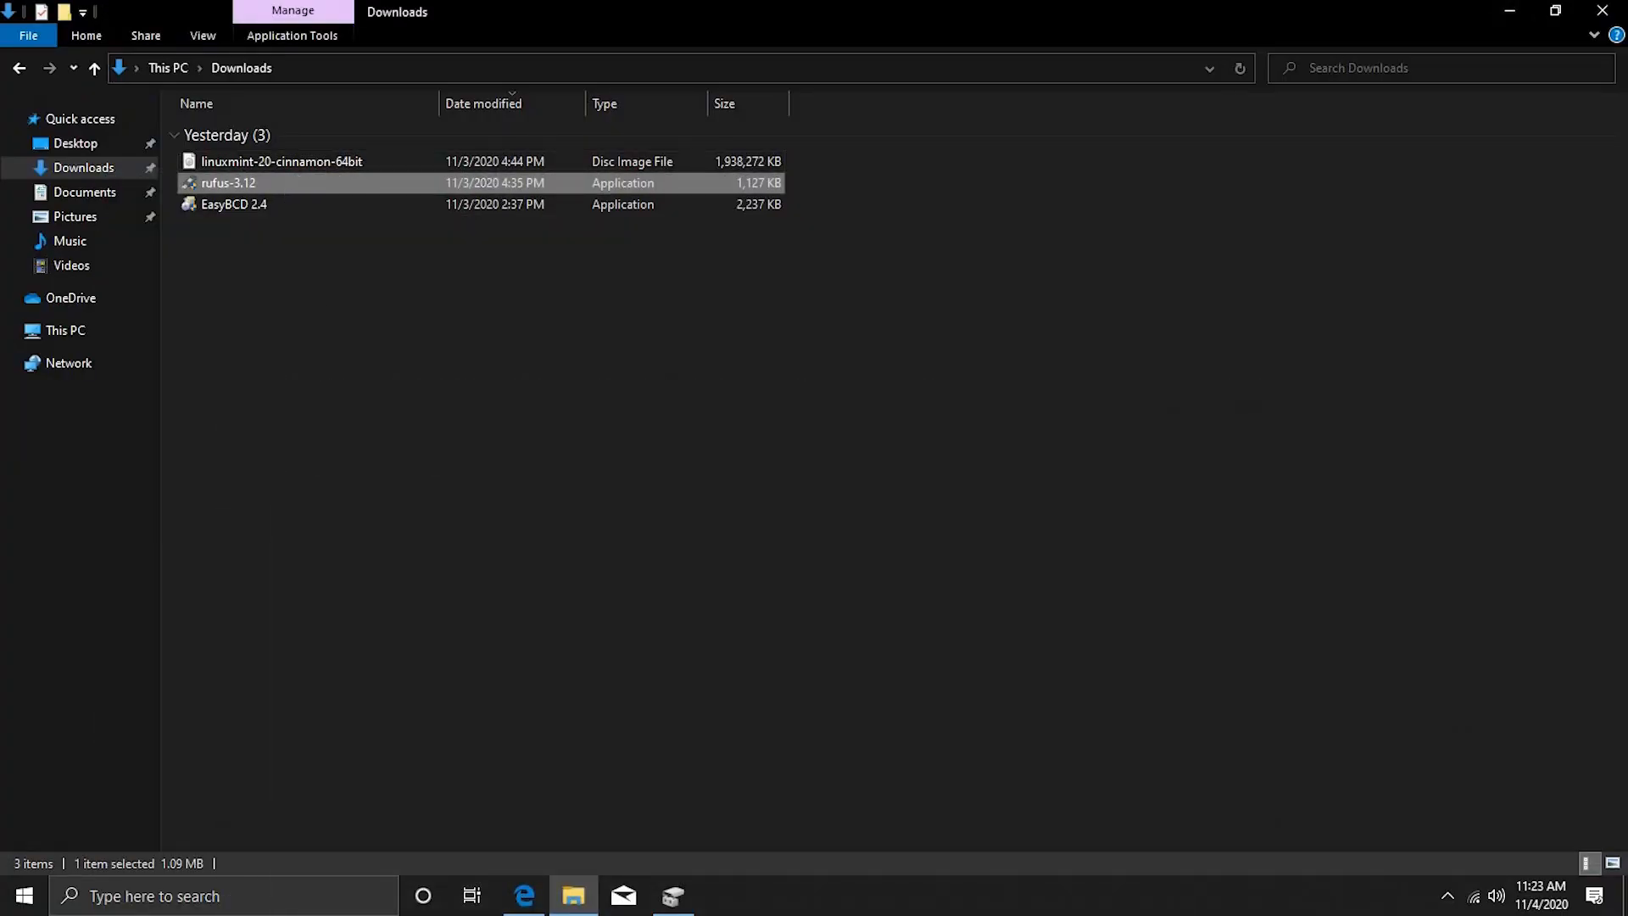
double_click(227, 183)
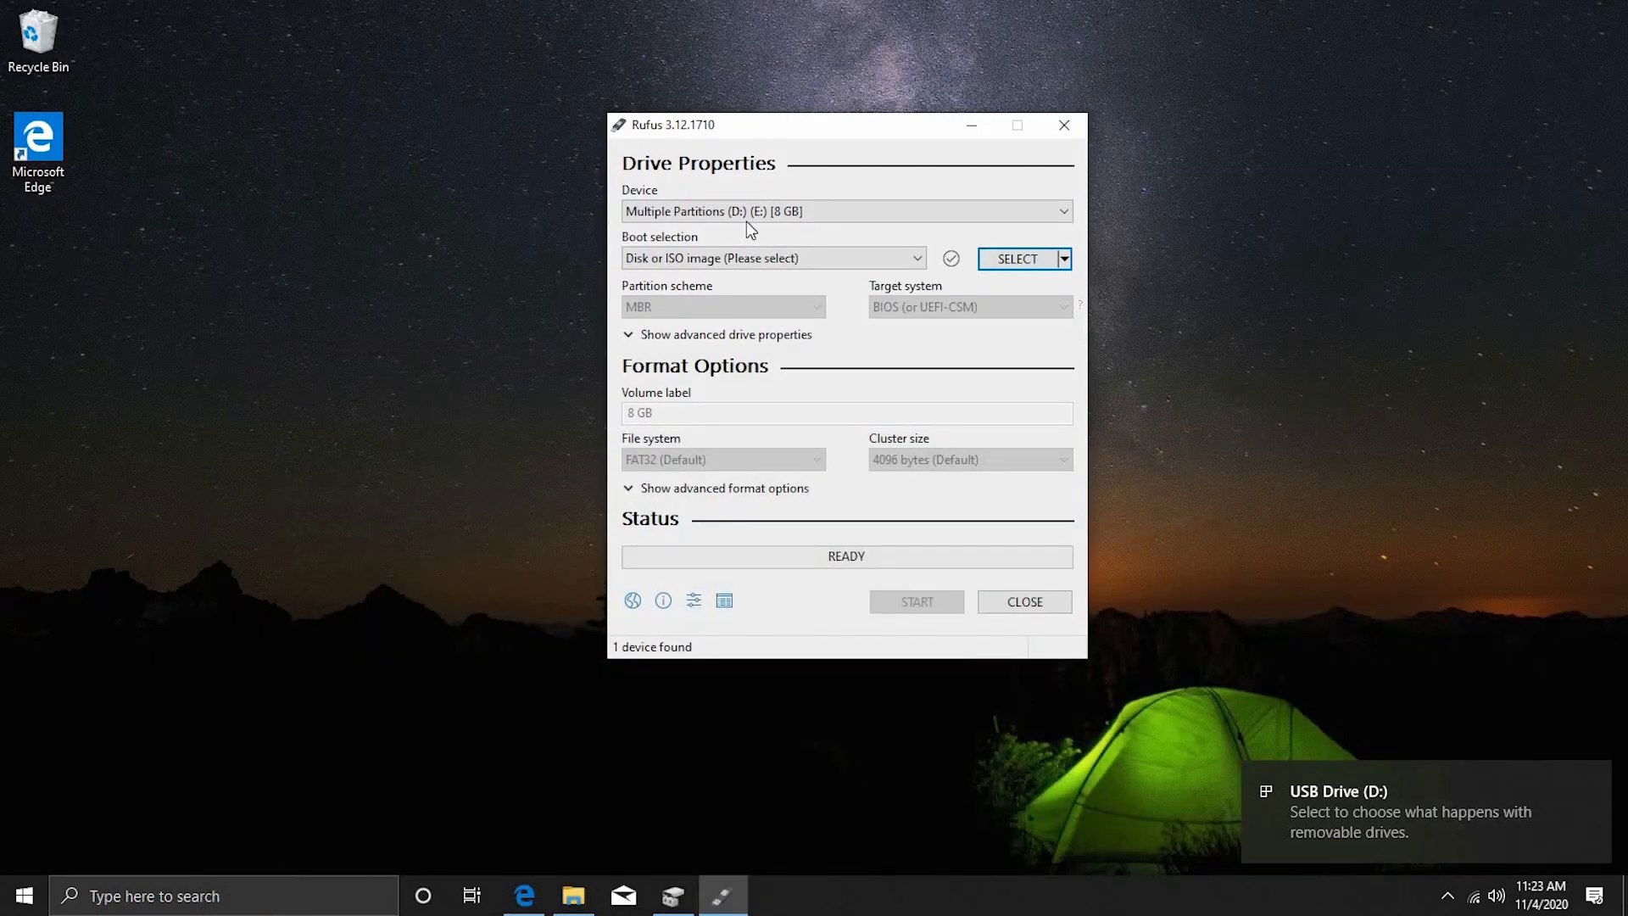
- Set the 8 GB USB drive as device and load linuxmint-20-cinnamon-64bit.iso as boot image
click(848, 211)
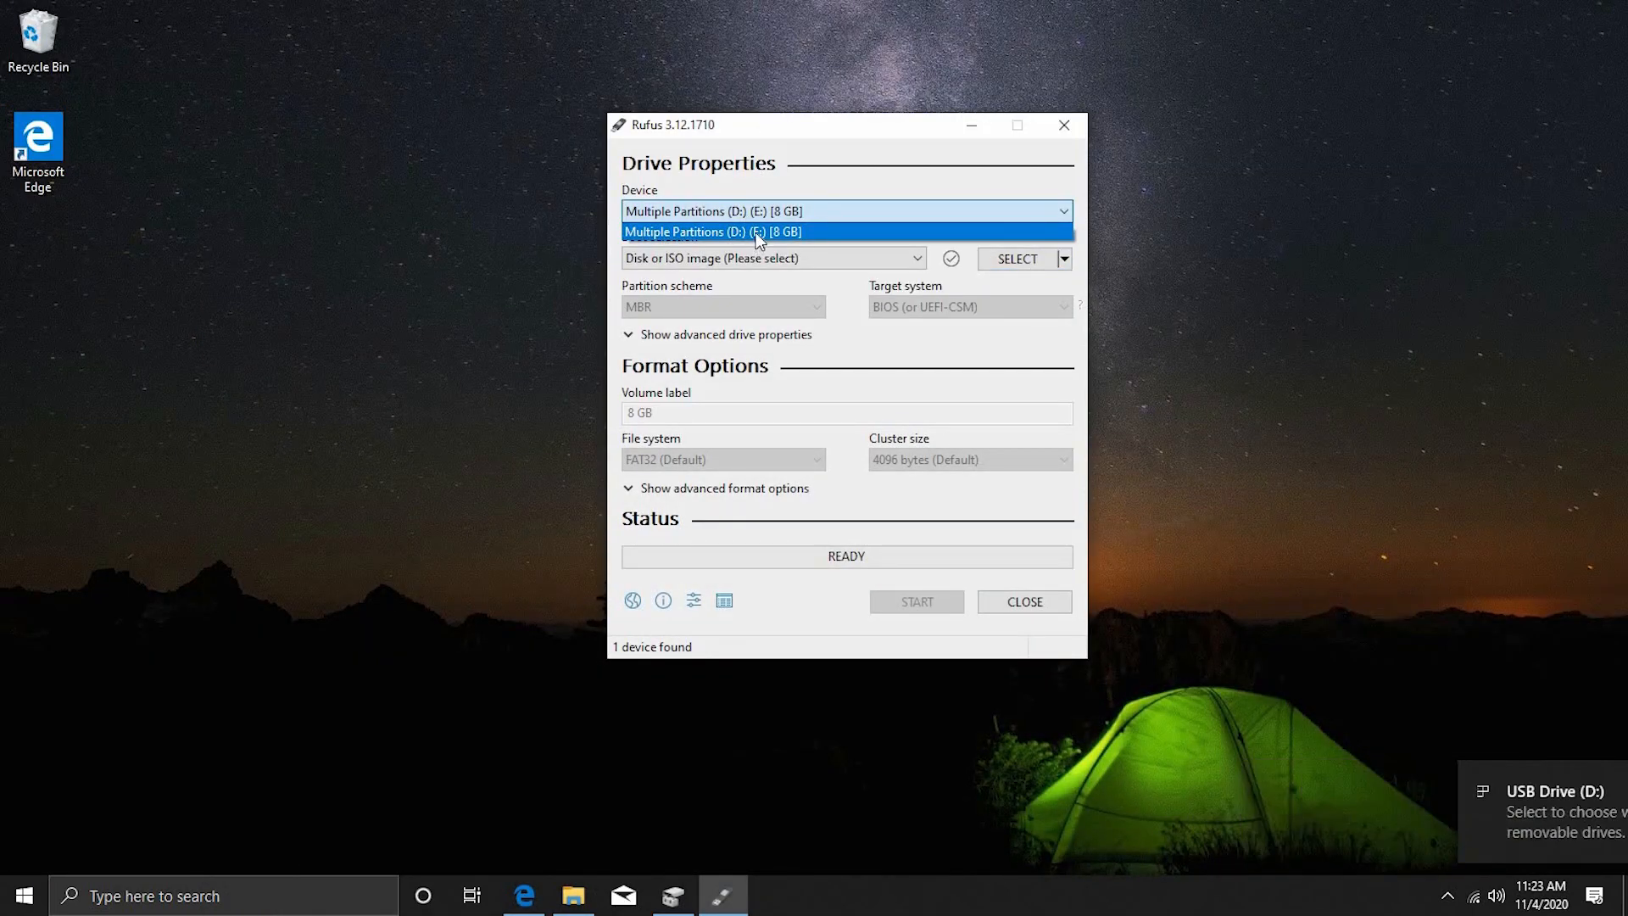
click(747, 231)
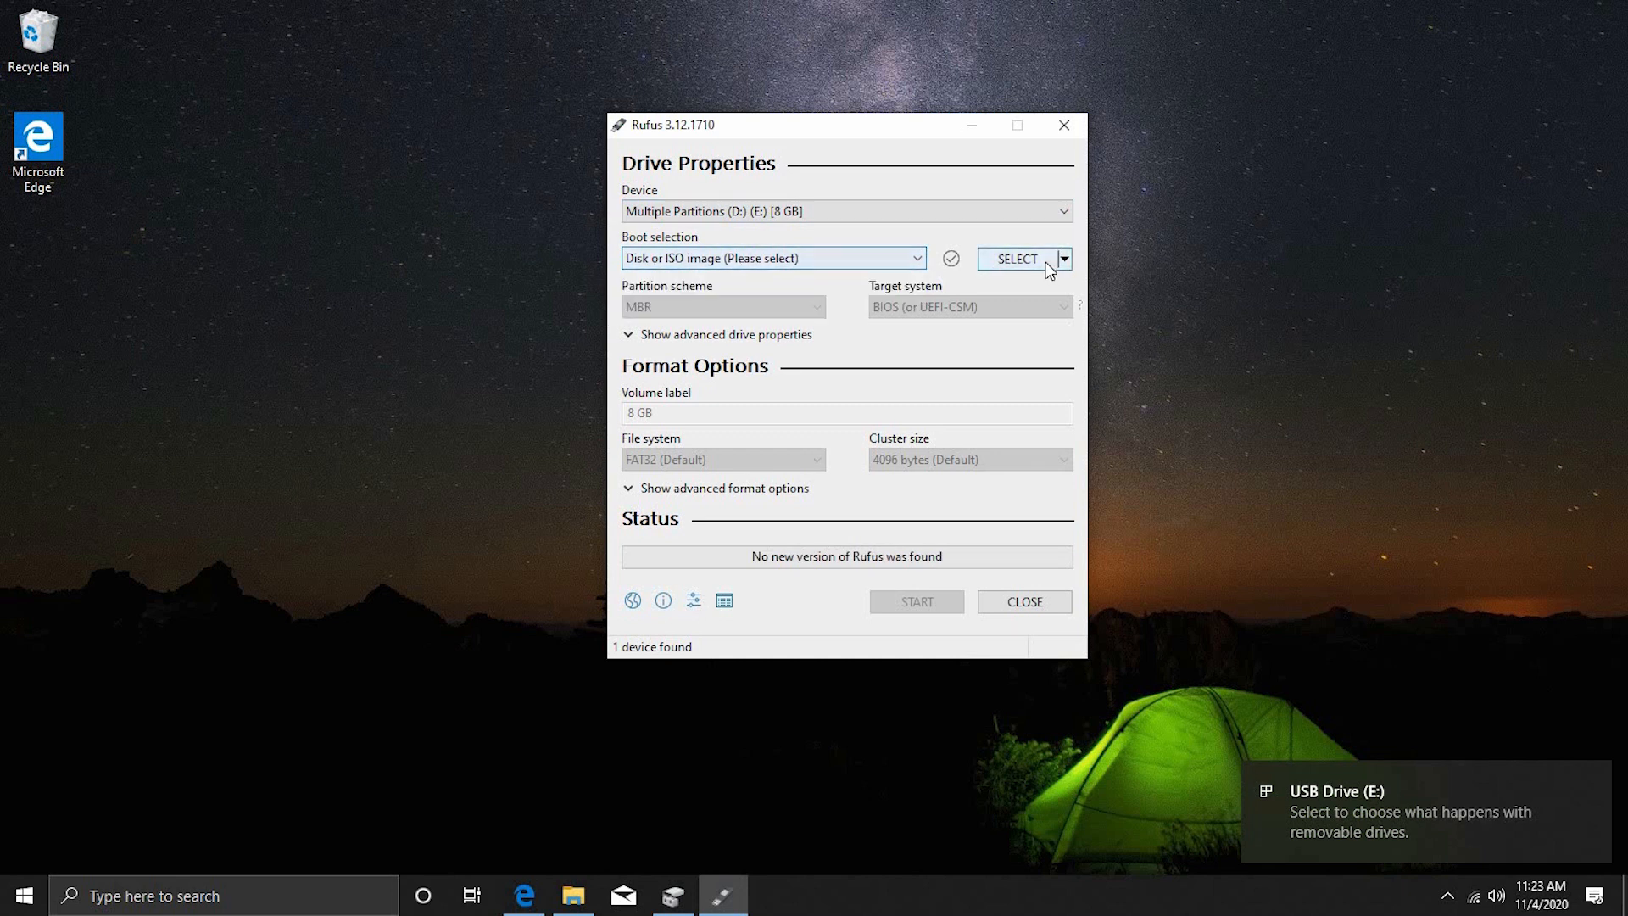
click(1018, 258)
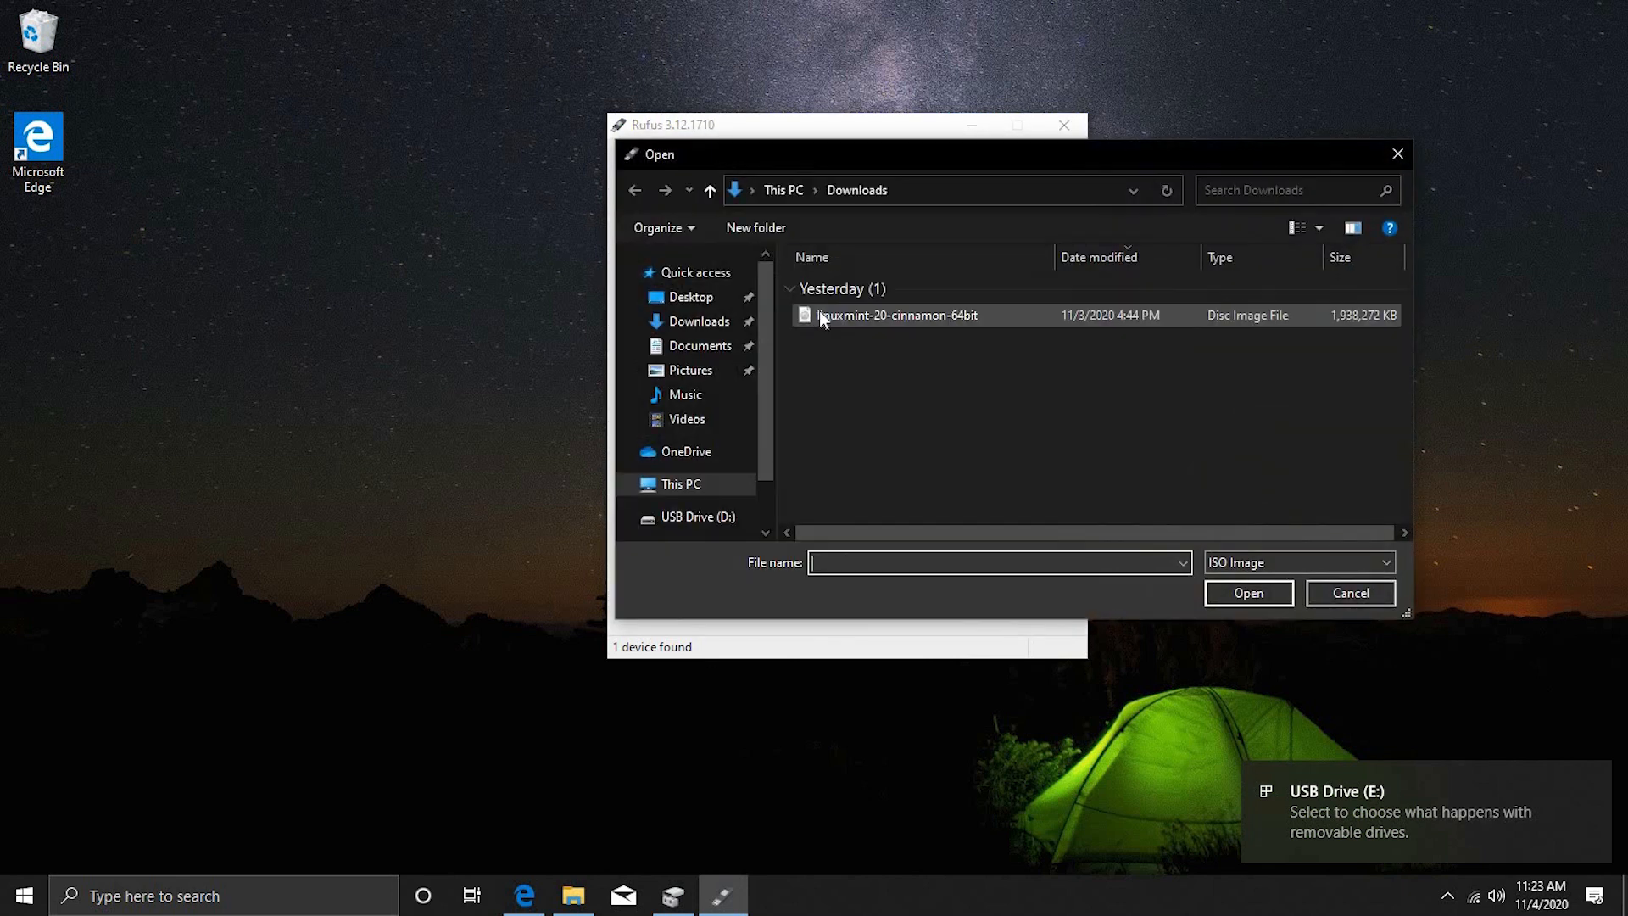
click(898, 316)
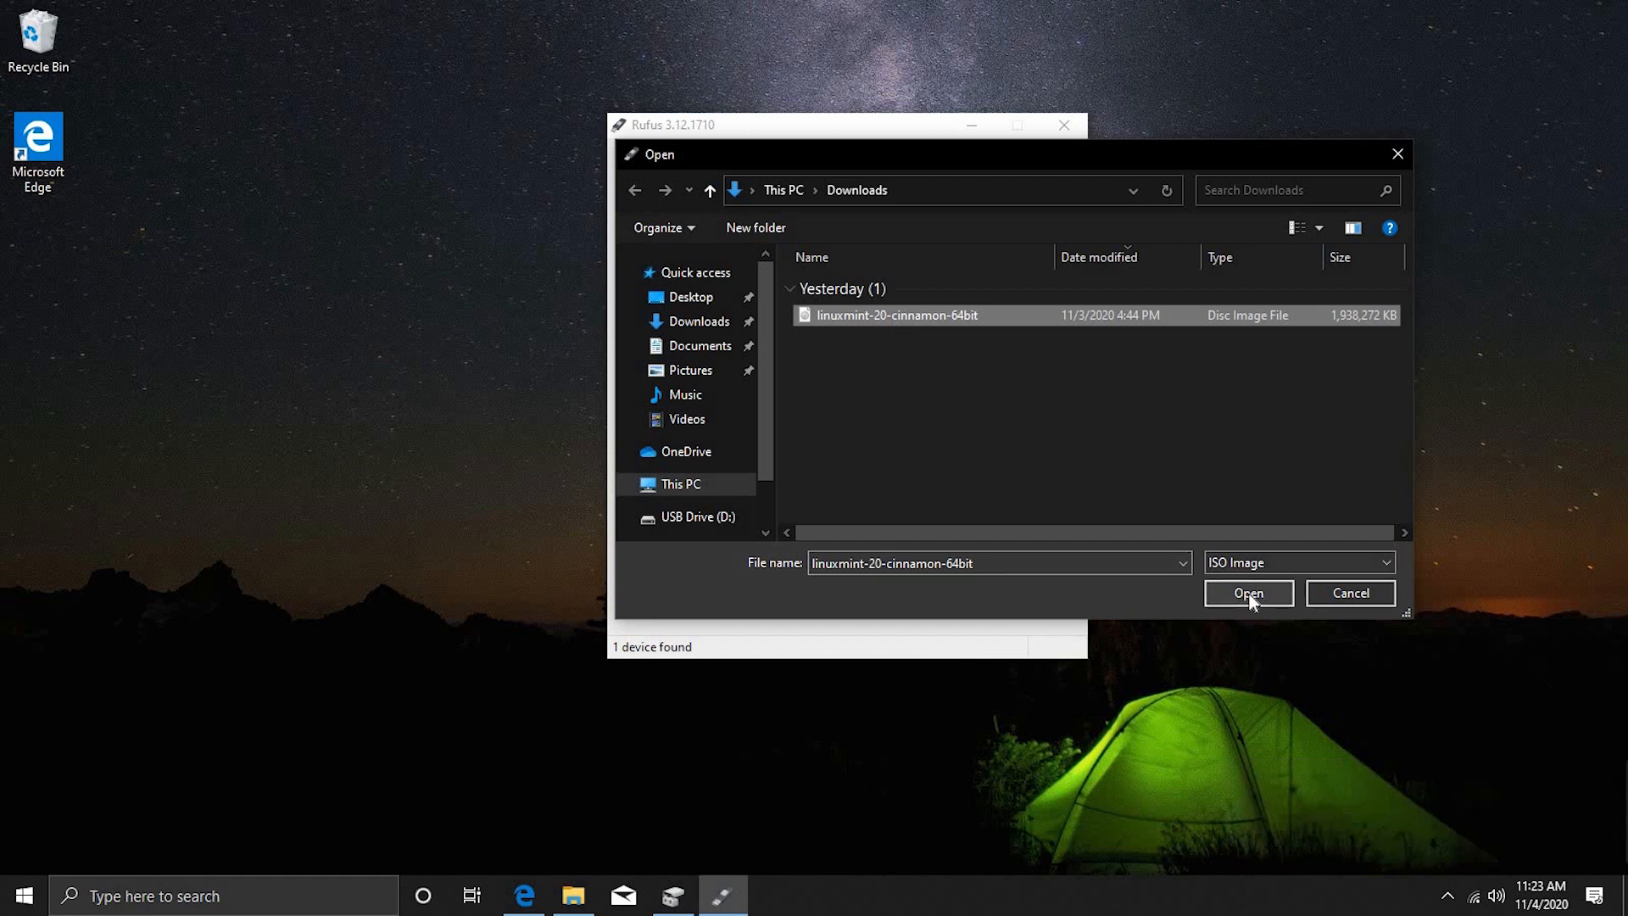
click(1248, 593)
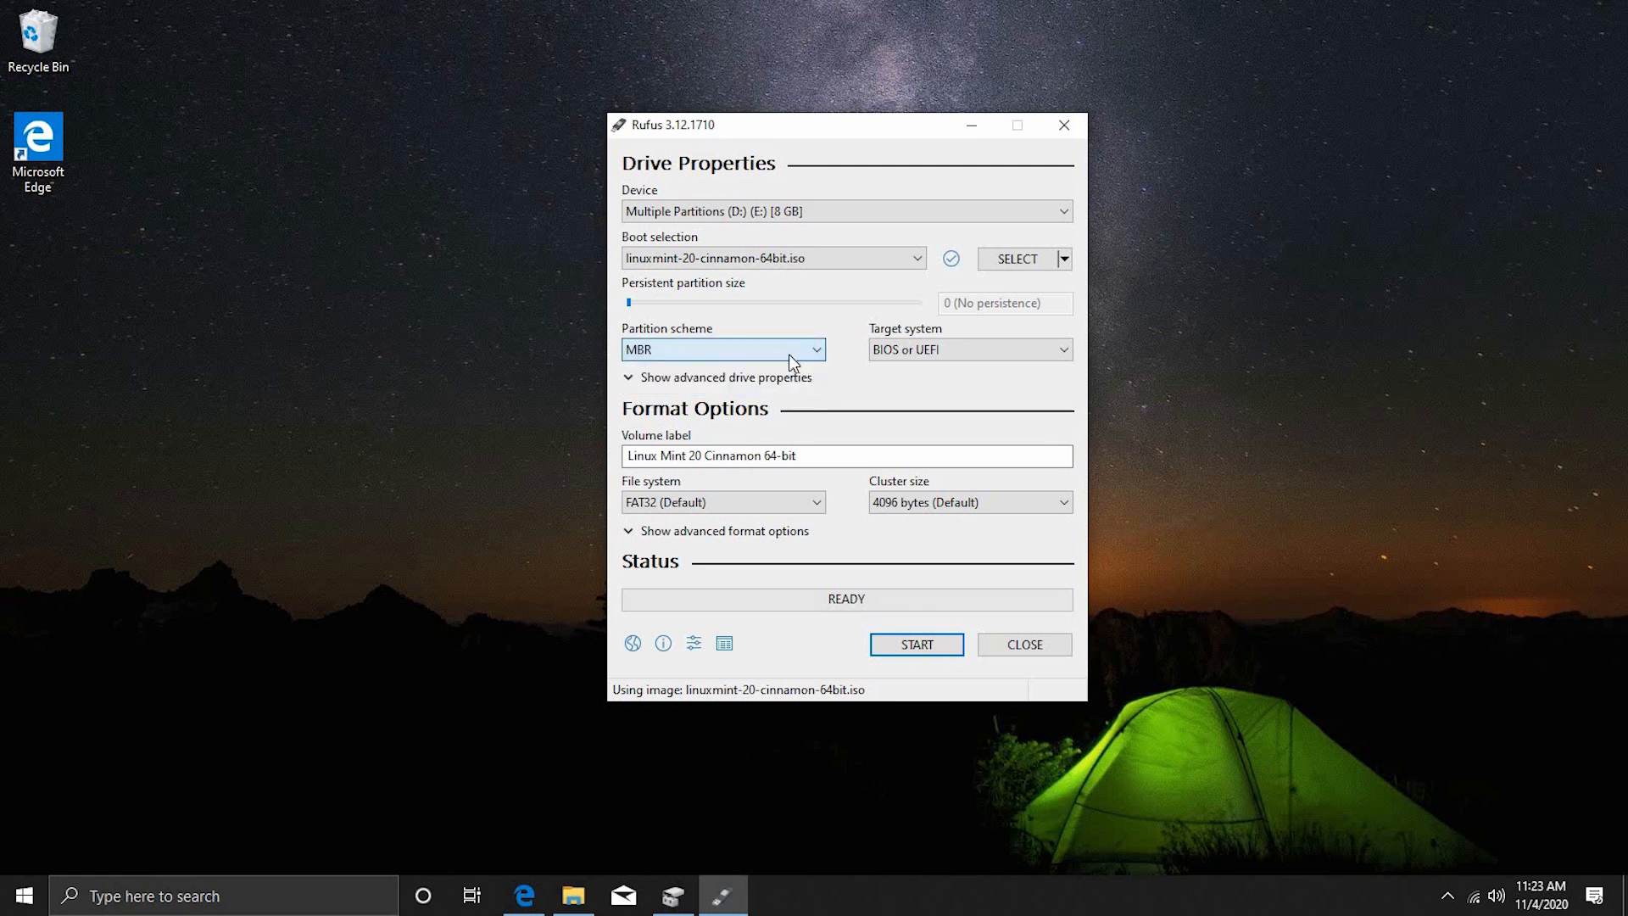
mouse_move(1086, 368)
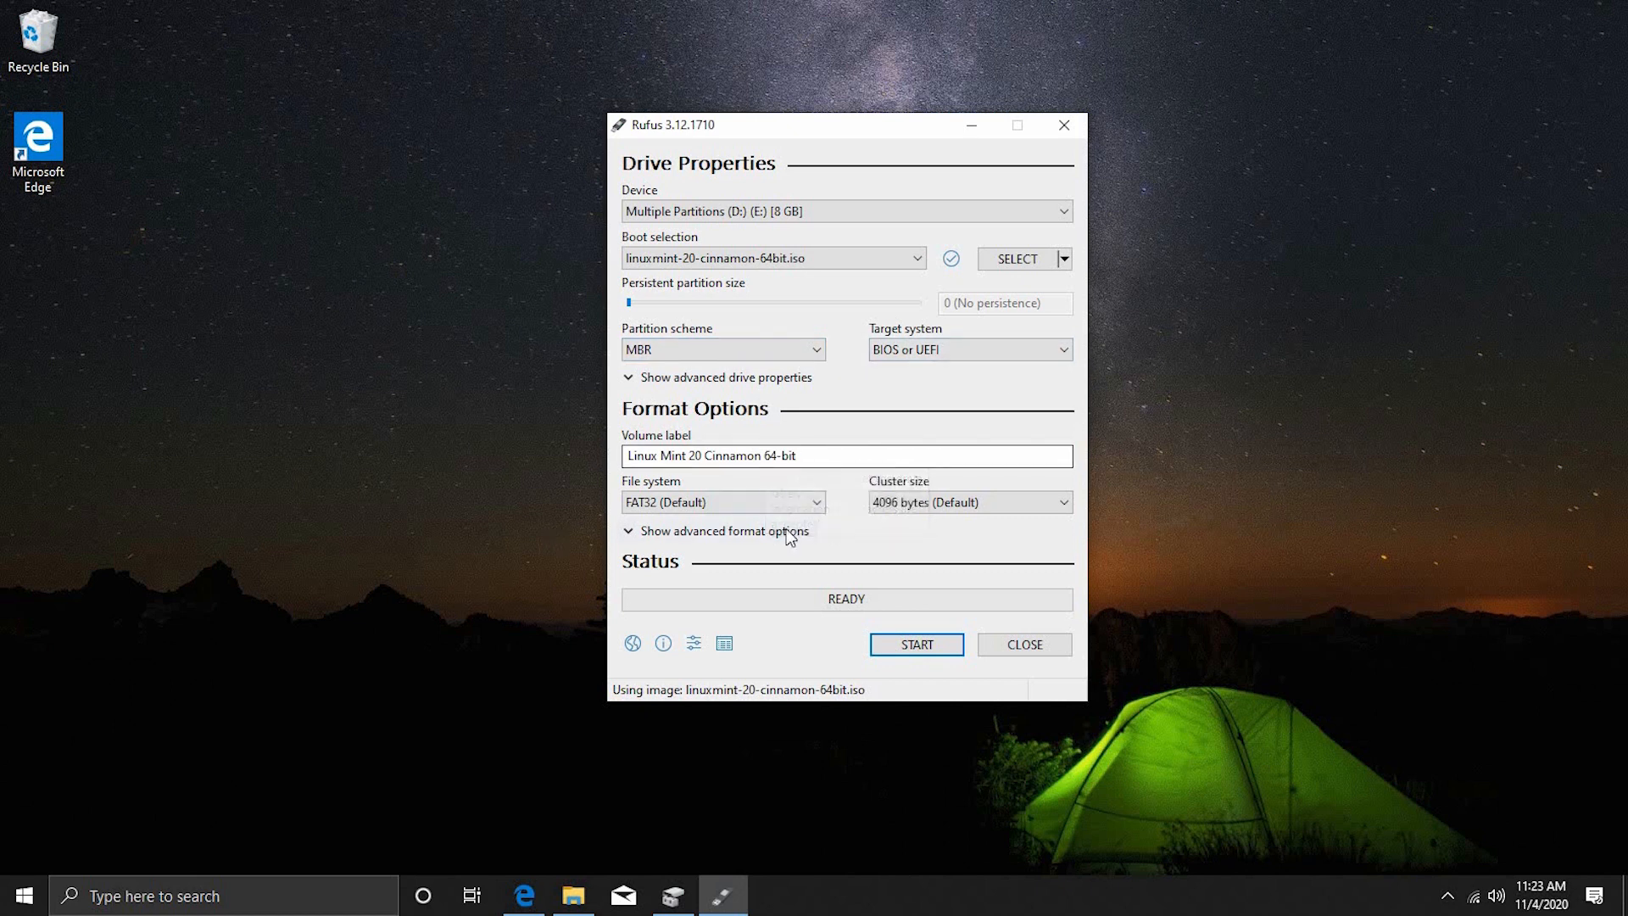
mouse_move(916, 653)
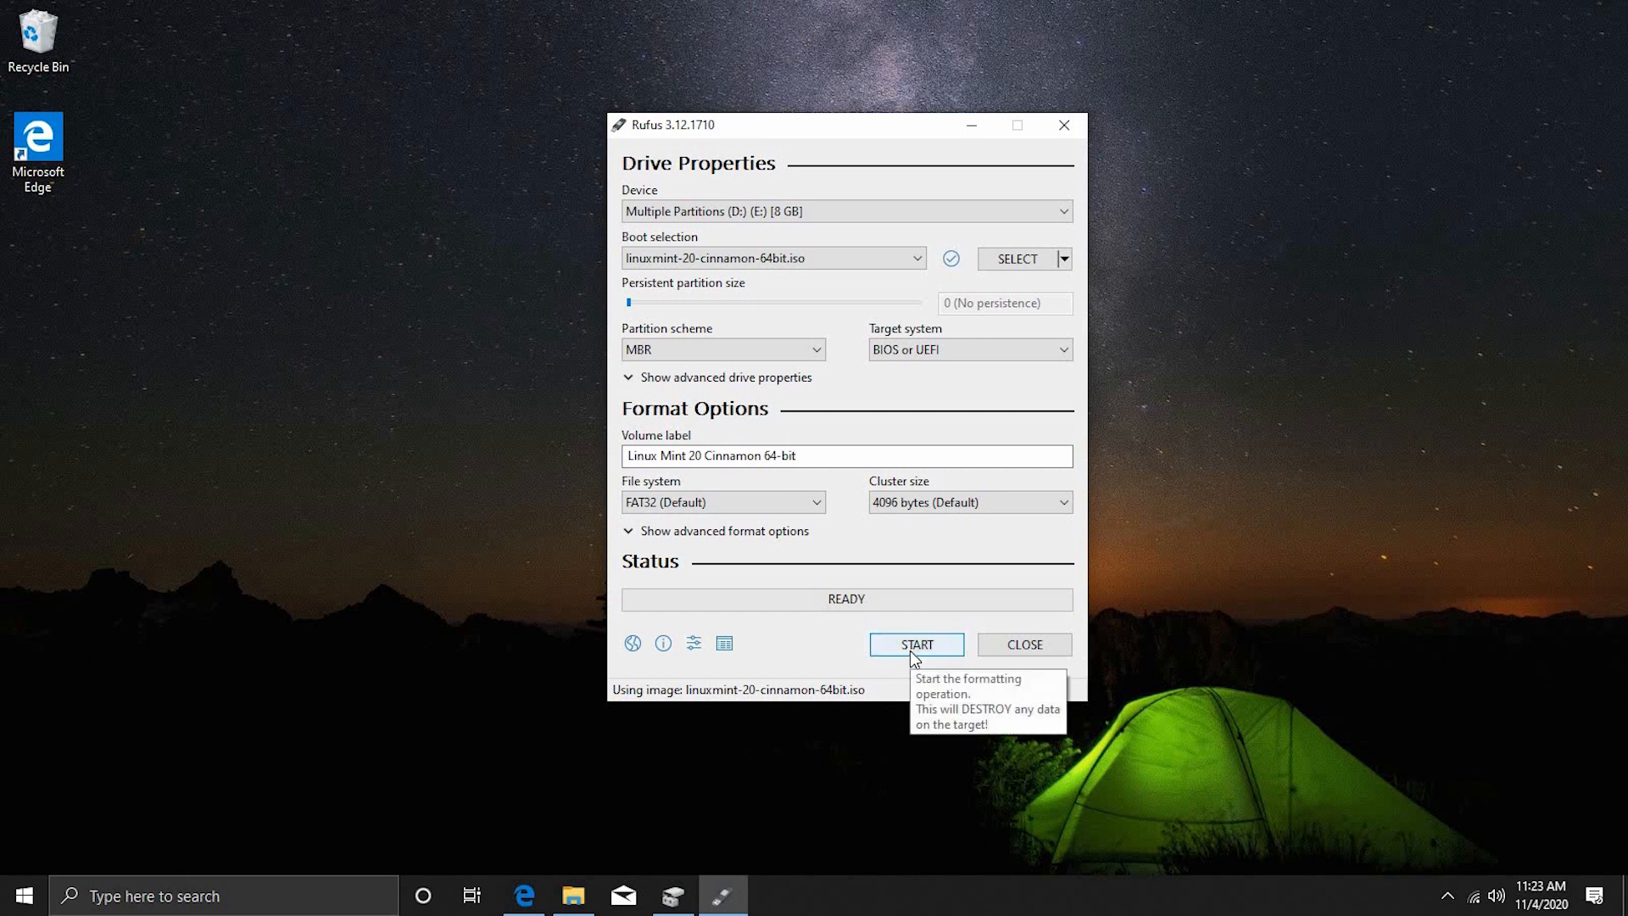
mouse_move(897, 664)
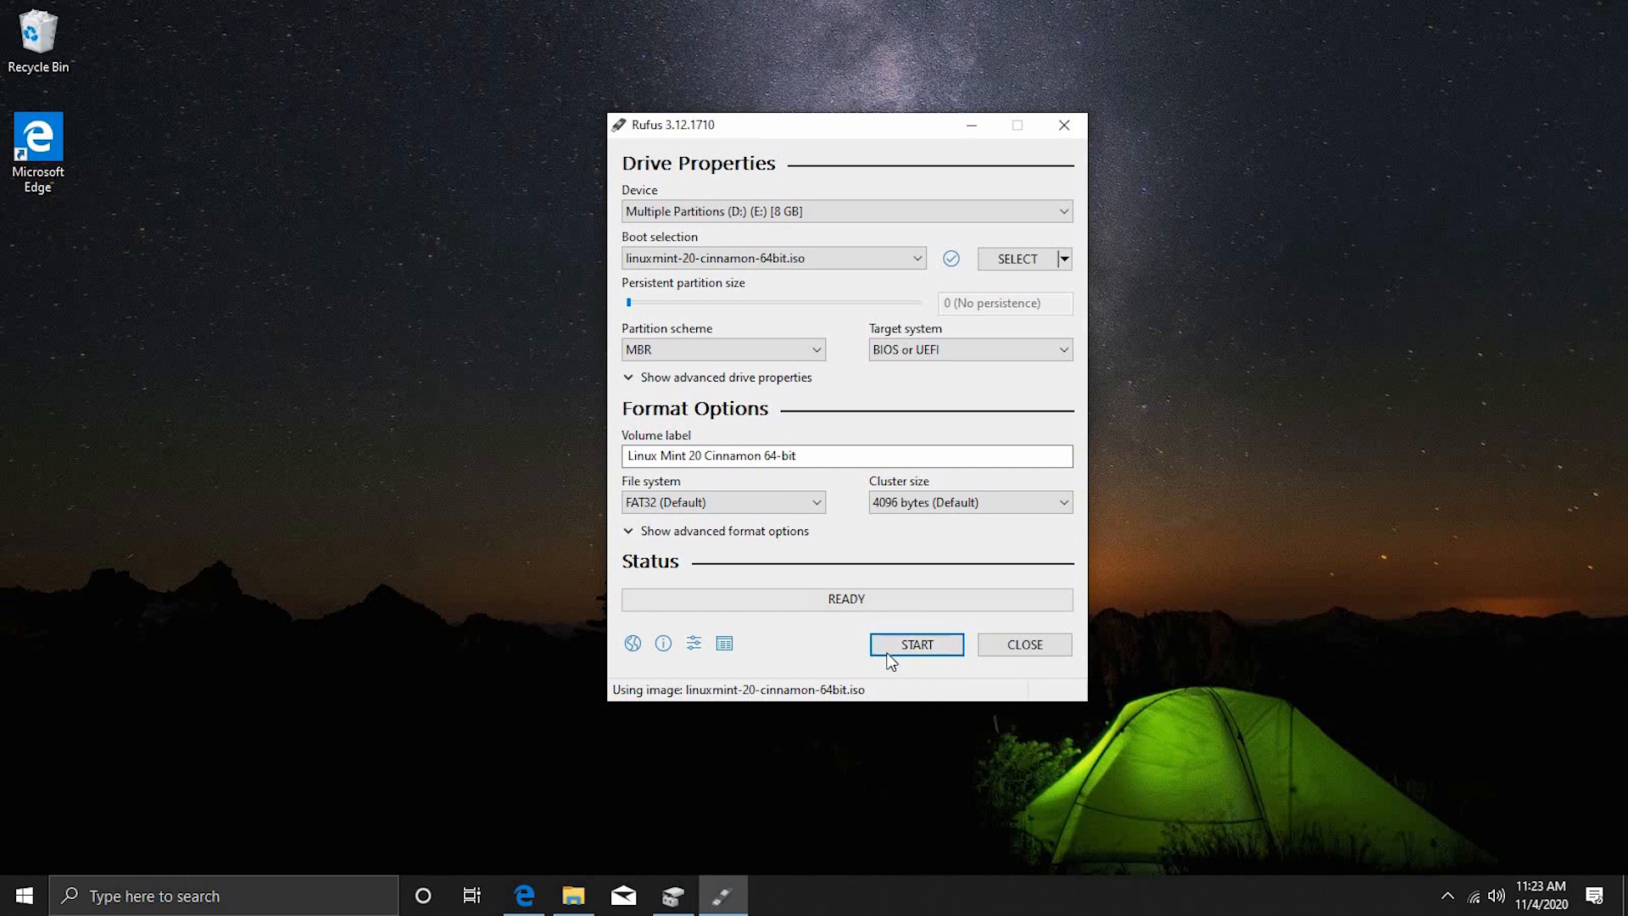
mouse_move(971, 502)
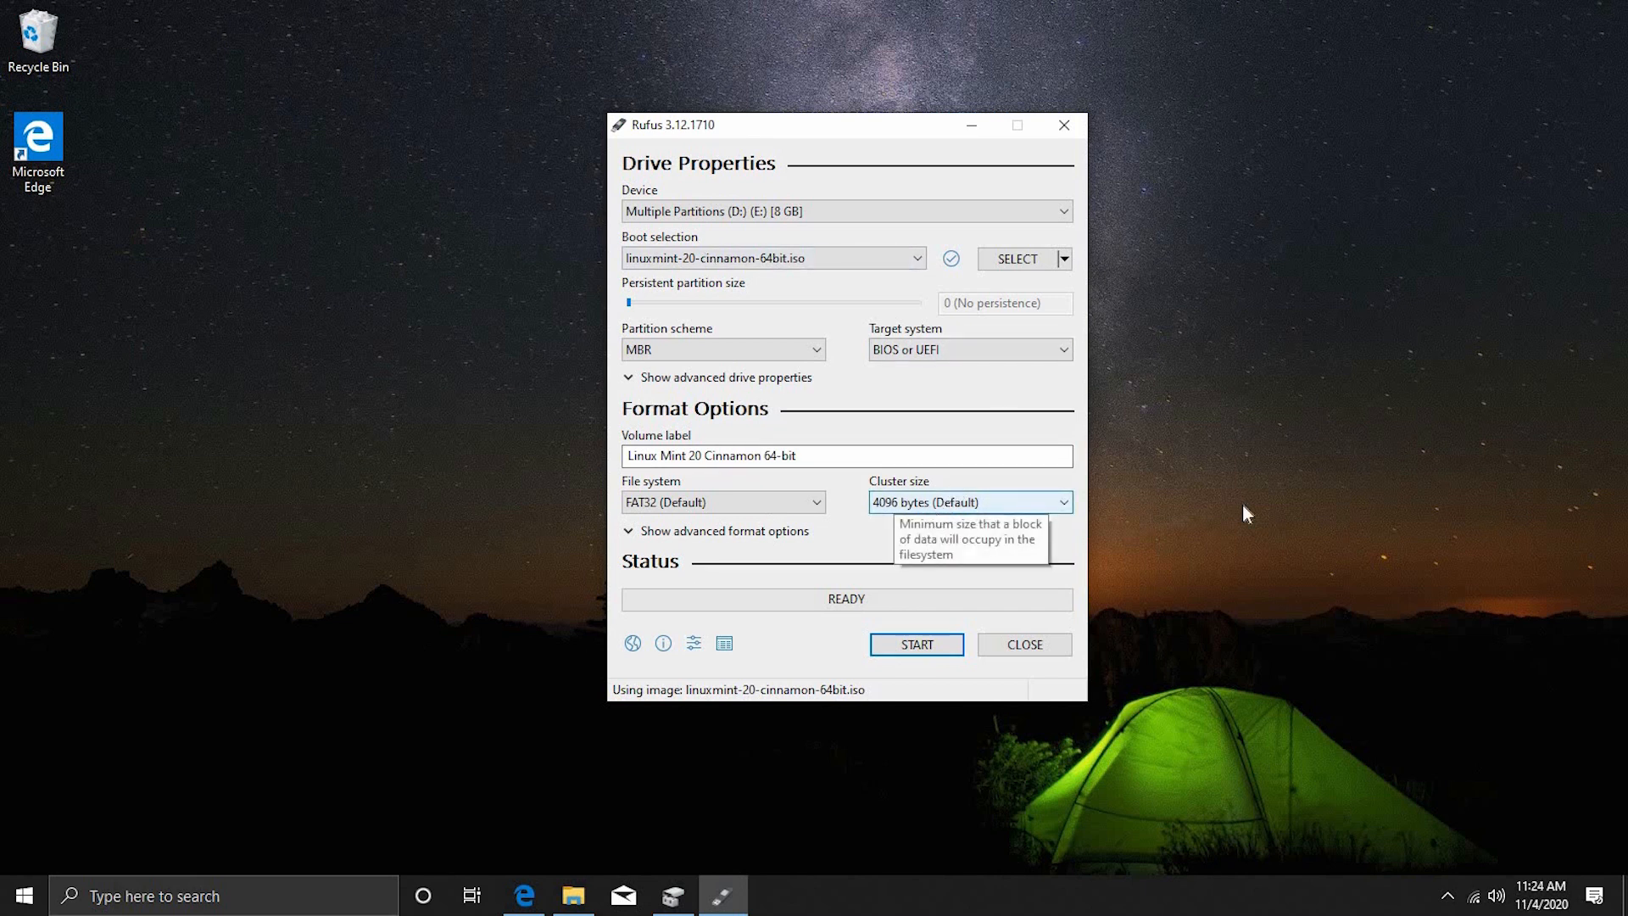
mouse_move(1021, 322)
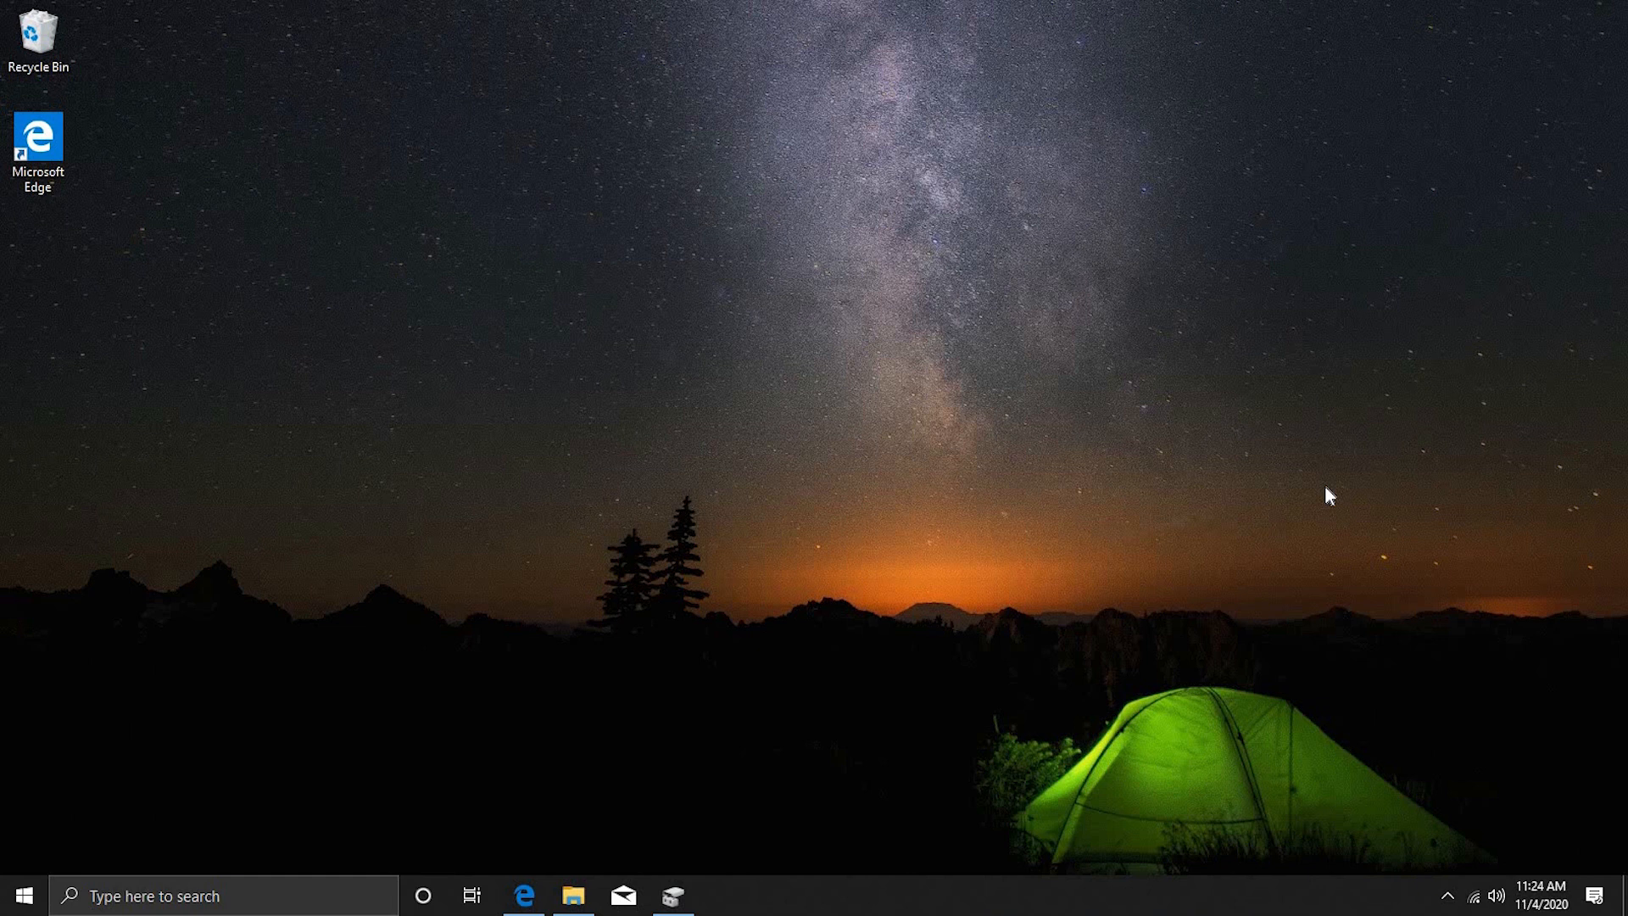
mouse_move(695, 898)
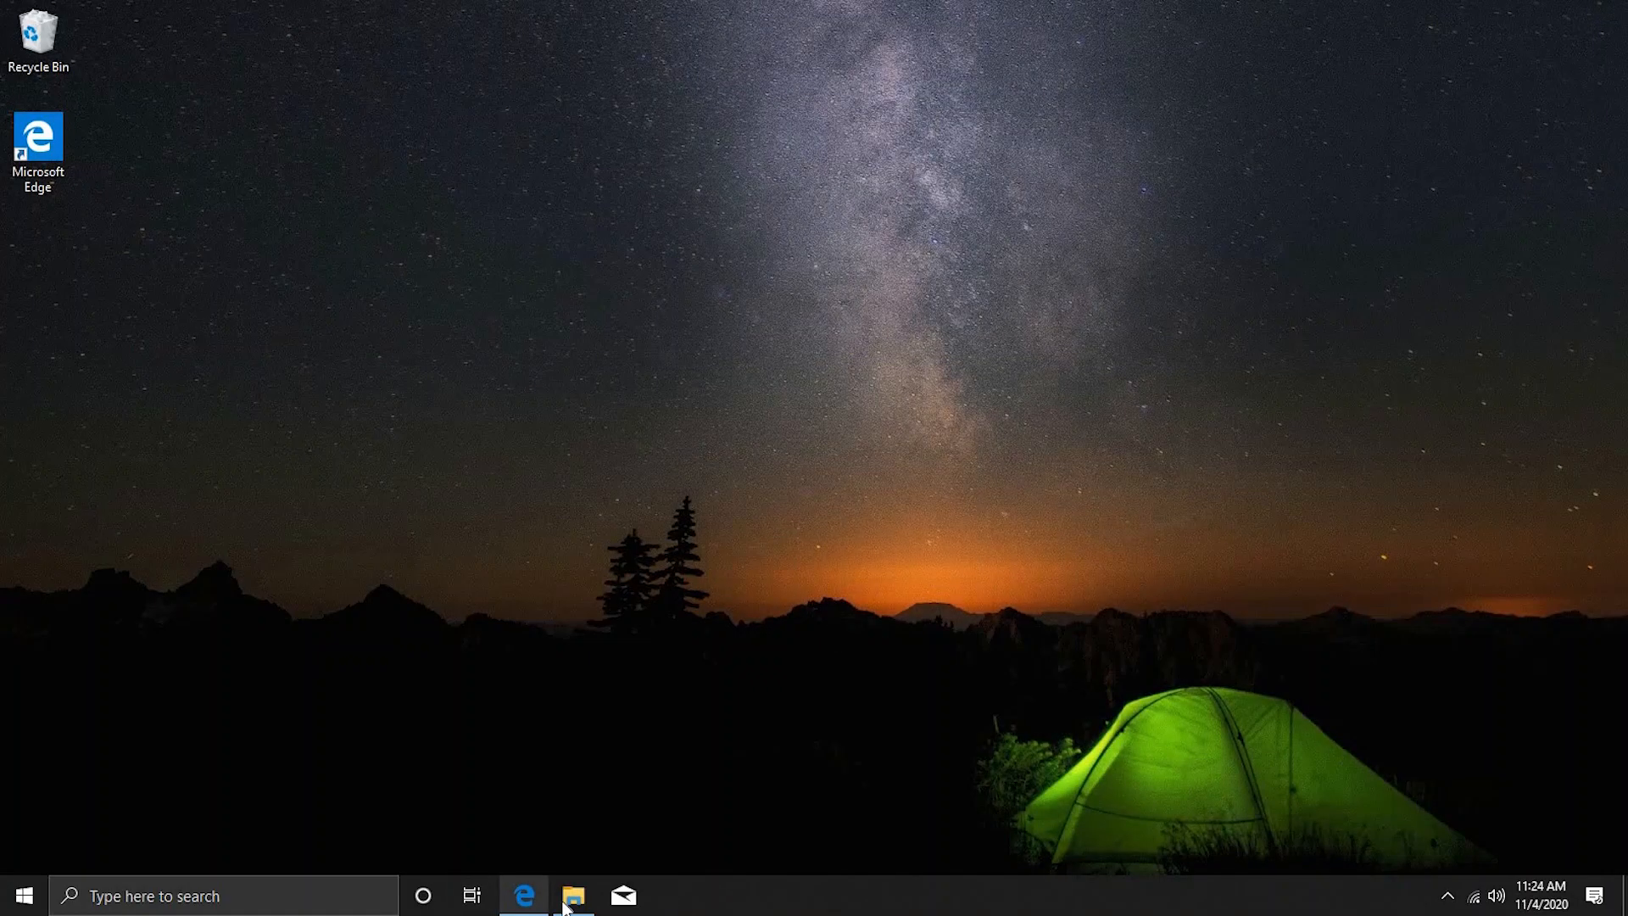
mouse_move(524, 902)
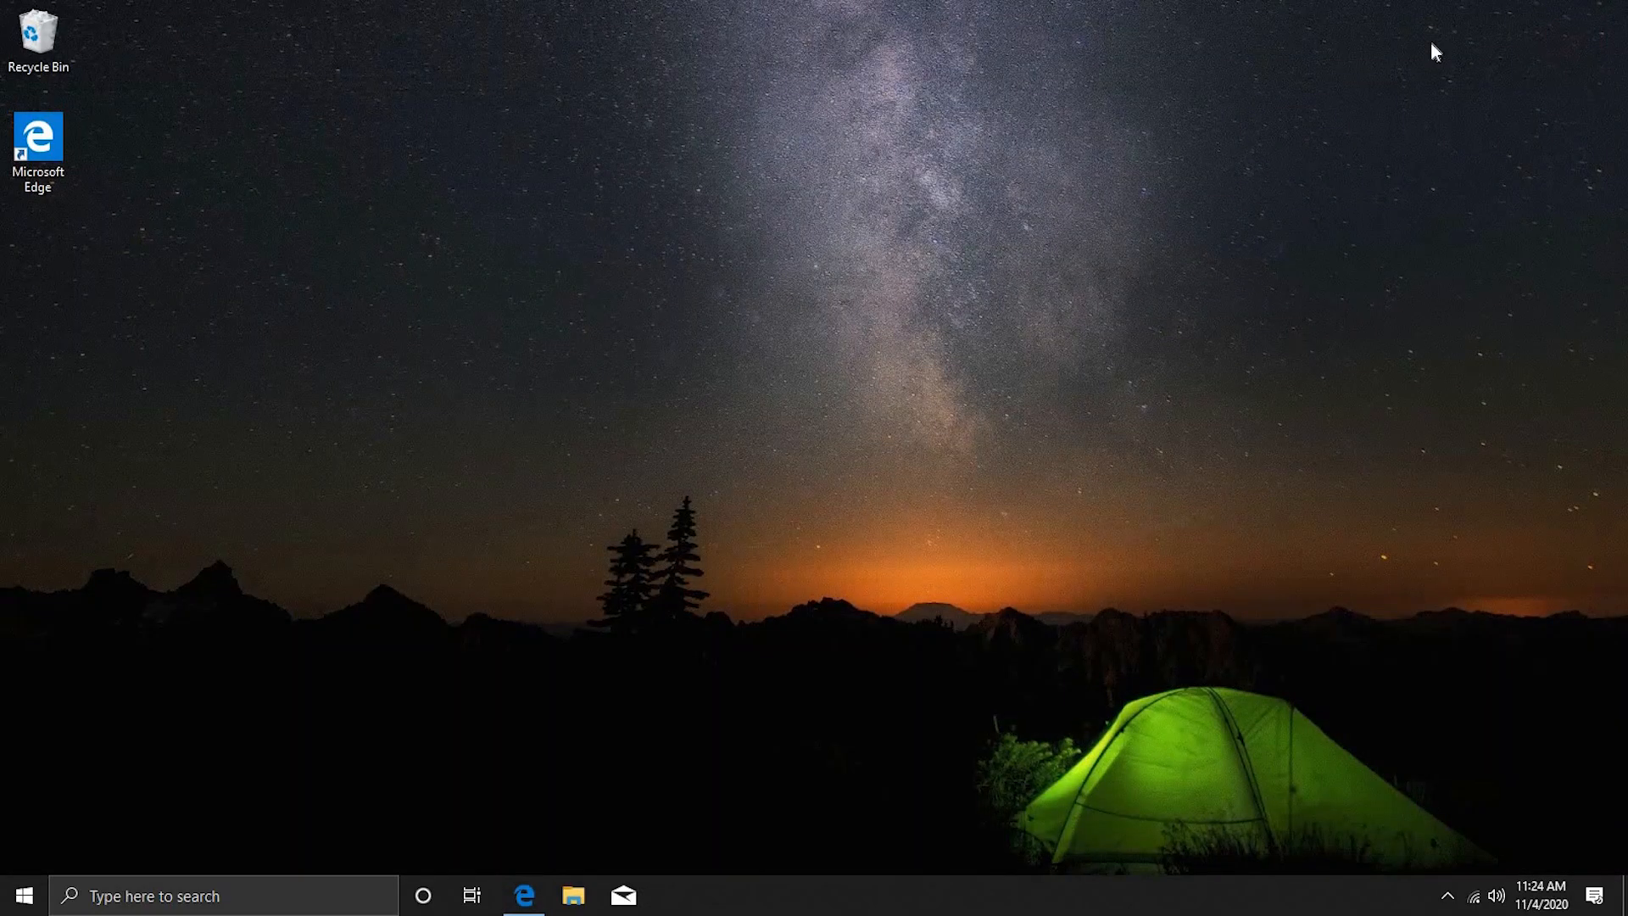
- Close the remaining Windows programs, leaving the desktop clear for the USB reboot
click(27, 895)
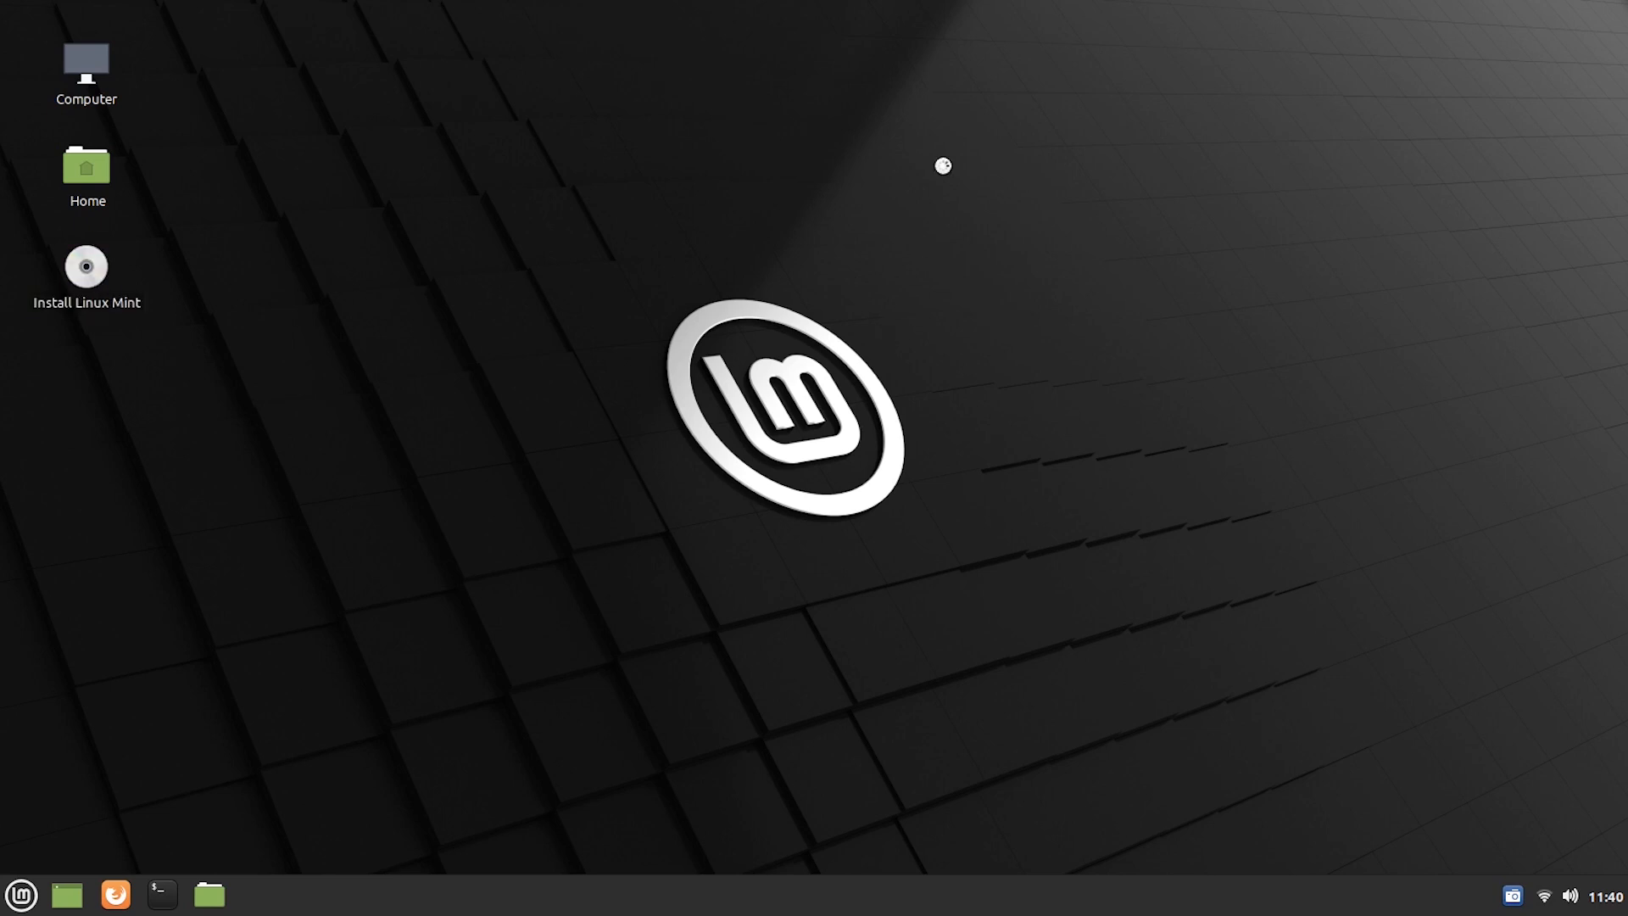
- Launch Install Linux Mint and accept English language and English (US) keyboard layout
double_click(84, 265)
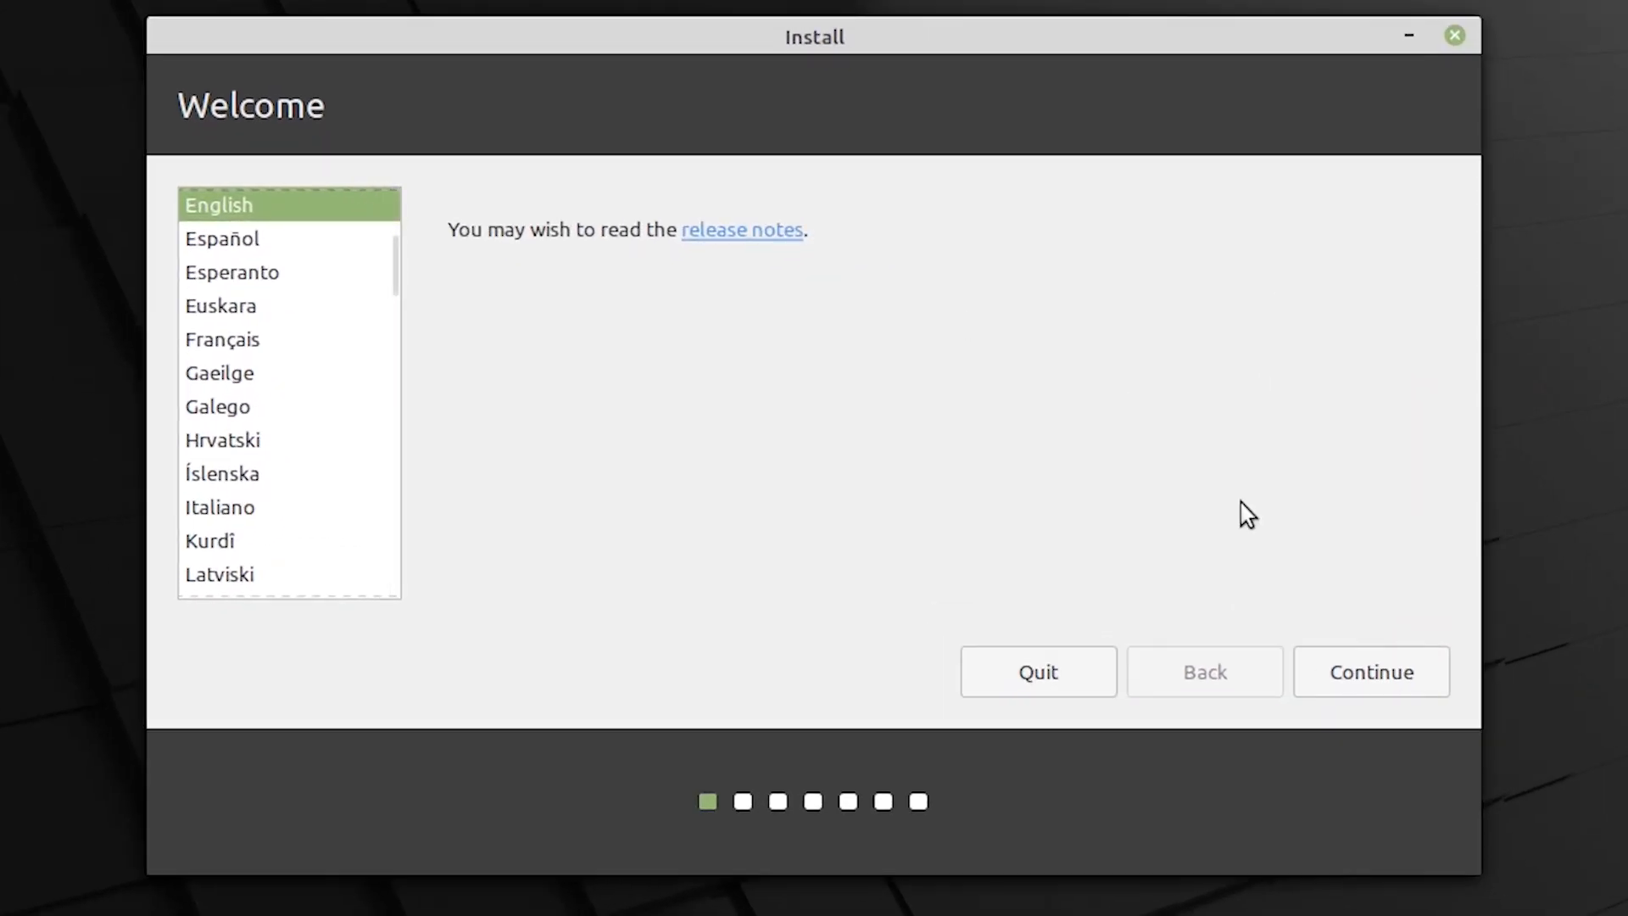
click(1371, 672)
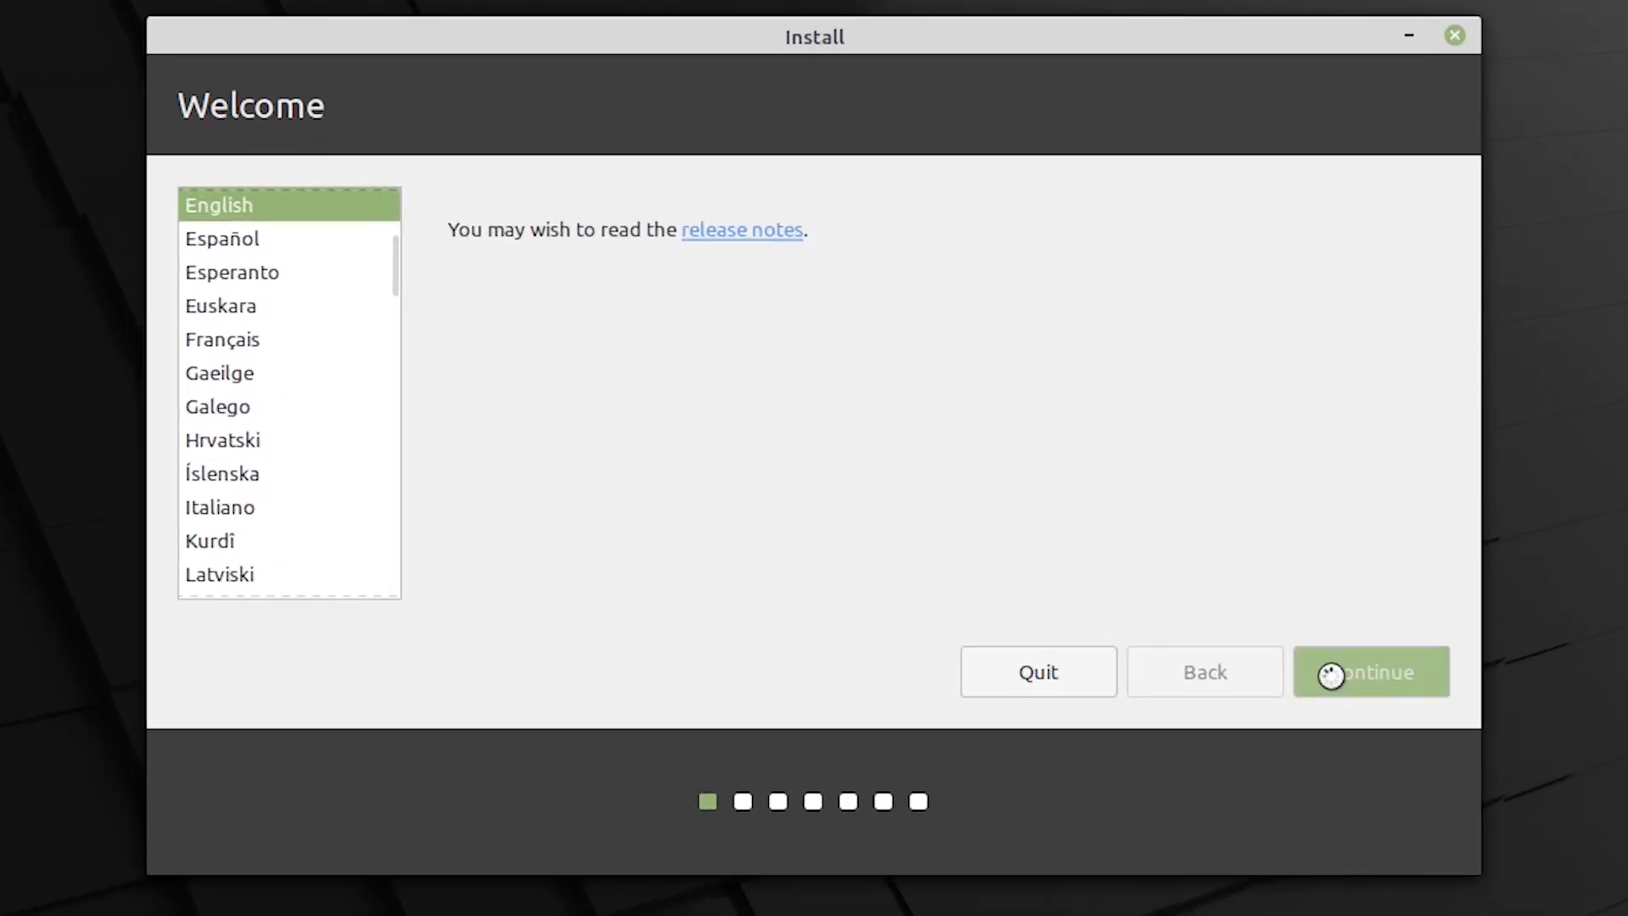
click(1370, 672)
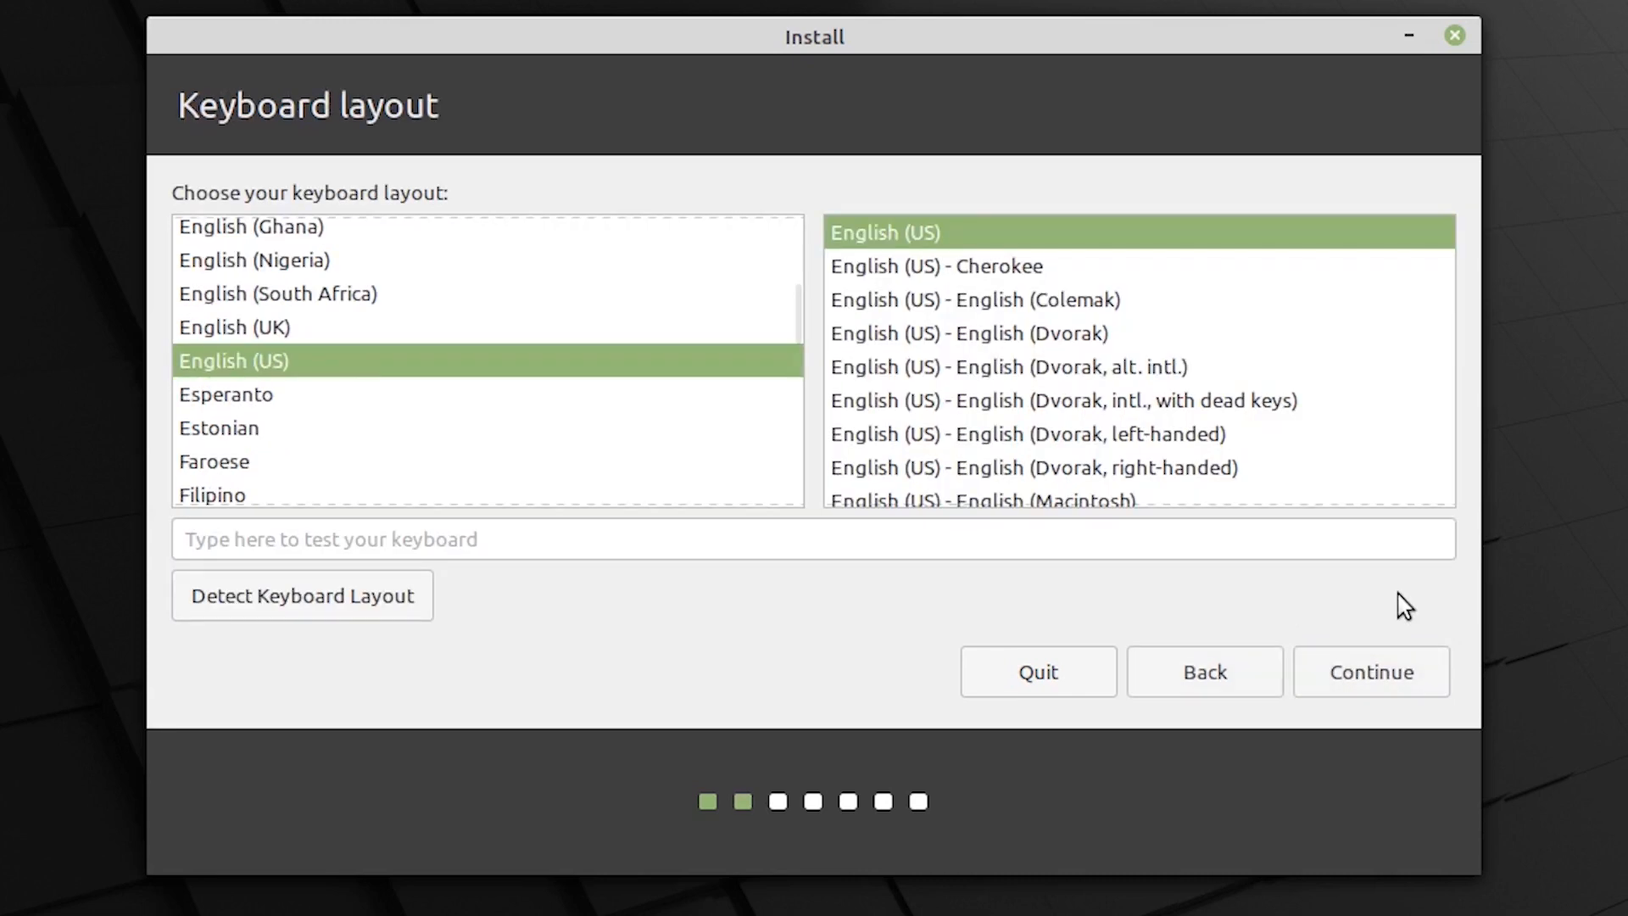
mouse_move(335, 385)
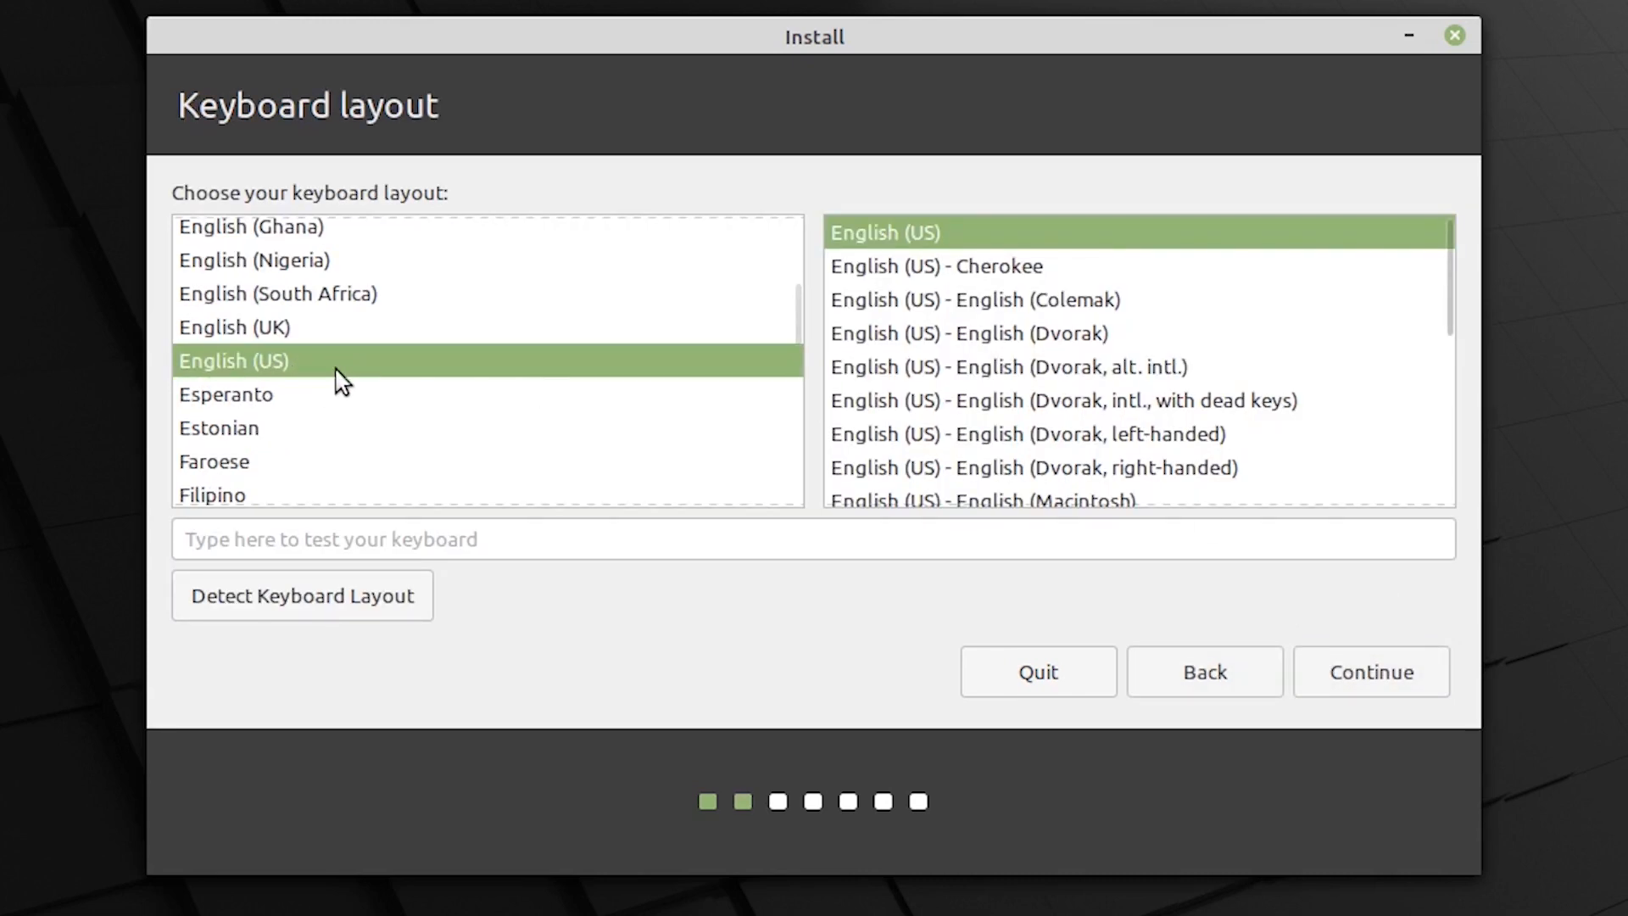
mouse_move(163, 372)
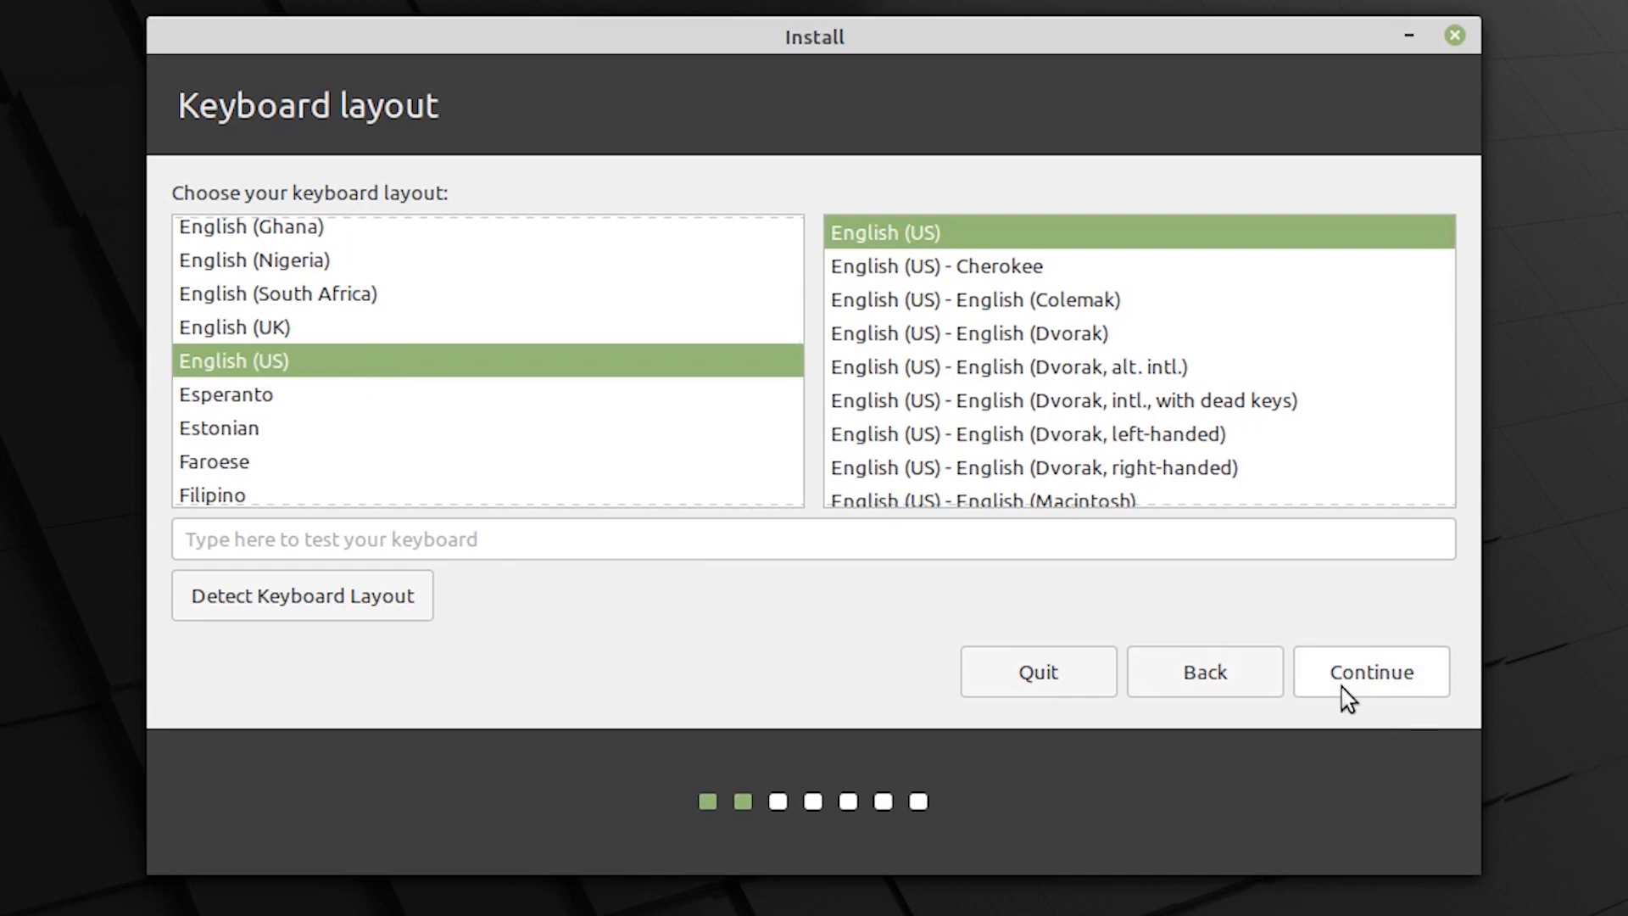
click(1350, 692)
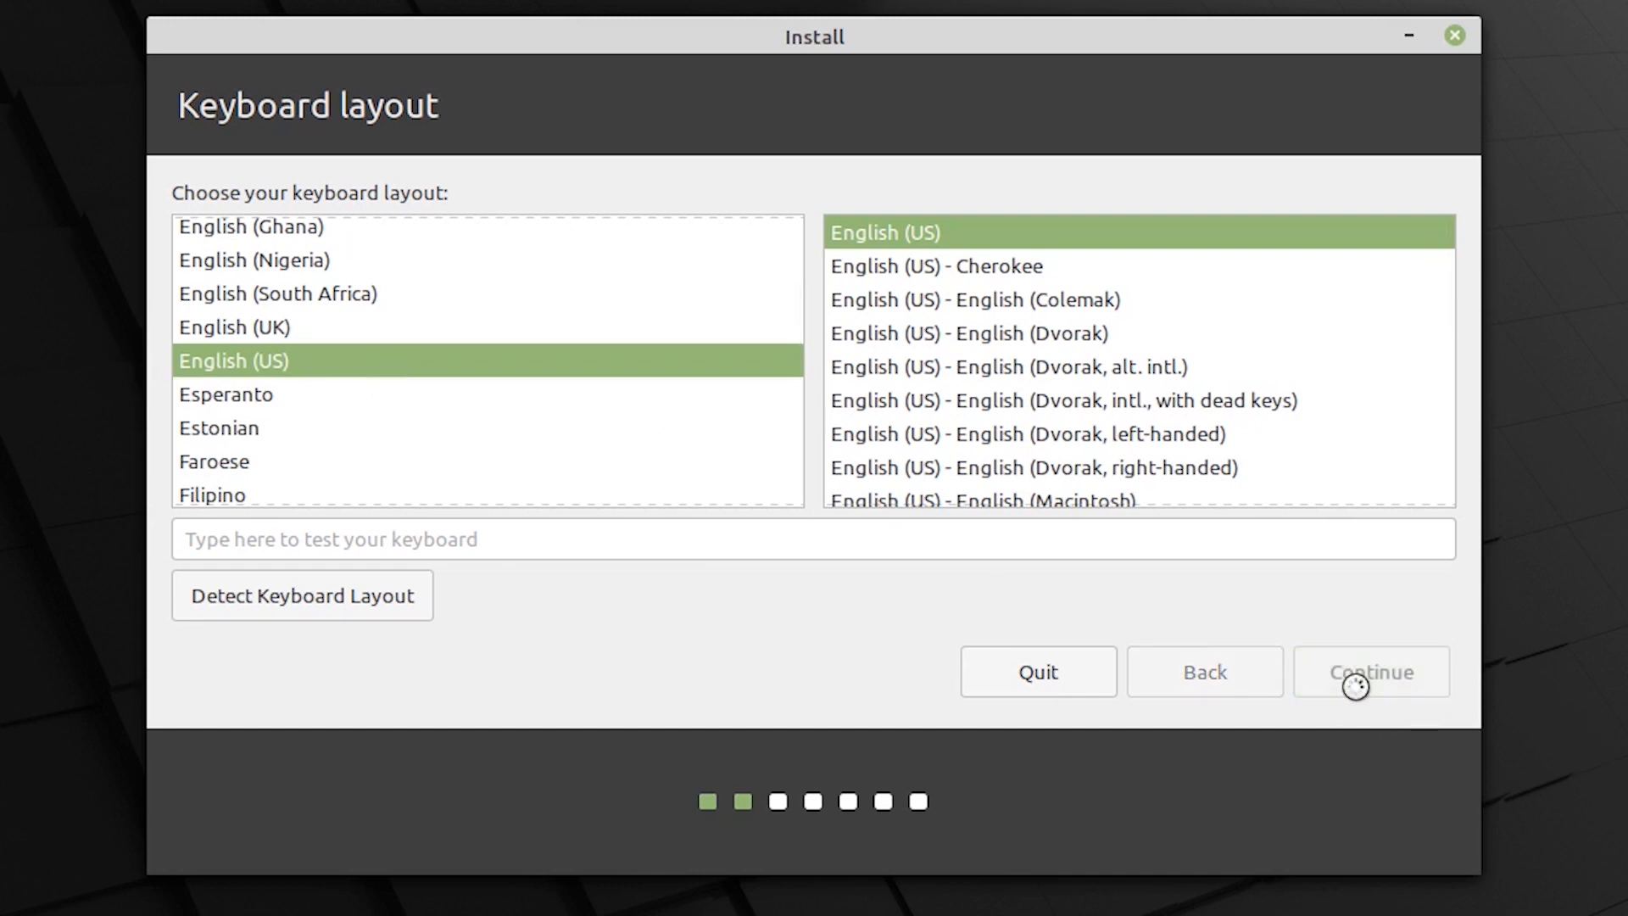
click(1357, 688)
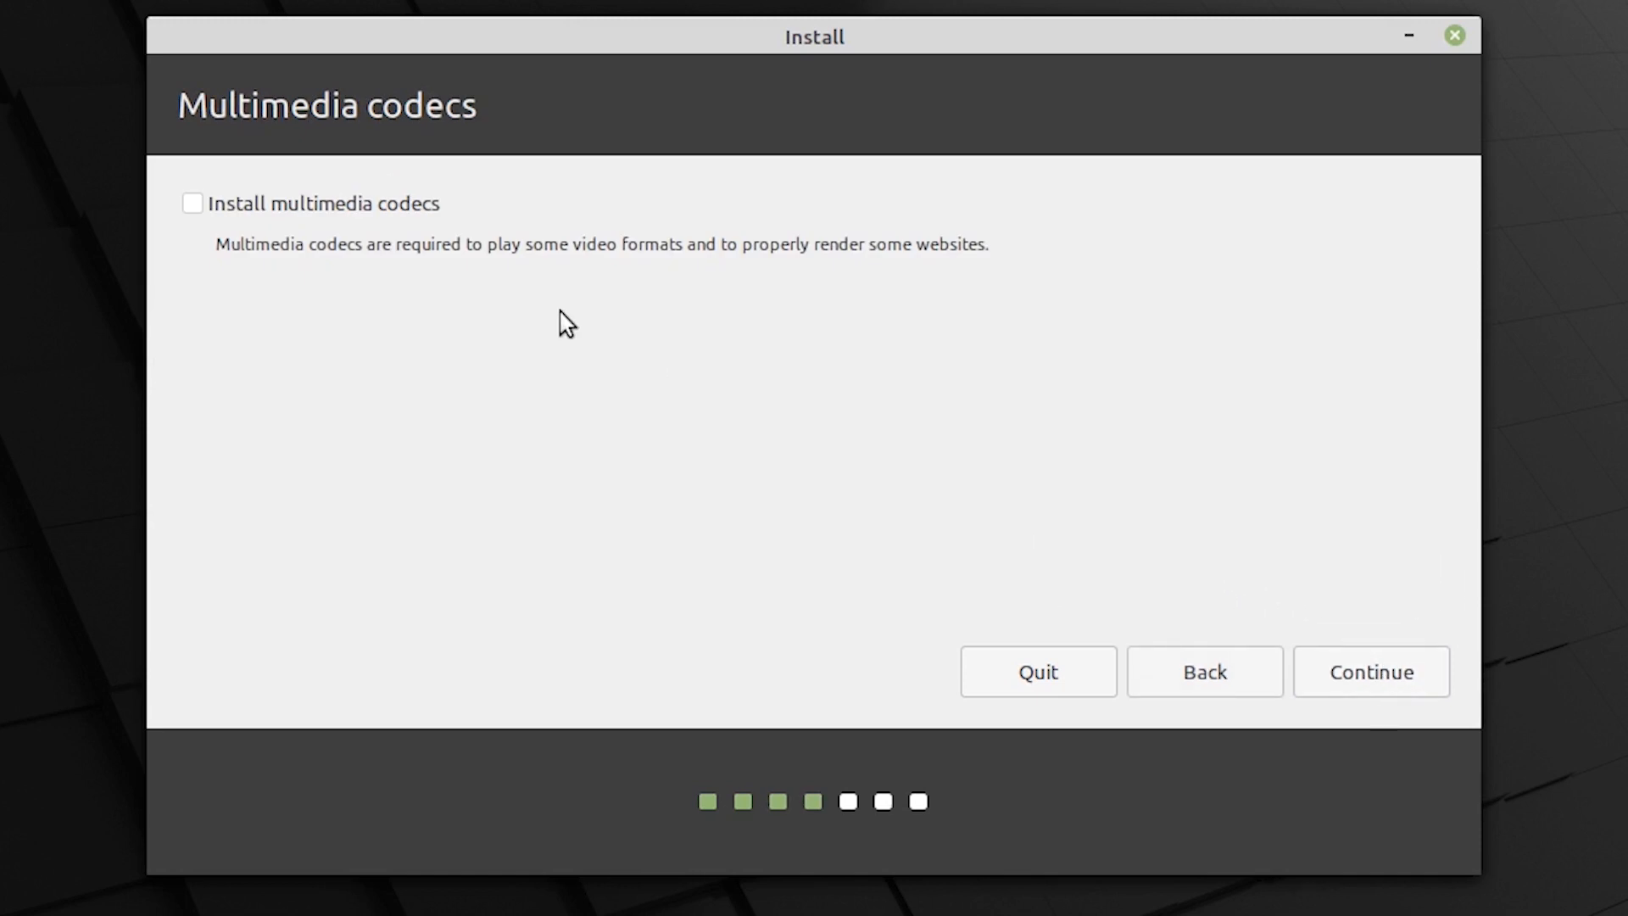
mouse_move(514, 244)
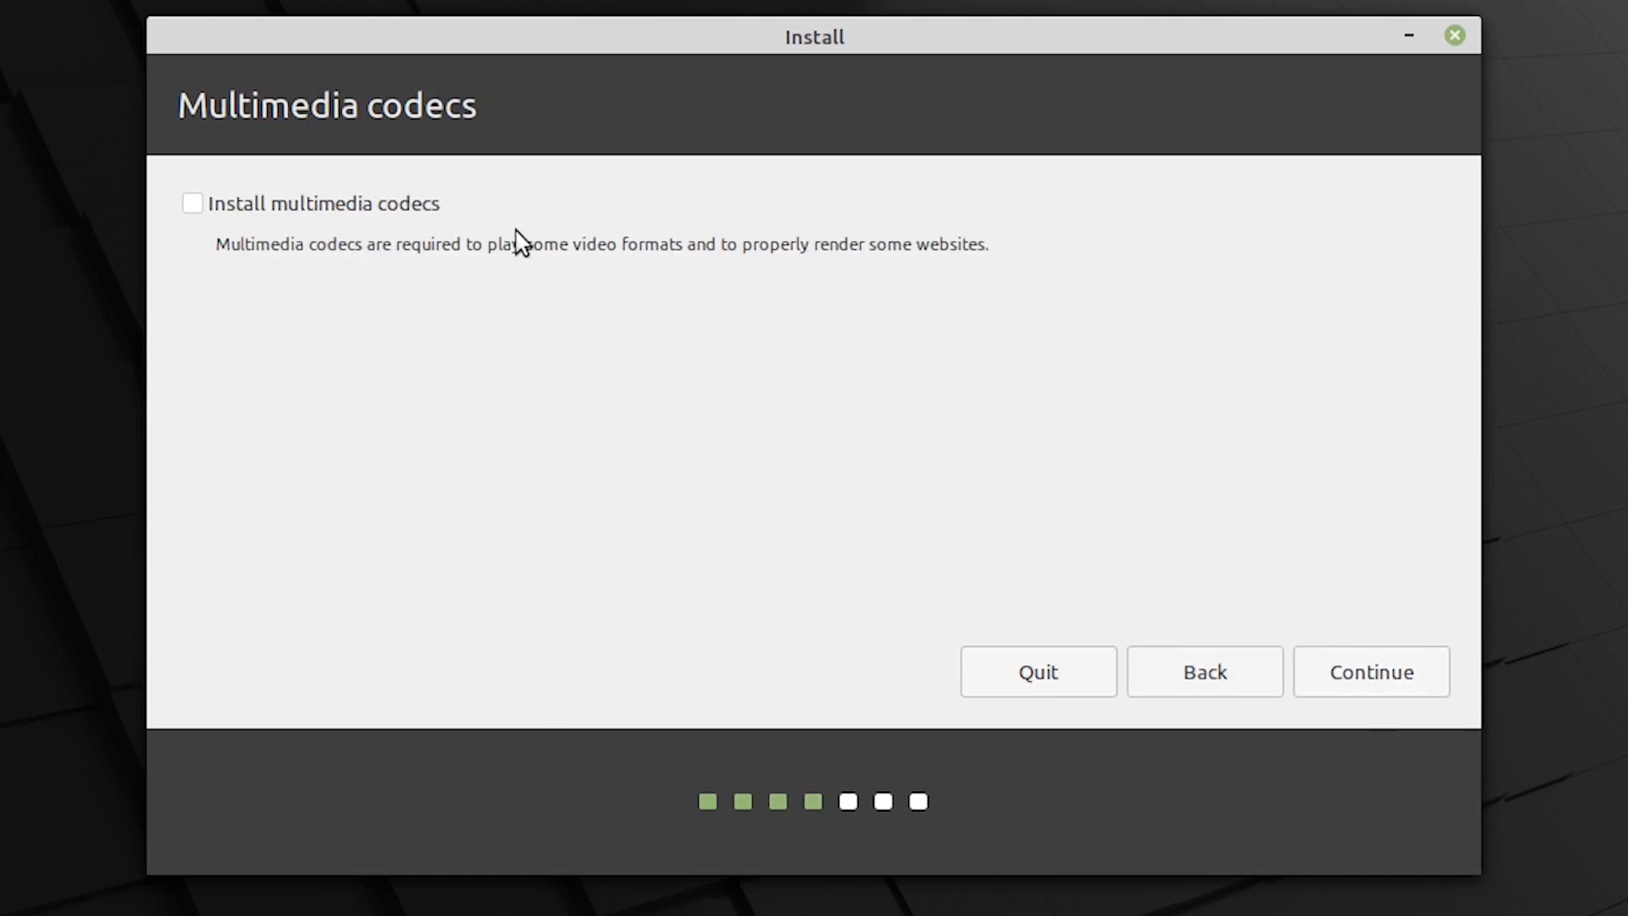
- Leave multimedia codecs unchecked and continue past the codecs step
click(194, 204)
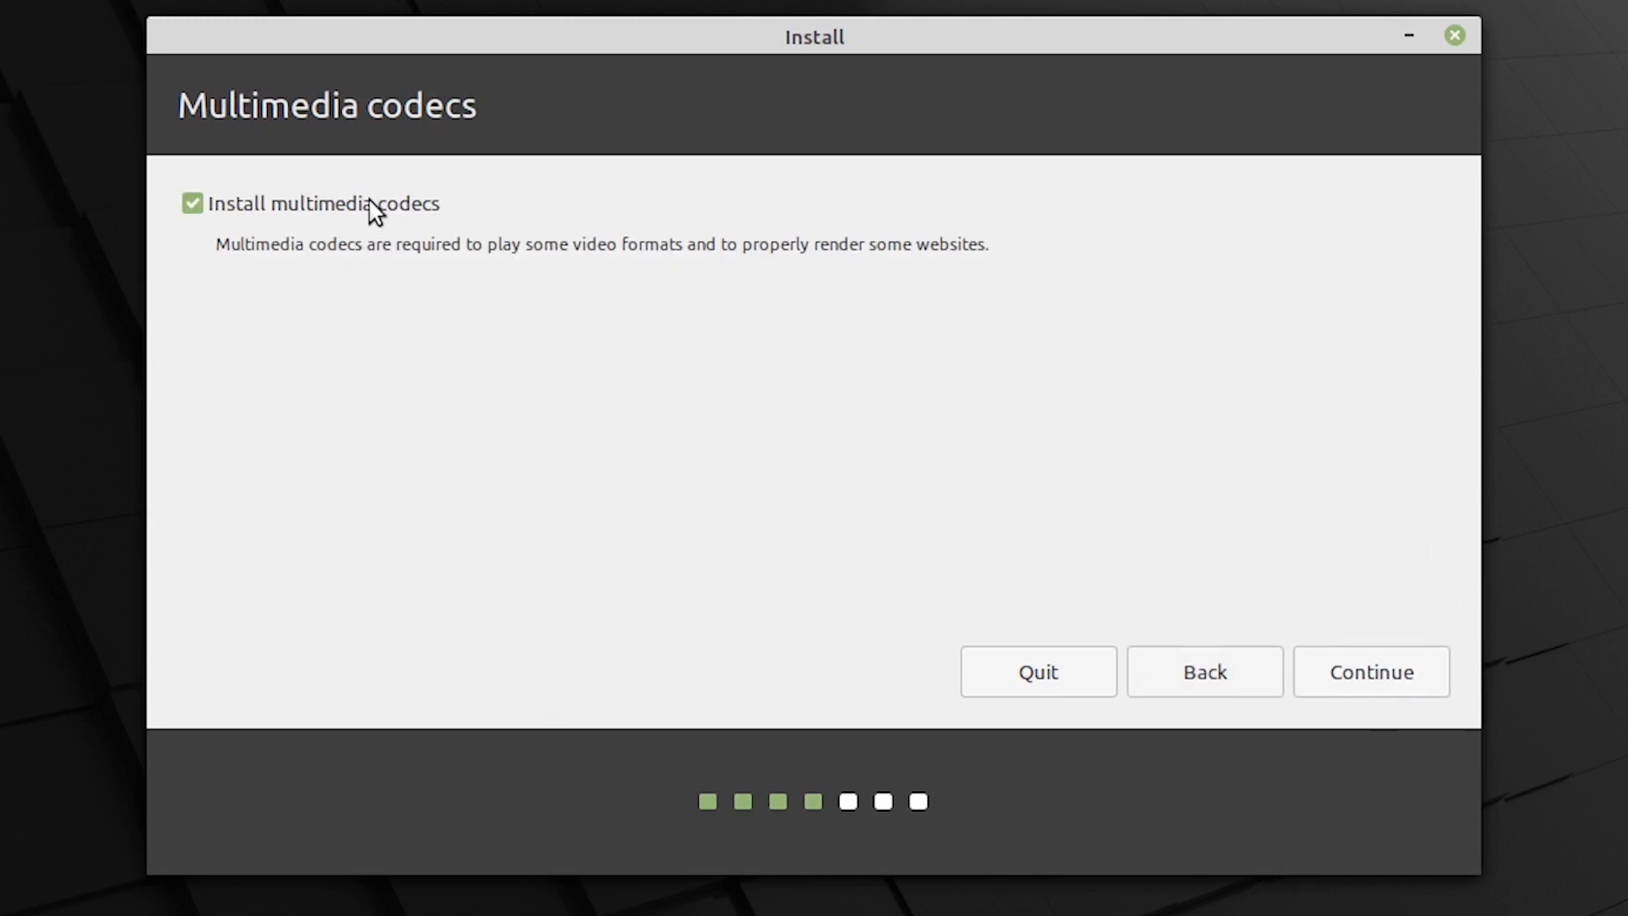
click(193, 204)
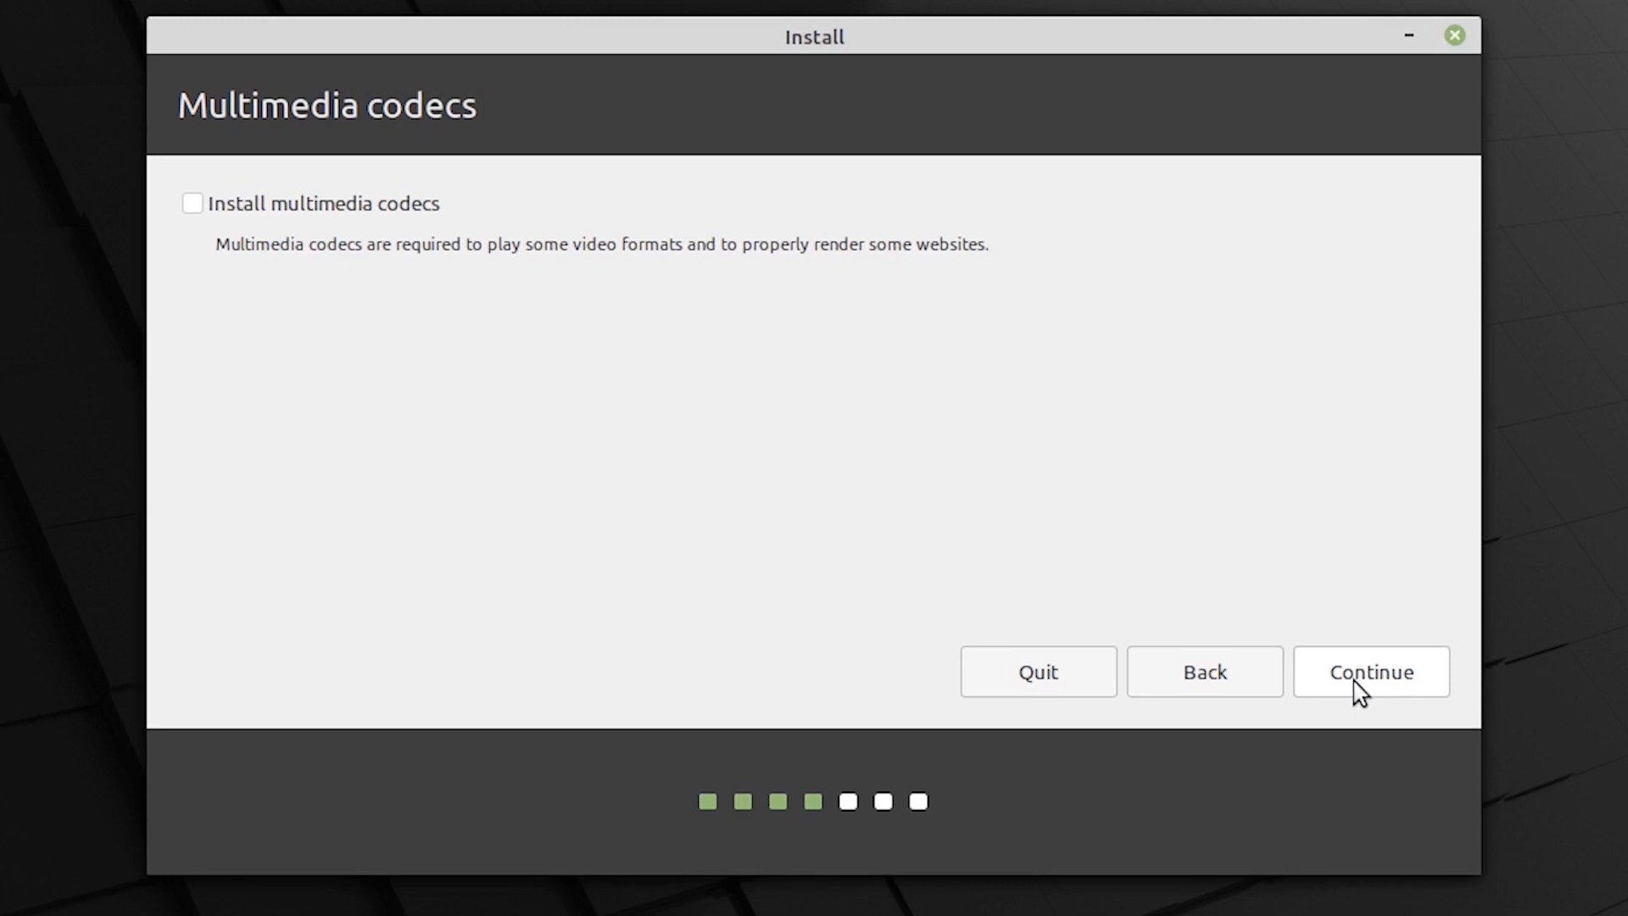
click(1371, 671)
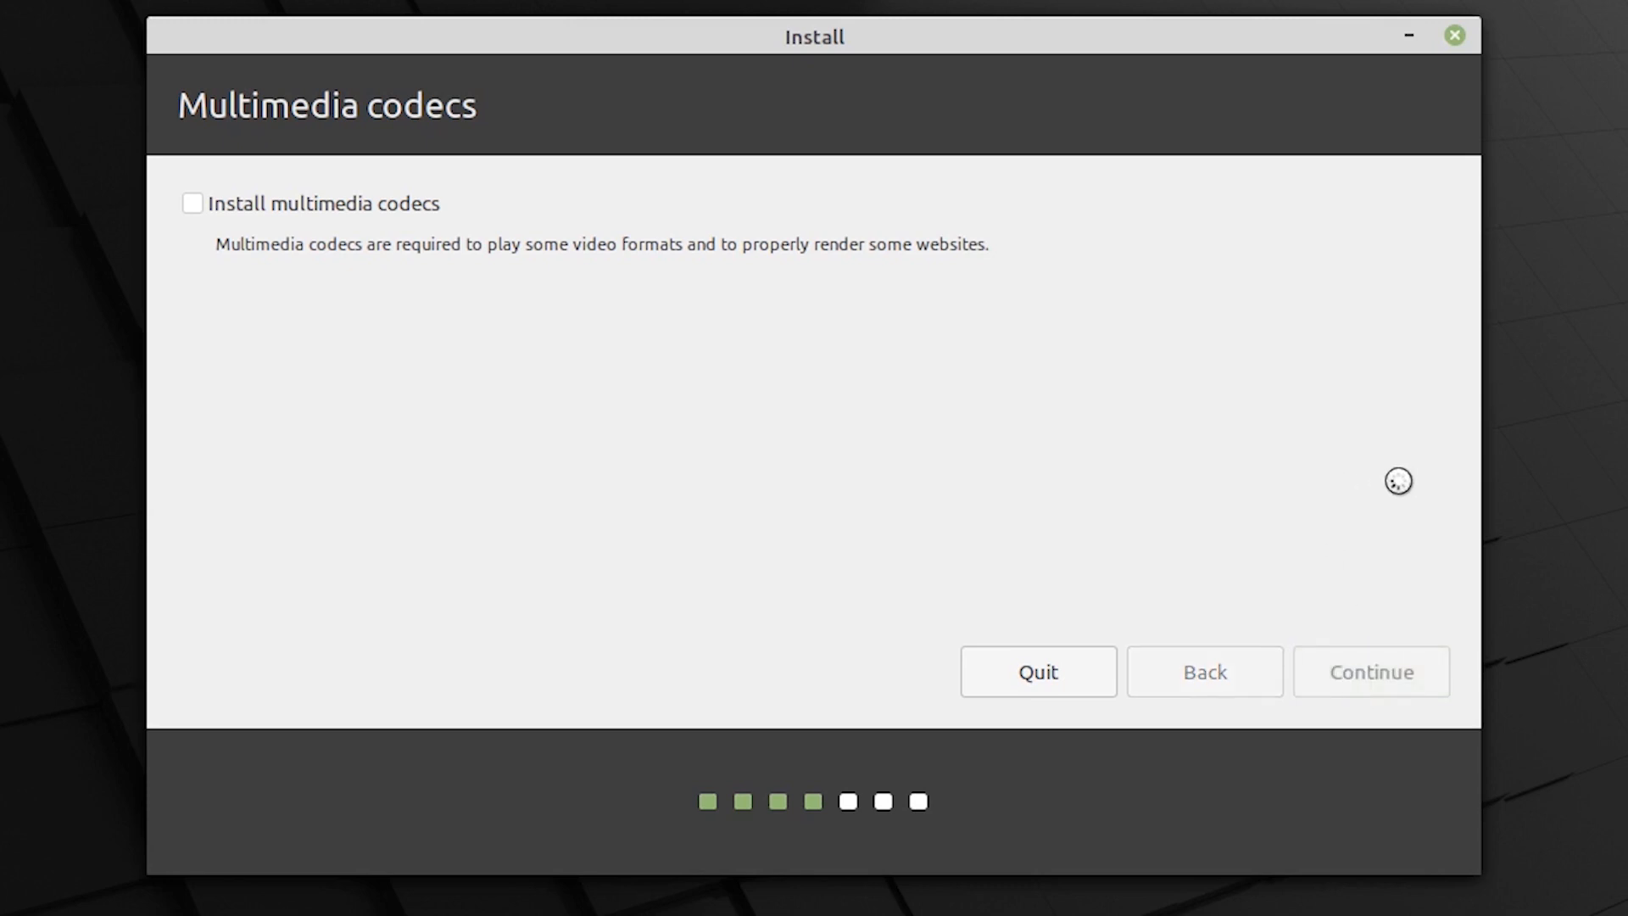
mouse_move(821, 571)
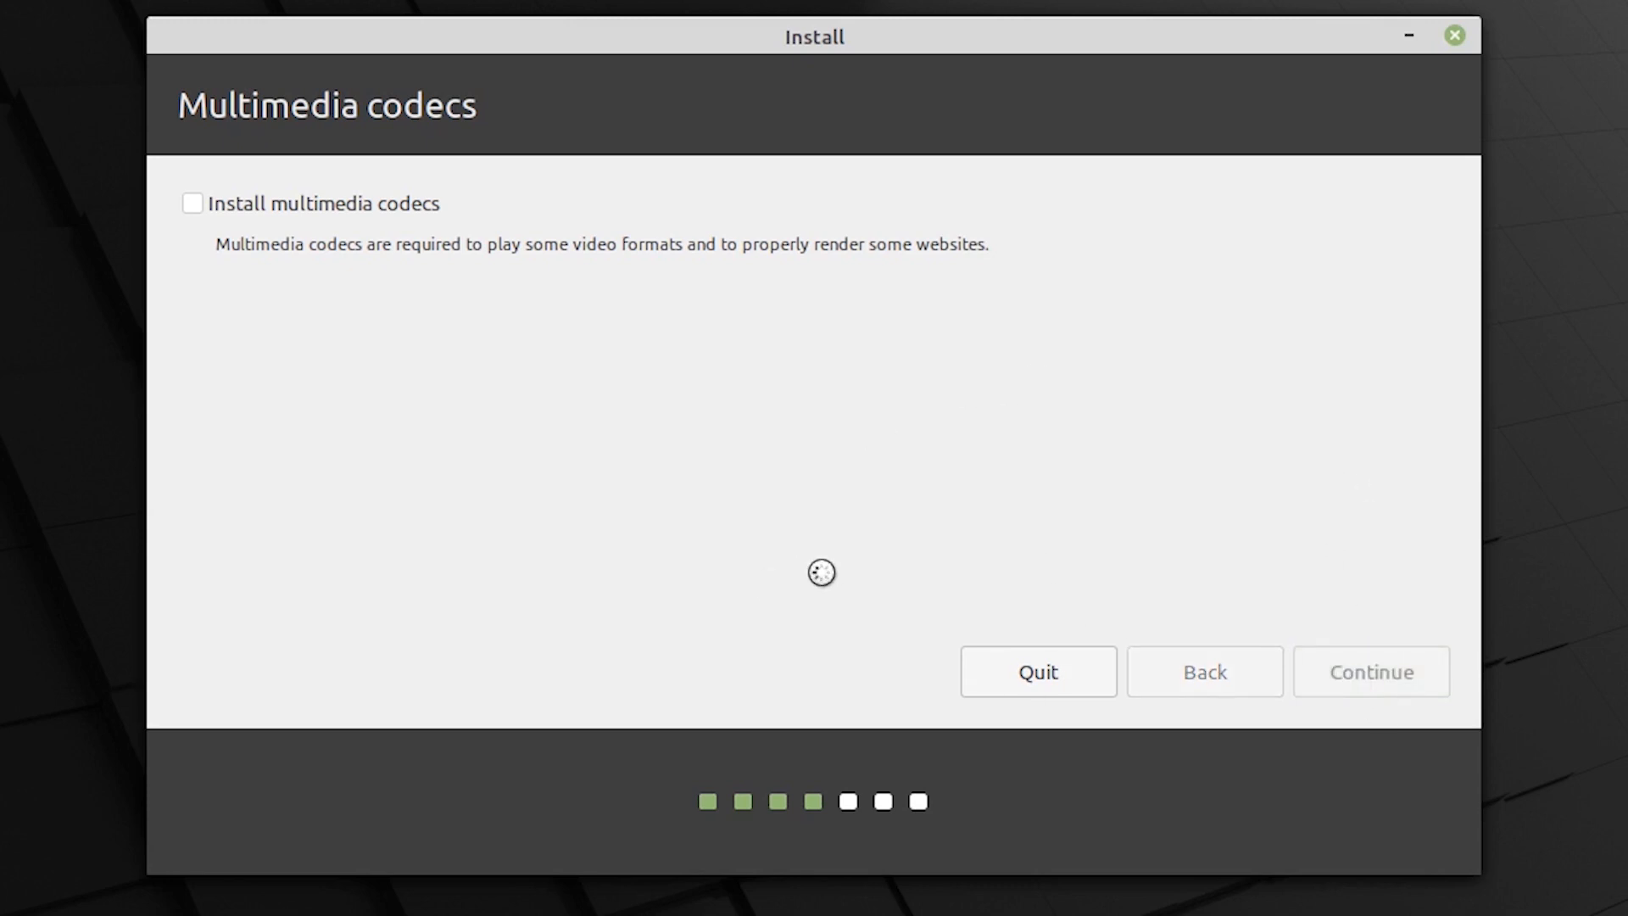
- Choose 'Something else' on the Installation type page to partition manually
click(1371, 672)
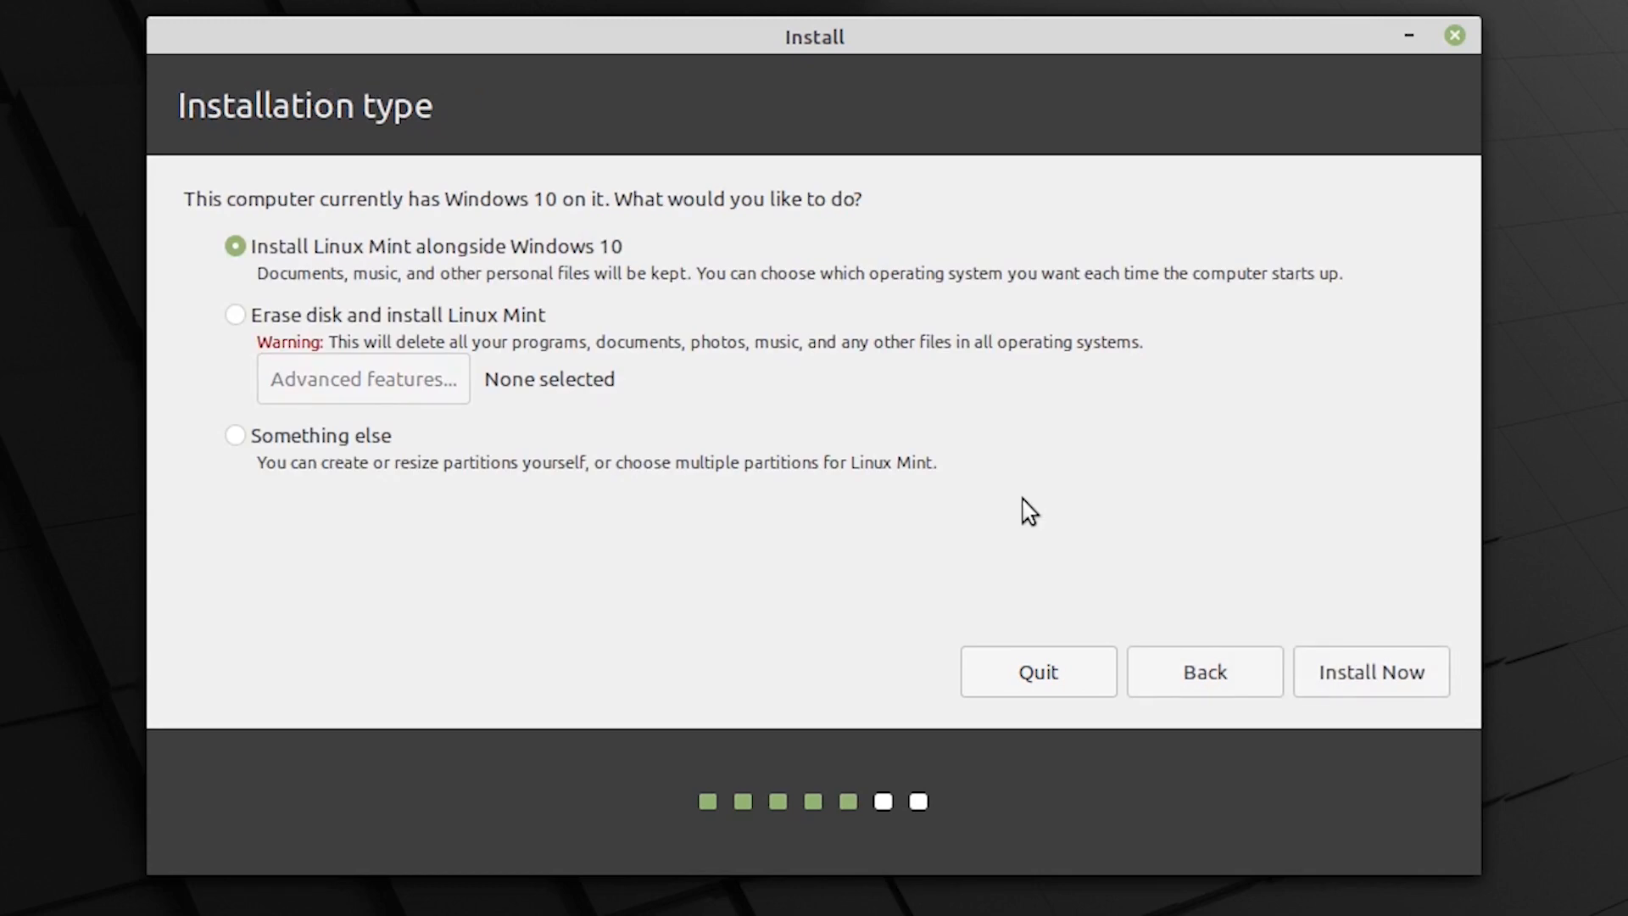
mouse_move(1220, 407)
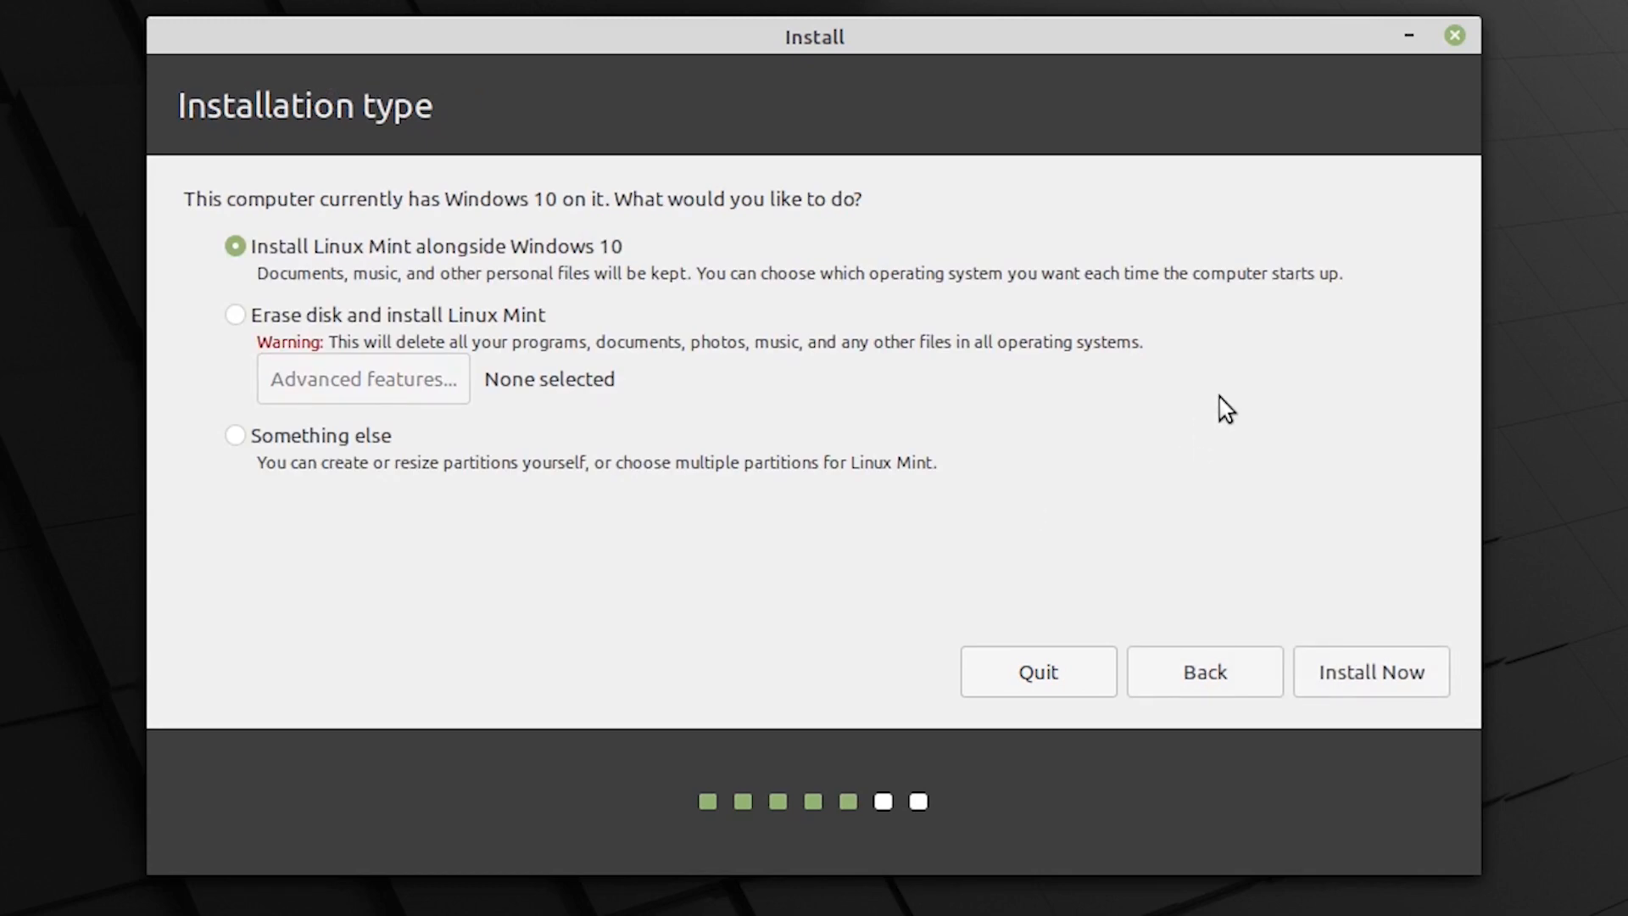
mouse_move(299, 139)
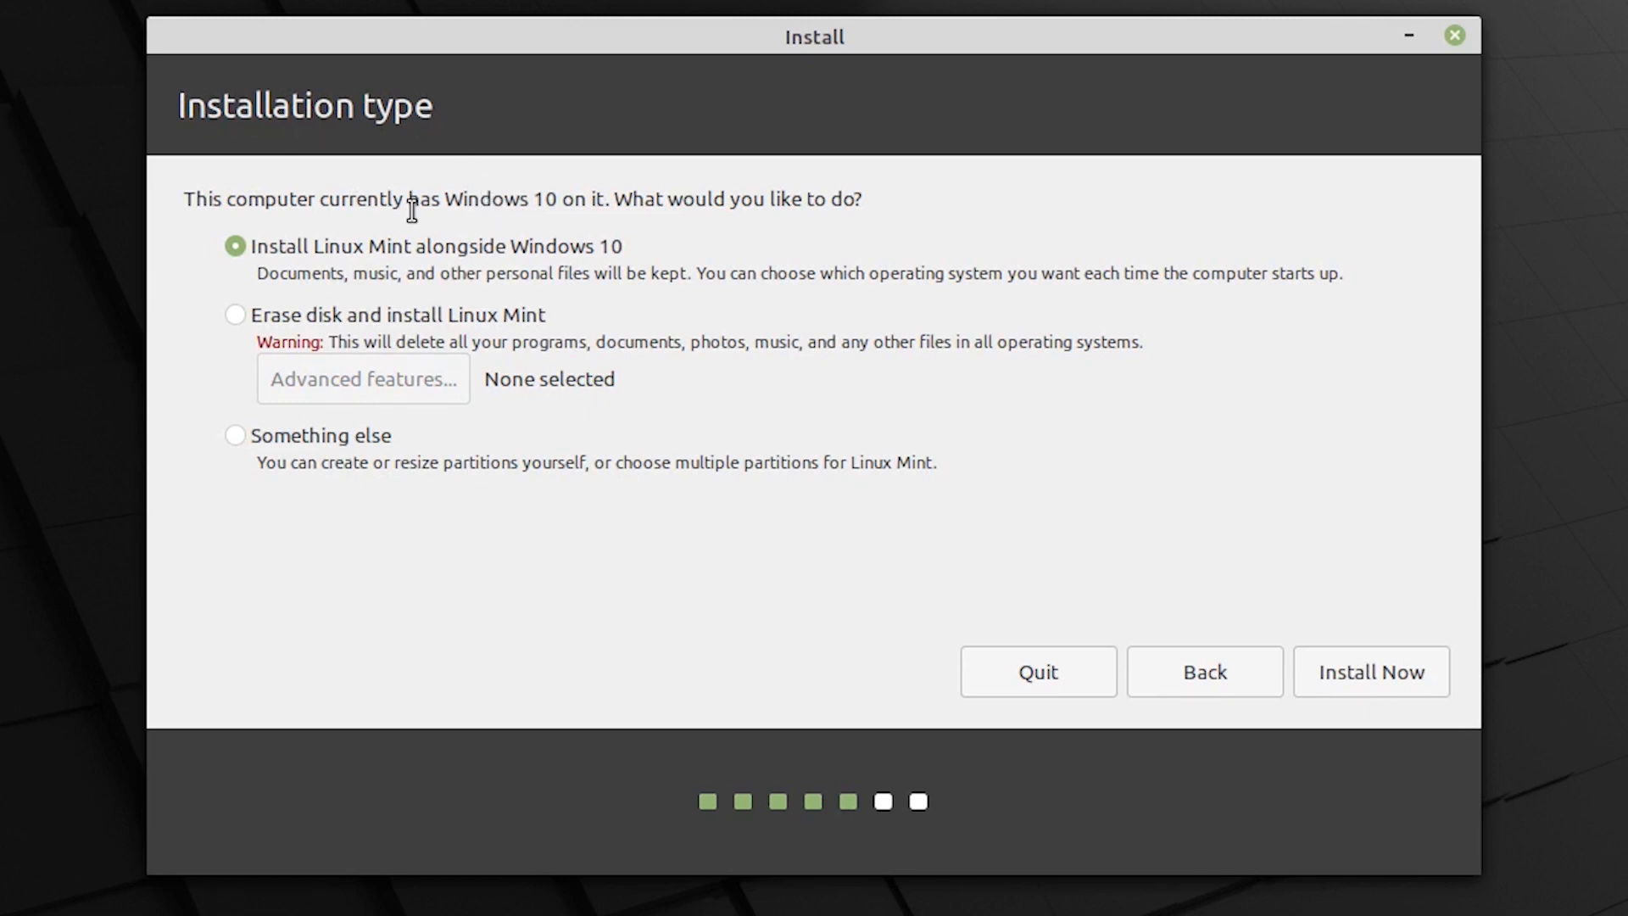
mouse_move(475, 243)
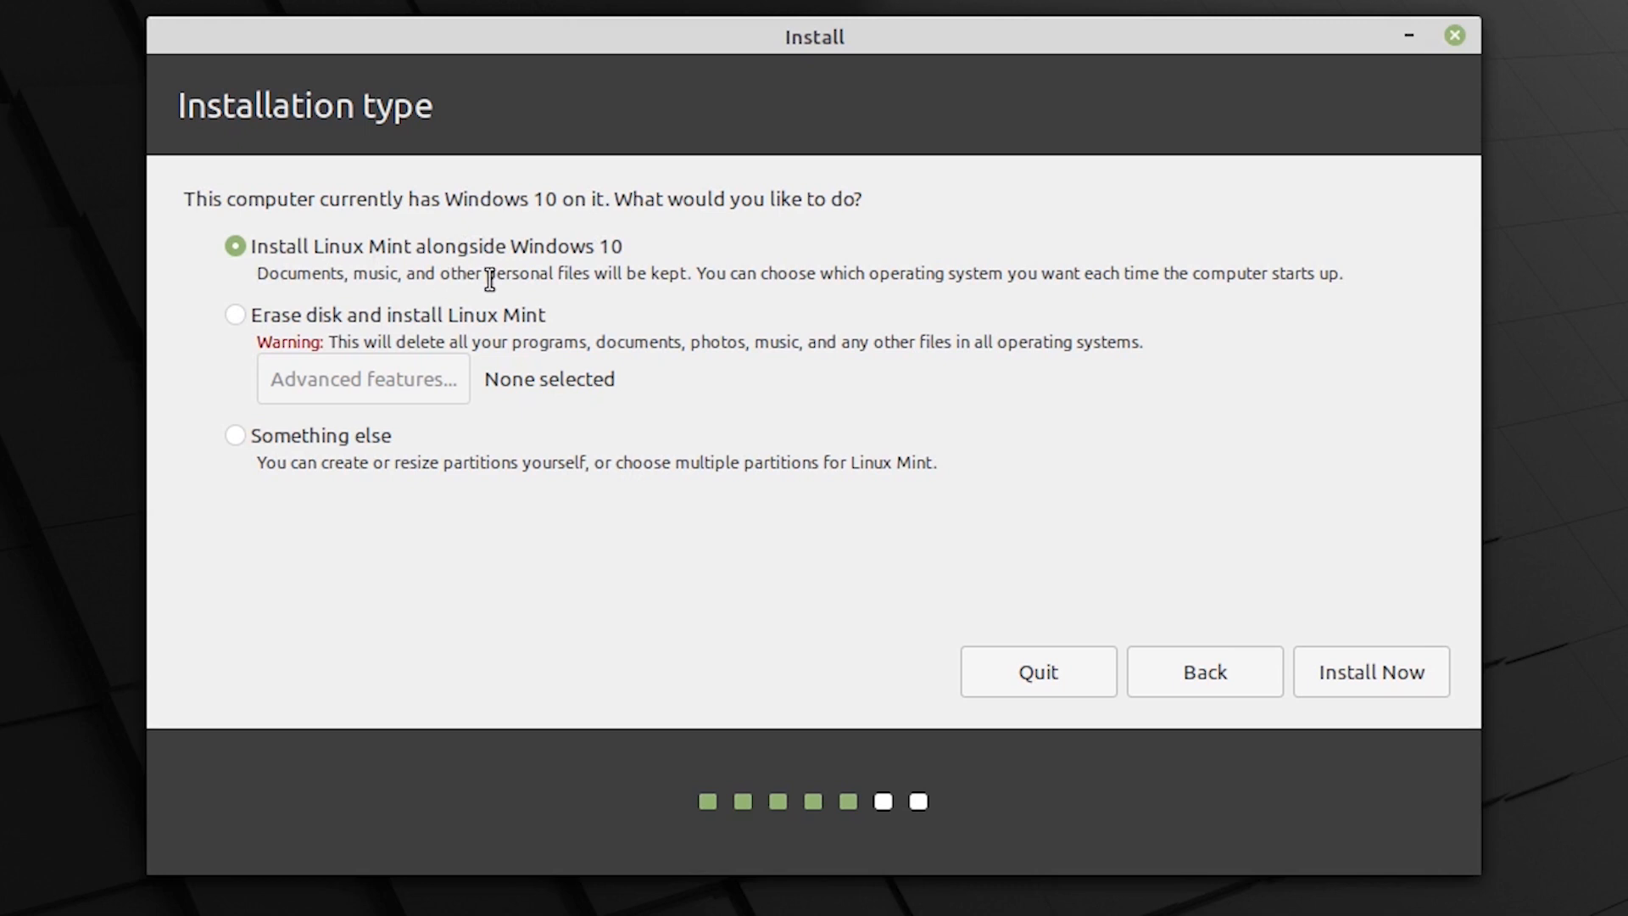
mouse_move(607, 276)
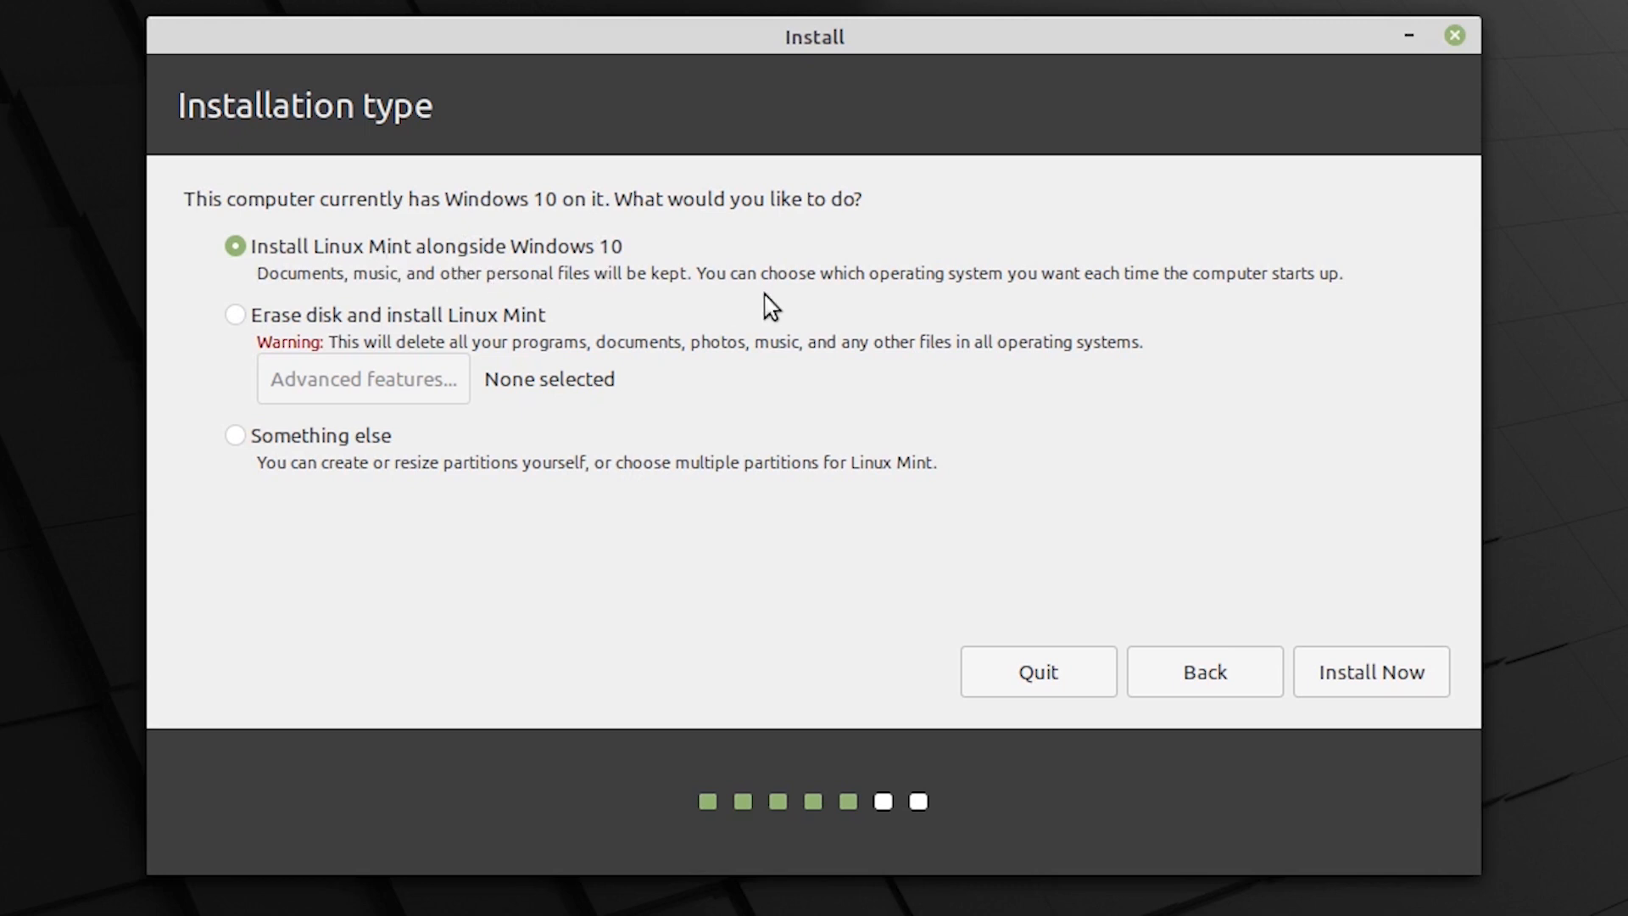
mouse_move(627, 296)
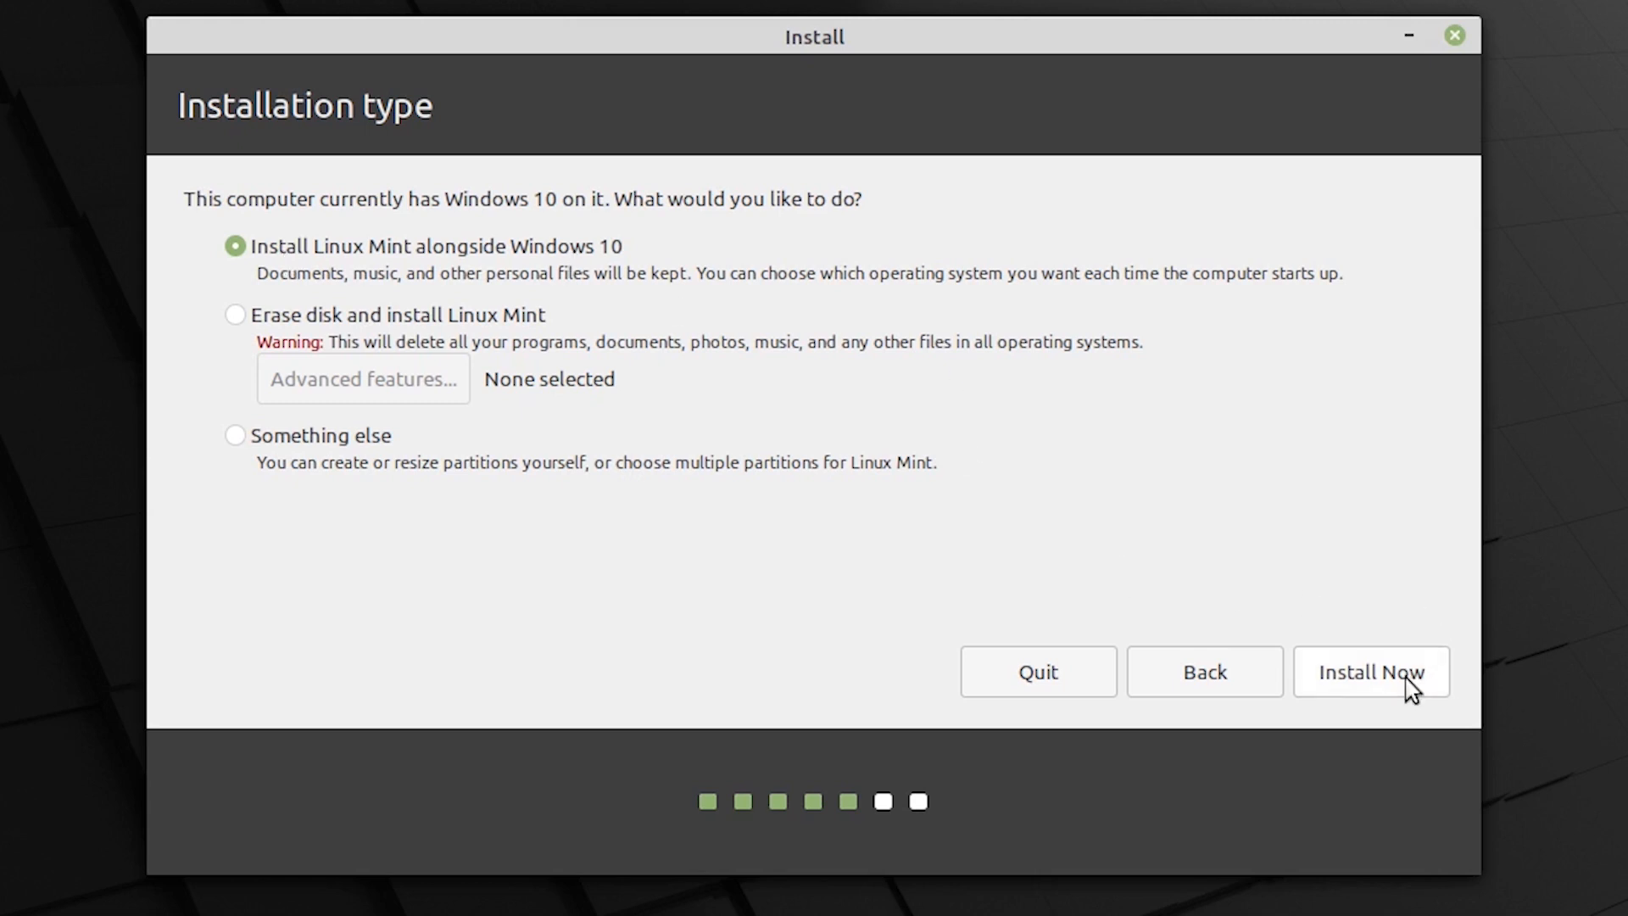
mouse_move(1265, 594)
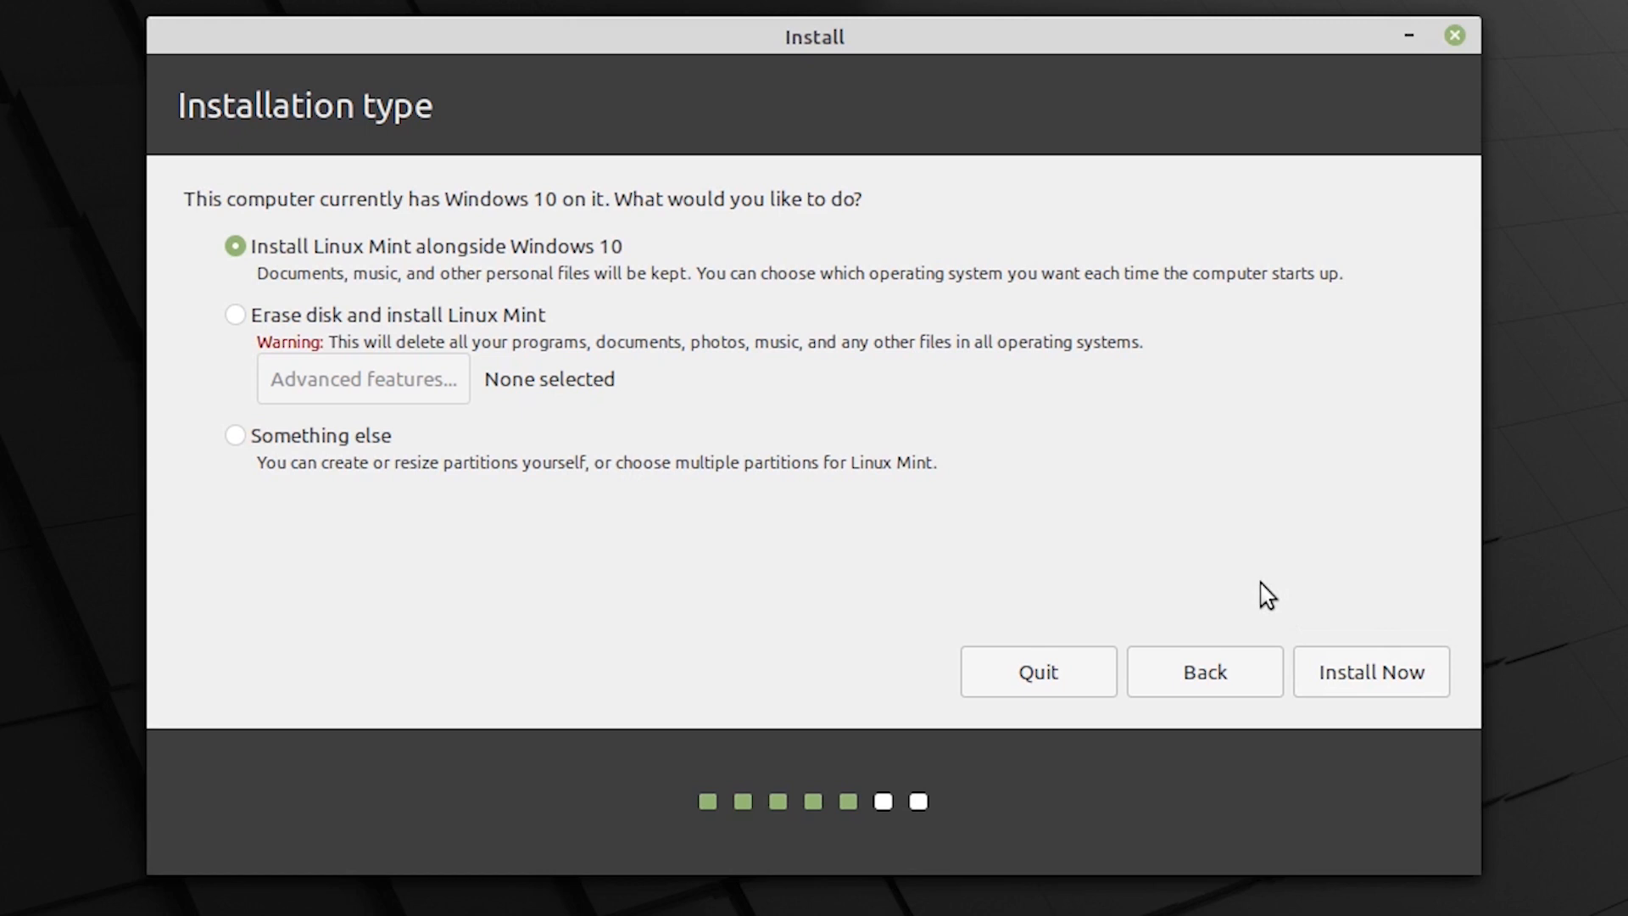
mouse_move(1248, 605)
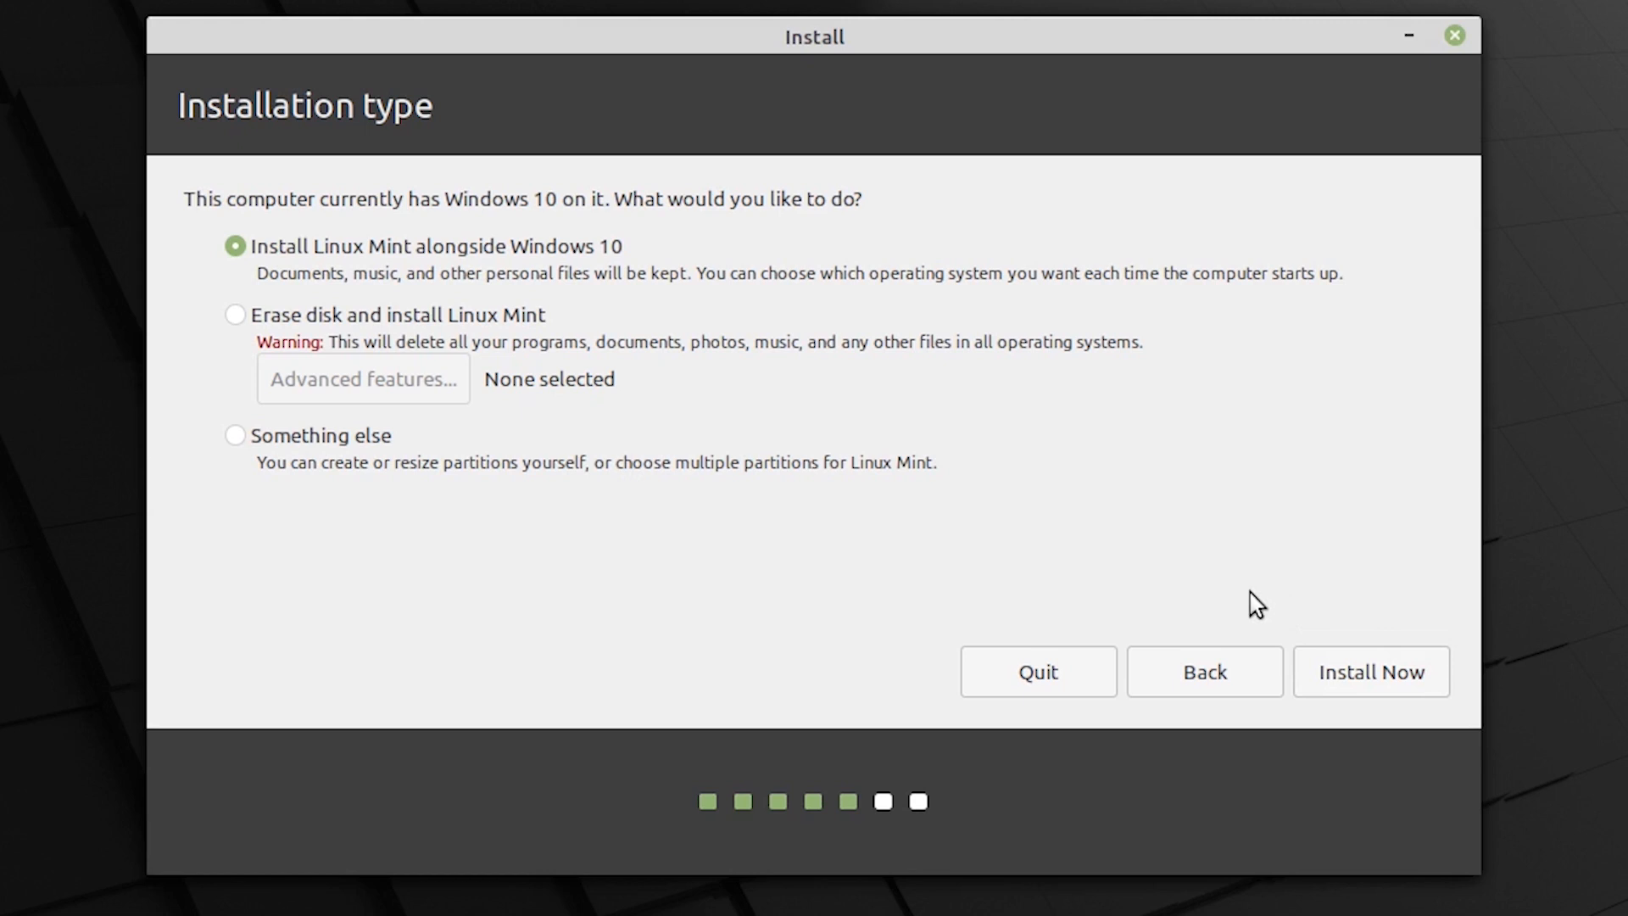
mouse_move(292, 458)
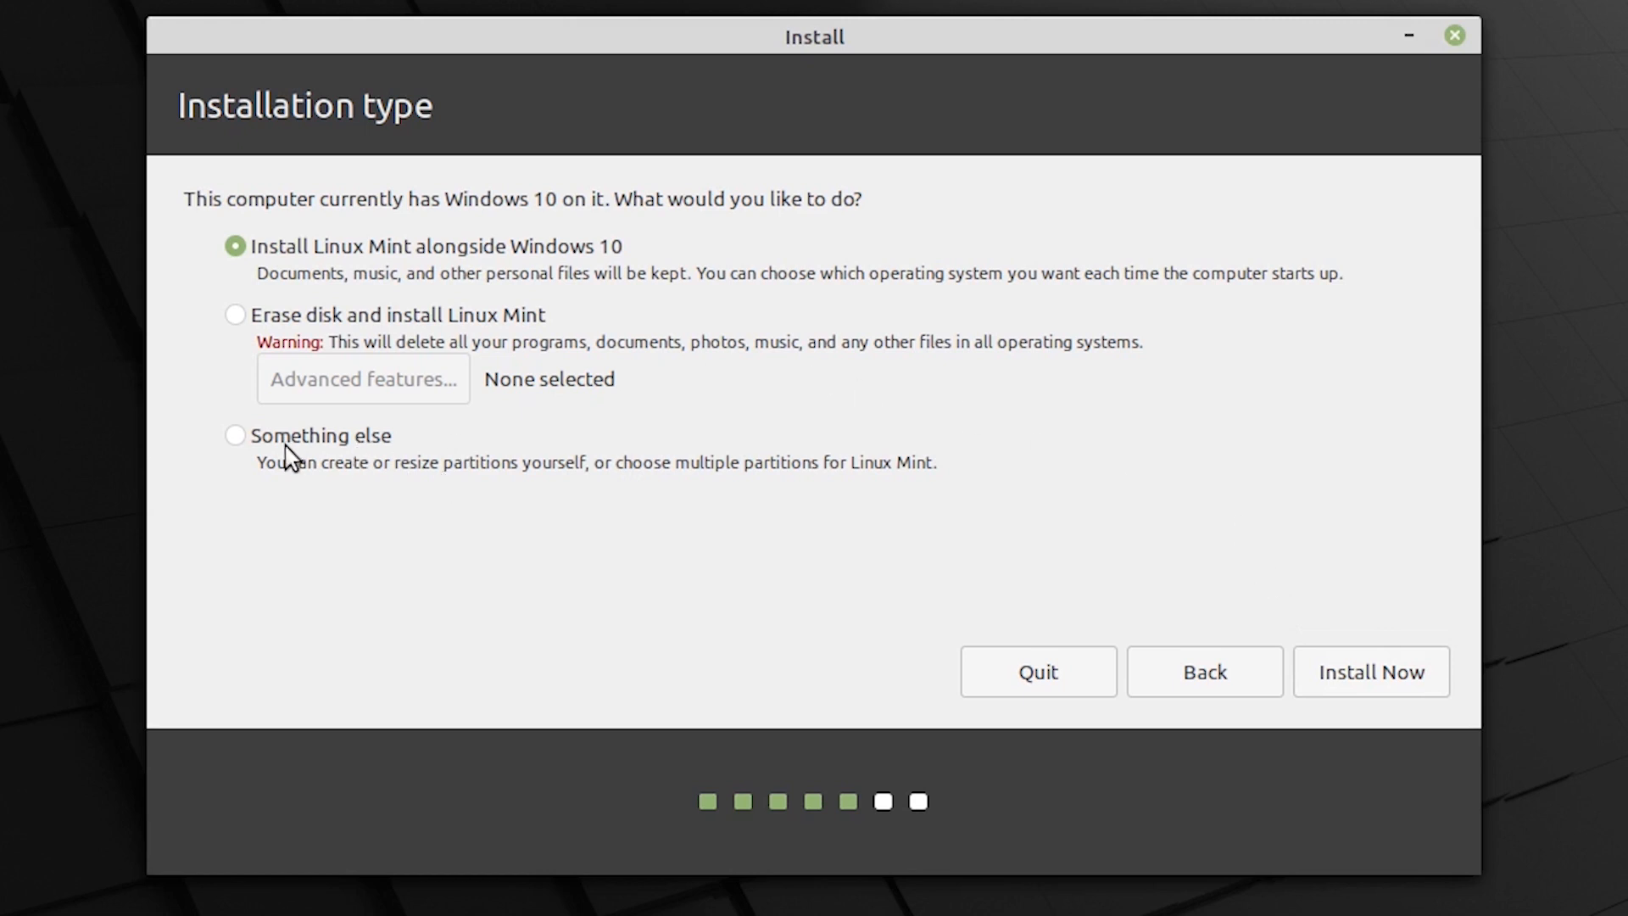
mouse_move(258, 457)
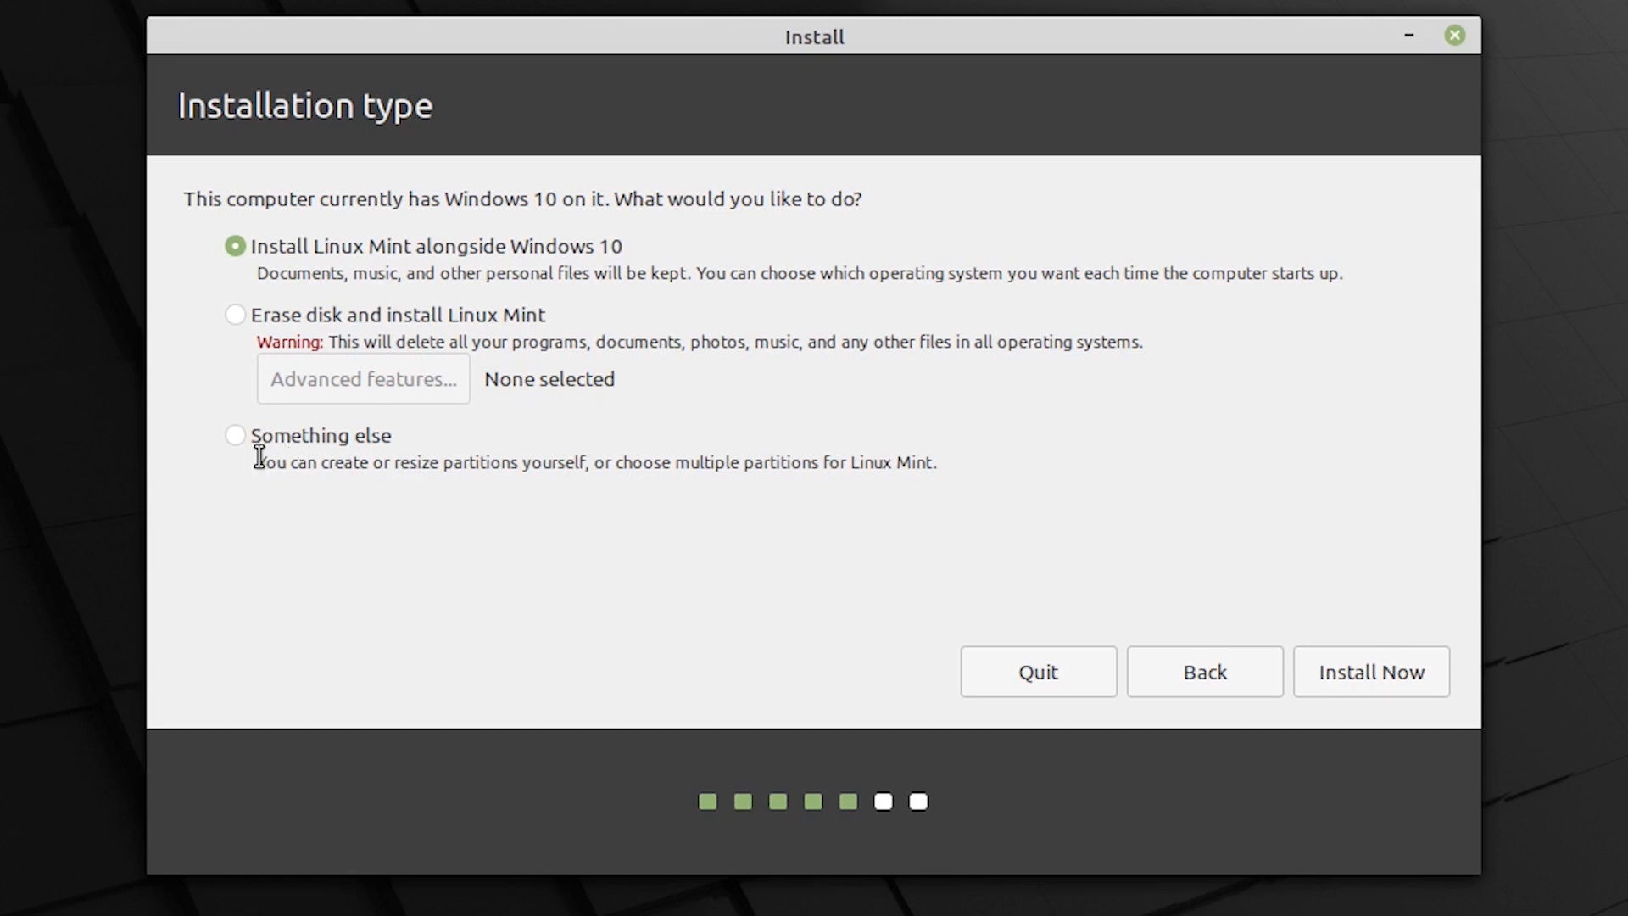
click(234, 434)
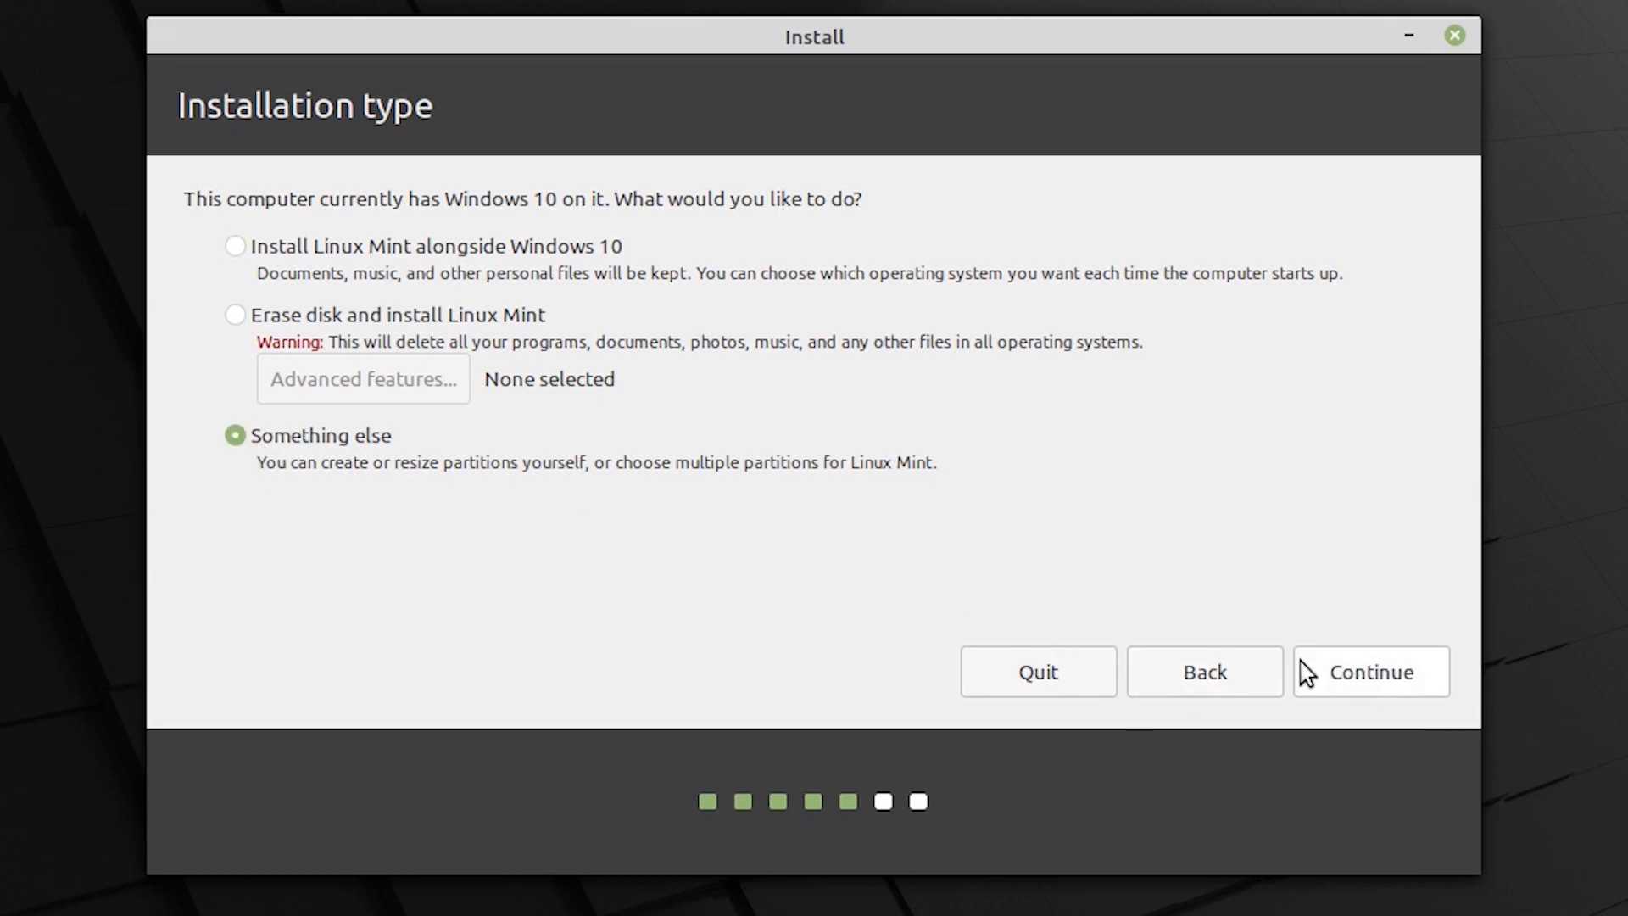
- Continue to the manual partitioning table for /dev/sda with its NTFS partitions and free space
click(1371, 671)
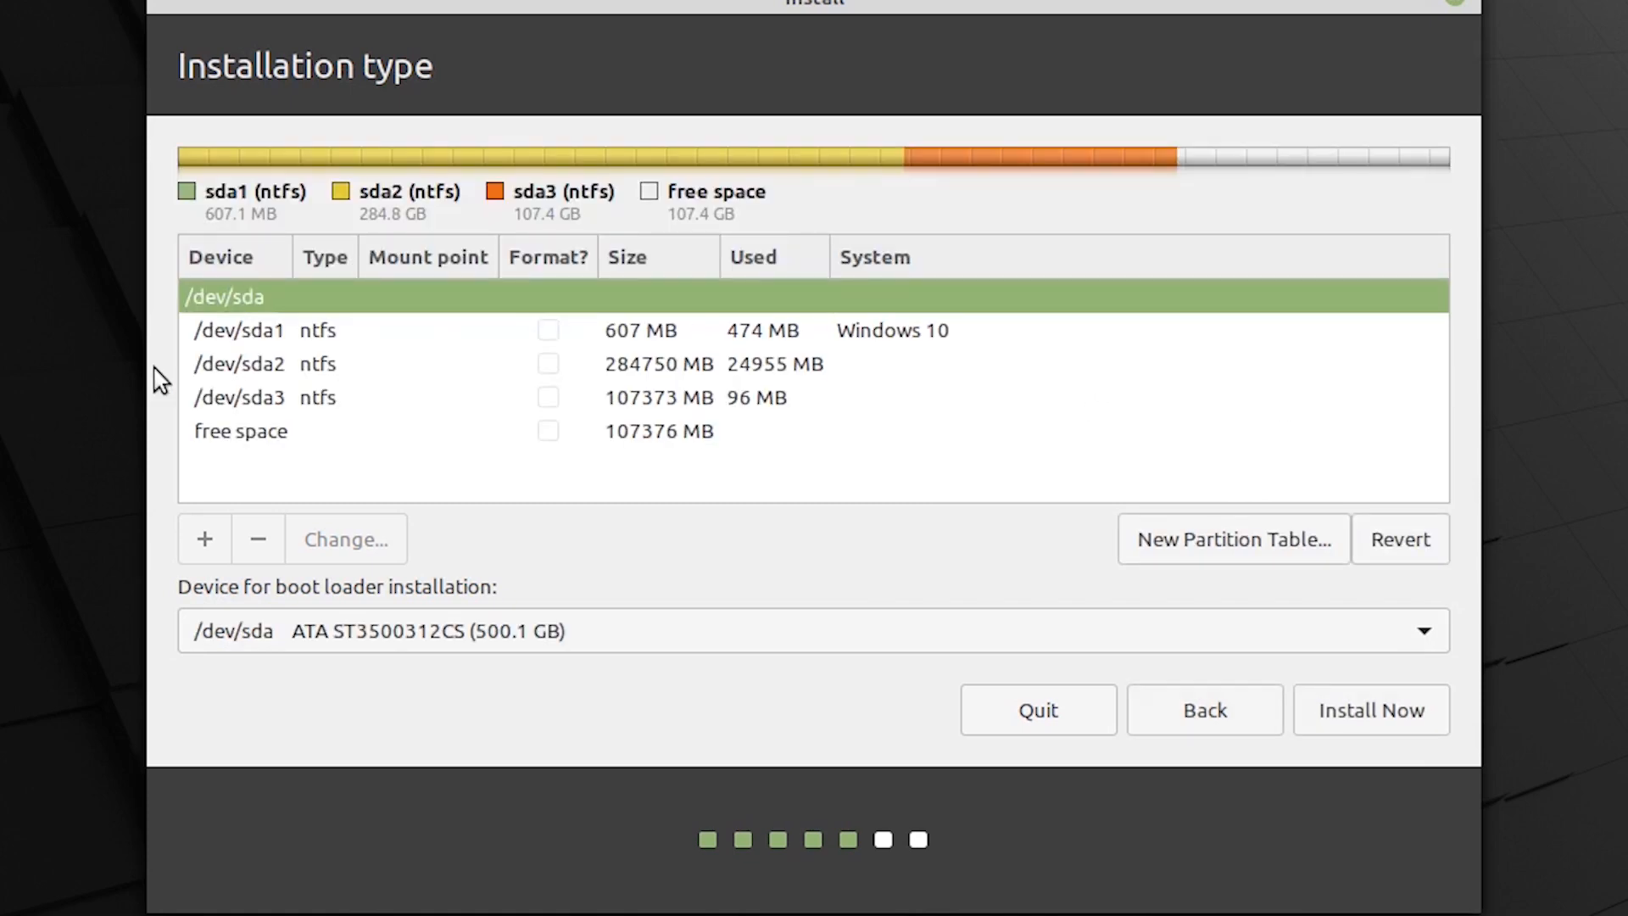
mouse_move(620, 329)
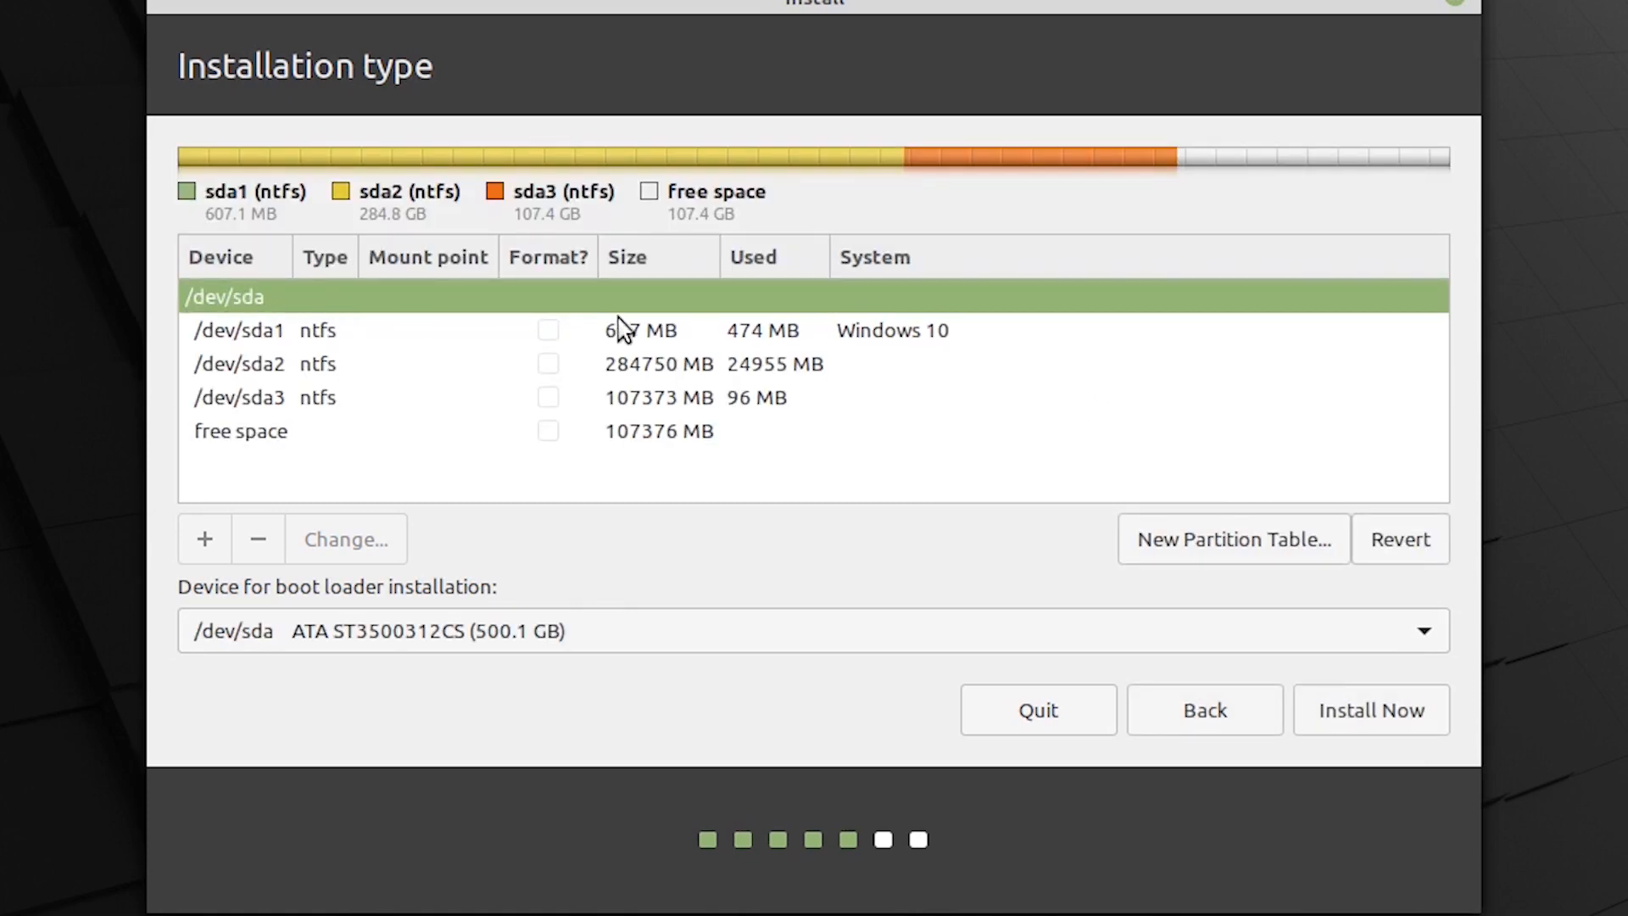
mouse_move(583, 308)
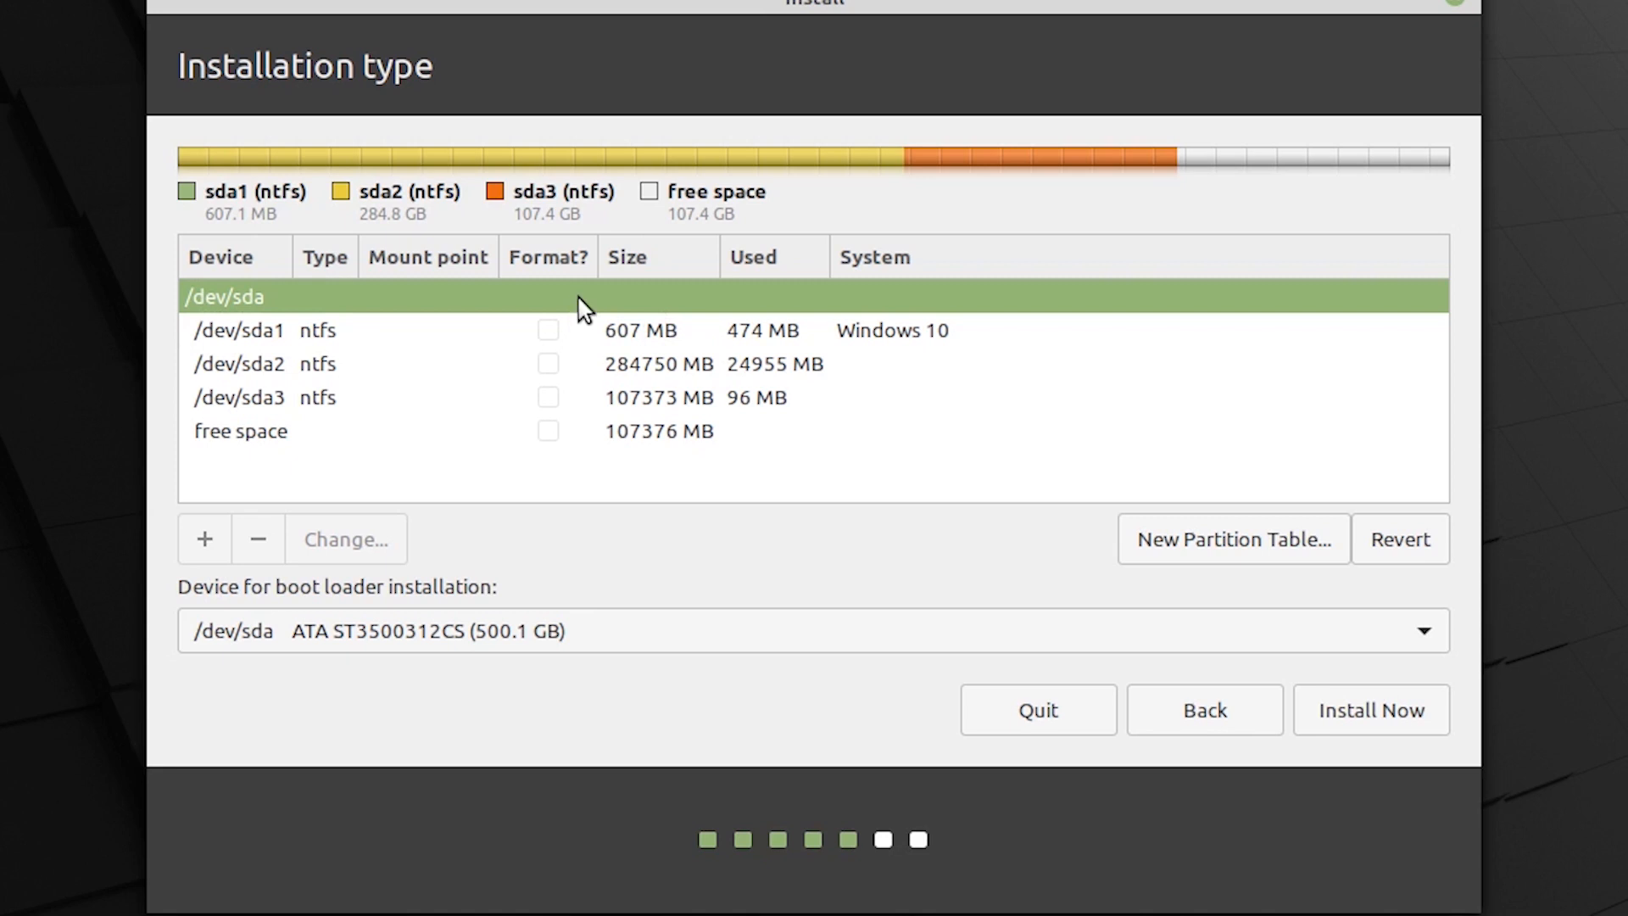
mouse_move(360, 324)
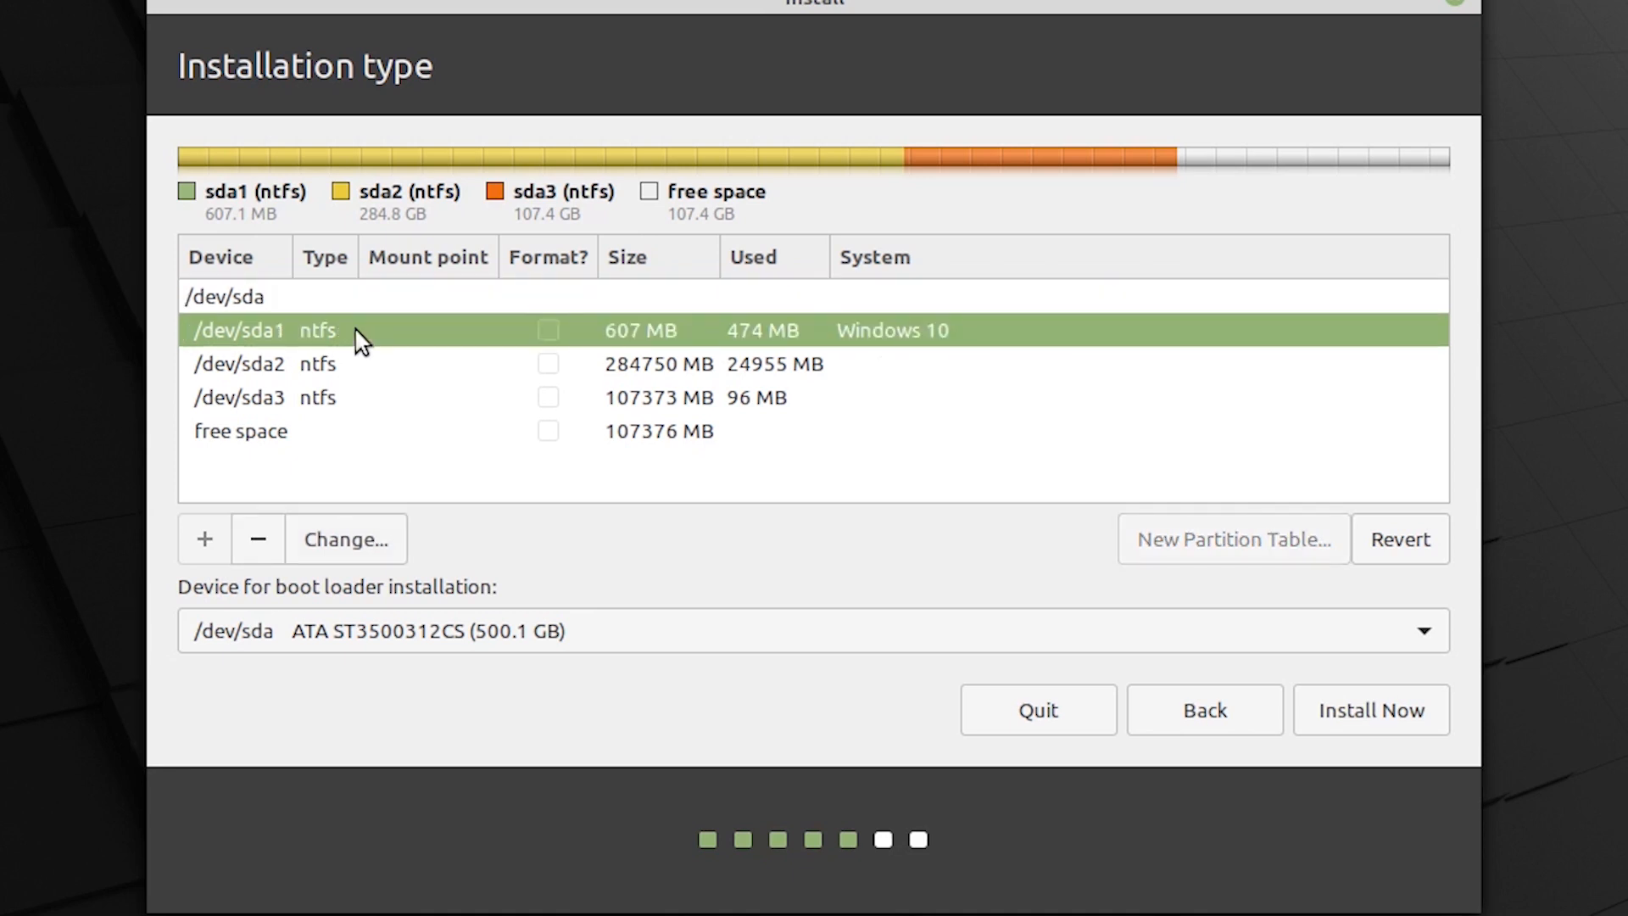
mouse_move(329, 397)
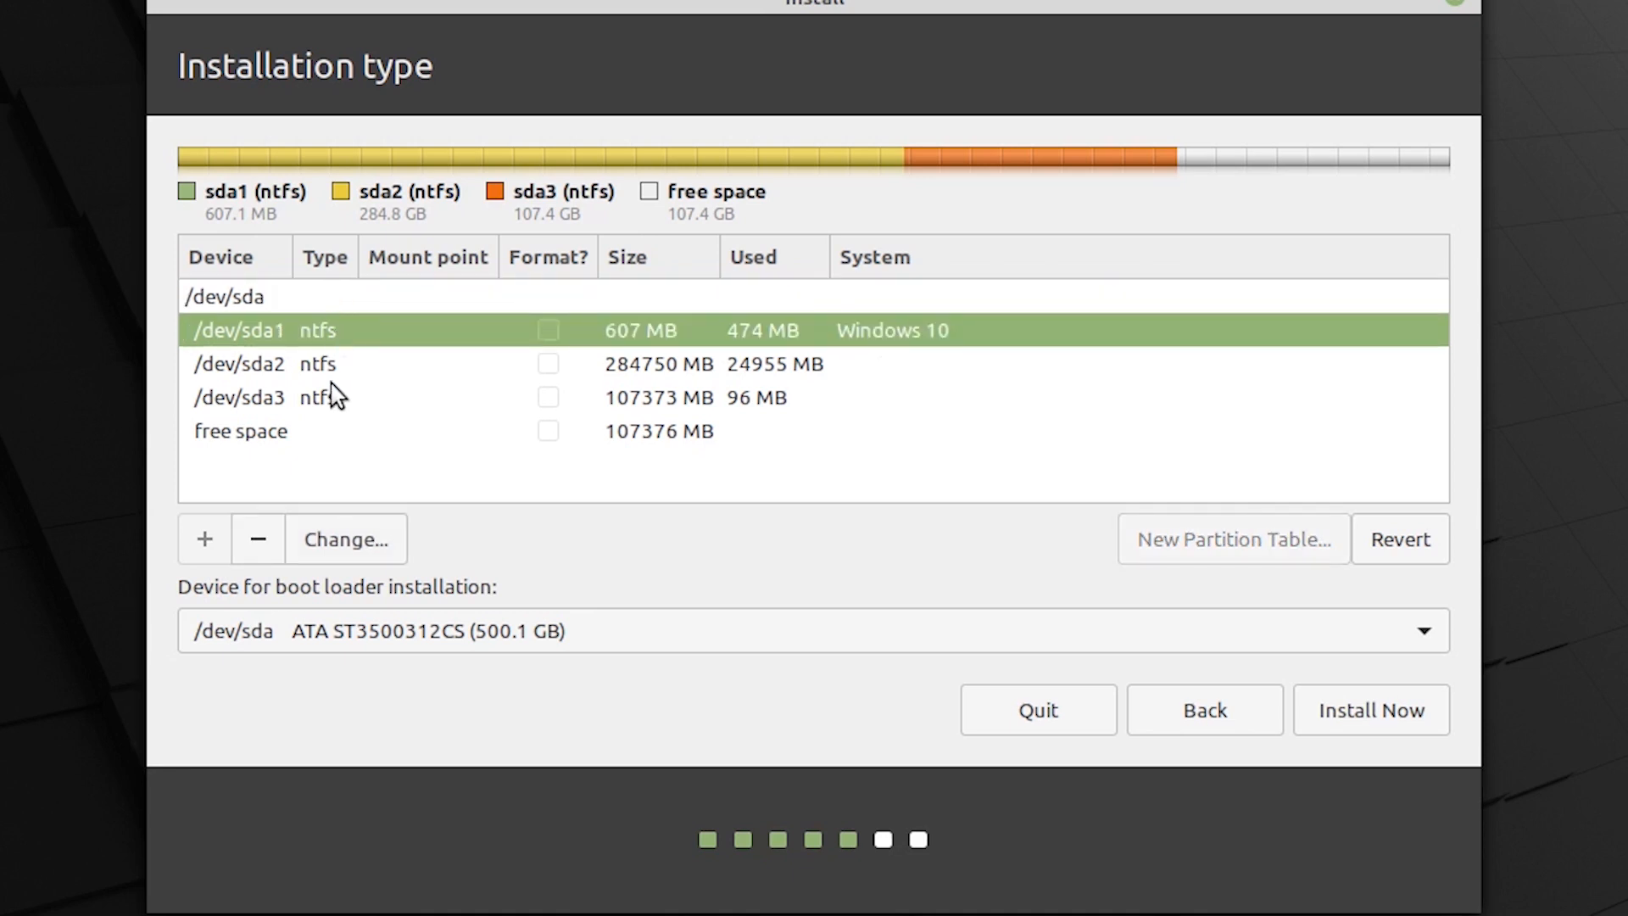
mouse_move(269, 392)
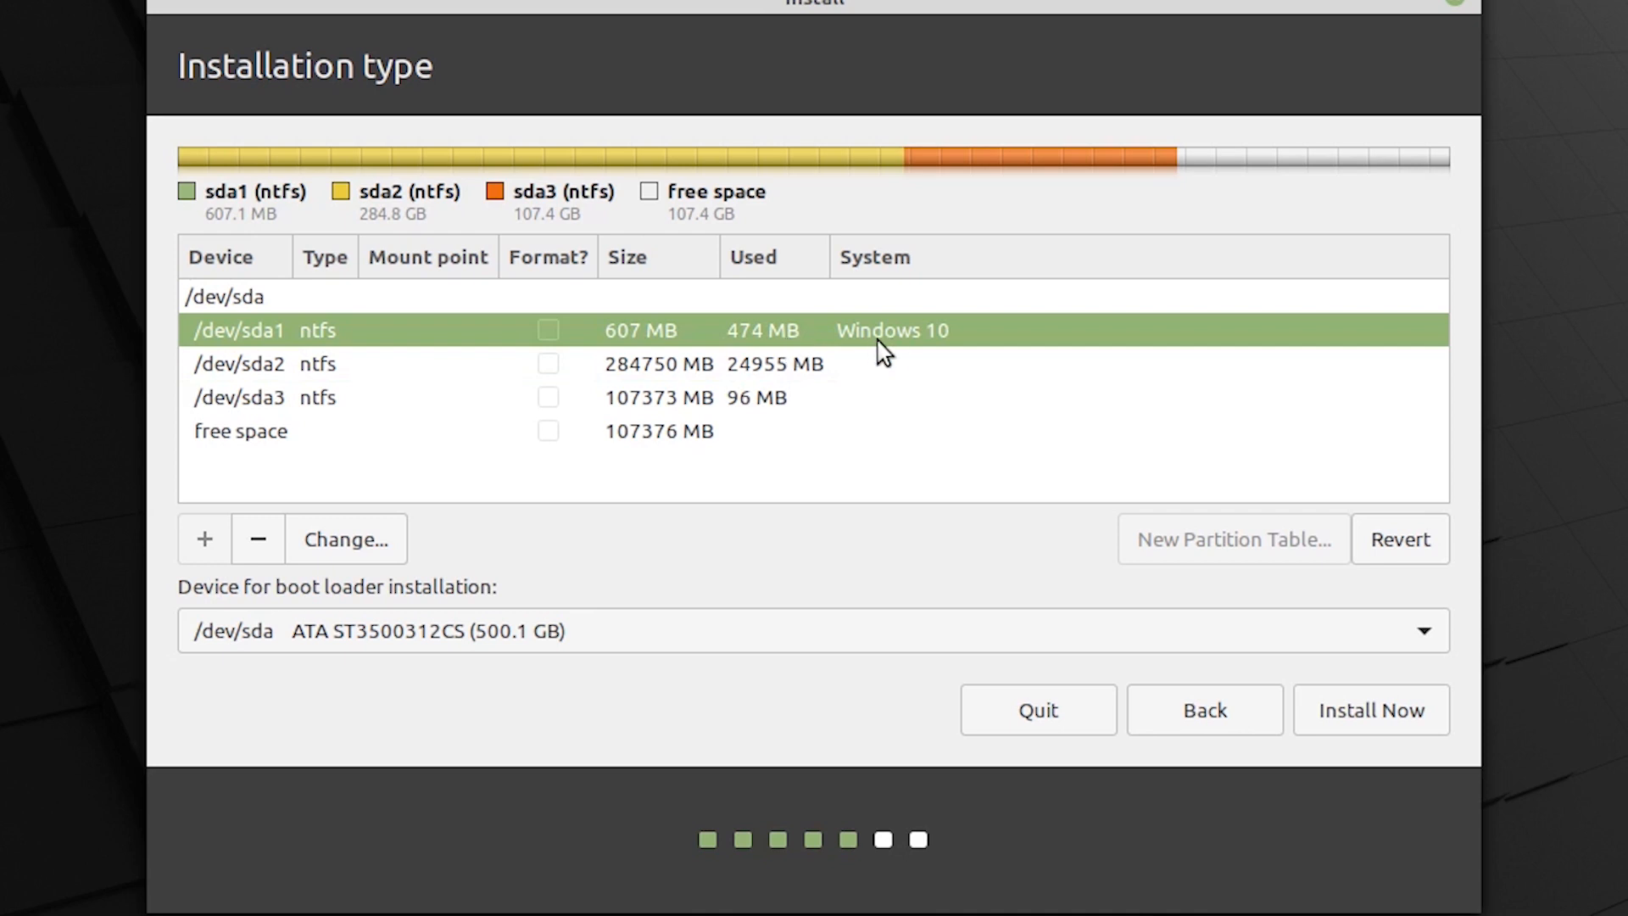
mouse_move(644, 350)
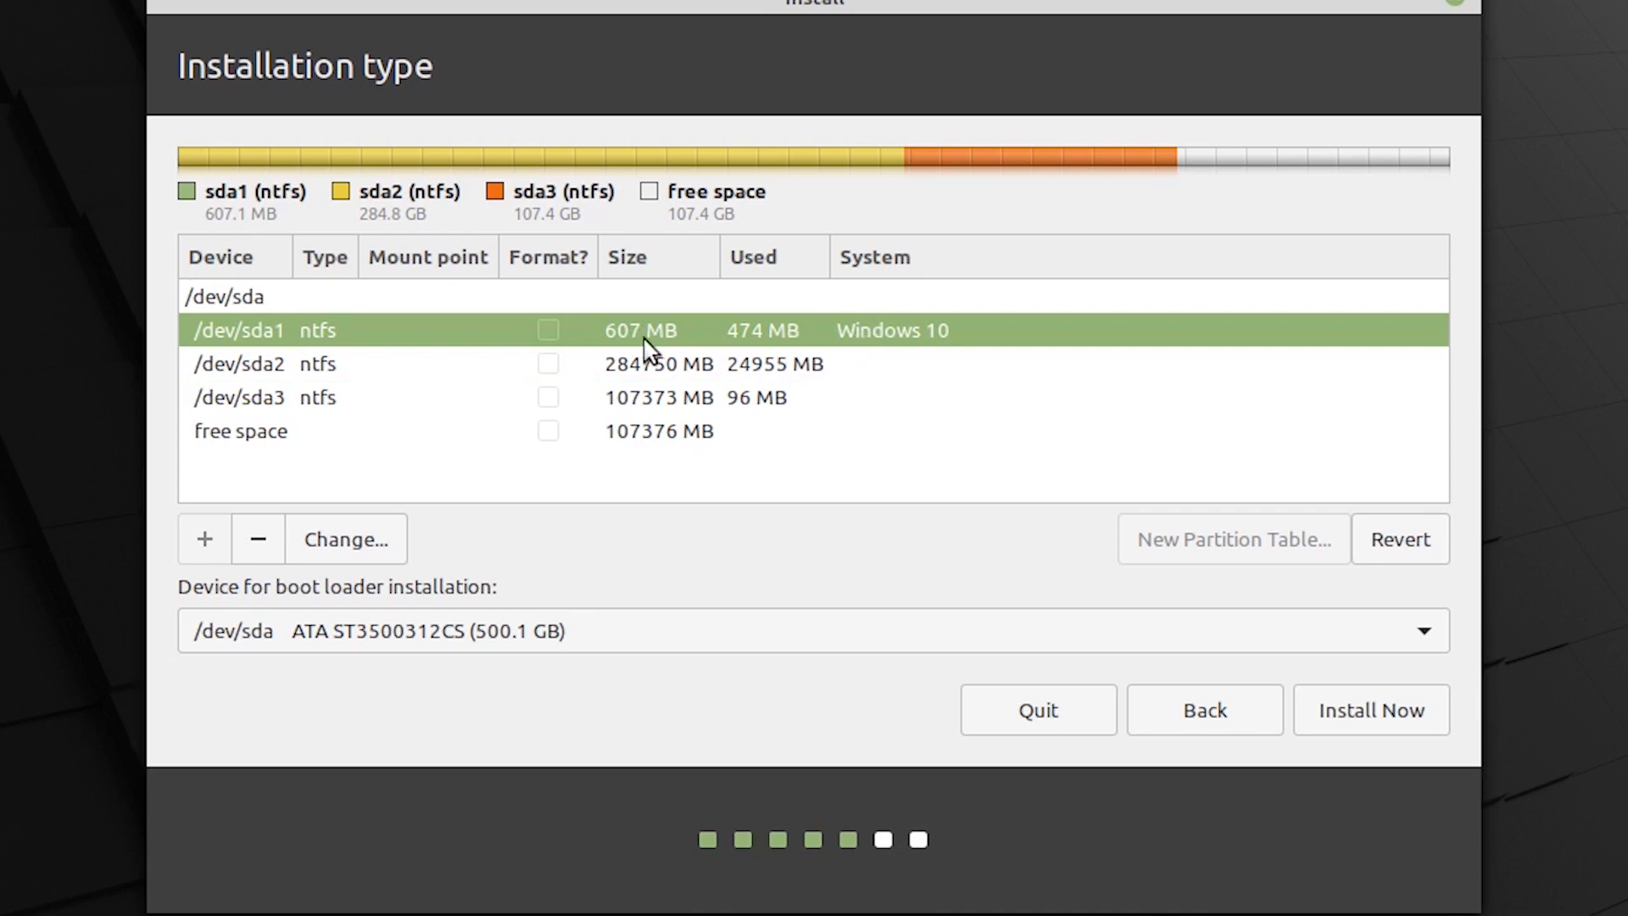
mouse_move(336, 369)
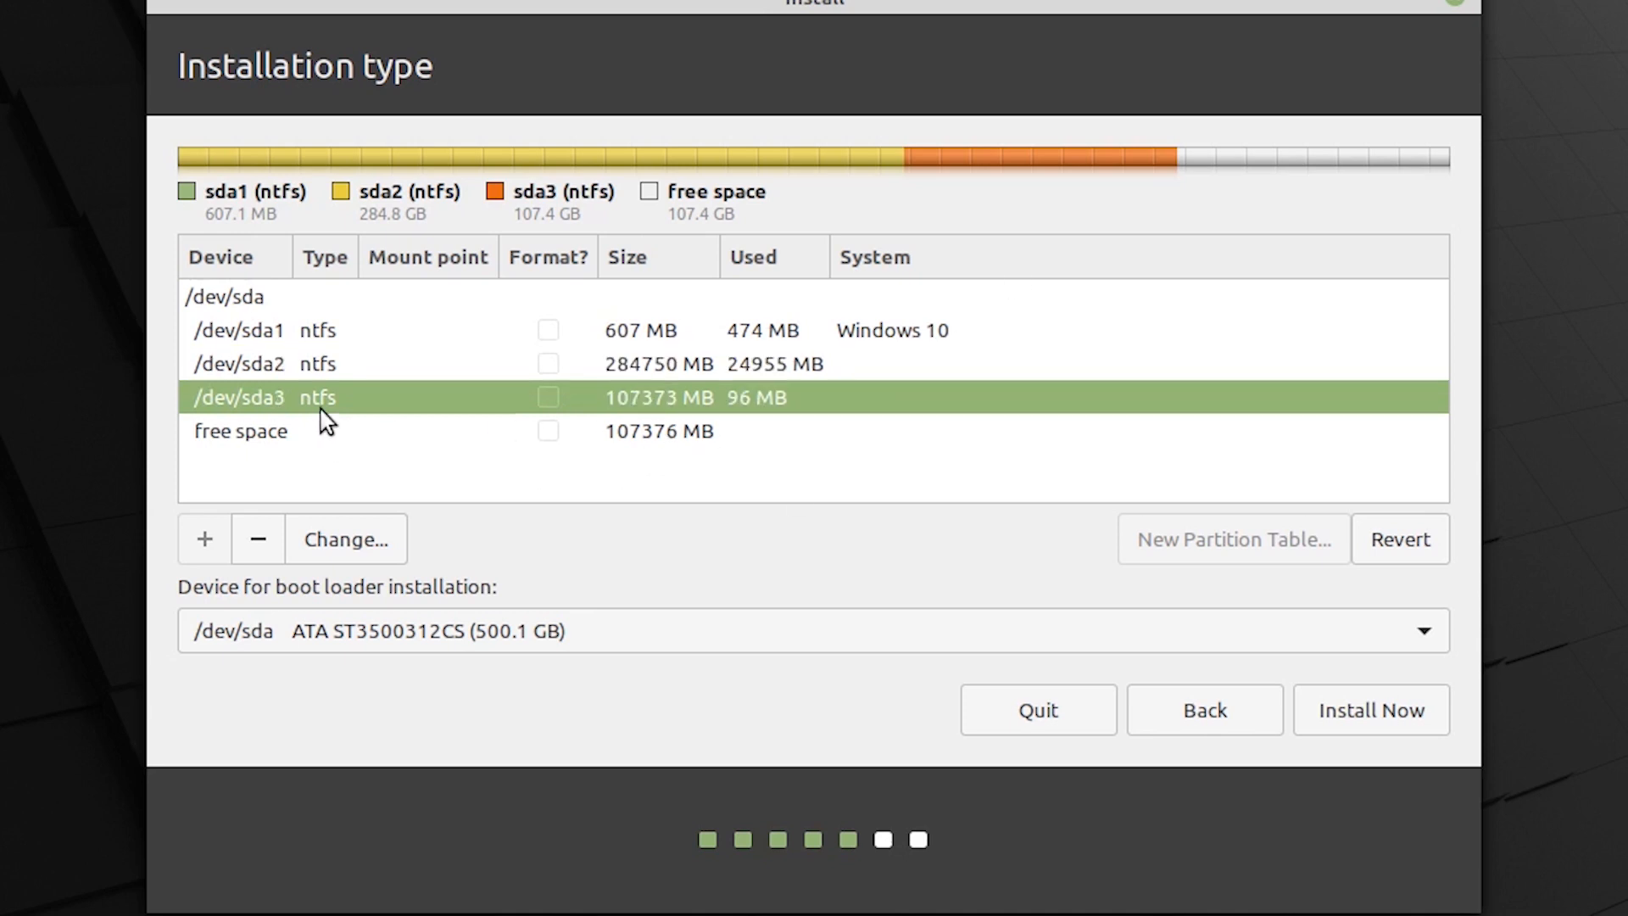
mouse_move(826, 422)
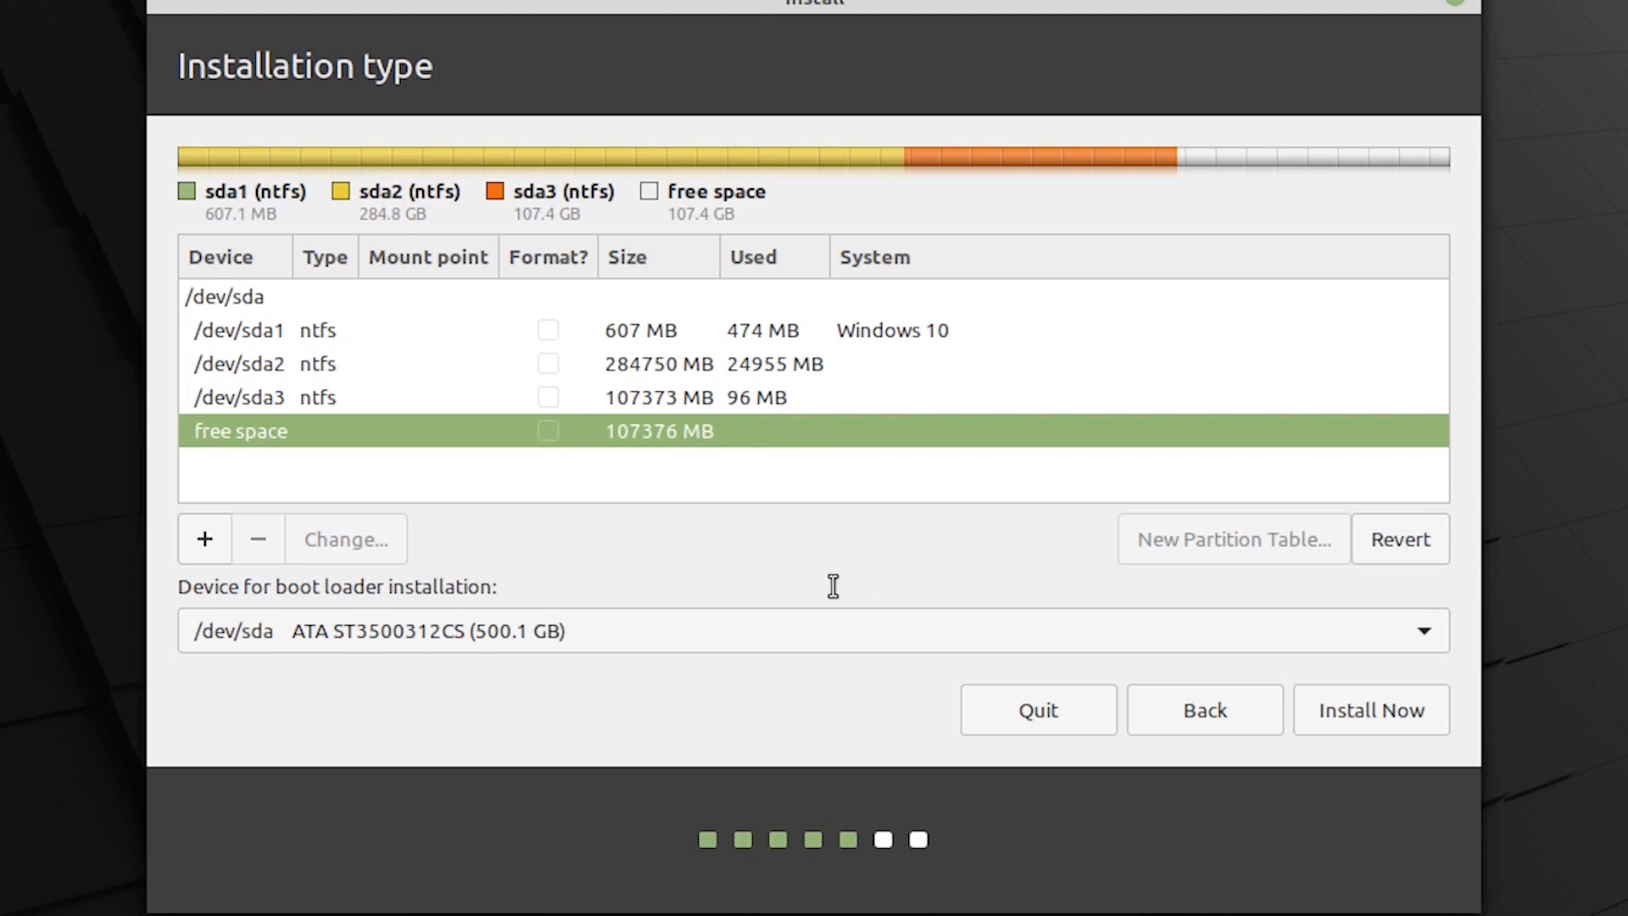
mouse_move(785, 586)
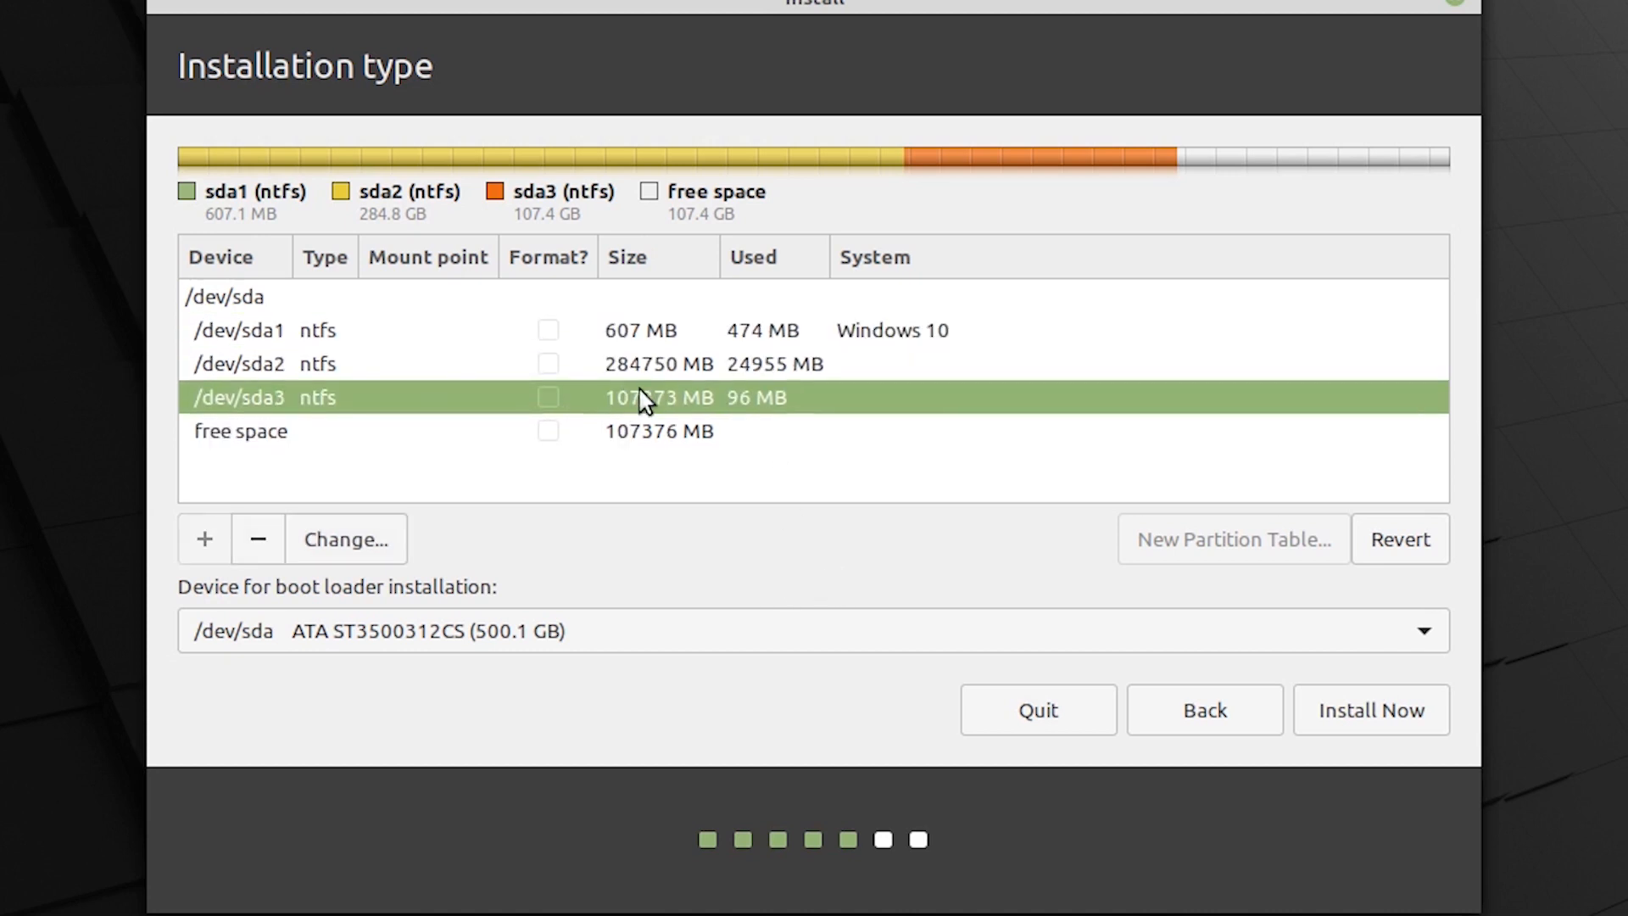
mouse_move(814, 400)
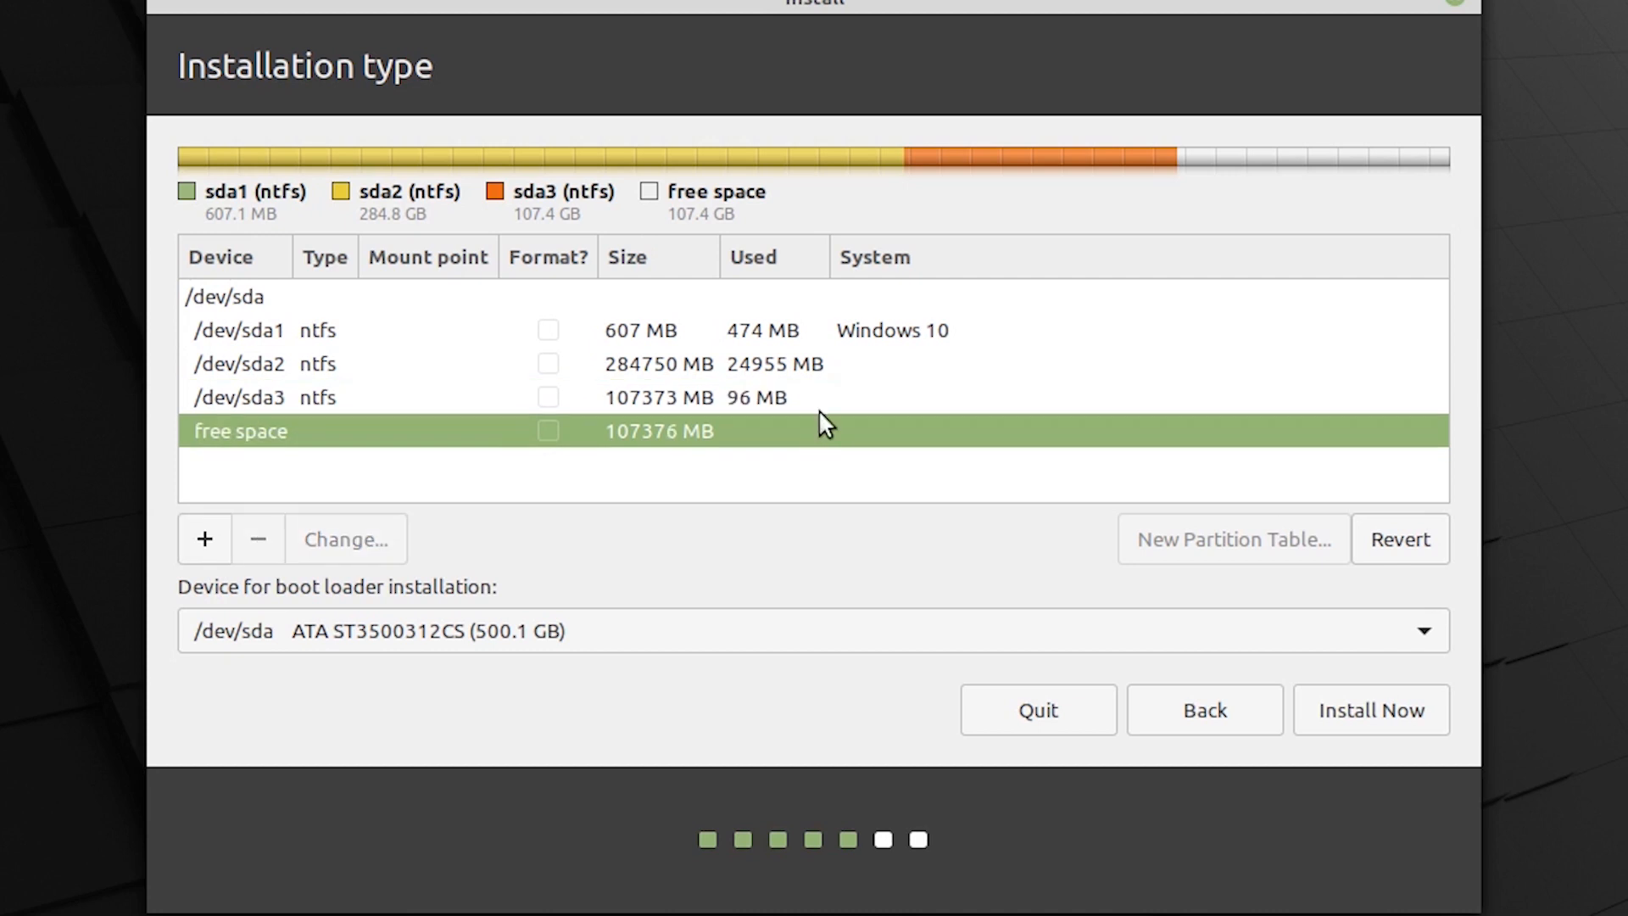
mouse_move(565, 468)
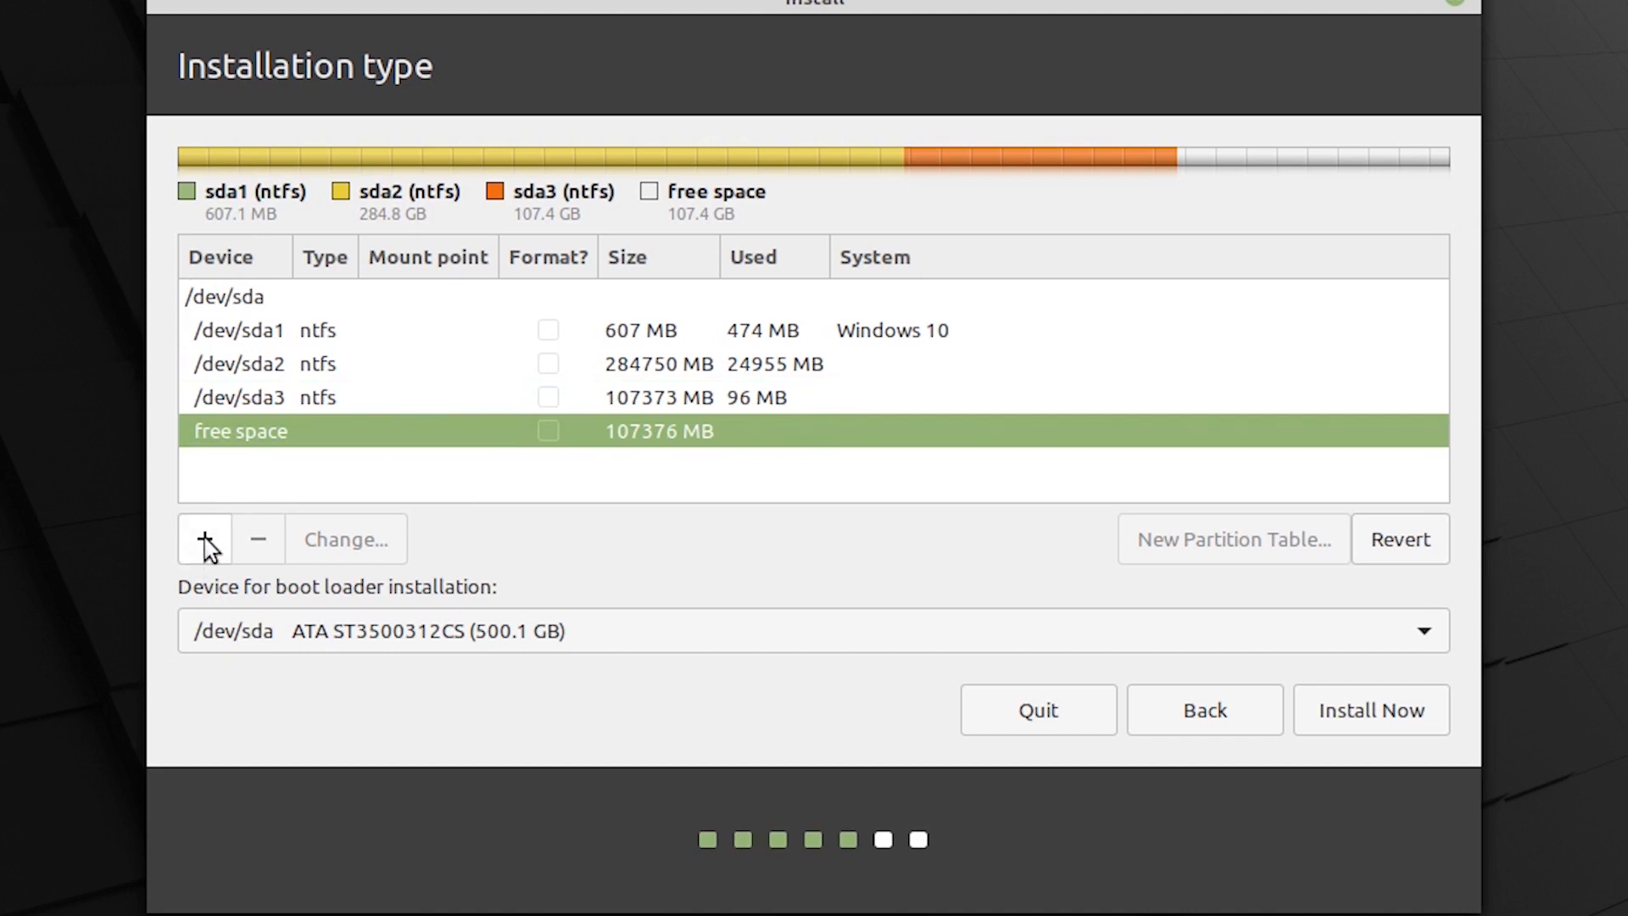
- Start a new 250 MB logical Ext4 partition at the beginning of the free space
click(203, 539)
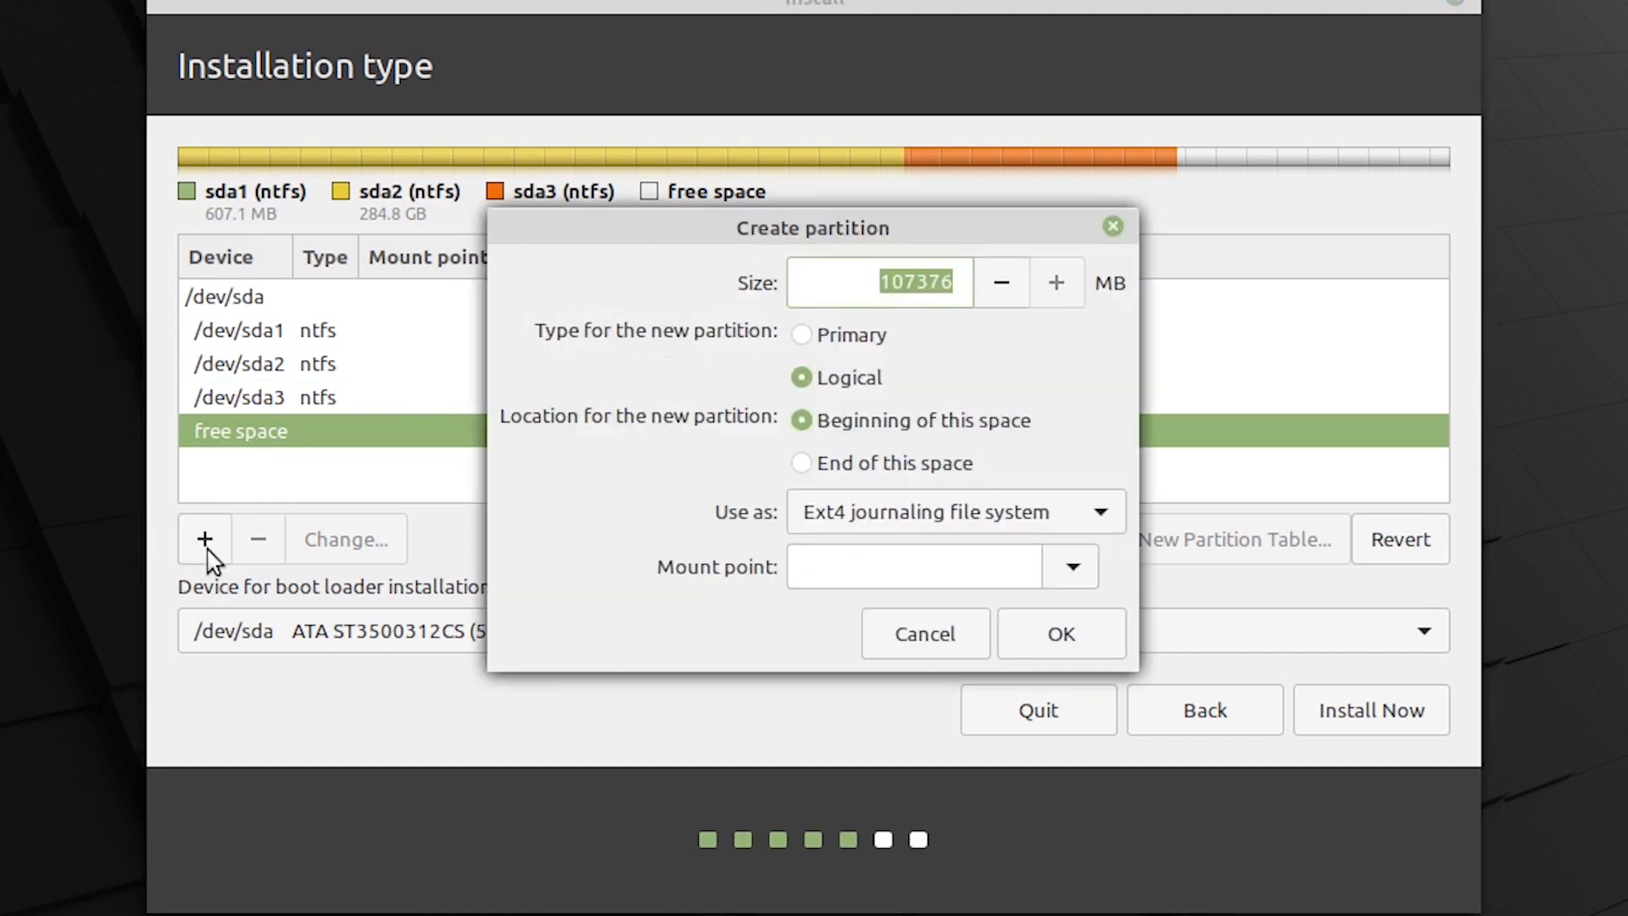
mouse_move(803, 391)
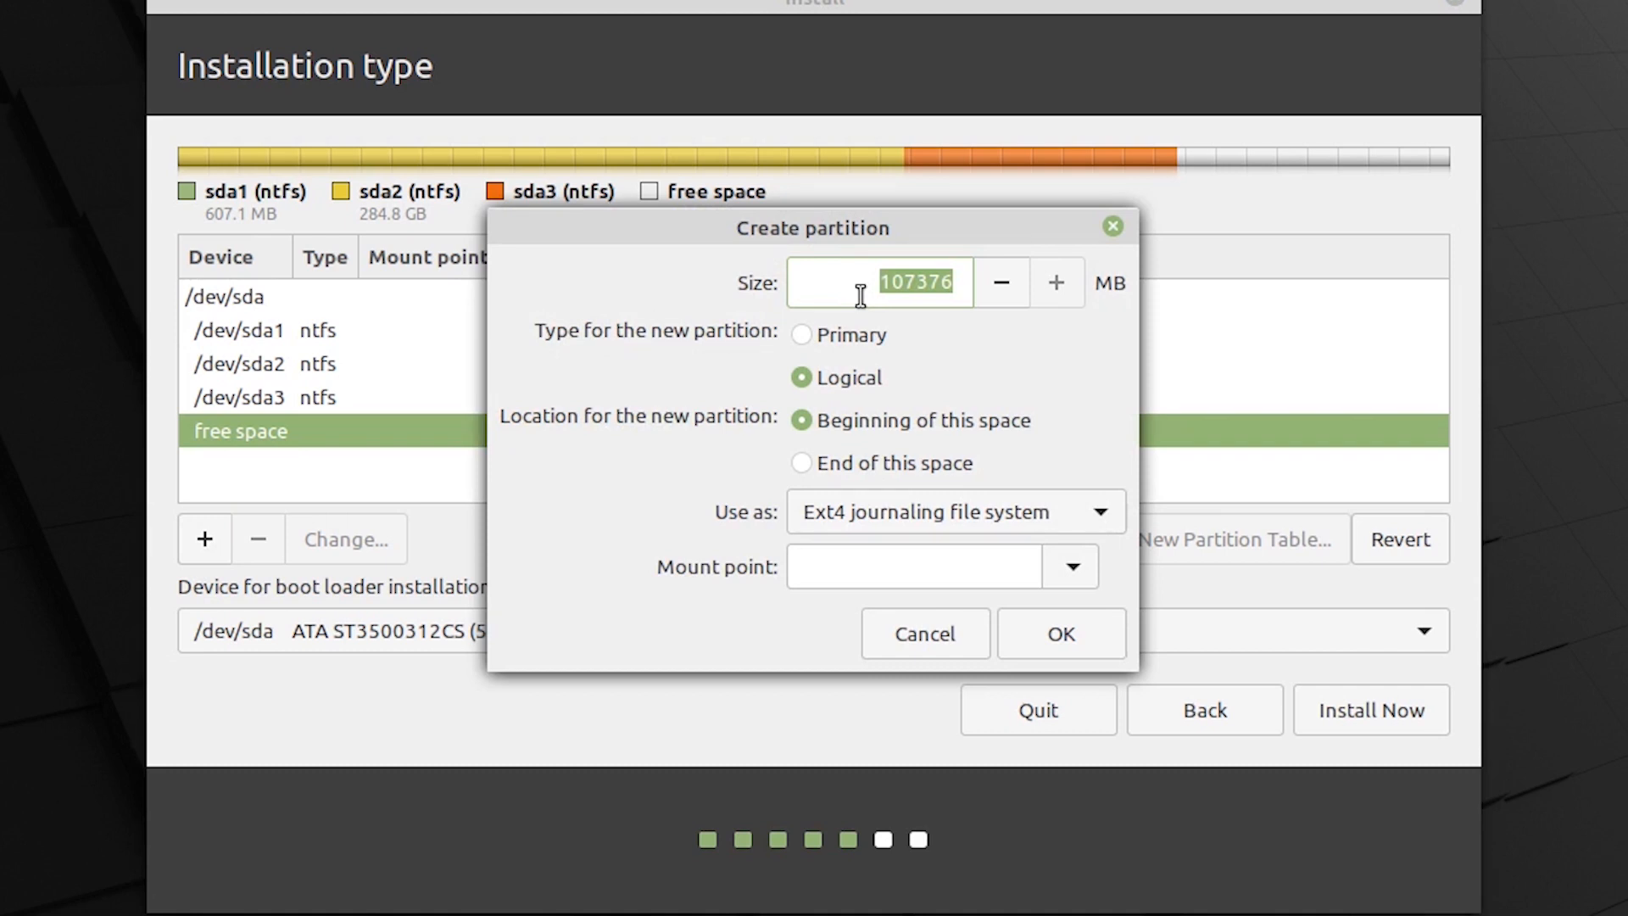
text(250)
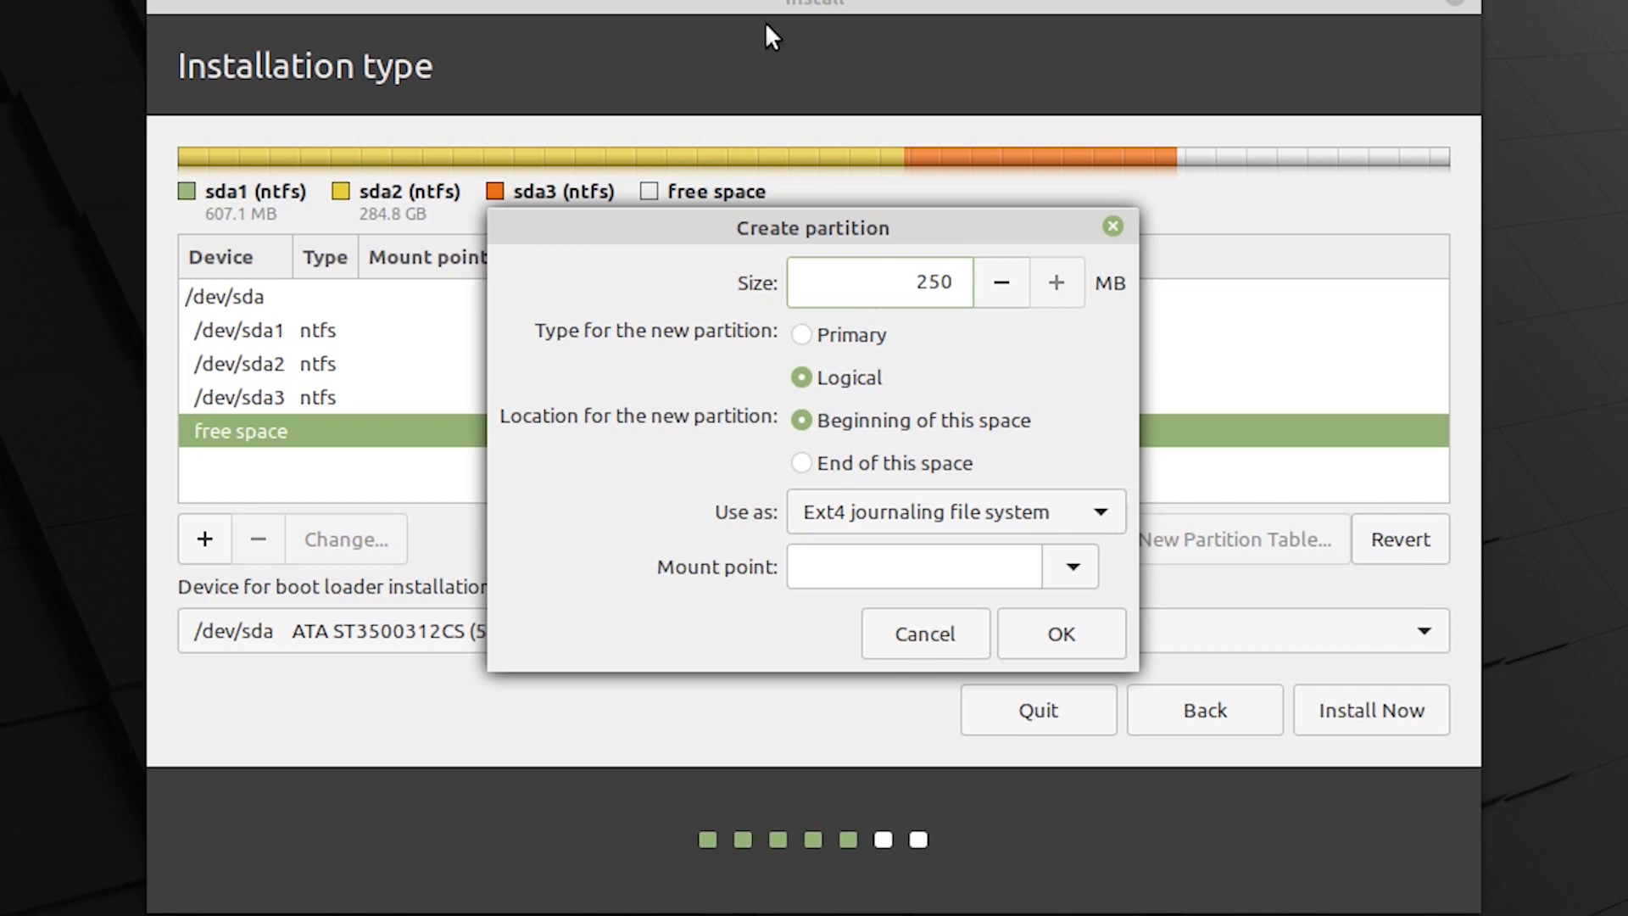
click(911, 282)
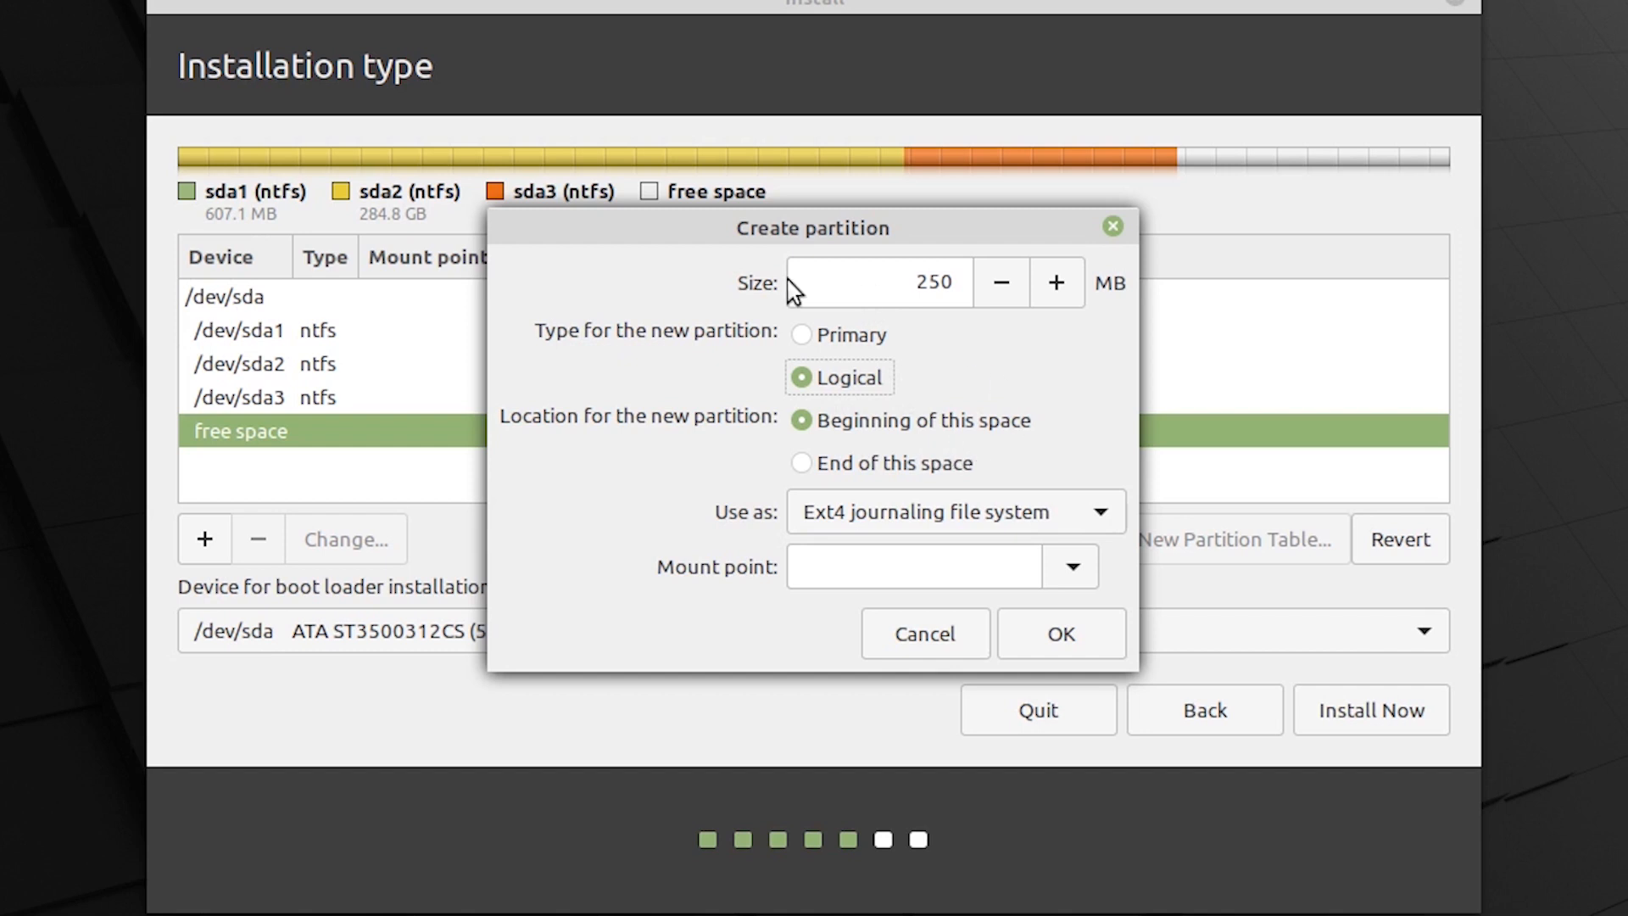
mouse_move(522, 156)
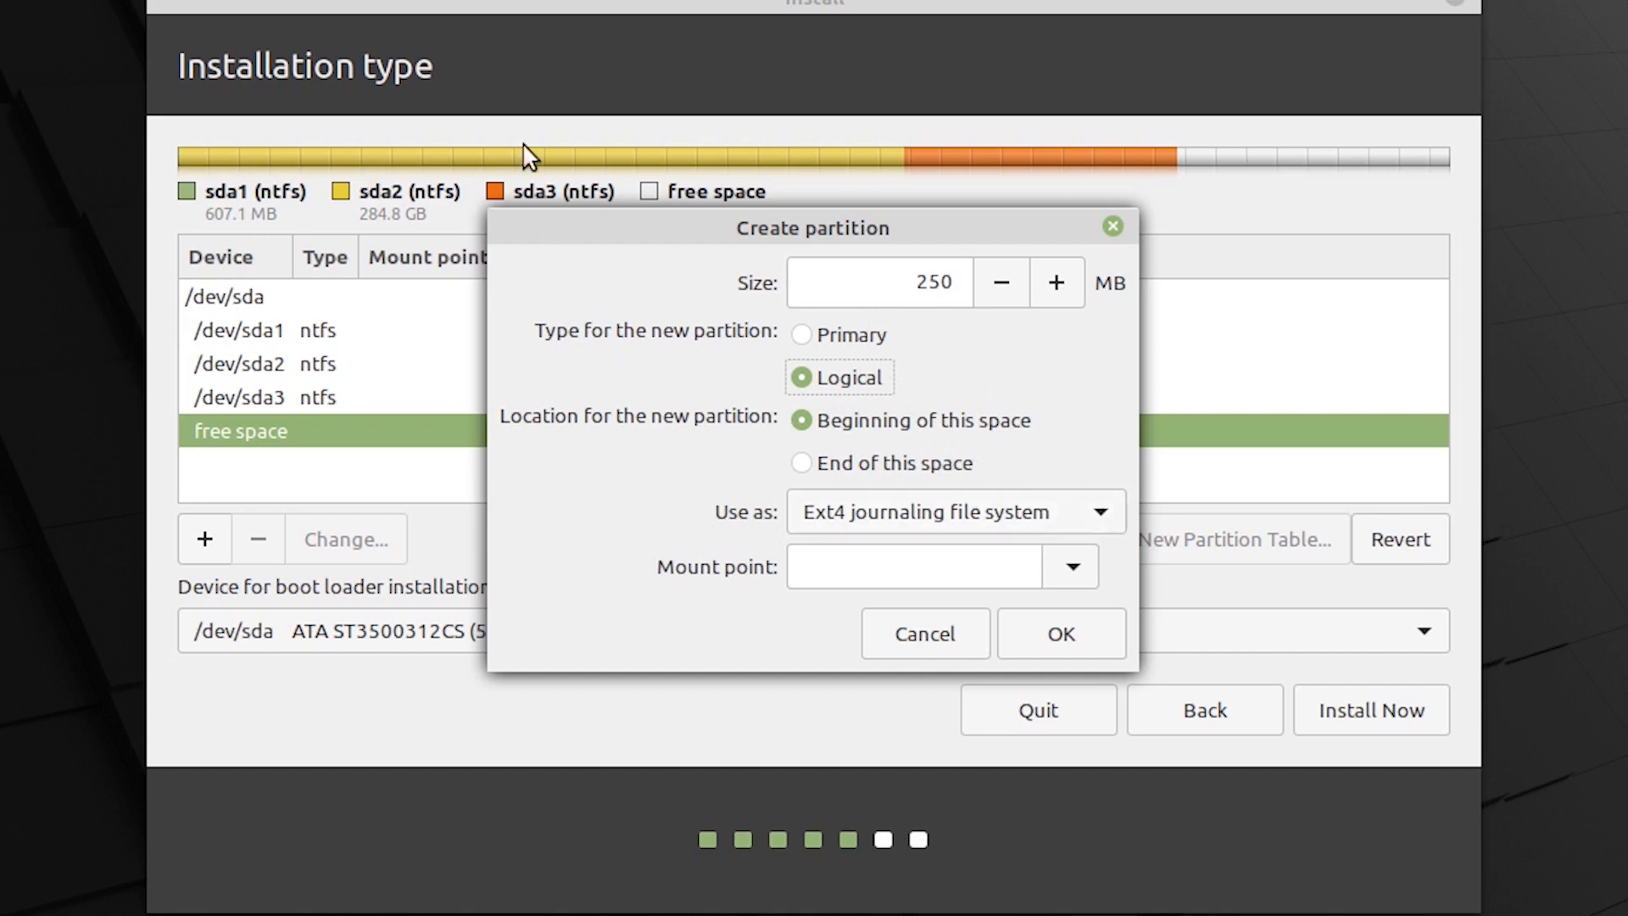
mouse_move(1160, 133)
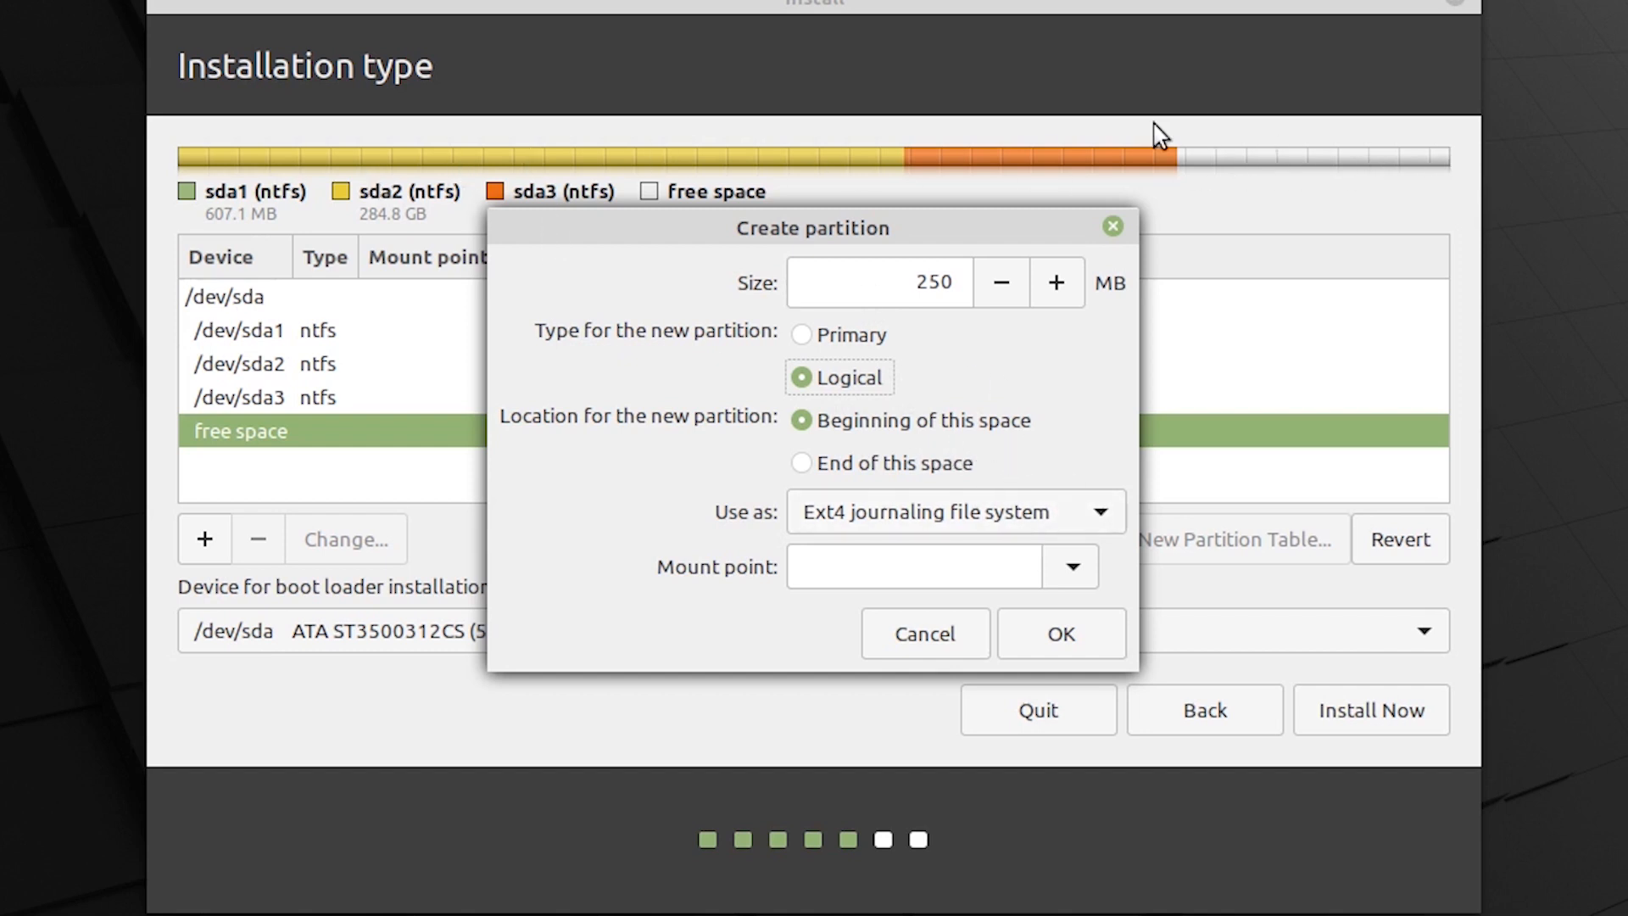
mouse_move(1089, 245)
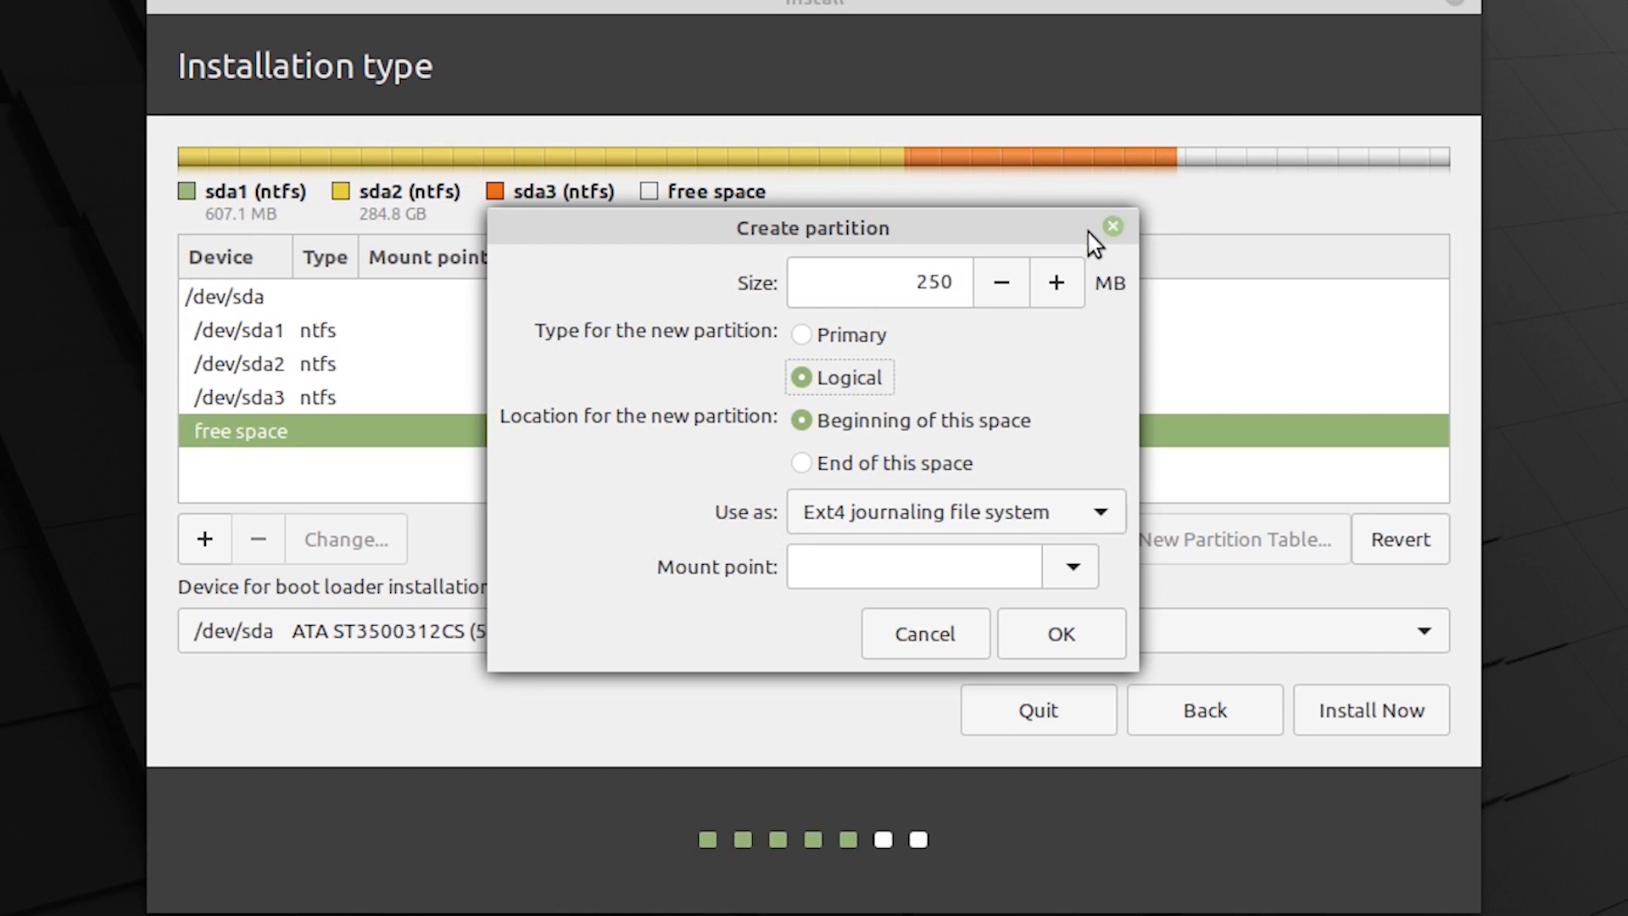
mouse_move(855, 543)
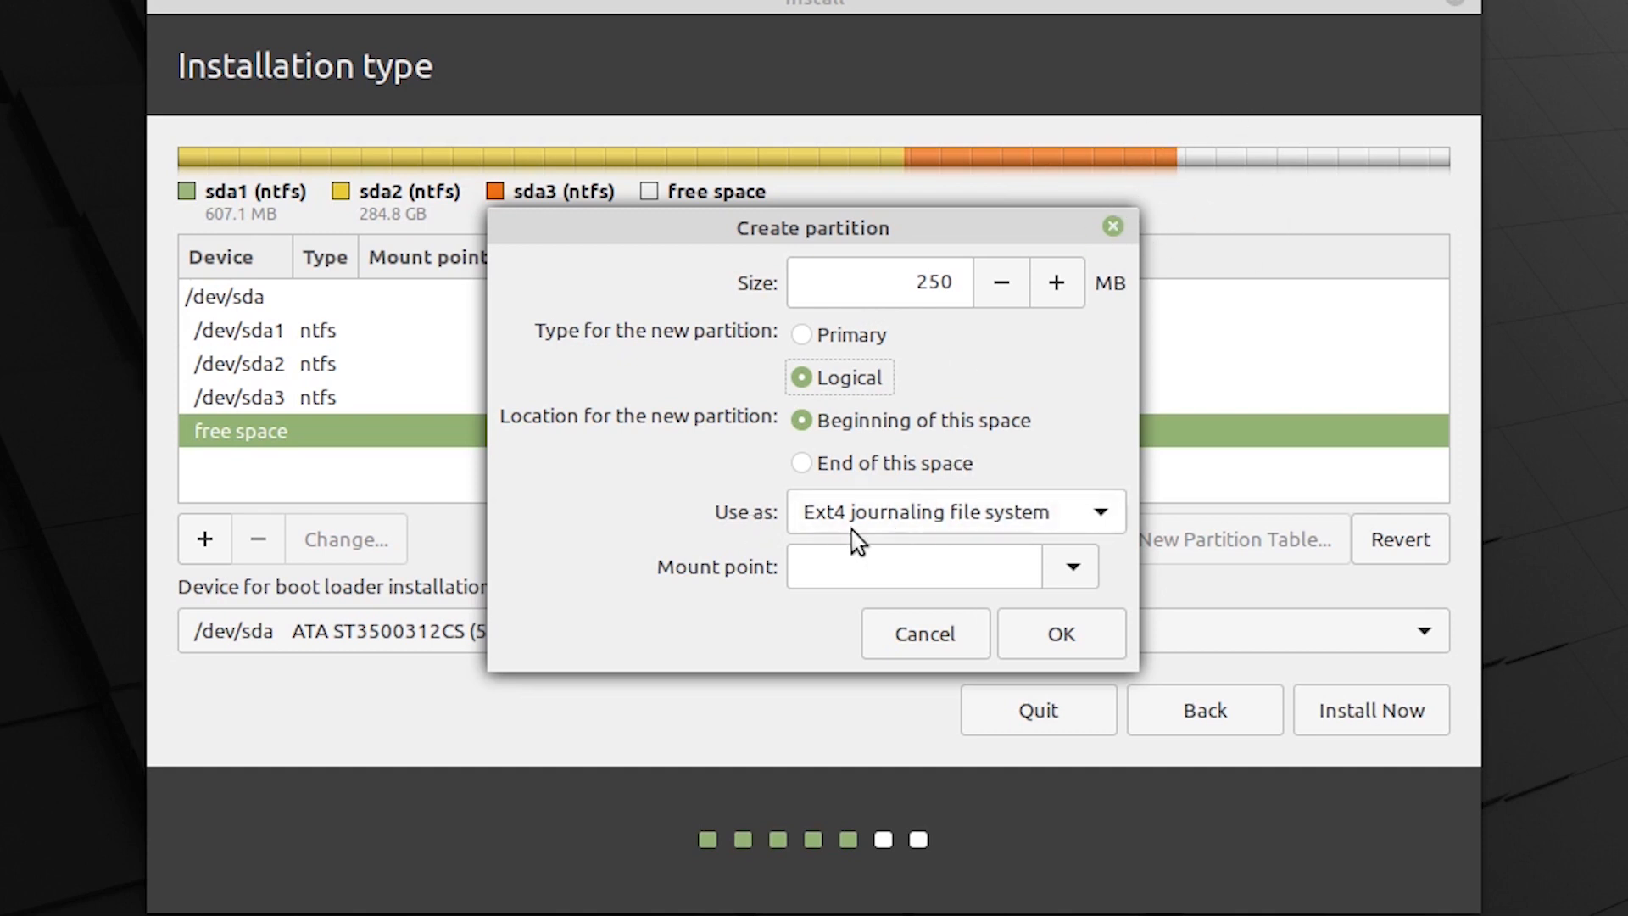
click(1072, 566)
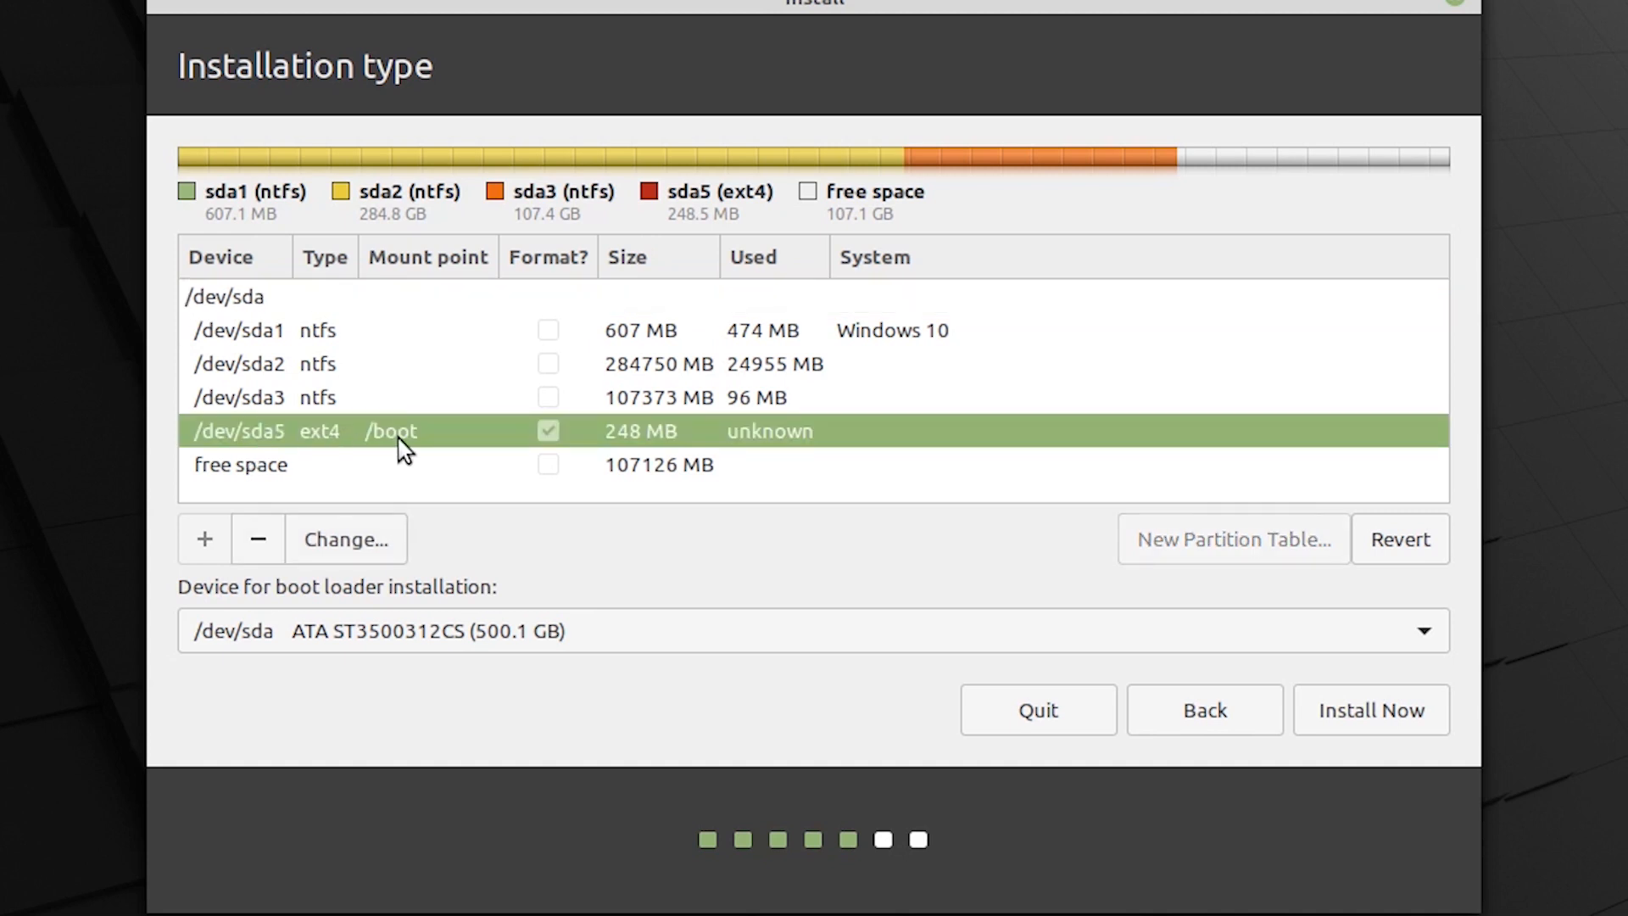
mouse_move(966, 392)
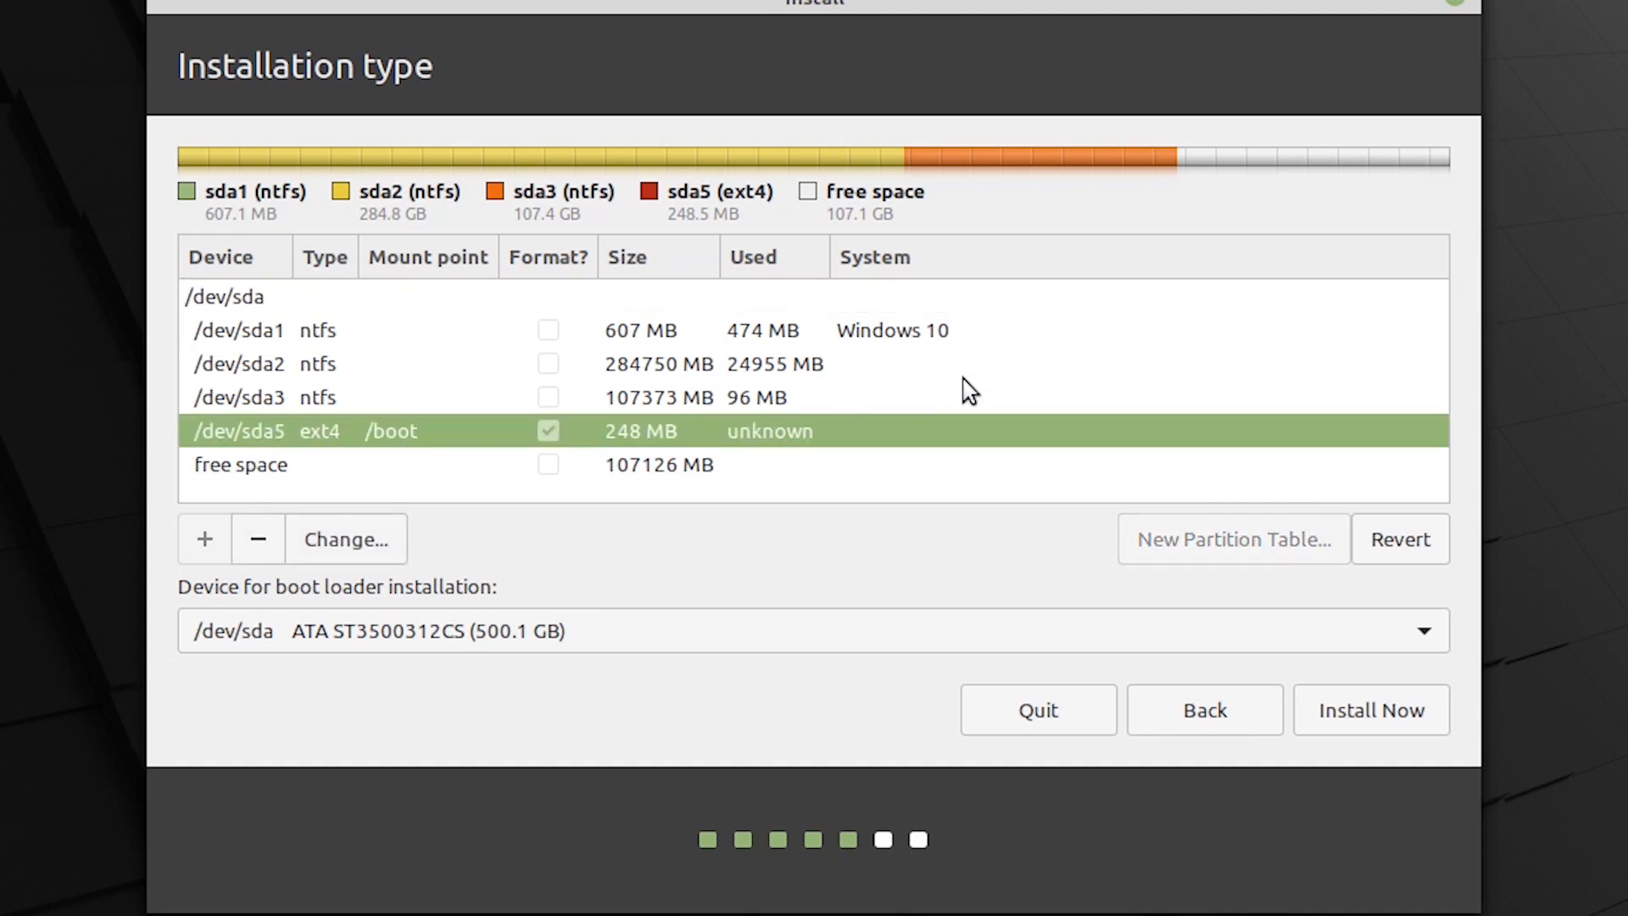
mouse_move(1133, 217)
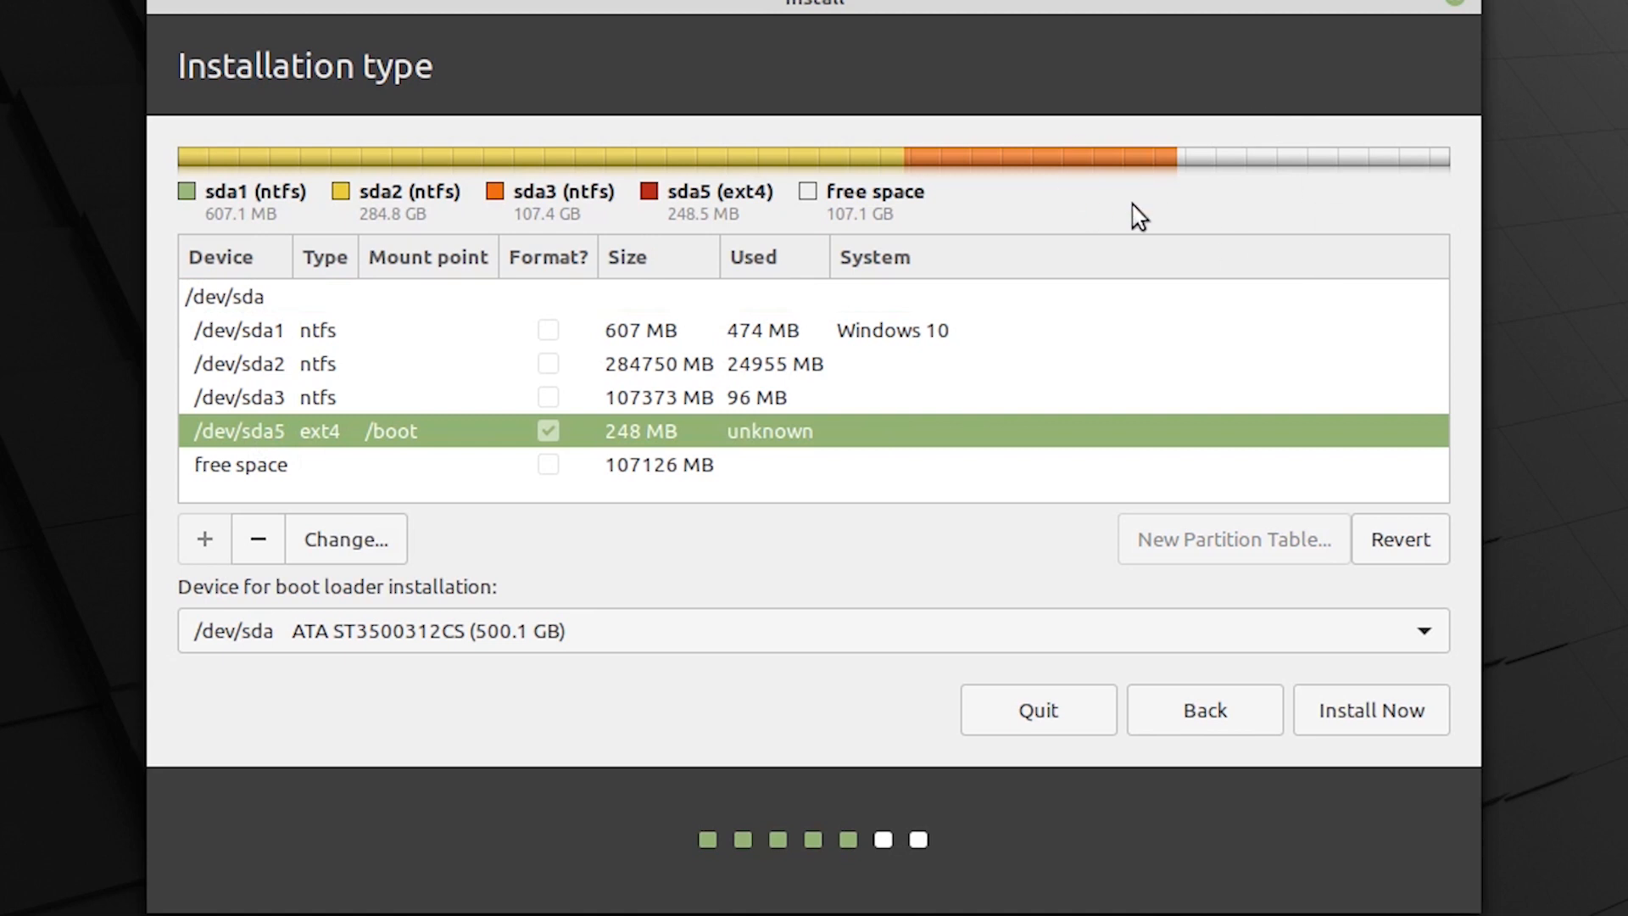
mouse_move(943, 188)
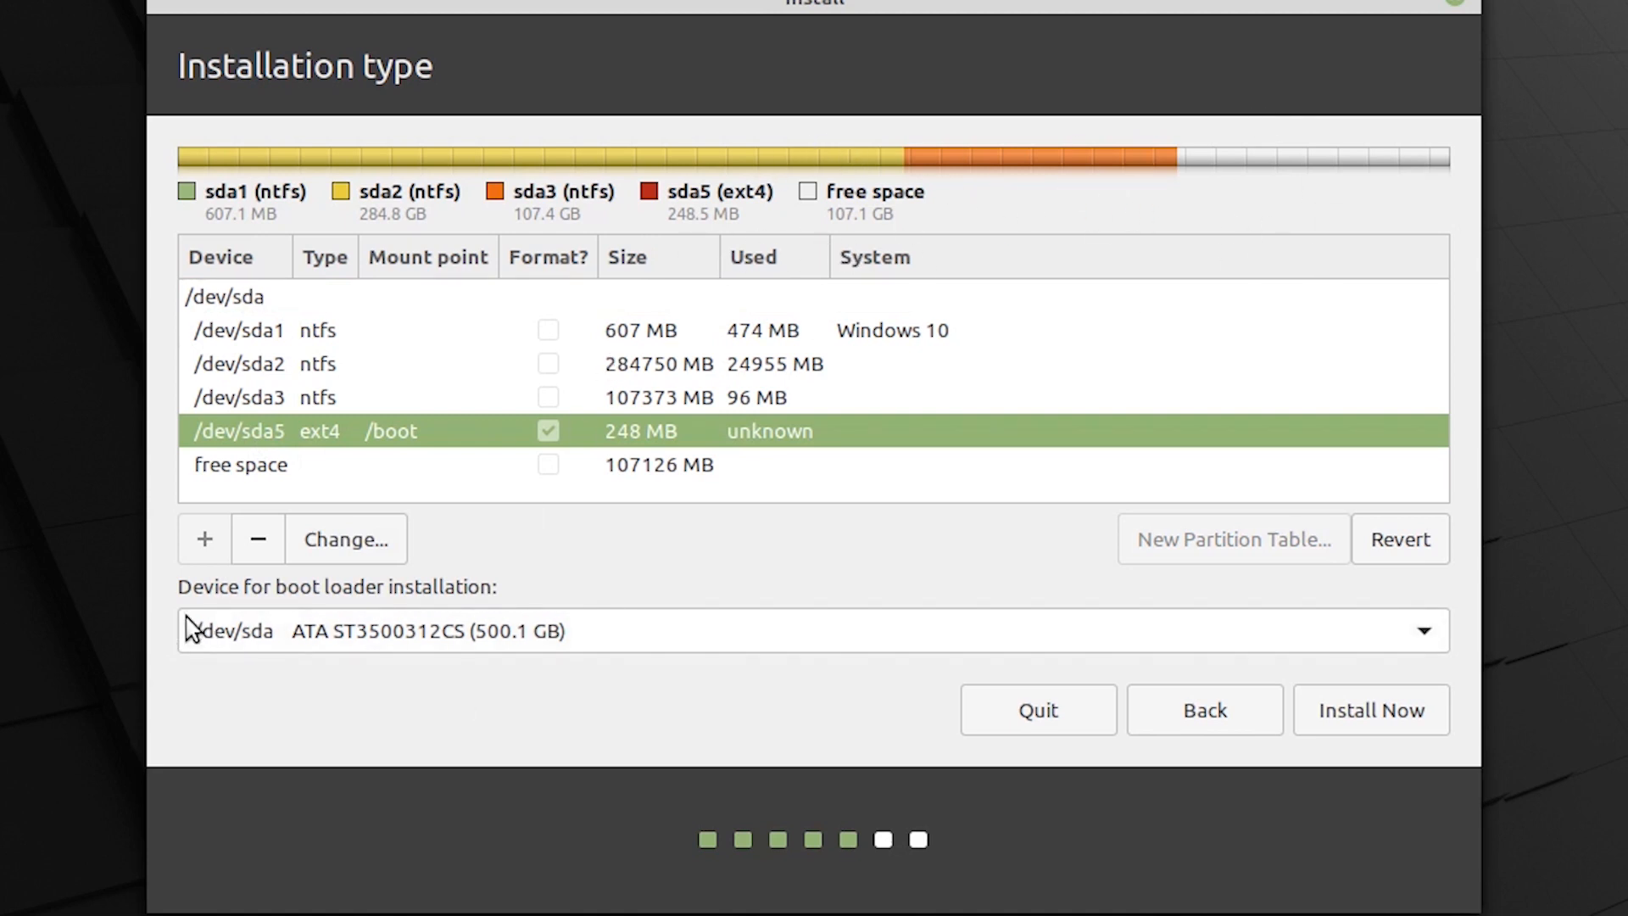
mouse_move(431, 629)
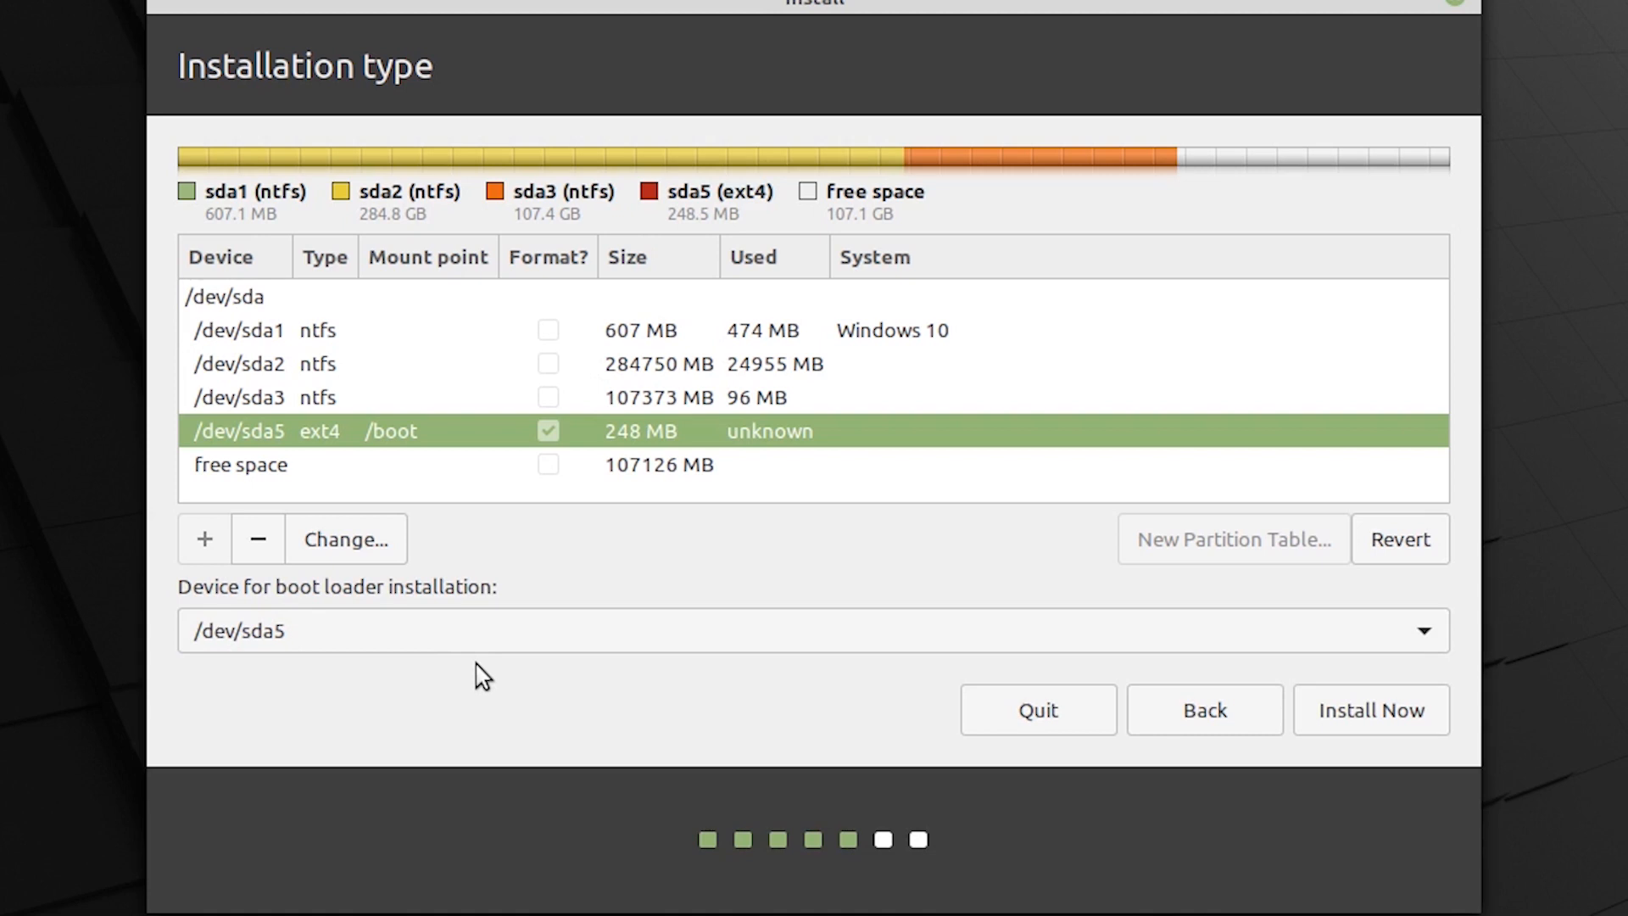
mouse_move(764, 468)
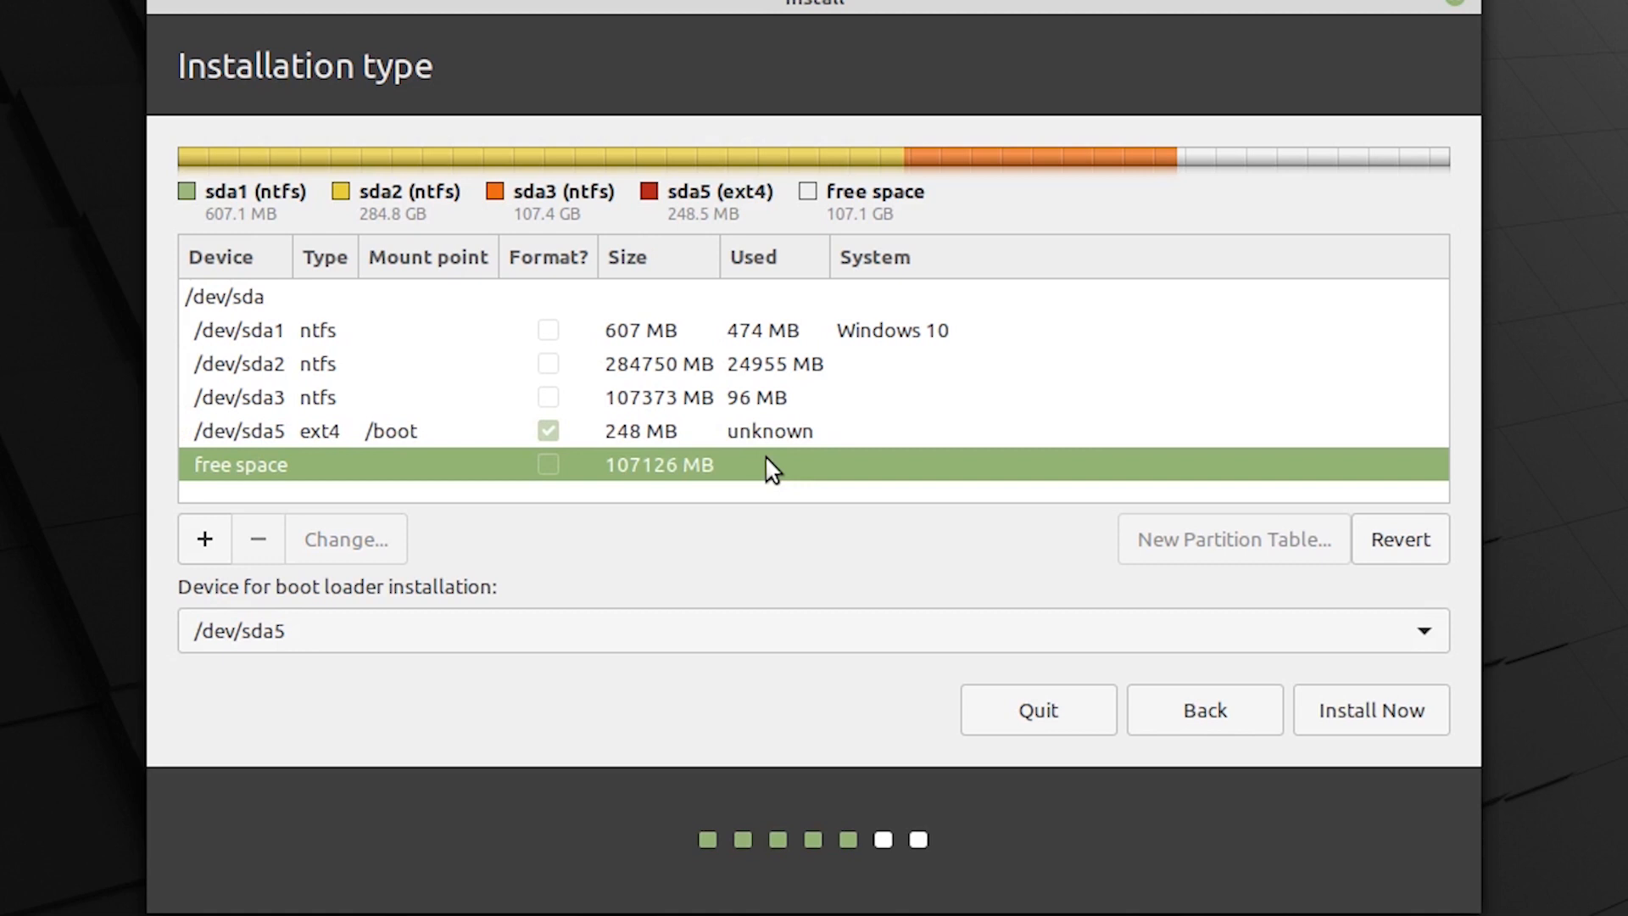
- Create a 20480 MB logical ext4 partition mounted at root /
click(203, 539)
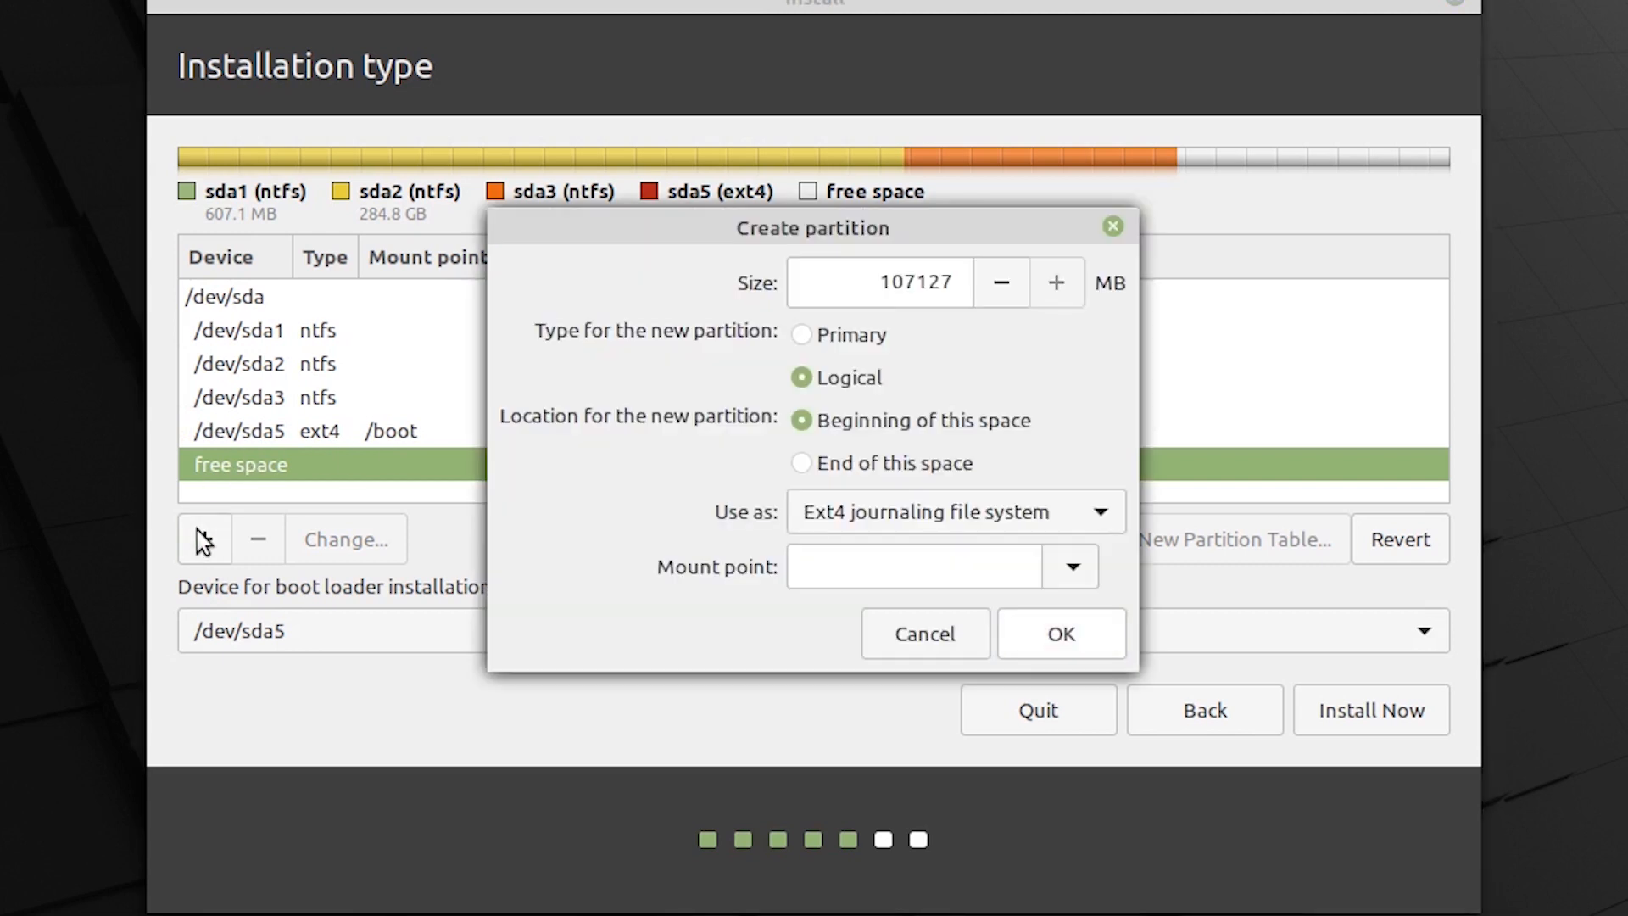
triple_click(916, 282)
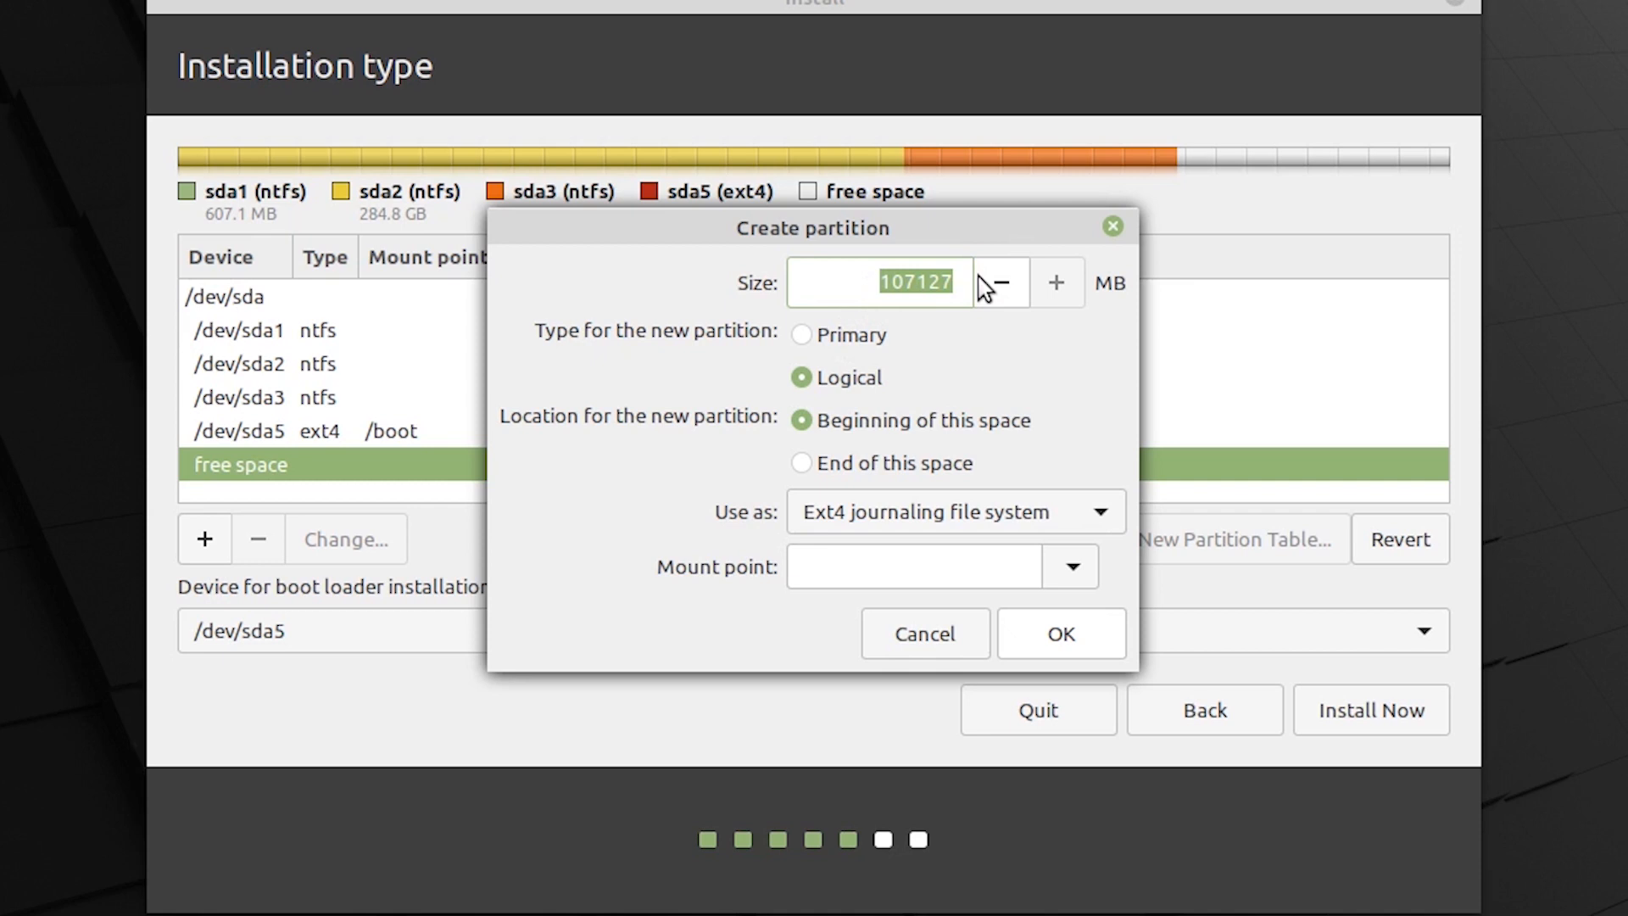
mouse_move(1048, 254)
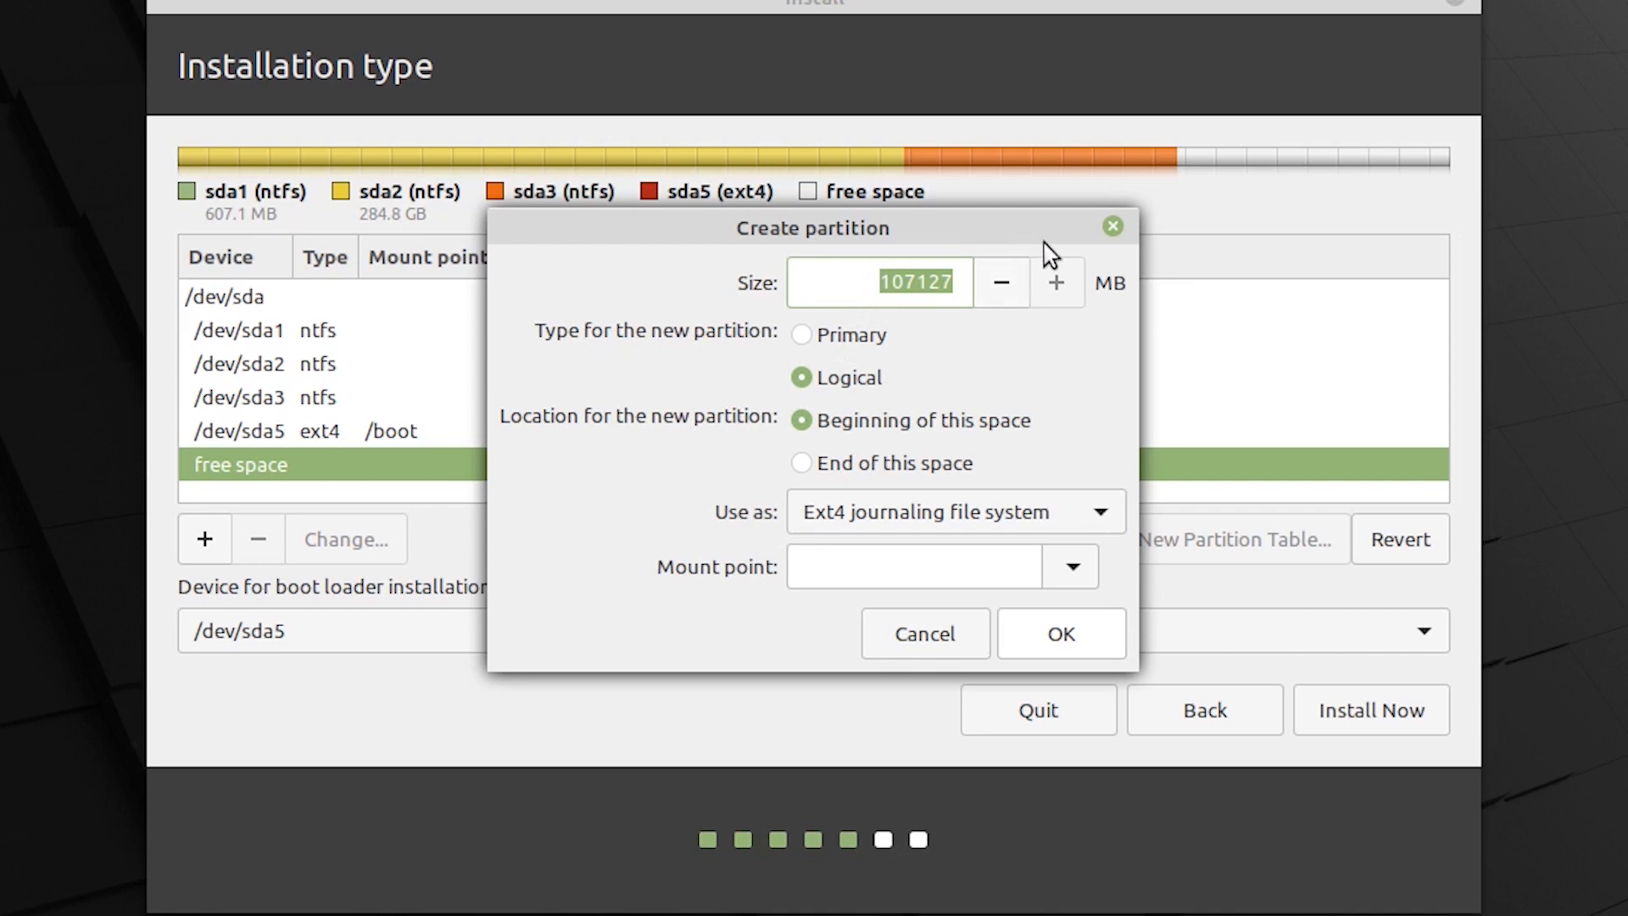
mouse_move(1121, 341)
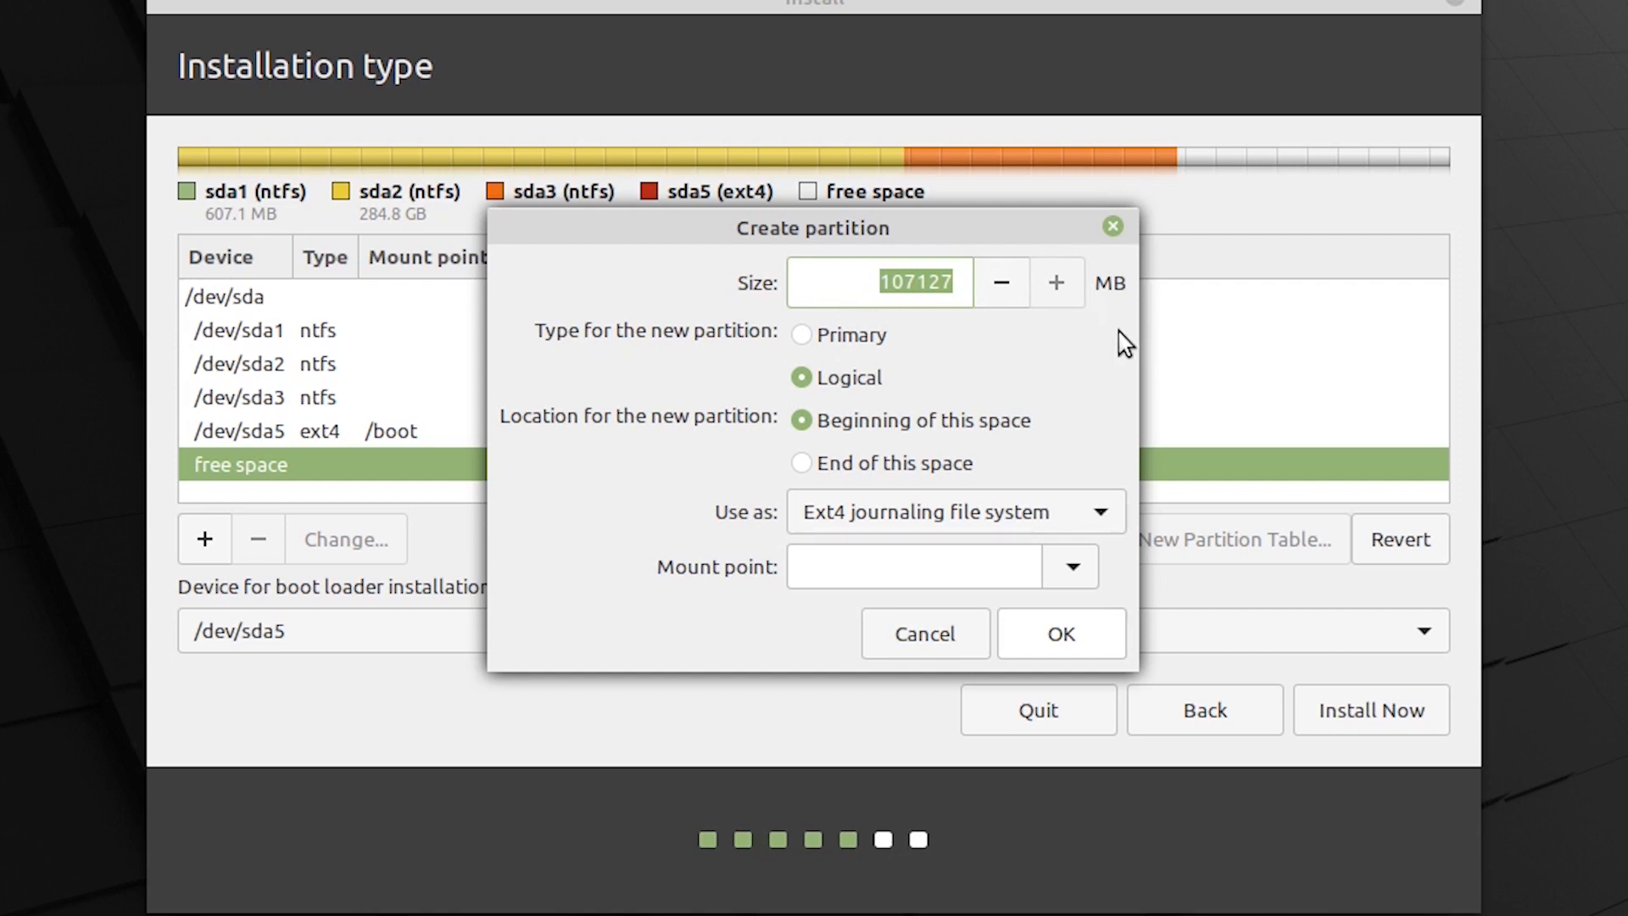
text(20480)
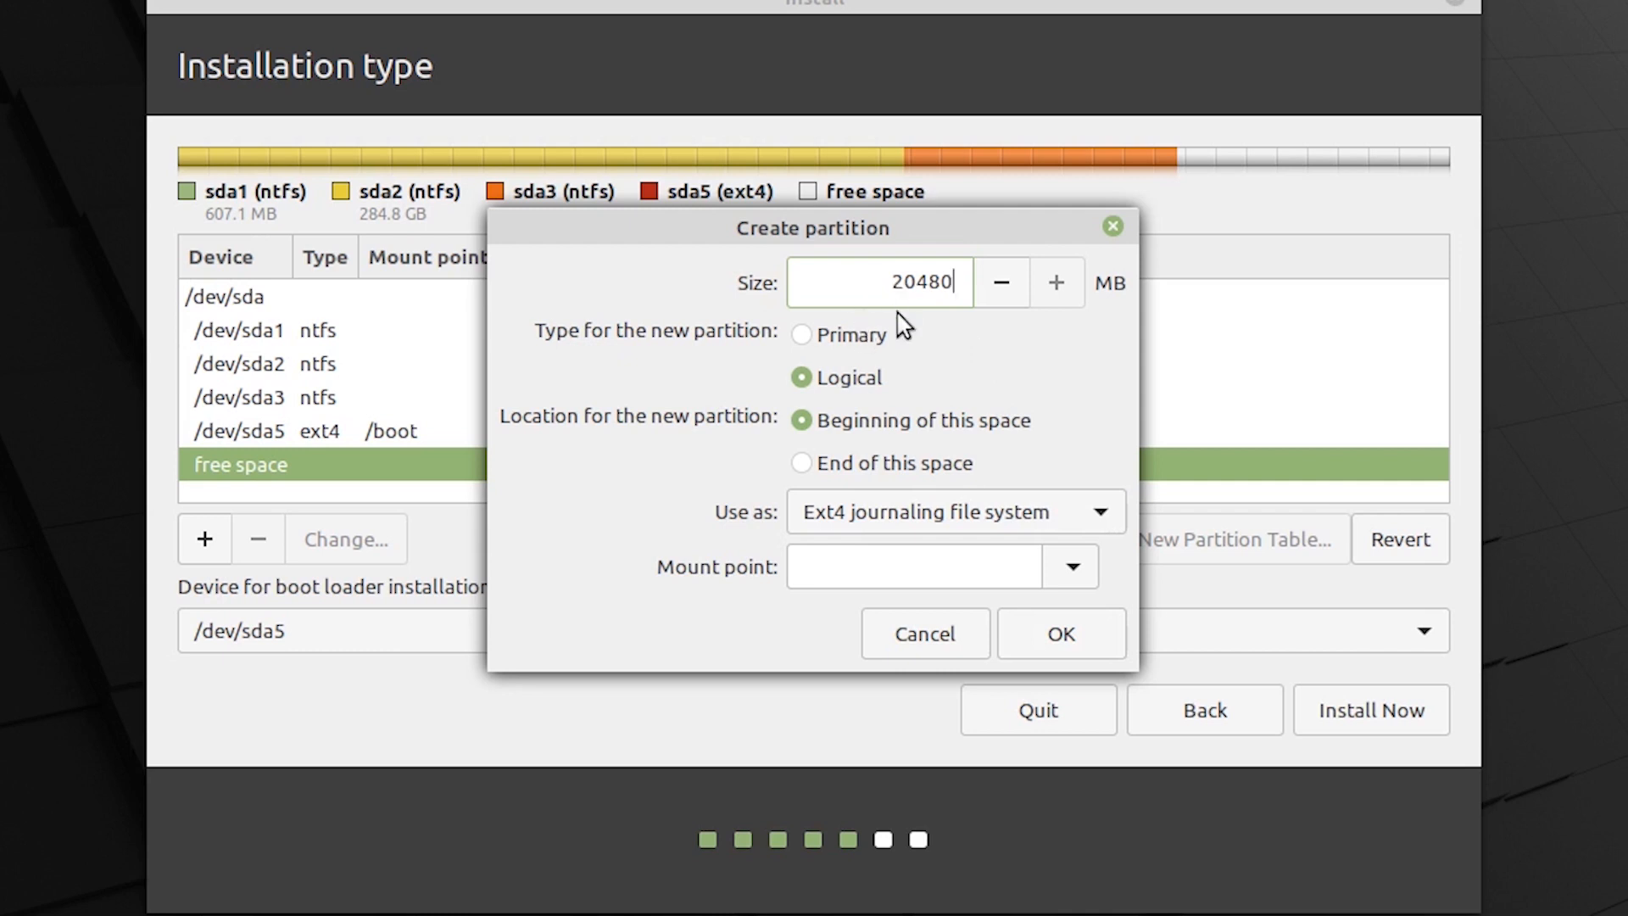
mouse_move(1072, 305)
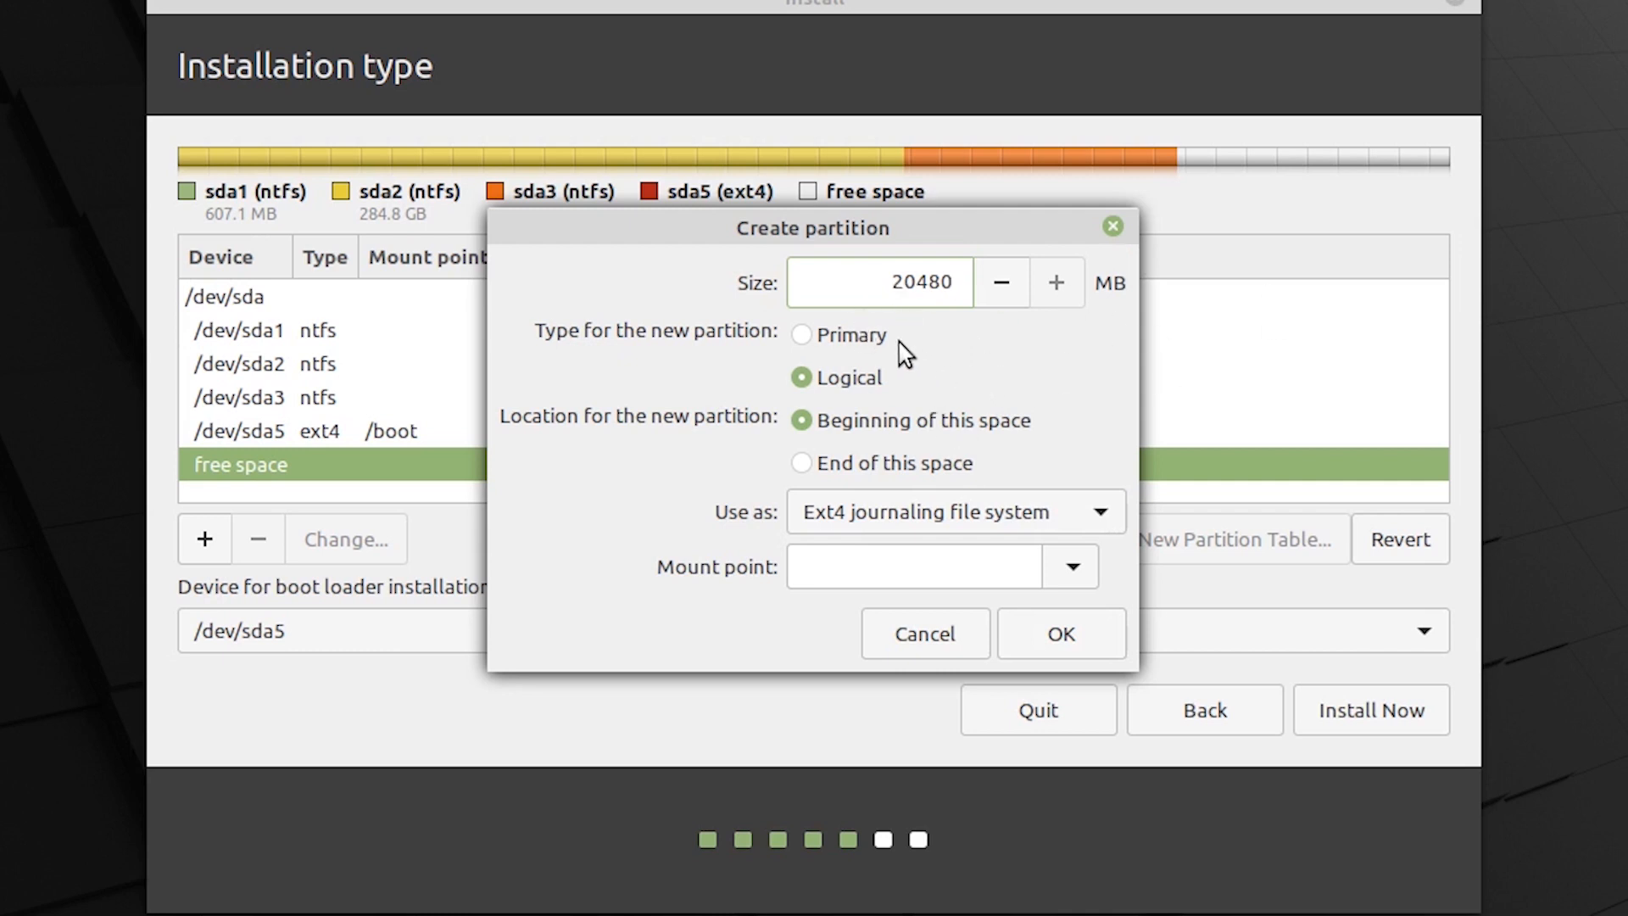
triple_click(903, 282)
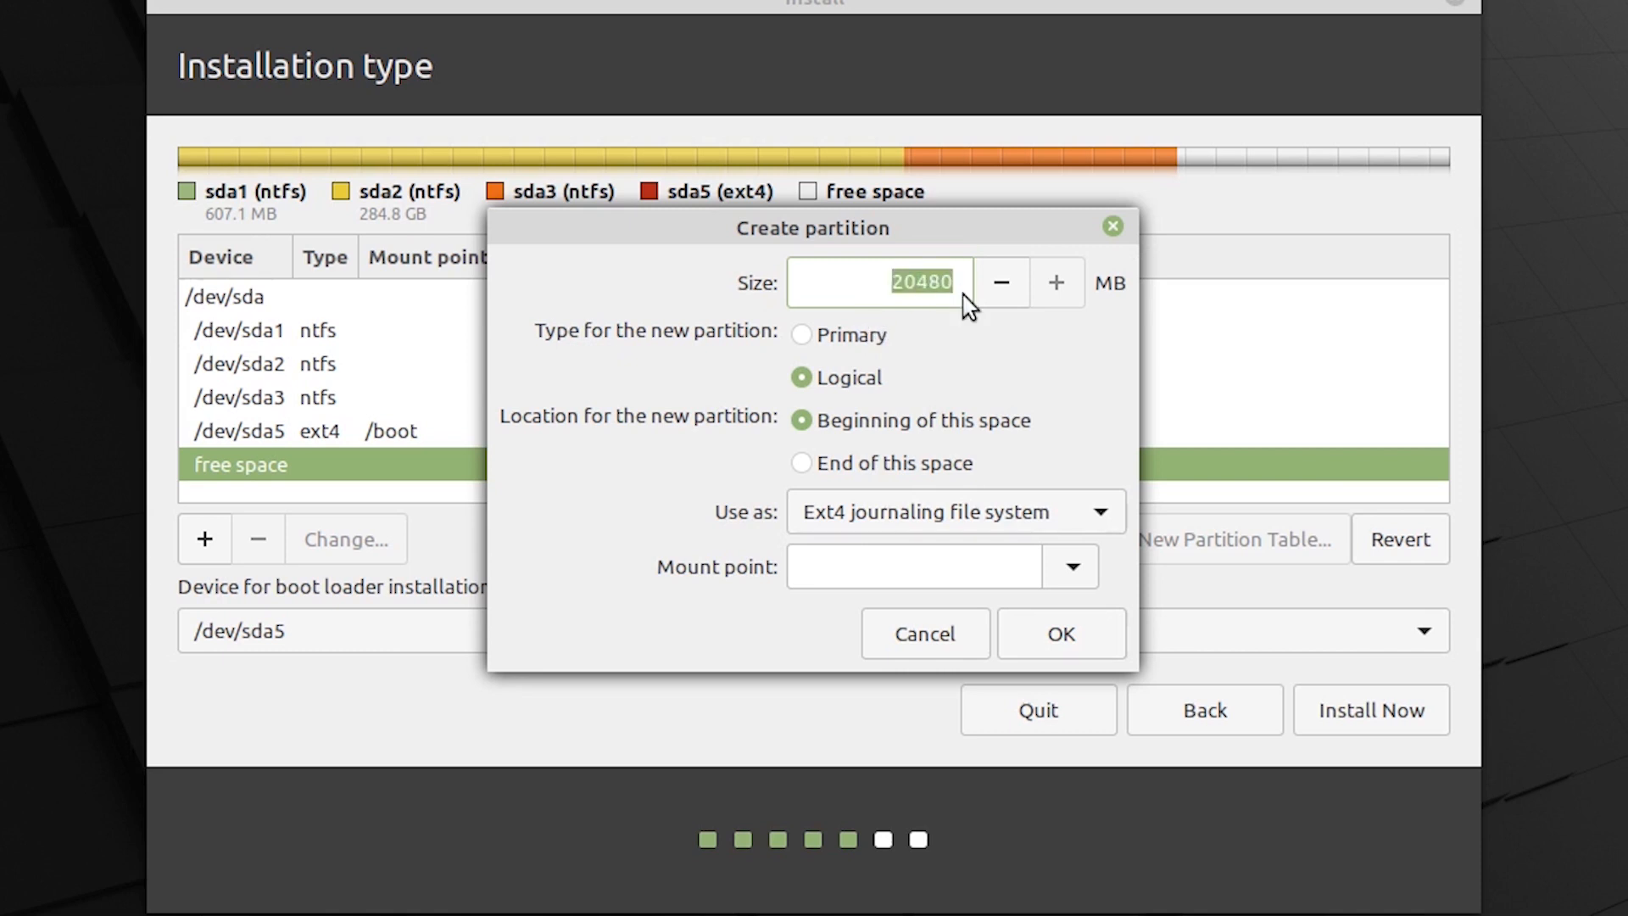
mouse_move(919, 322)
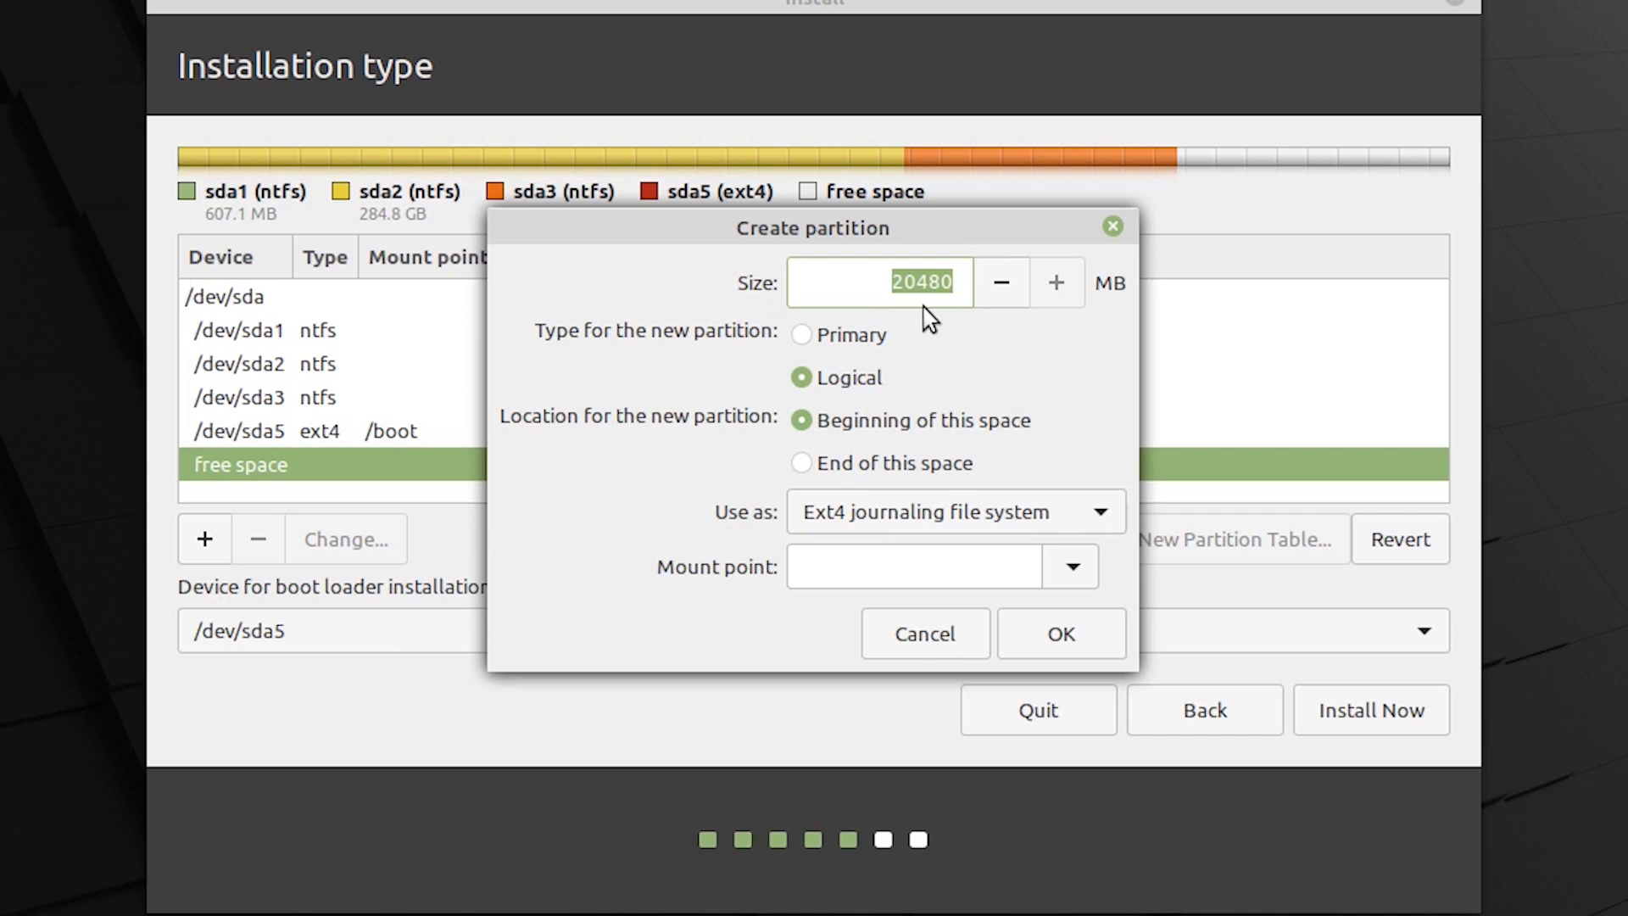
click(917, 282)
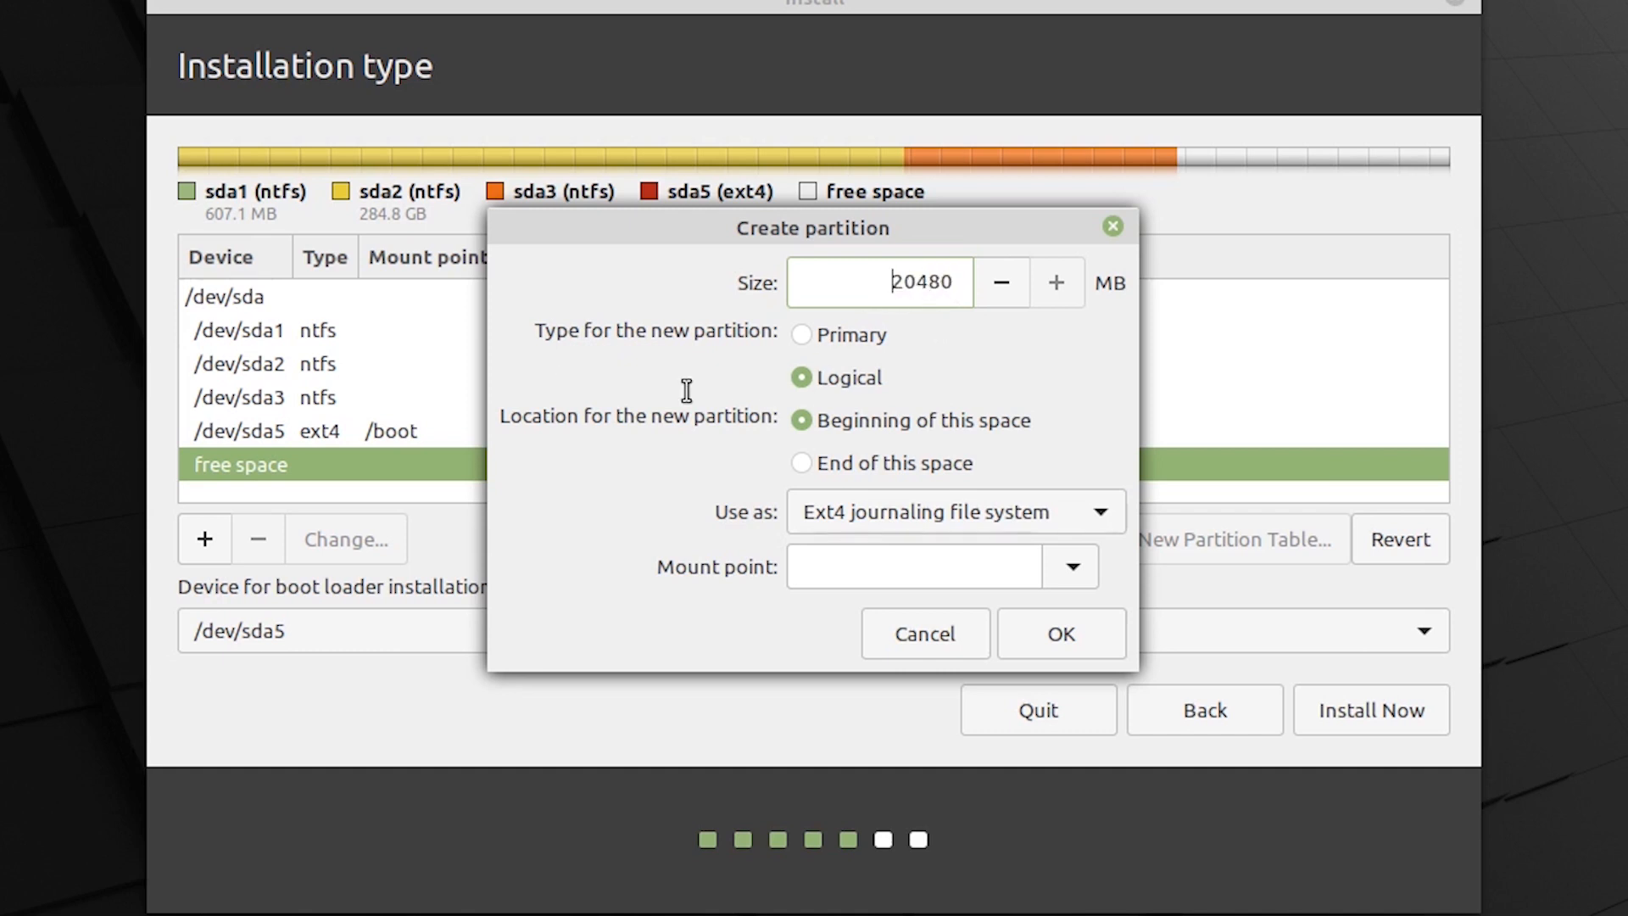
mouse_move(861, 407)
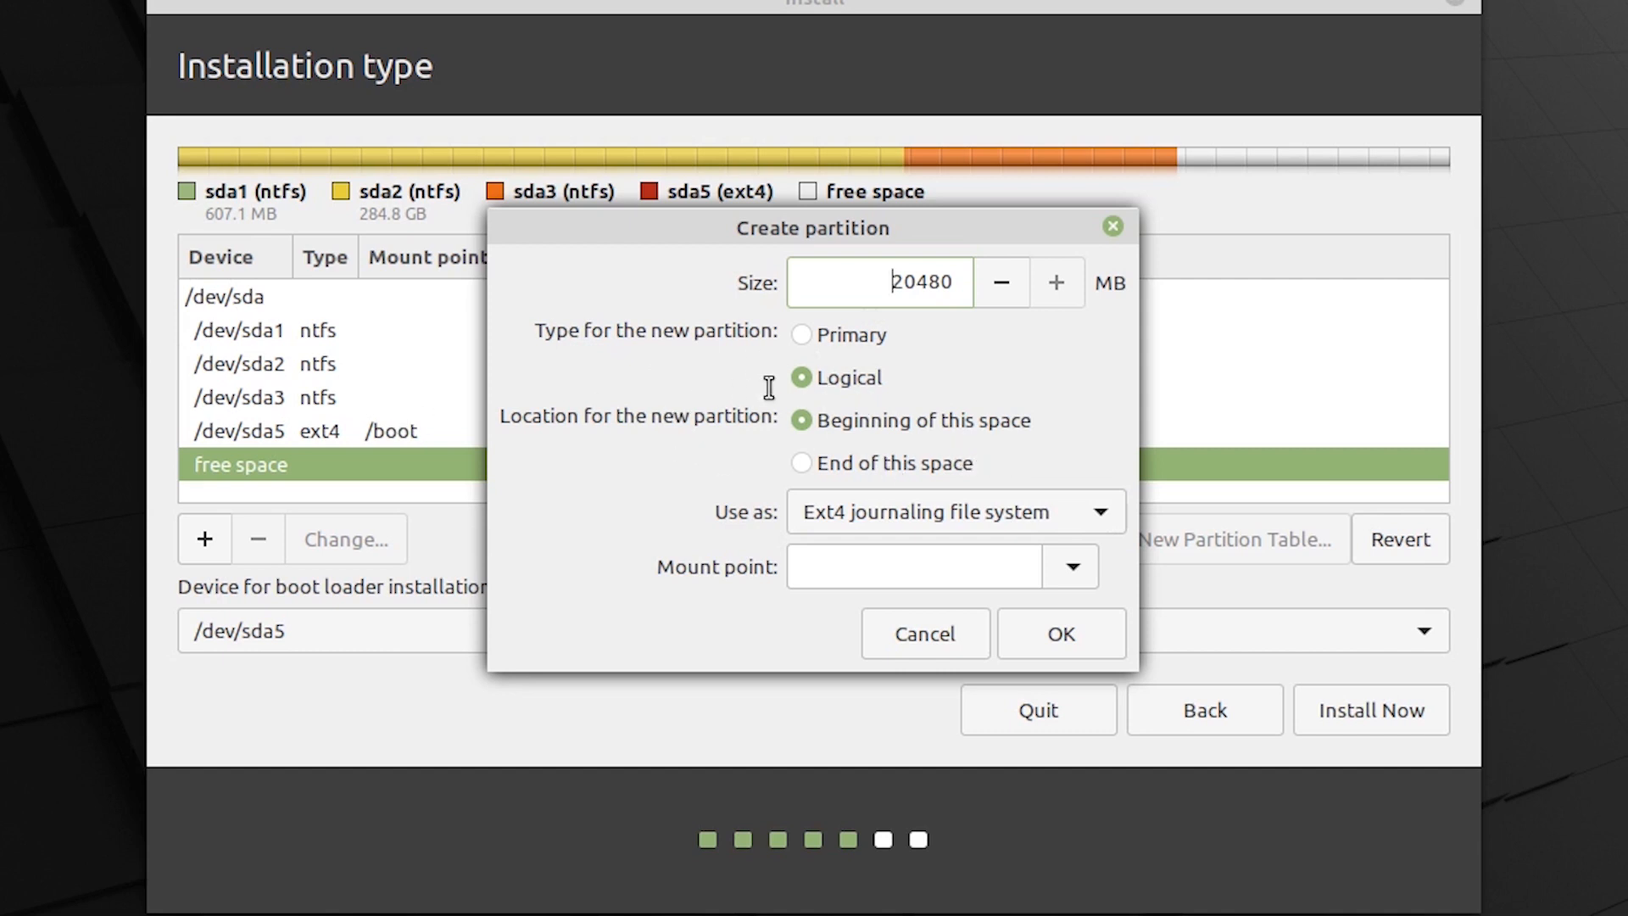
mouse_move(760, 524)
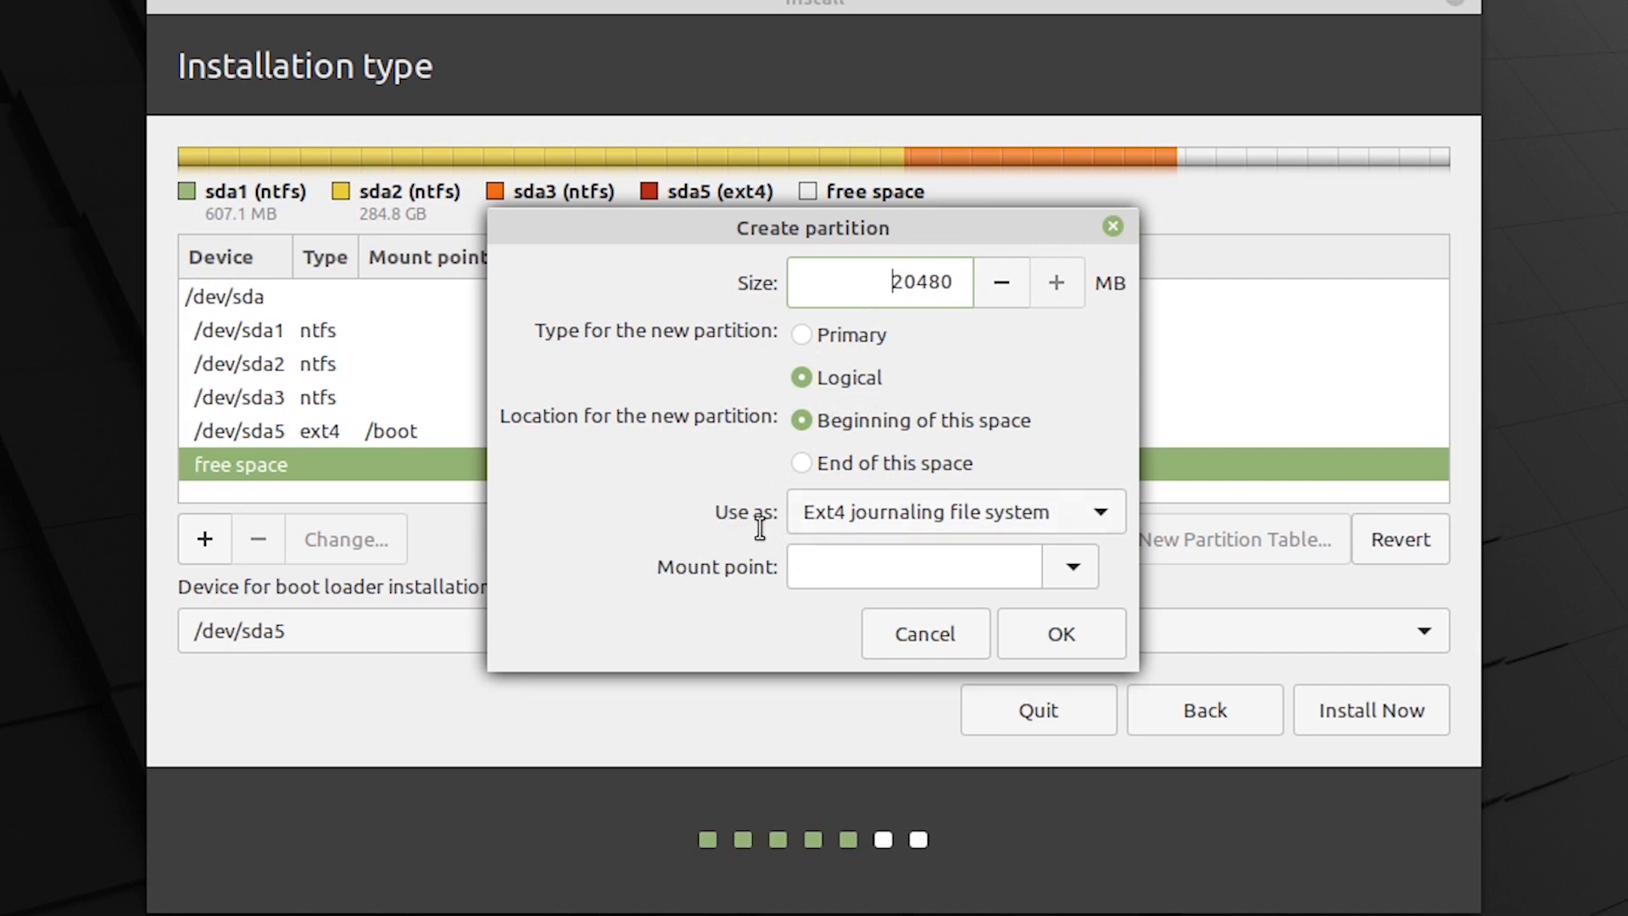
mouse_move(1033, 537)
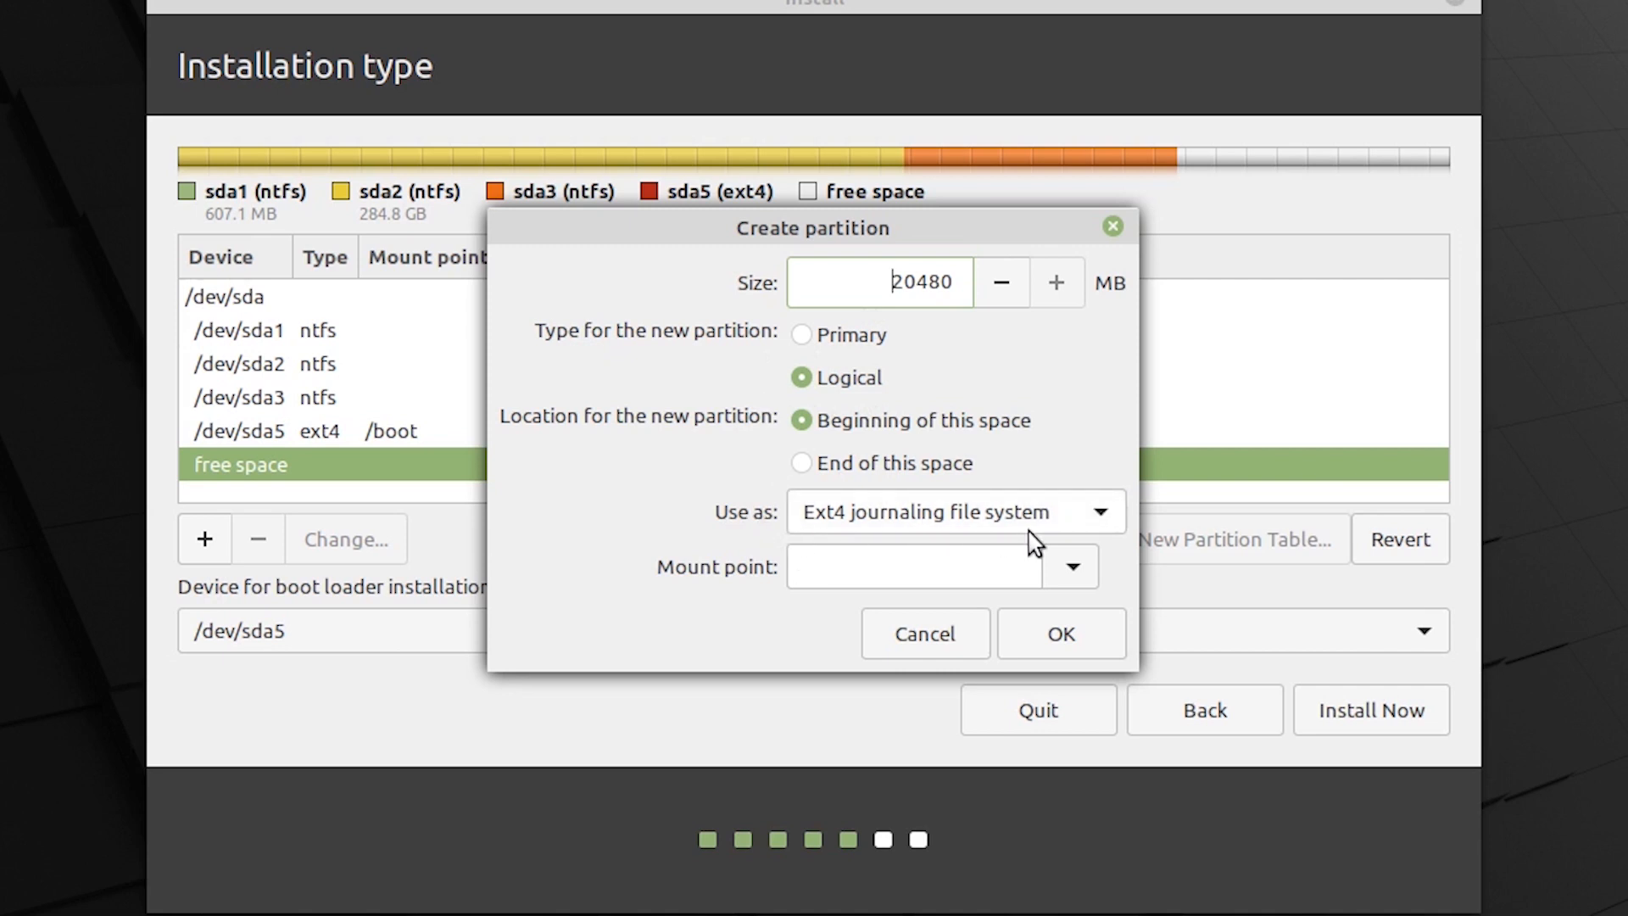
click(1072, 567)
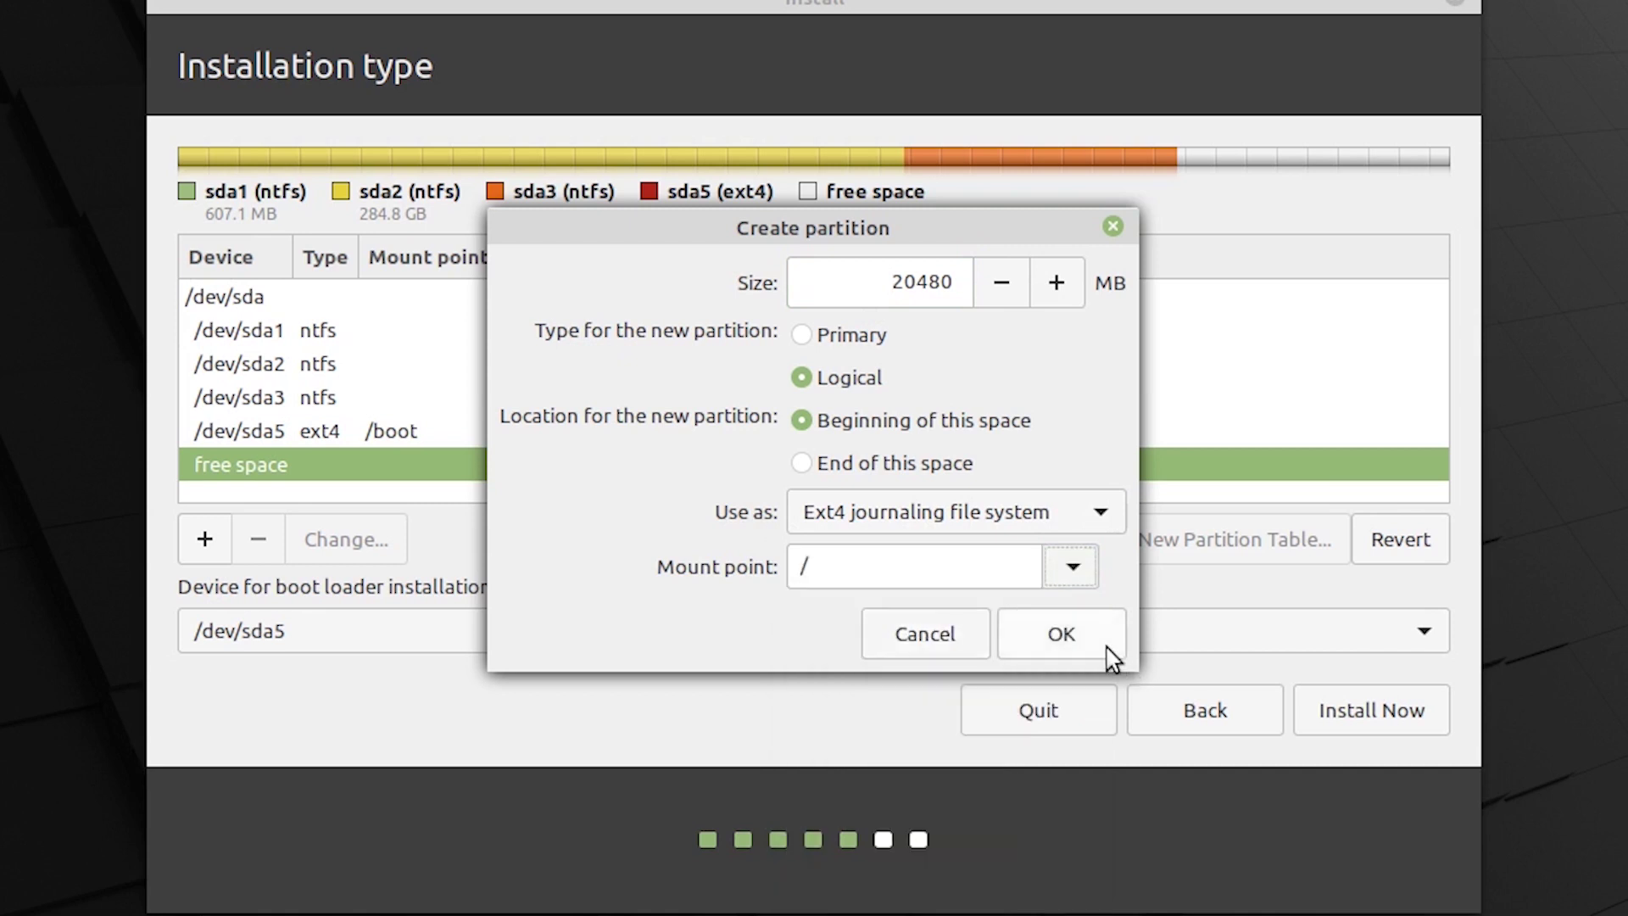
click(1060, 635)
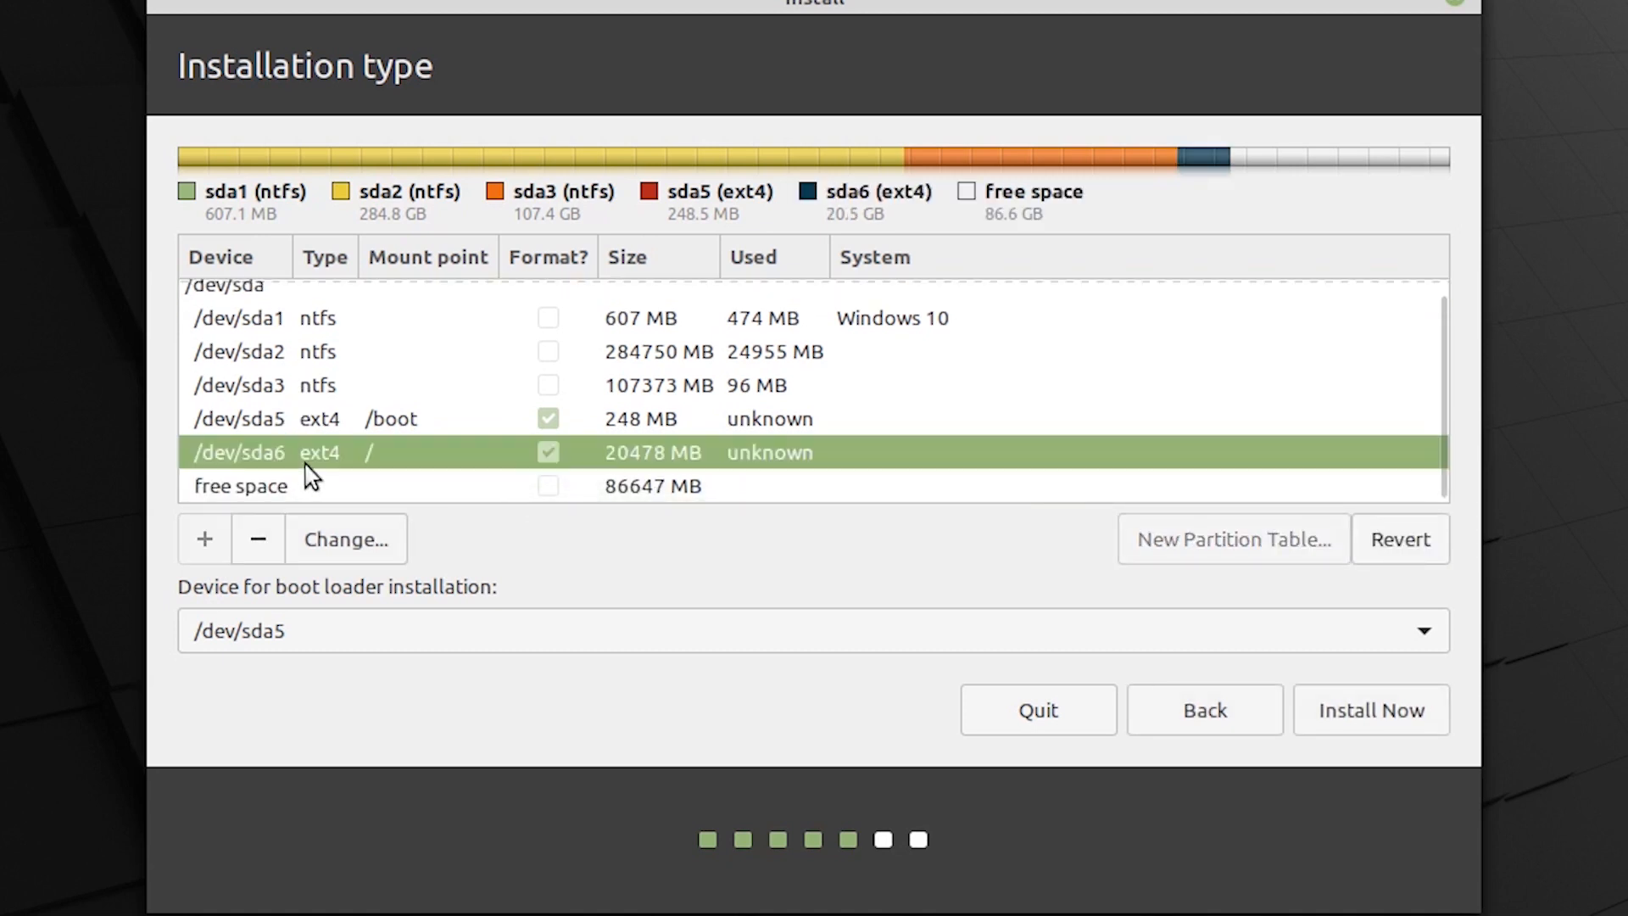
click(239, 485)
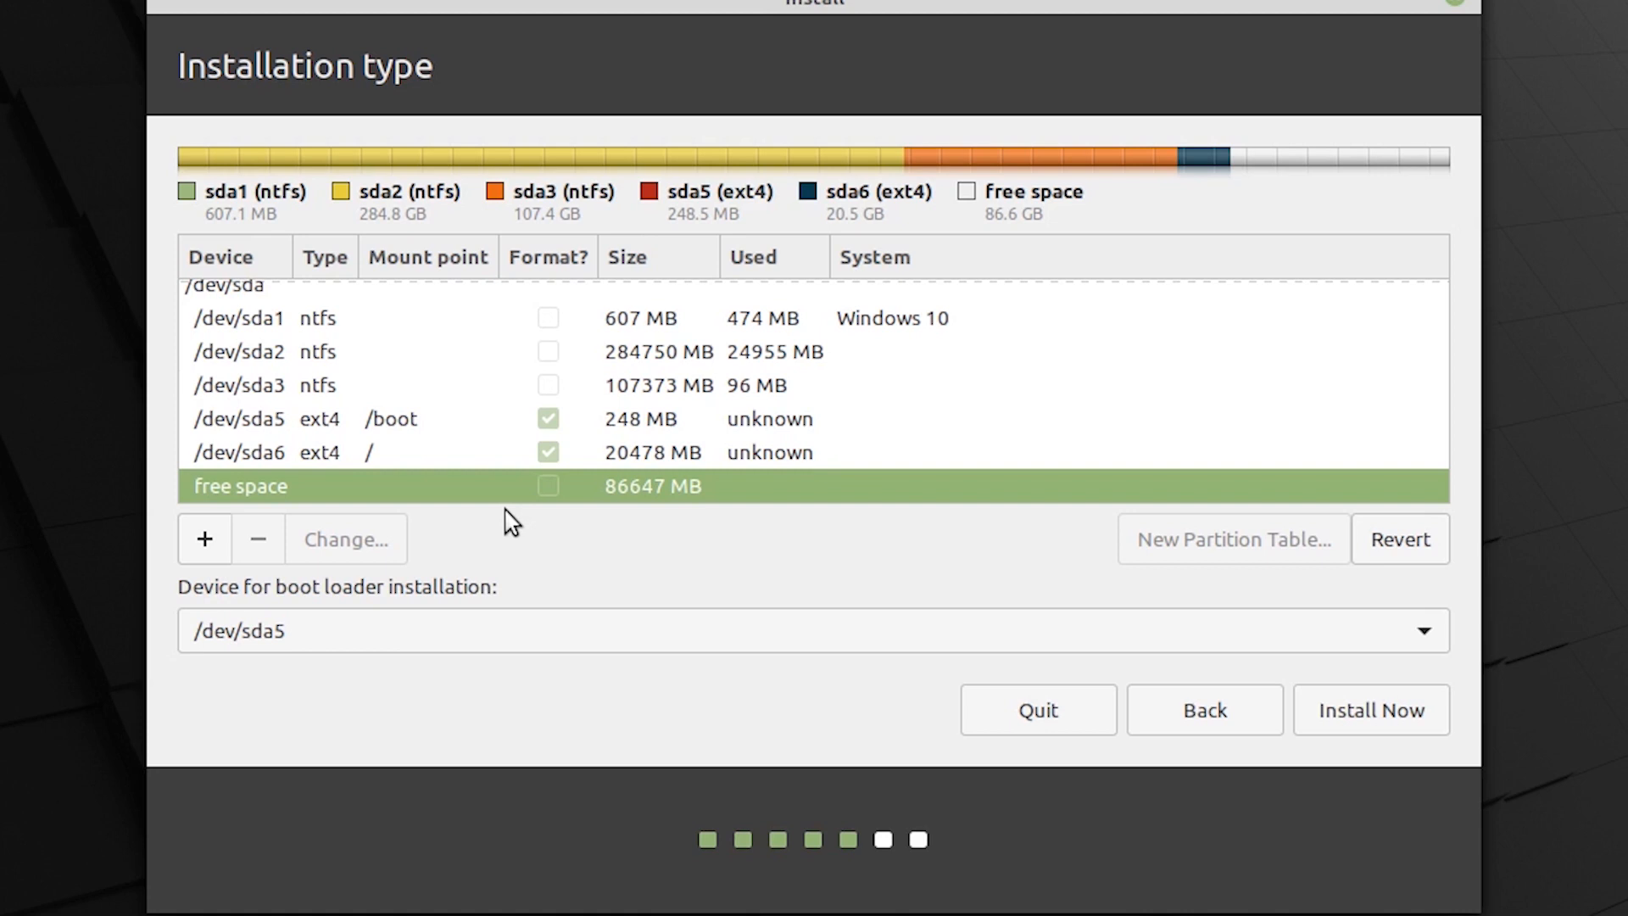
- Create an 8192 MB logical swap partition at the end of the free space
click(203, 539)
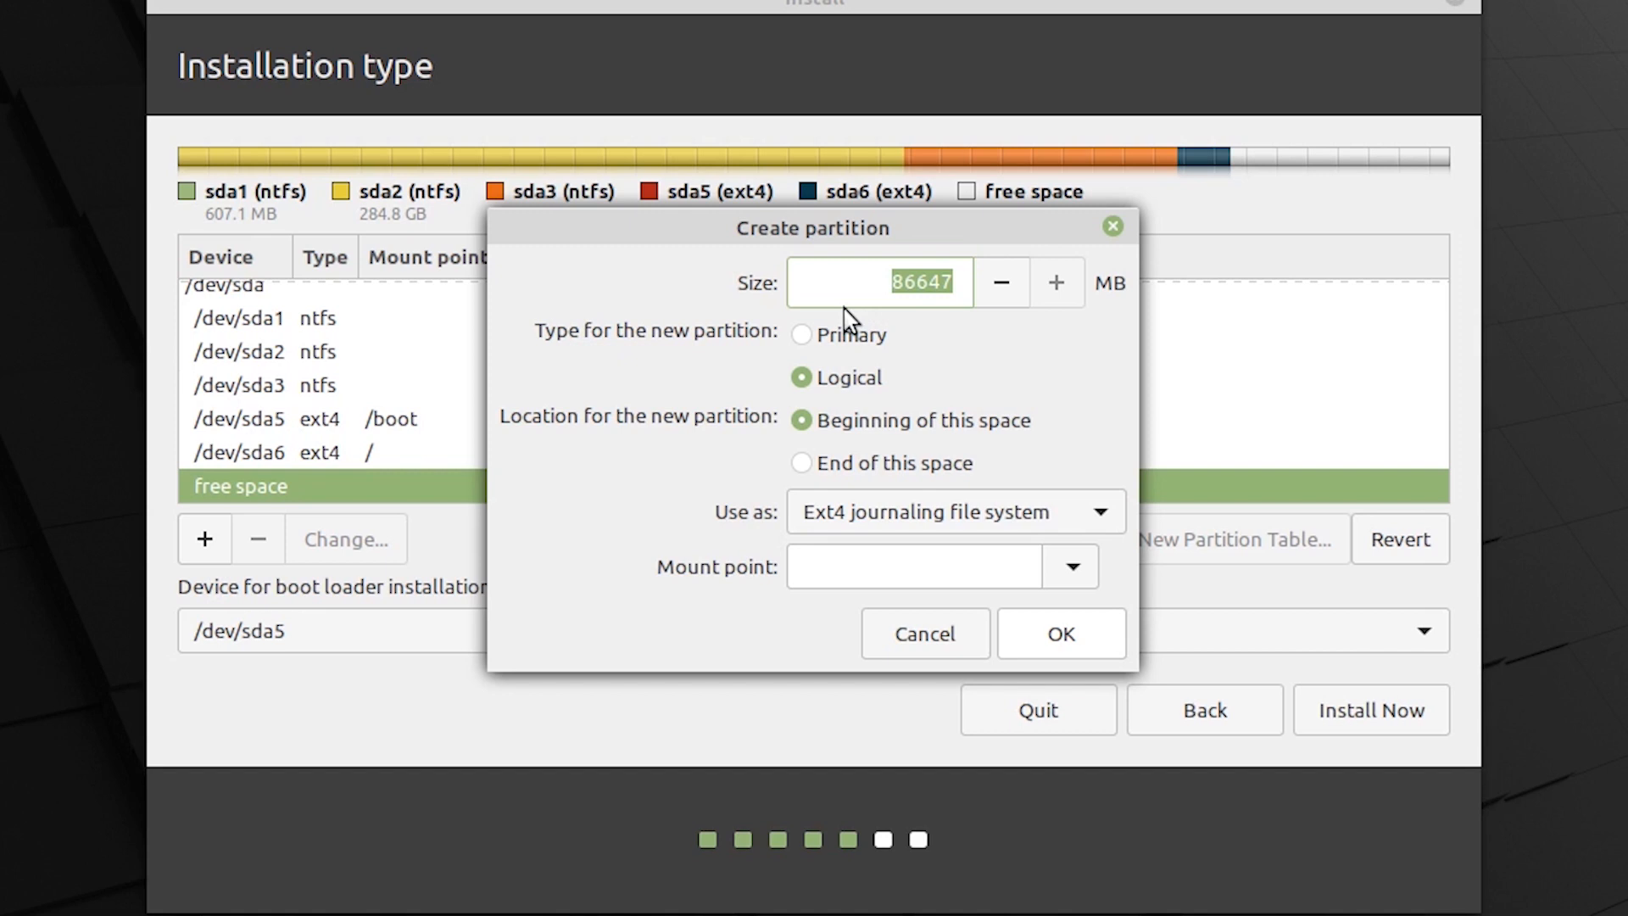
text(8192)
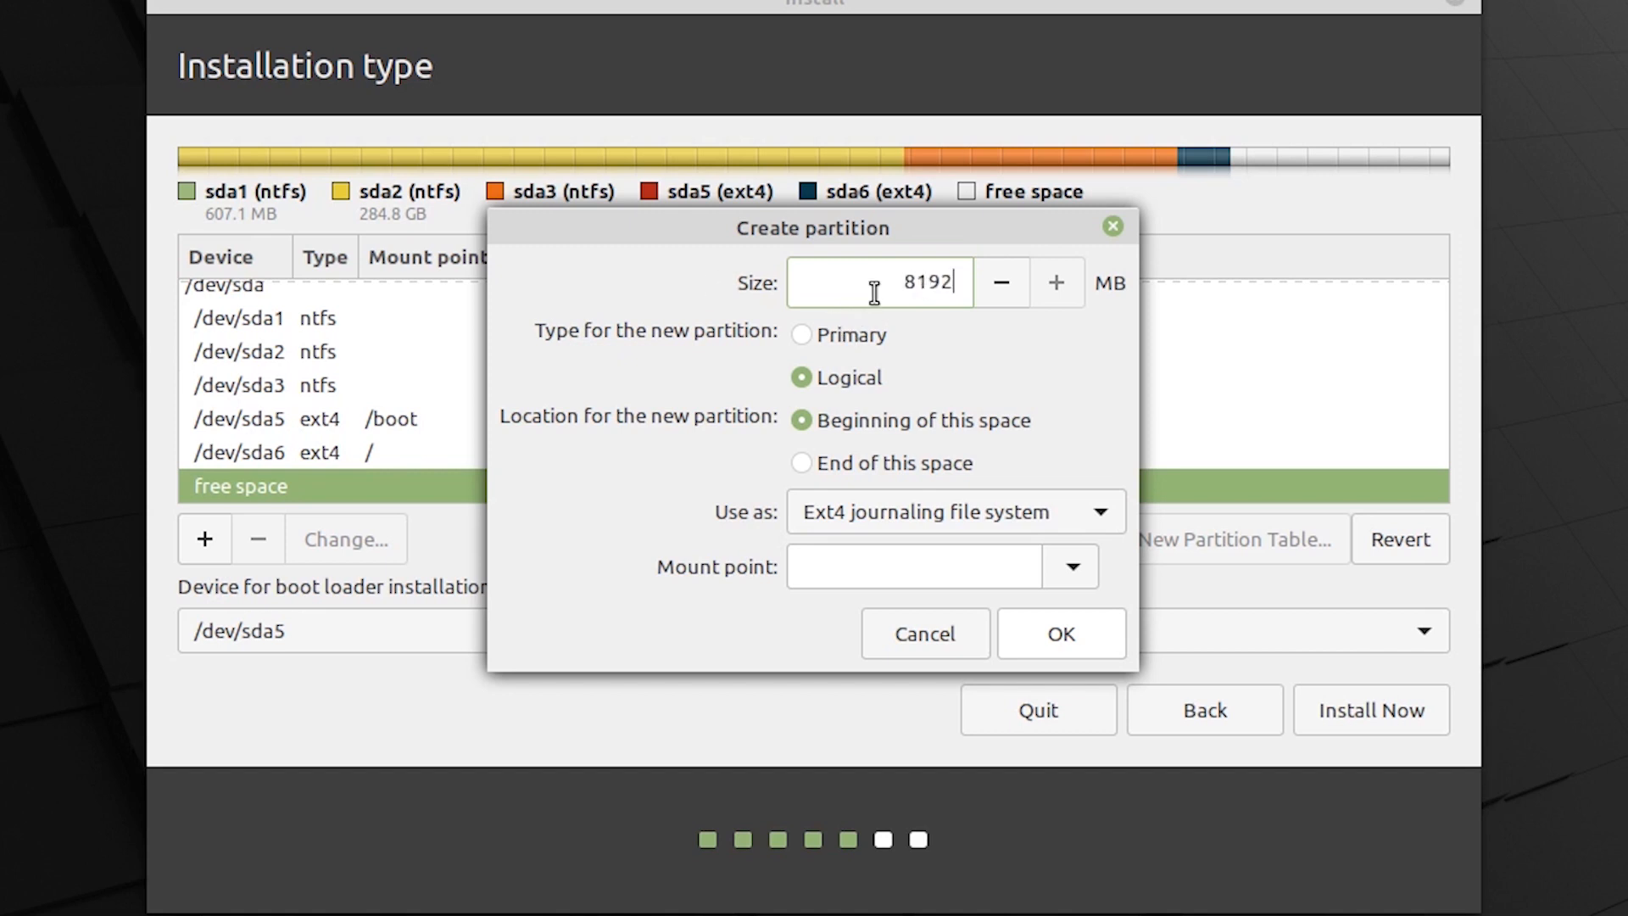
triple_click(930, 283)
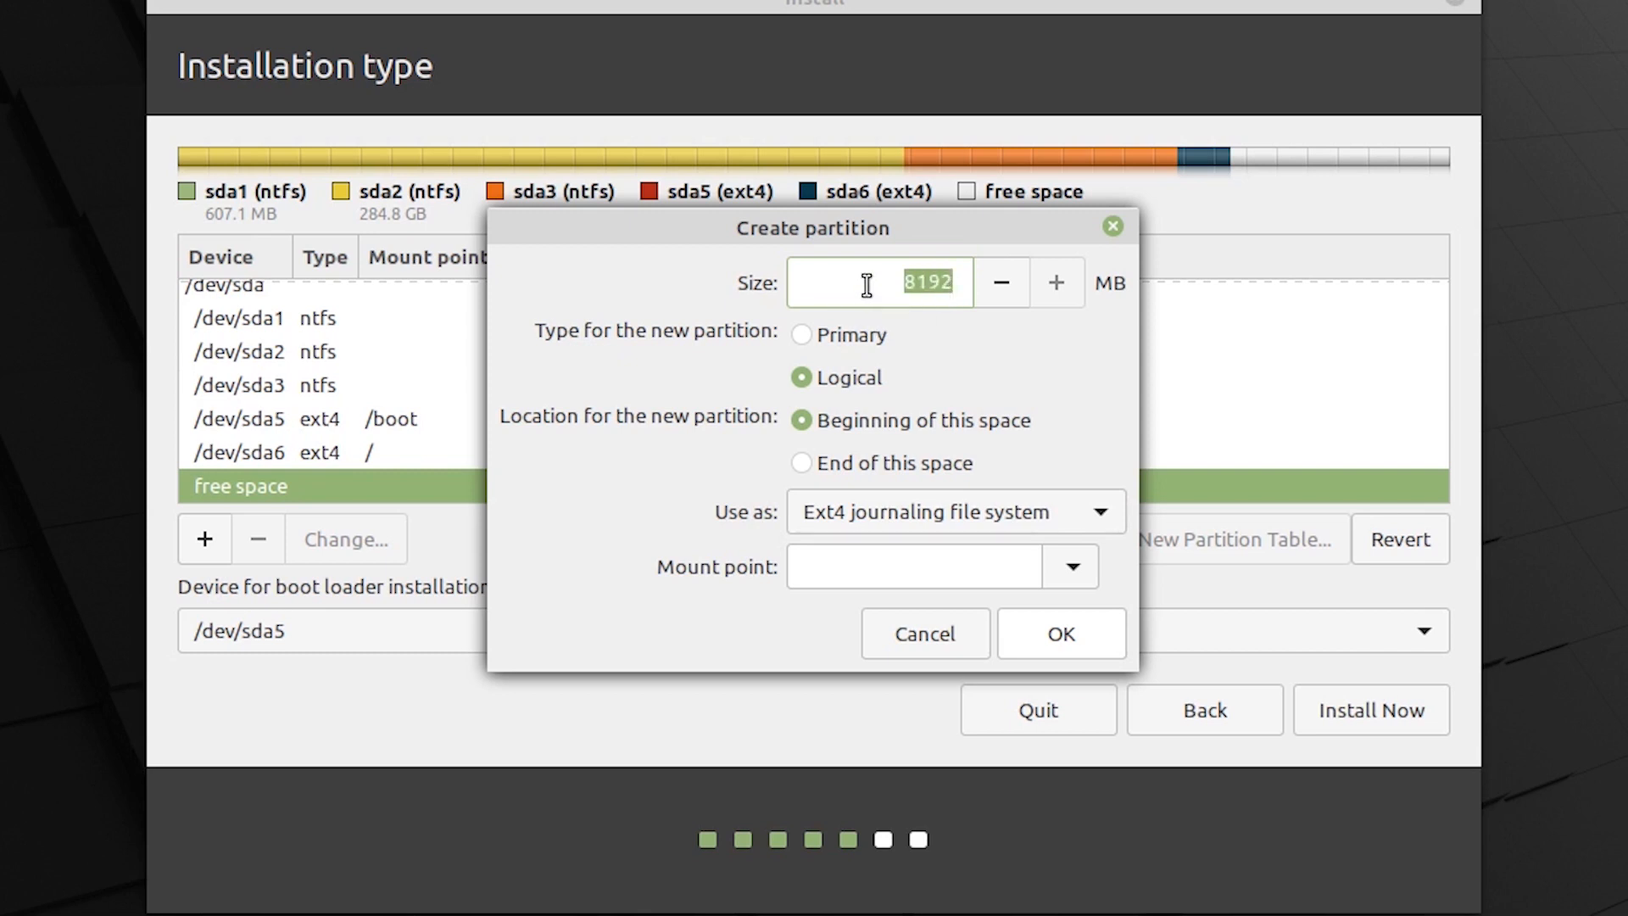
mouse_move(877, 469)
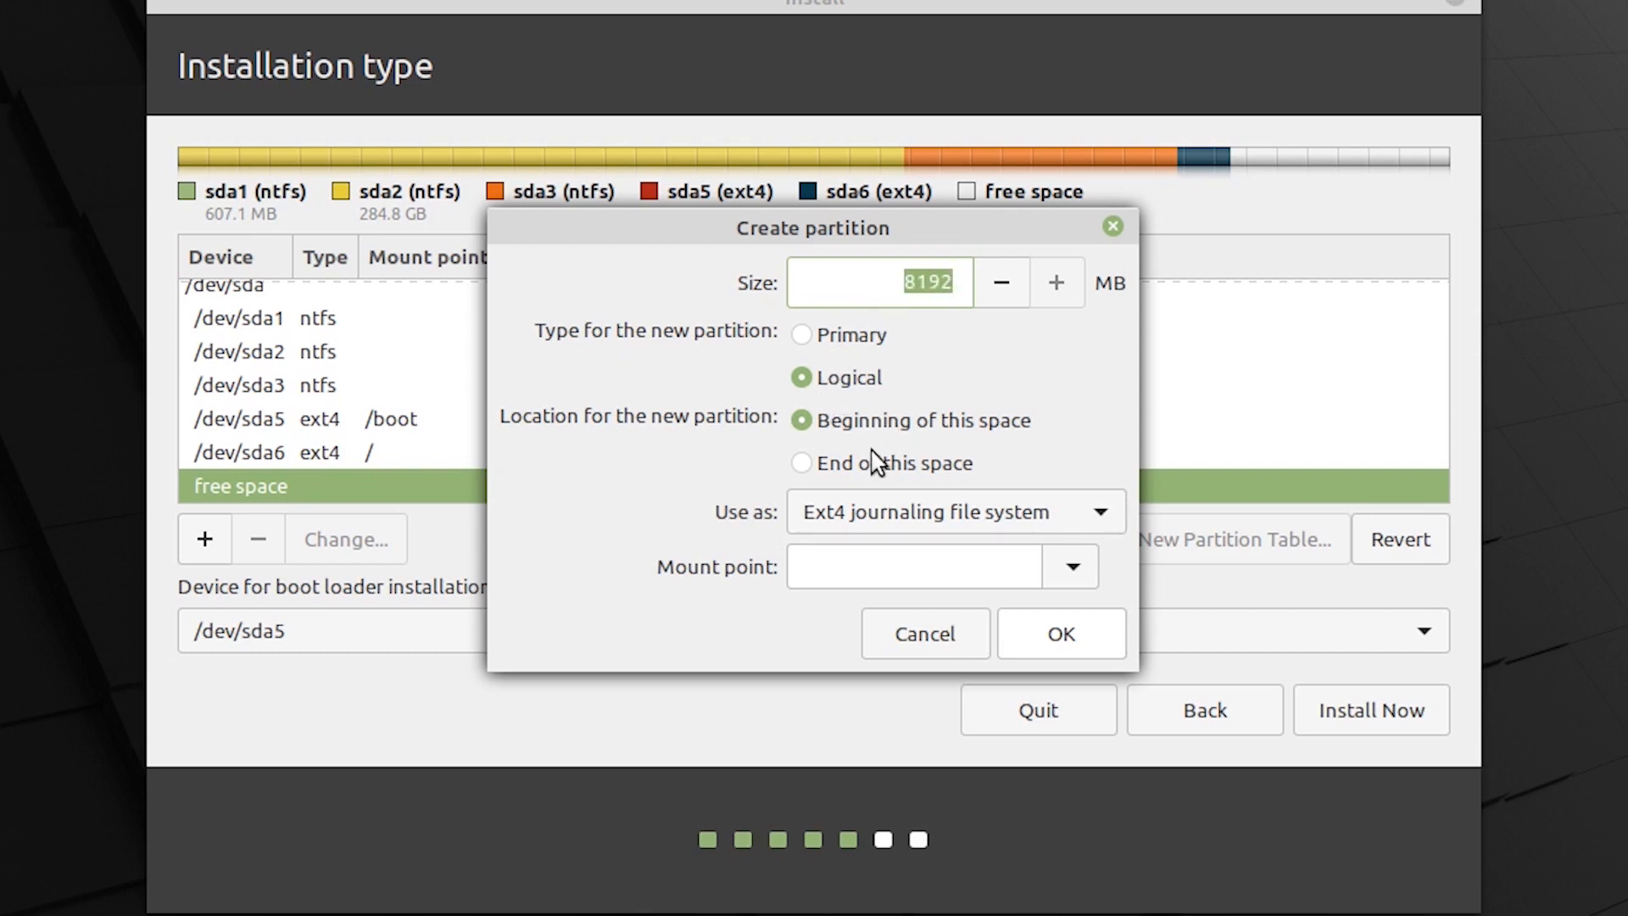
click(800, 463)
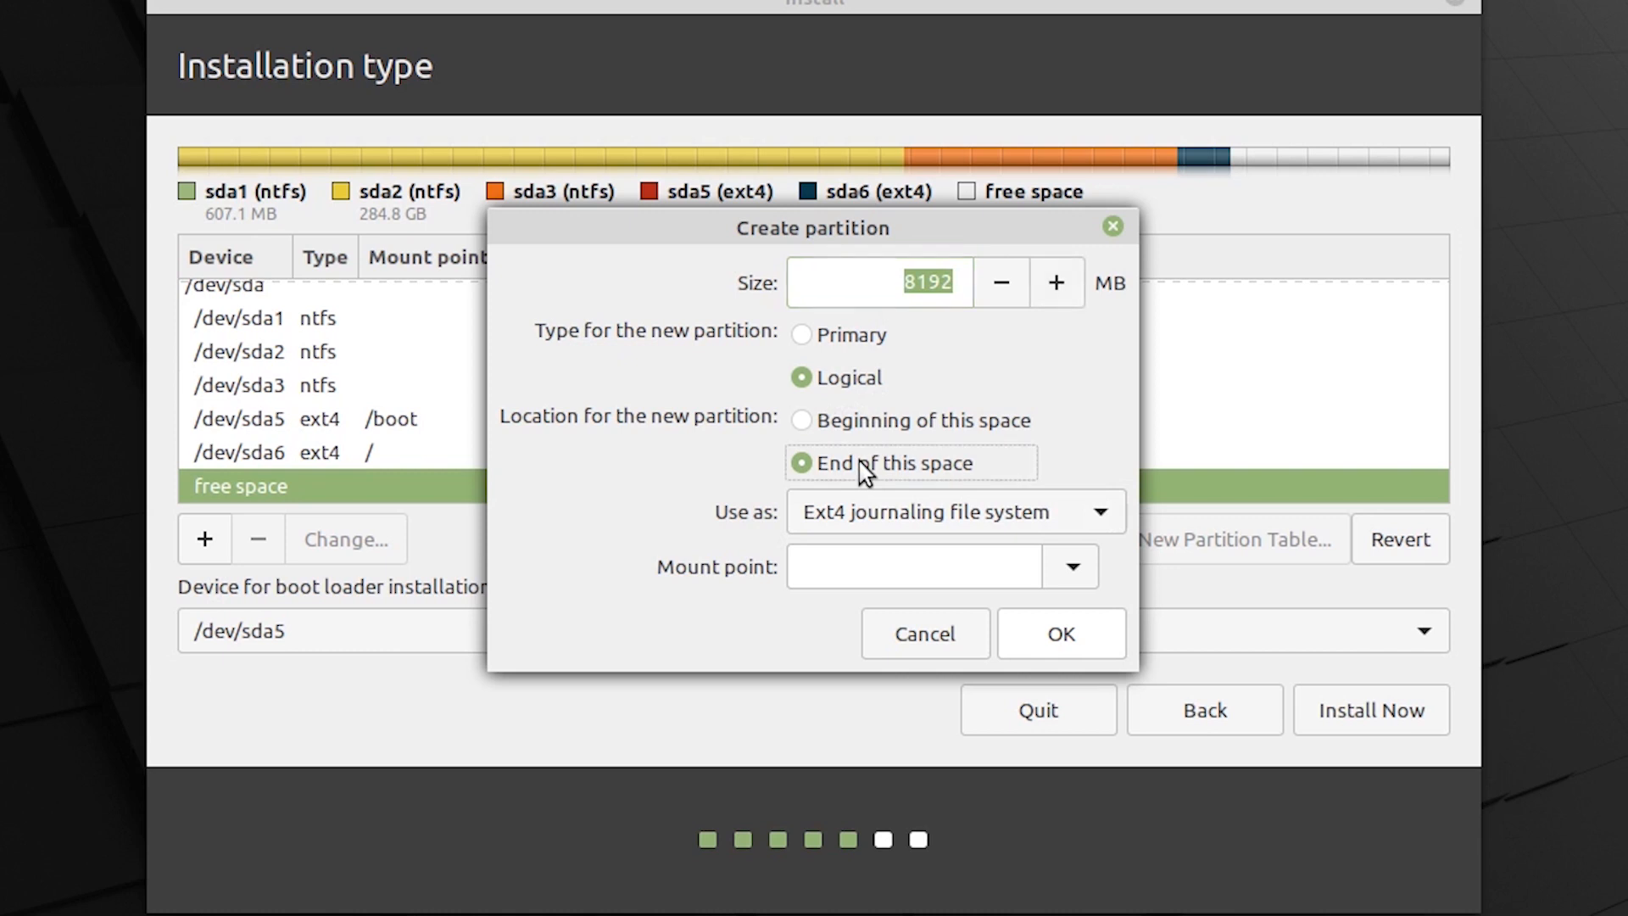
mouse_move(1470, 89)
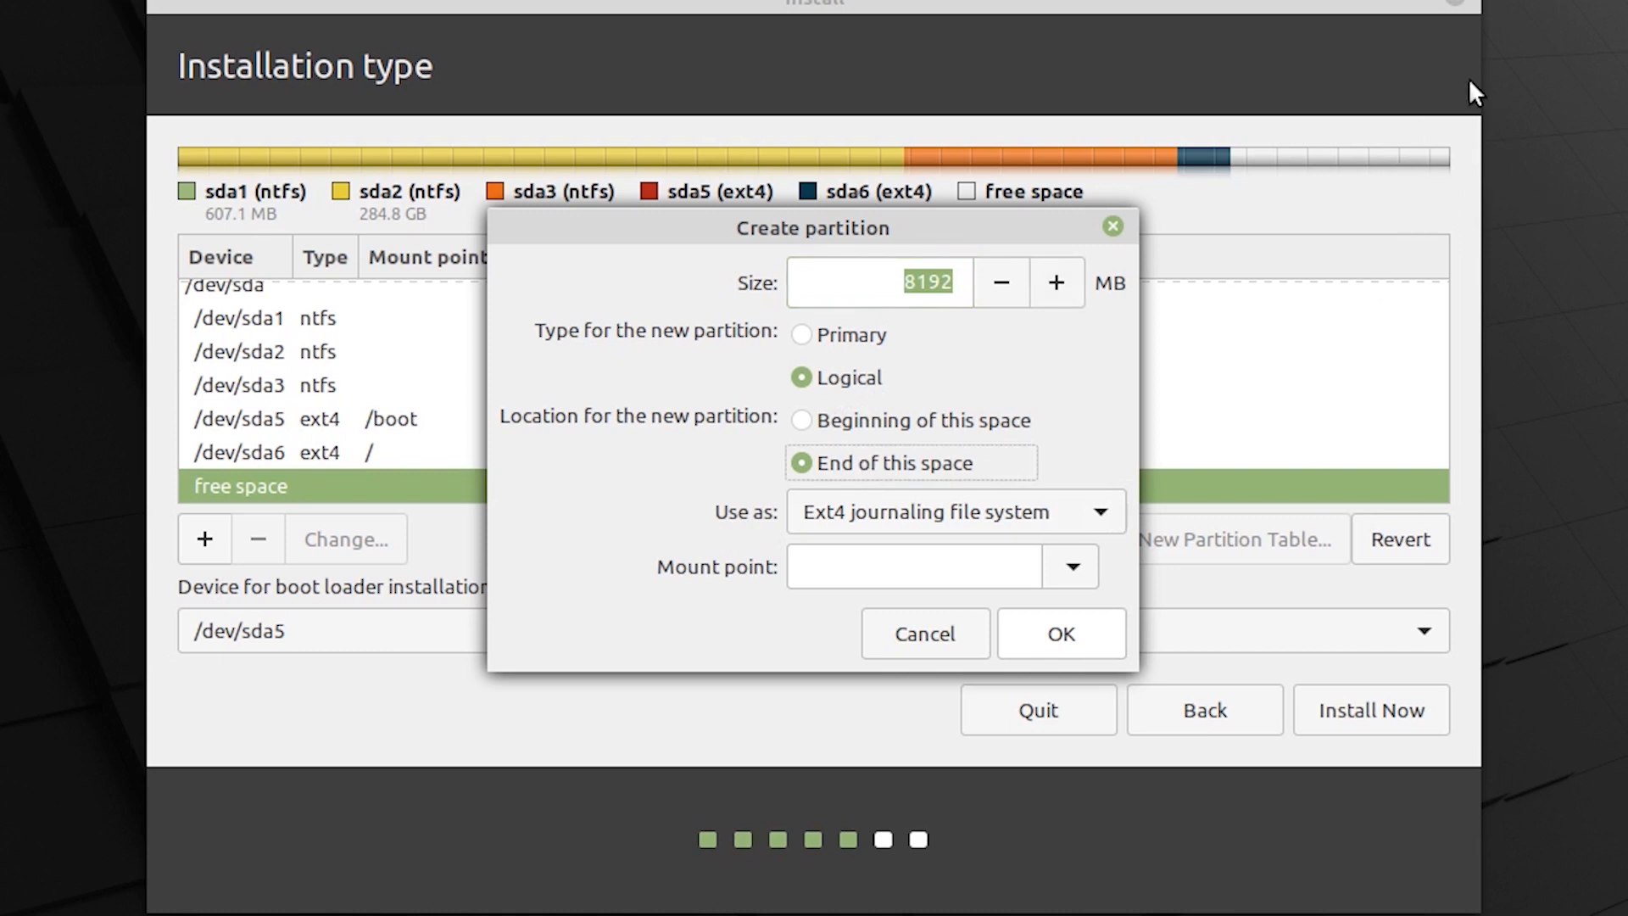
mouse_move(1441, 194)
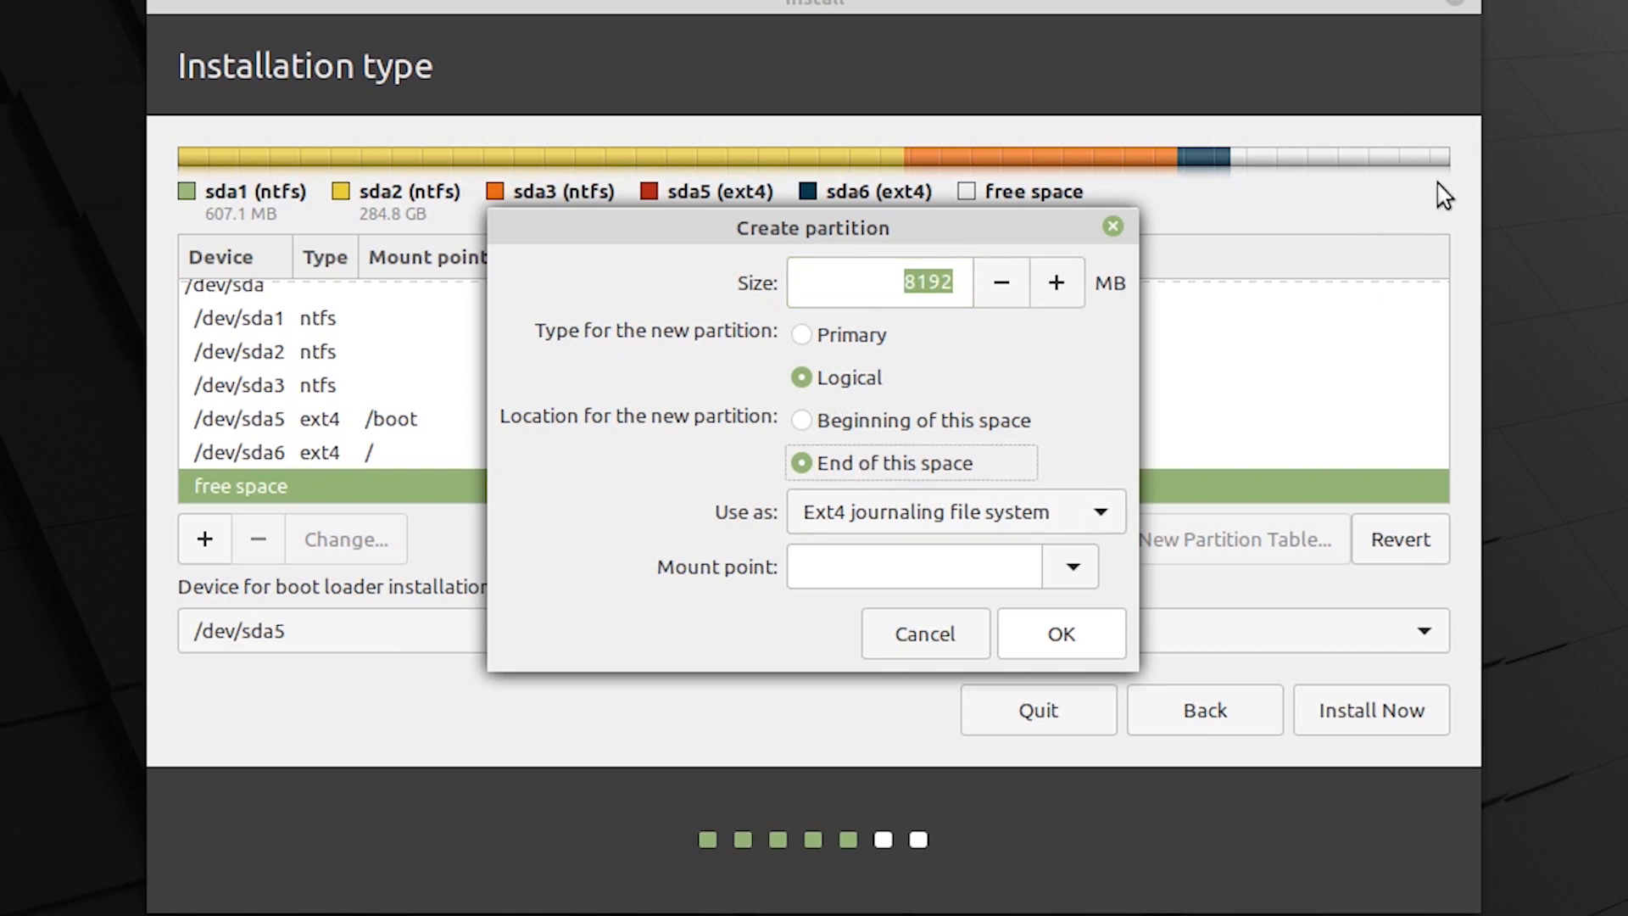
mouse_move(1518, 180)
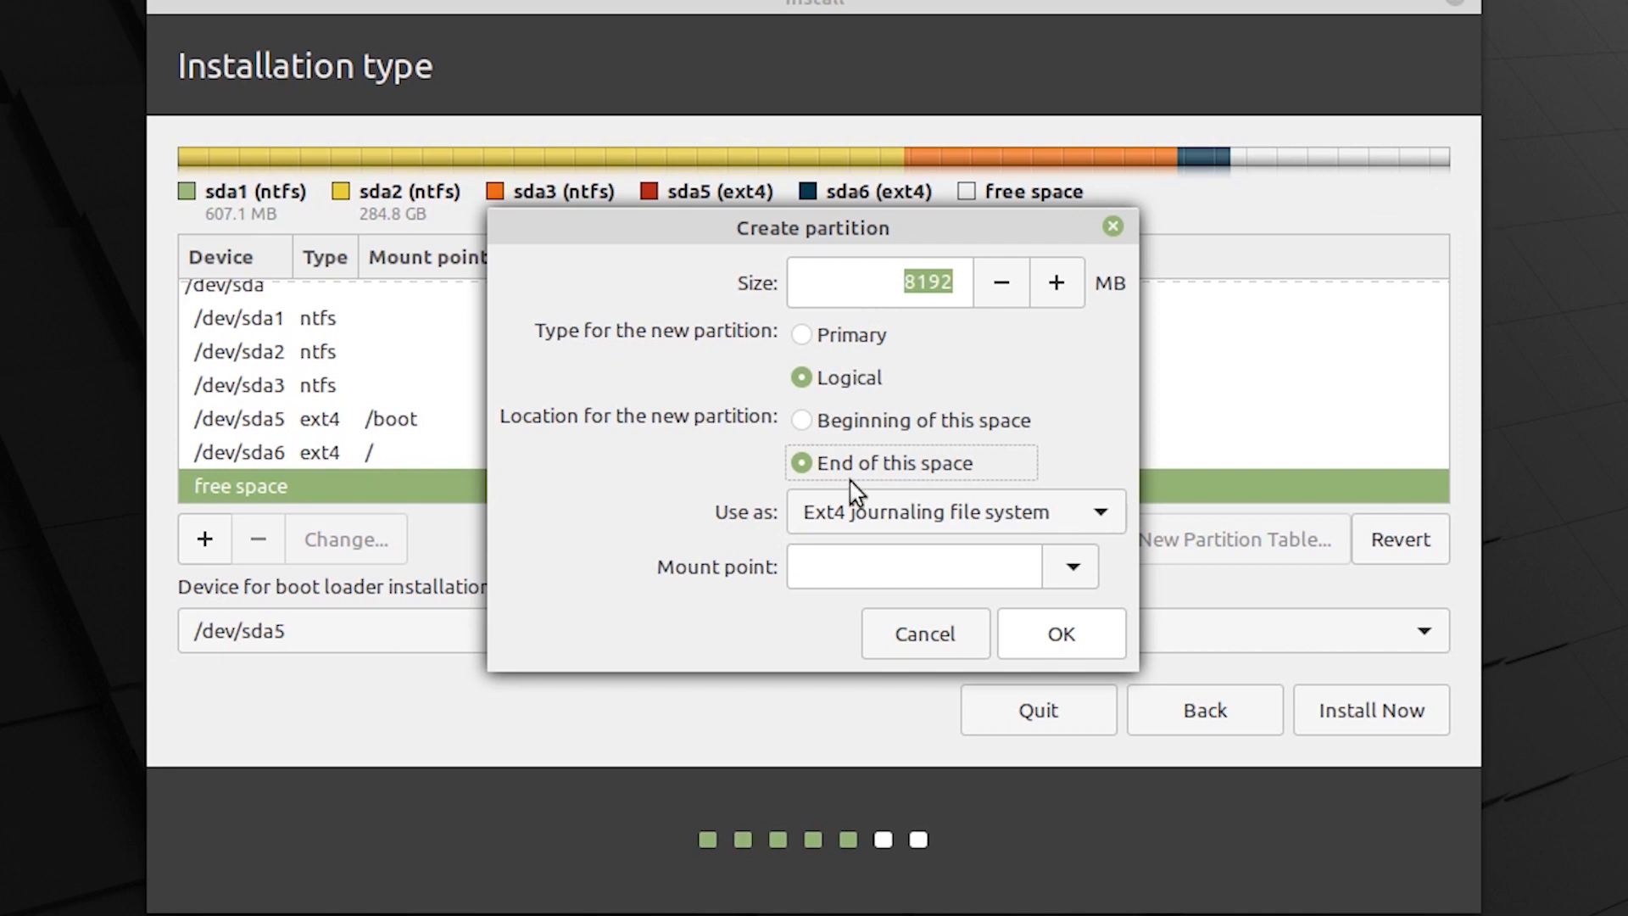
mouse_move(1000, 548)
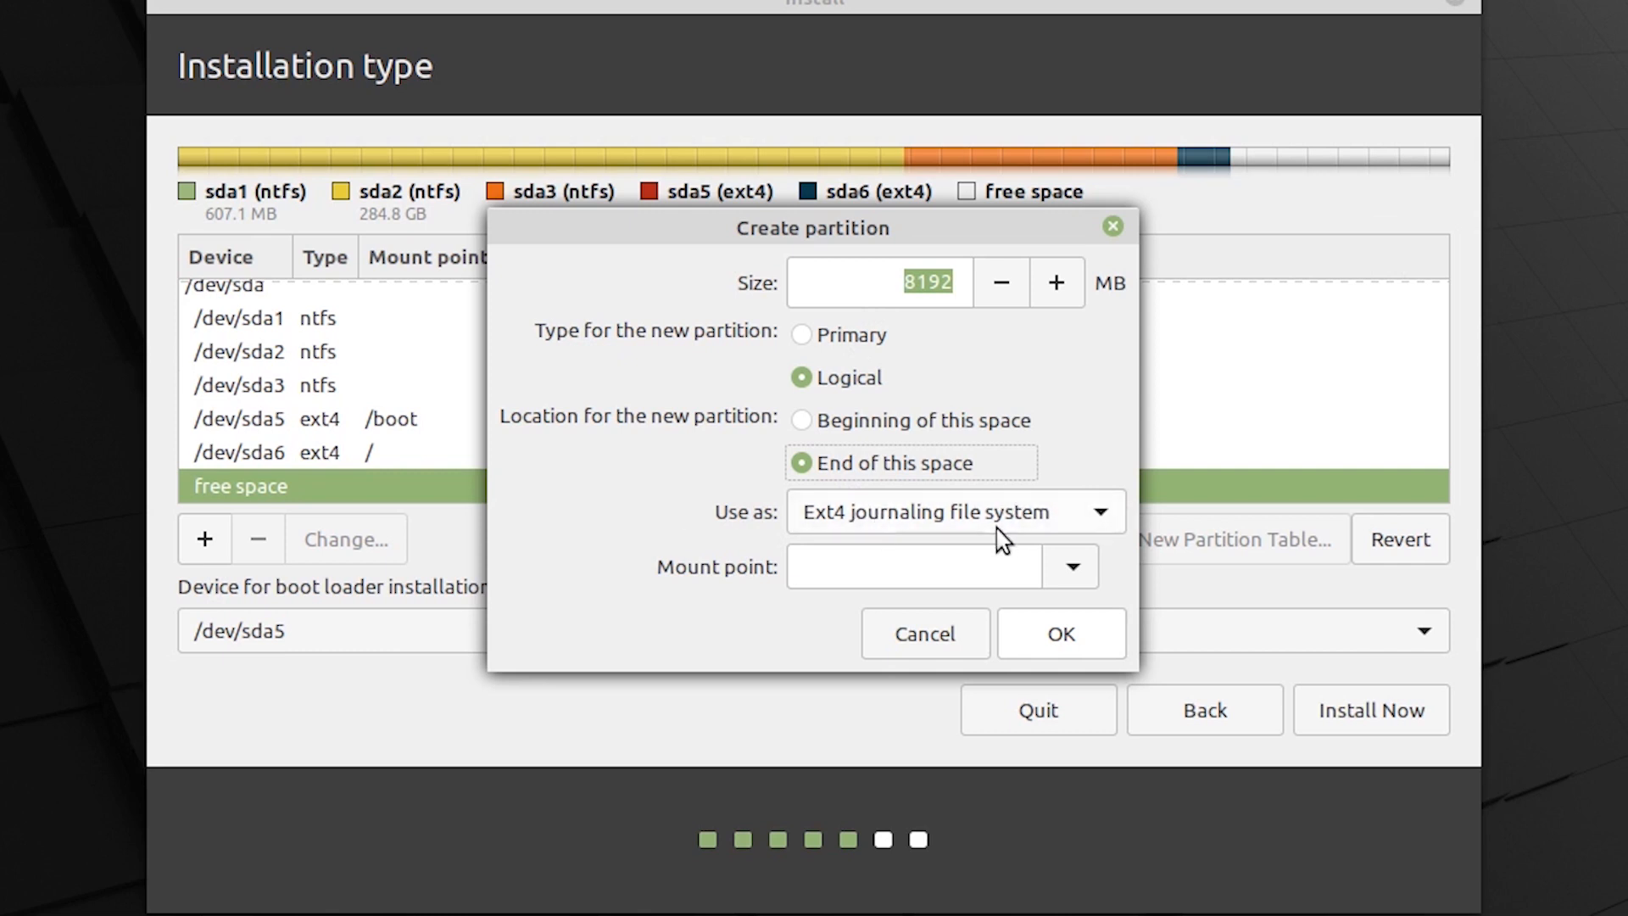
click(953, 512)
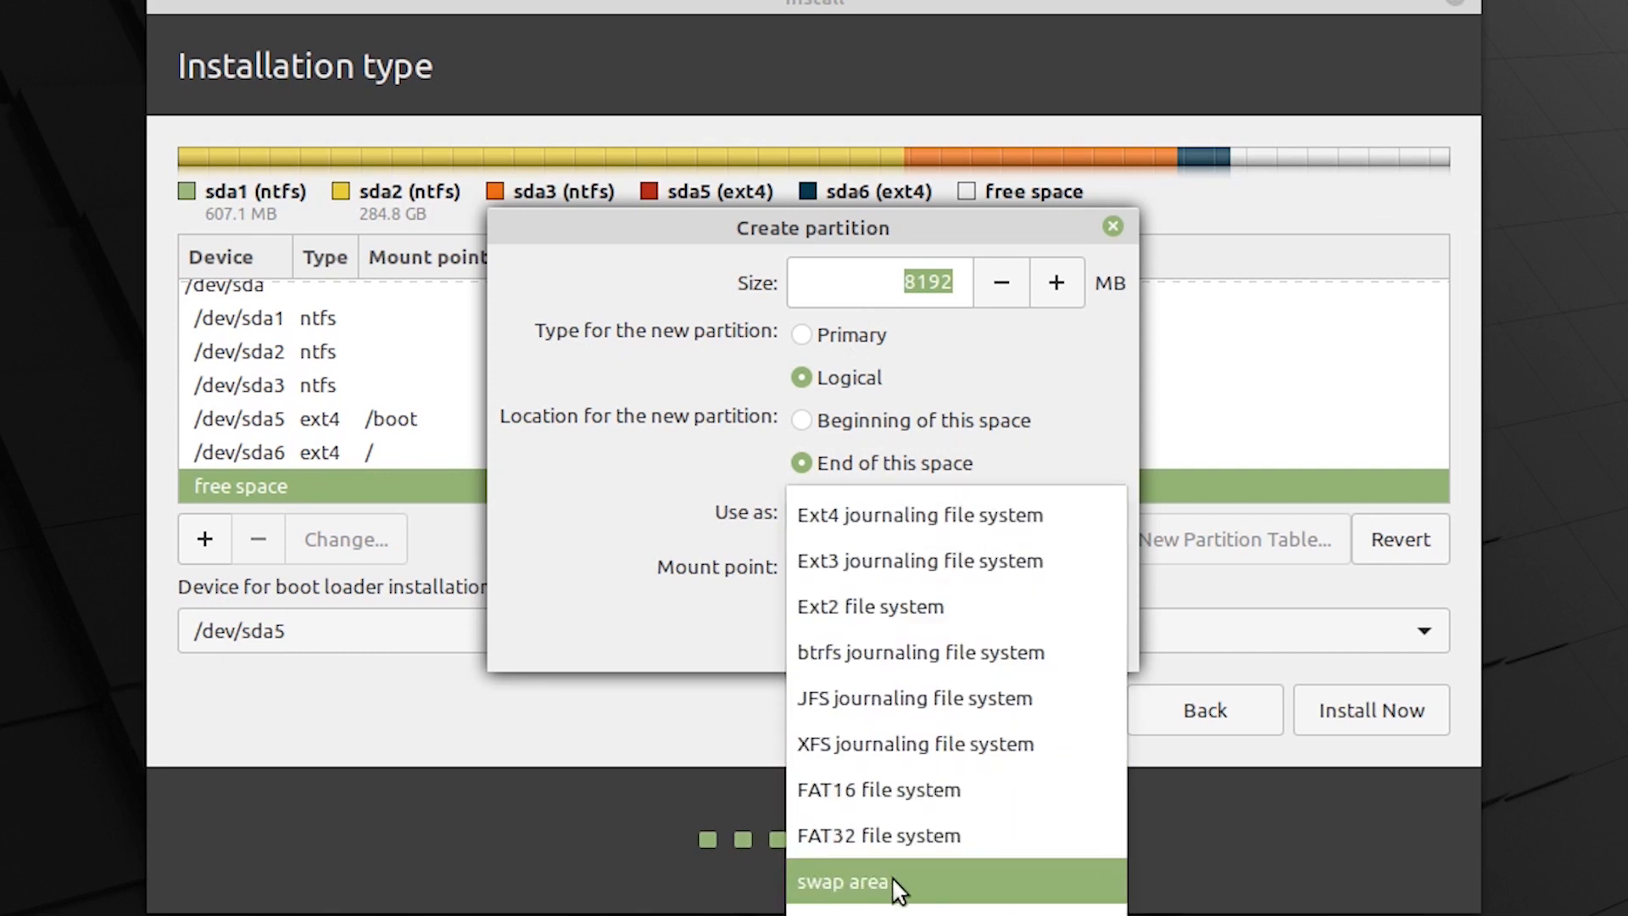
click(851, 882)
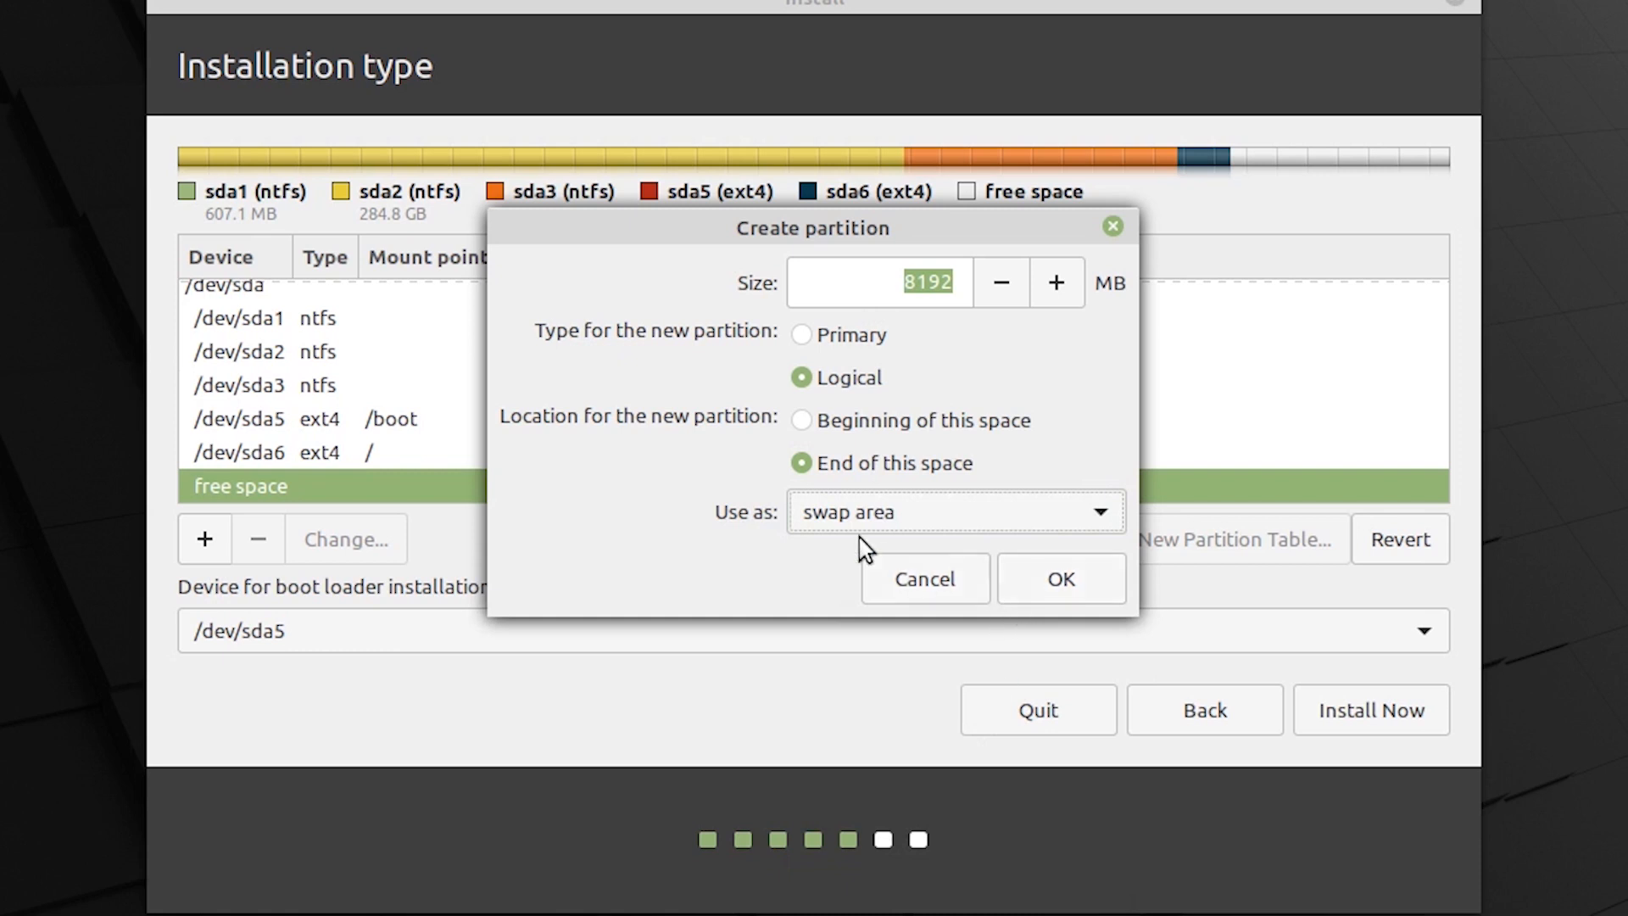
mouse_move(926, 403)
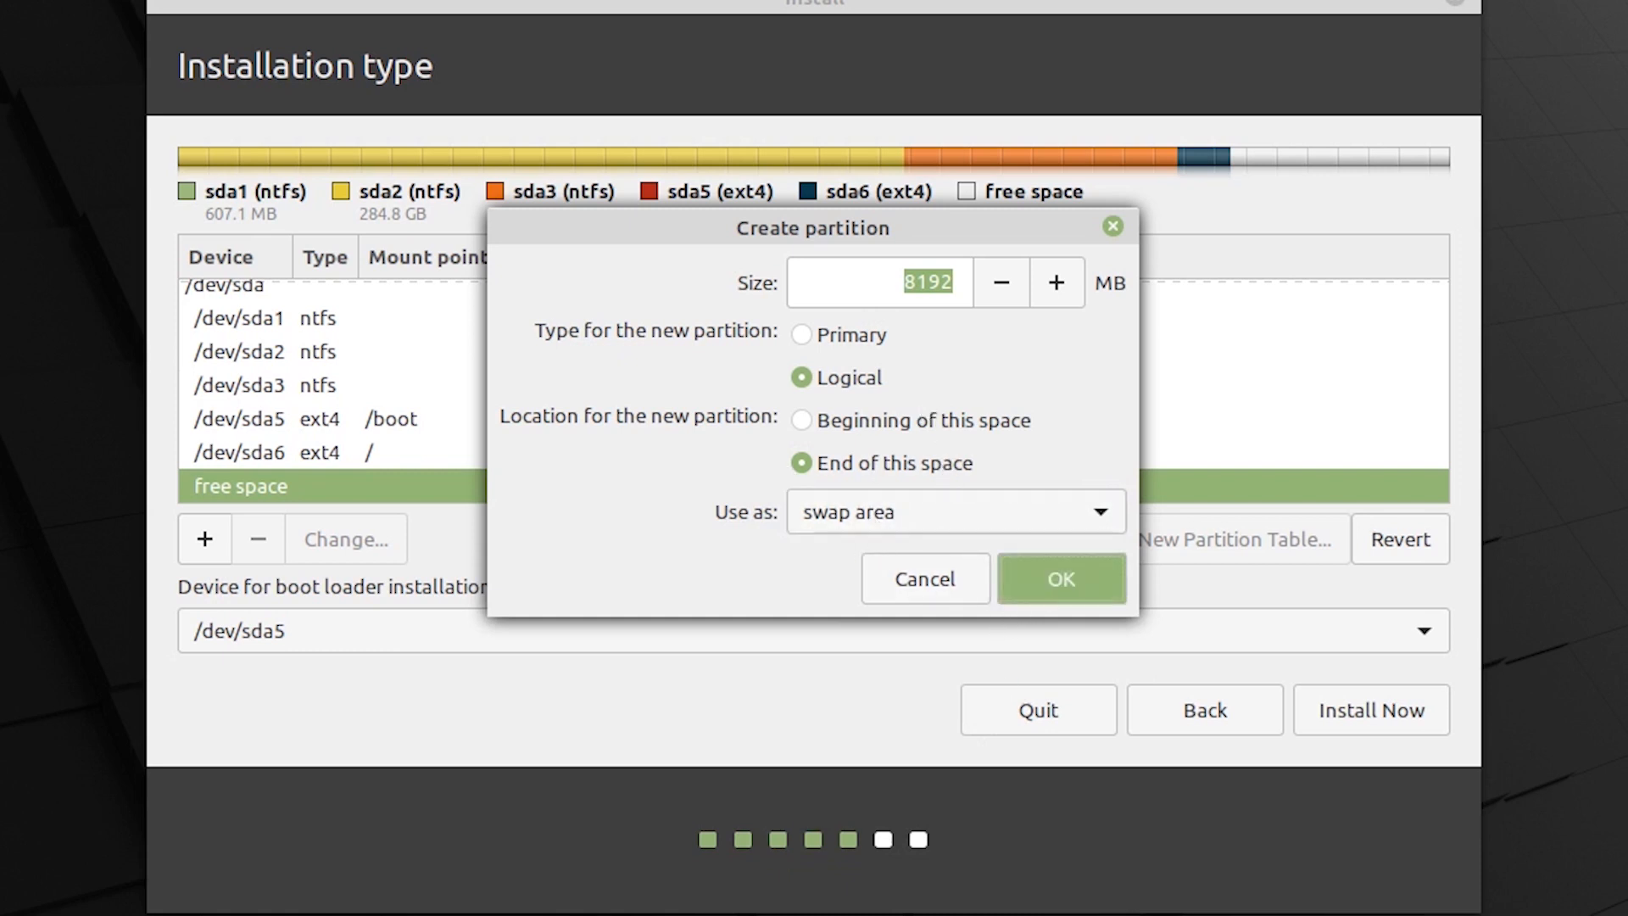
click(1060, 578)
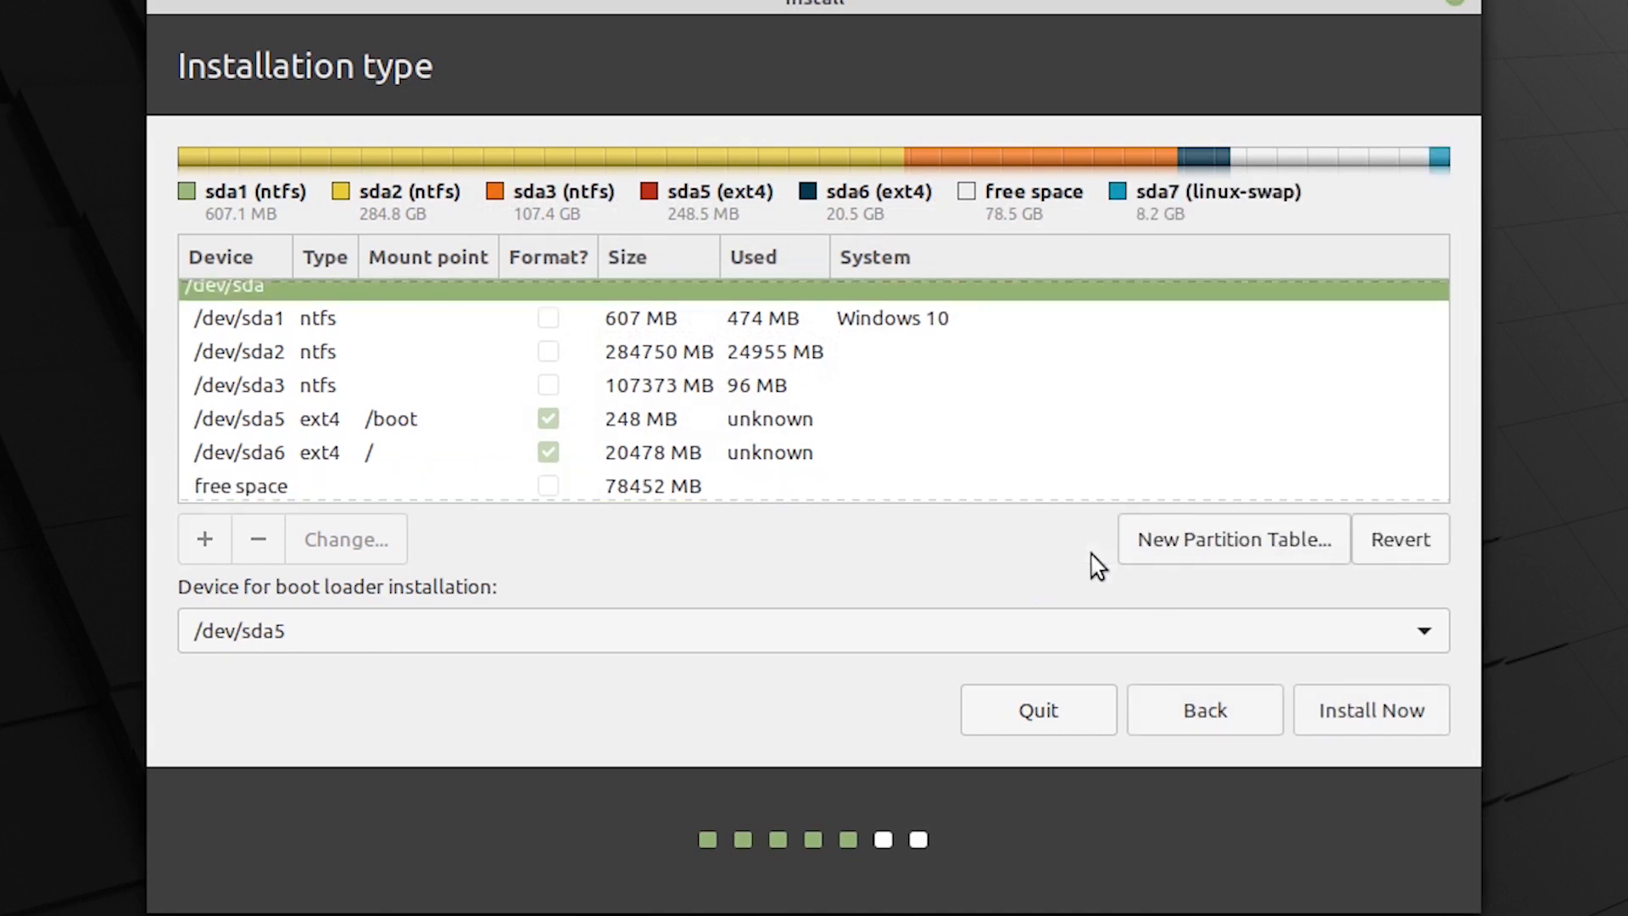
mouse_move(1479, 224)
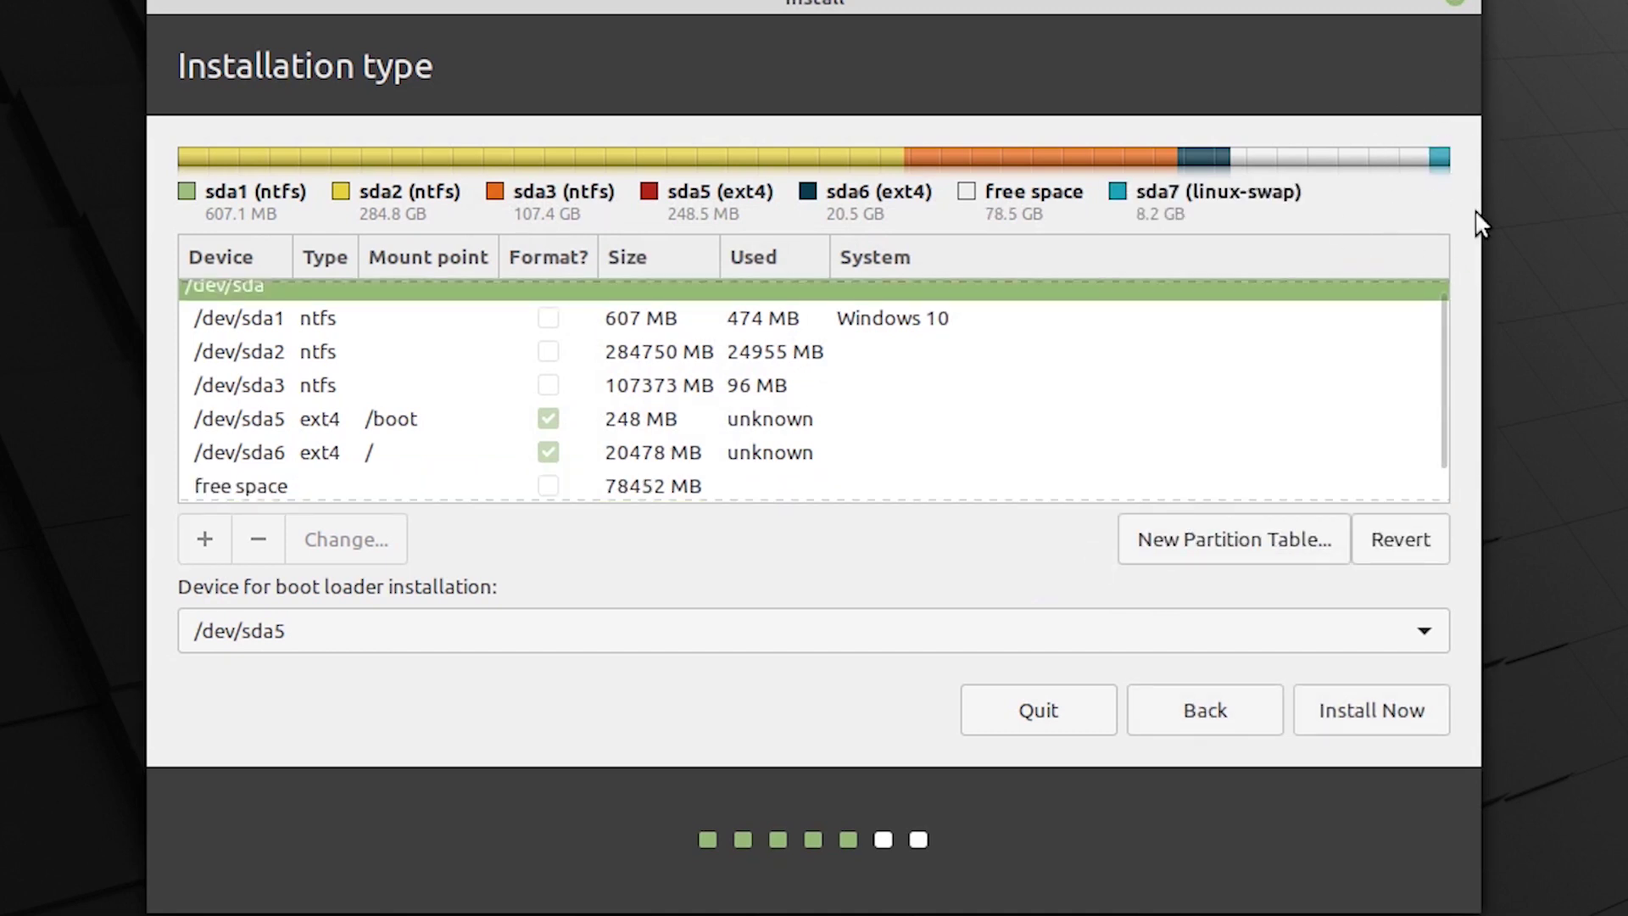
mouse_move(1073, 314)
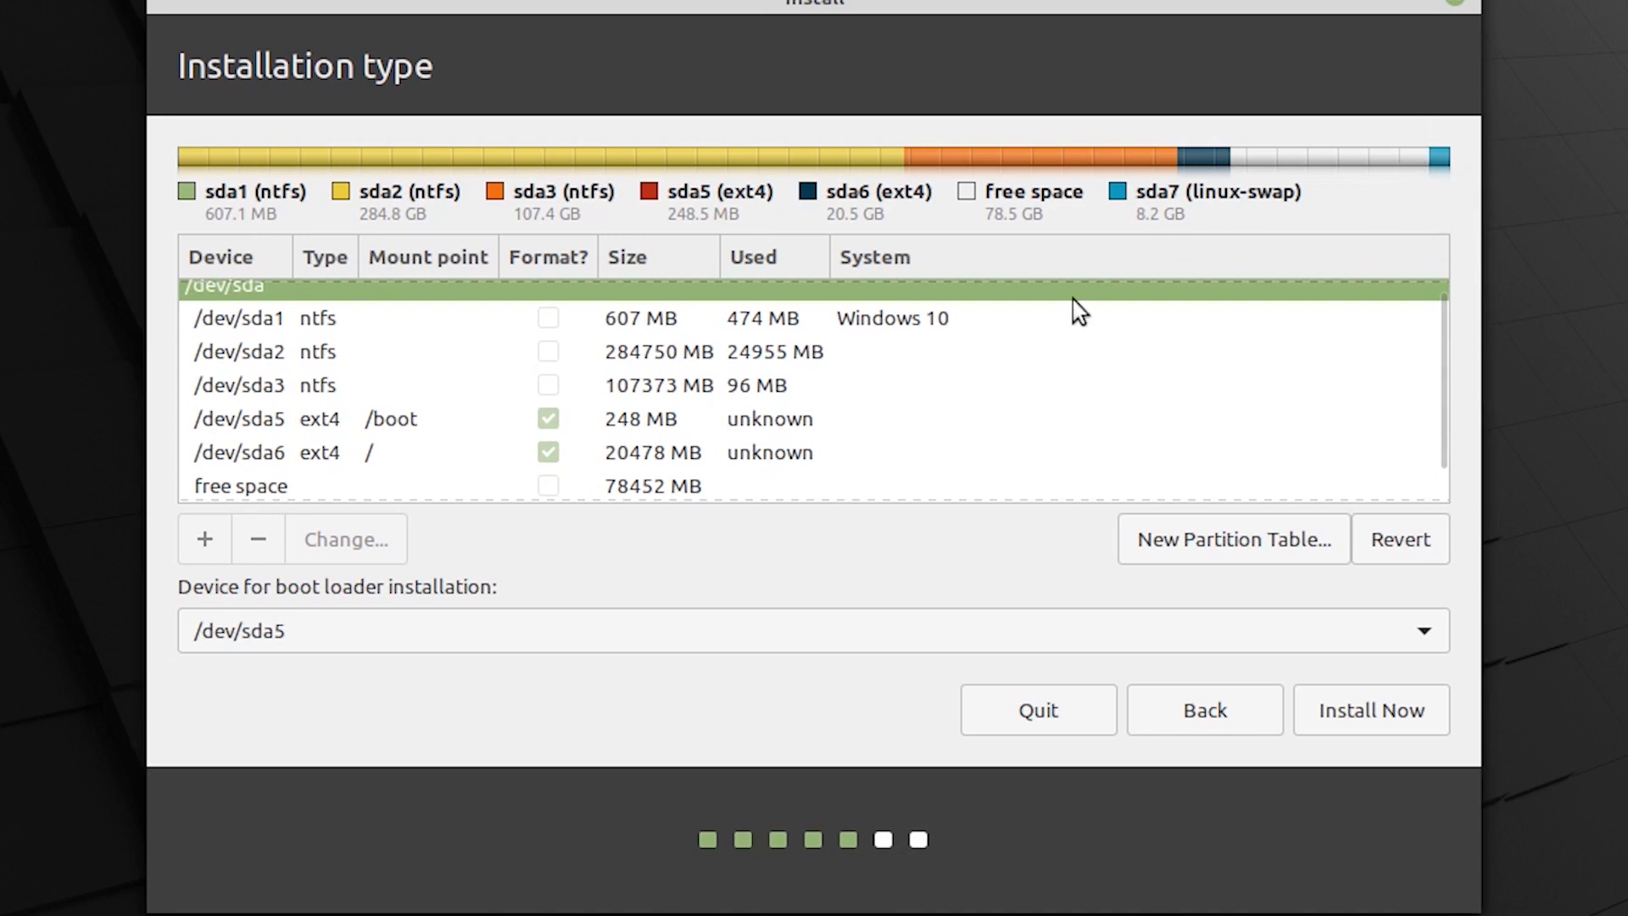
- Scroll the partition list to the remaining 78452 MB free space row
scroll(down, 3)
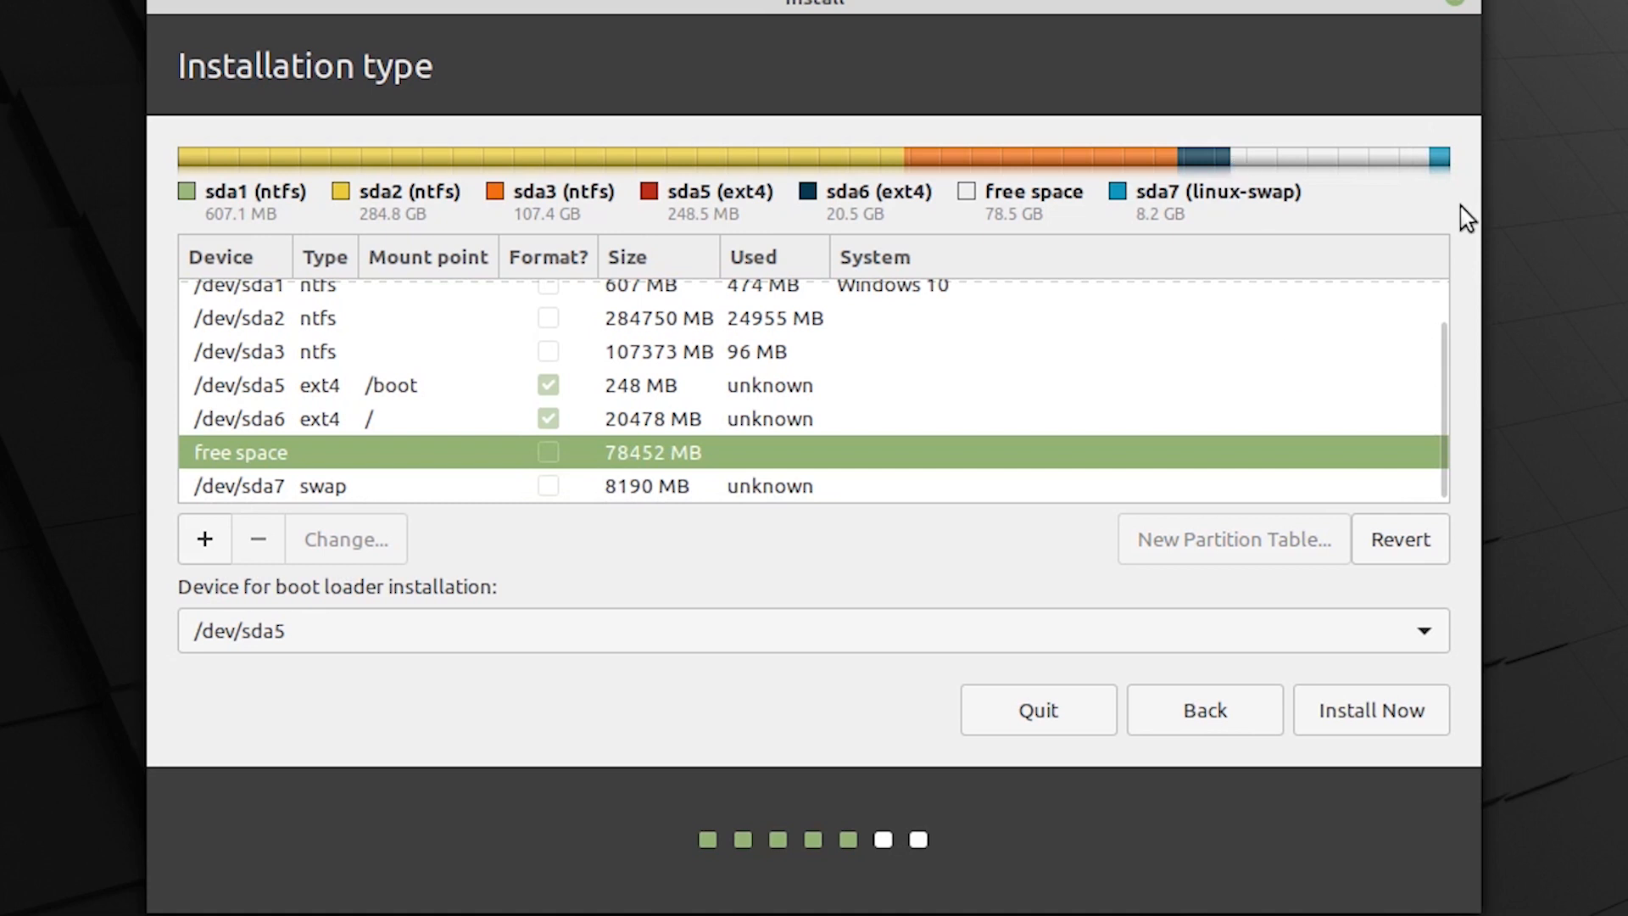
mouse_move(1089, 404)
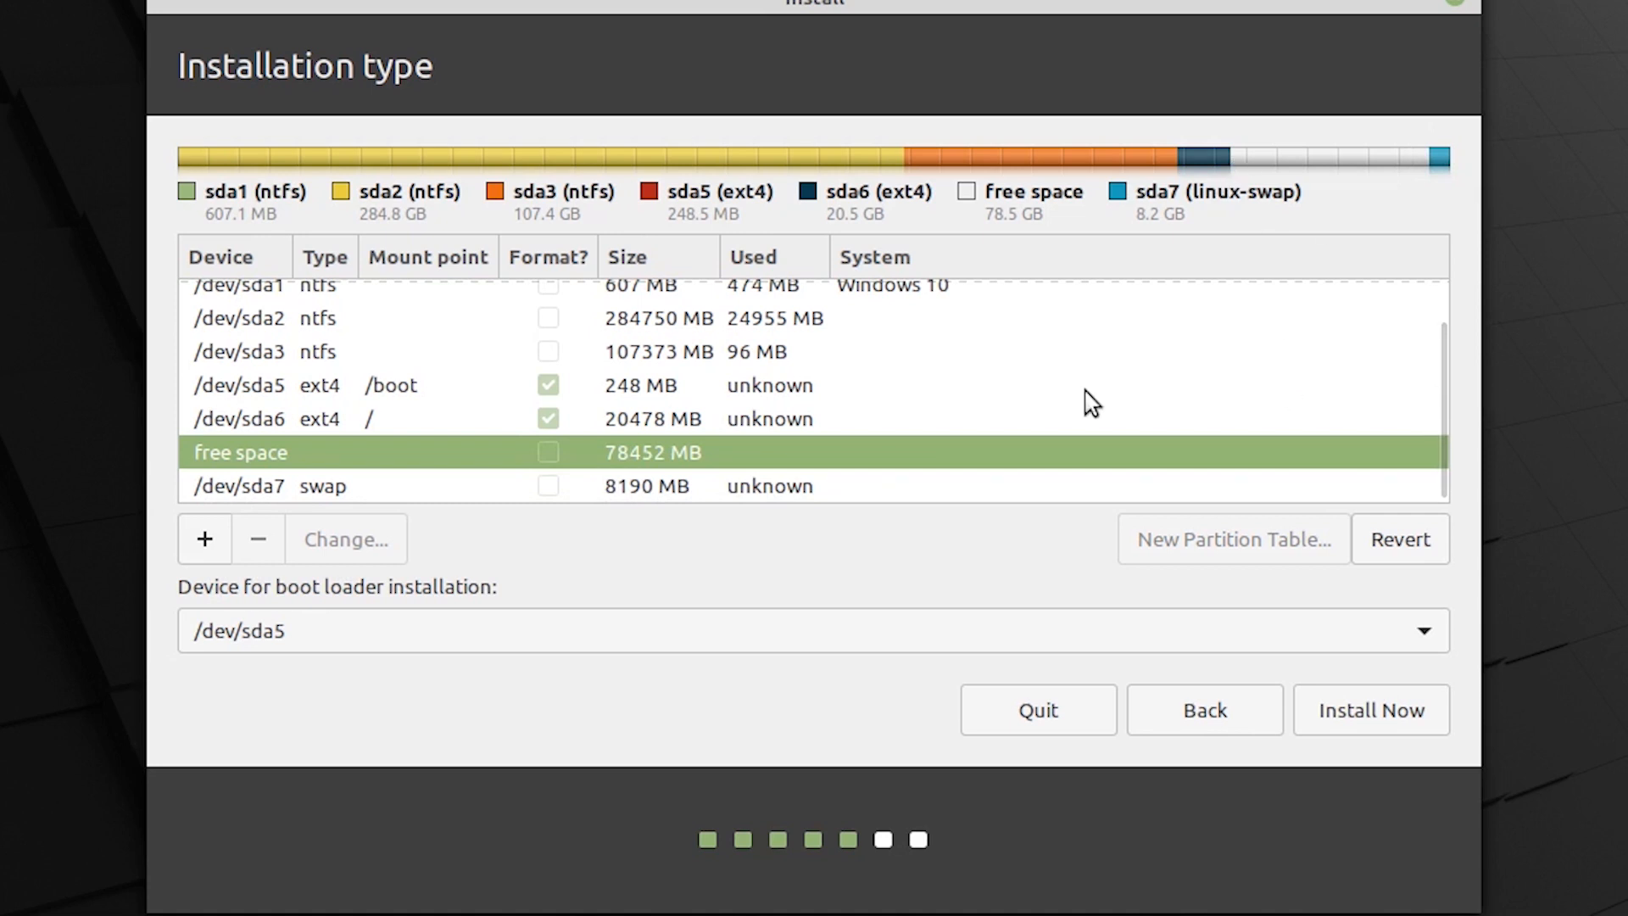
mouse_move(420, 478)
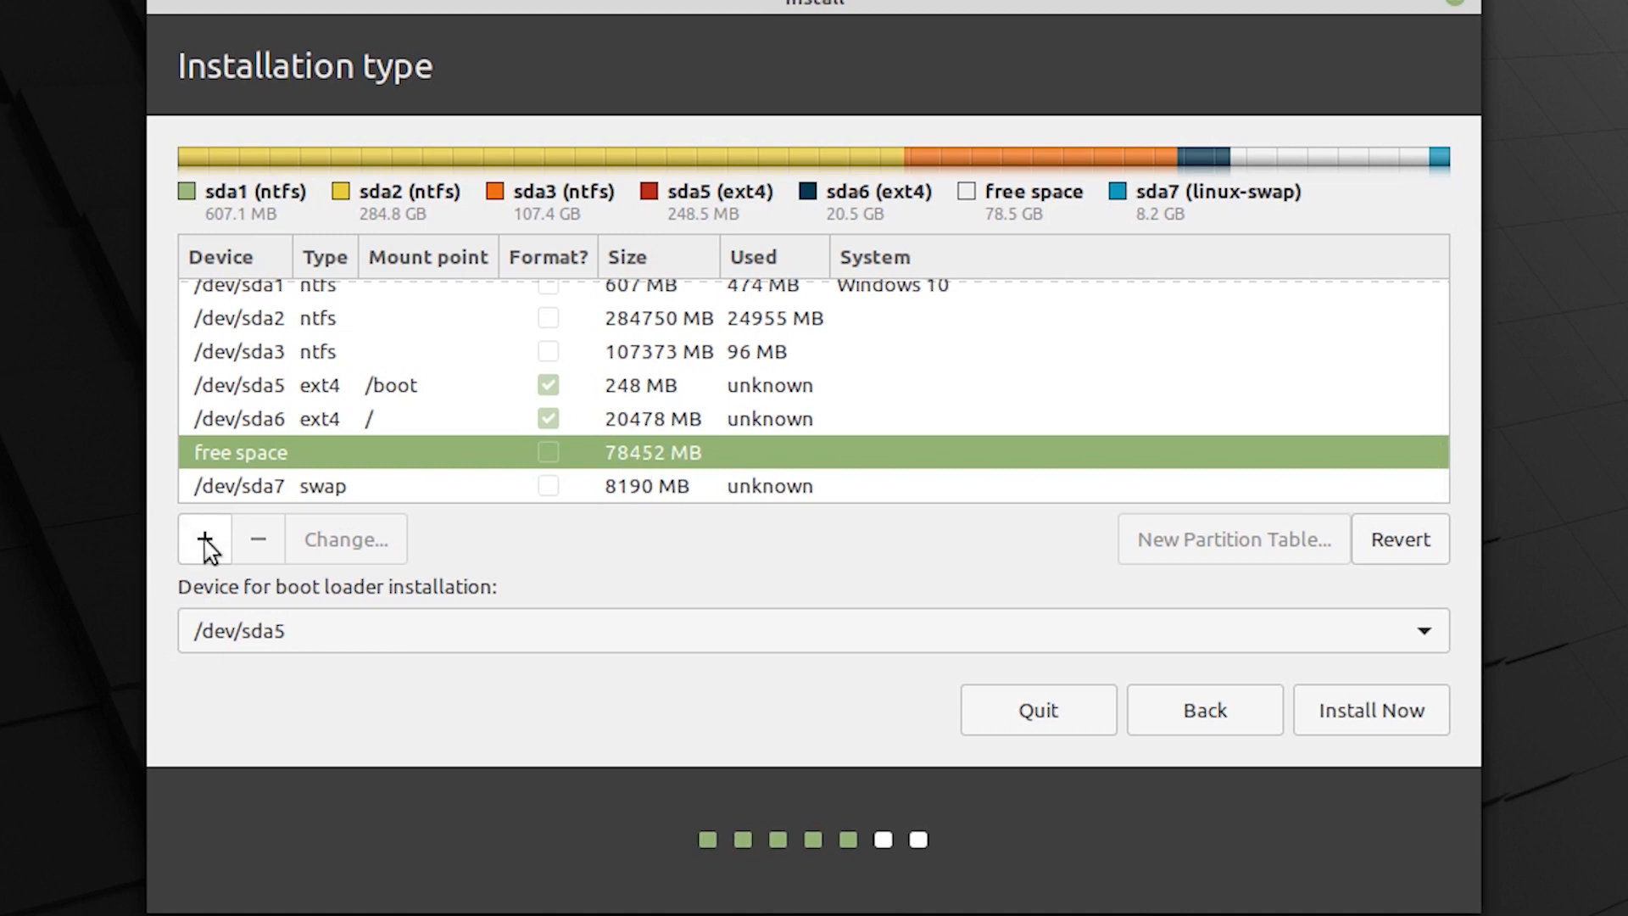
- Create a logical ext4 /home partition from the remaining free space at the end of the disk
click(204, 539)
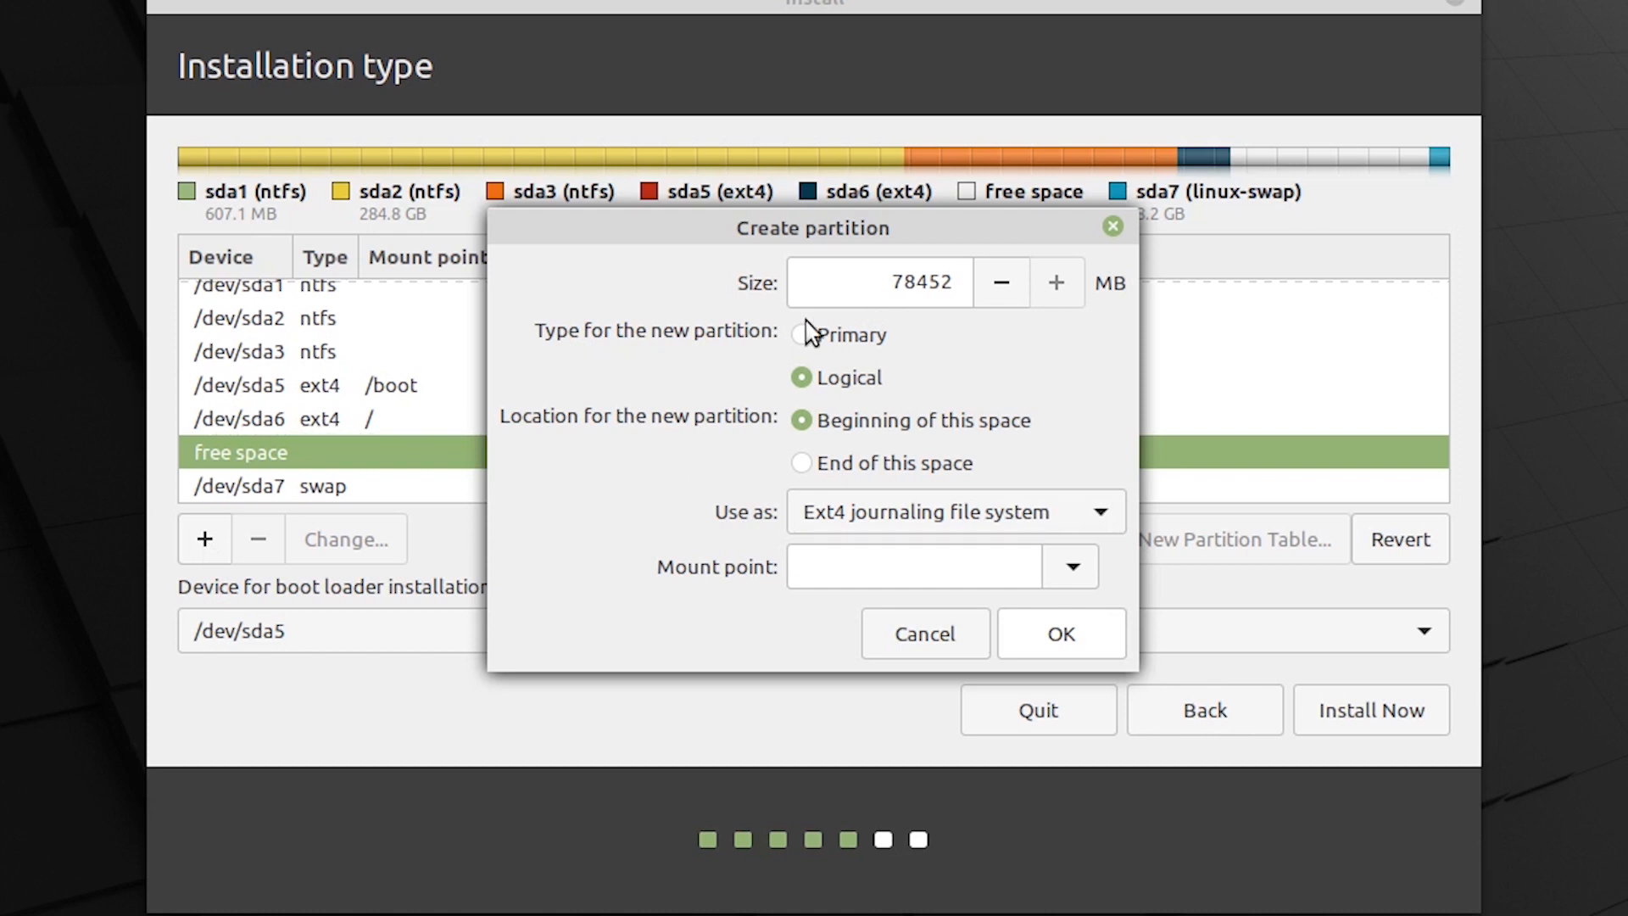
mouse_move(826, 281)
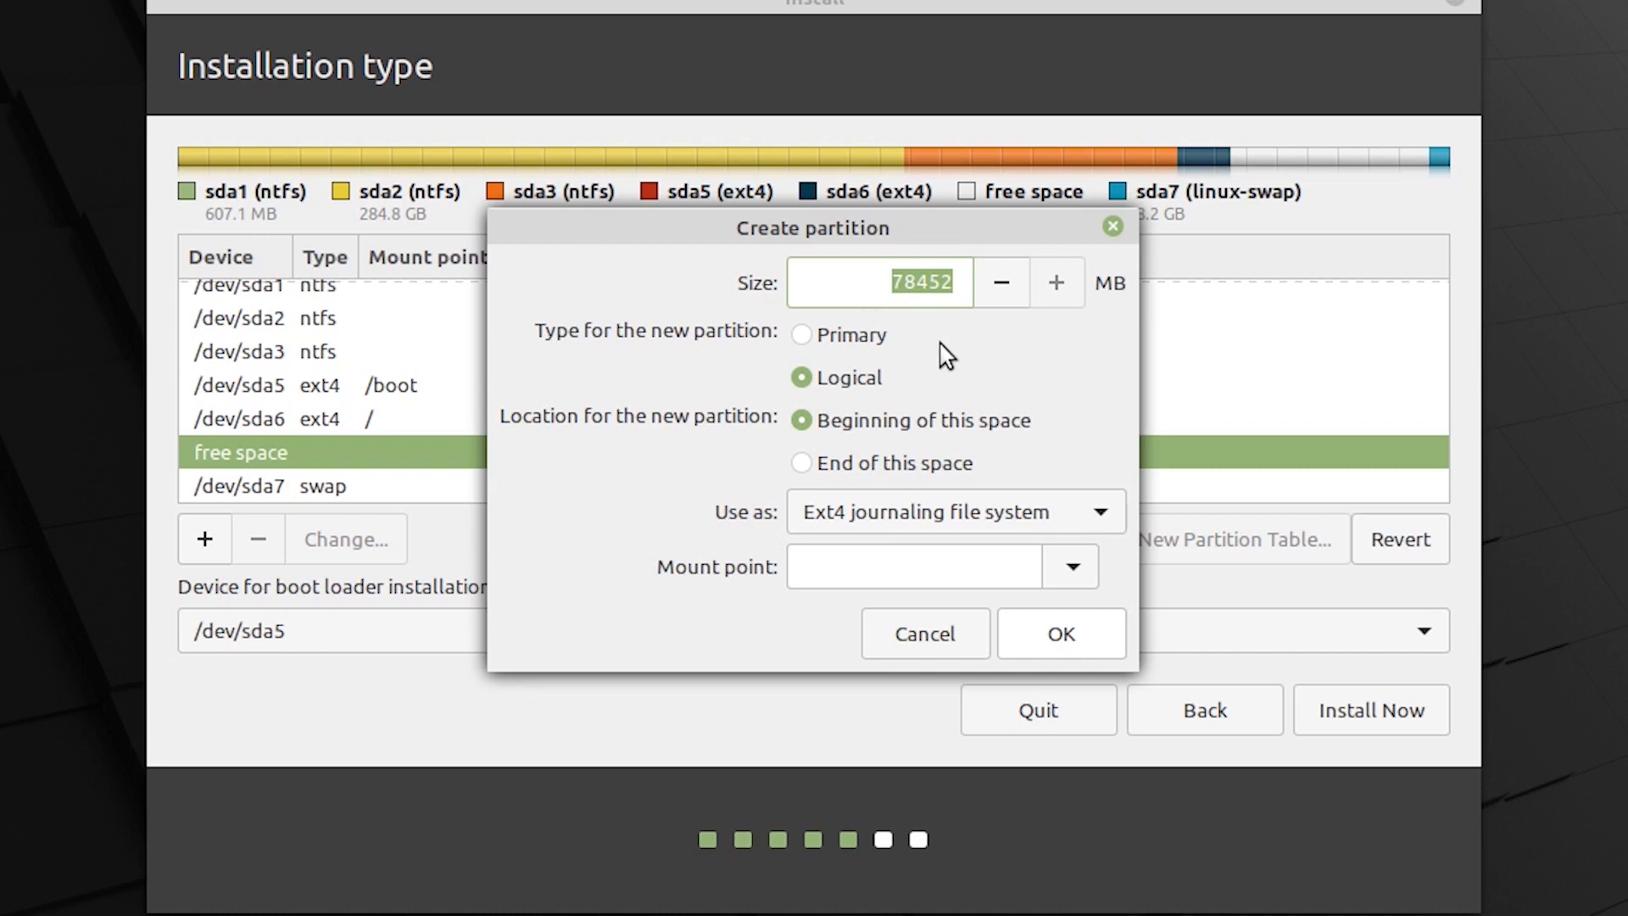
mouse_move(831, 403)
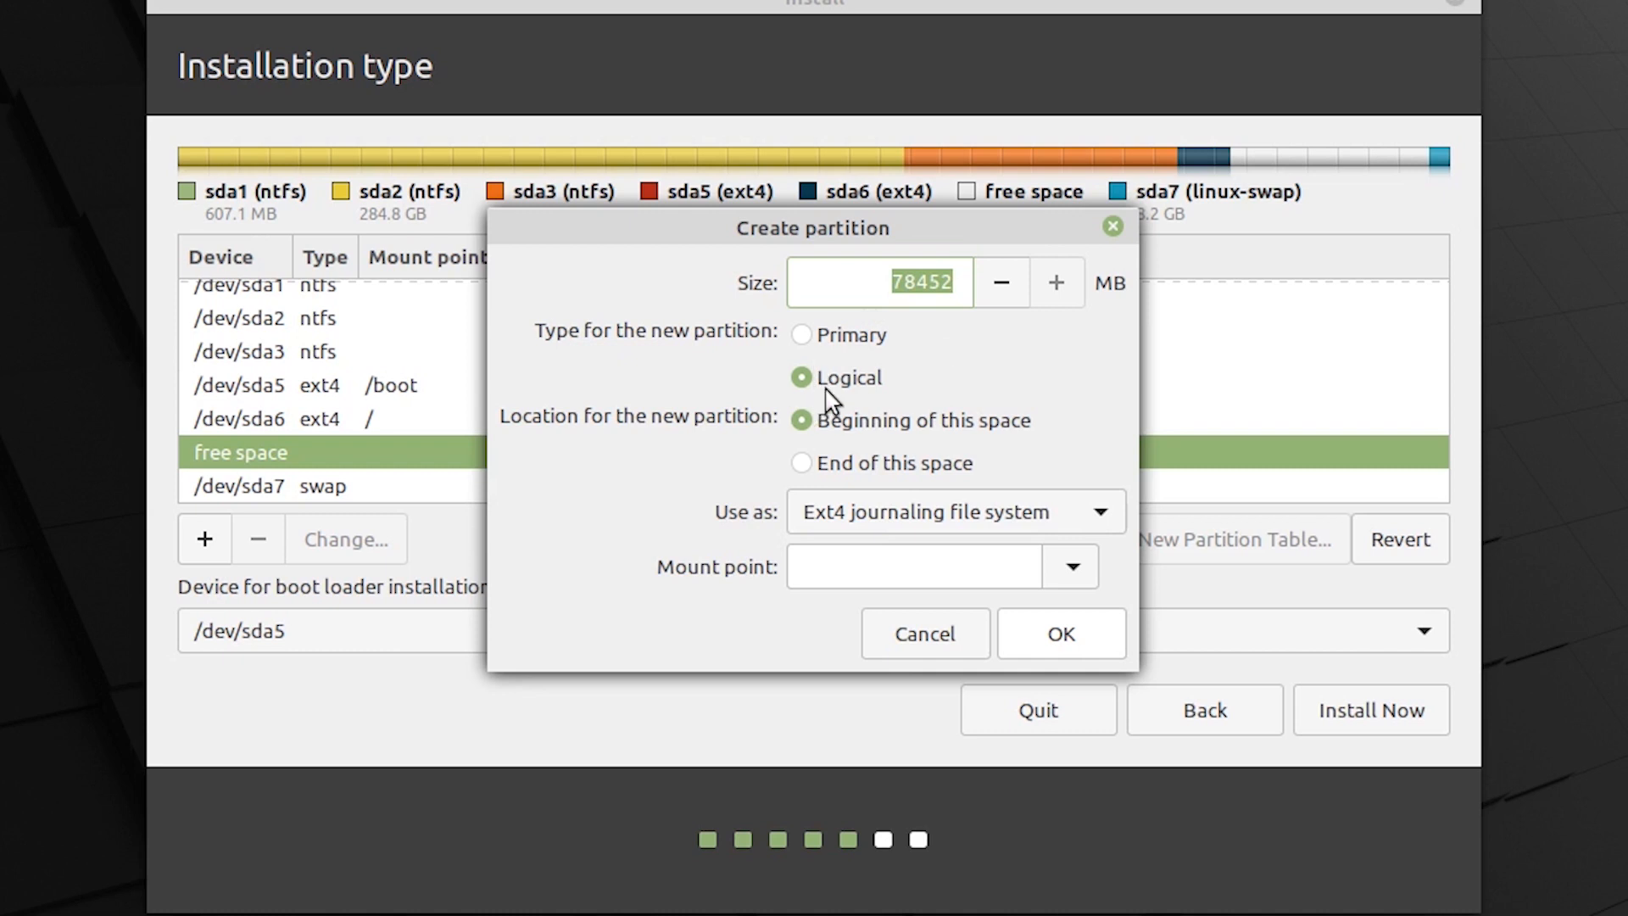
mouse_move(956, 475)
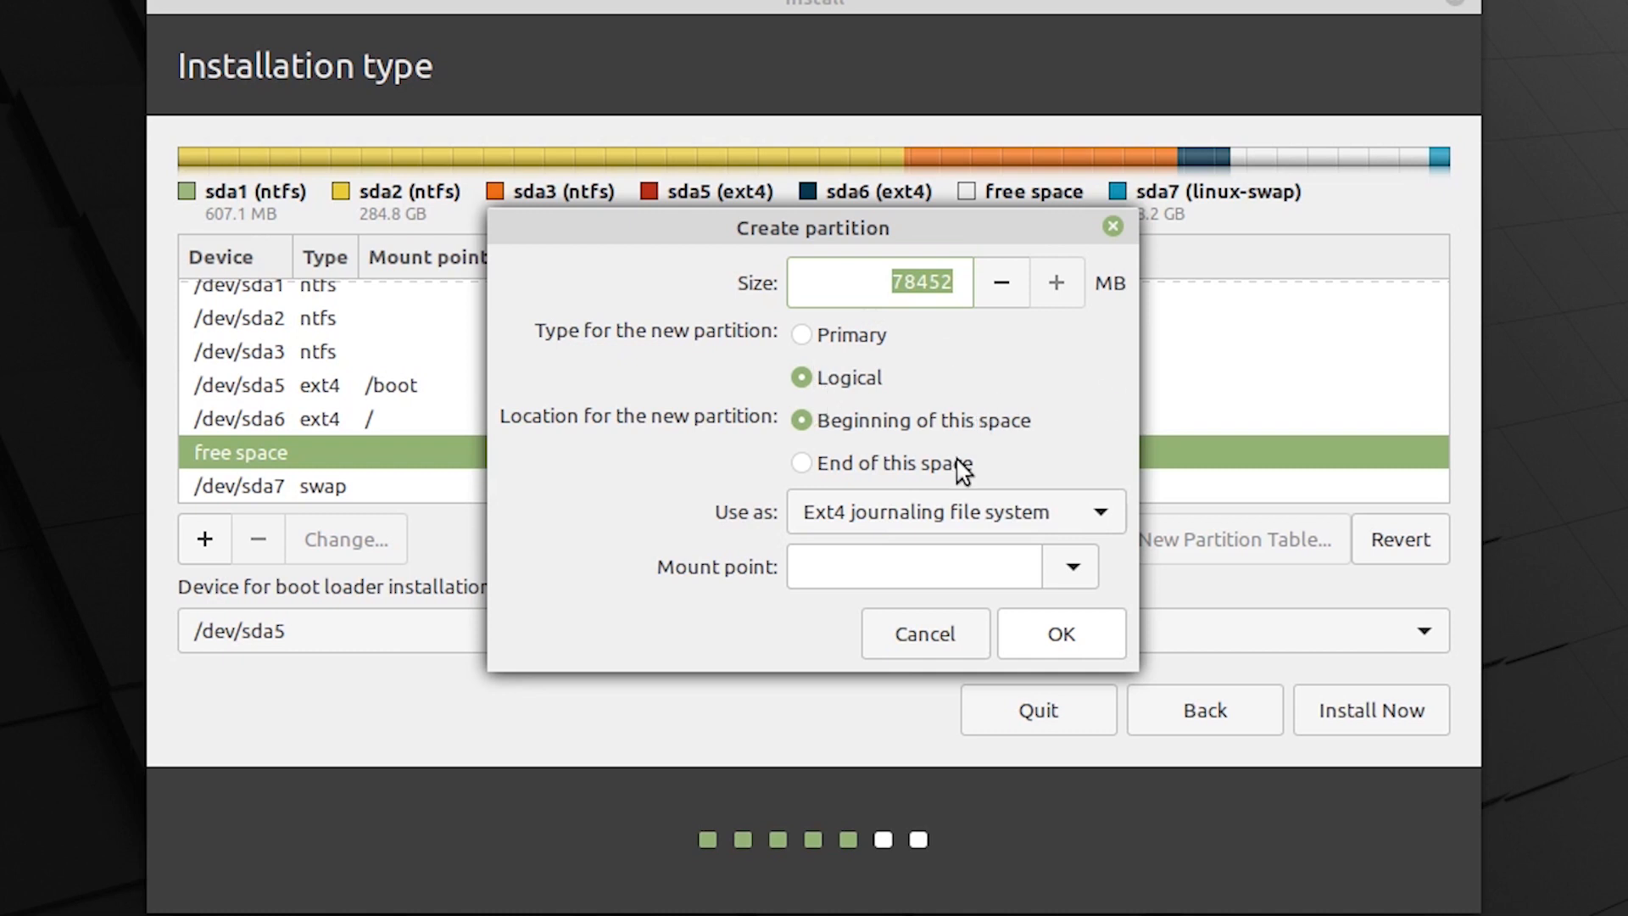
click(800, 463)
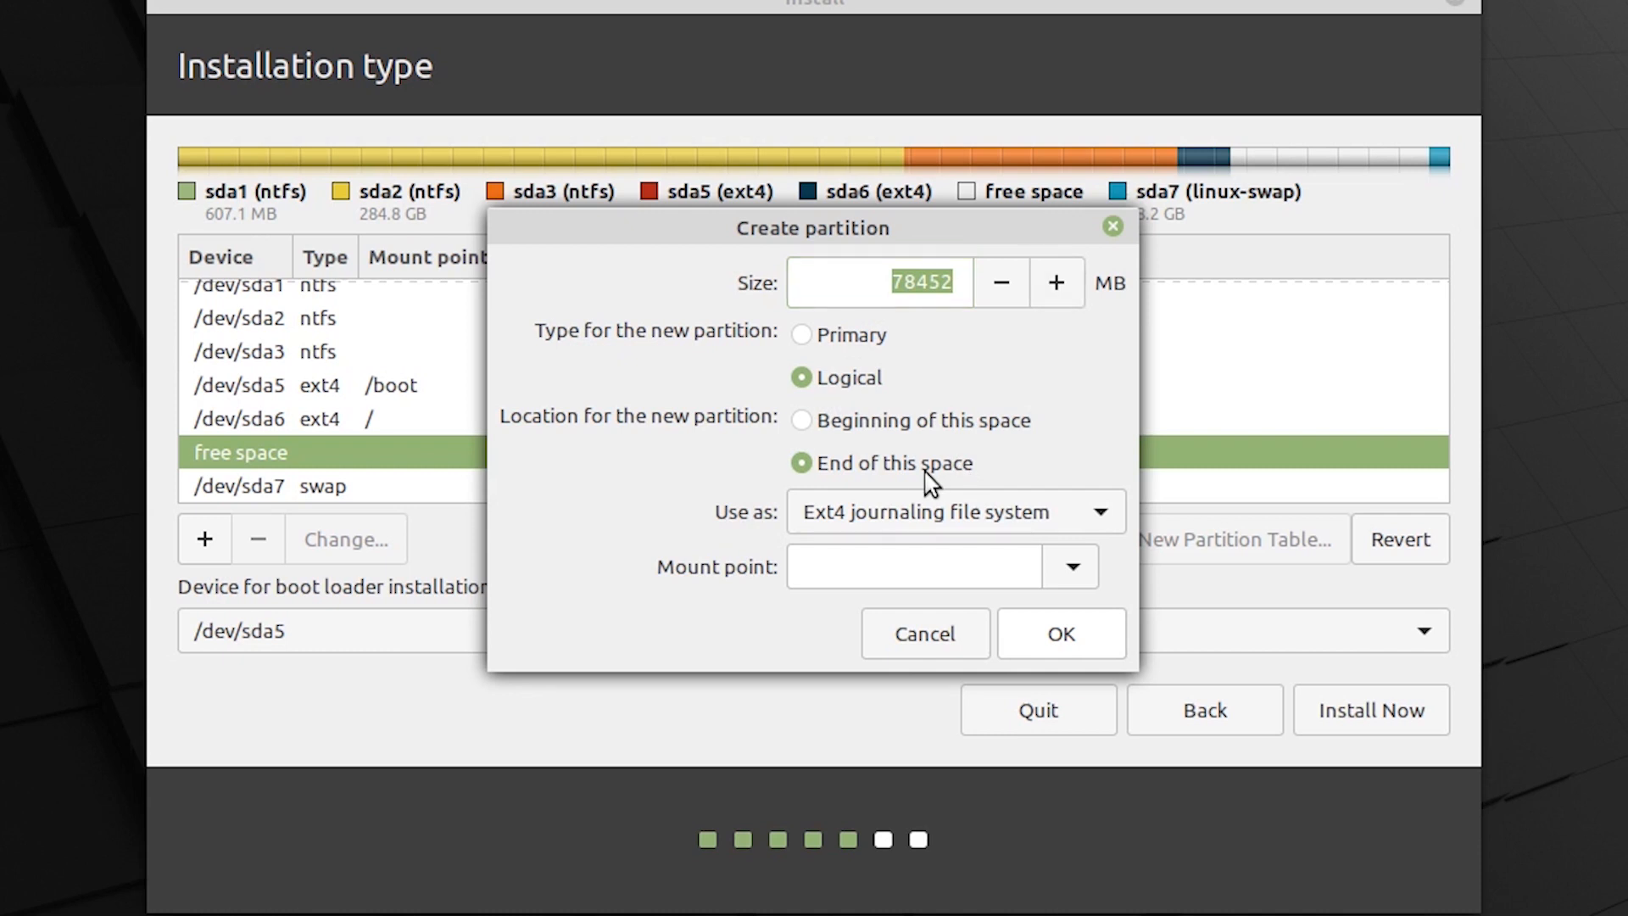
click(801, 421)
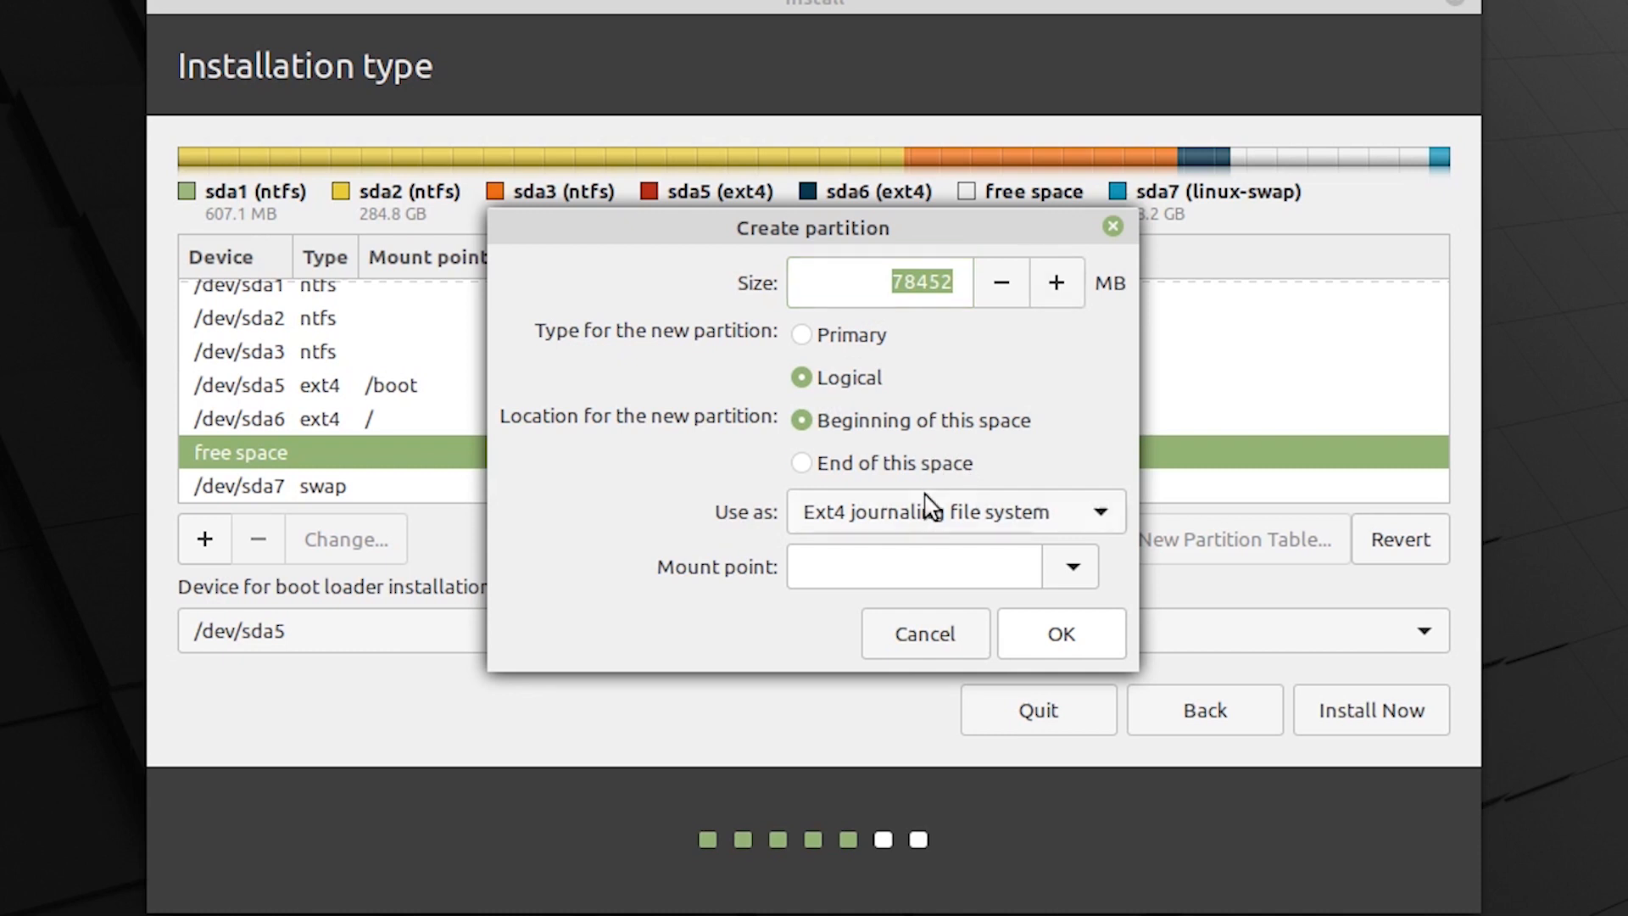
click(800, 463)
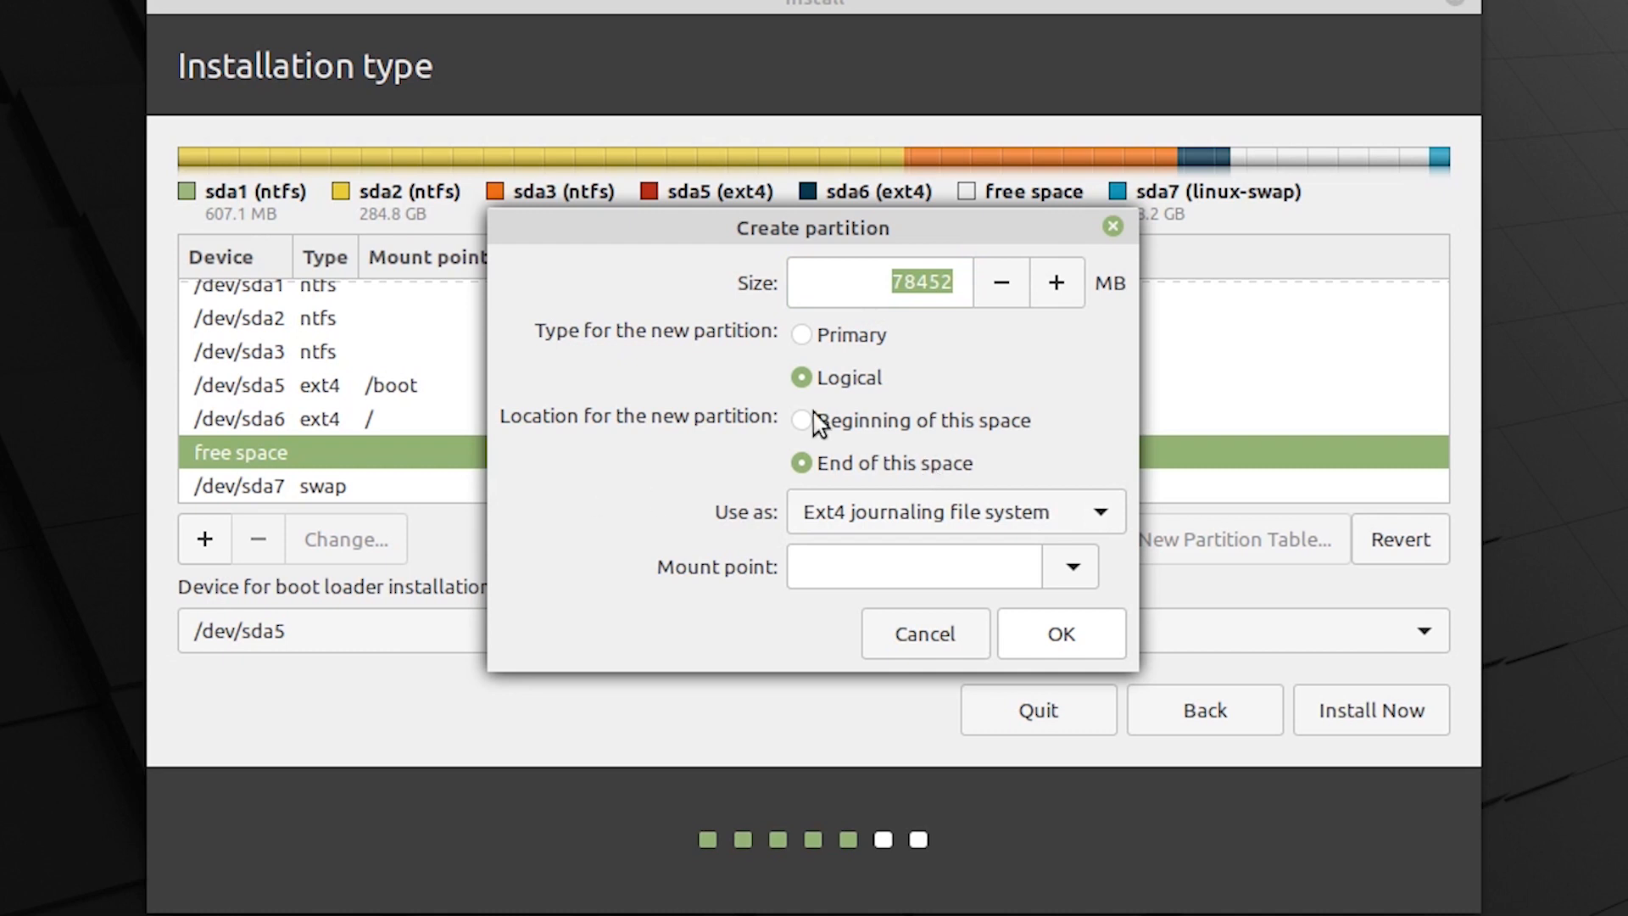
mouse_move(945, 519)
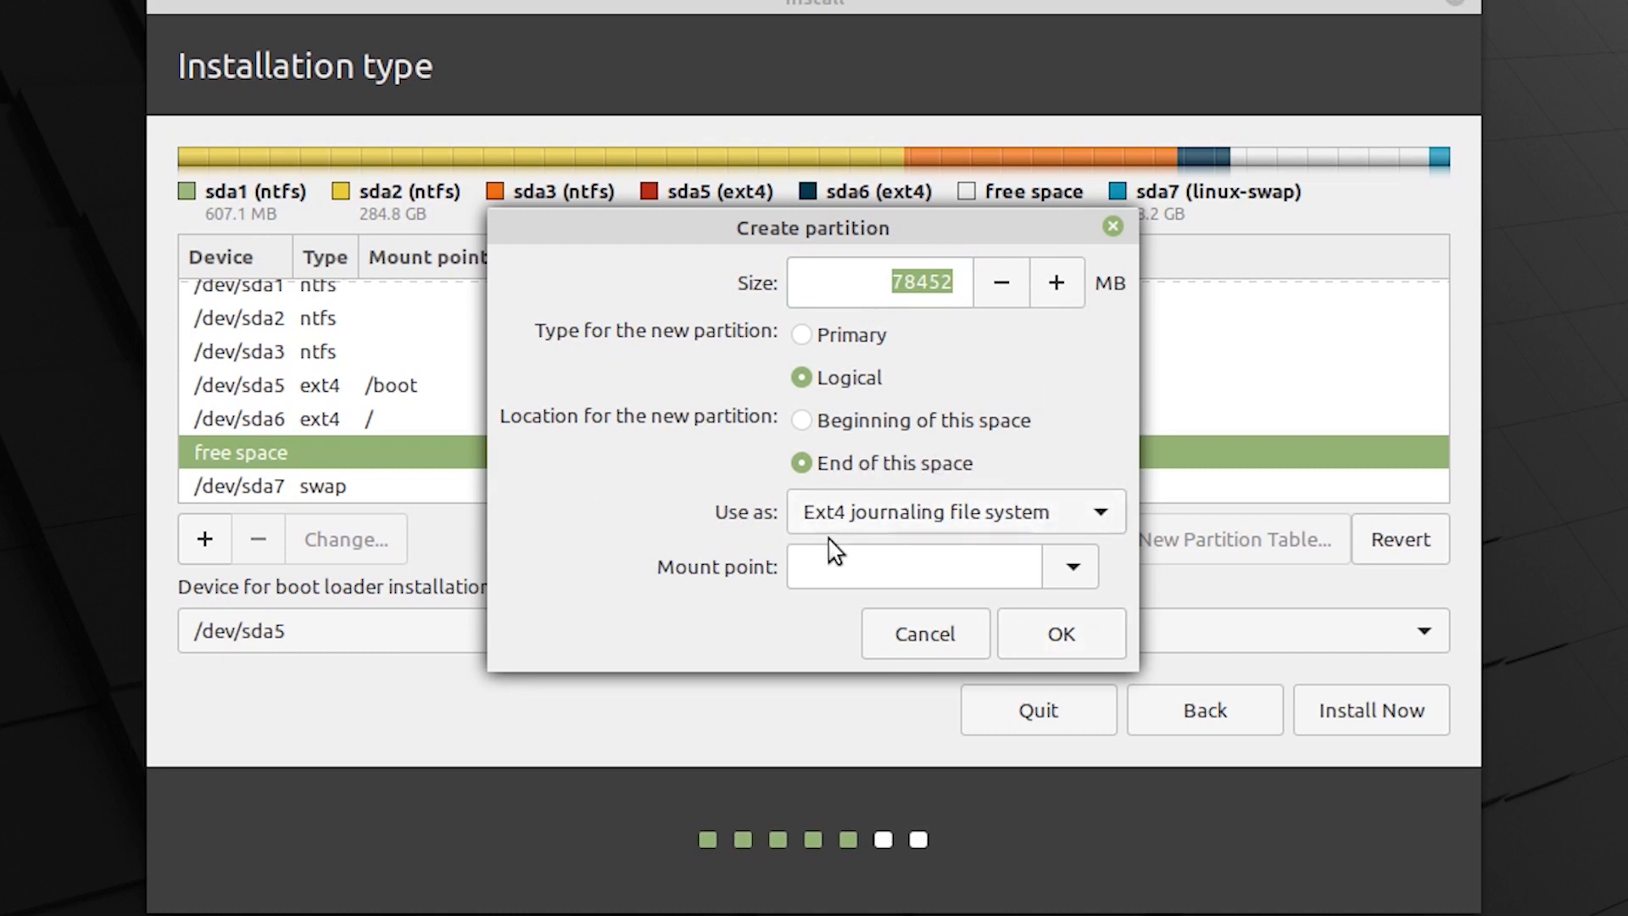
click(1072, 566)
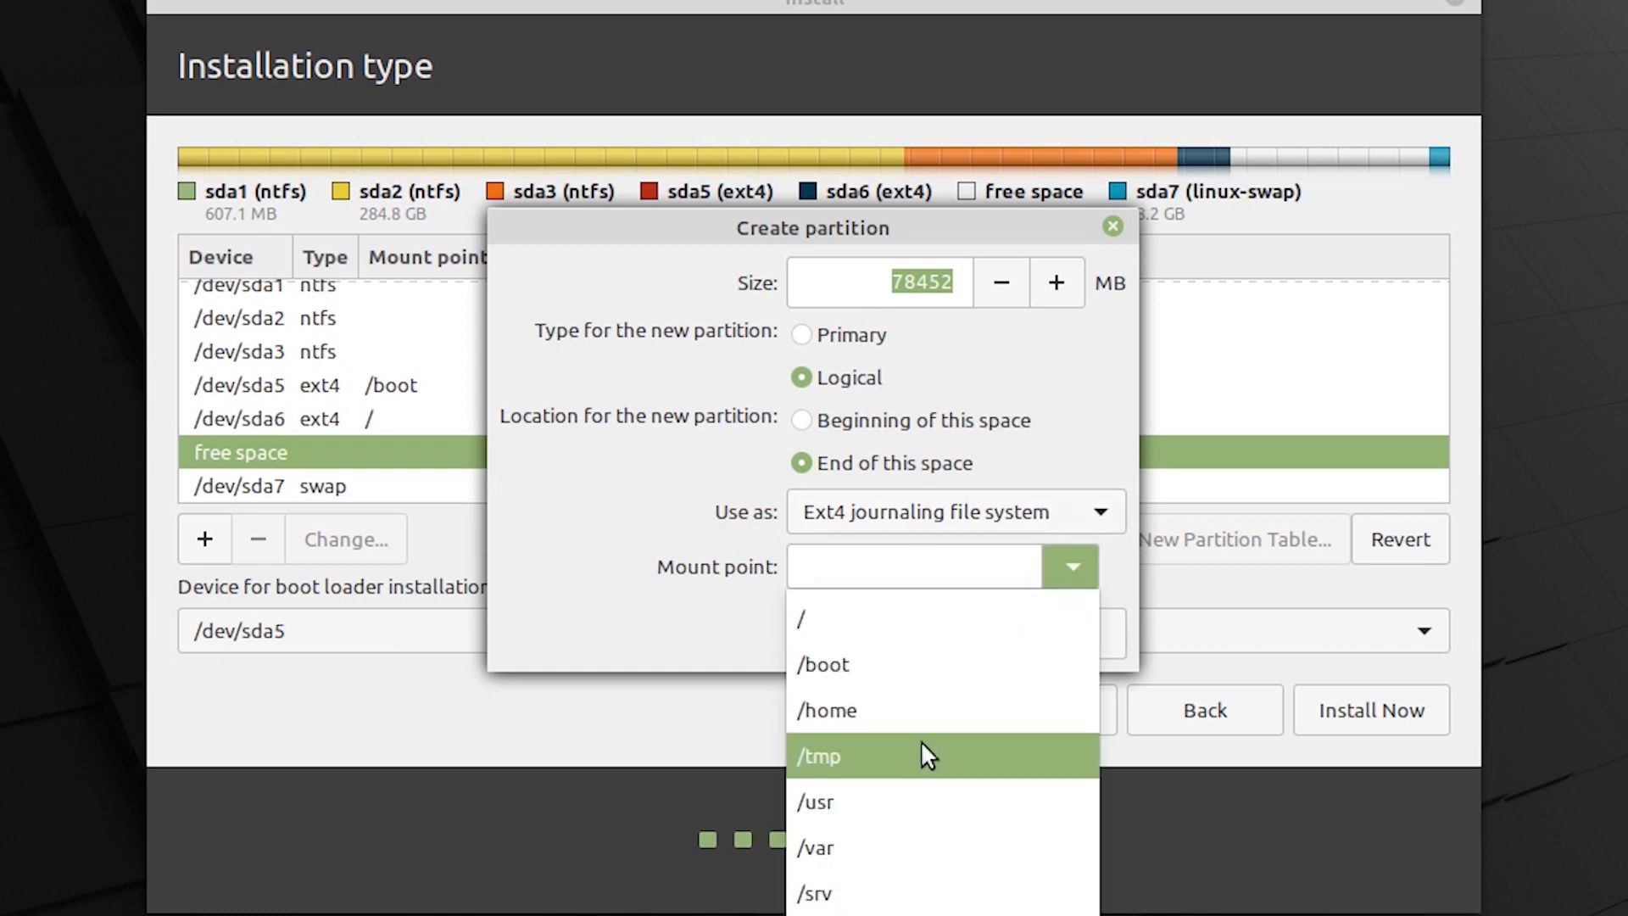
click(826, 709)
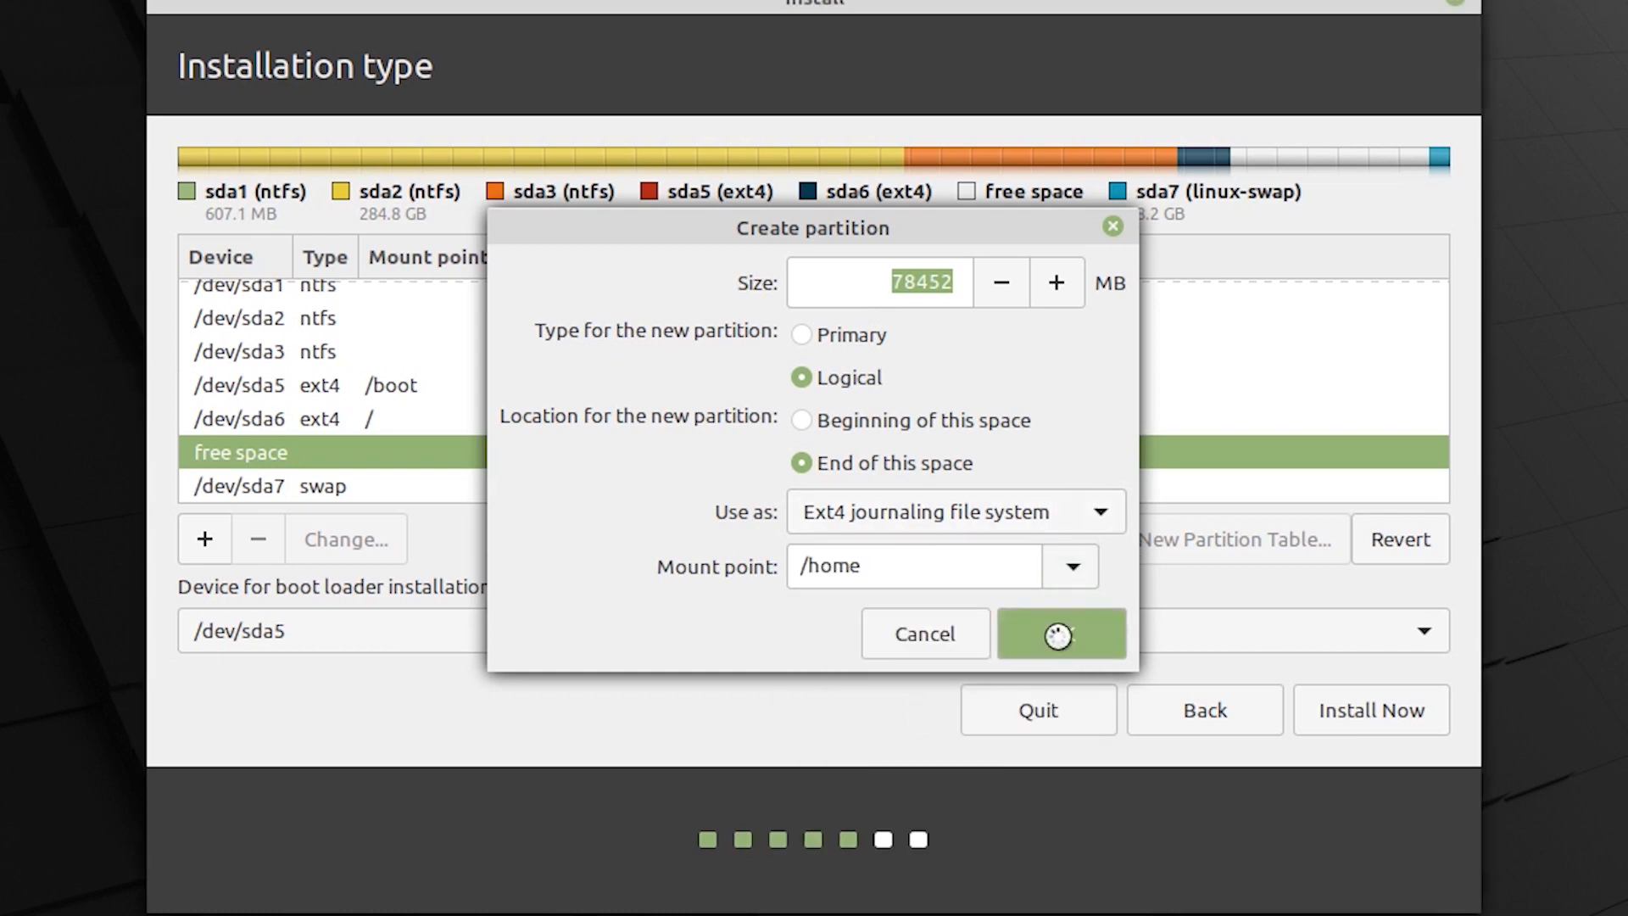
click(1060, 634)
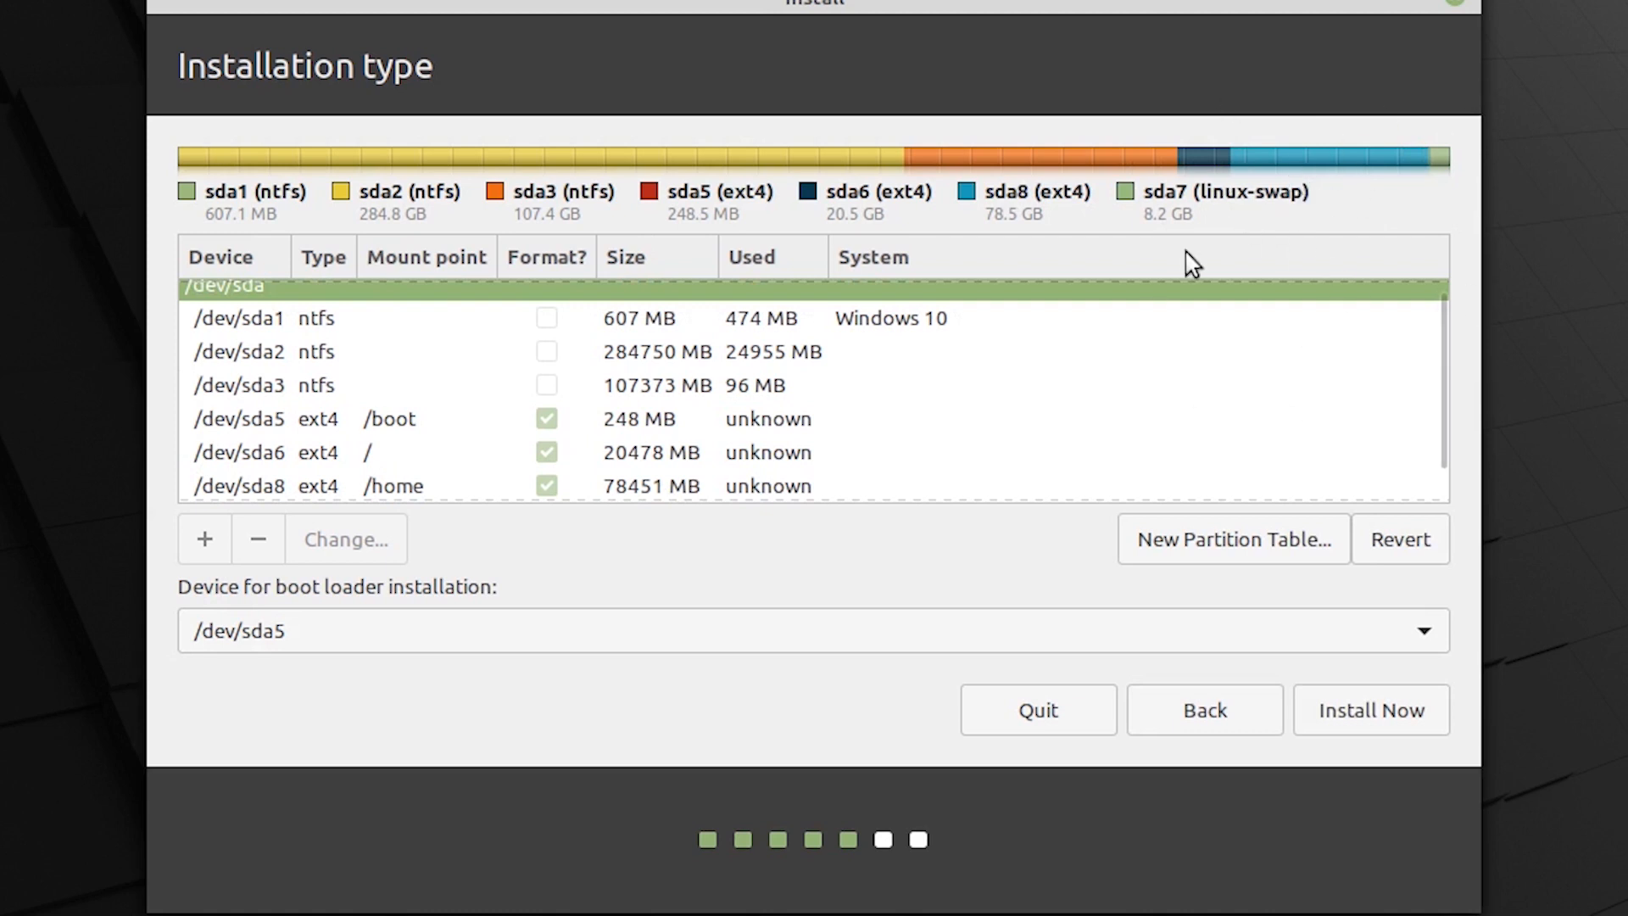
- Review the /boot, root and /home partition rows in the finished layout
scroll(down, 3)
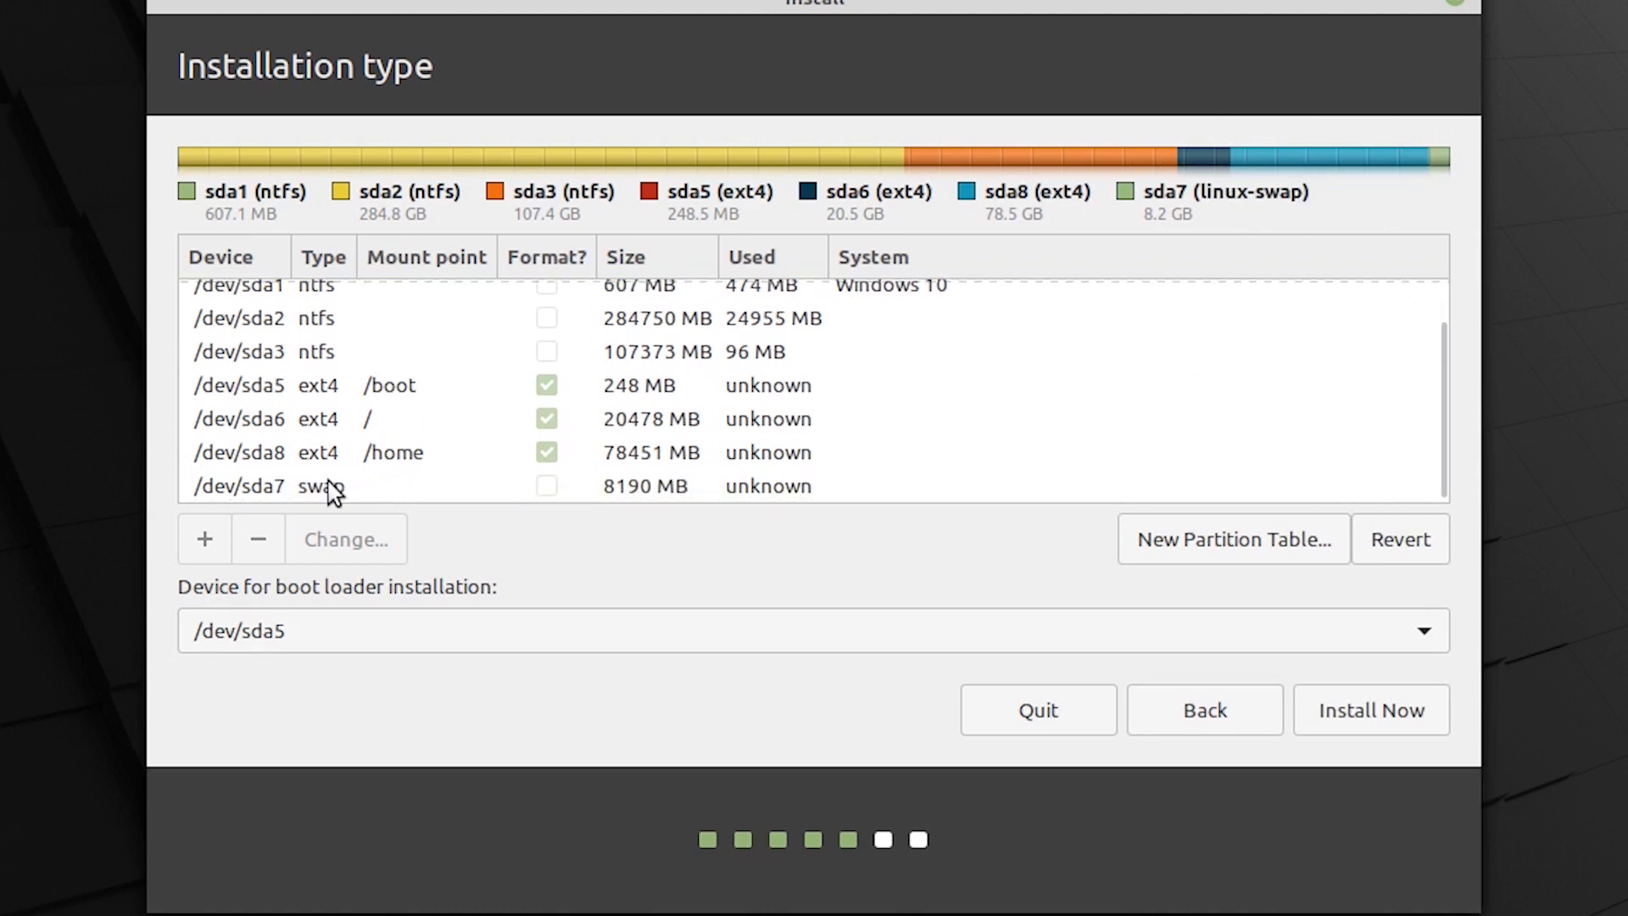
click(254, 387)
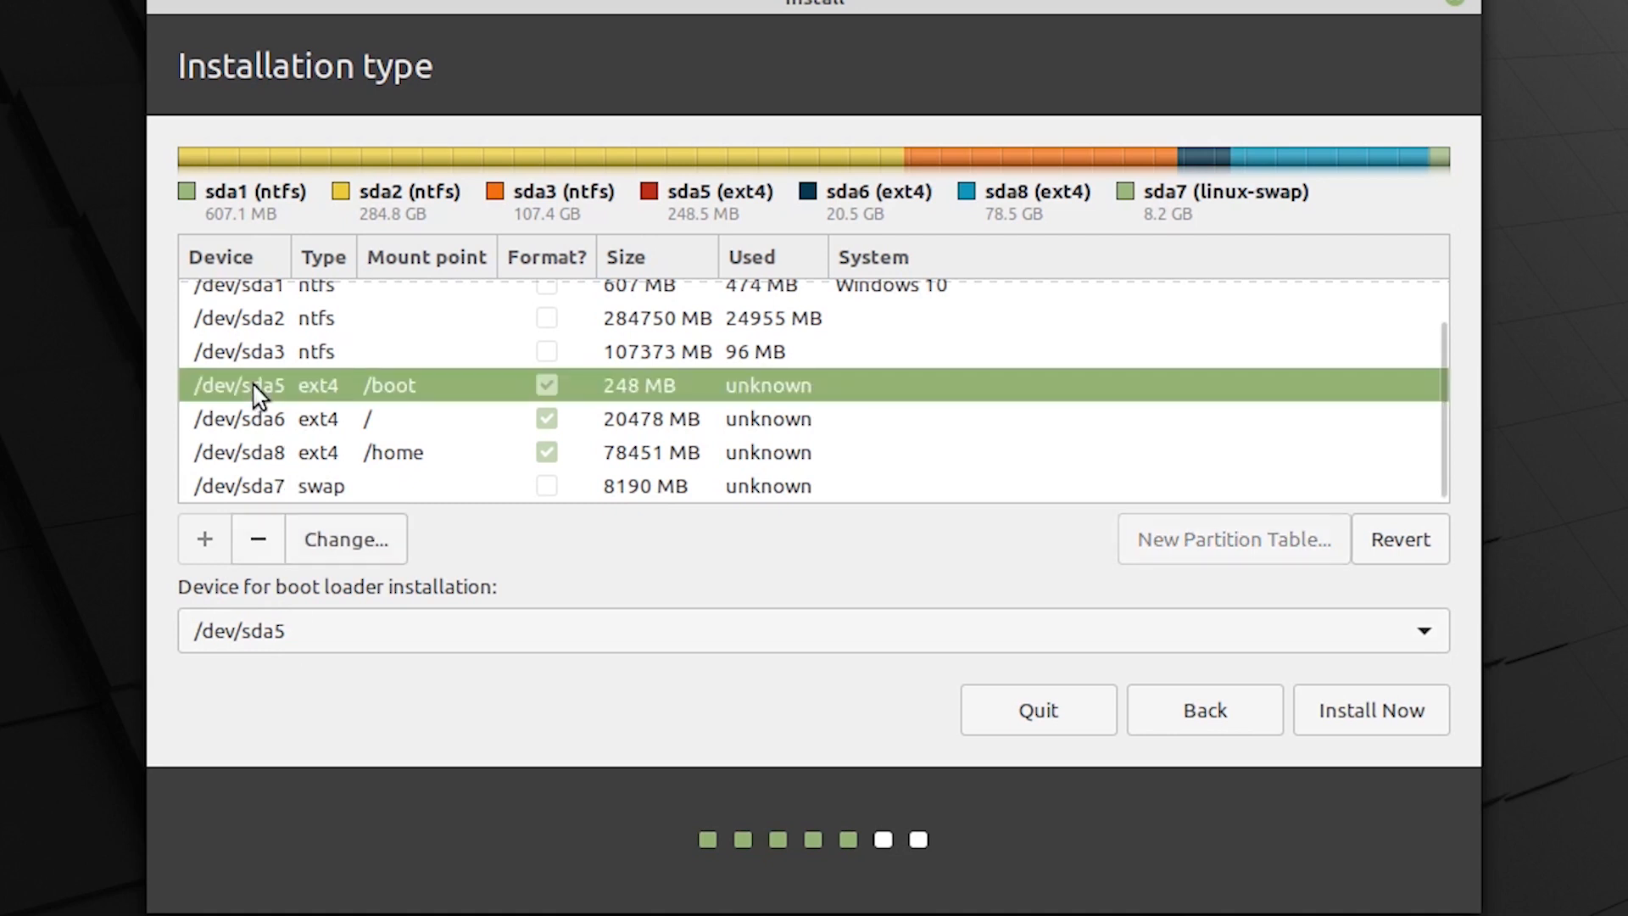
click(313, 419)
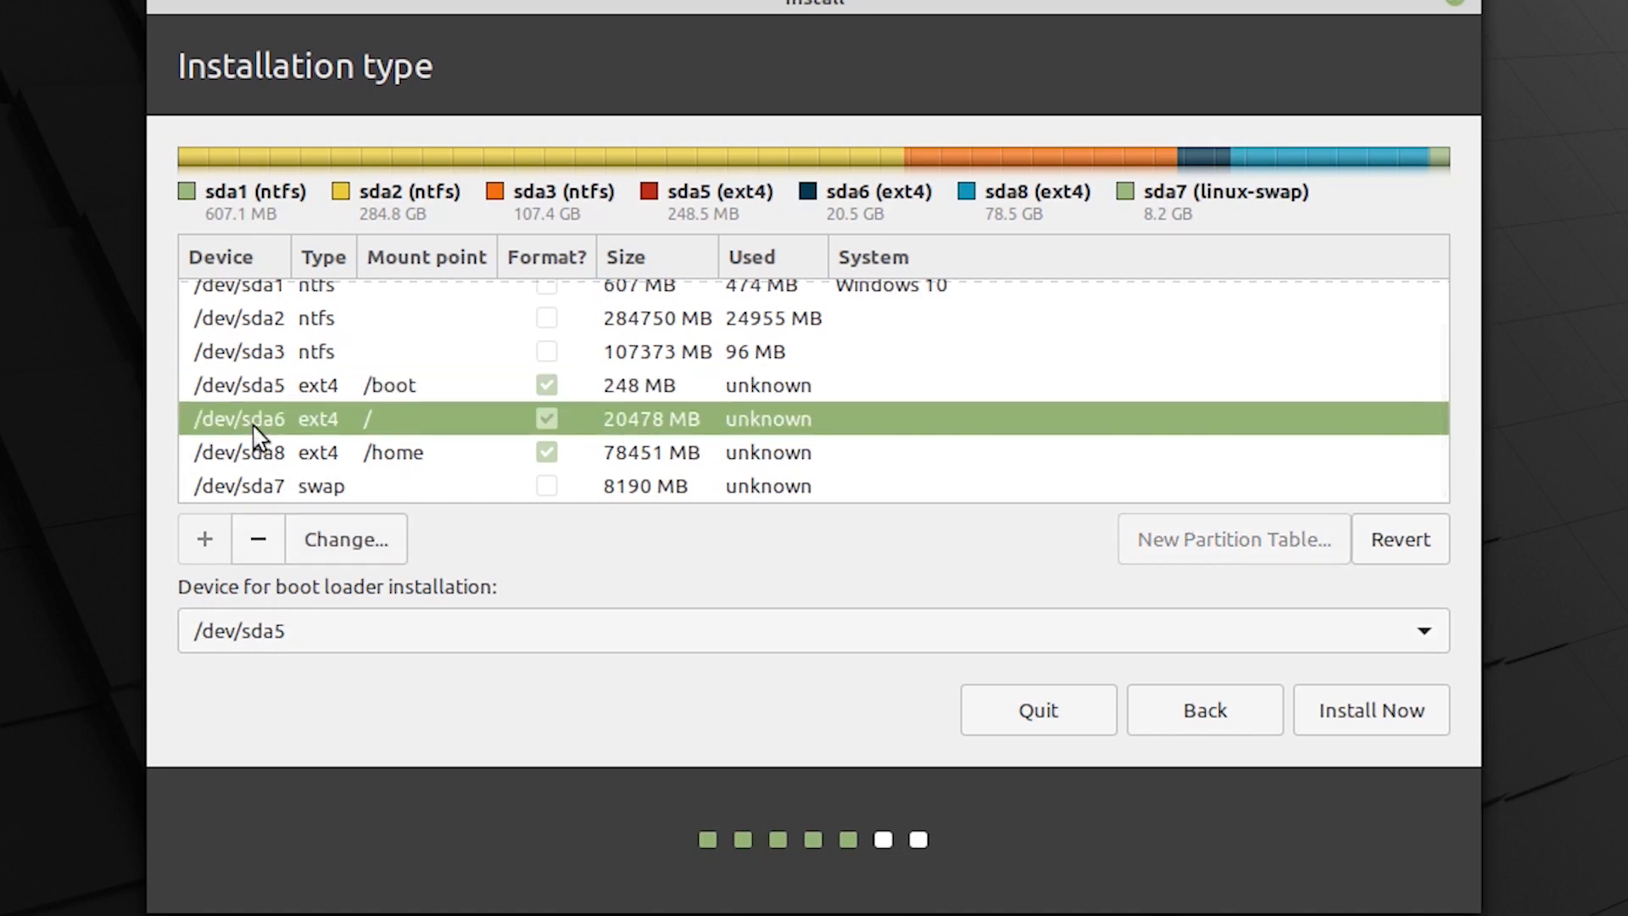
click(261, 485)
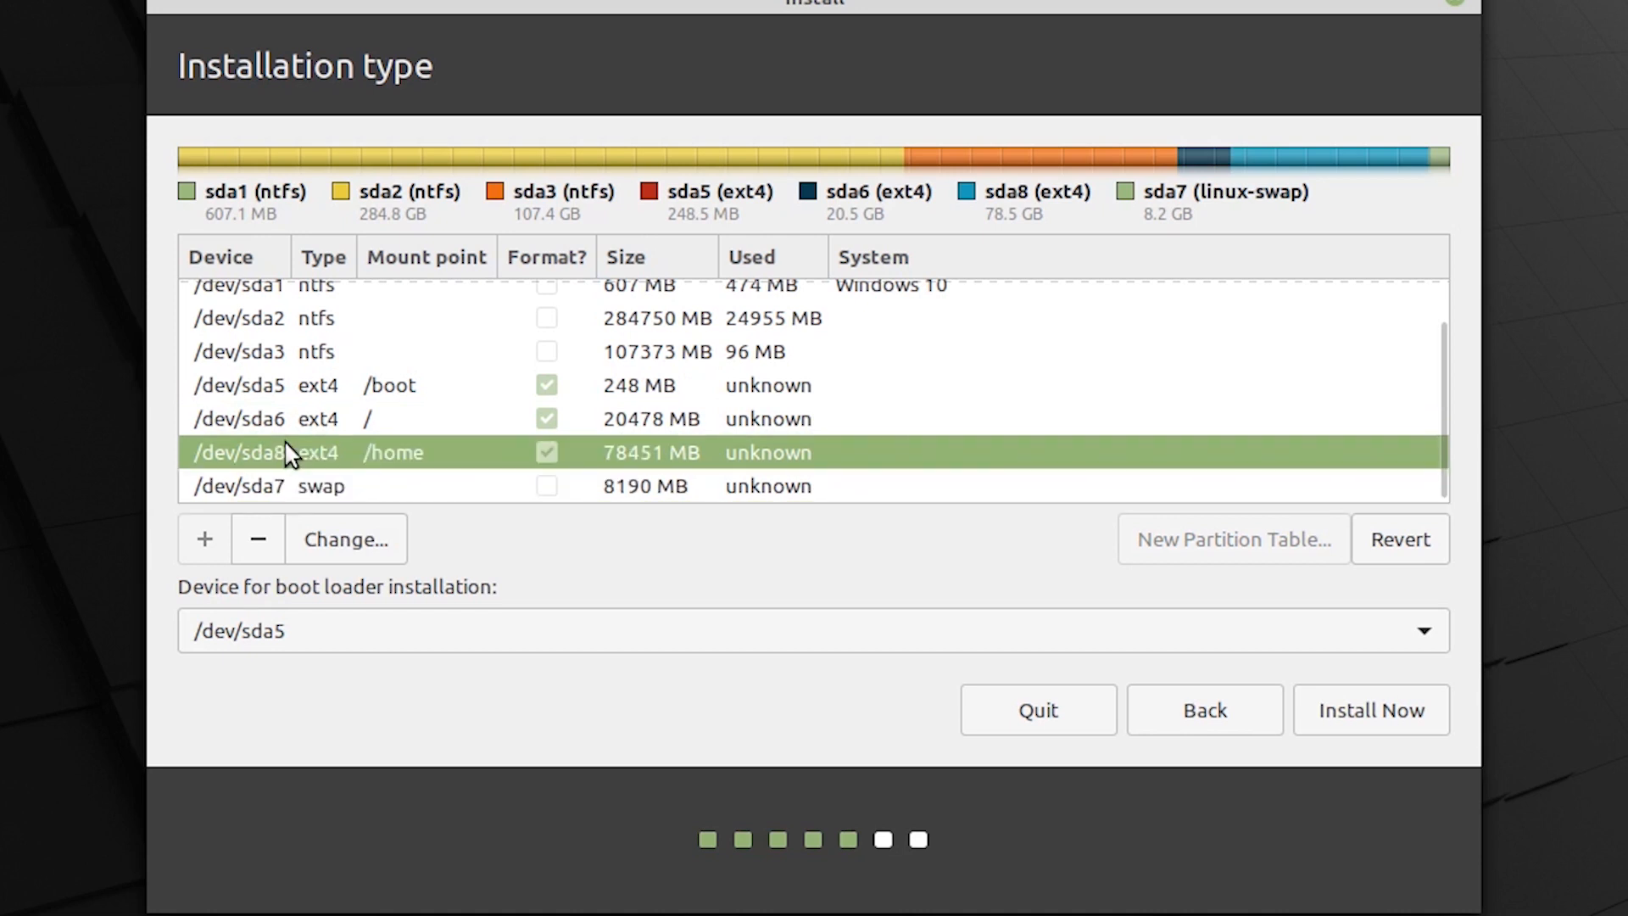
mouse_move(336, 513)
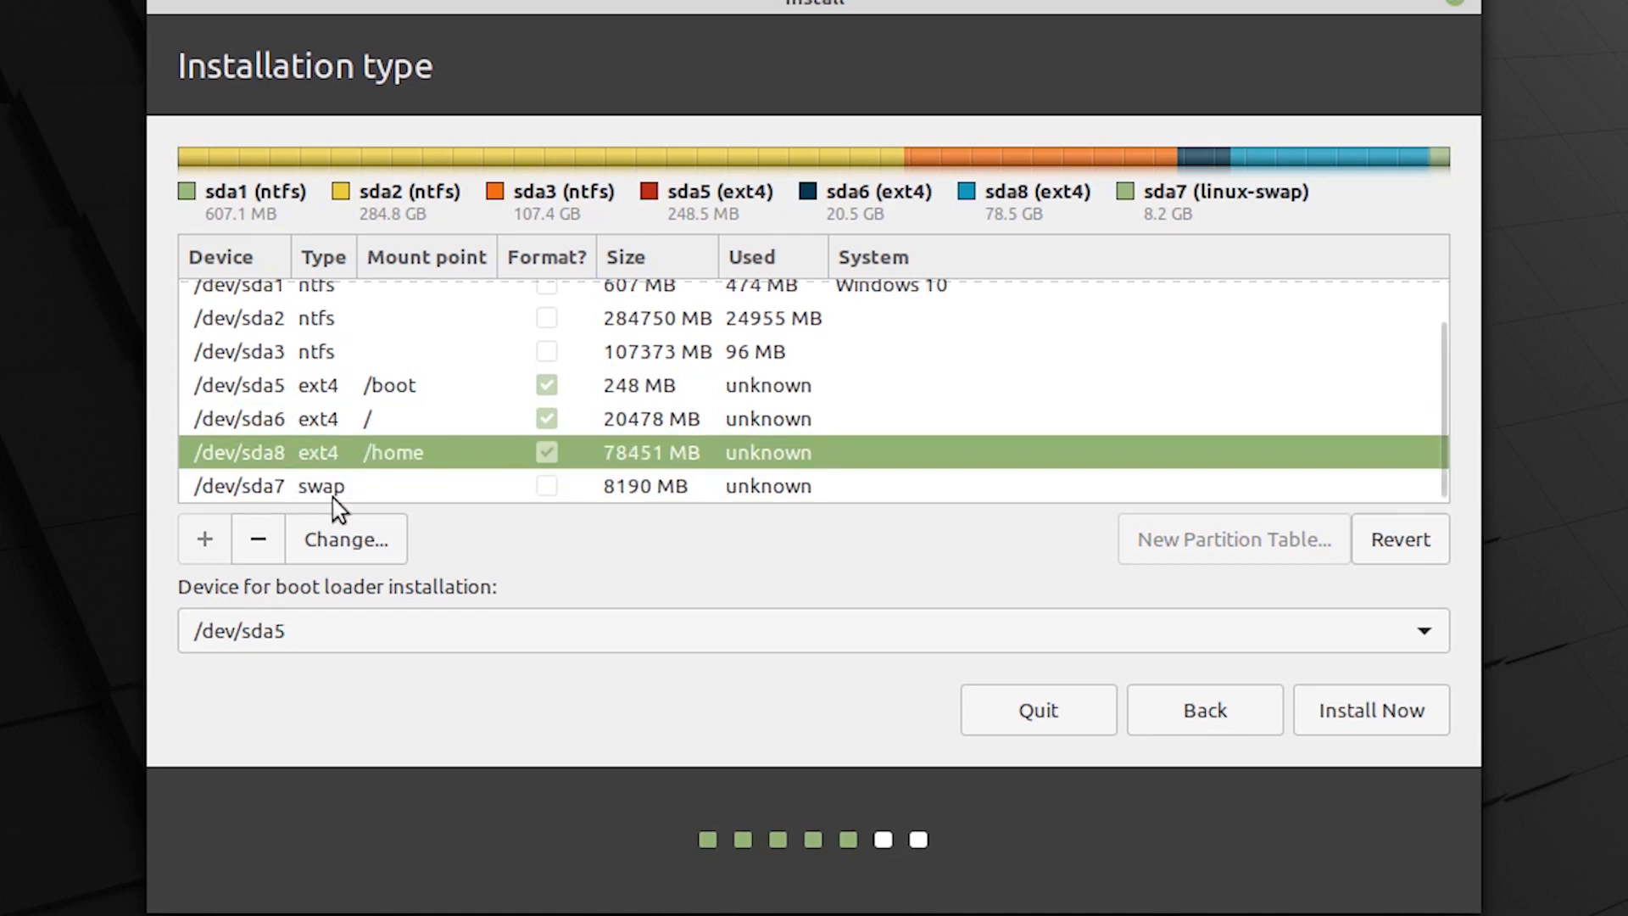
mouse_move(387, 622)
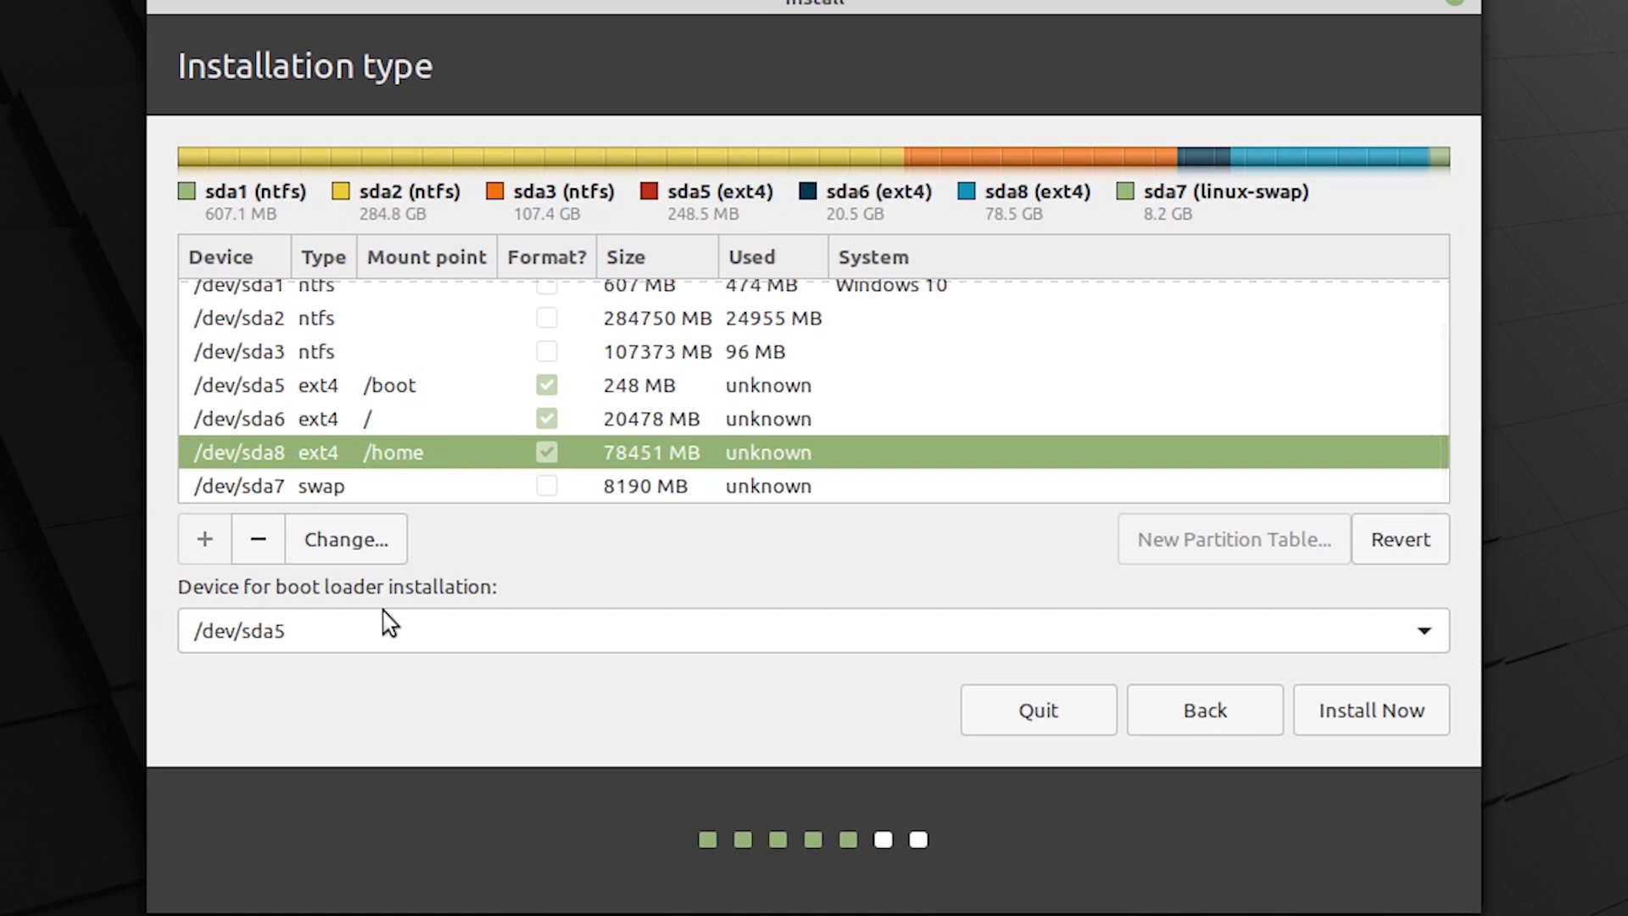
click(363, 385)
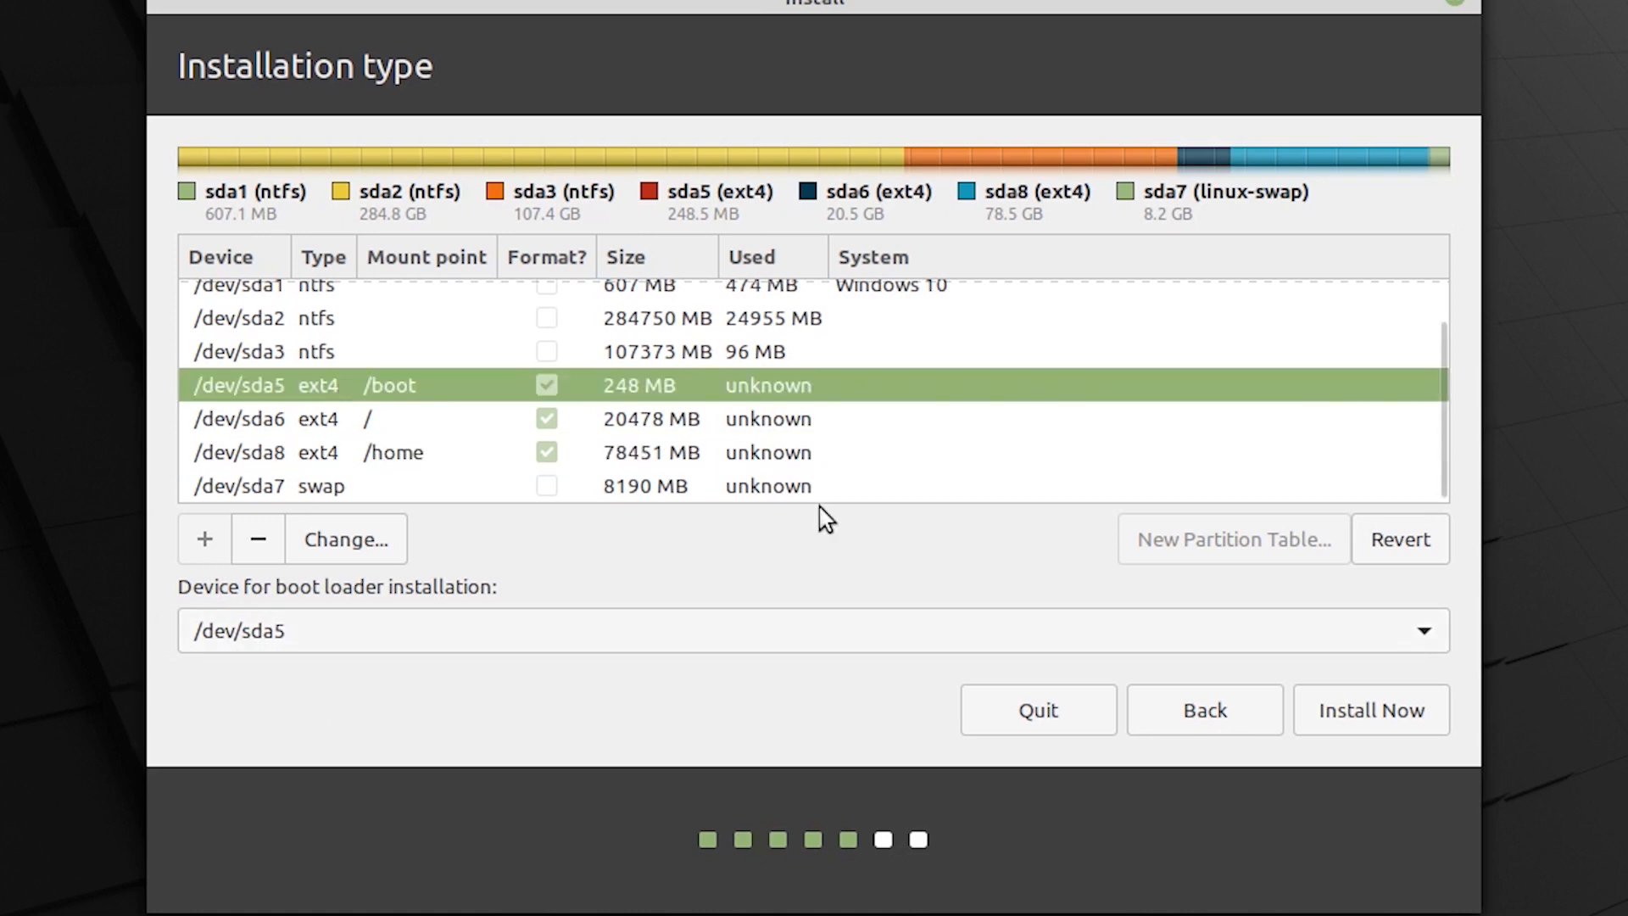
mouse_move(1387, 741)
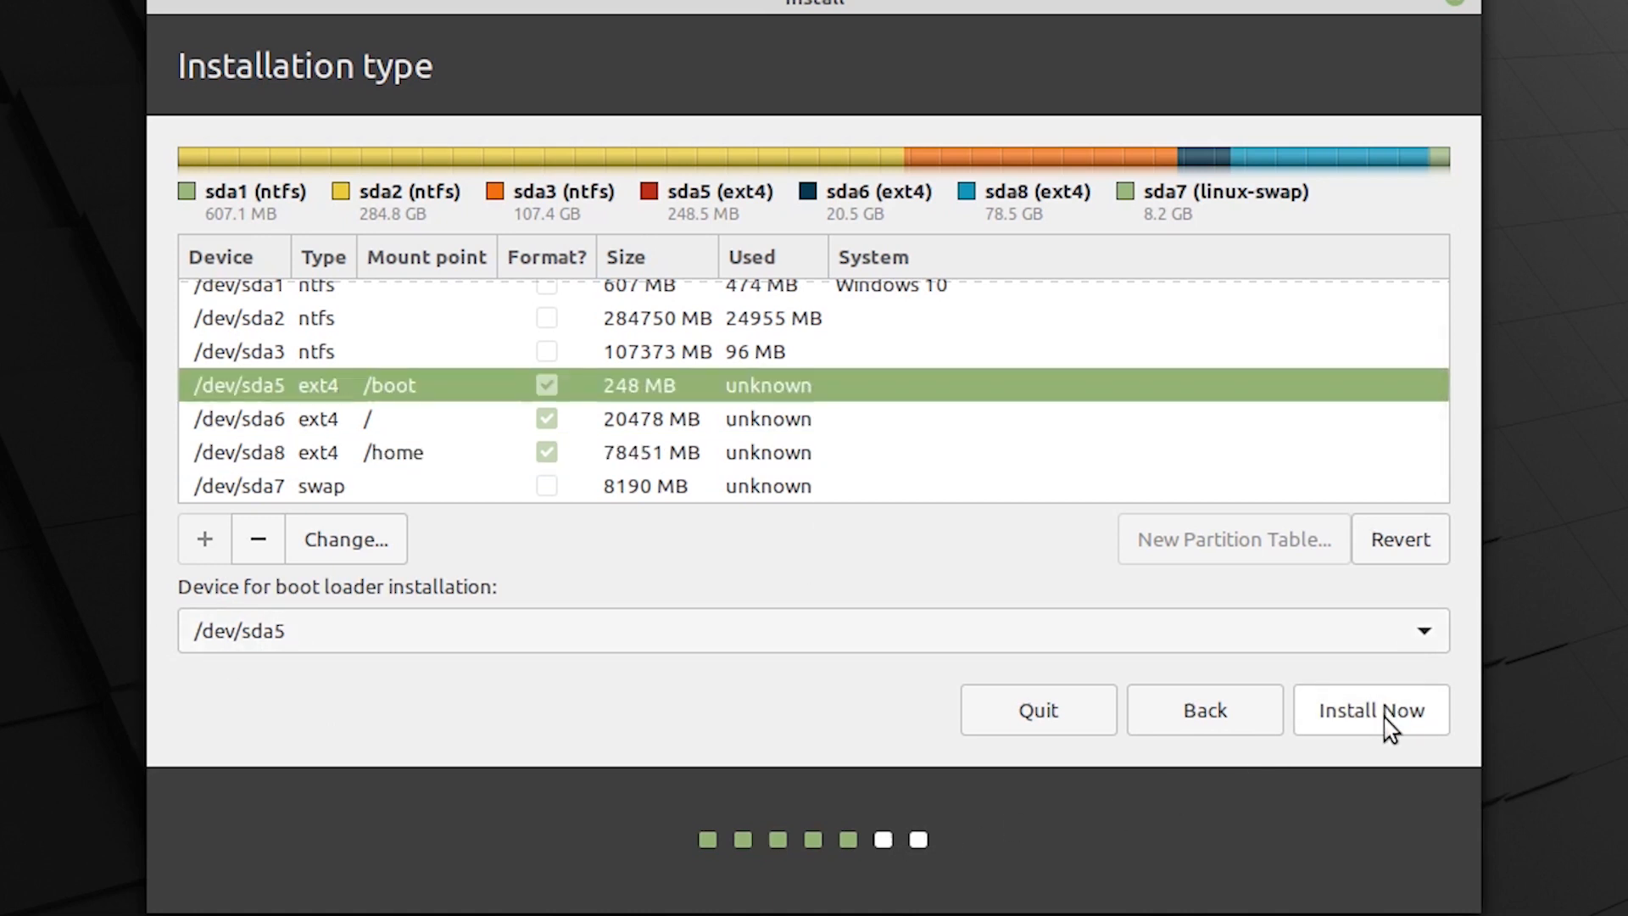
- Install now, write the partition changes to disk and accept Kolkata as the location
click(1371, 709)
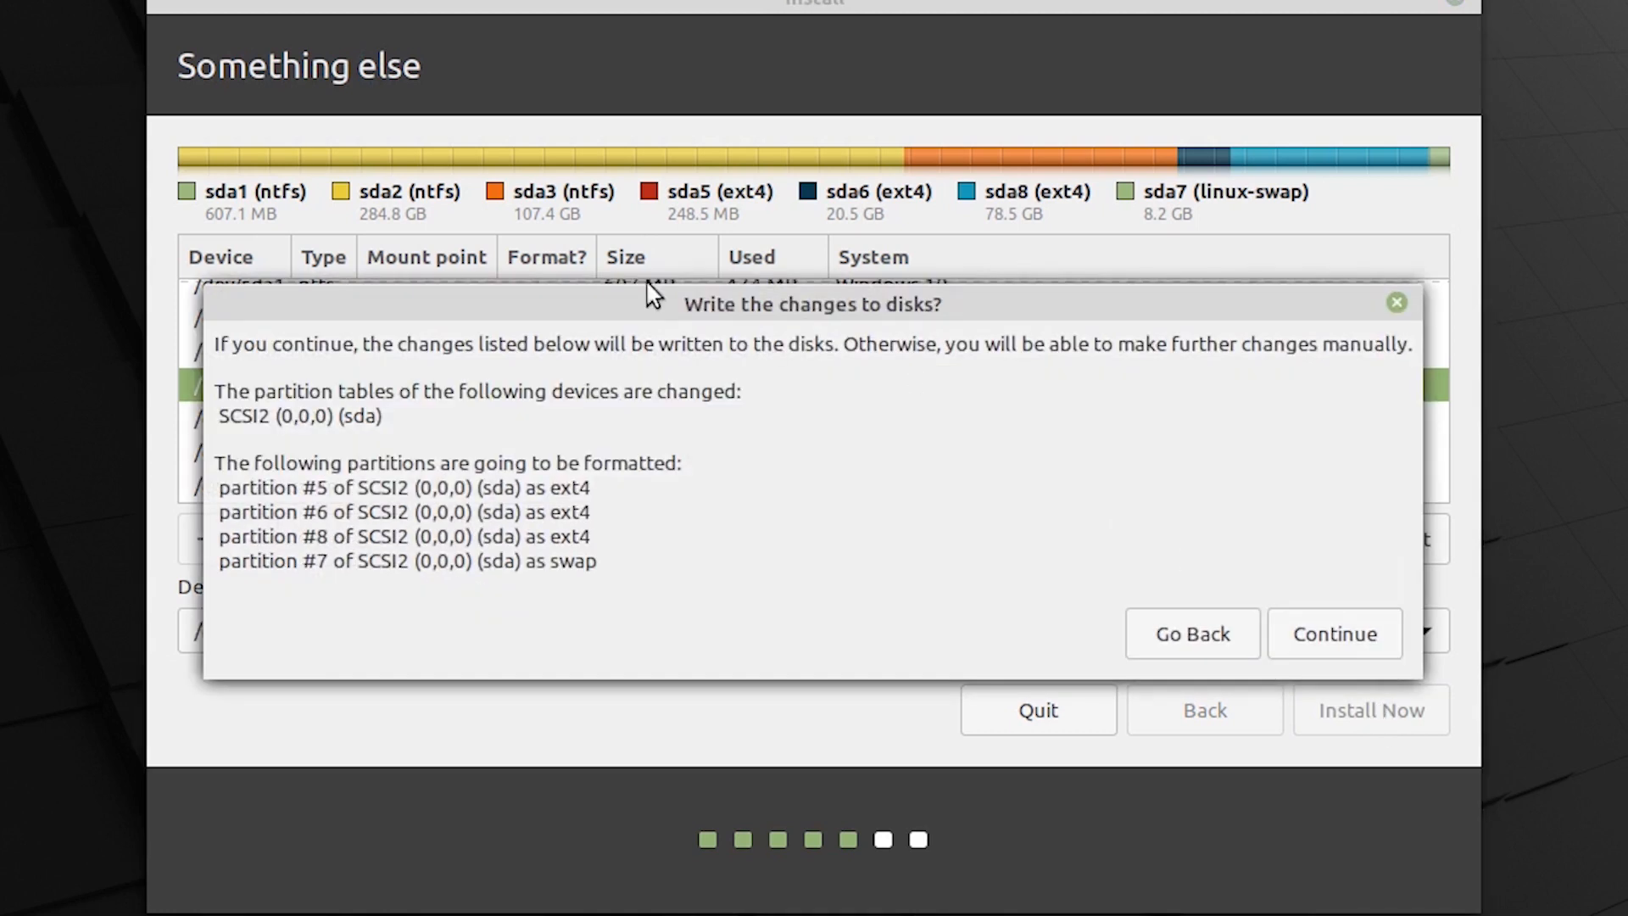
mouse_move(926, 617)
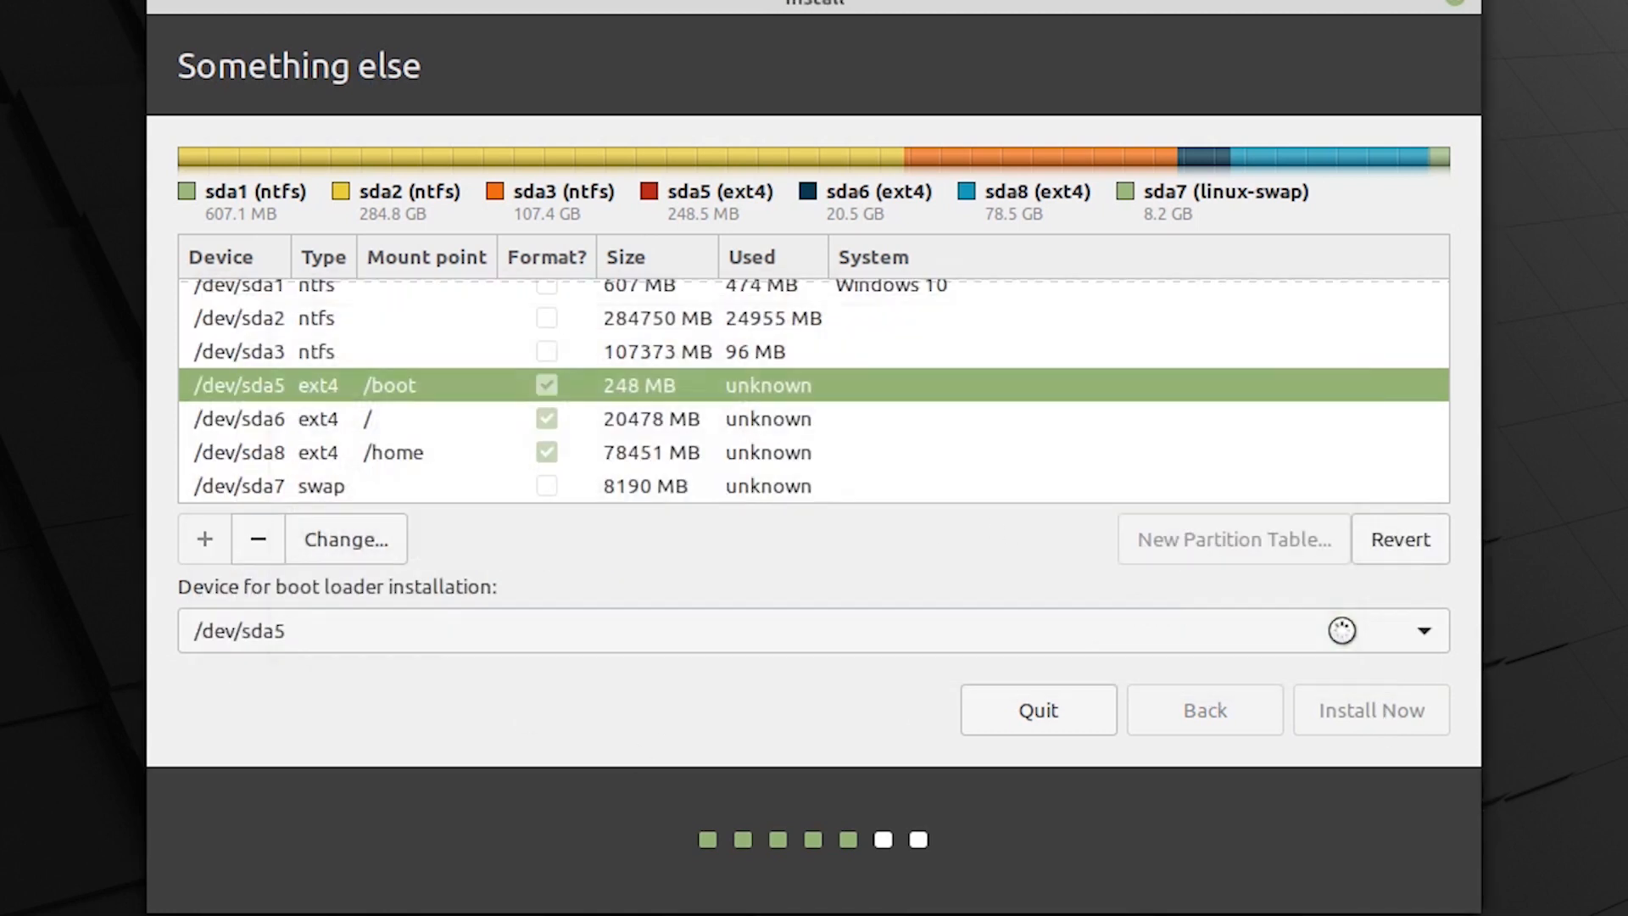
click(1370, 709)
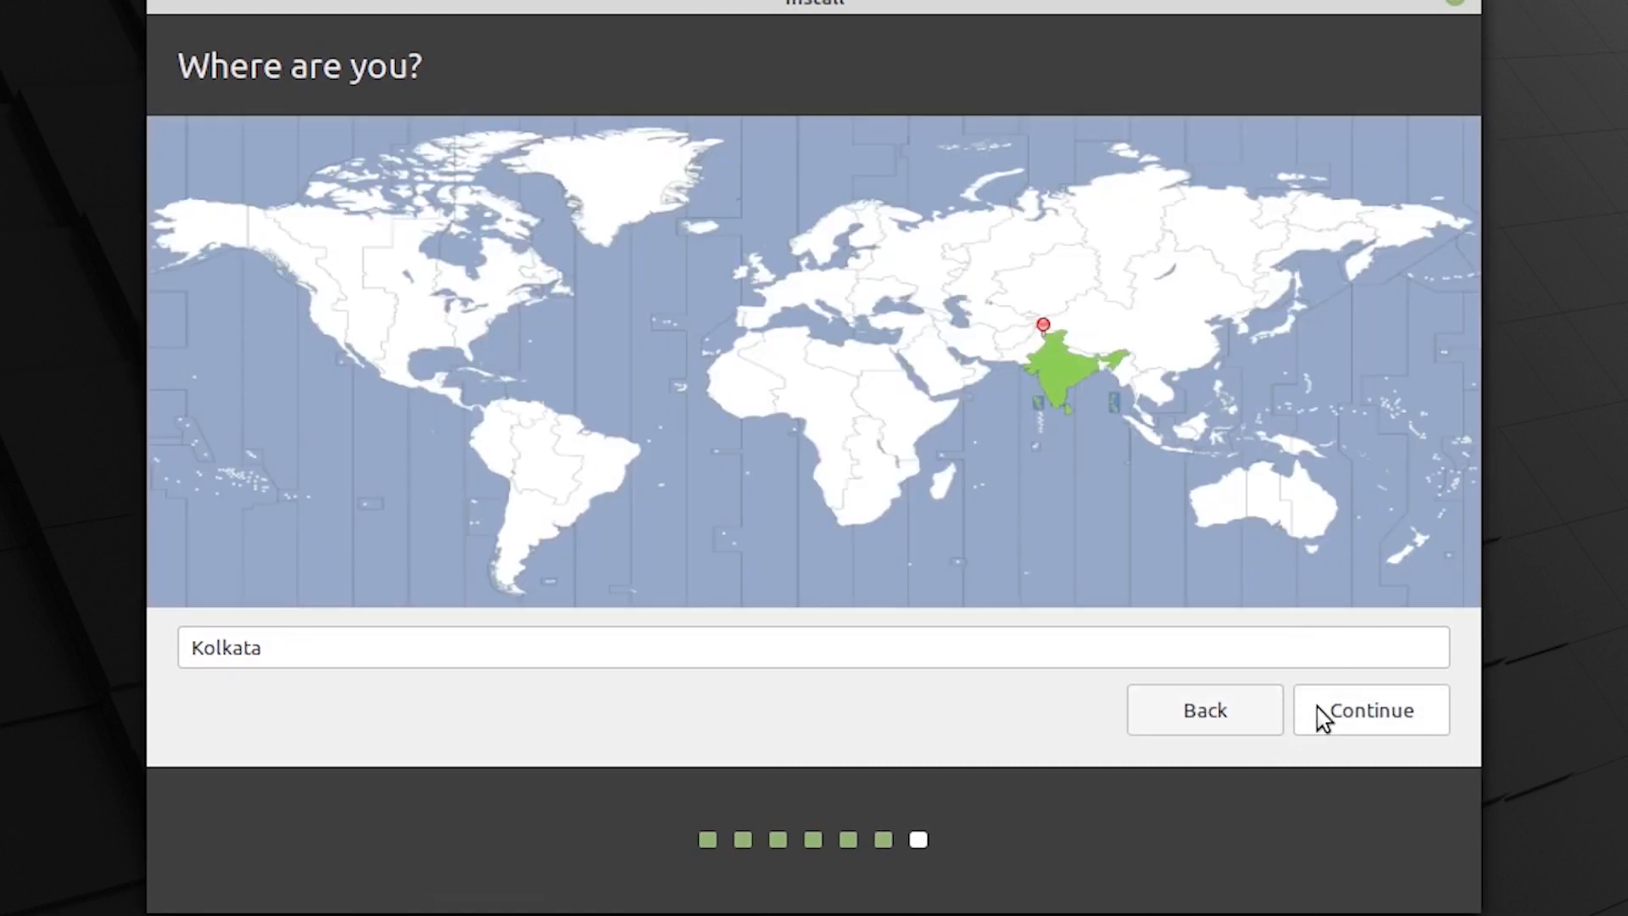
click(1371, 709)
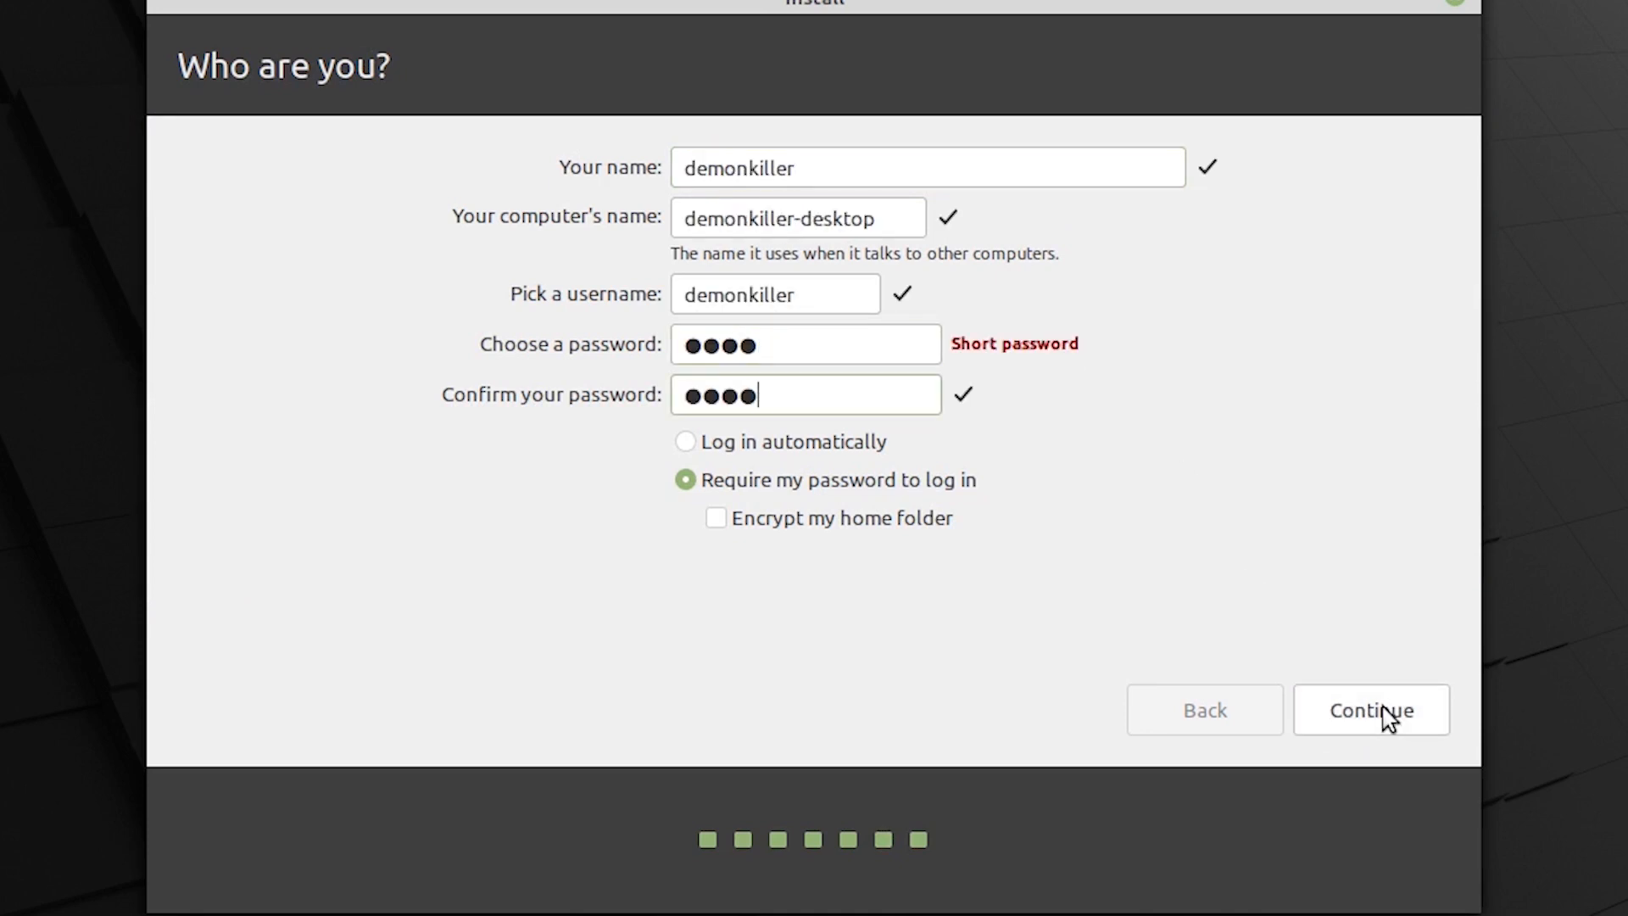
- Submit the account details and let the installation proceed toward returning to Windows
click(1371, 709)
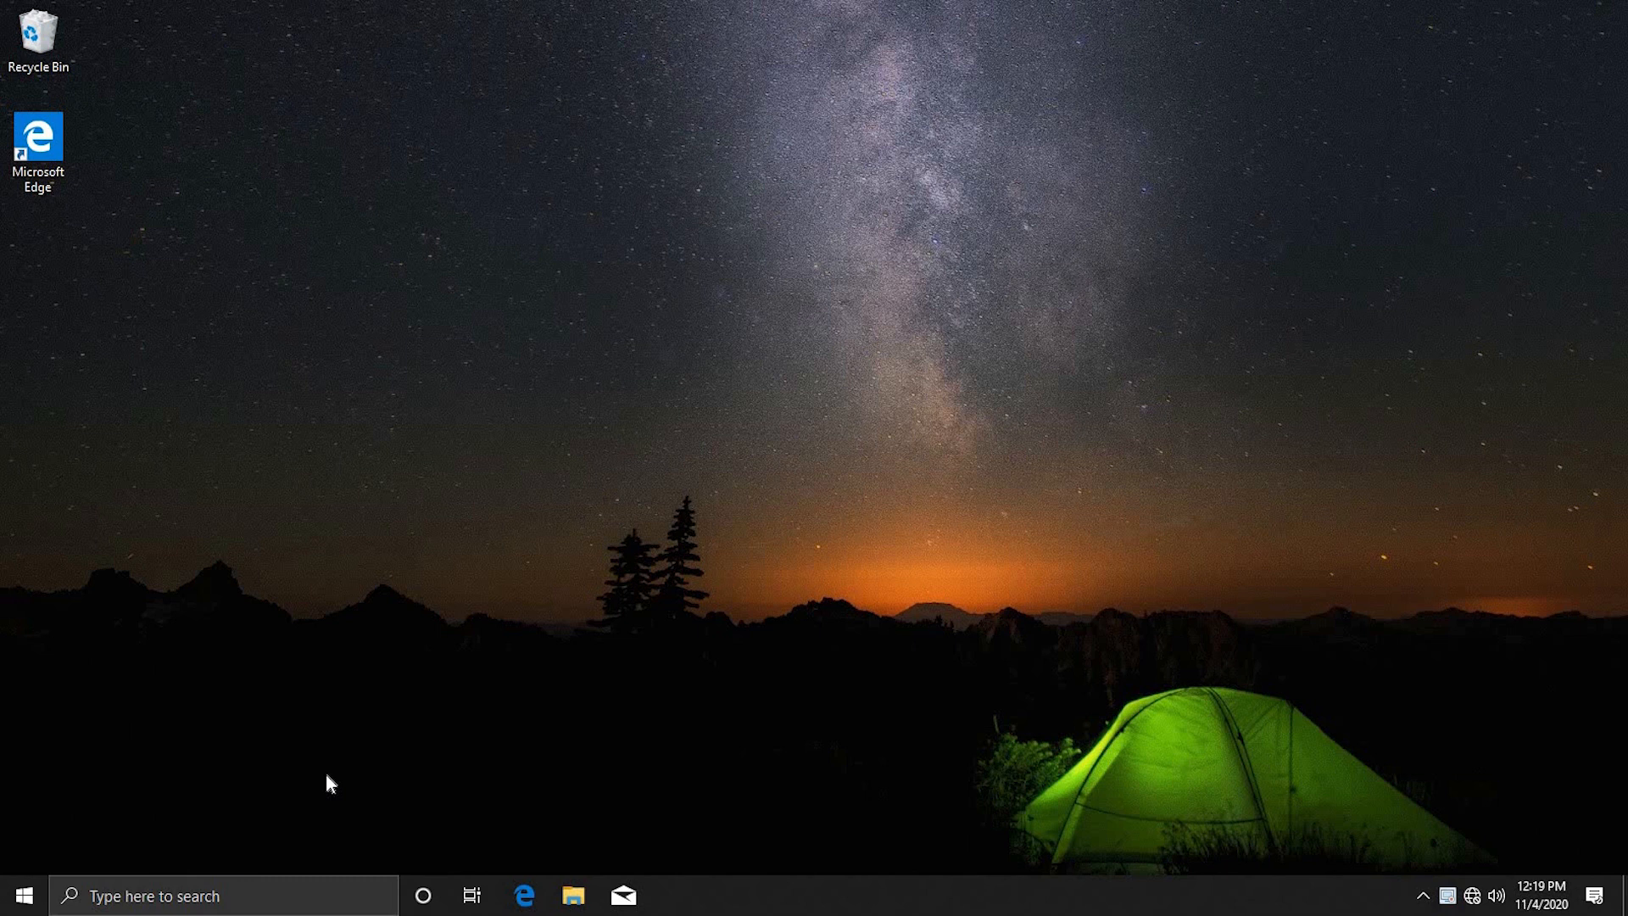
- Launch EasyBCD 2.4 from taskbar search and show the boot menu editor with the Windows 10 entry
text(easyBCD 2.4)
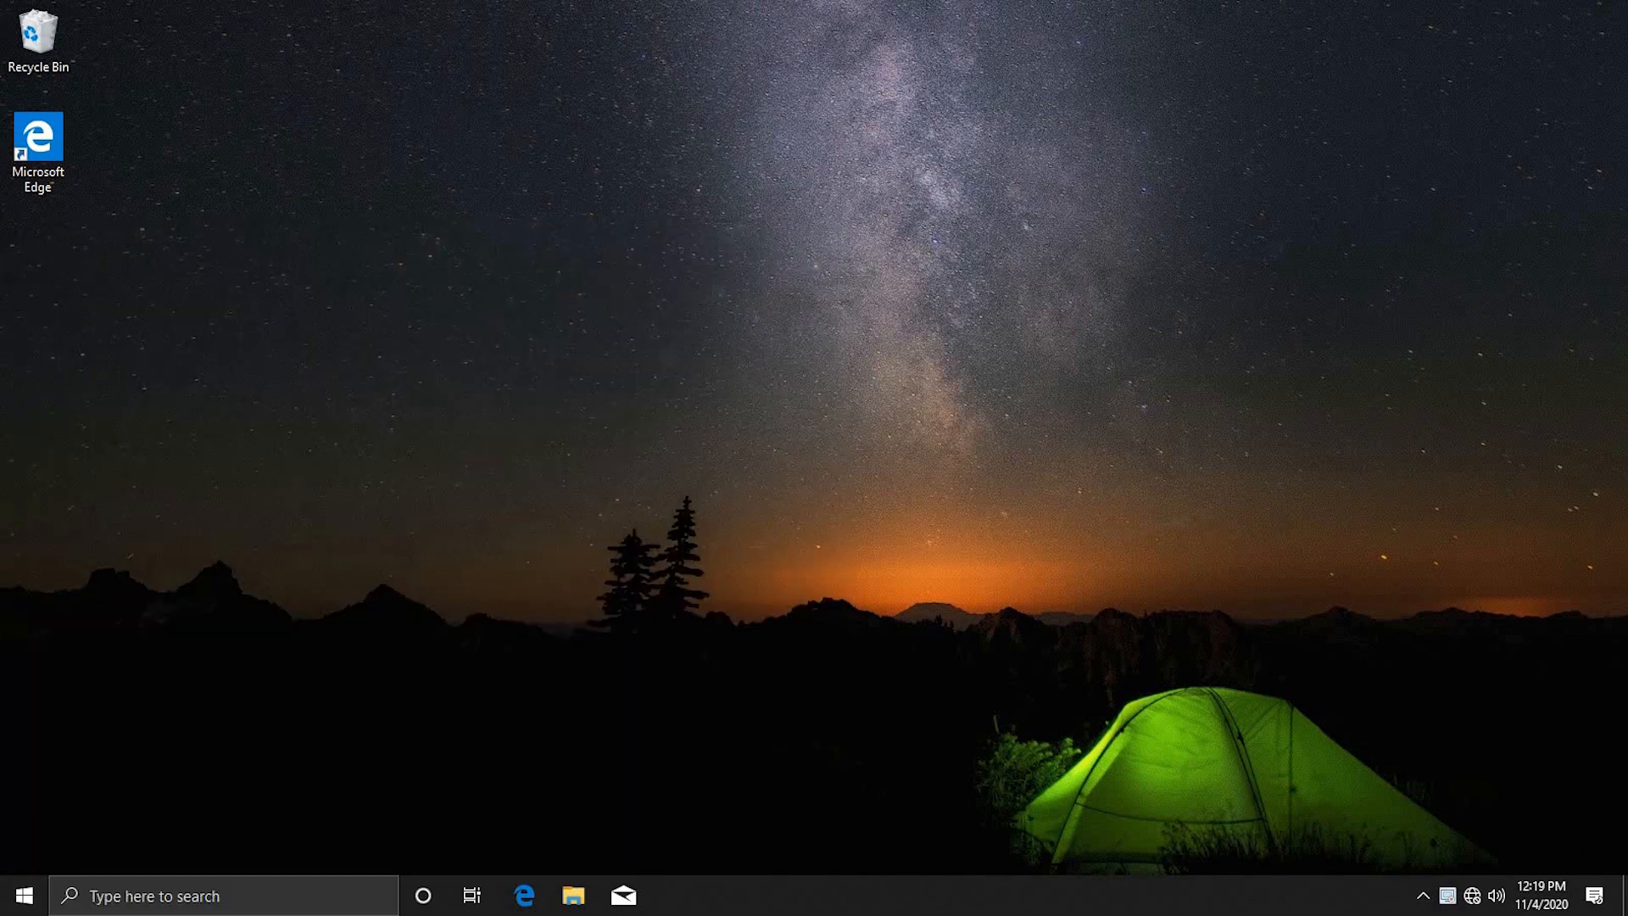
click(672, 895)
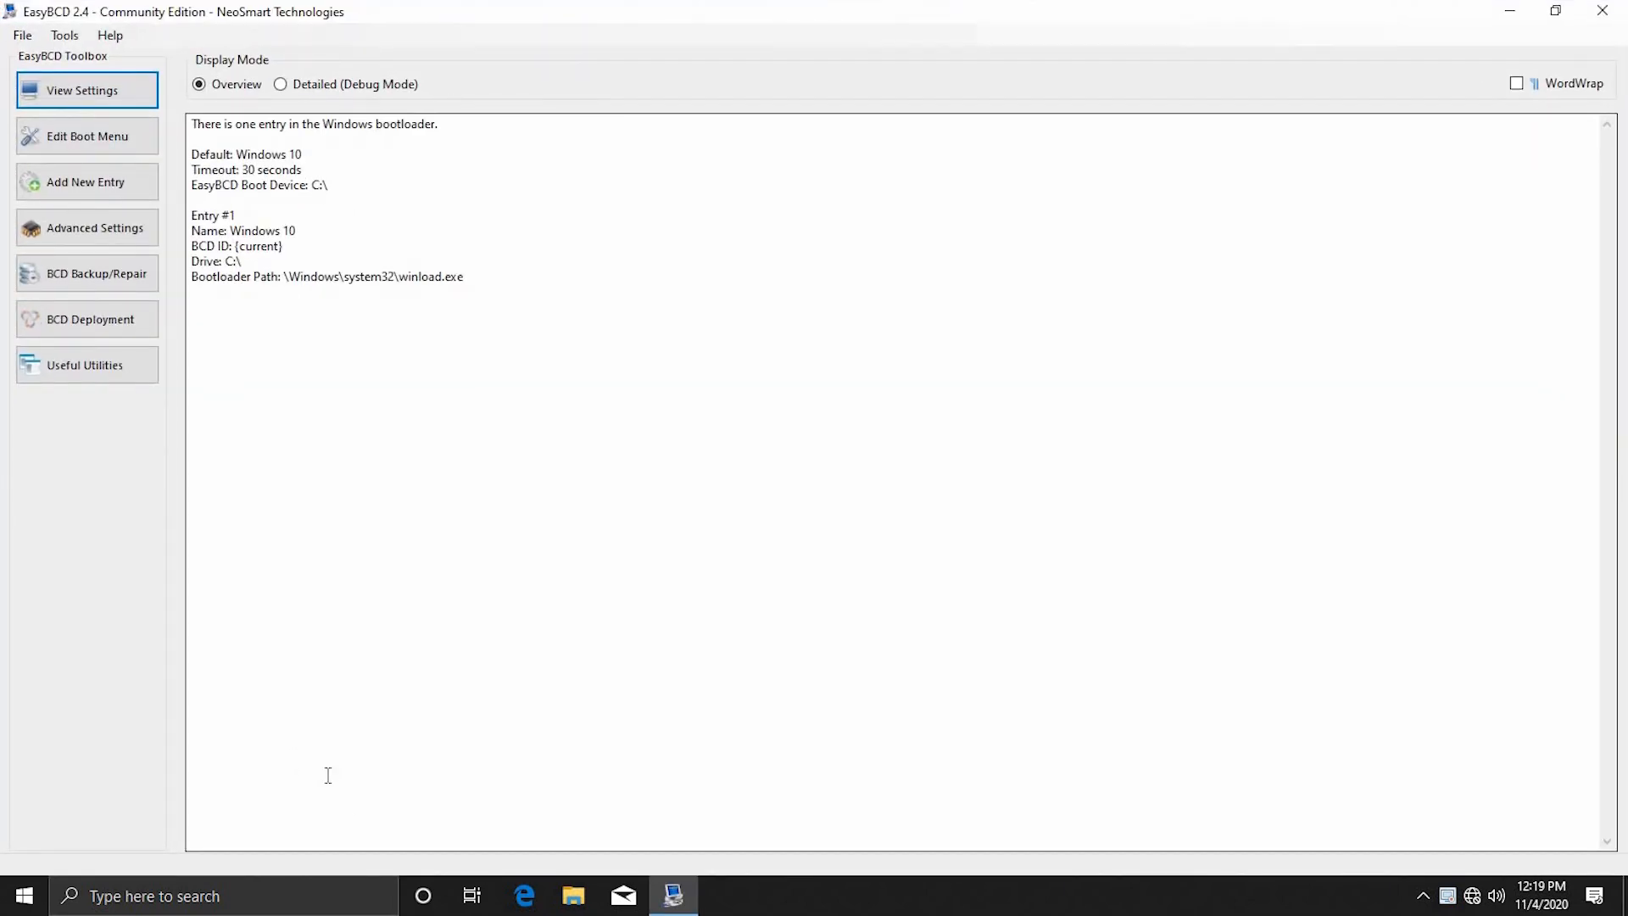
mouse_move(119, 144)
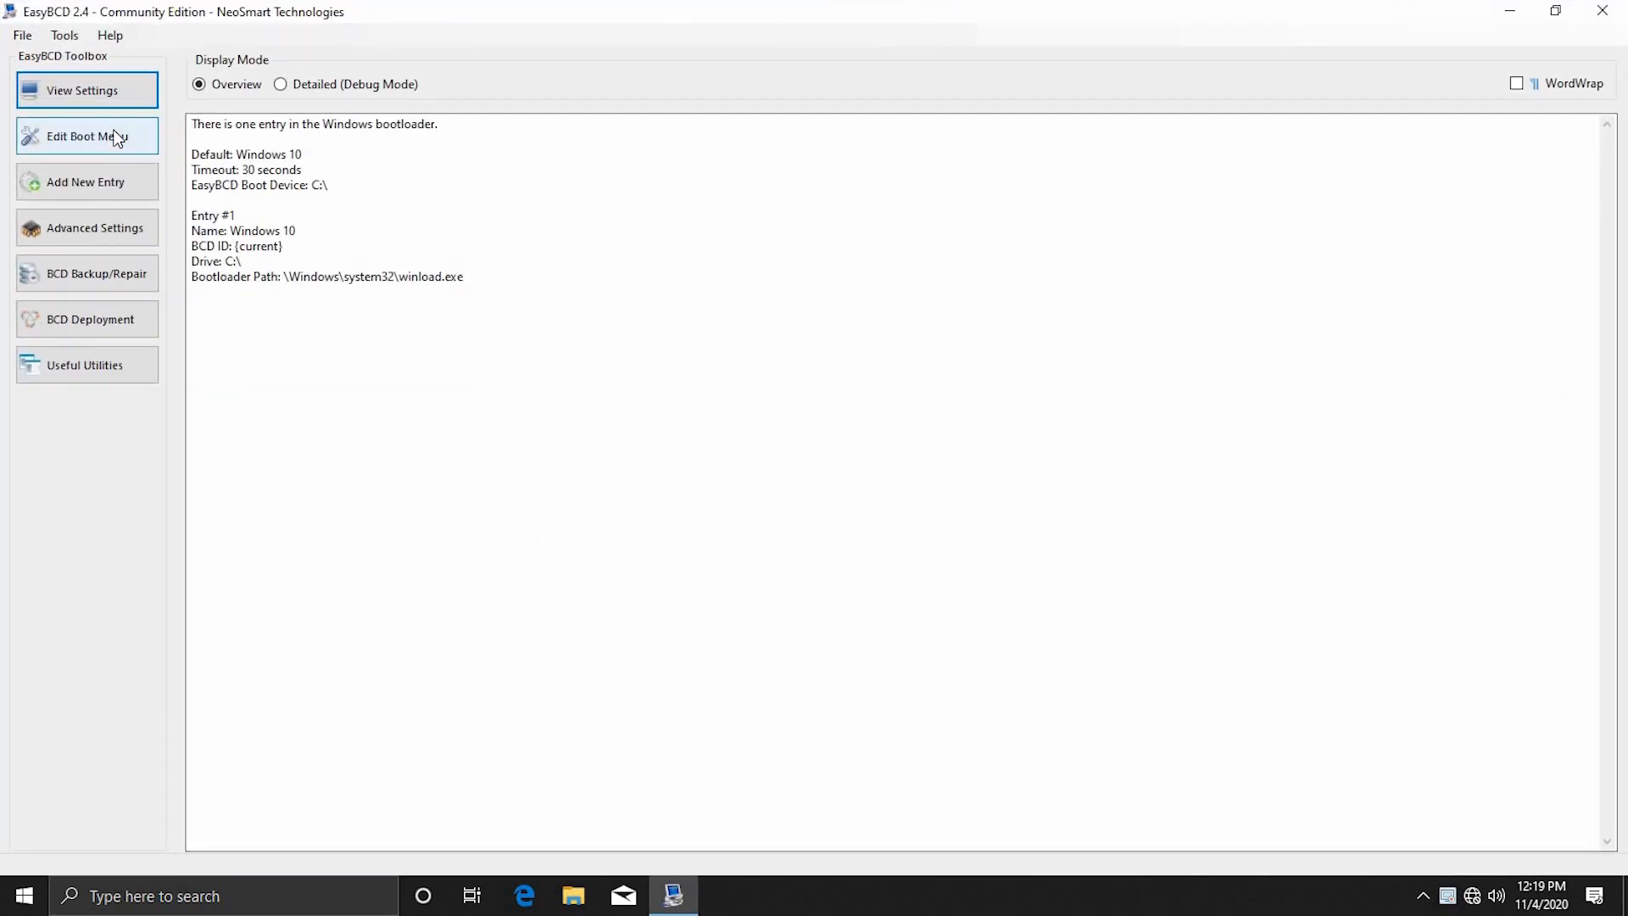
click(84, 135)
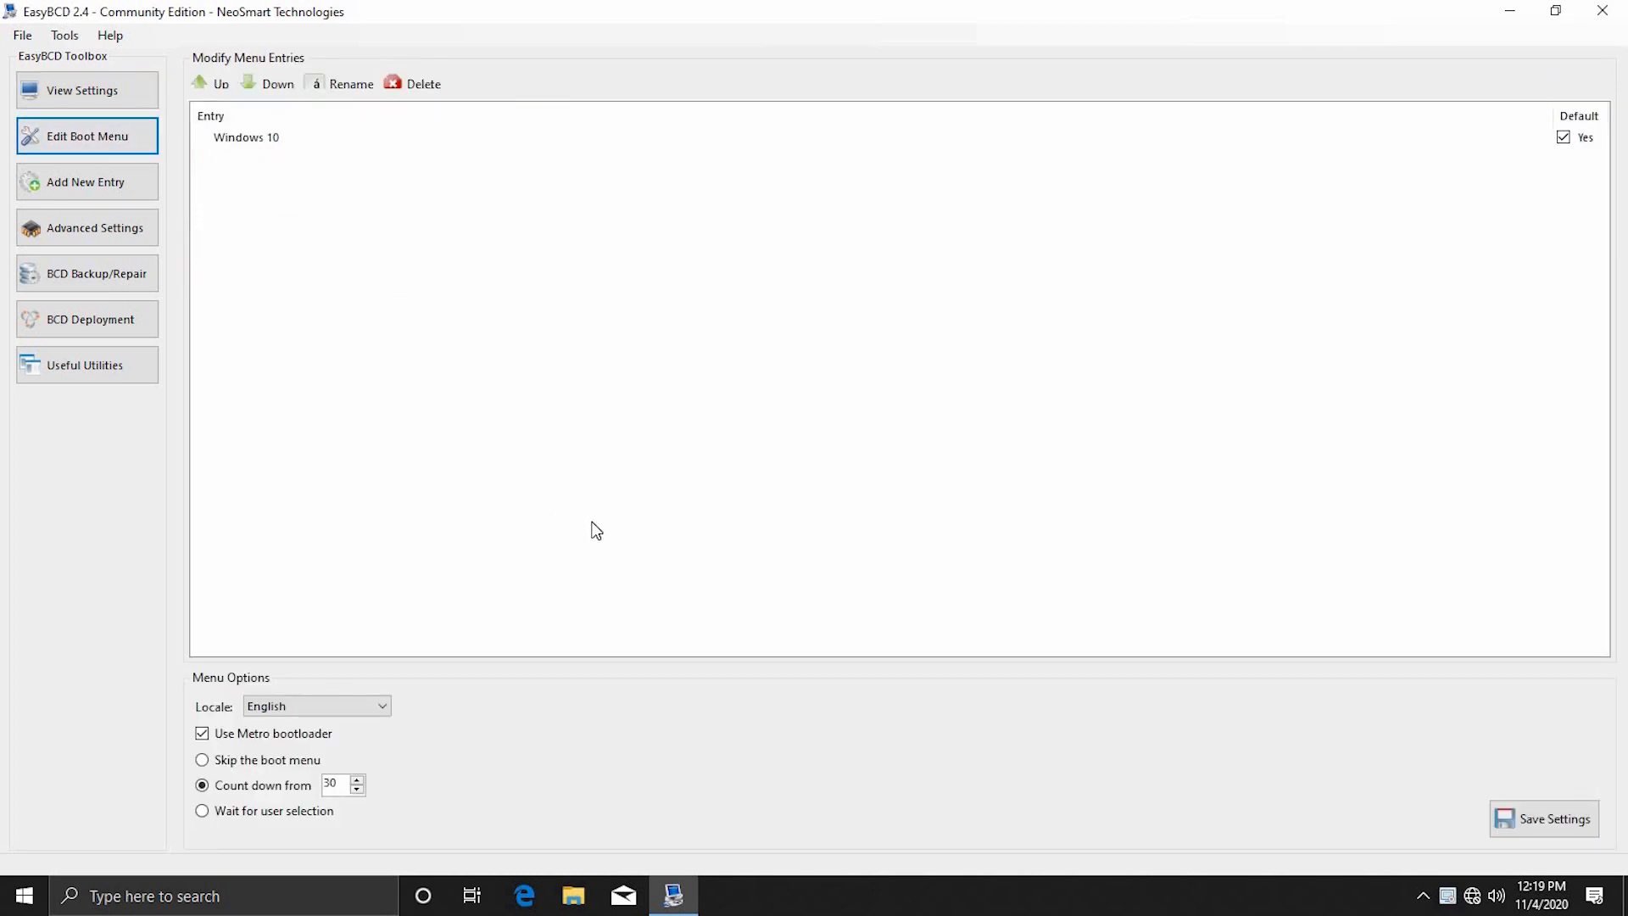
mouse_move(481, 319)
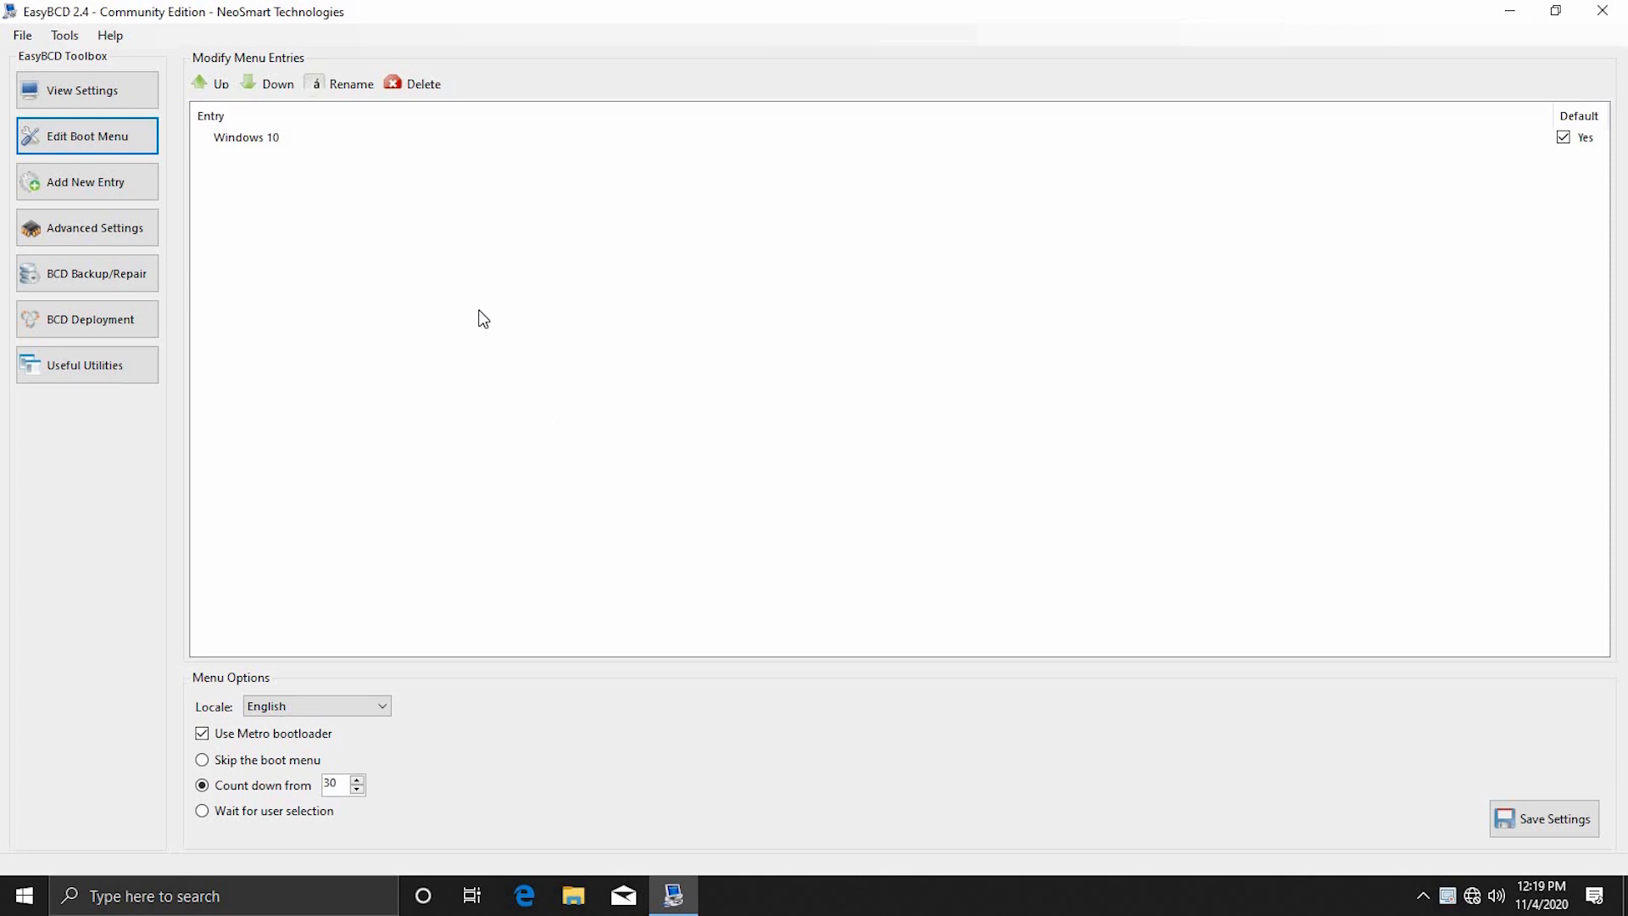
mouse_move(329, 150)
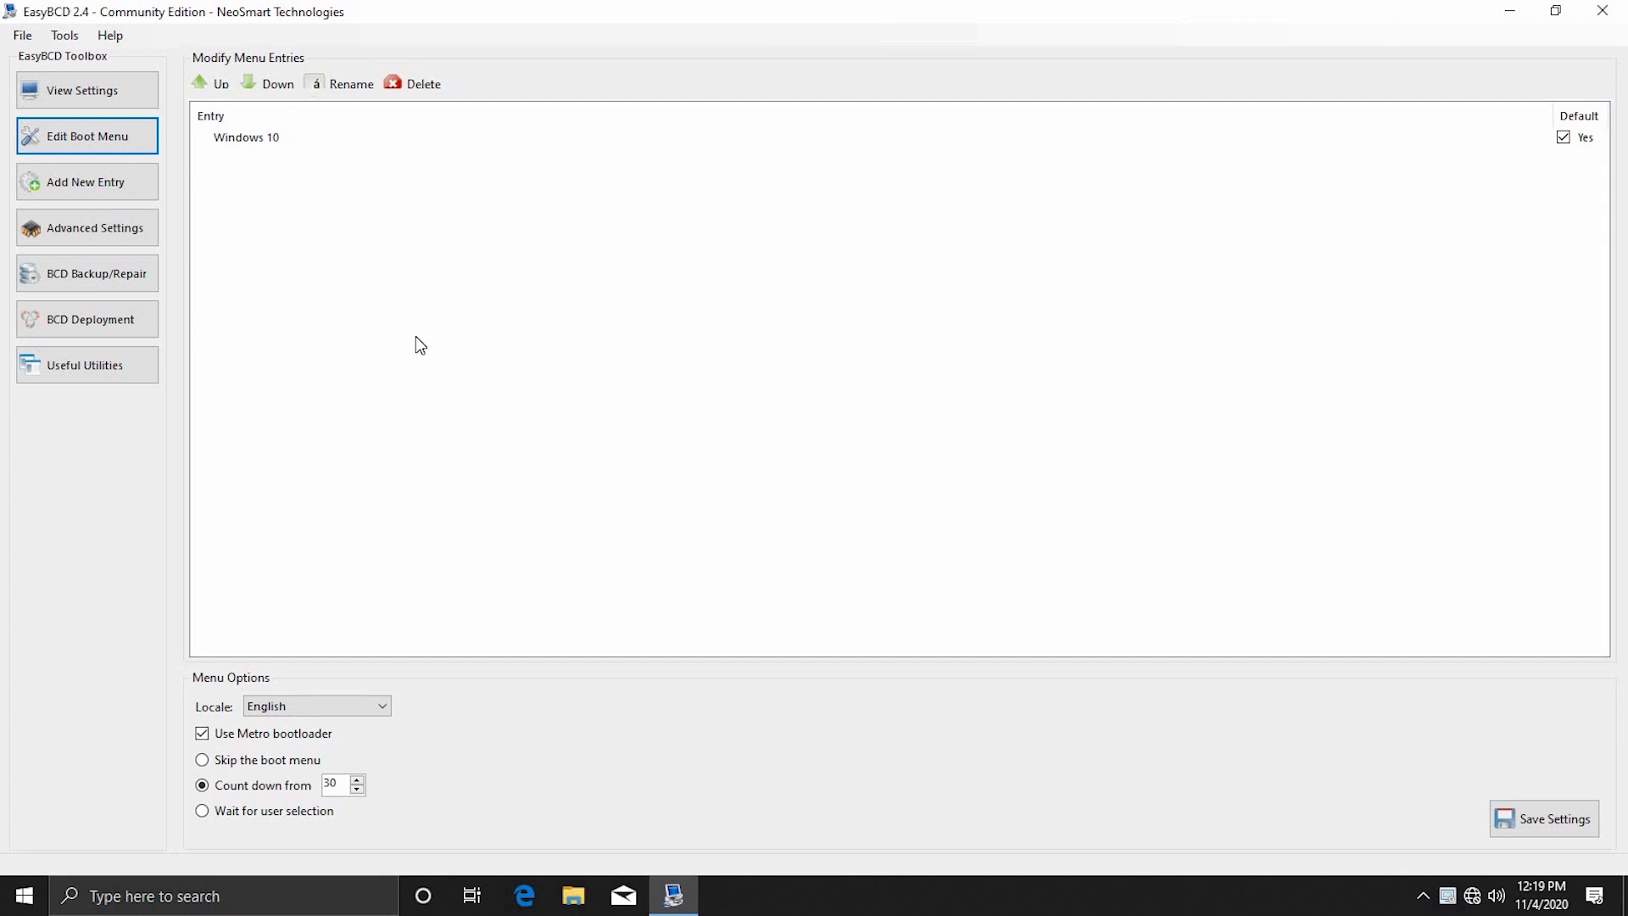
mouse_move(414, 342)
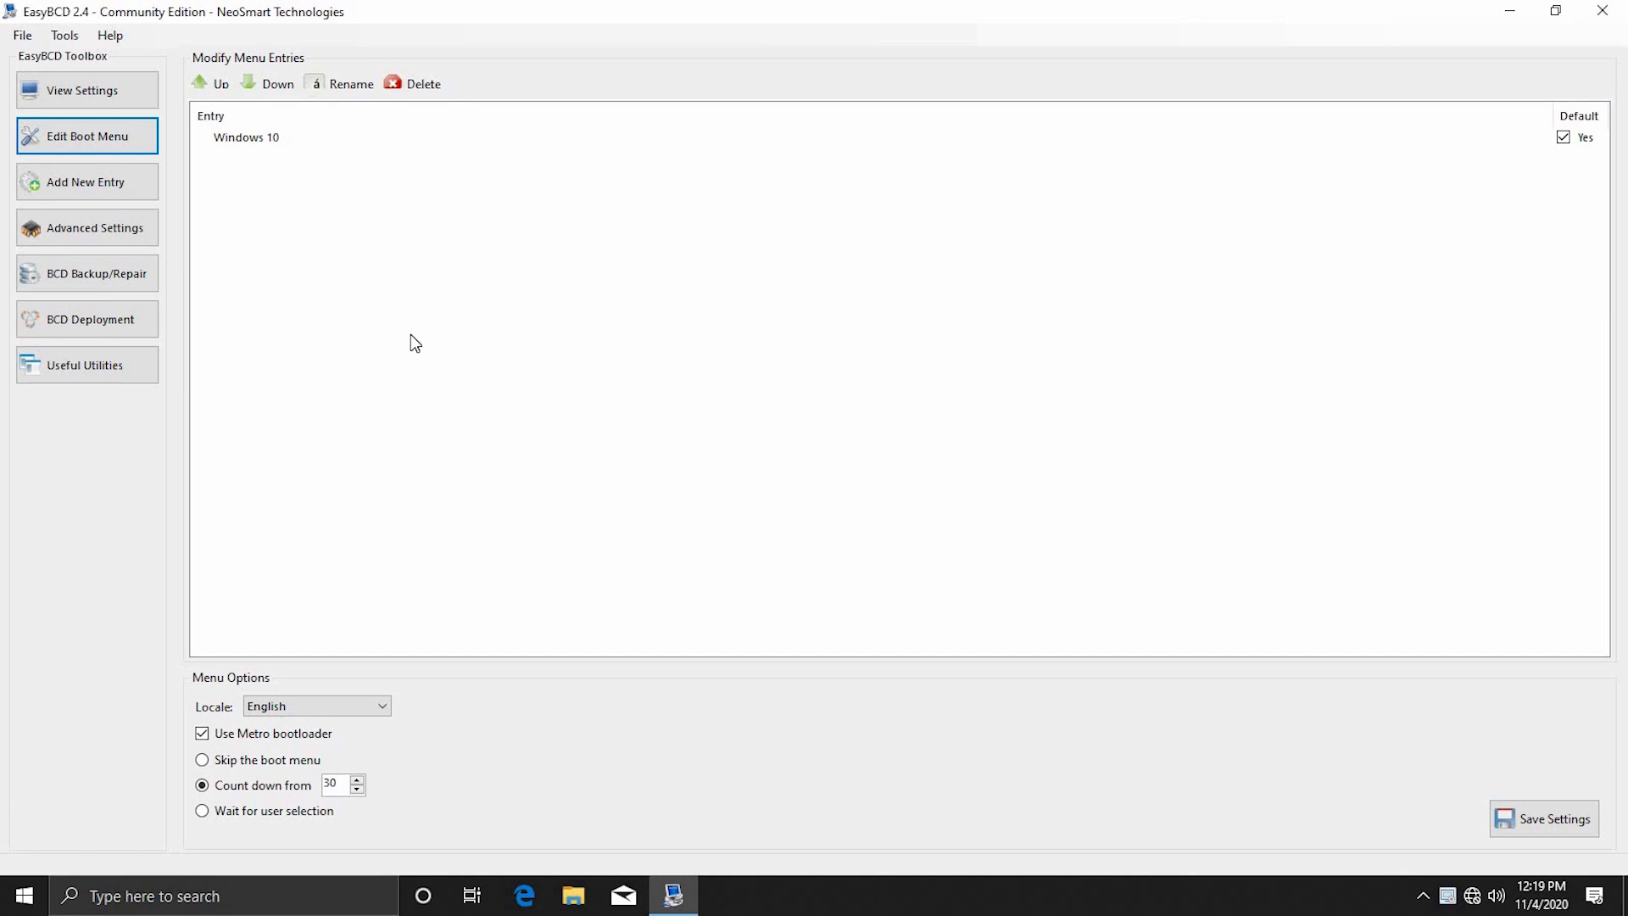
mouse_move(163, 197)
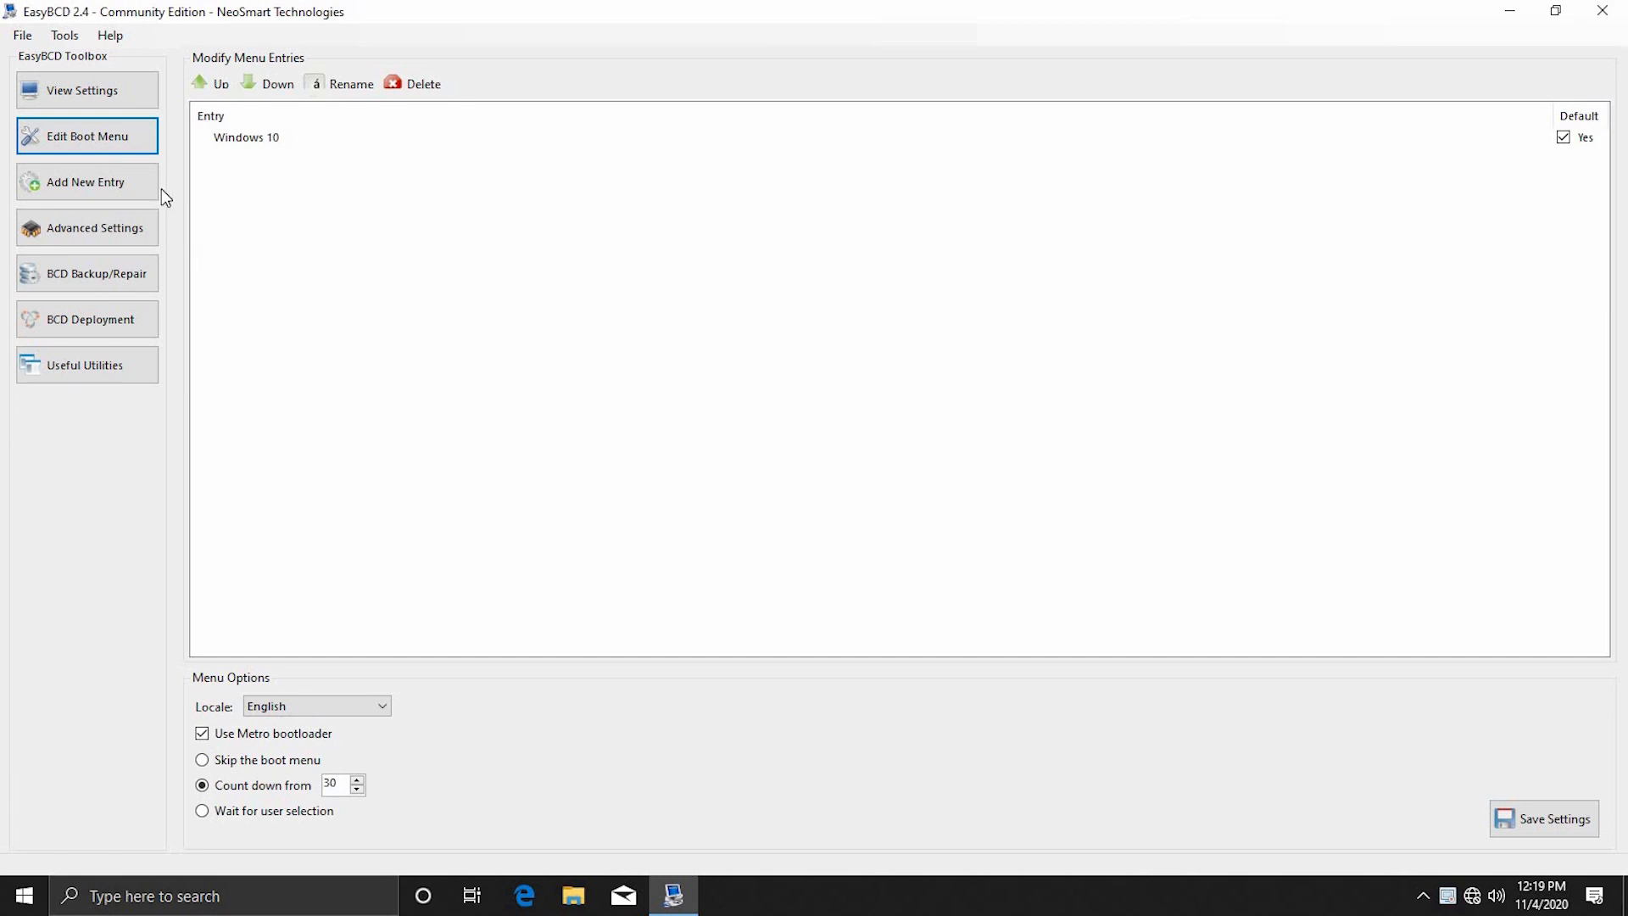
- Add a GRUB 2 Linux/BSD entry named Linux Mint 20 booting from the 237 MiB partition 4
click(88, 181)
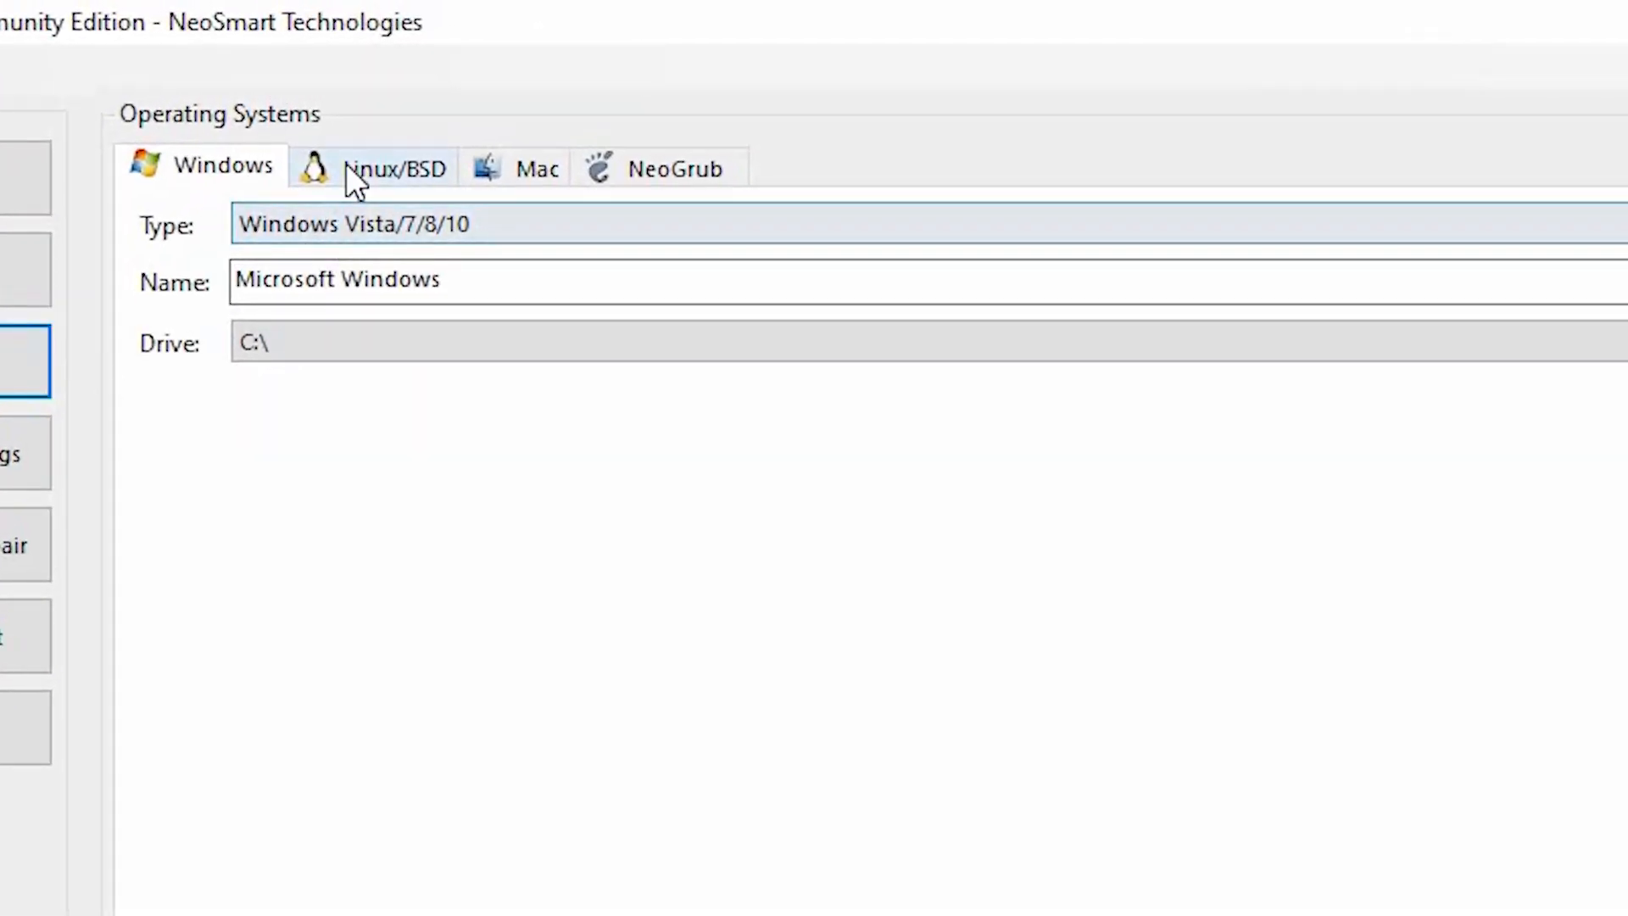
click(394, 166)
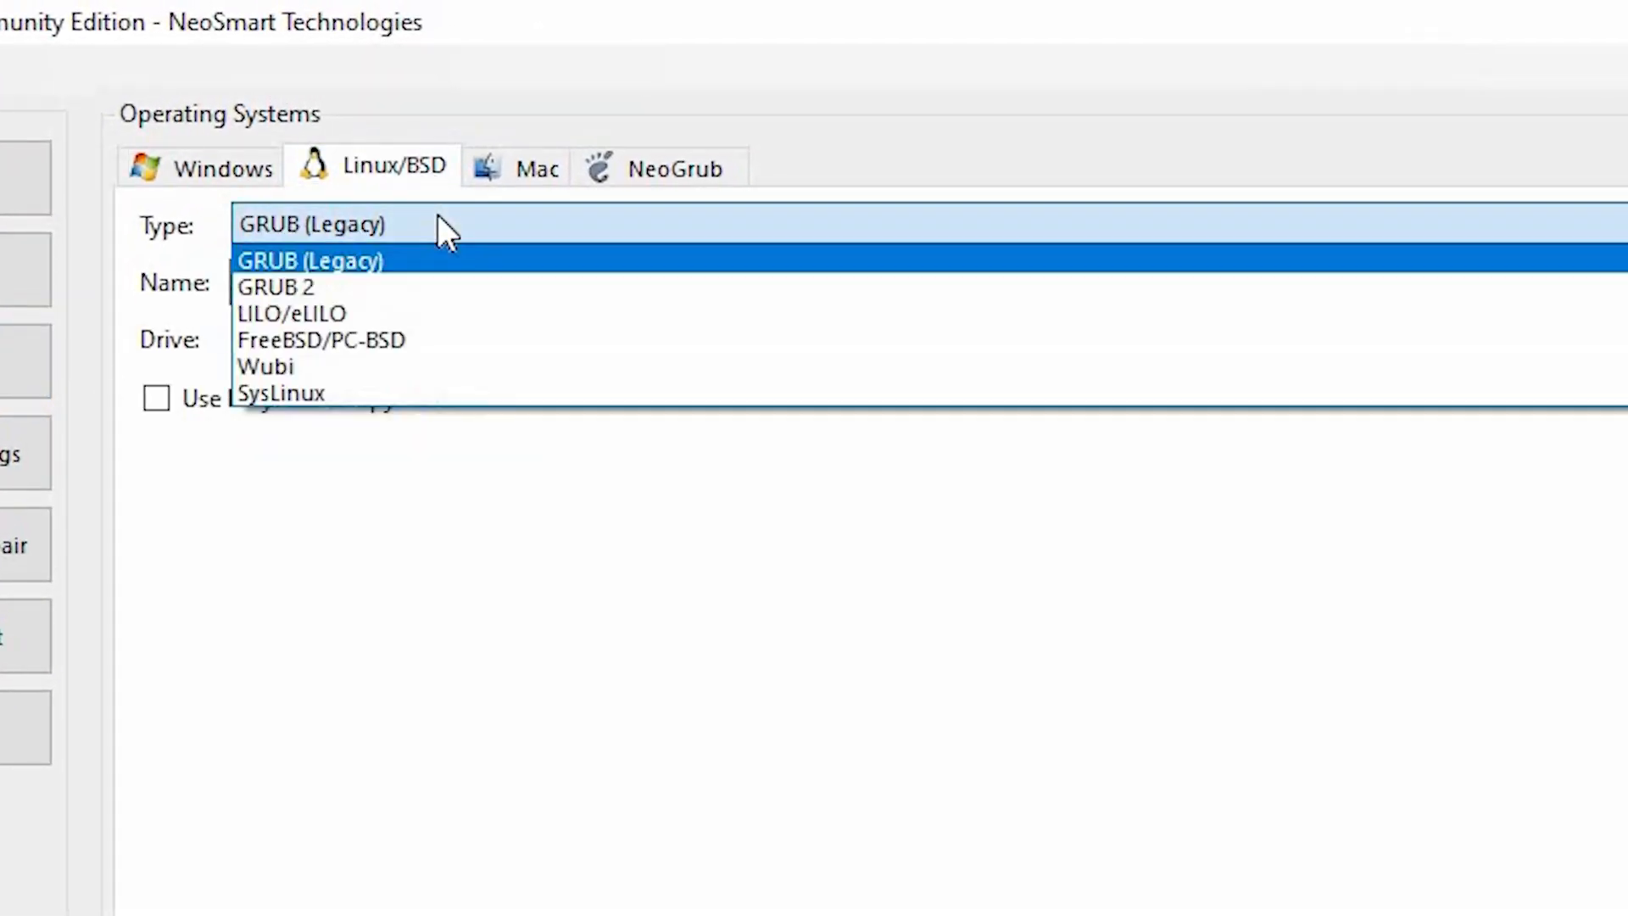
click(275, 284)
text(Linux Mint 20)
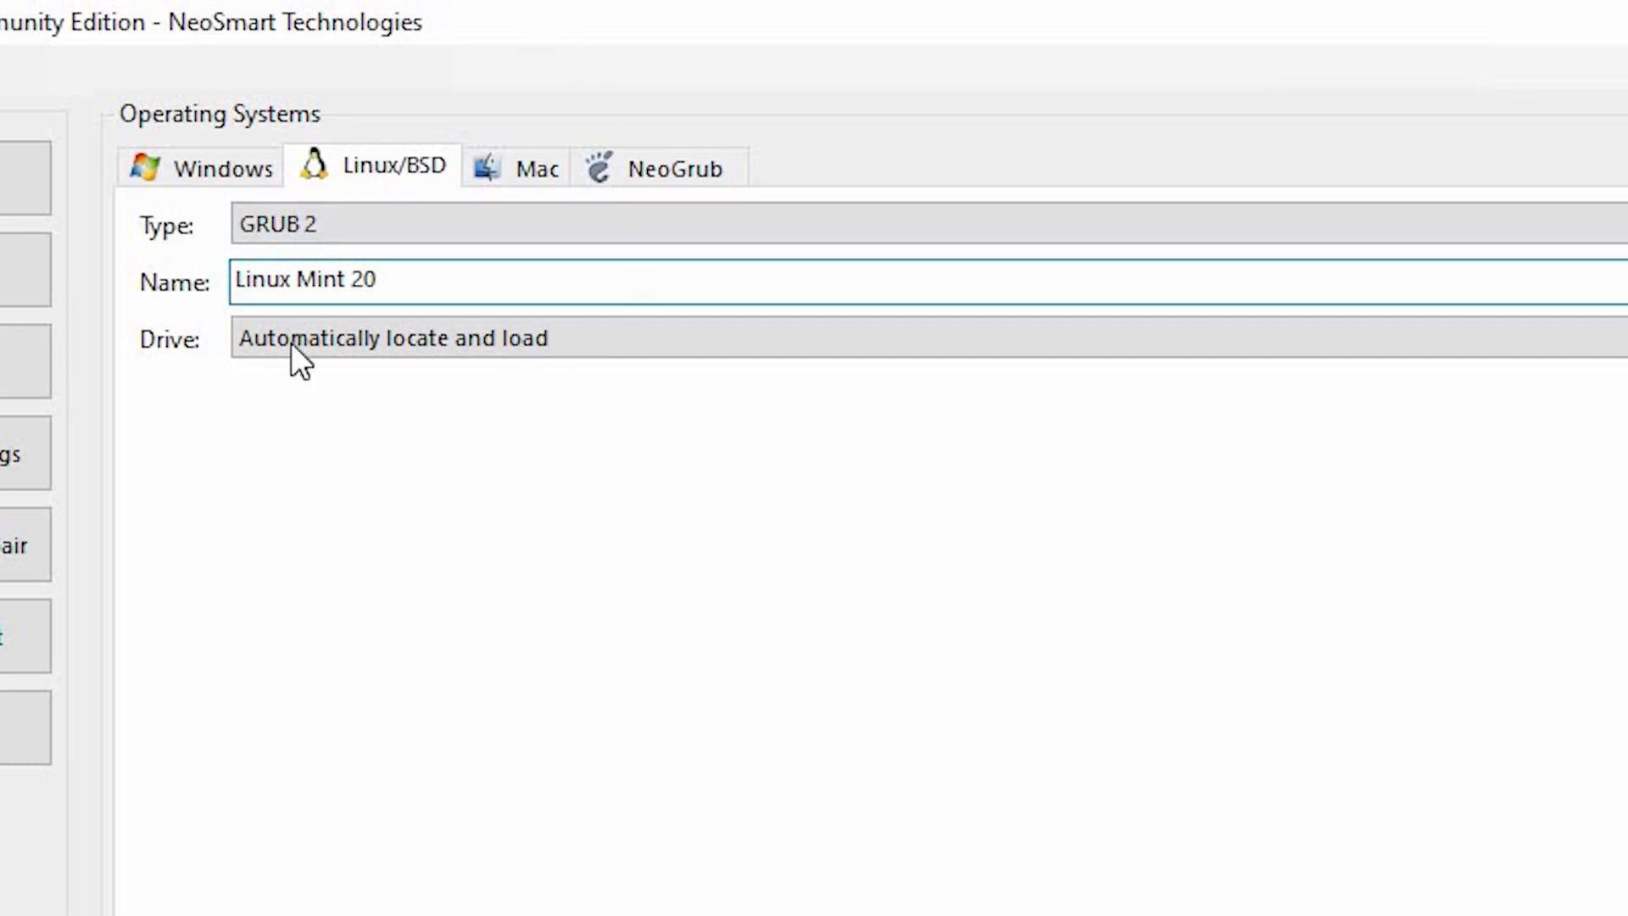
click(425, 337)
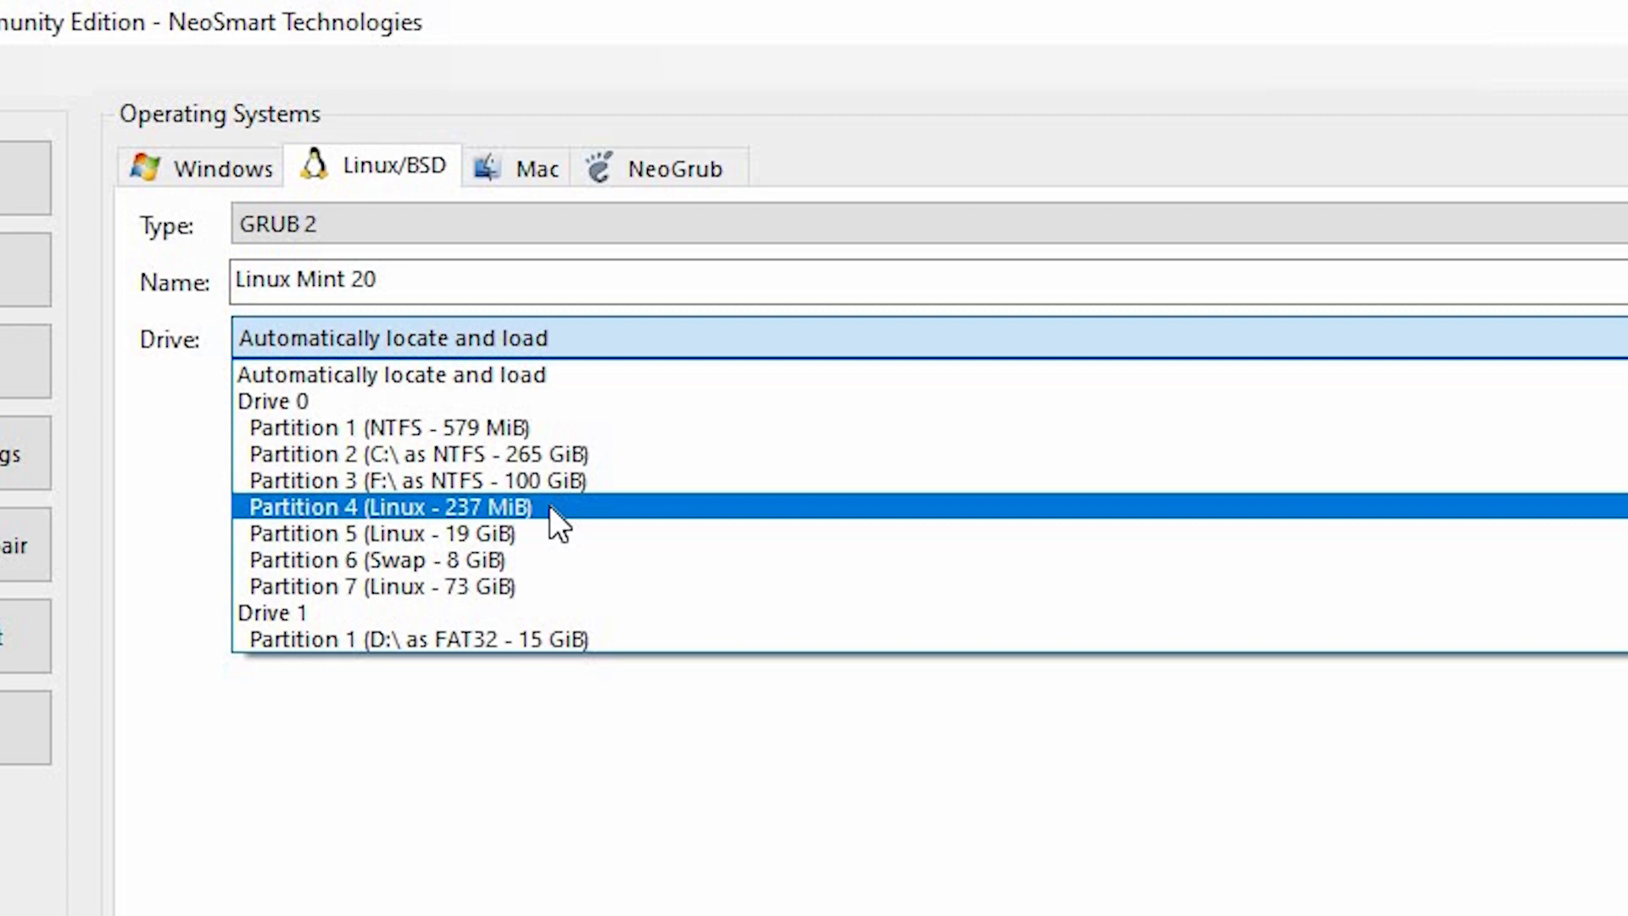
click(387, 507)
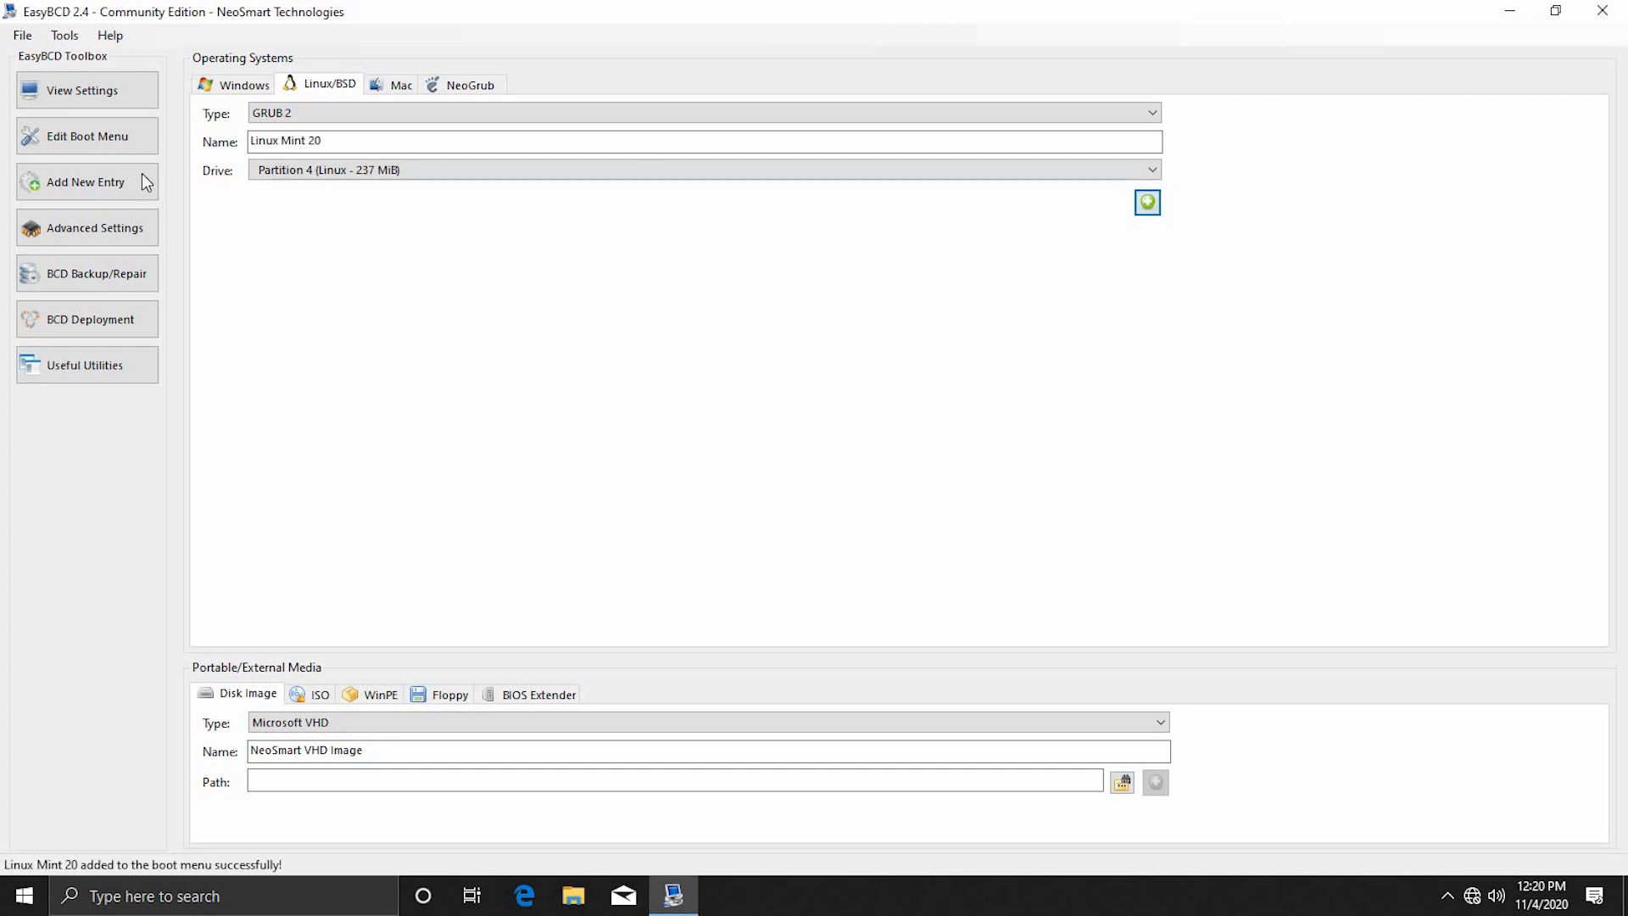
- Set Linux Mint 20 as the default entry, keeping Windows 10 at the top of the boot menu
click(84, 135)
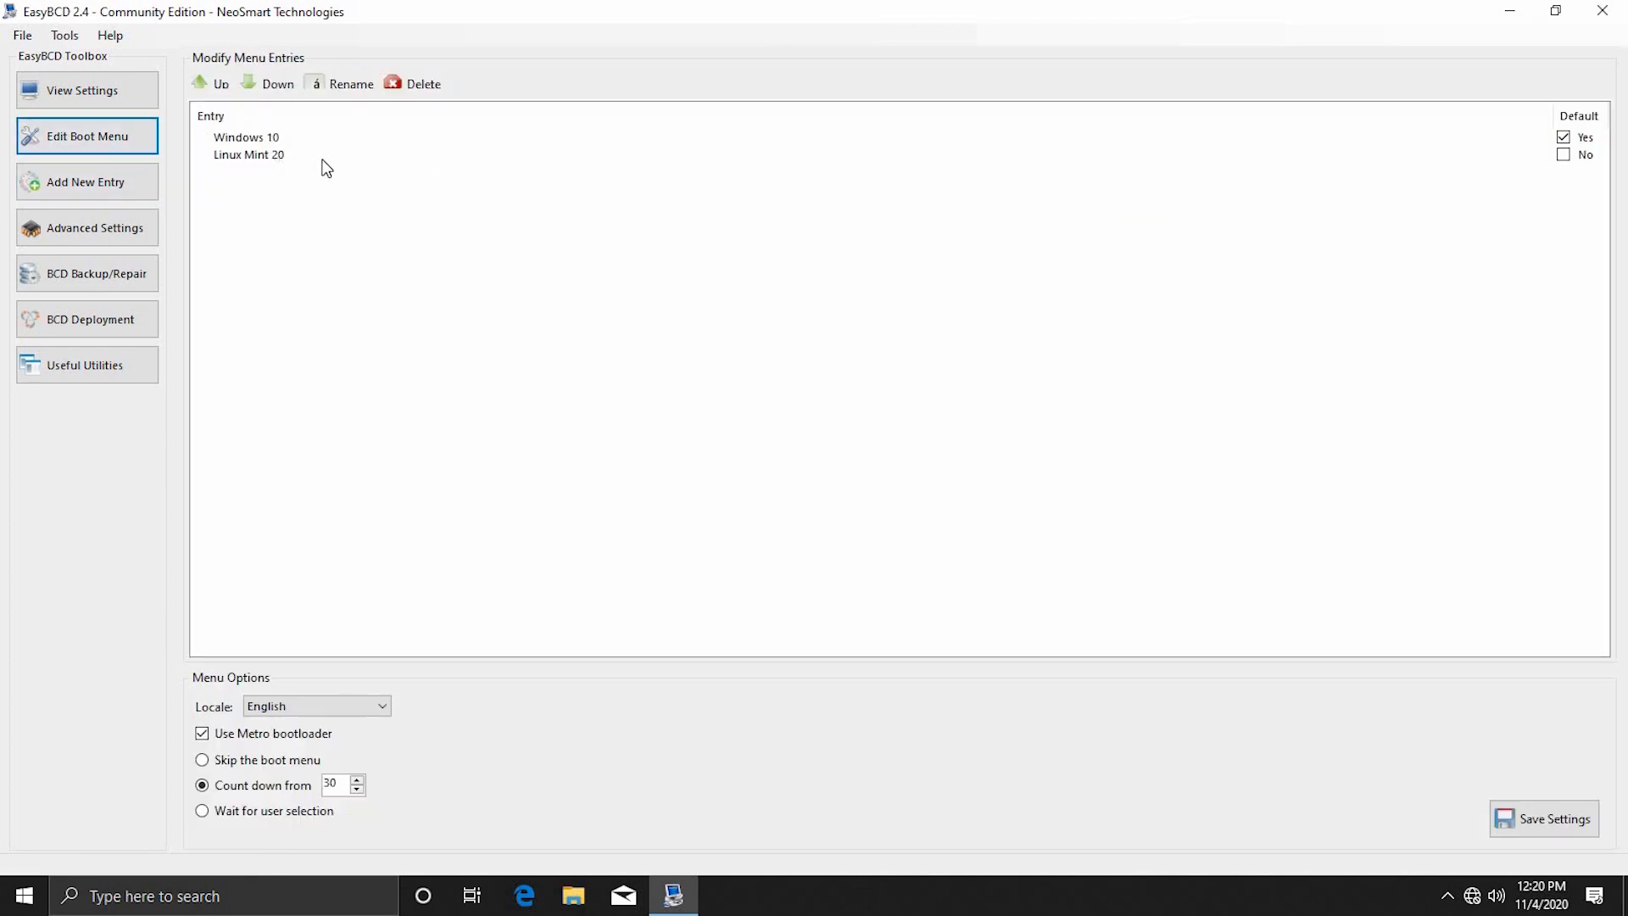
click(249, 154)
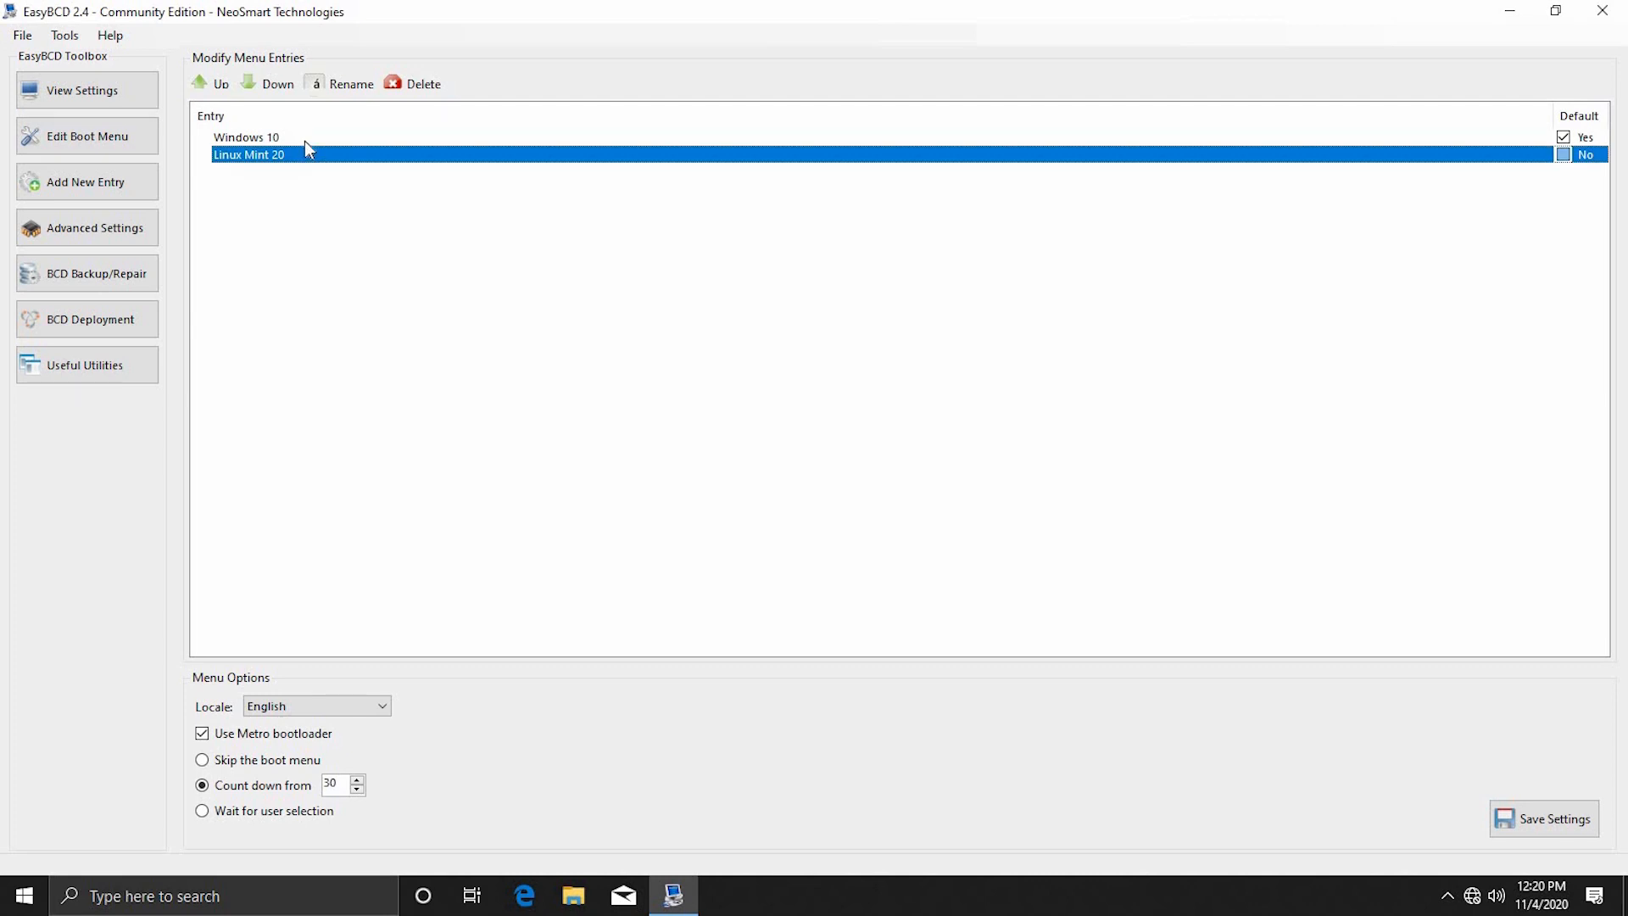
mouse_move(295, 145)
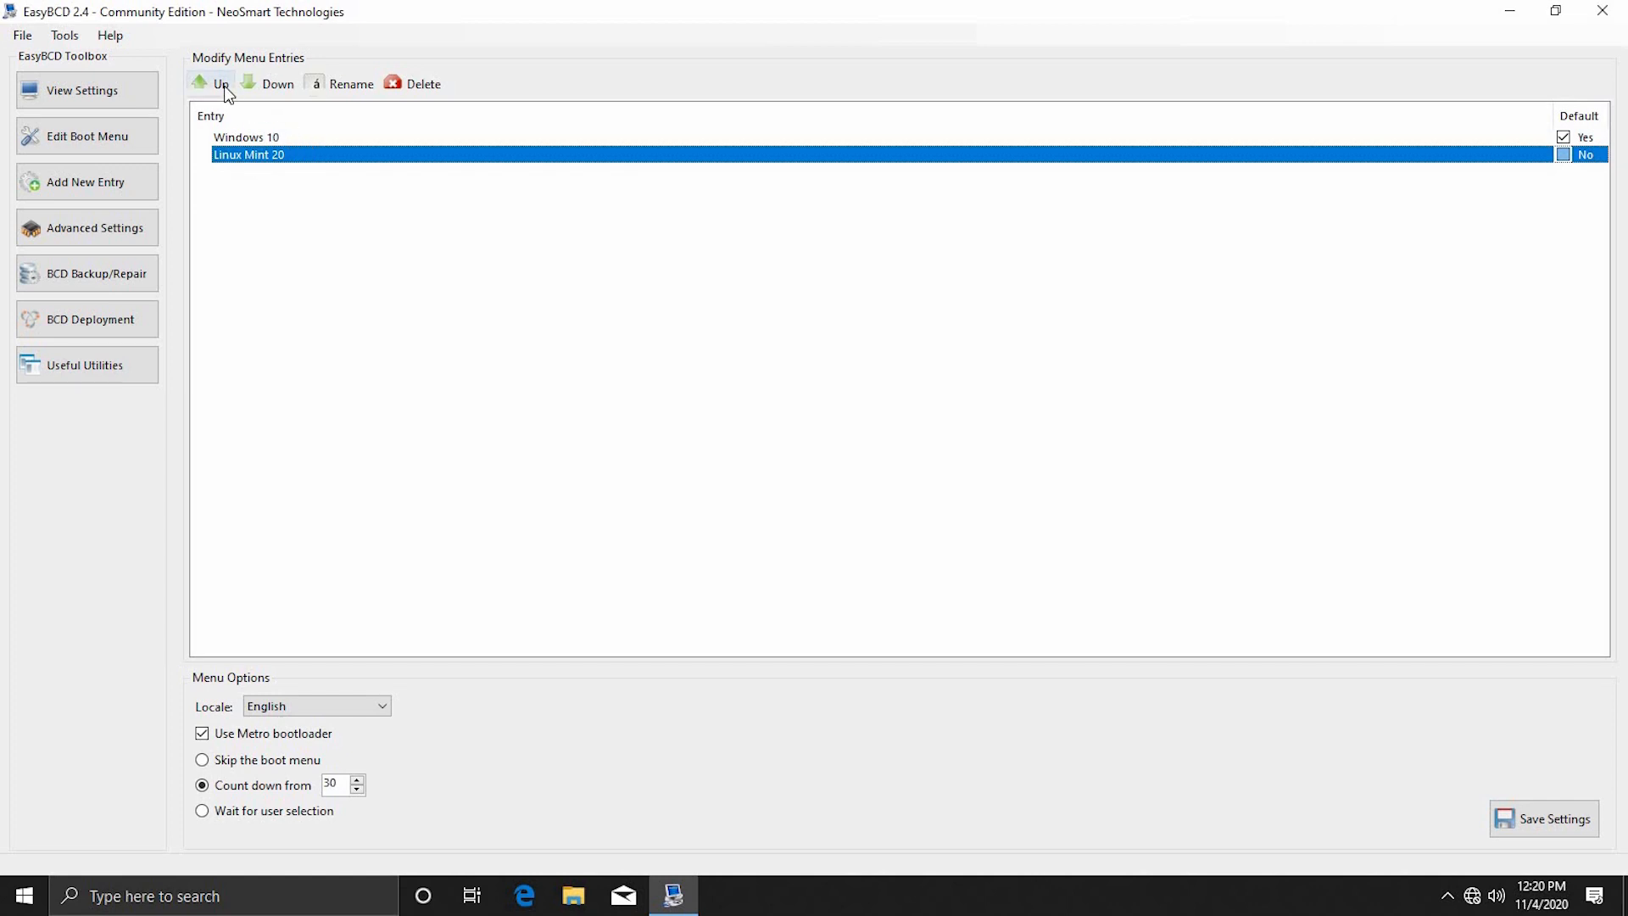
click(211, 85)
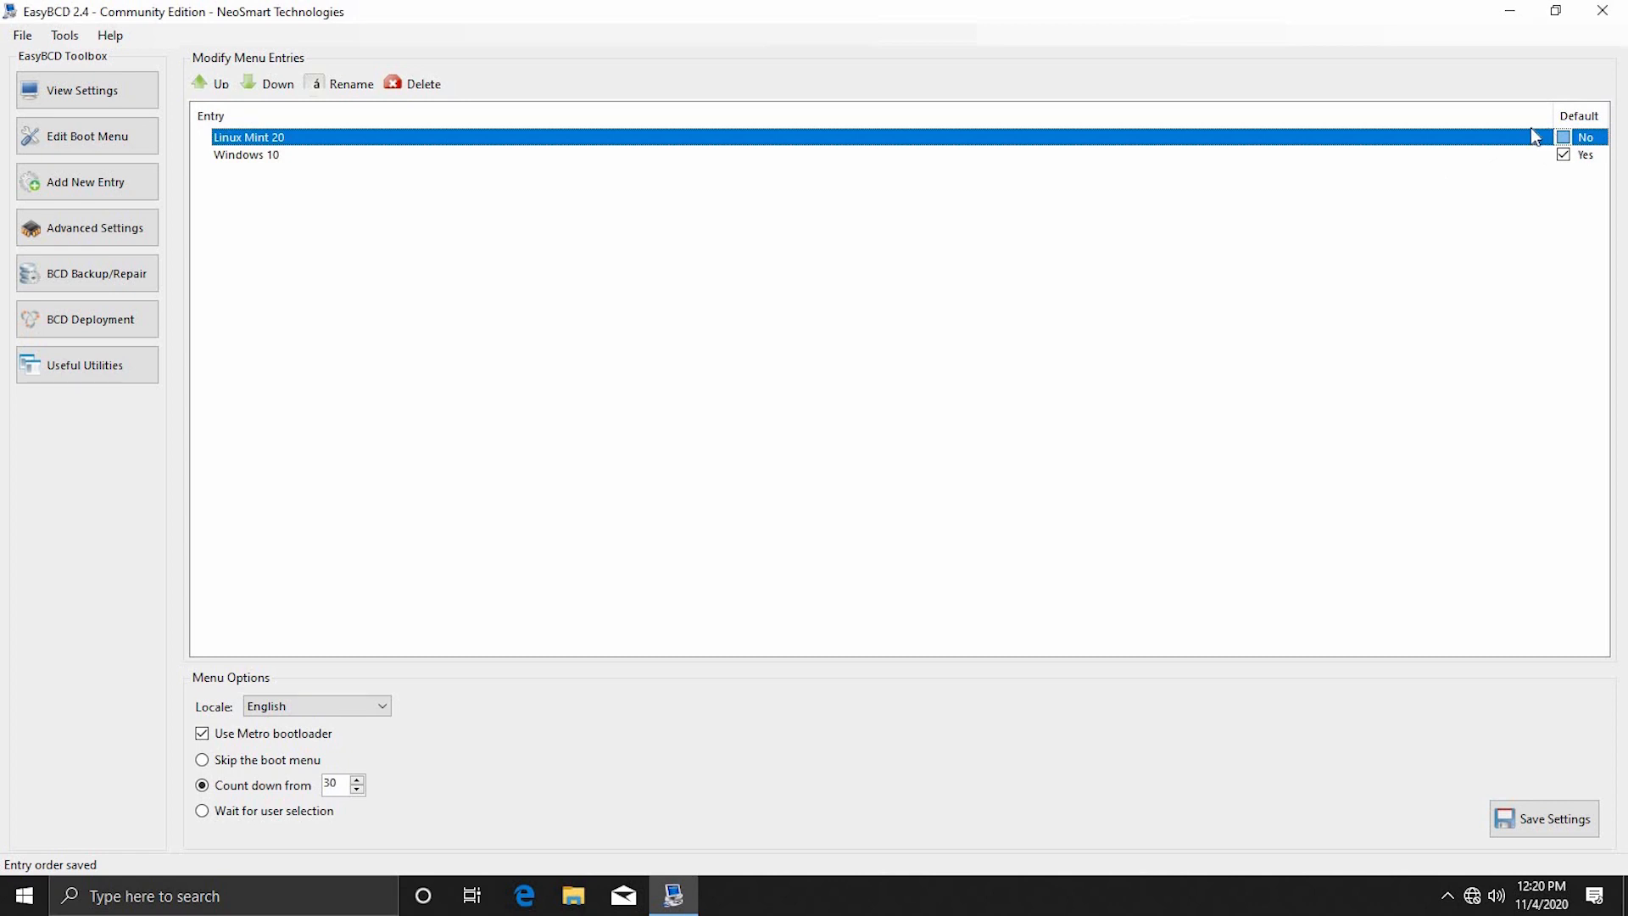
click(1562, 136)
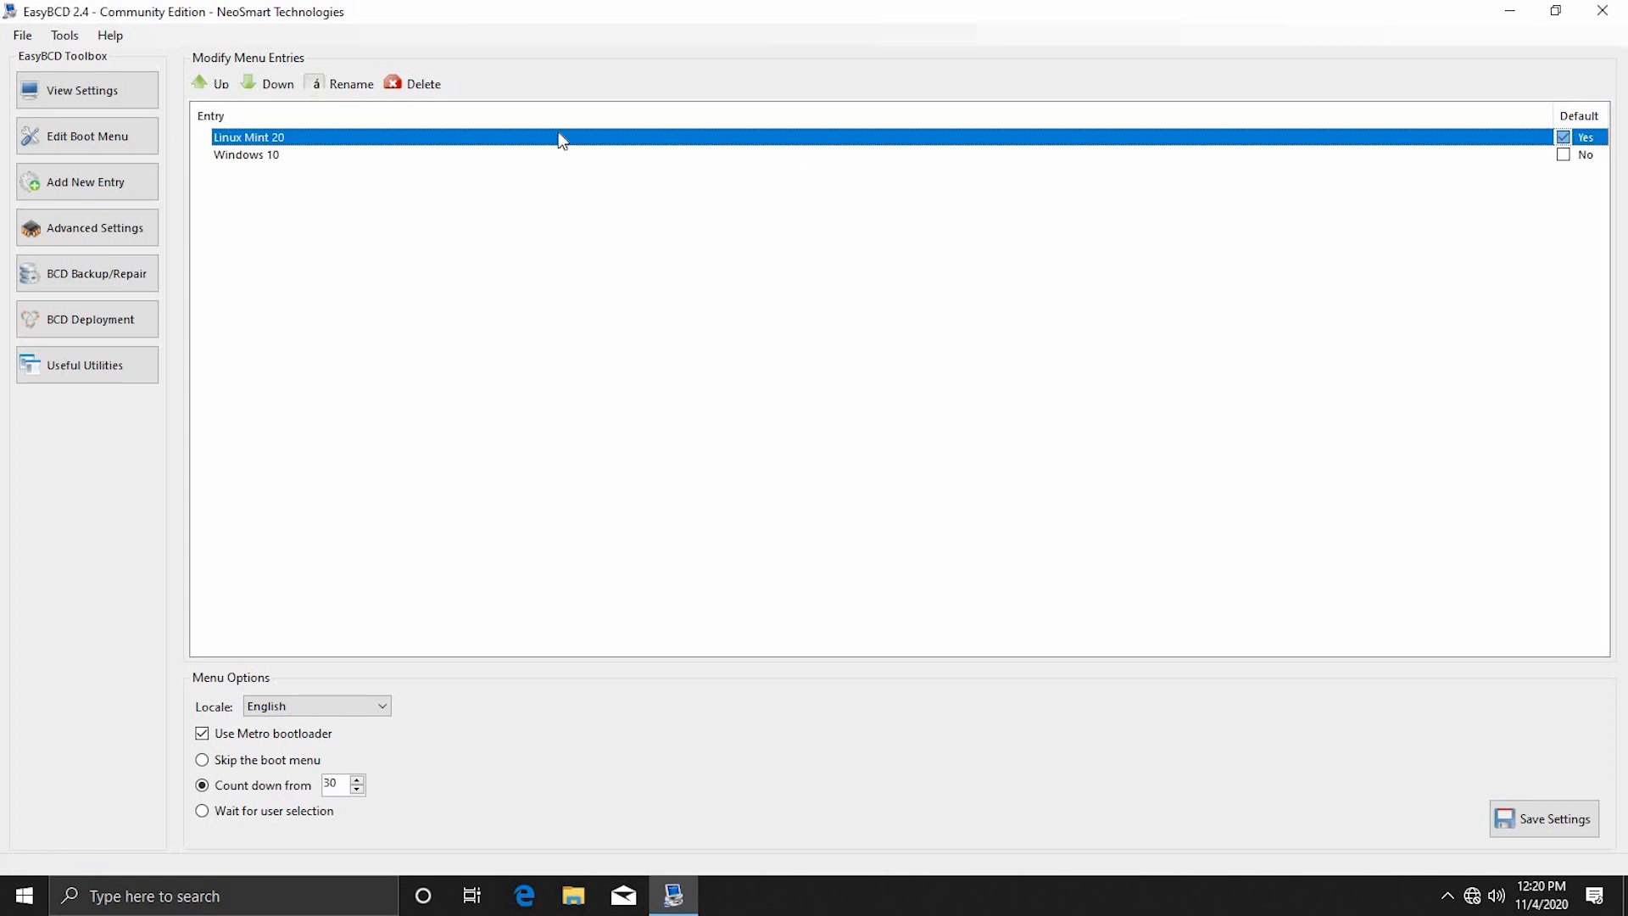
mouse_move(984, 417)
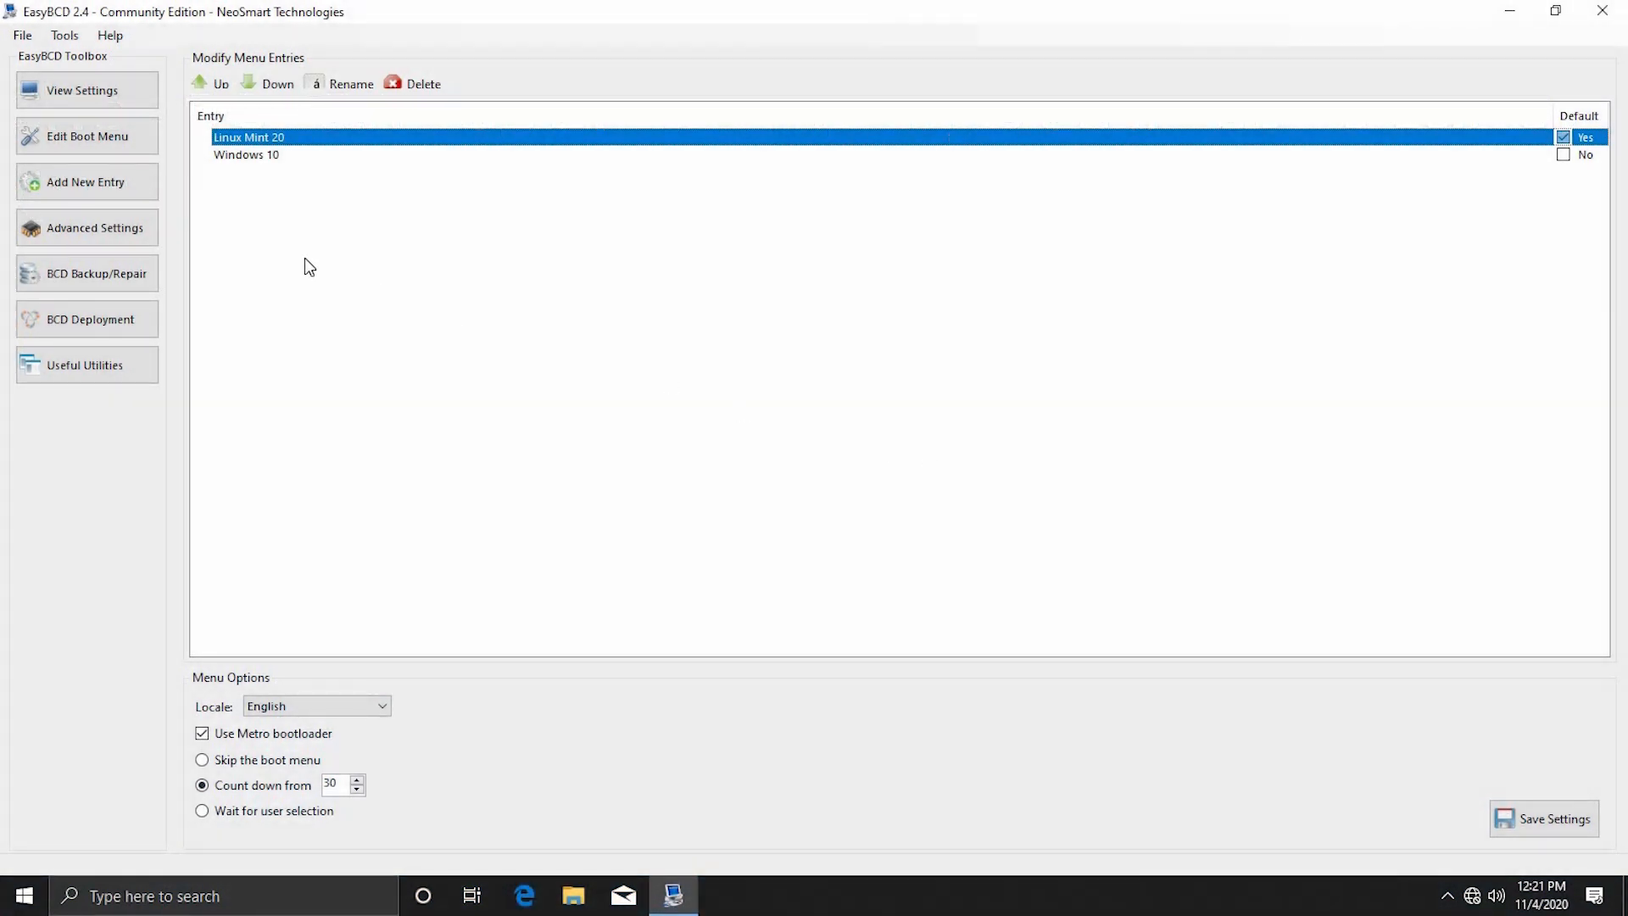
mouse_move(316, 265)
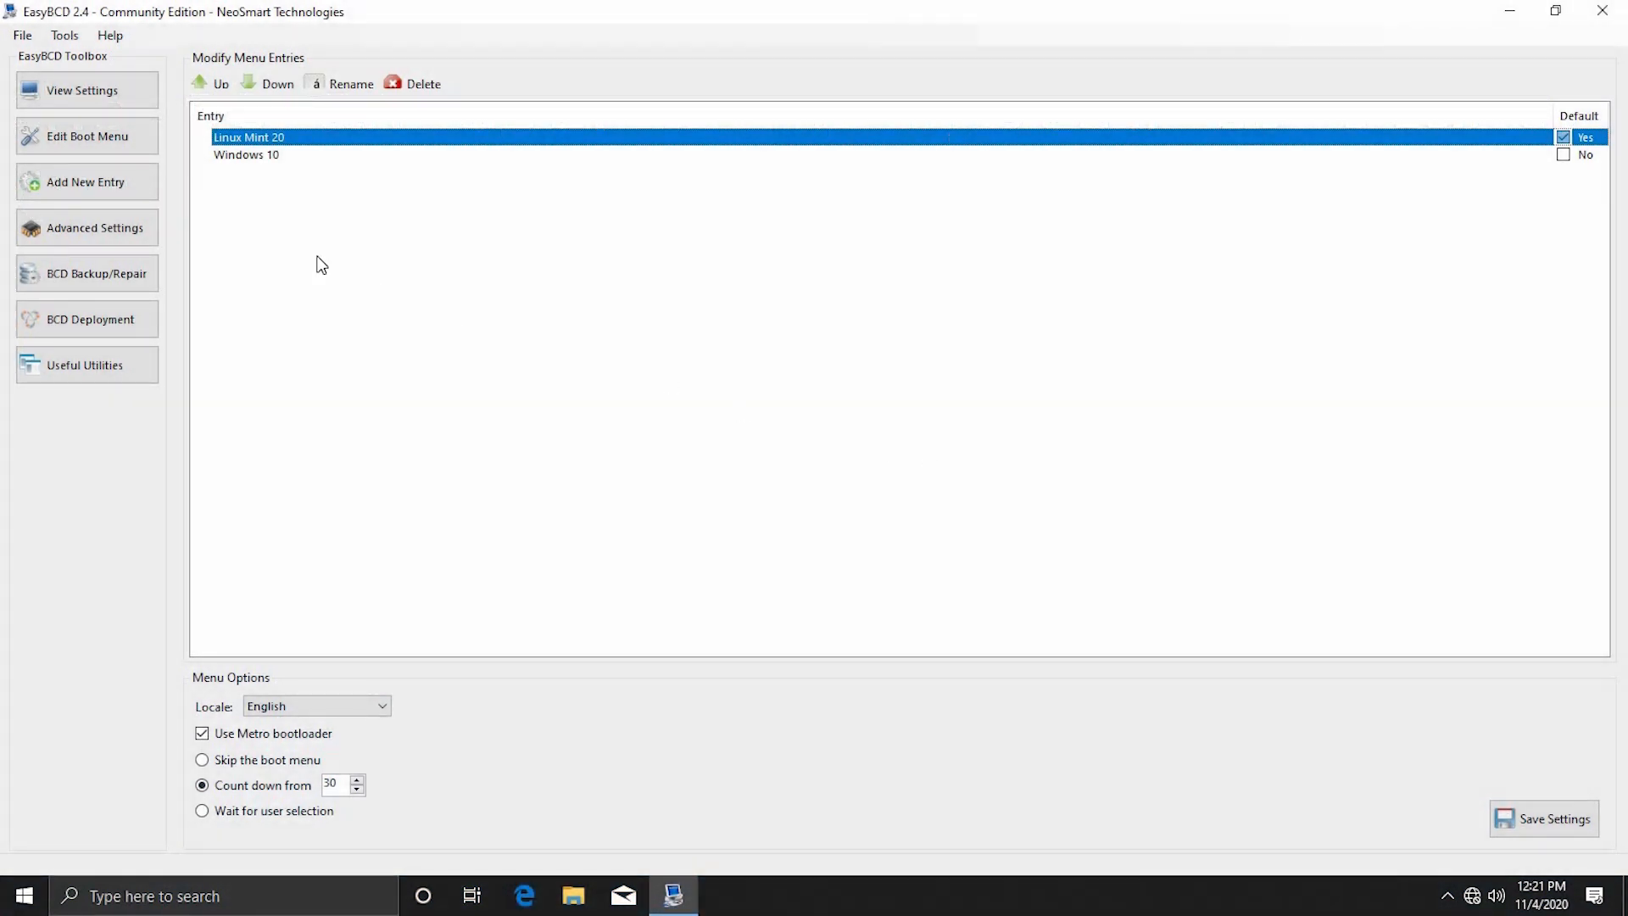
click(246, 155)
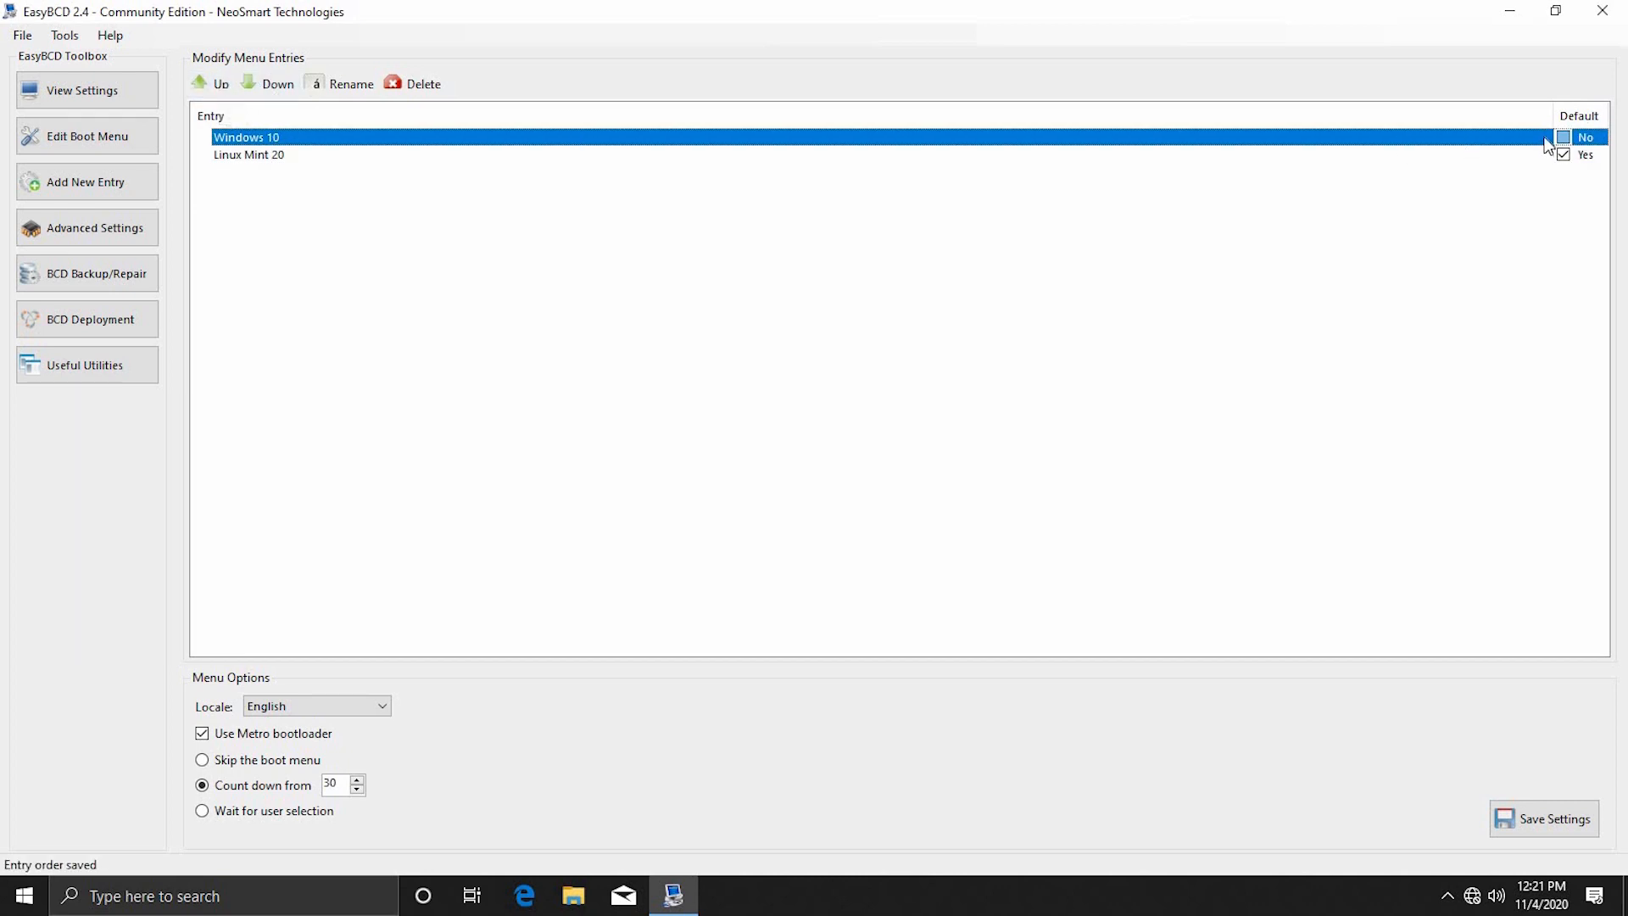
- Restore Windows 10 as default, set the countdown to 10 seconds and save the settings
click(1561, 135)
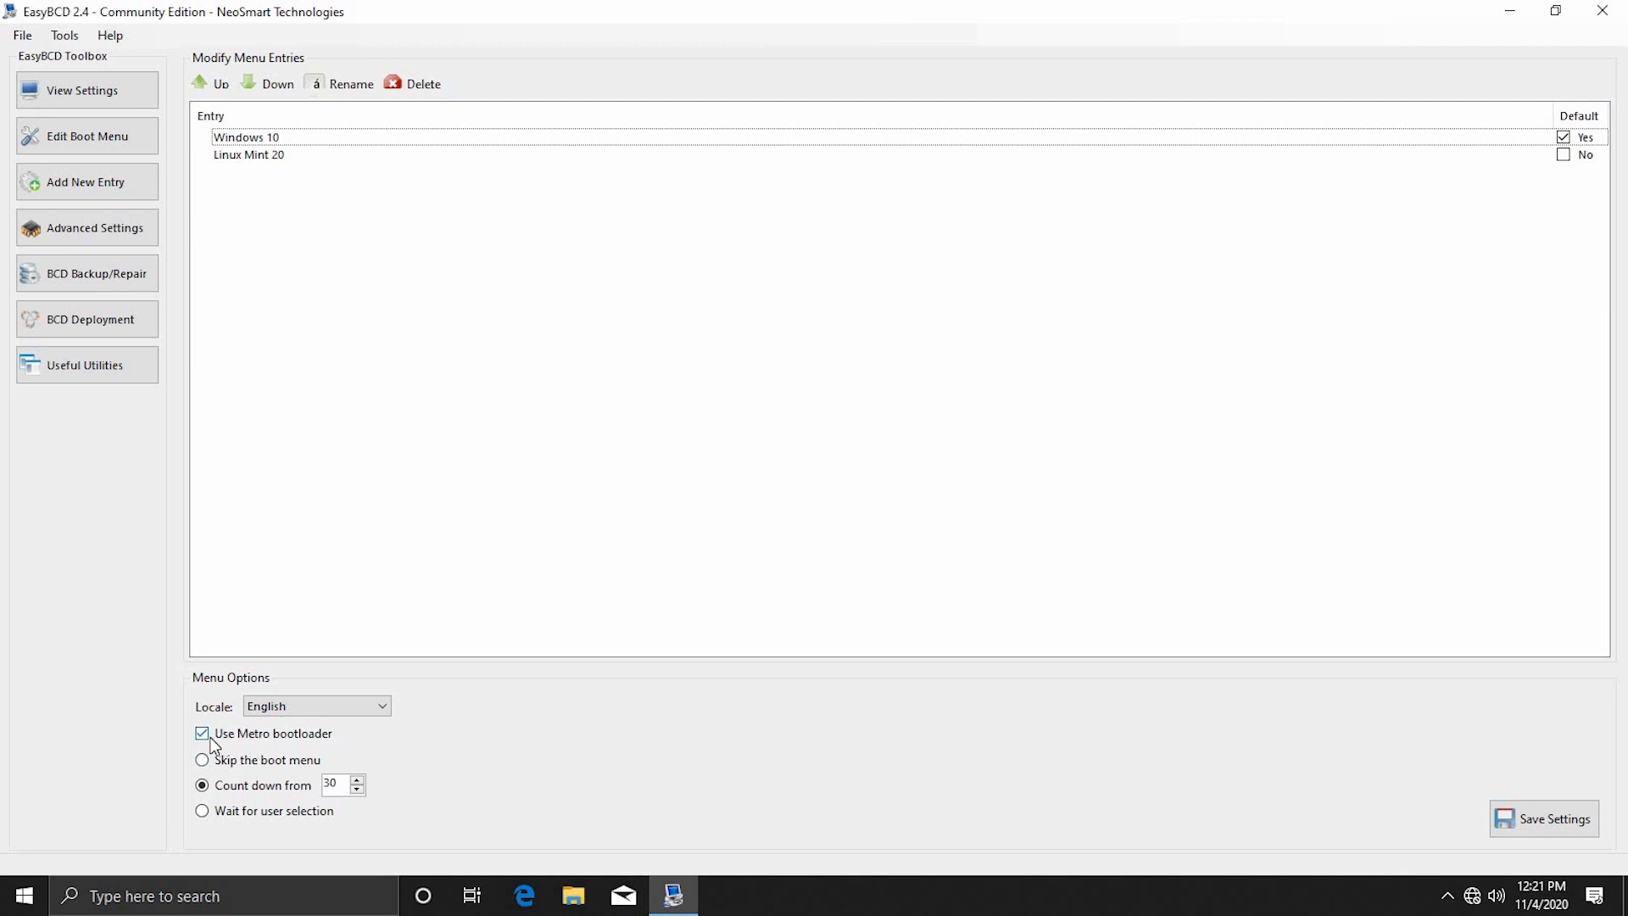
mouse_move(258, 749)
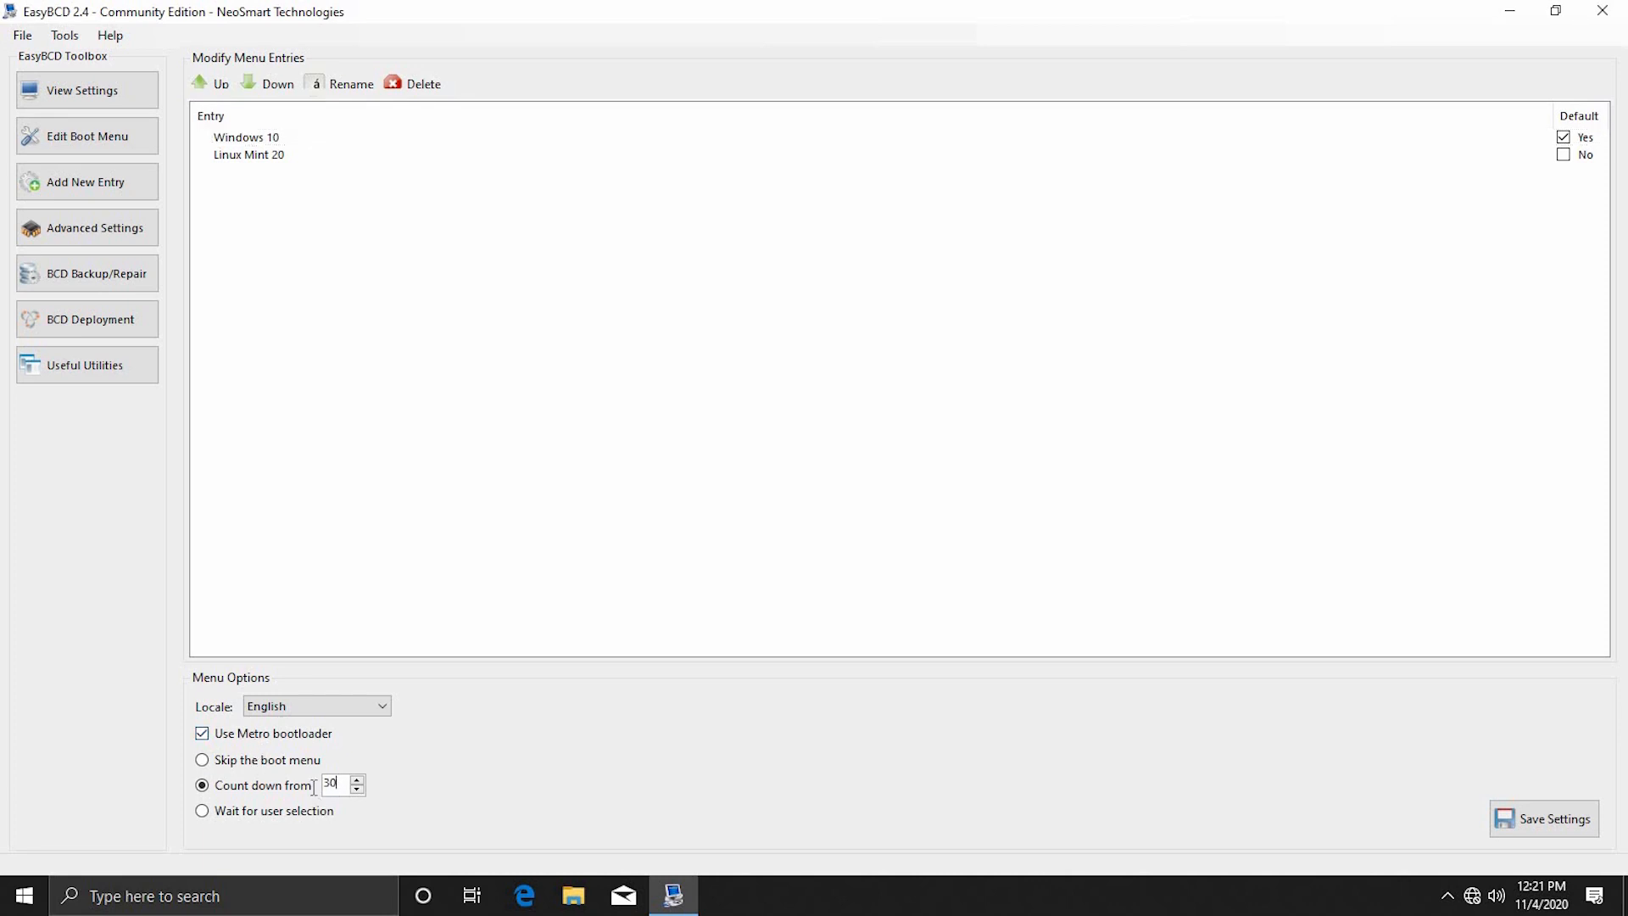
text(10)
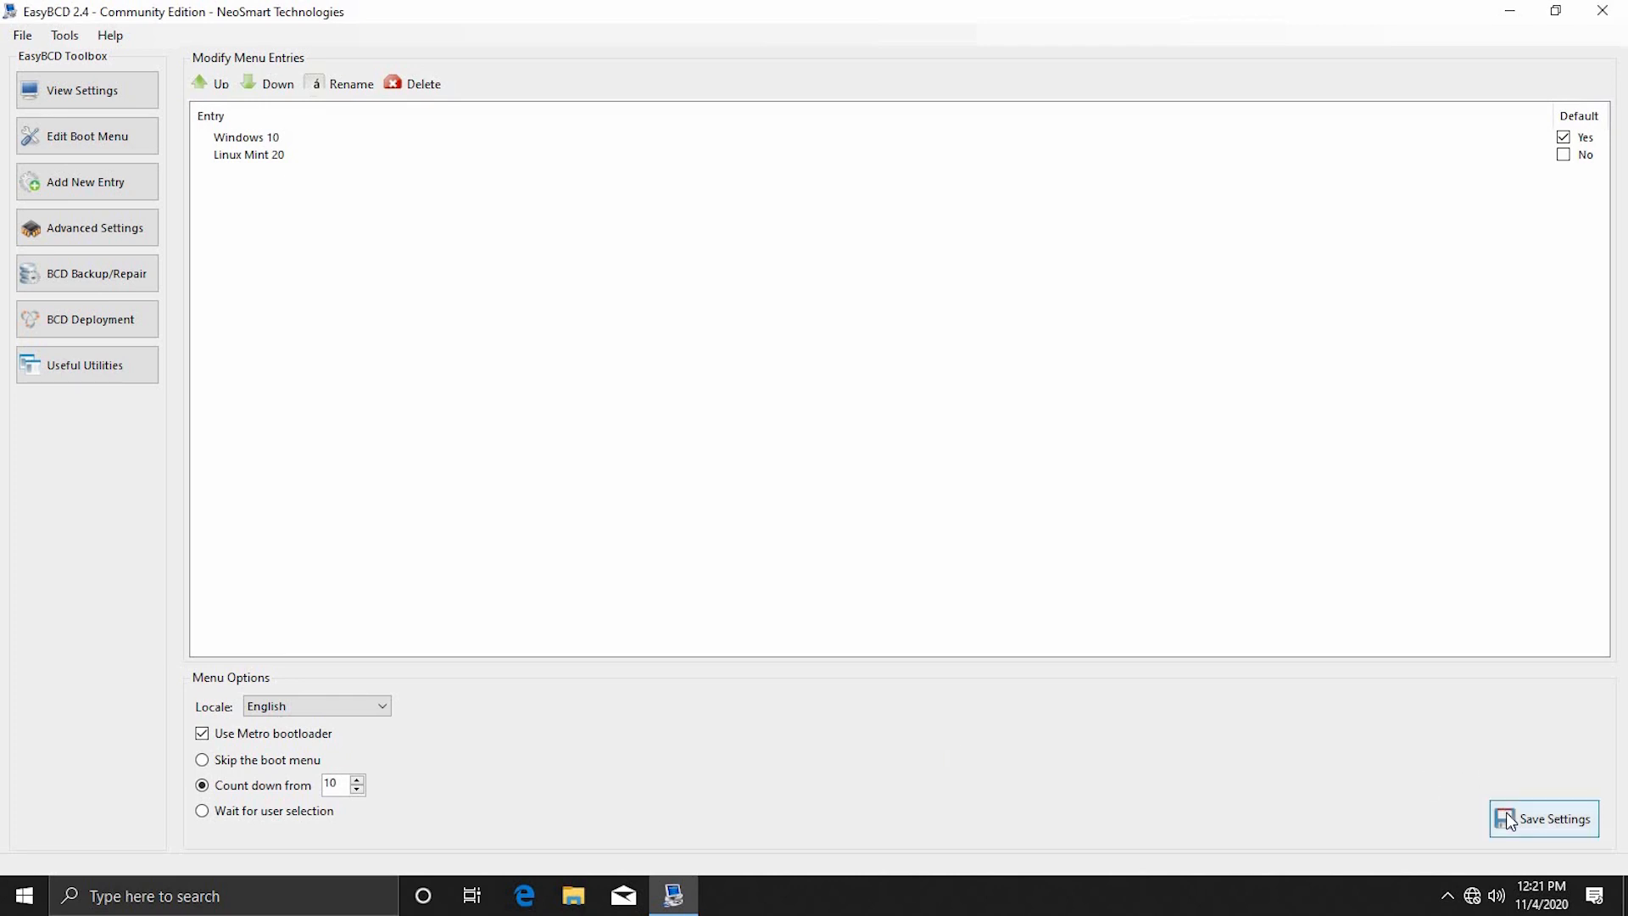
click(1552, 818)
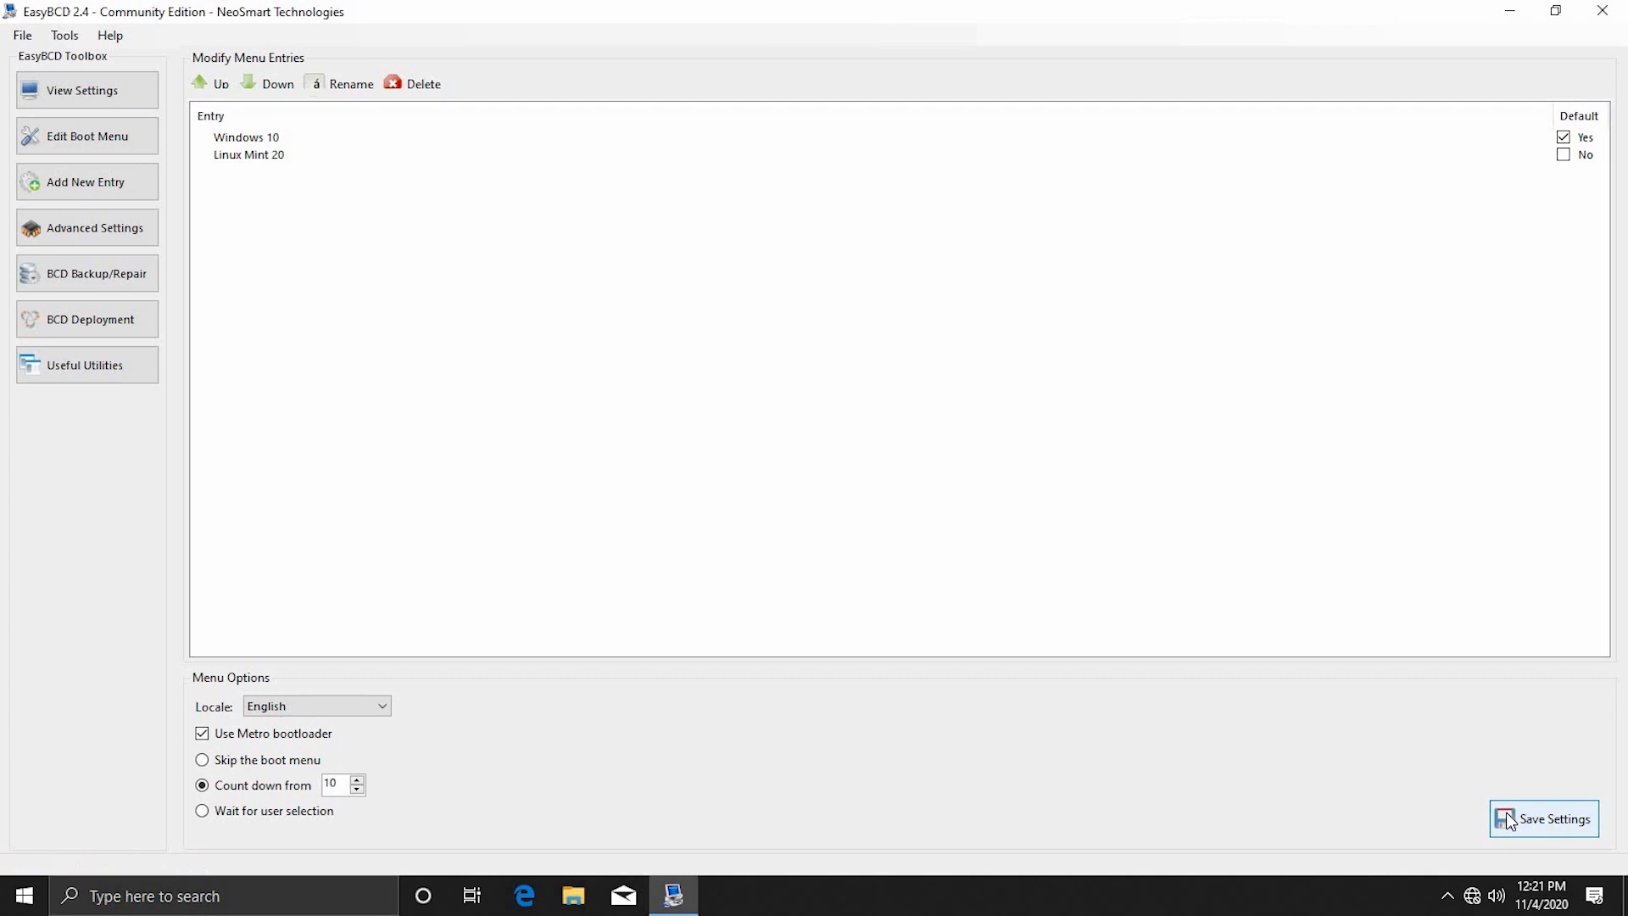
mouse_move(1503, 712)
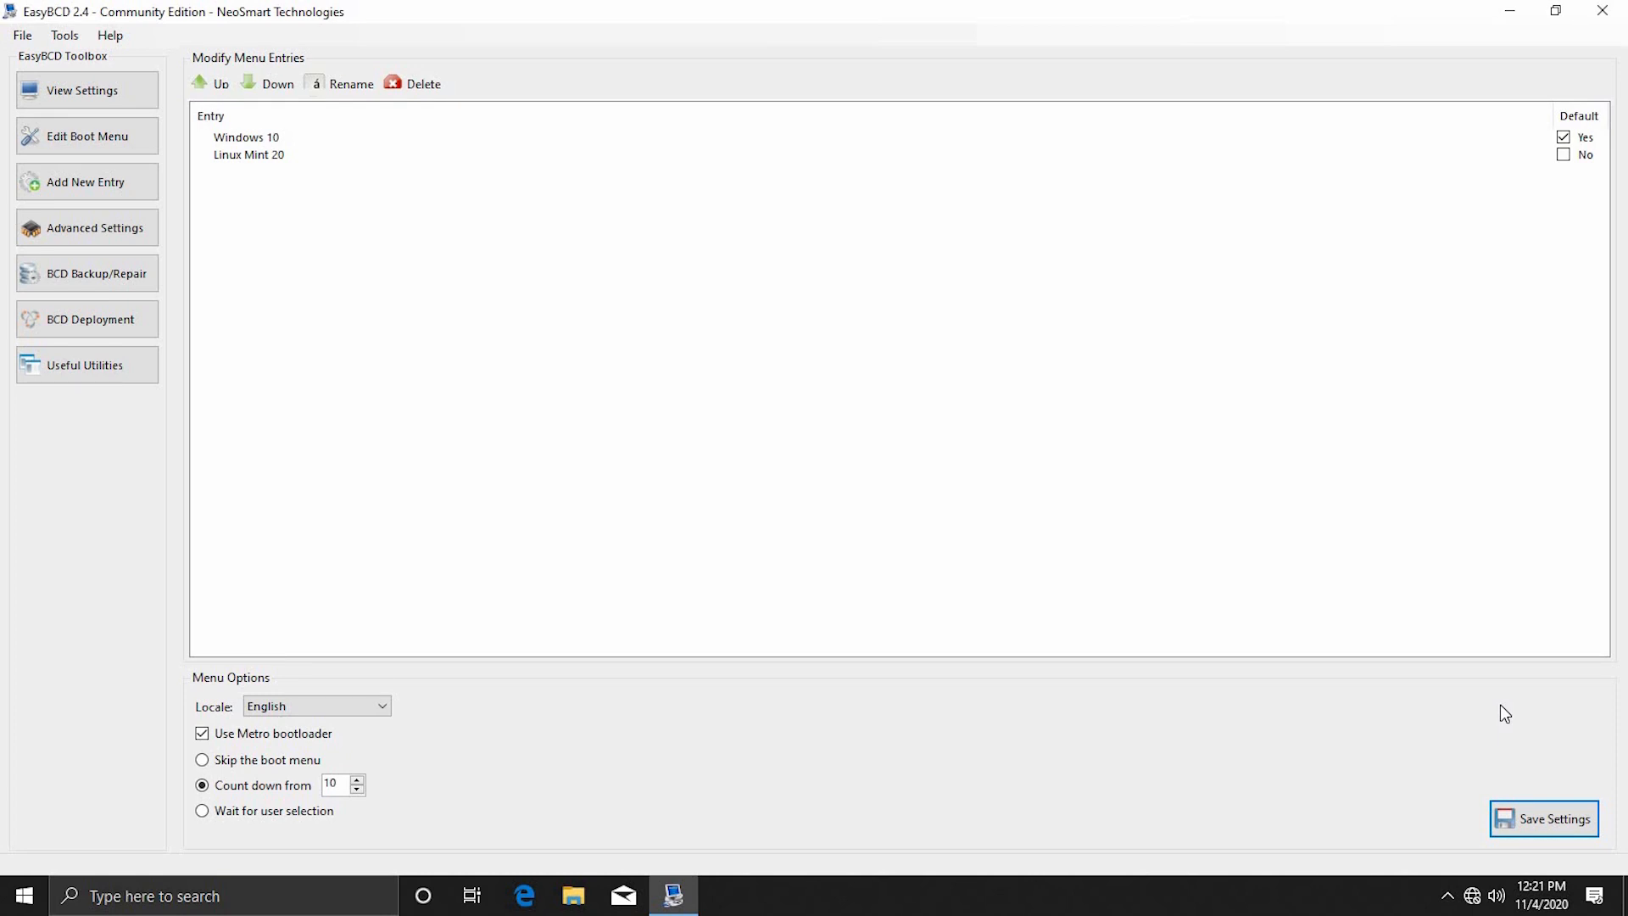
mouse_move(1554, 76)
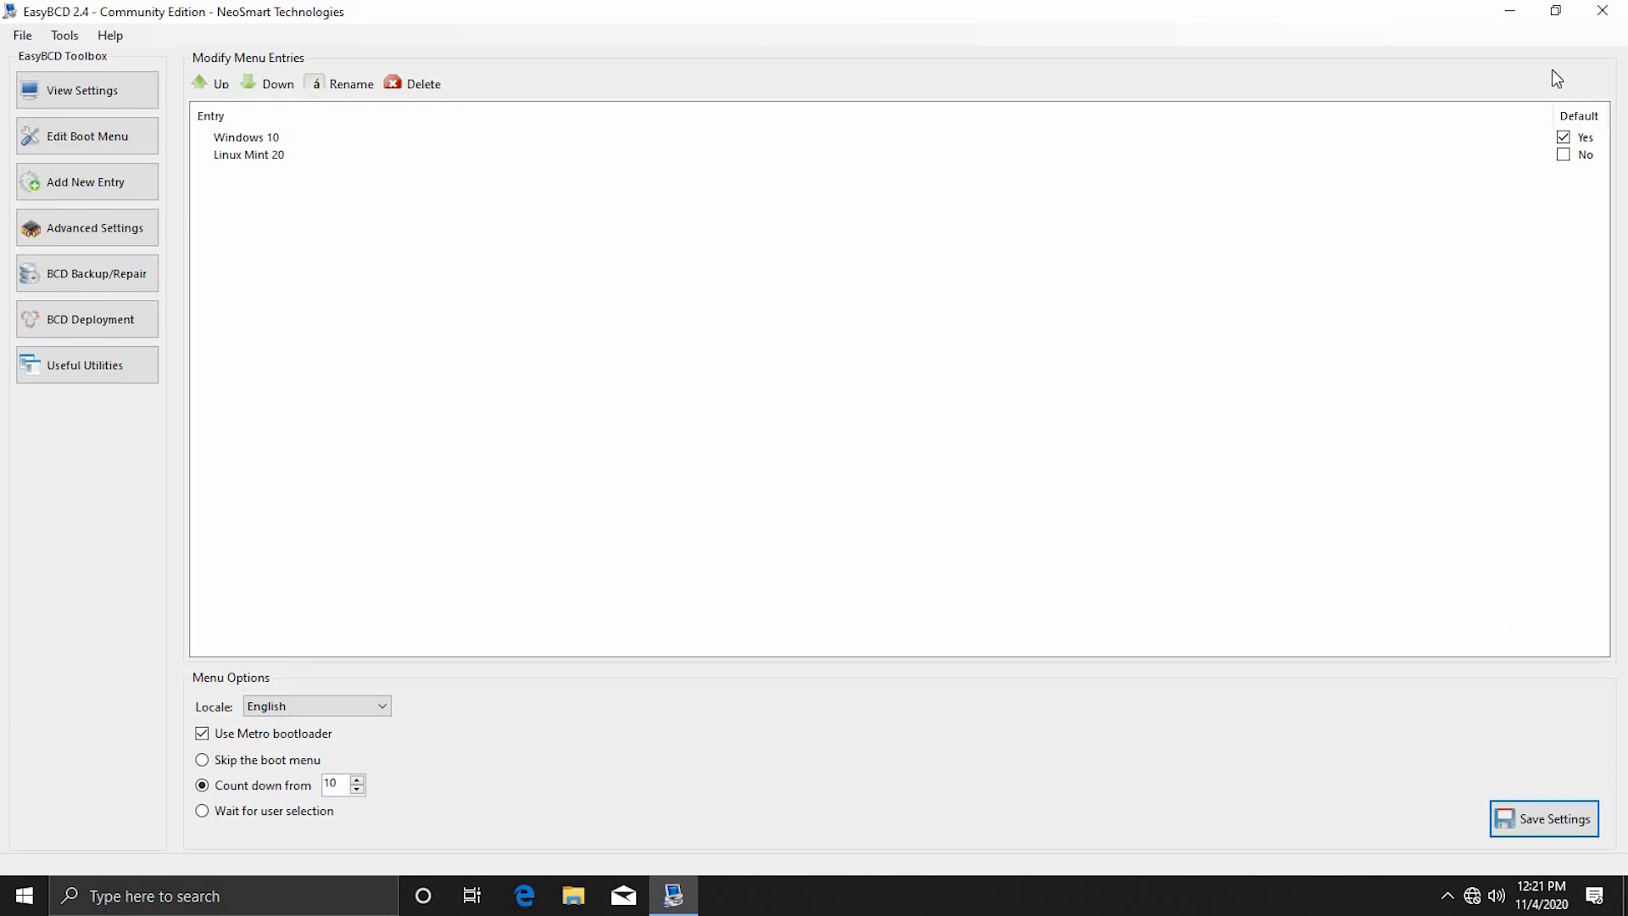